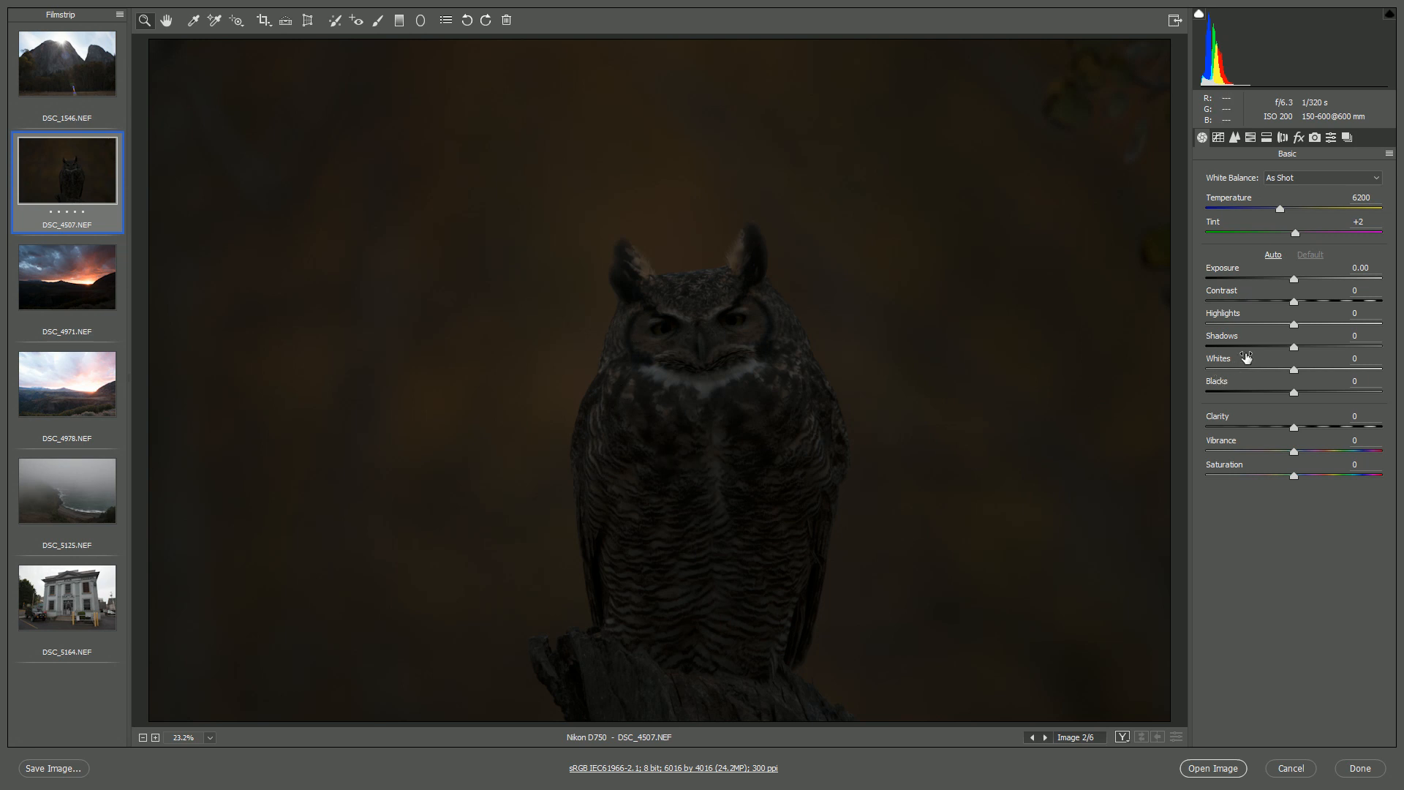
# Step: Raise Exposure to +4.00, reset it to zero to compare, then set it back to +4.00
pyautogui.moveTo(1293, 280); pyautogui.dragTo(1306, 280)
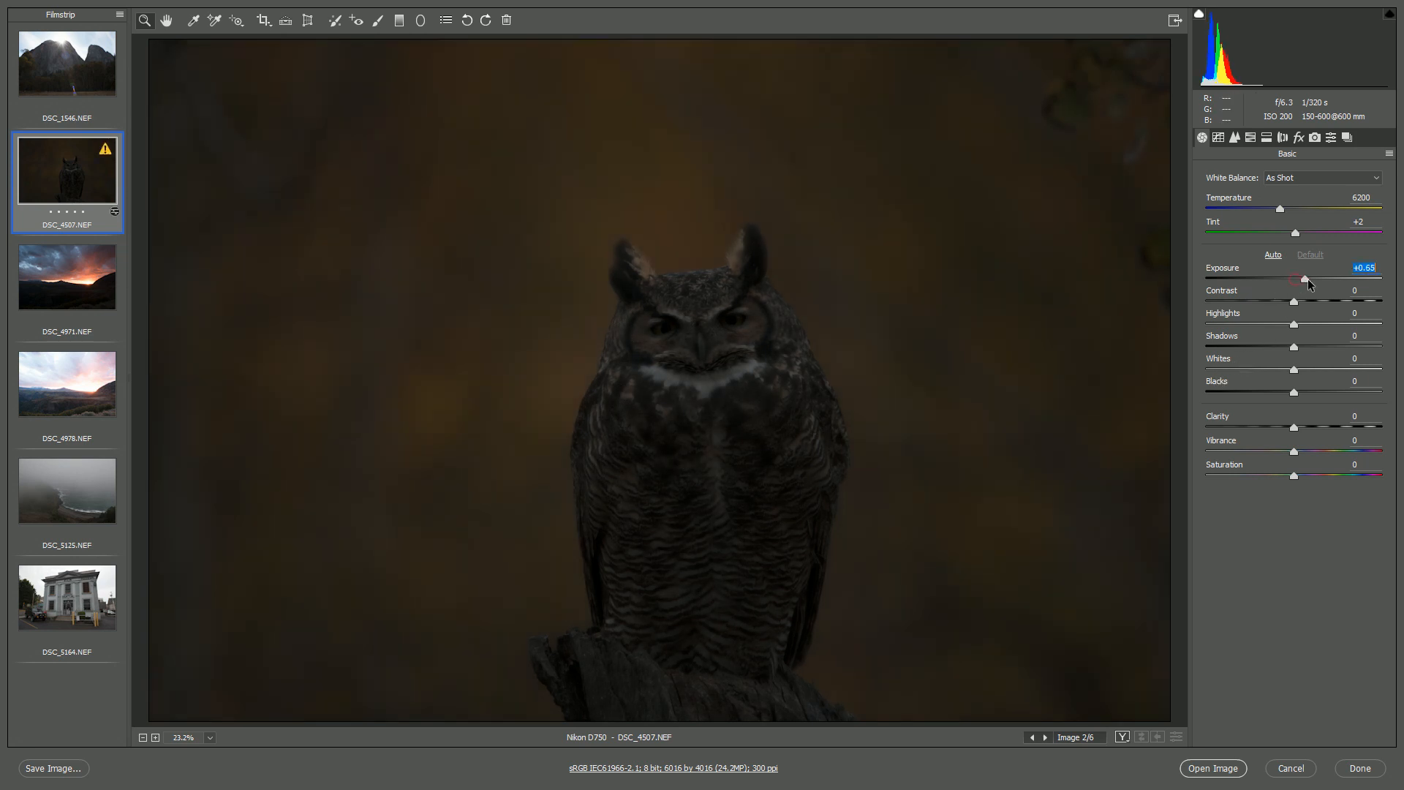
pyautogui.moveTo(1304, 279); pyautogui.dragTo(1364, 280)
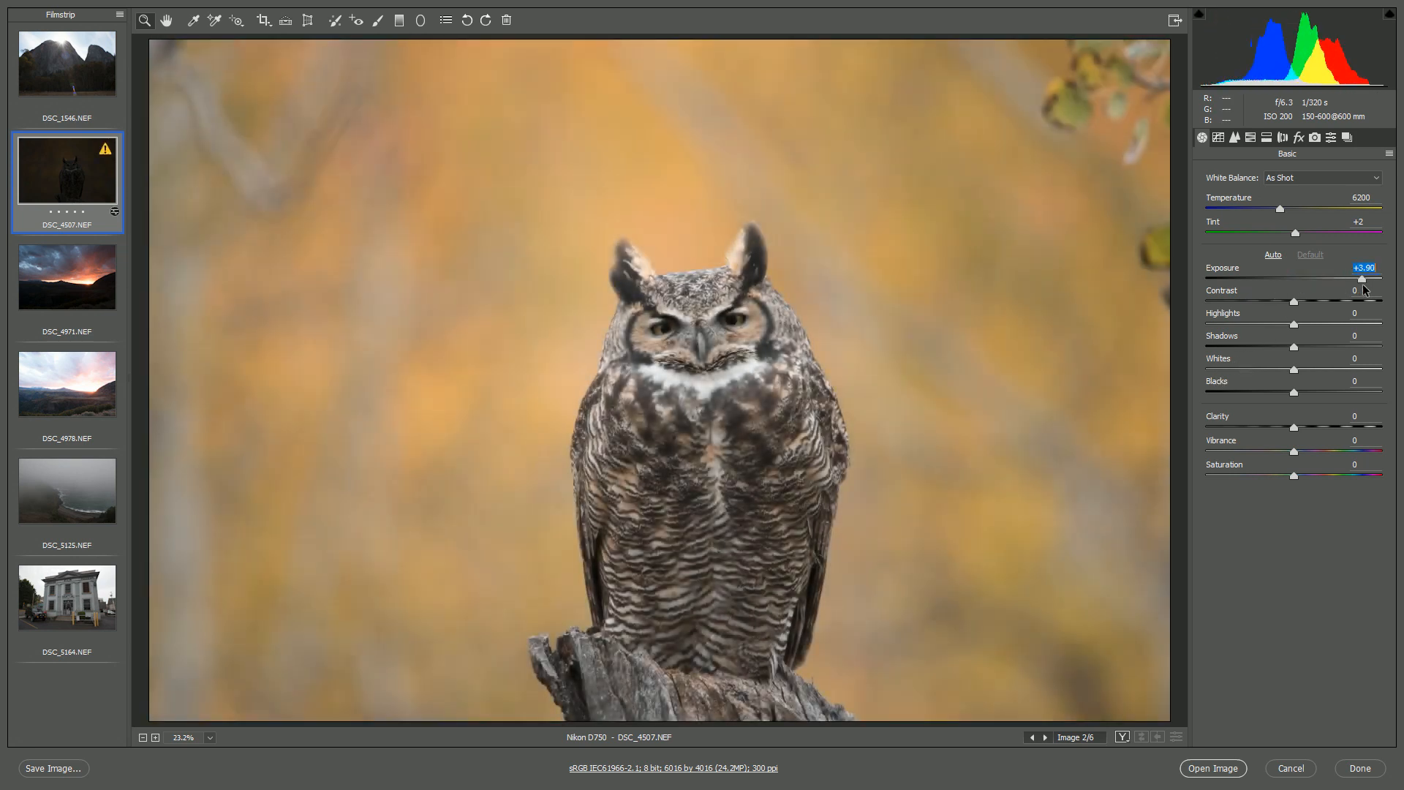
pyautogui.moveTo(1363, 279); pyautogui.dragTo(1367, 279)
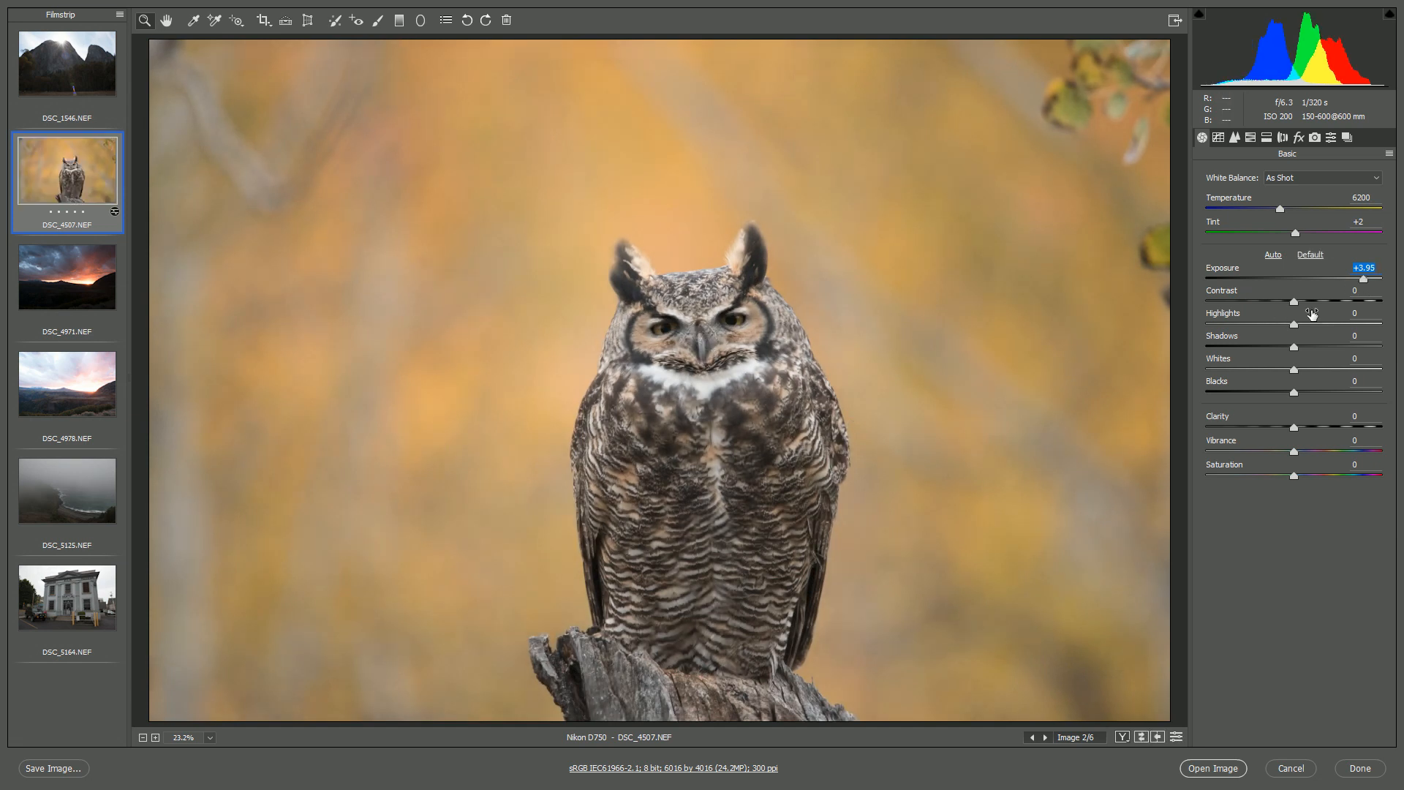
pyautogui.click(1309, 255)
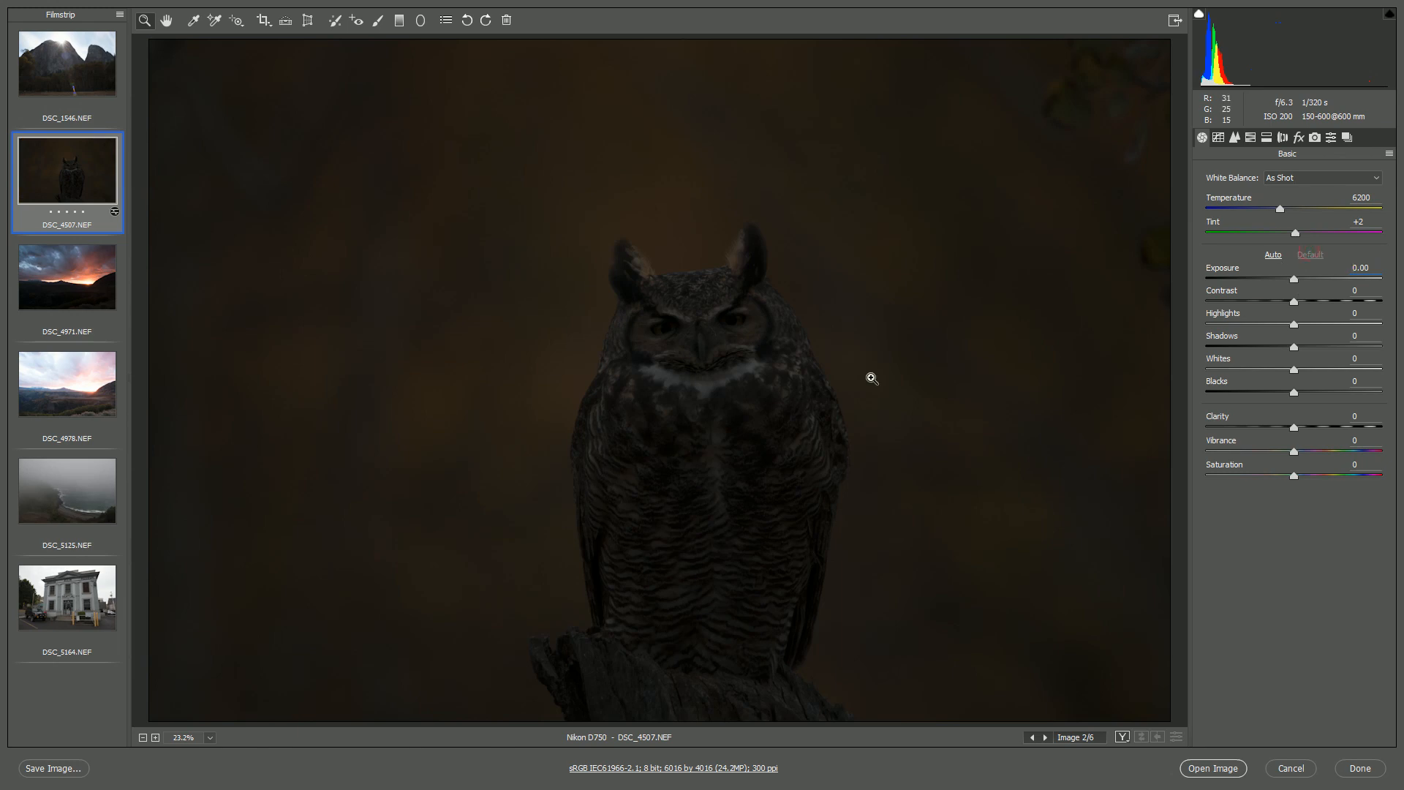
pyautogui.moveTo(1293, 276); pyautogui.dragTo(1352, 276)
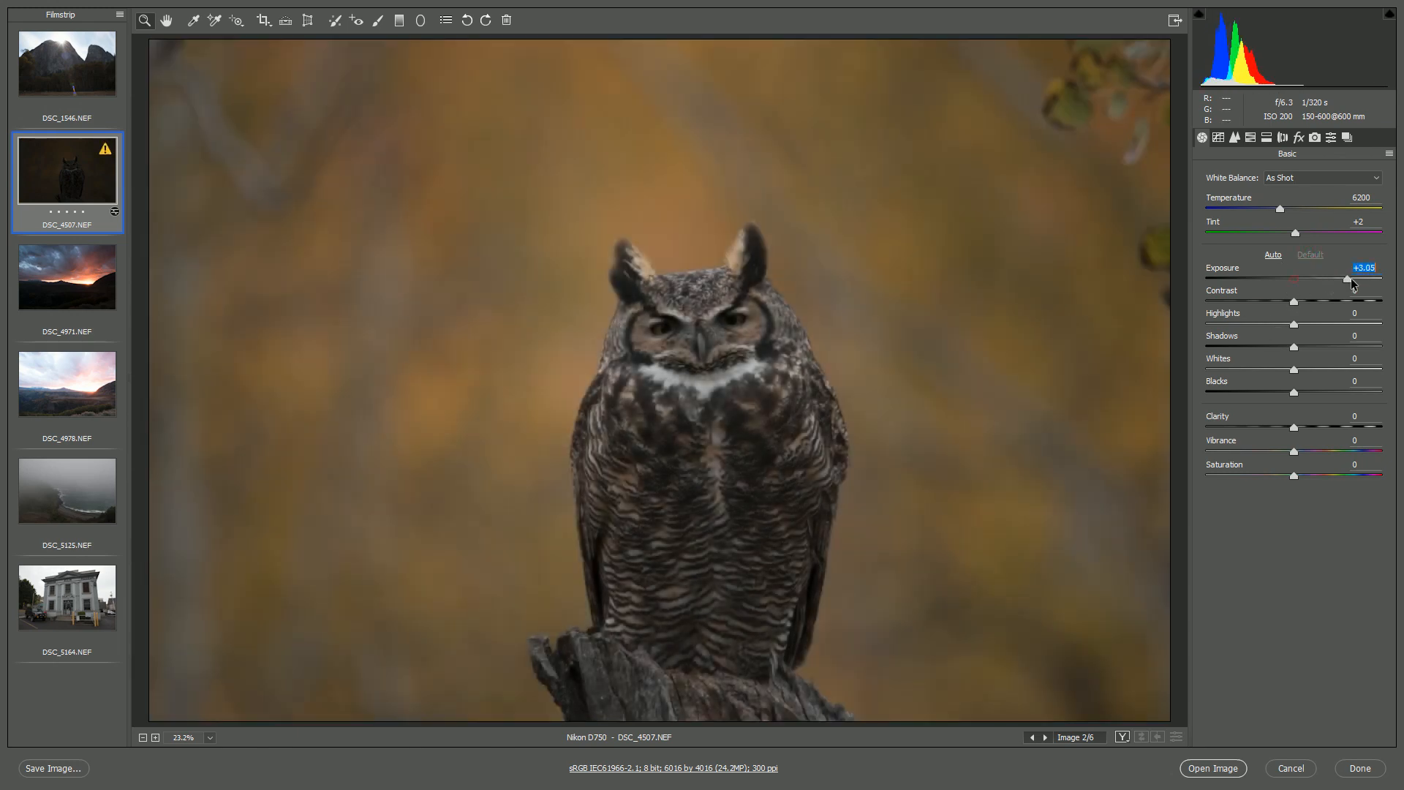
pyautogui.moveTo(1348, 278); pyautogui.dragTo(1365, 278)
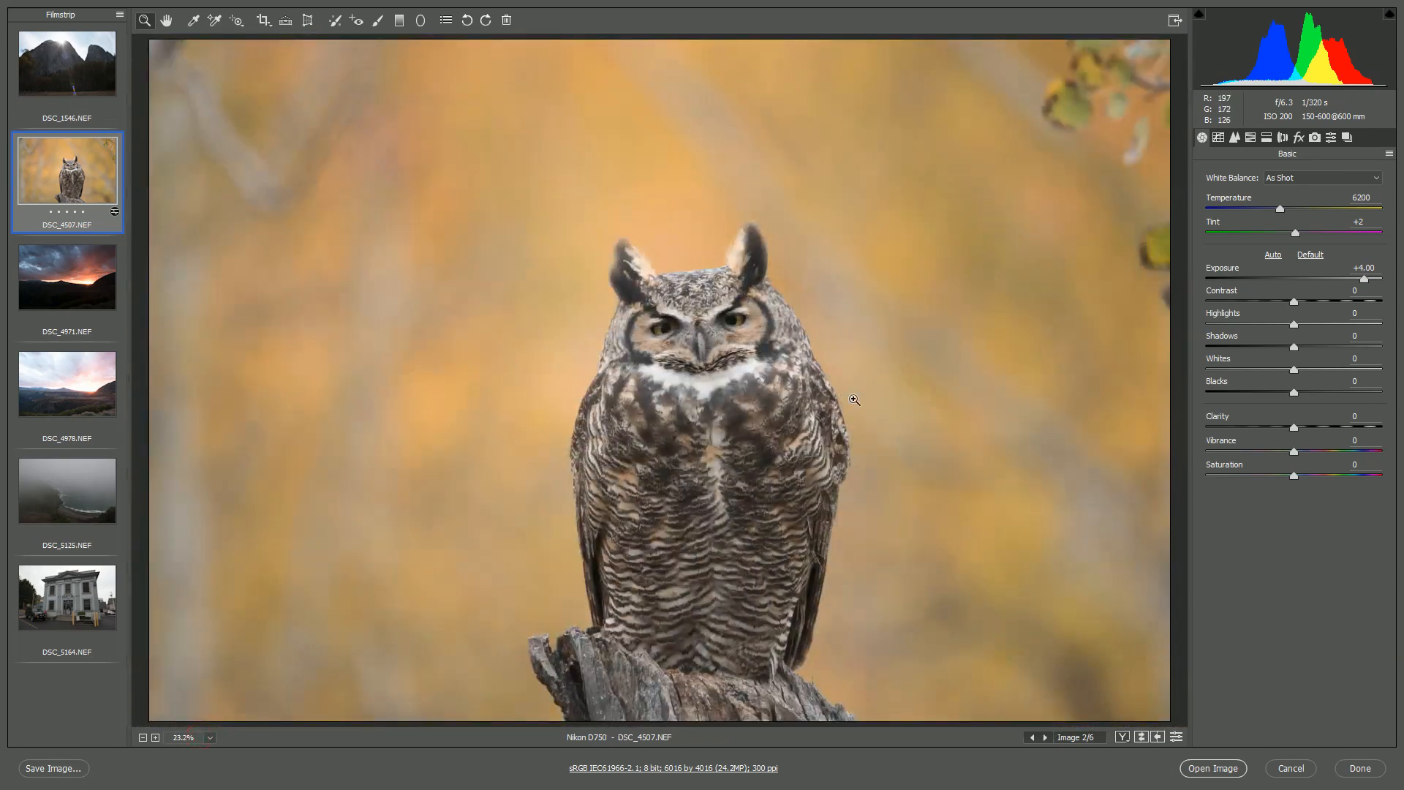
pyautogui.moveTo(1309, 284)
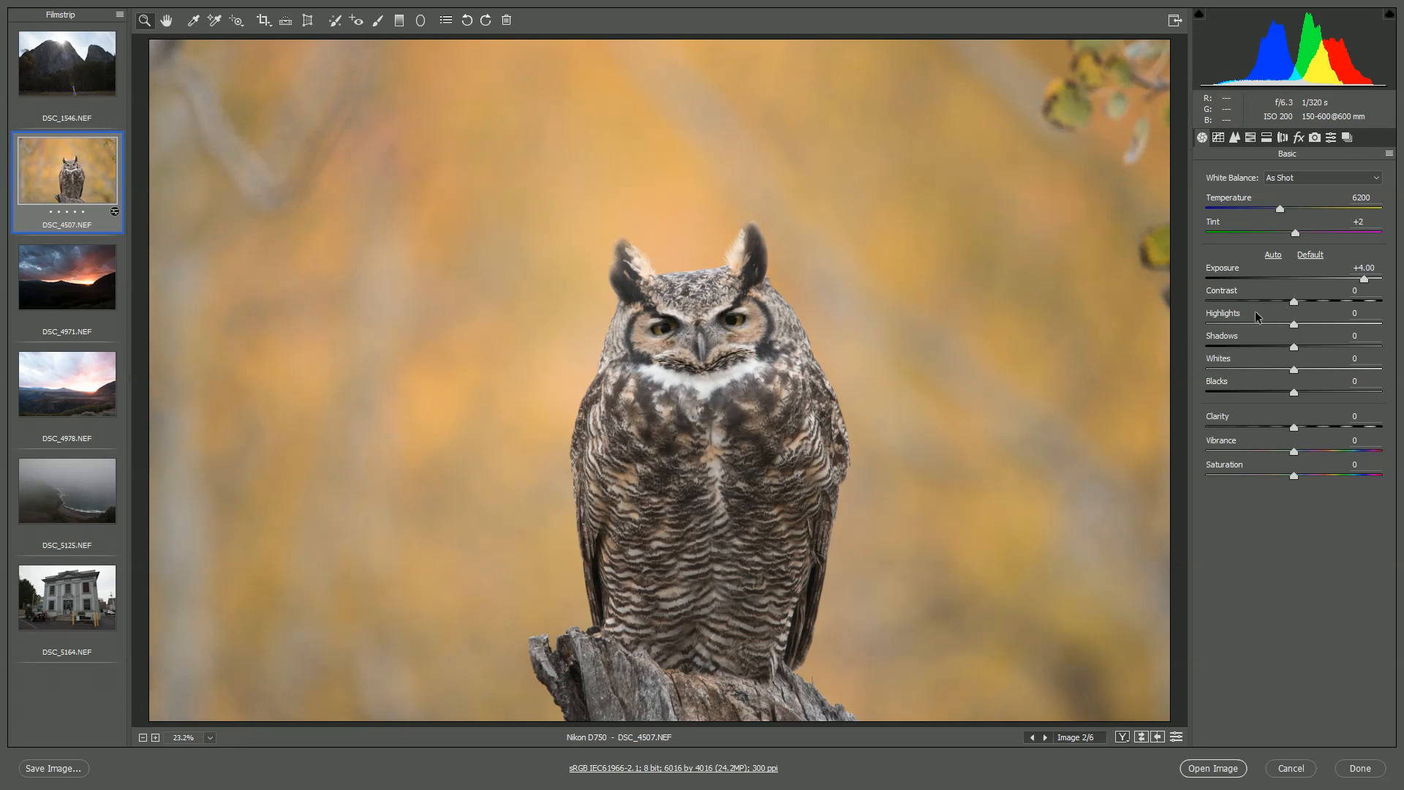
pyautogui.moveTo(815, 368)
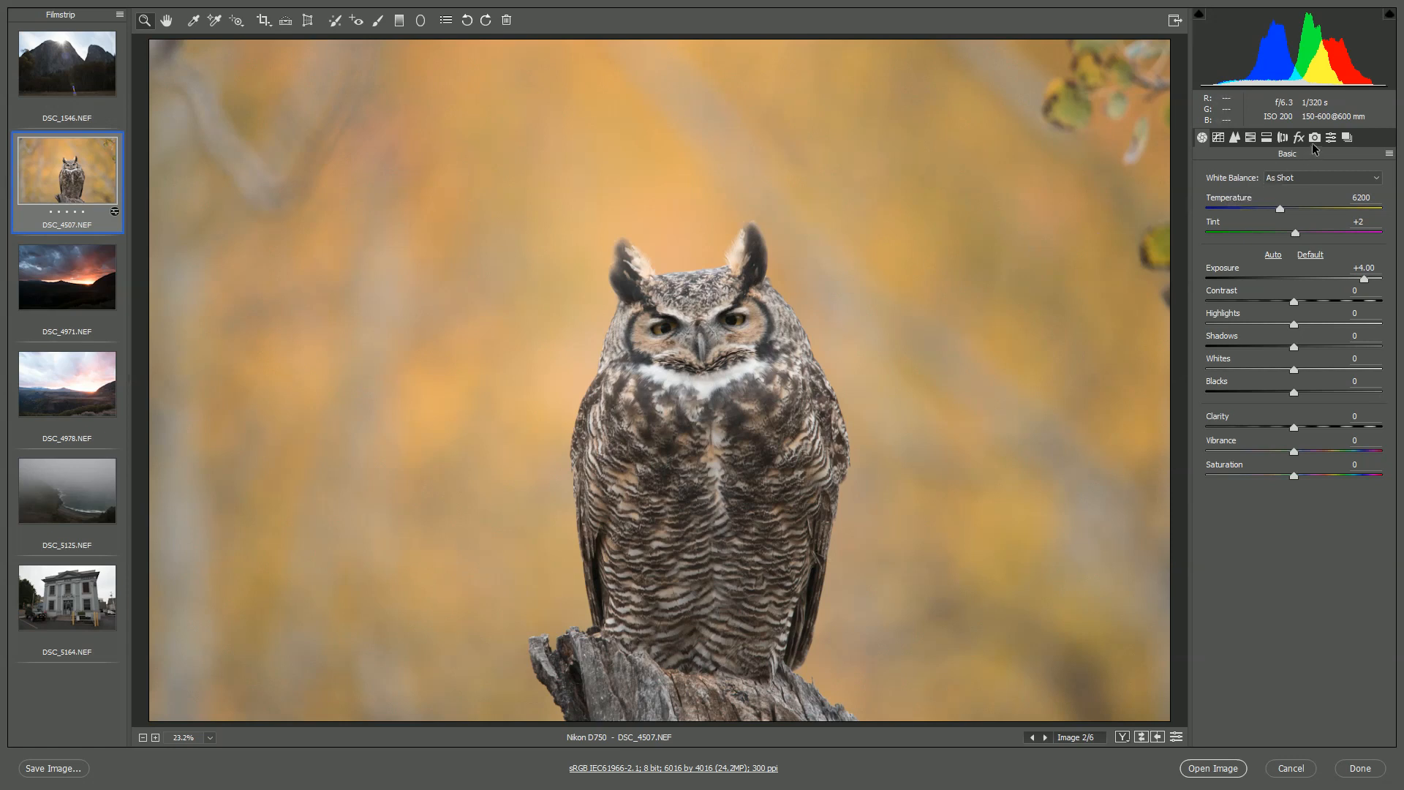
pyautogui.moveTo(1315, 136)
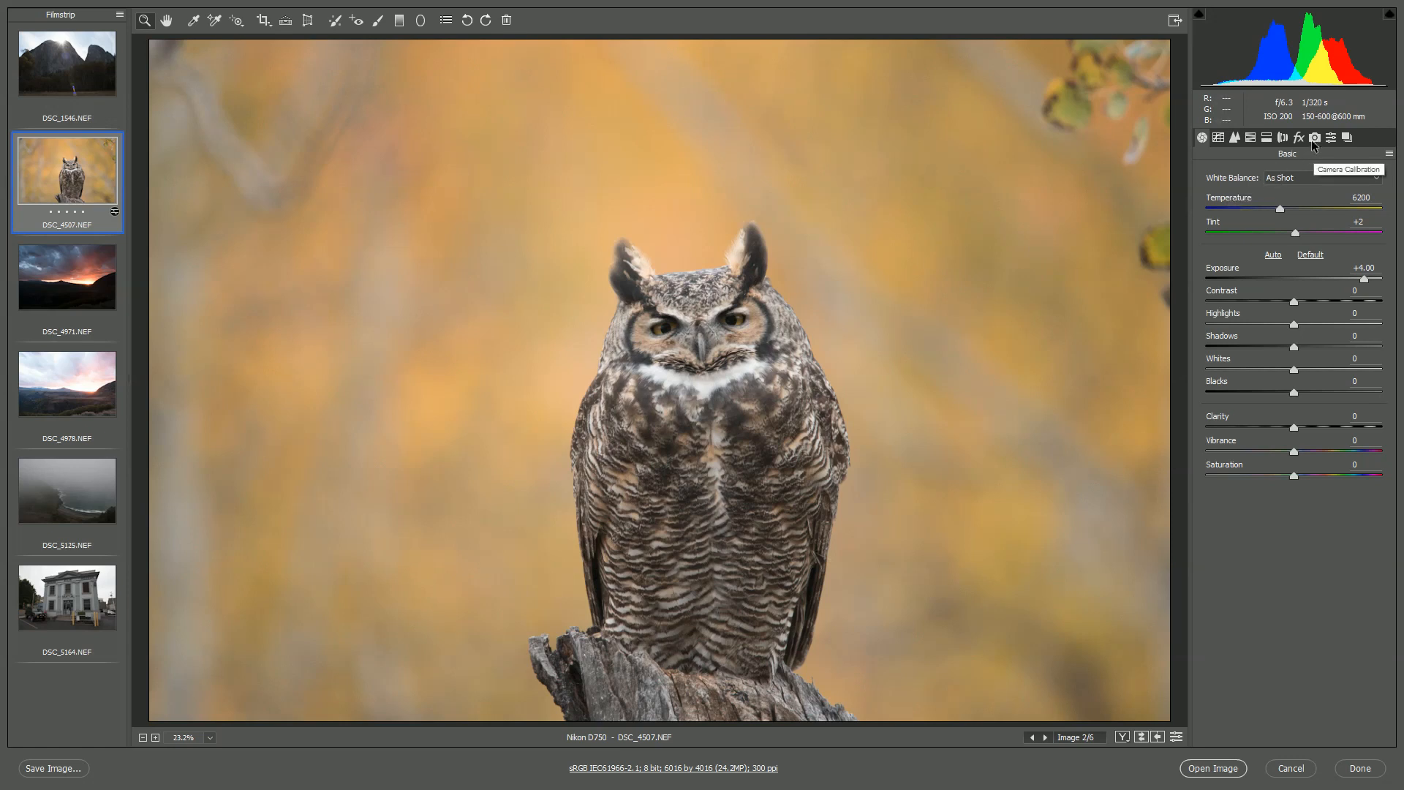
pyautogui.moveTo(1322, 151)
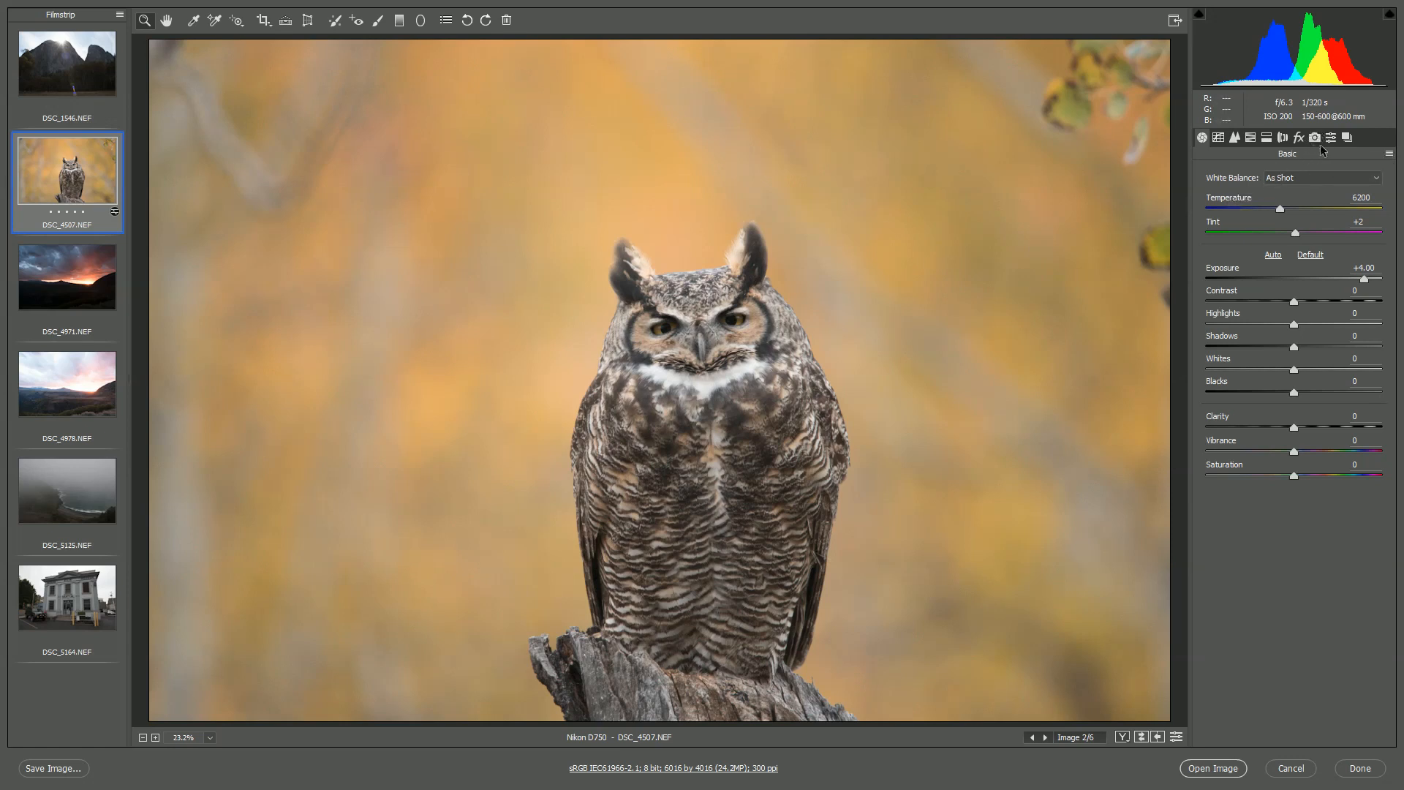
# Step: In Camera Calibration, try the Camera Portrait and Camera Vivid profiles on the owl photo
pyautogui.click(1315, 136)
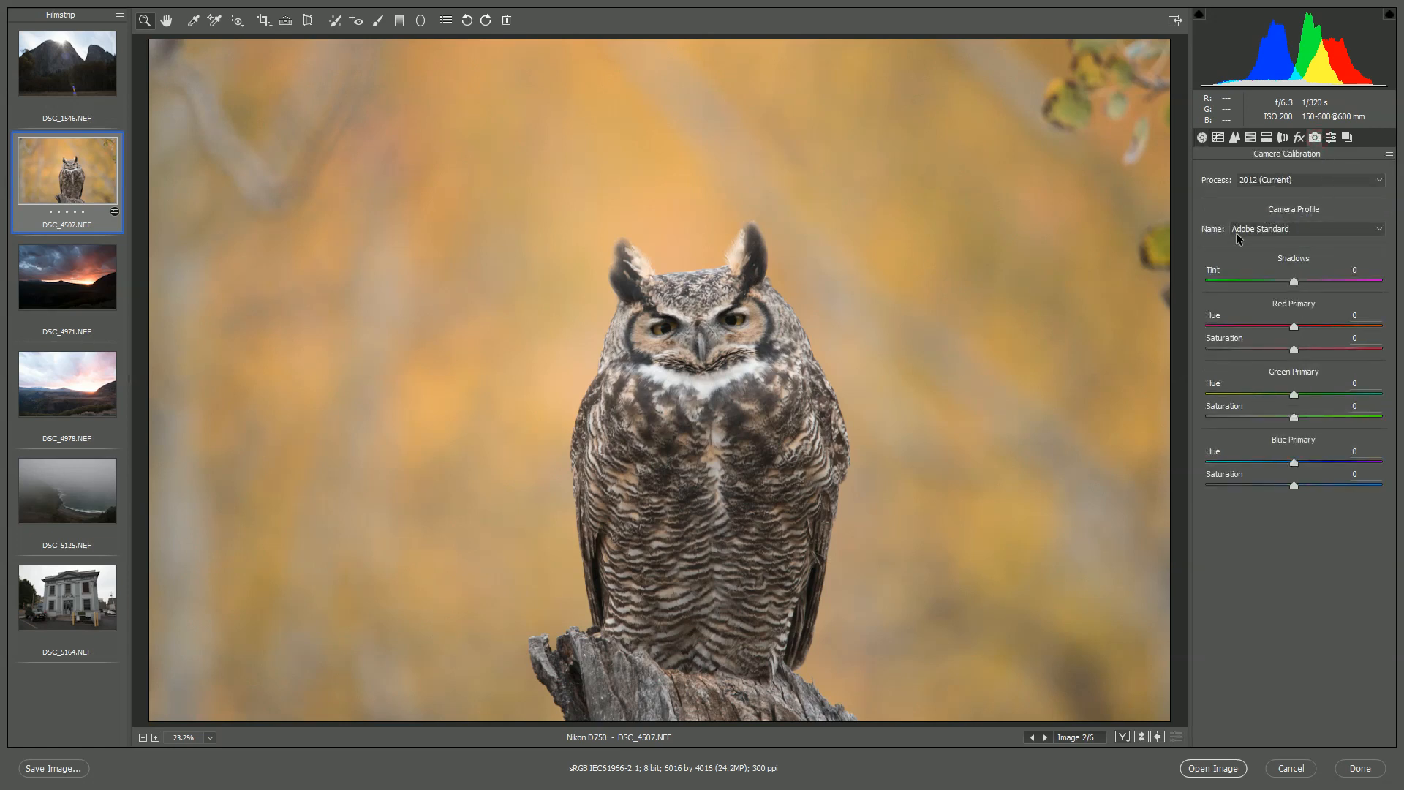
pyautogui.click(1306, 228)
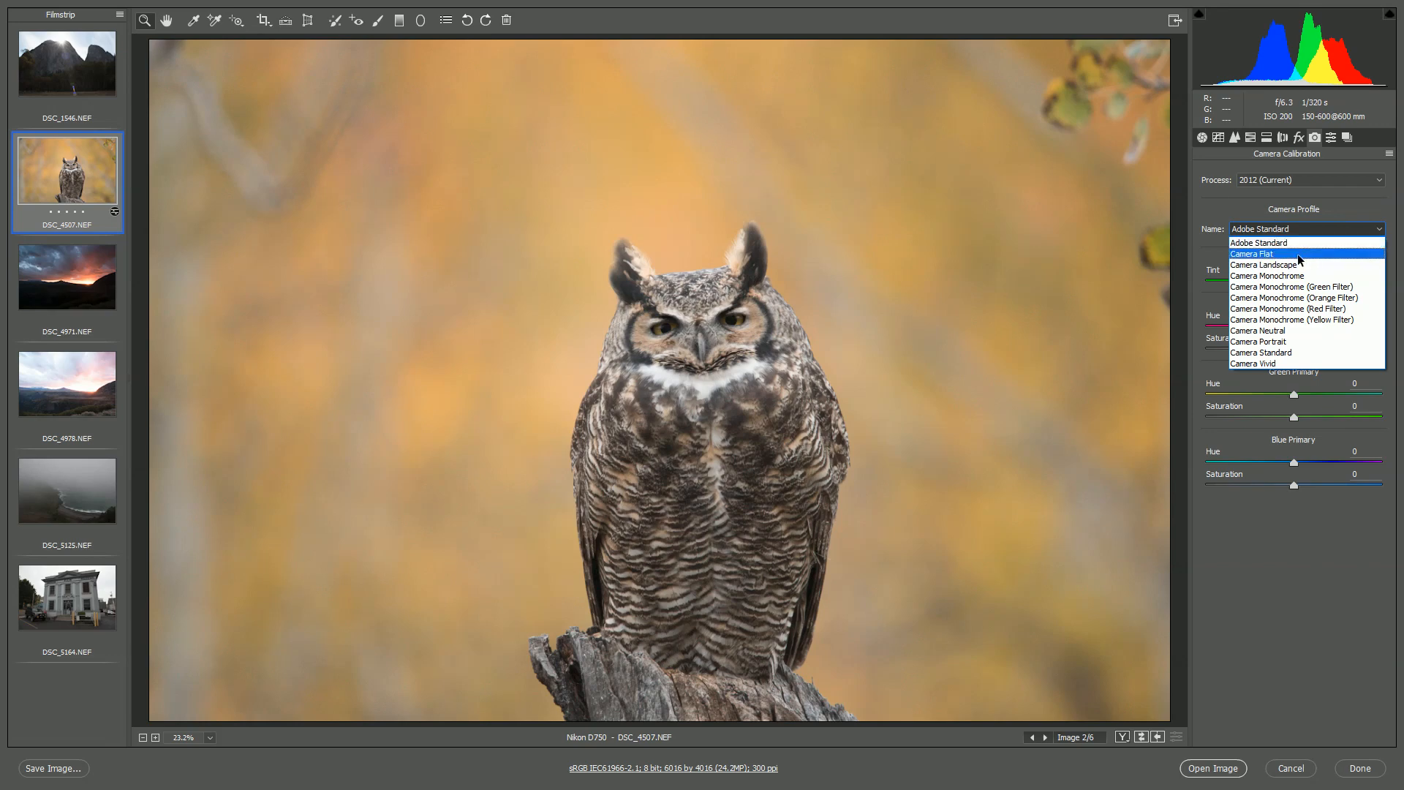
pyautogui.moveTo(1290, 330)
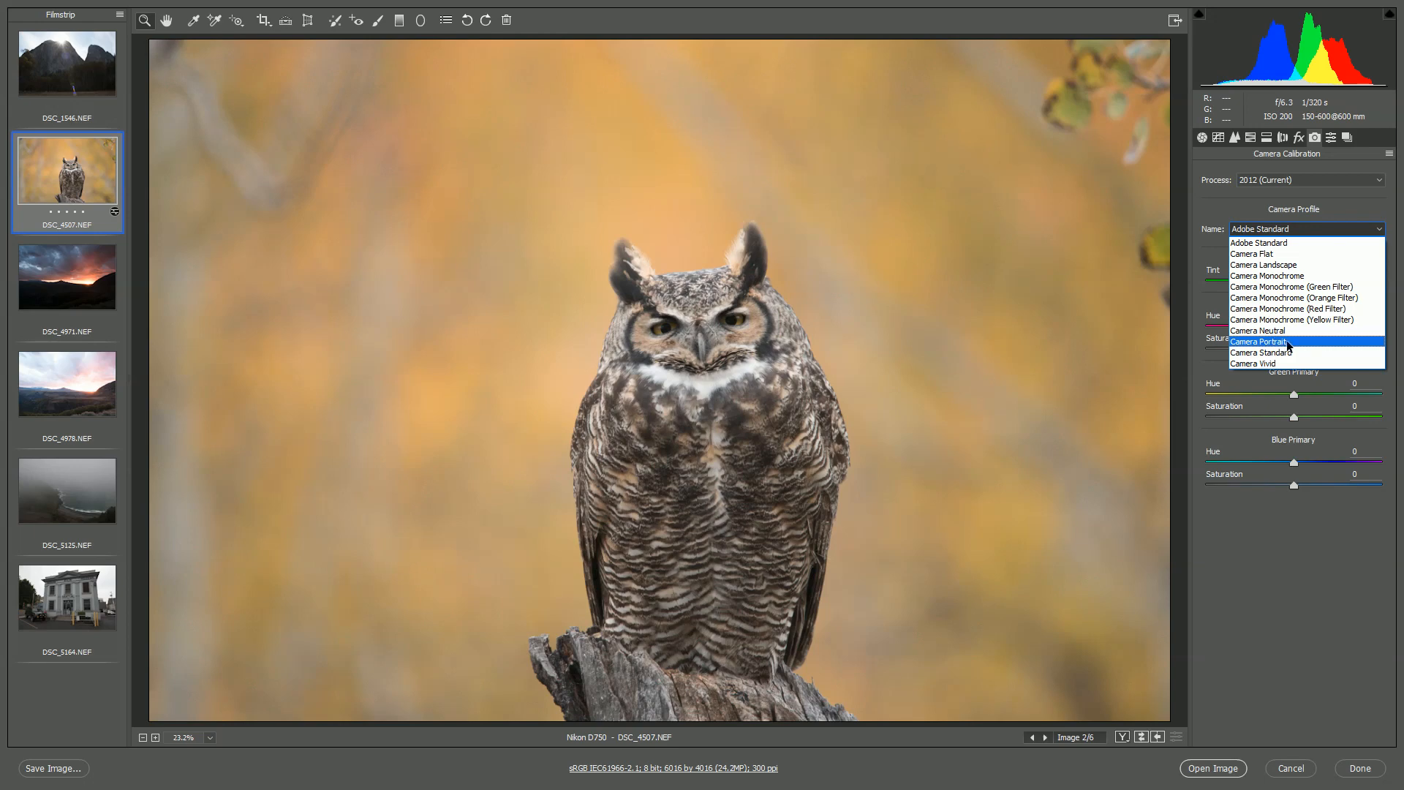
pyautogui.click(1262, 342)
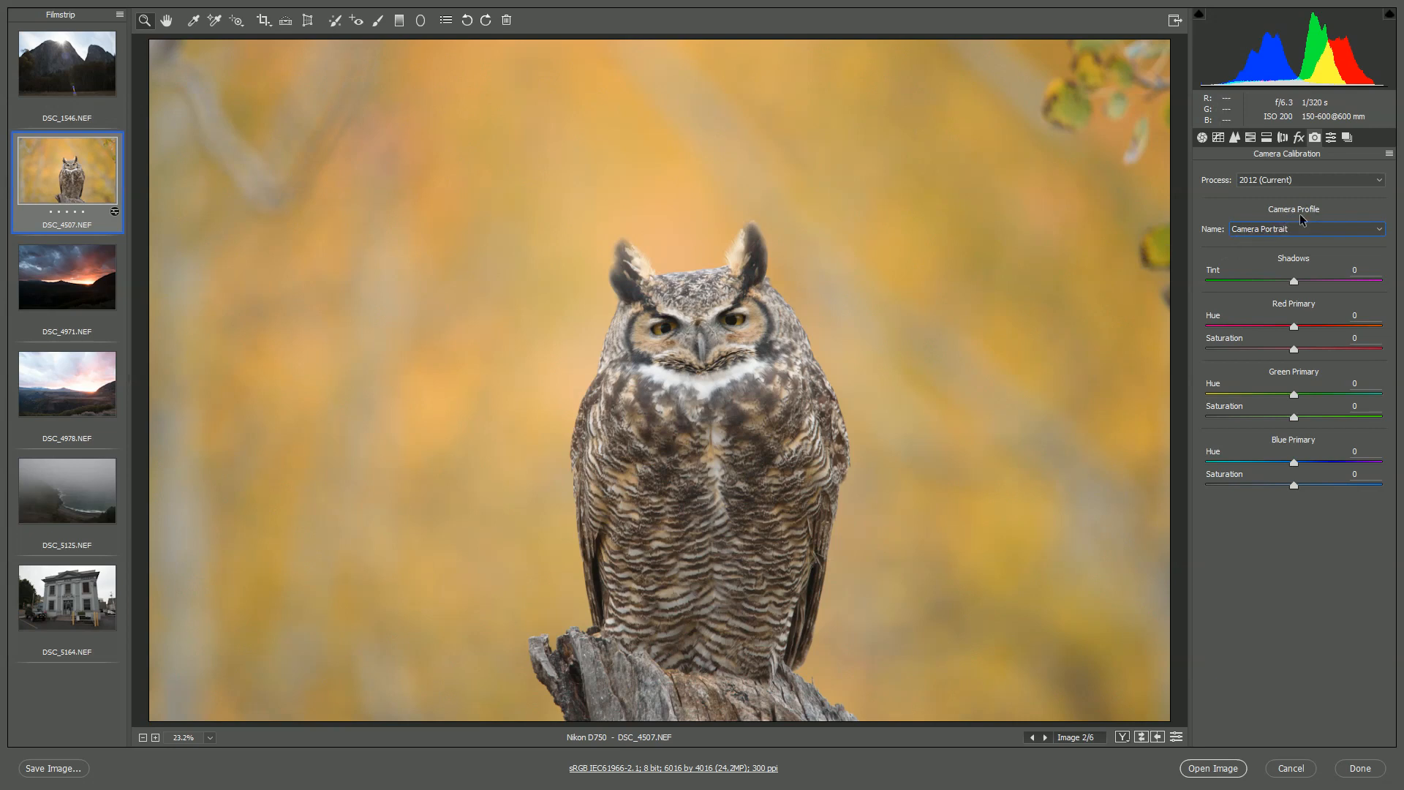
pyautogui.click(1305, 228)
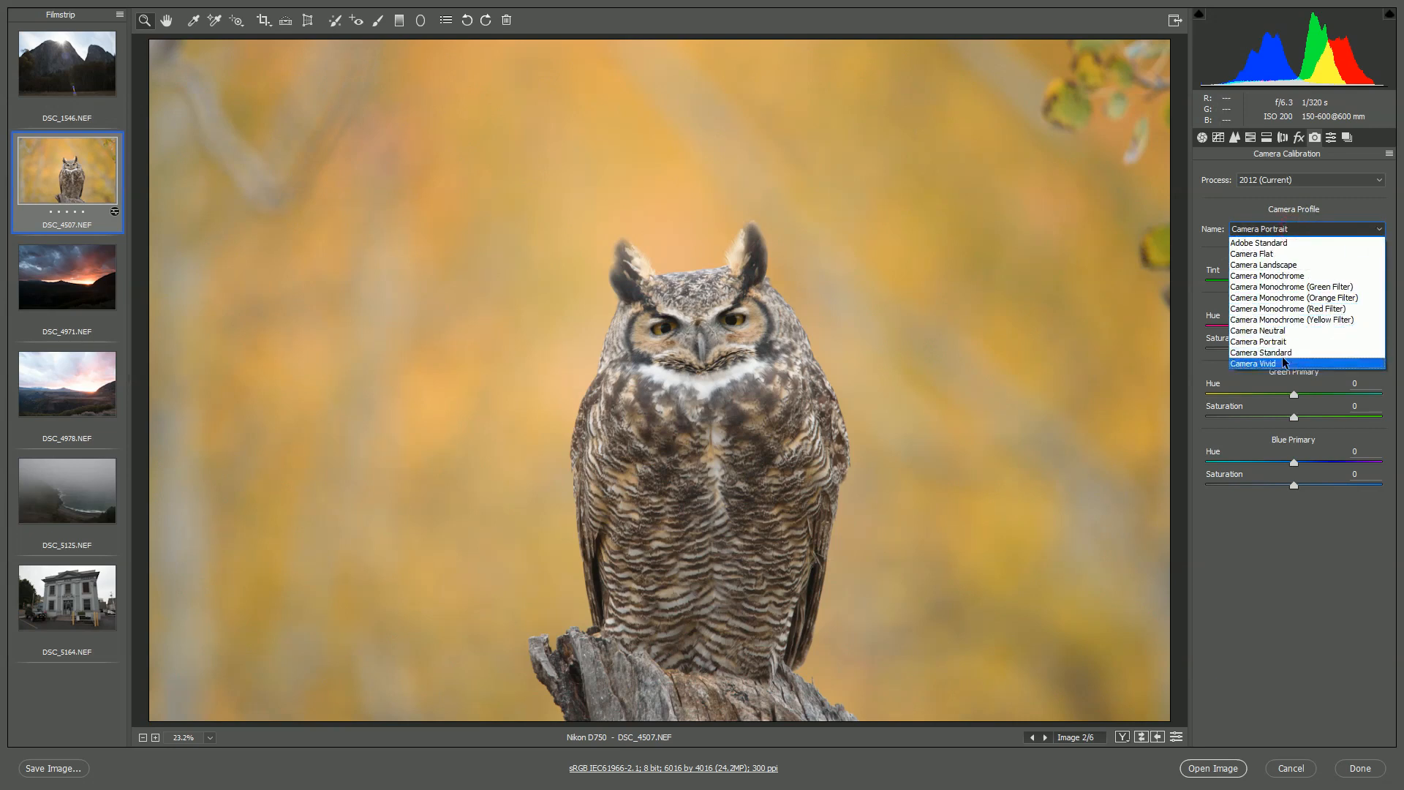
pyautogui.click(1254, 364)
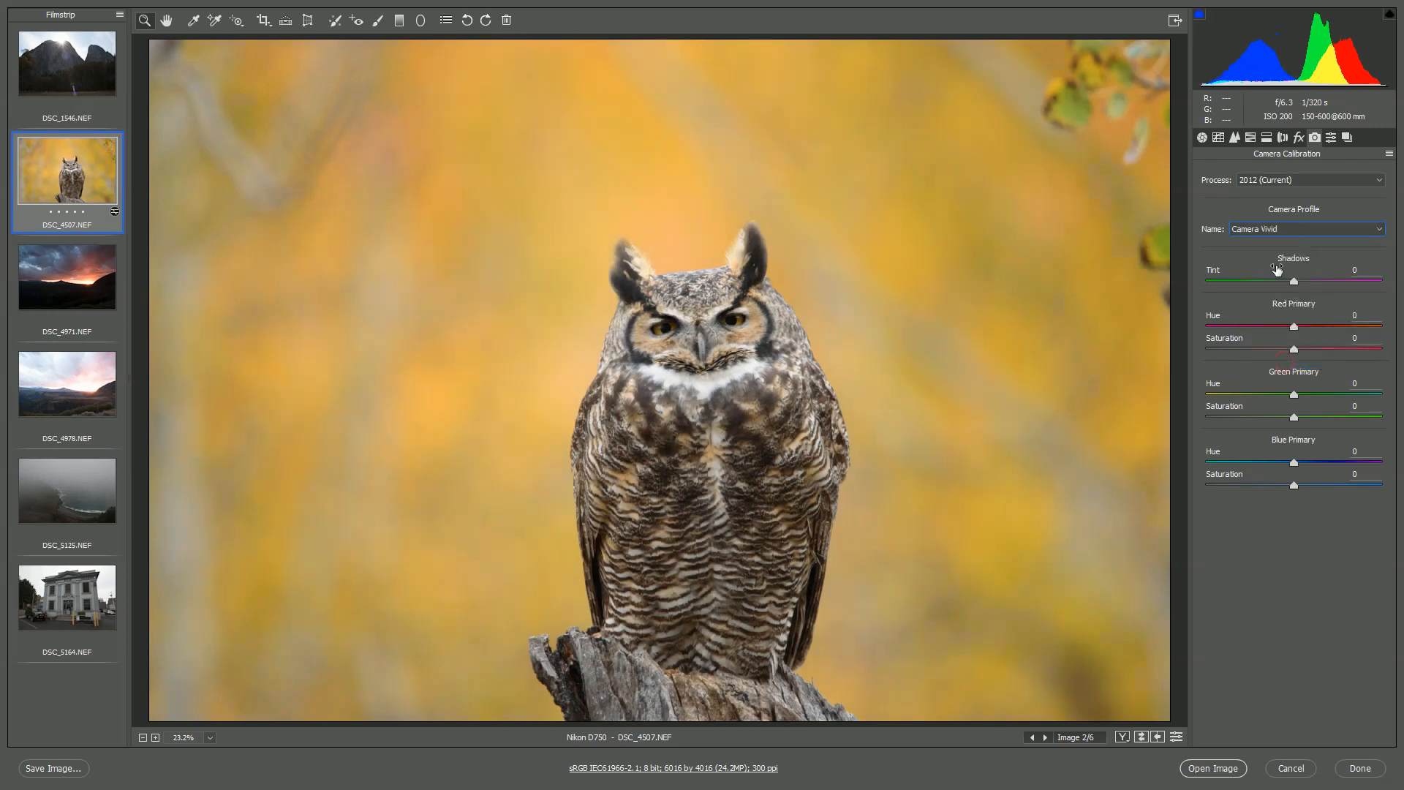
# Step: Compare Camera Neutral and Portrait, then settle on the Adobe Standard profile
pyautogui.click(1305, 228)
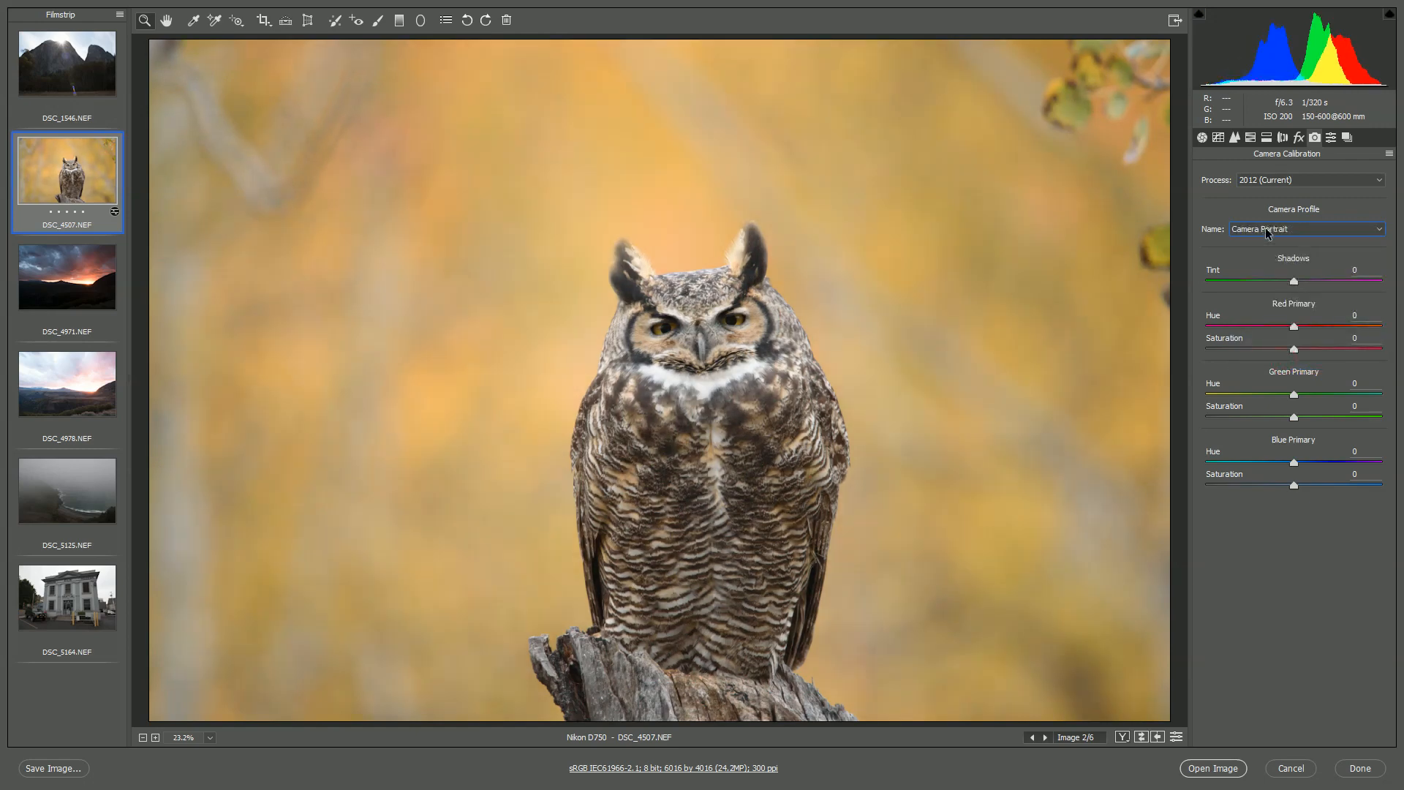
pyautogui.click(1305, 228)
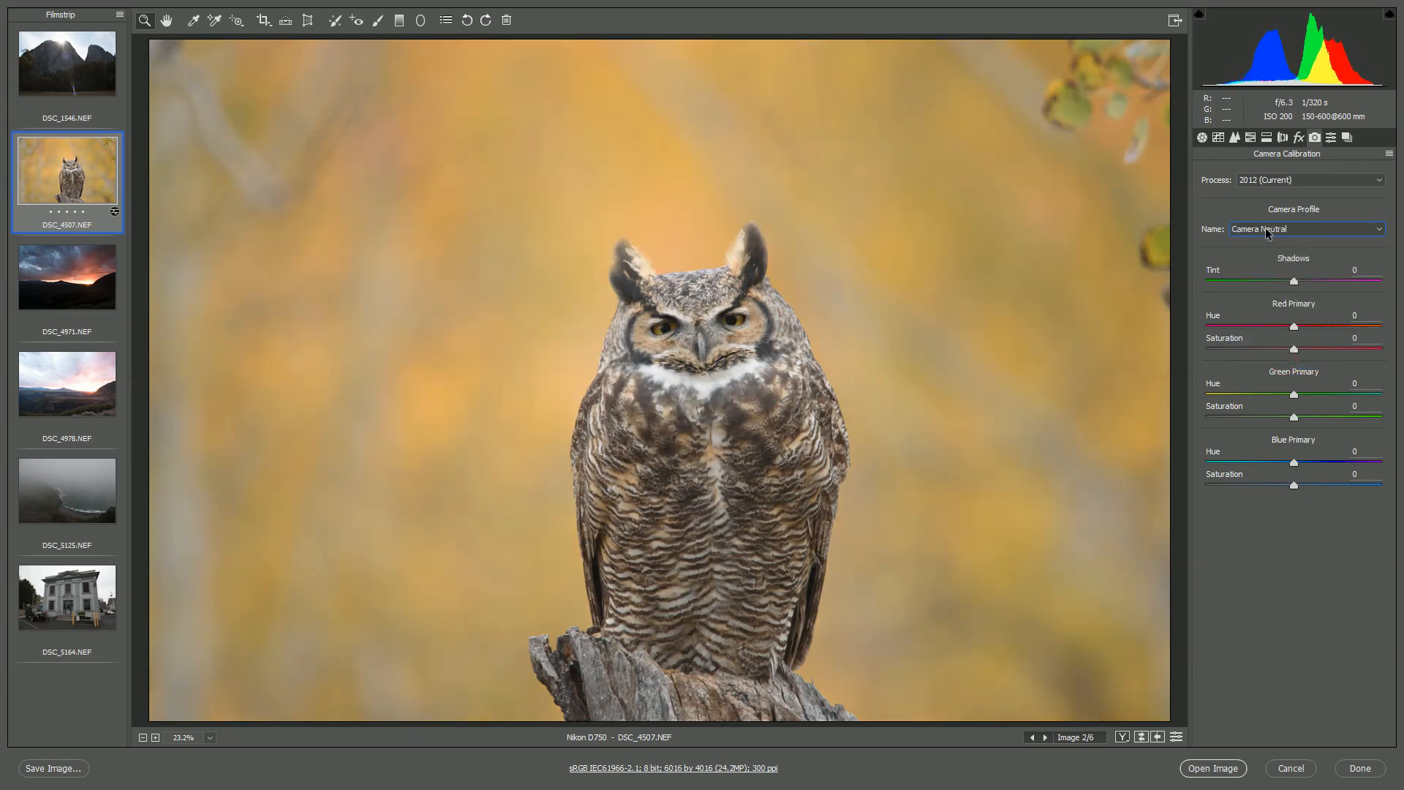
pyautogui.click(1305, 228)
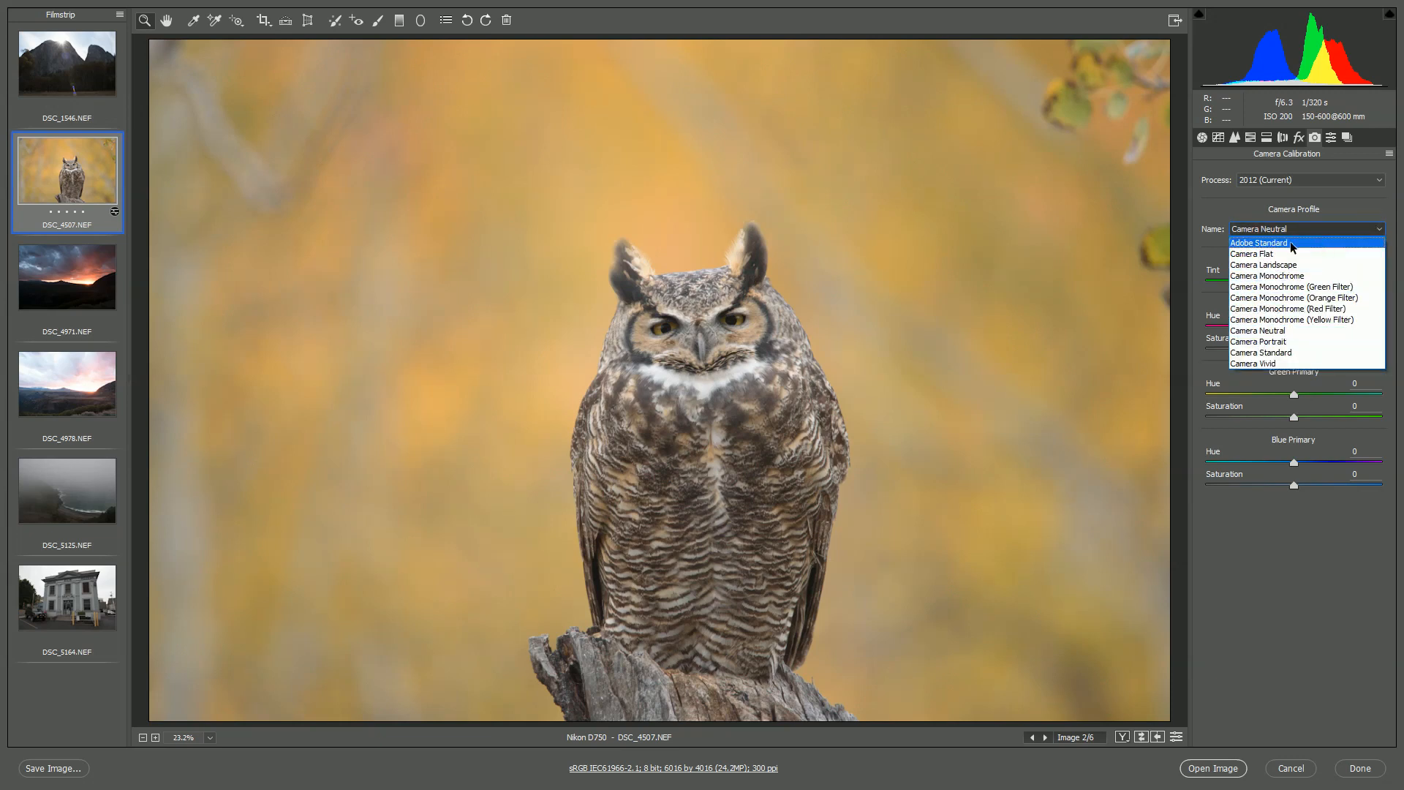
pyautogui.click(1261, 342)
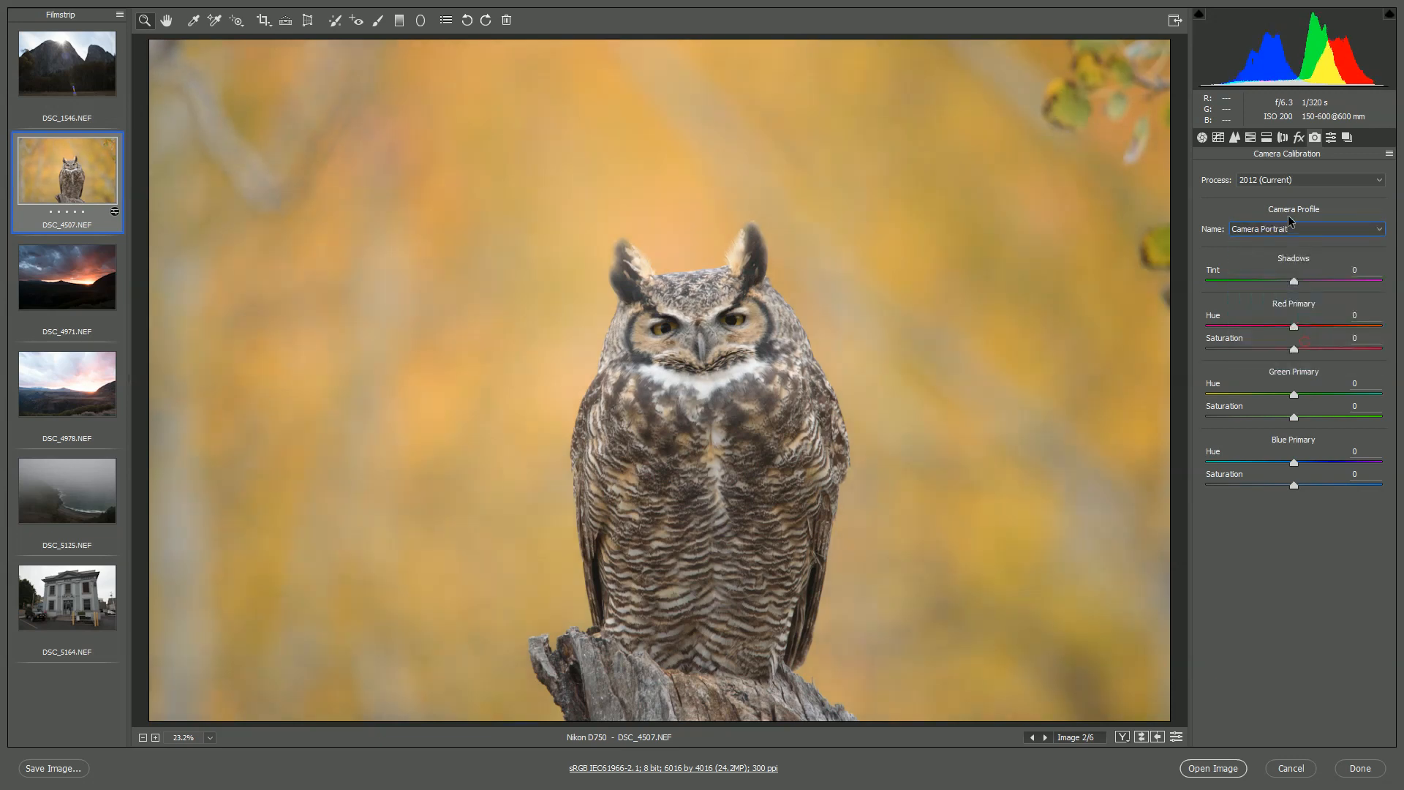
pyautogui.click(1304, 228)
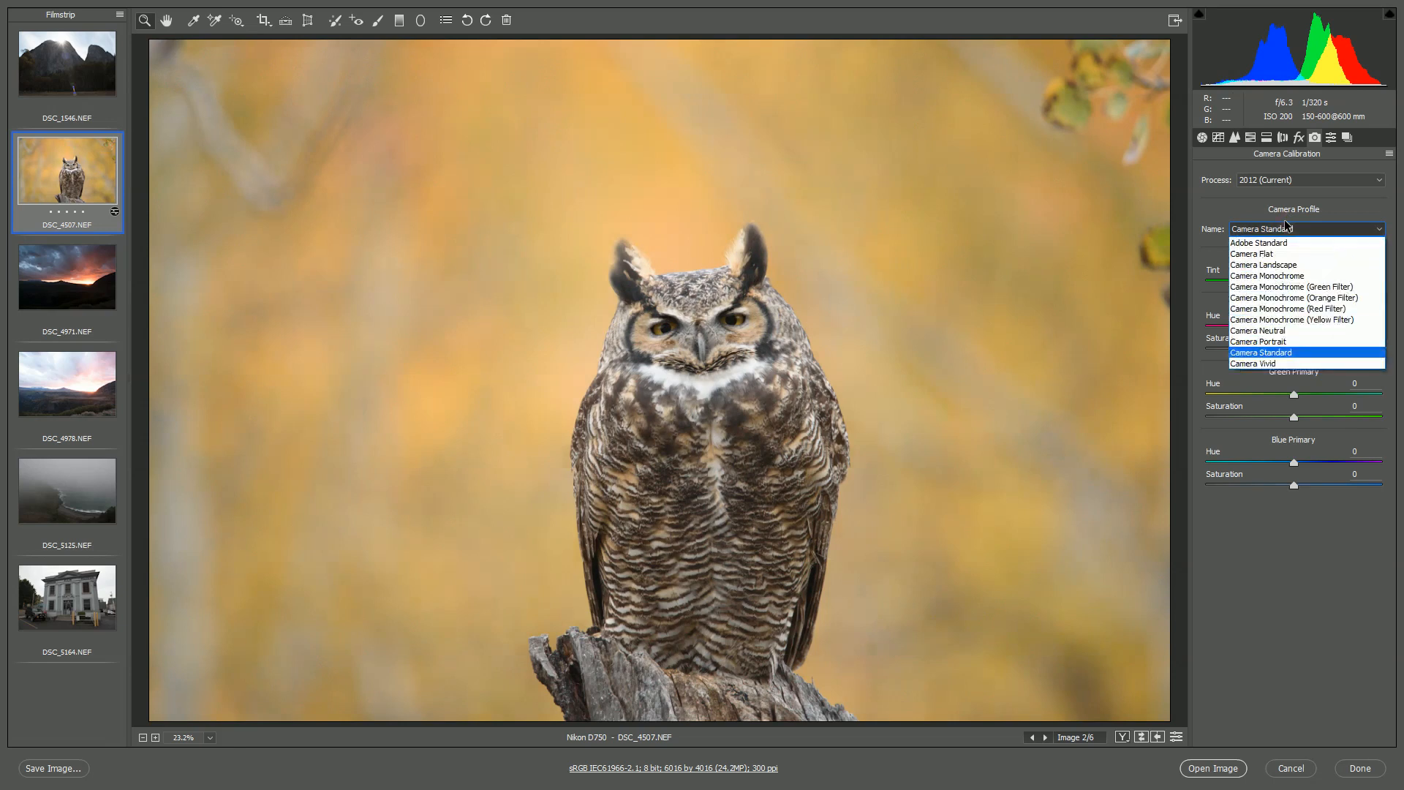
pyautogui.moveTo(1299, 243)
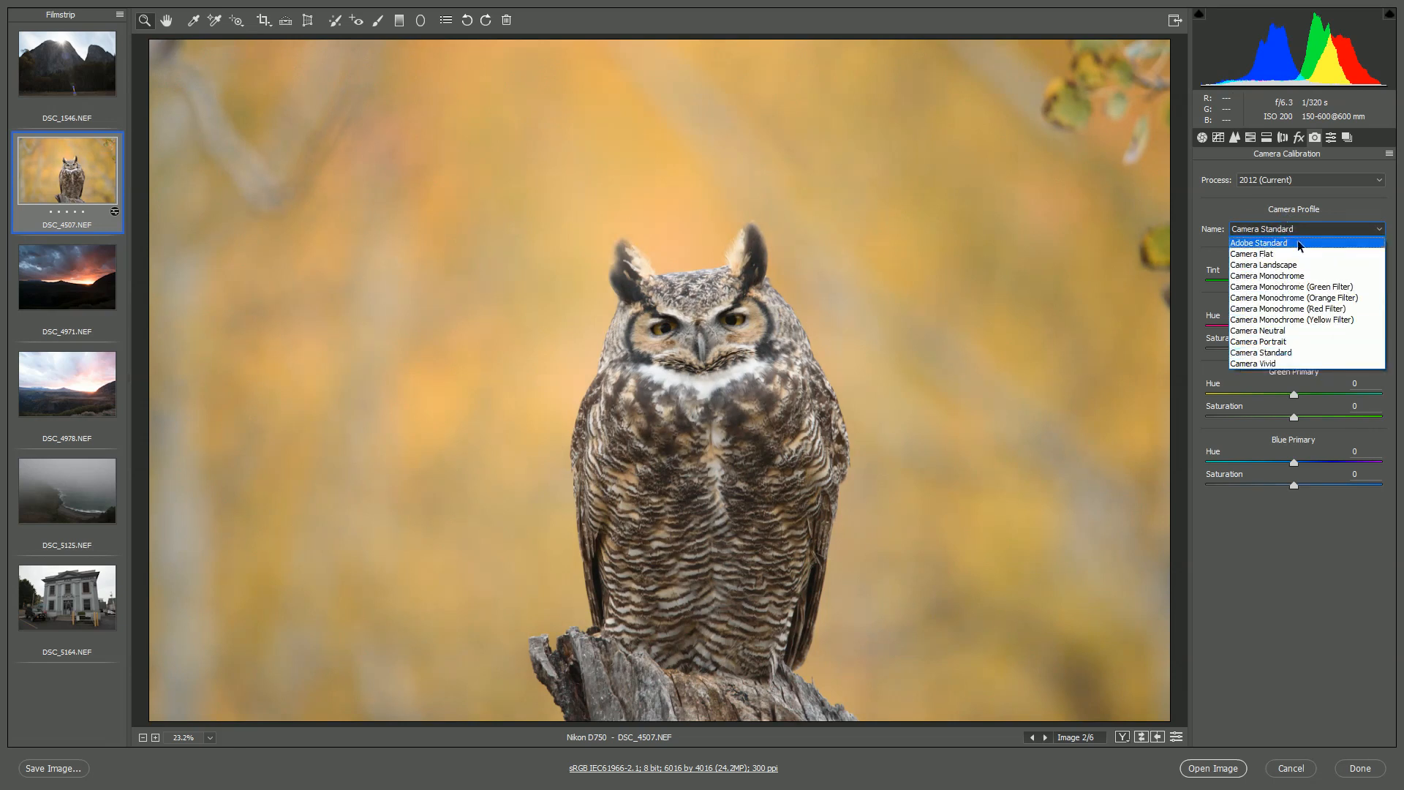
pyautogui.click(1258, 243)
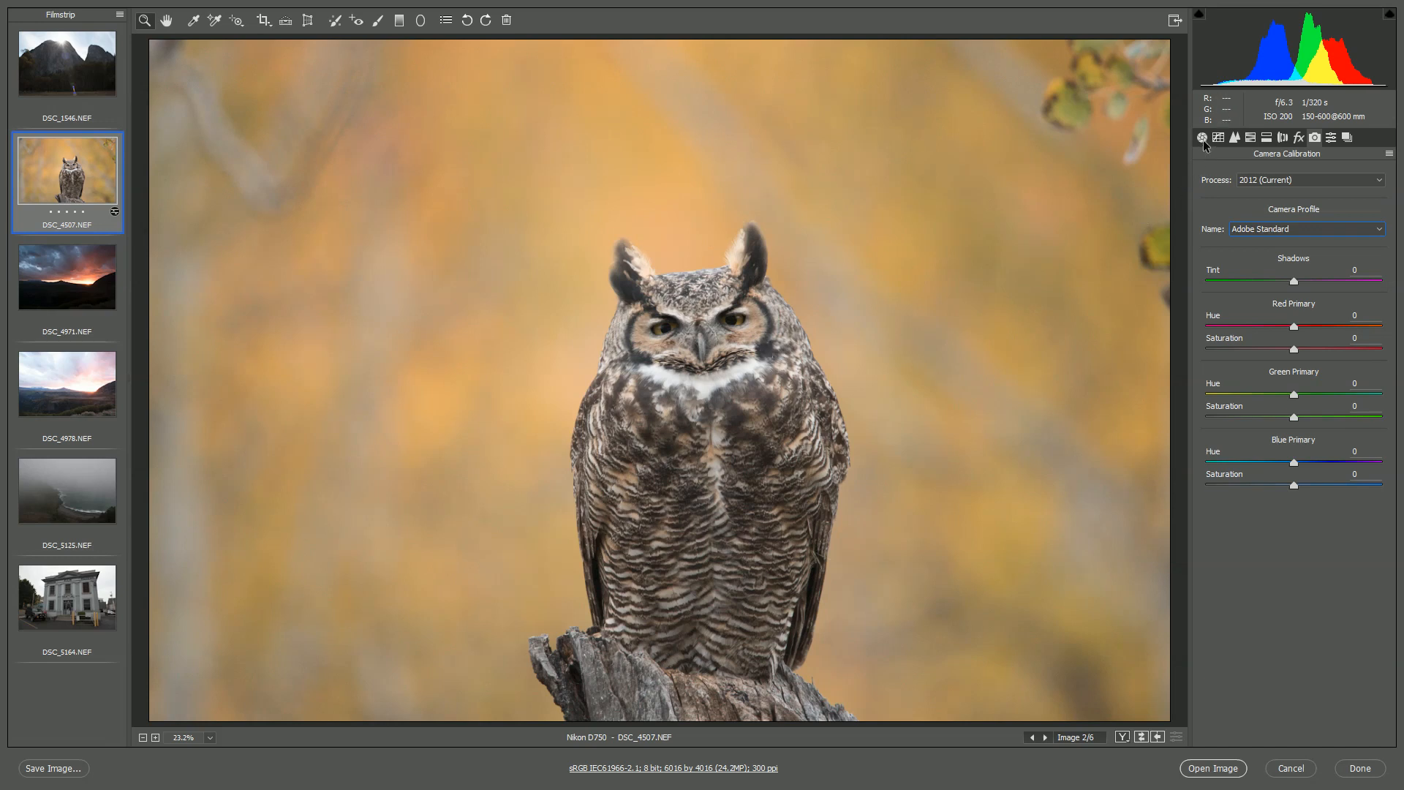
# Step: Return to Basic adjustments, then load the DSC_4978 mountain sunset photo from the Filmstrip
pyautogui.click(1201, 137)
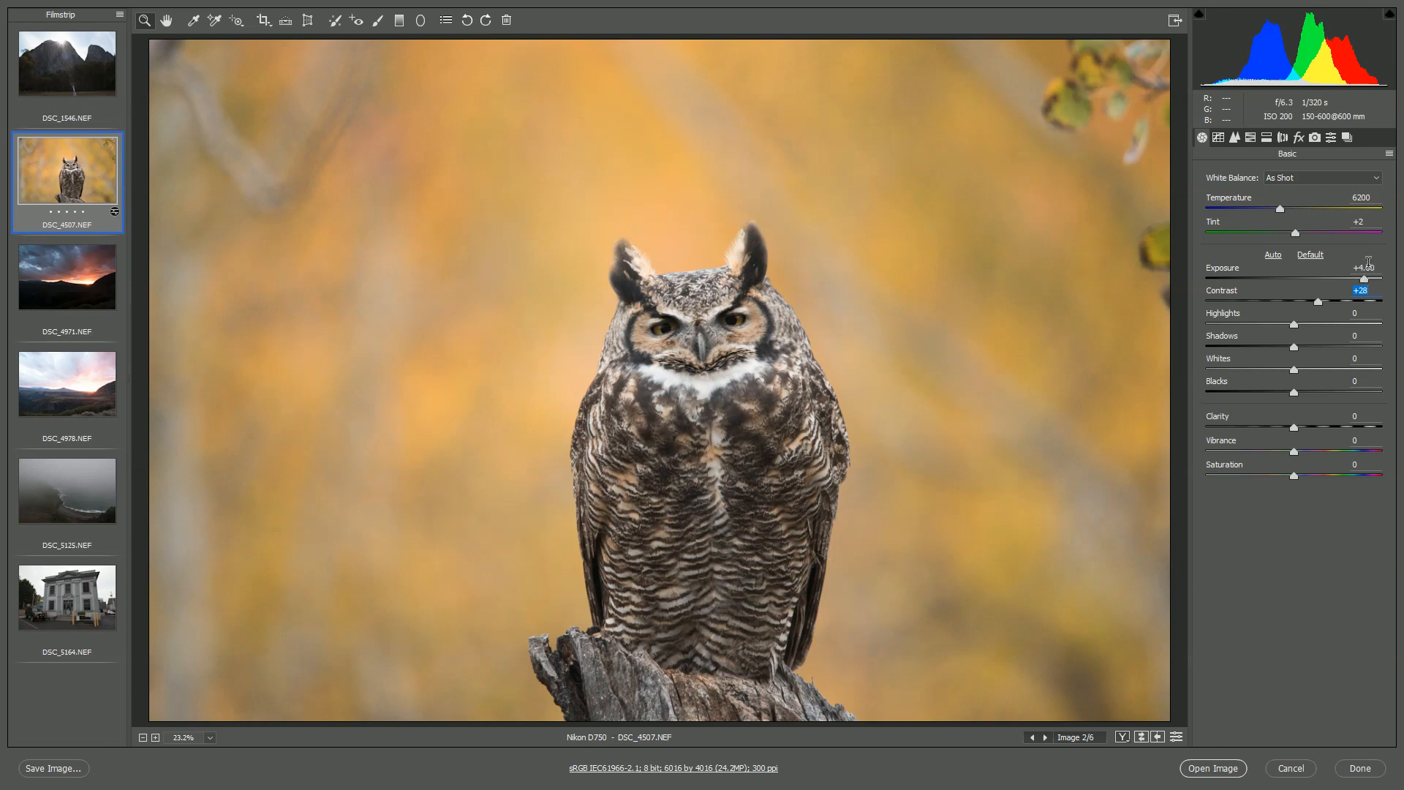
pyautogui.click(67, 382)
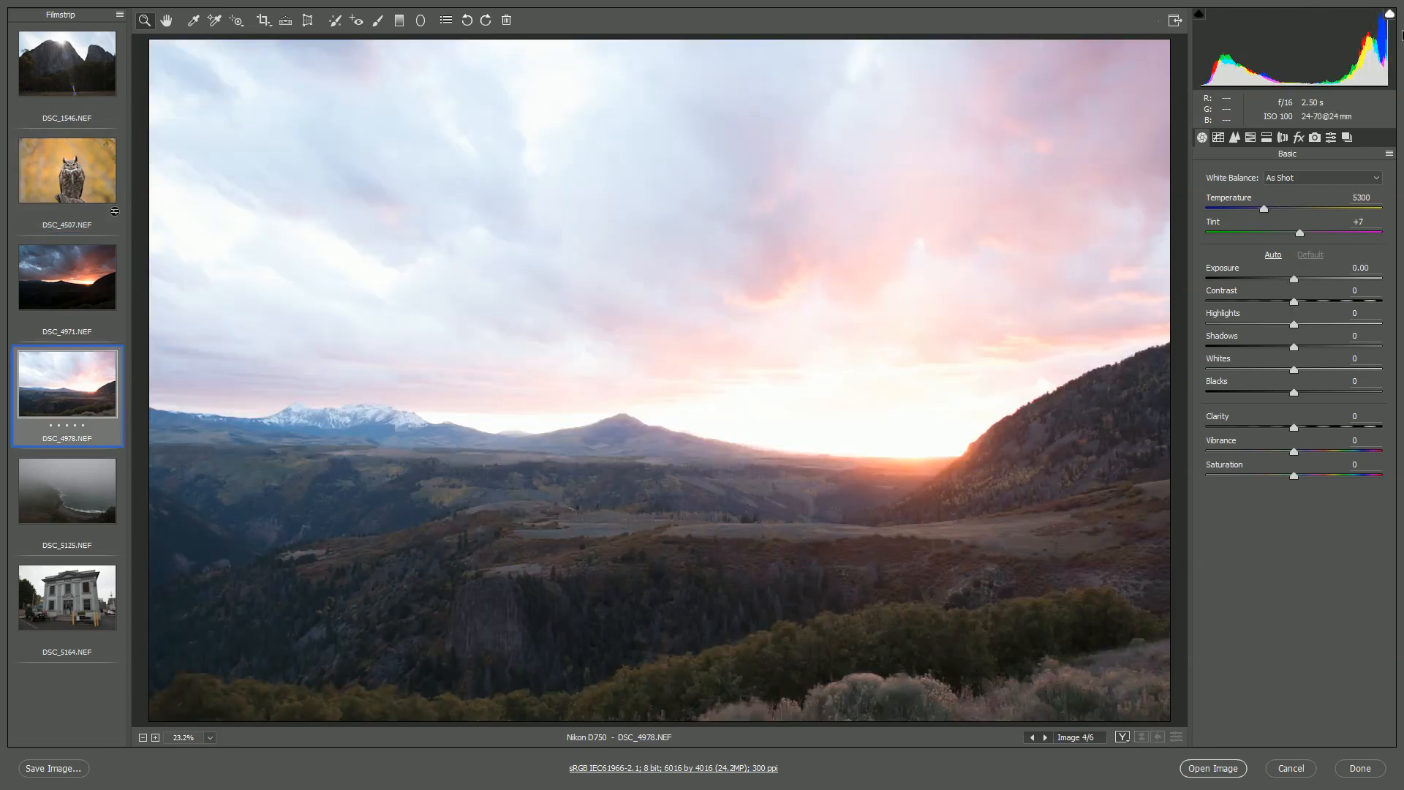
pyautogui.moveTo(1390, 16)
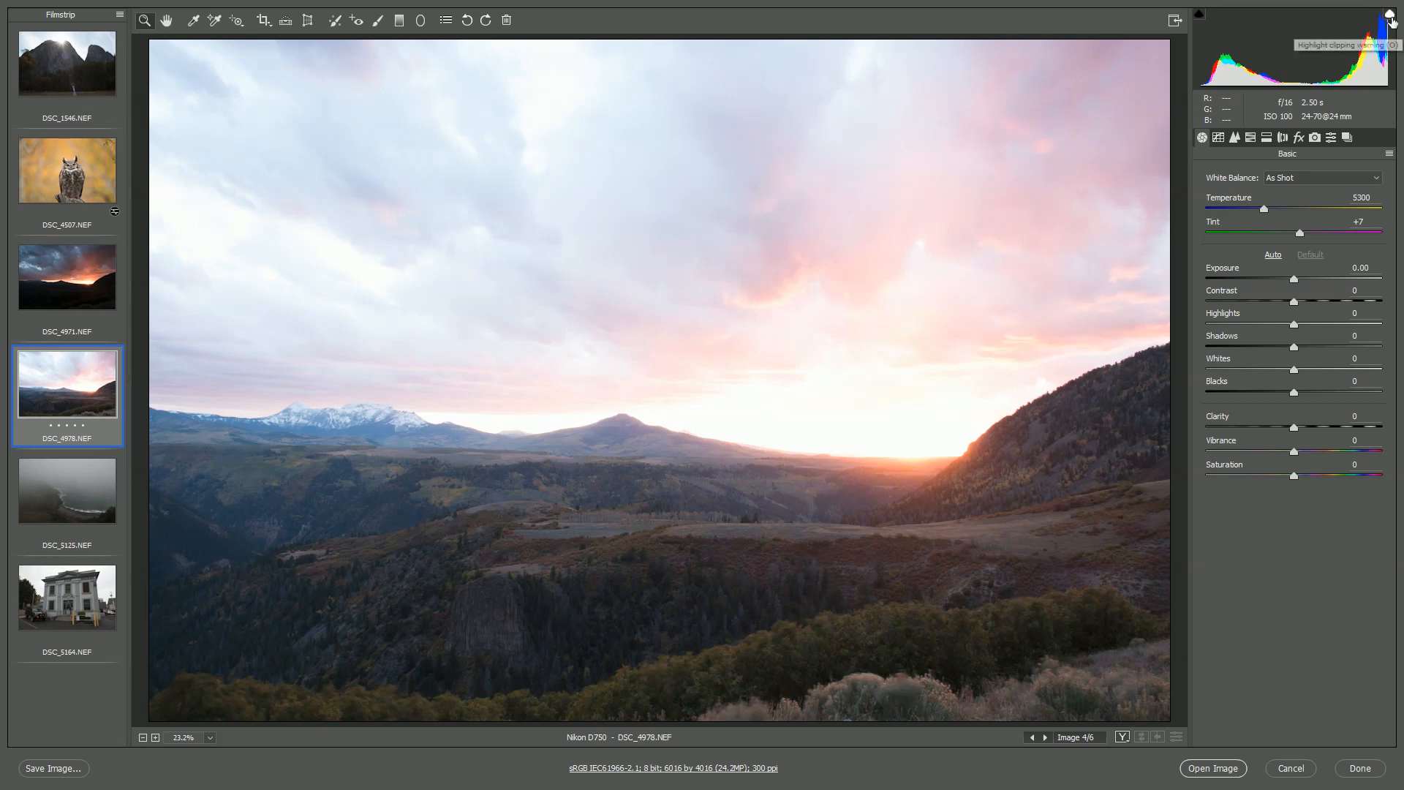
pyautogui.moveTo(1373, 78)
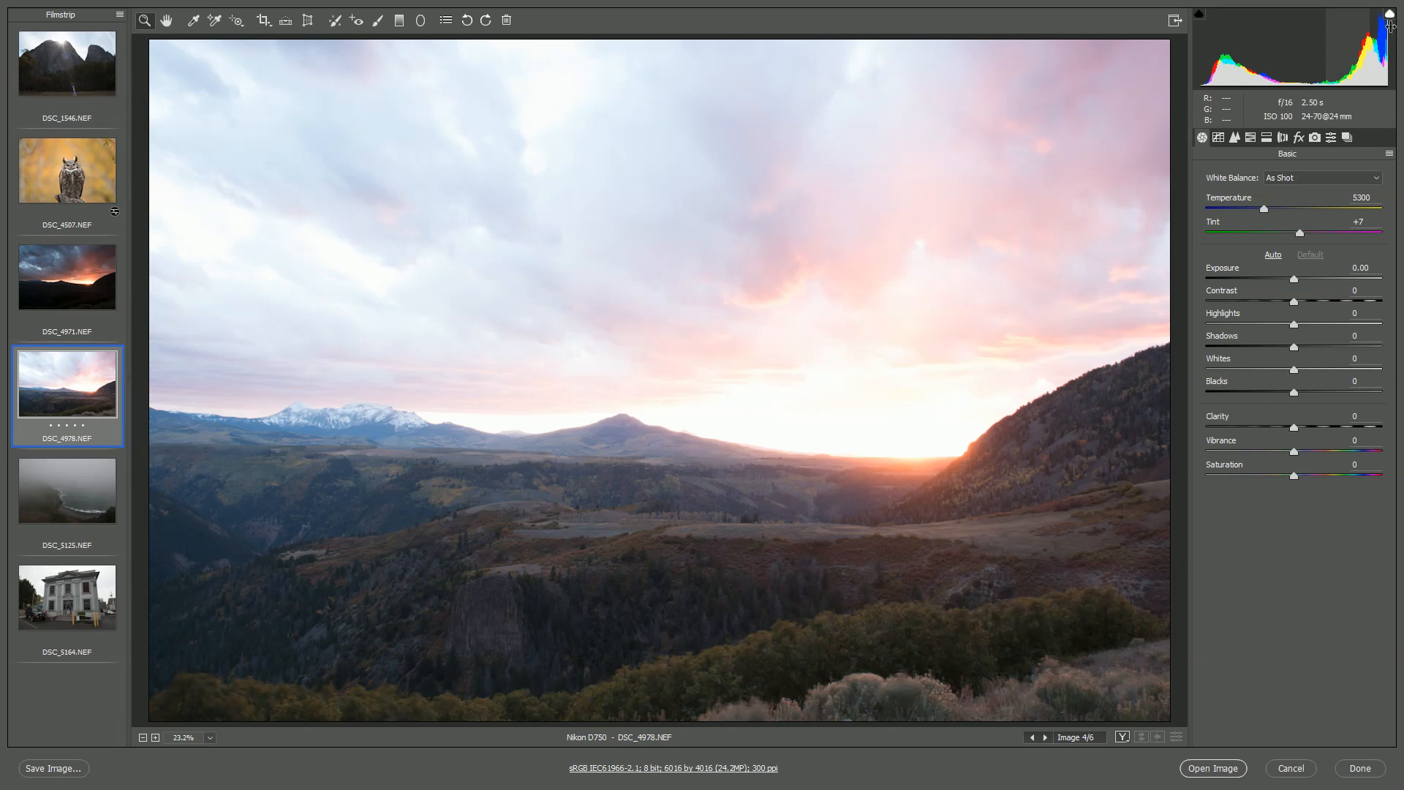
pyautogui.click(1396, 11)
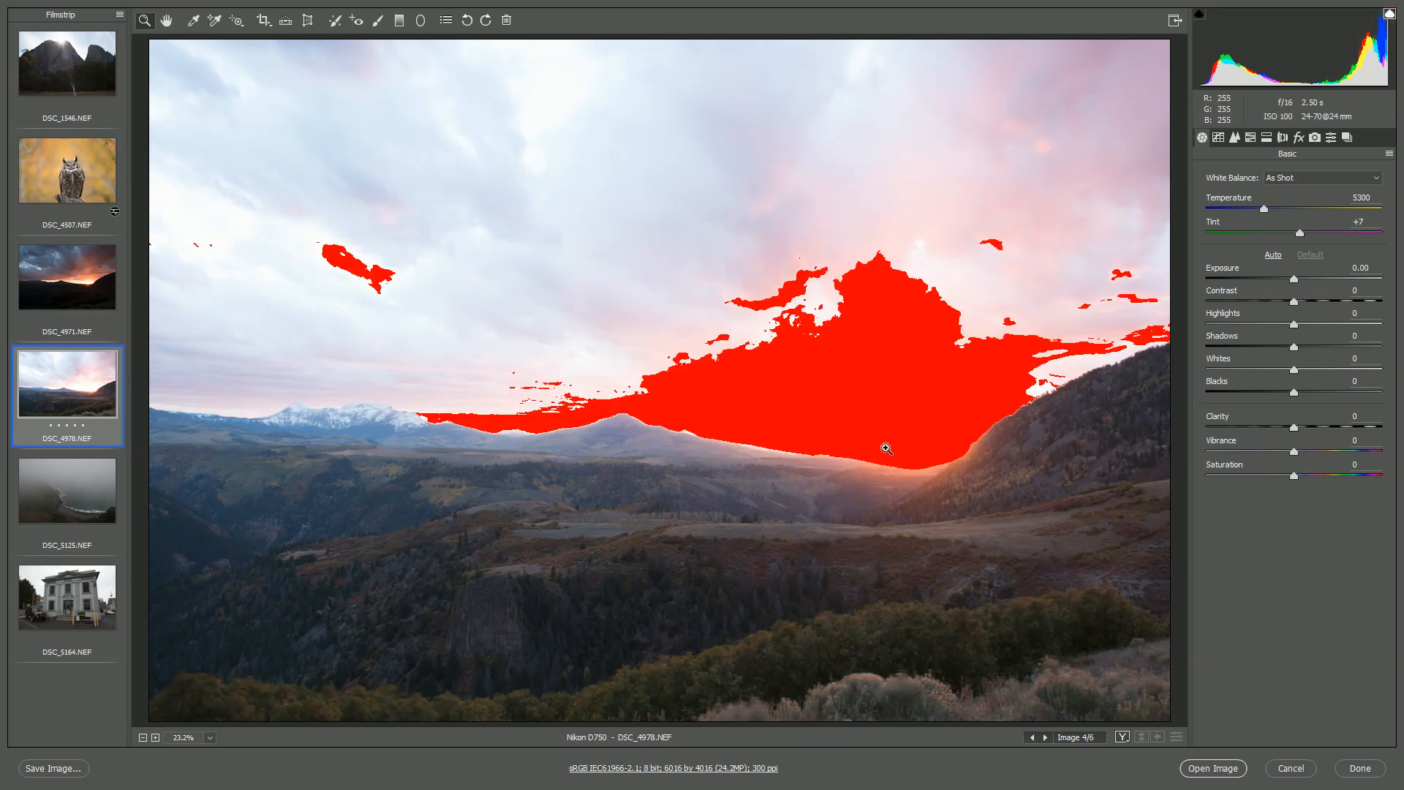
pyautogui.moveTo(1293, 279); pyautogui.dragTo(1265, 279)
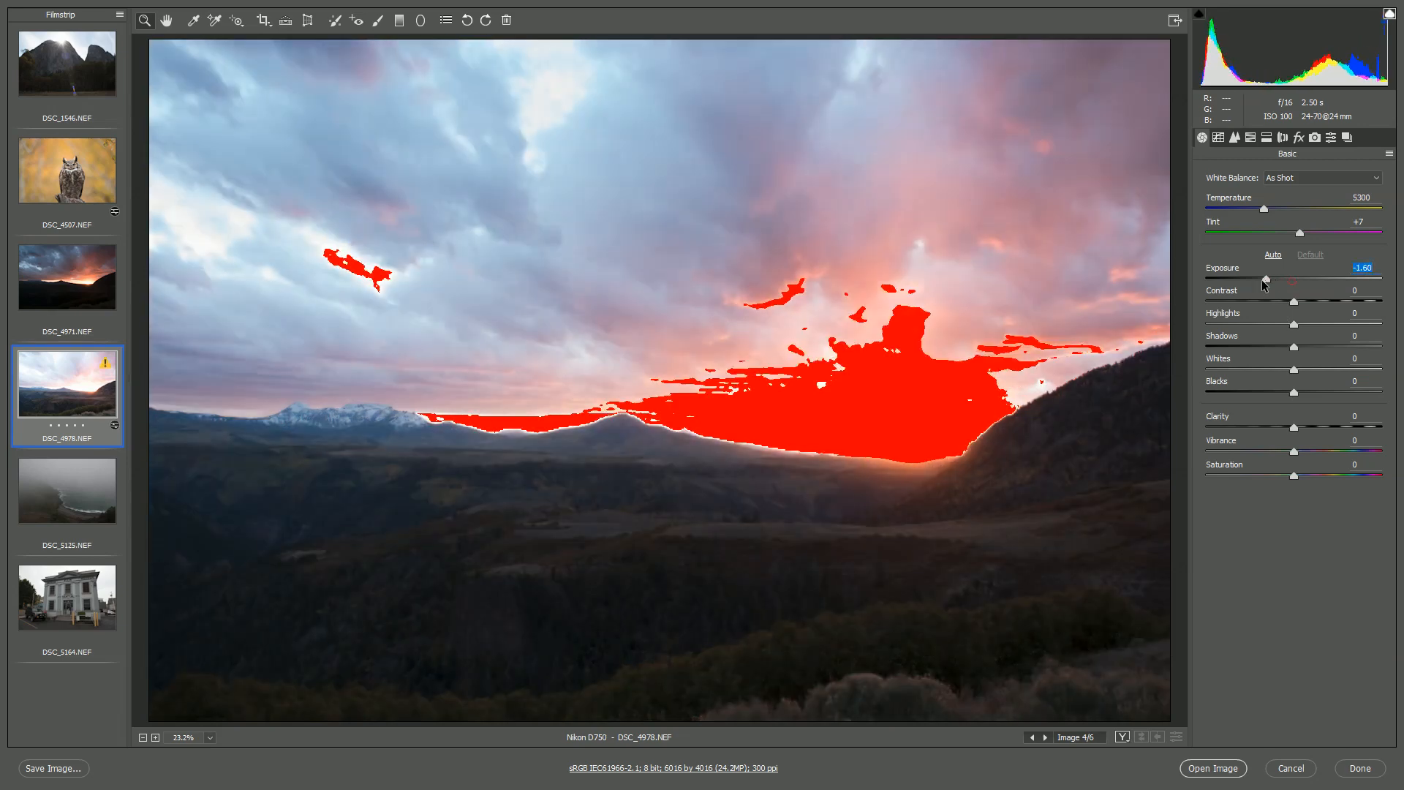
pyautogui.moveTo(1264, 278); pyautogui.dragTo(1230, 278)
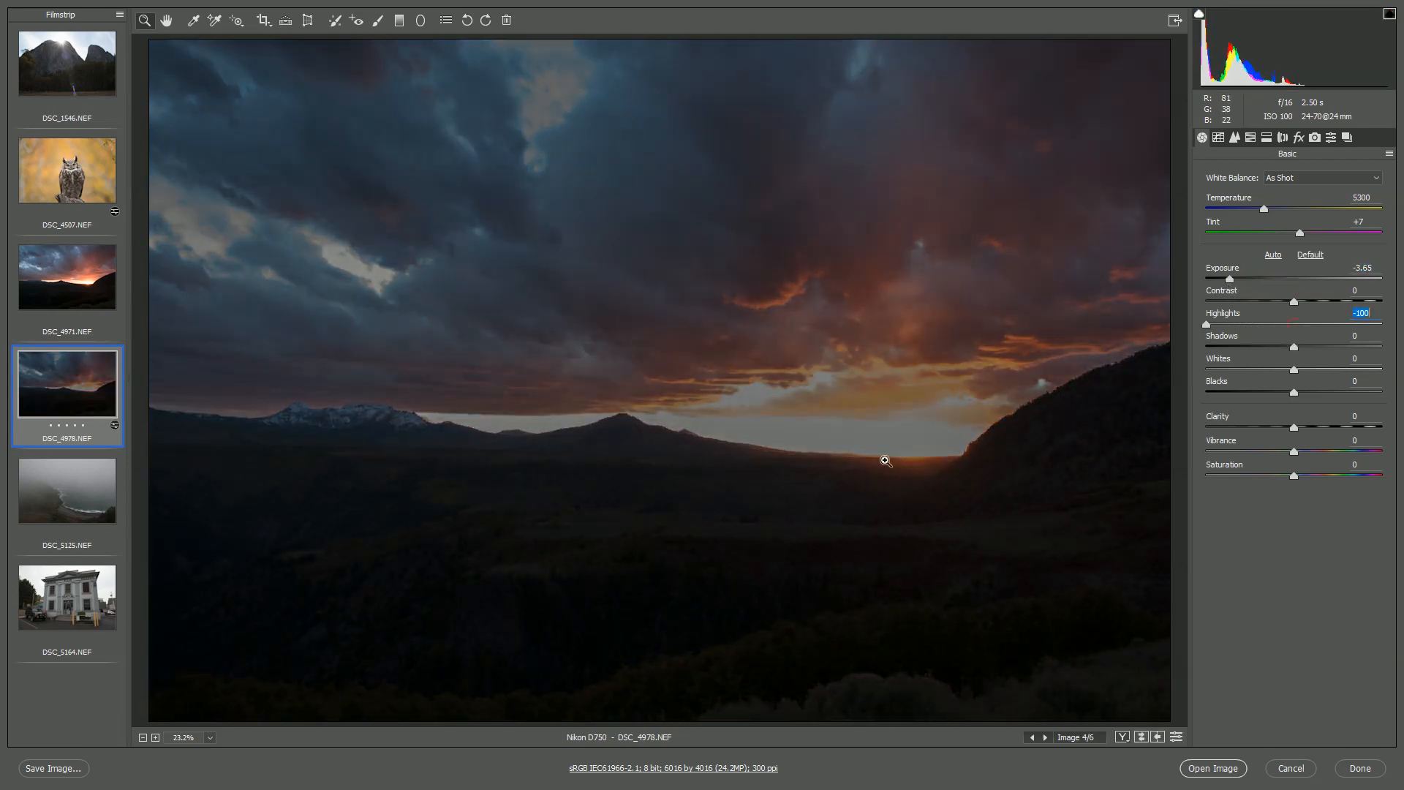
pyautogui.click(885, 460)
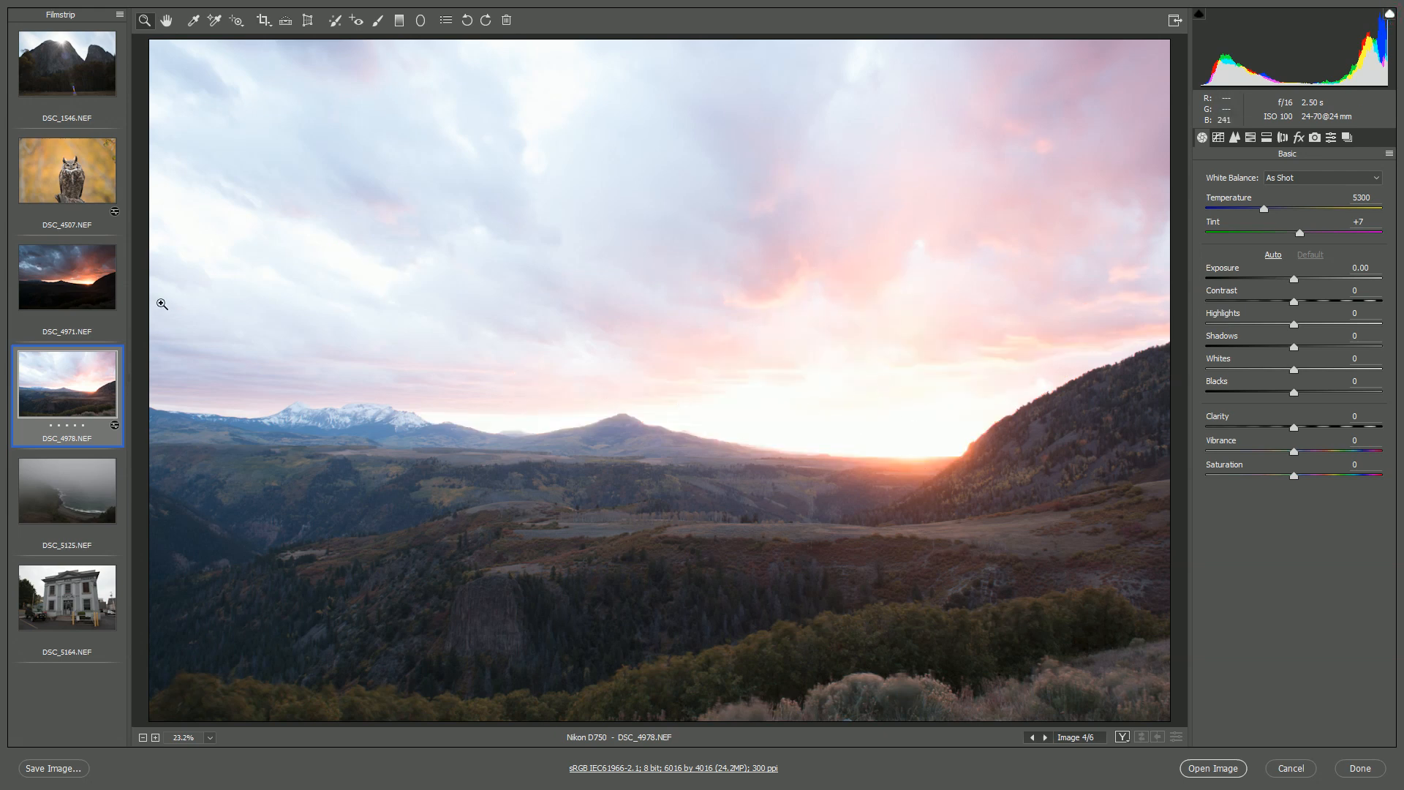
# Step: Reselect the owl photo, reset Basic to defaults, set Exposure +4.20 and raise Contrast
pyautogui.click(66, 169)
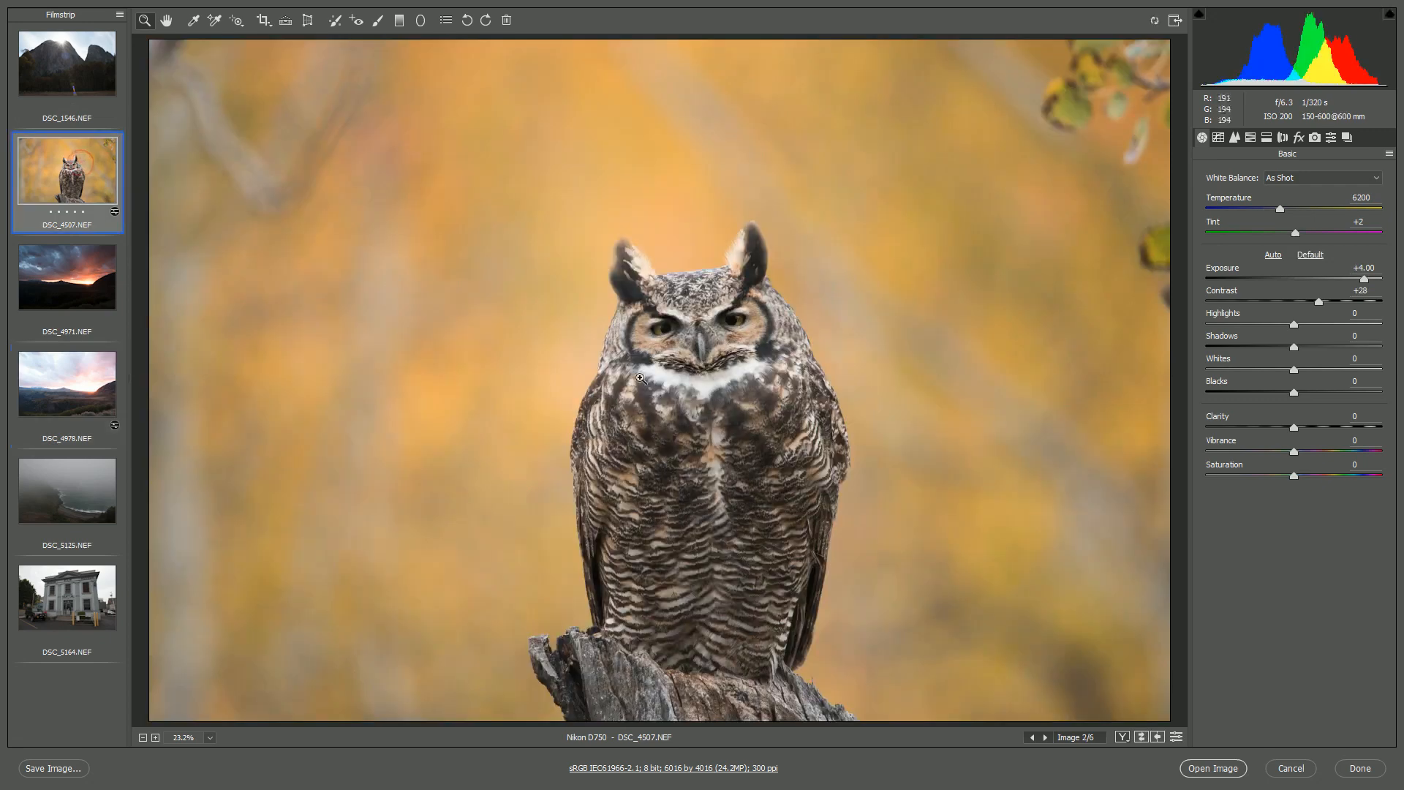
pyautogui.click(1308, 255)
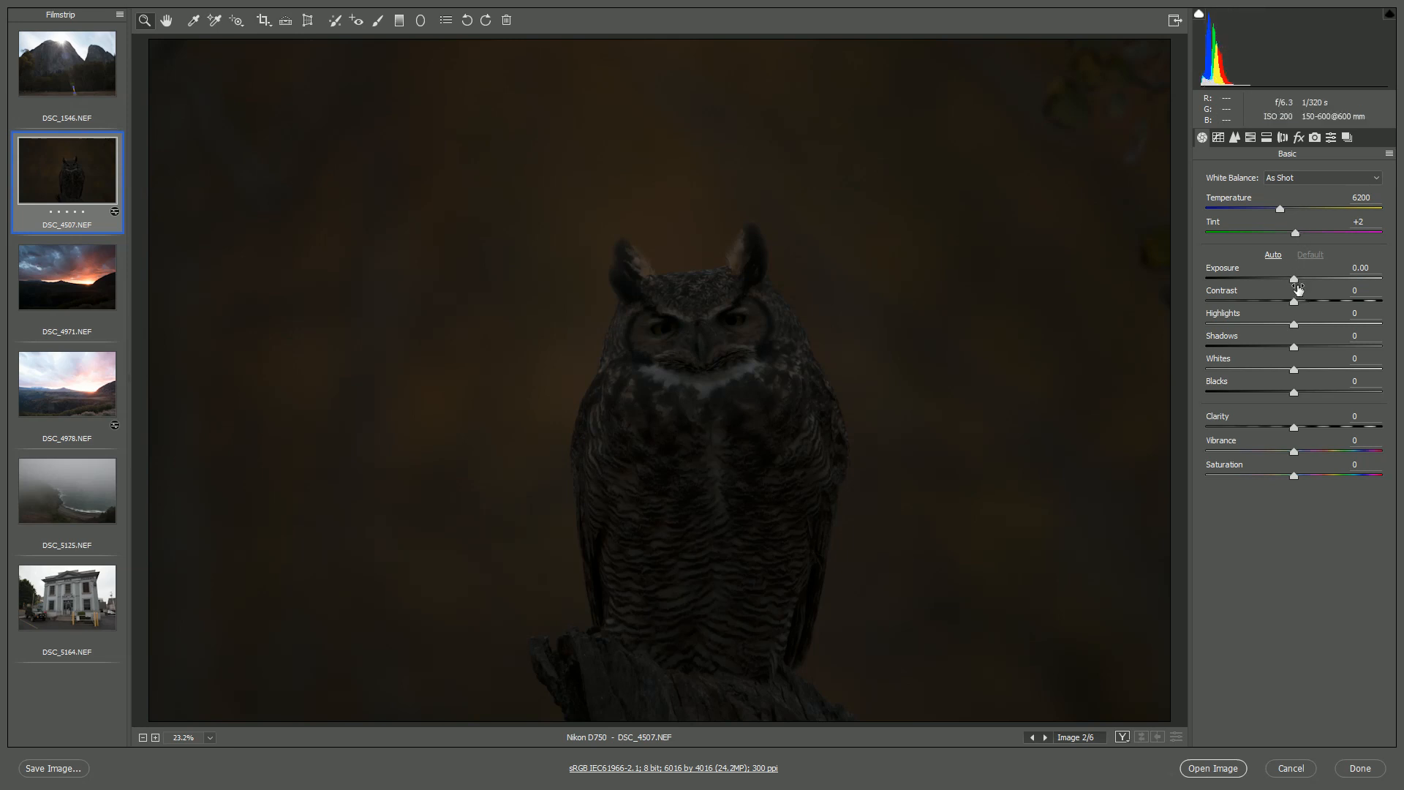
pyautogui.moveTo(1293, 279); pyautogui.dragTo(1354, 278)
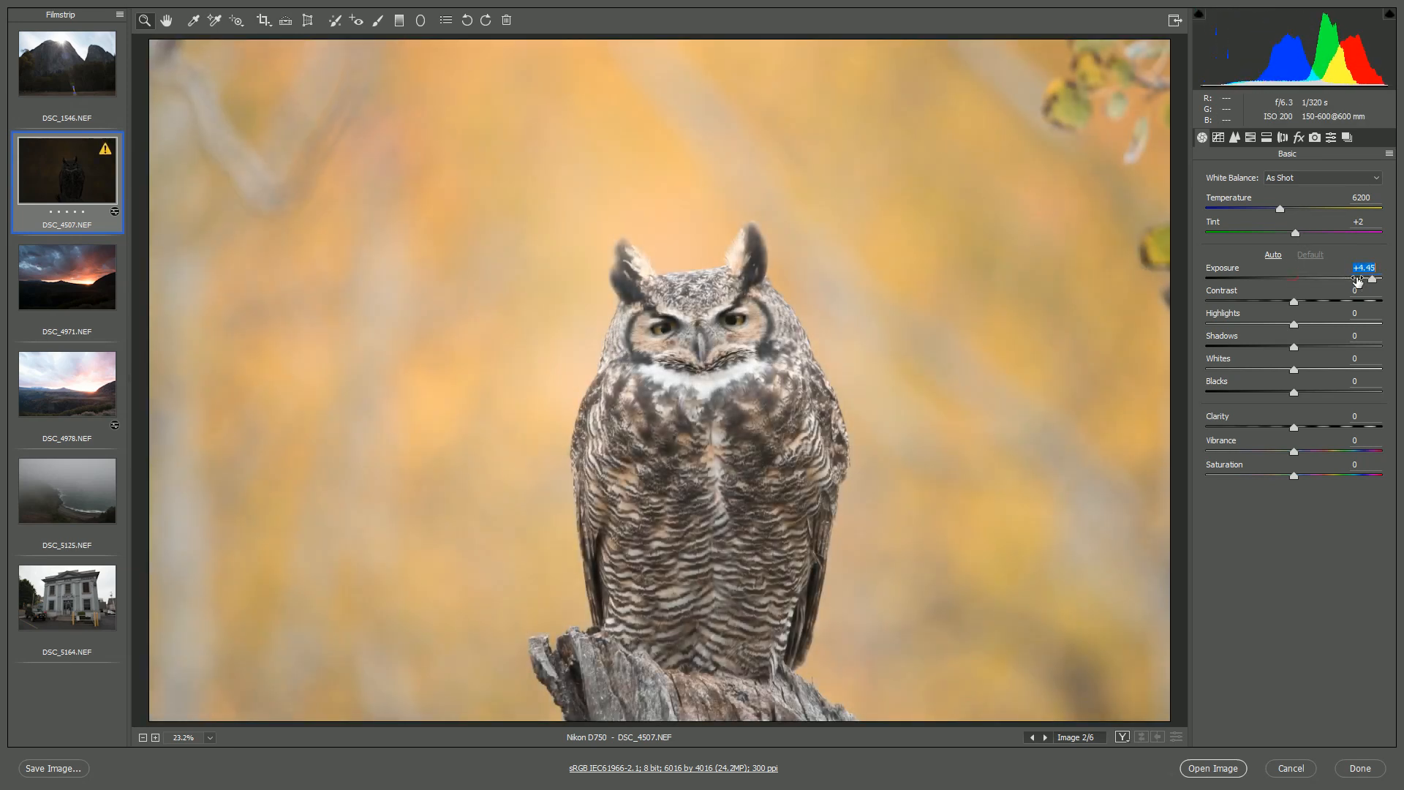
pyautogui.moveTo(1356, 279); pyautogui.dragTo(1353, 279)
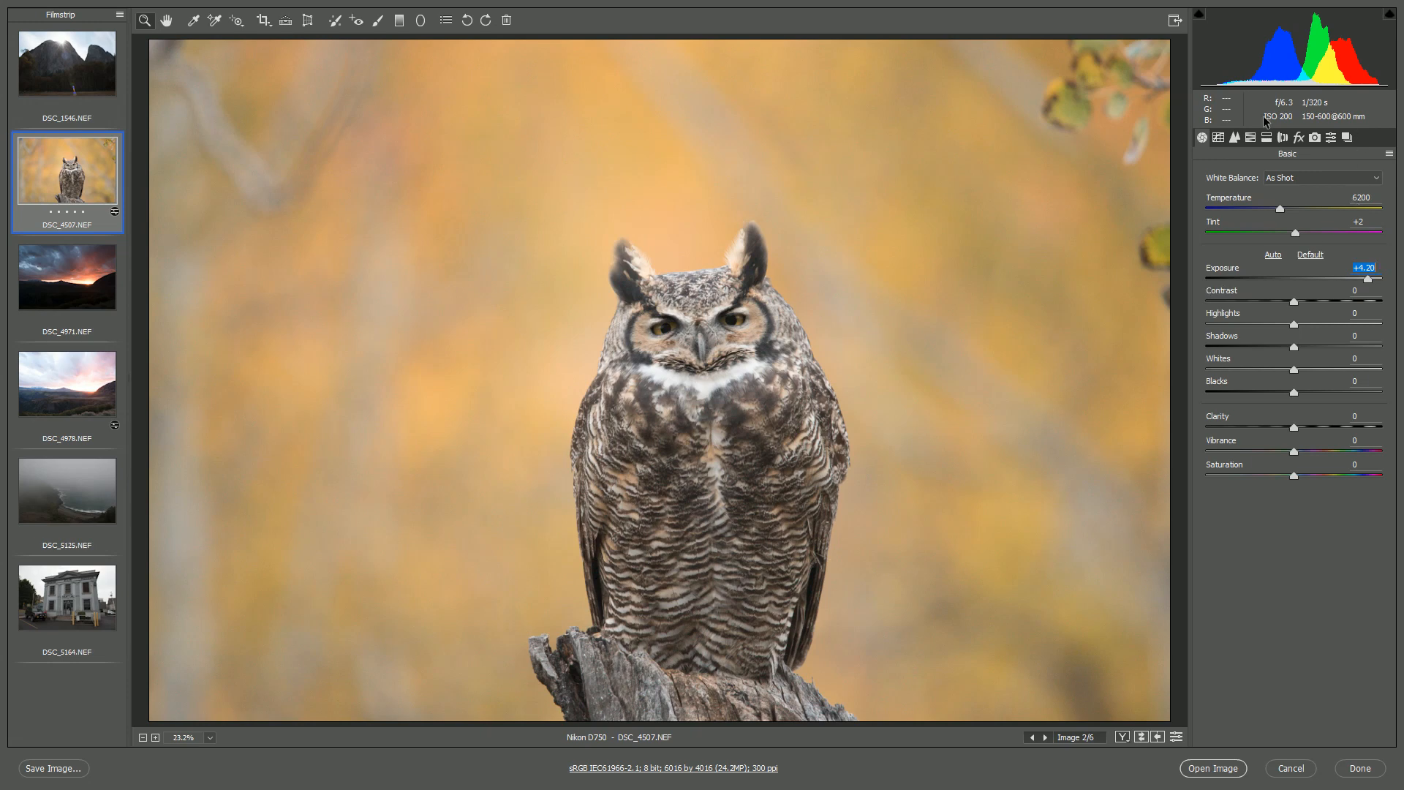
pyautogui.moveTo(747, 379)
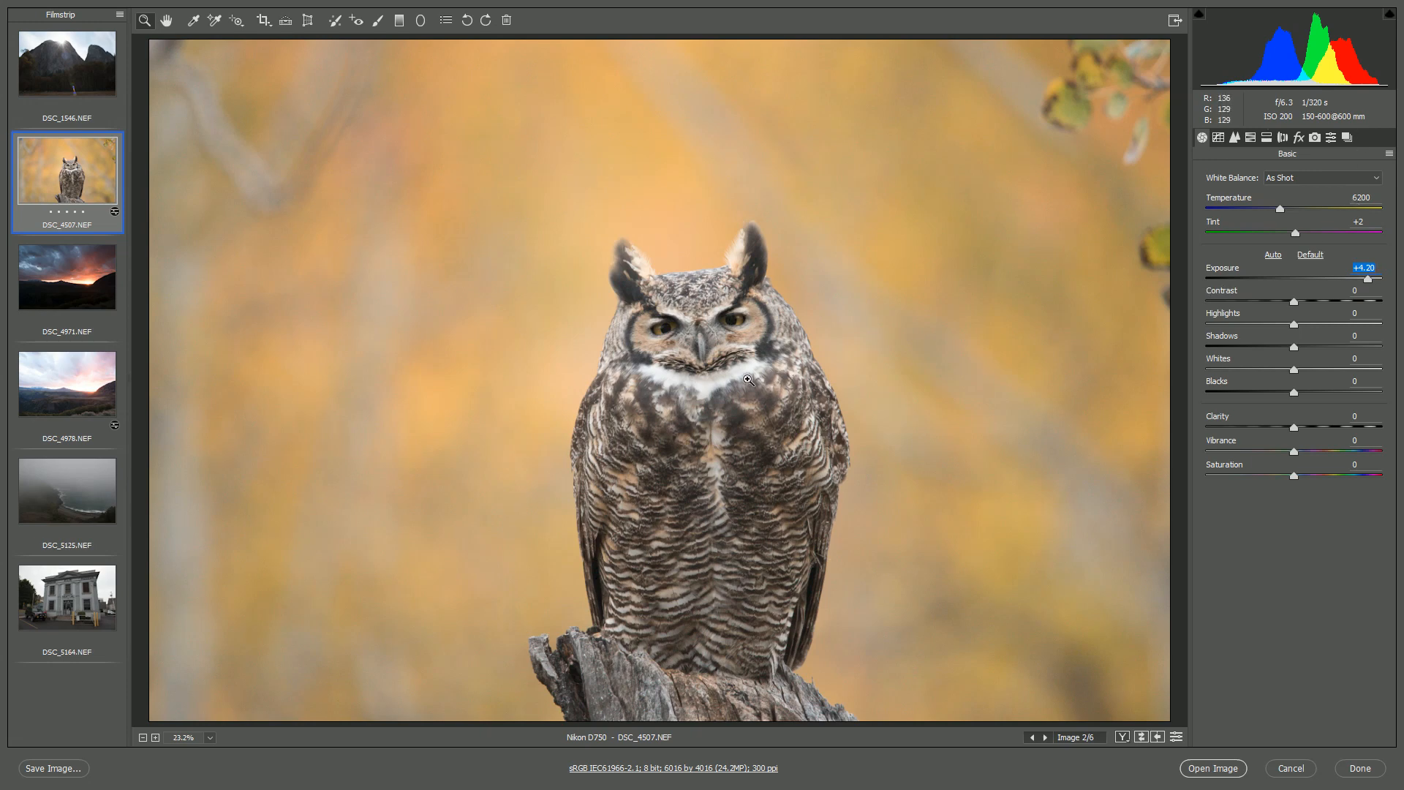
pyautogui.moveTo(1296, 298); pyautogui.dragTo(1334, 297)
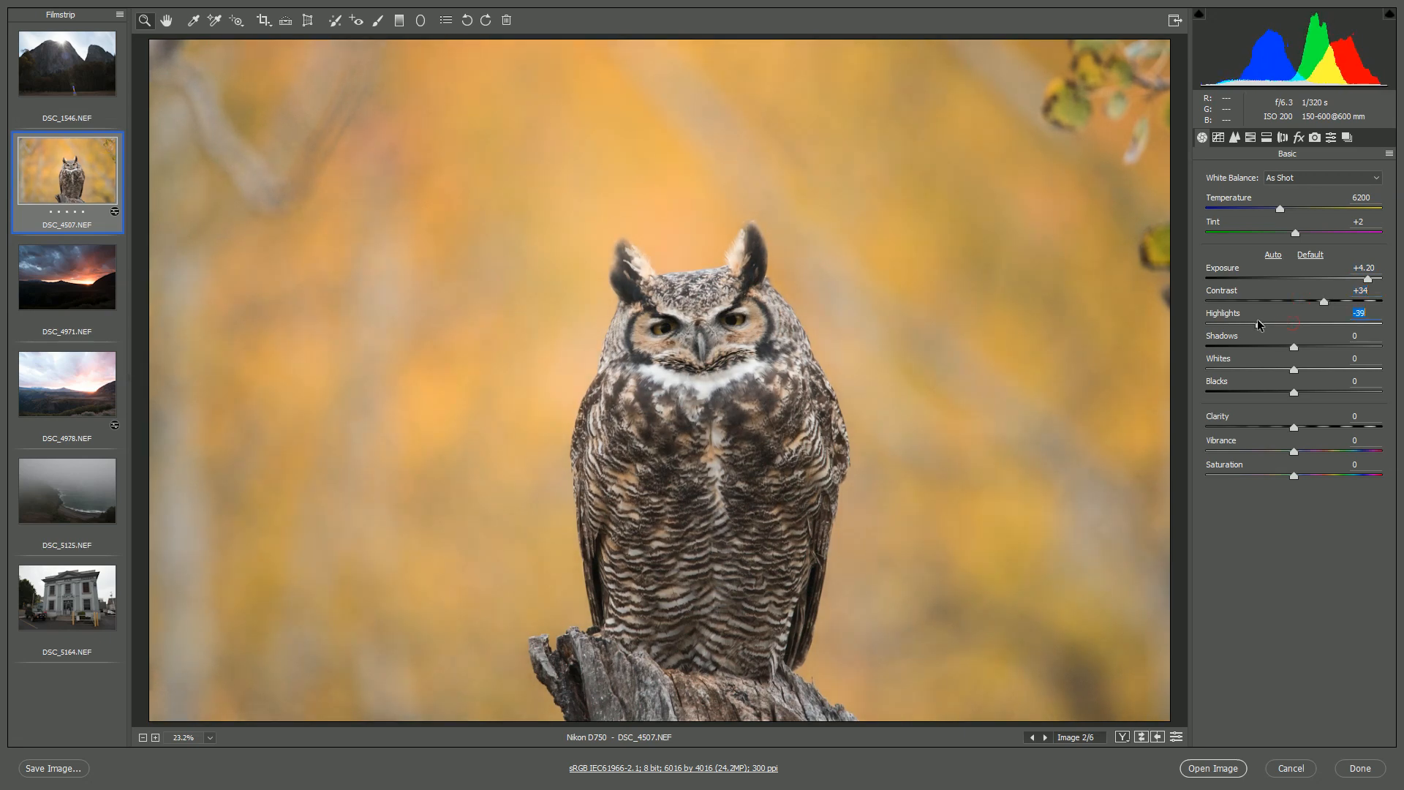
# Step: Zooming on the chest feathers, set Highlights to -29 and Shadows to +27
pyautogui.click(667, 269)
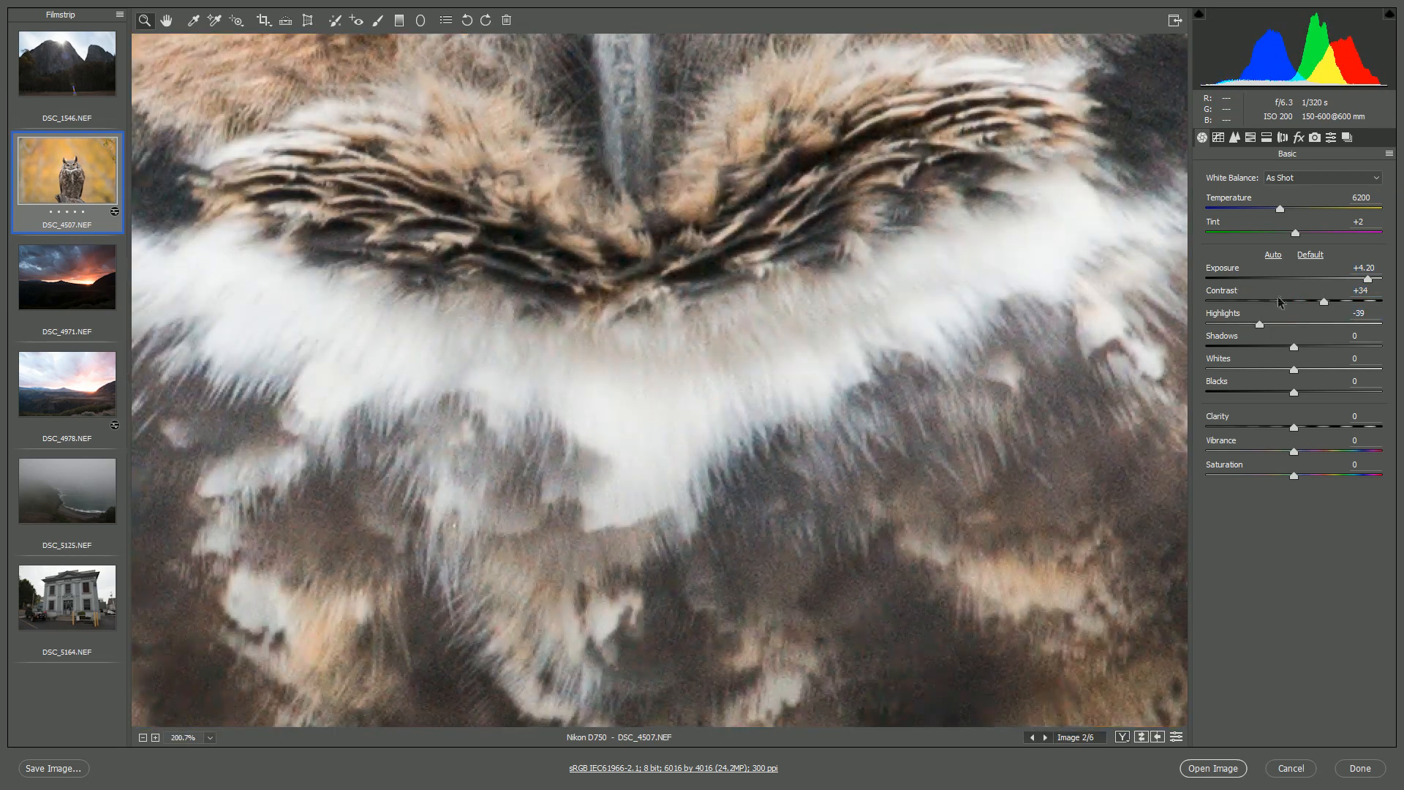
pyautogui.moveTo(1263, 301); pyautogui.dragTo(1329, 300)
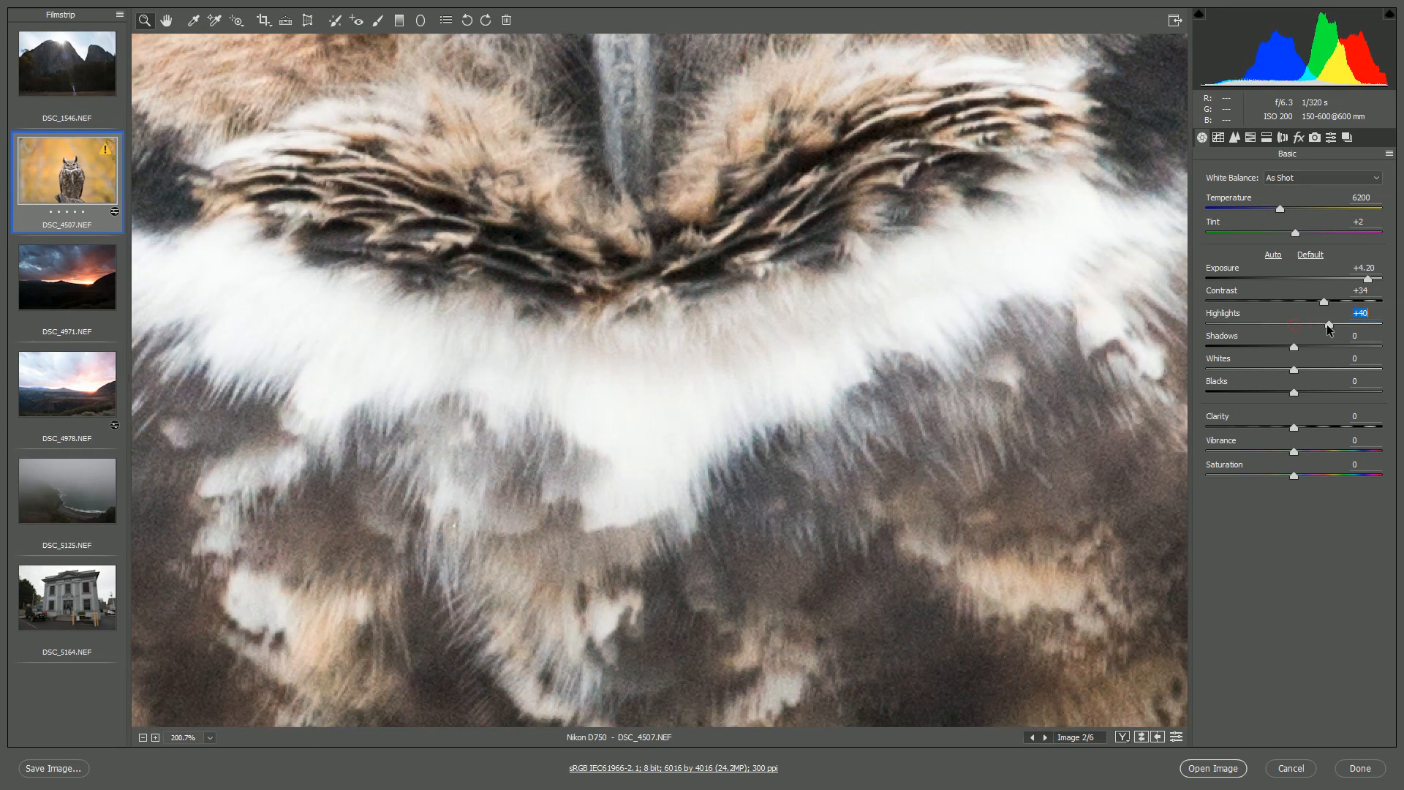
pyautogui.moveTo(1348, 324); pyautogui.dragTo(1266, 324)
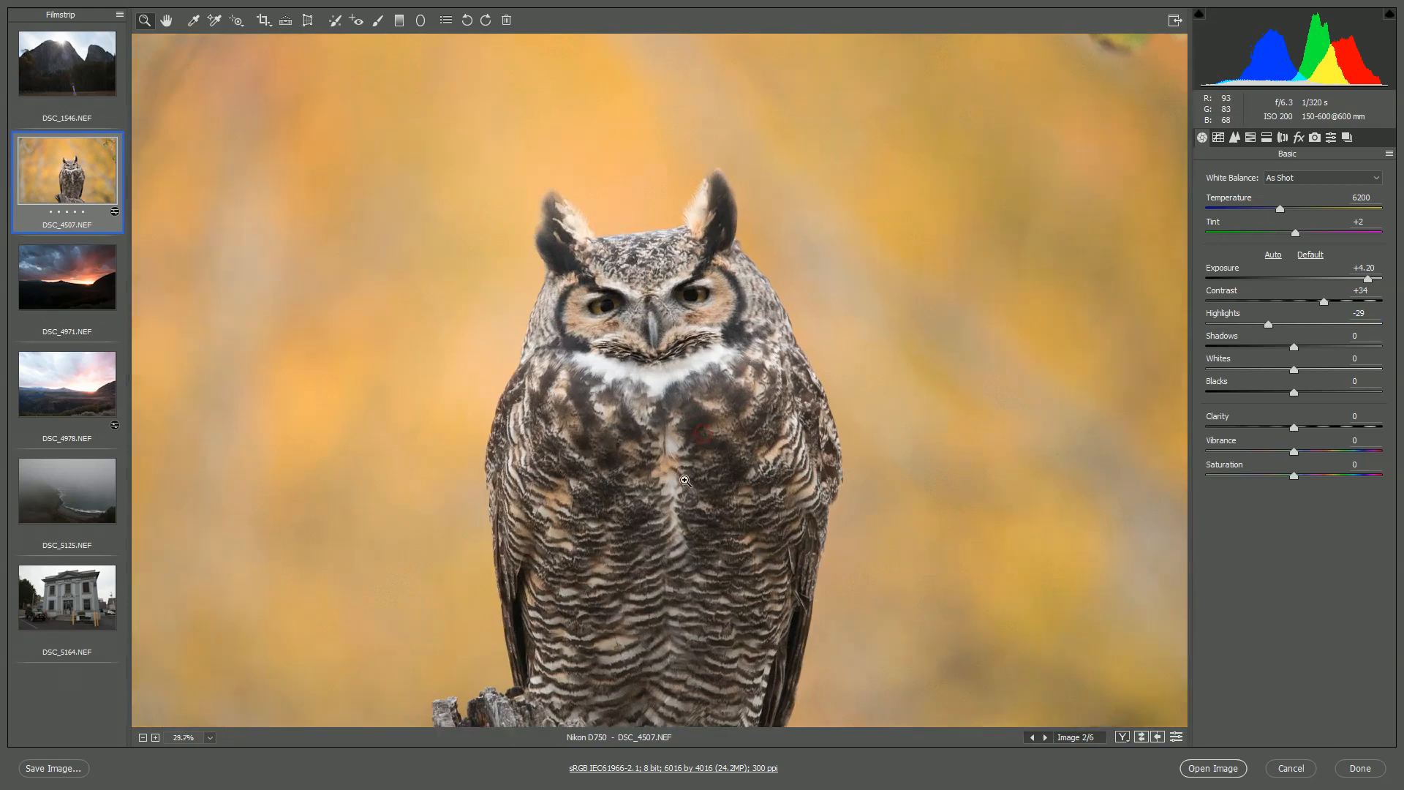
pyautogui.moveTo(1294, 348); pyautogui.dragTo(1299, 348)
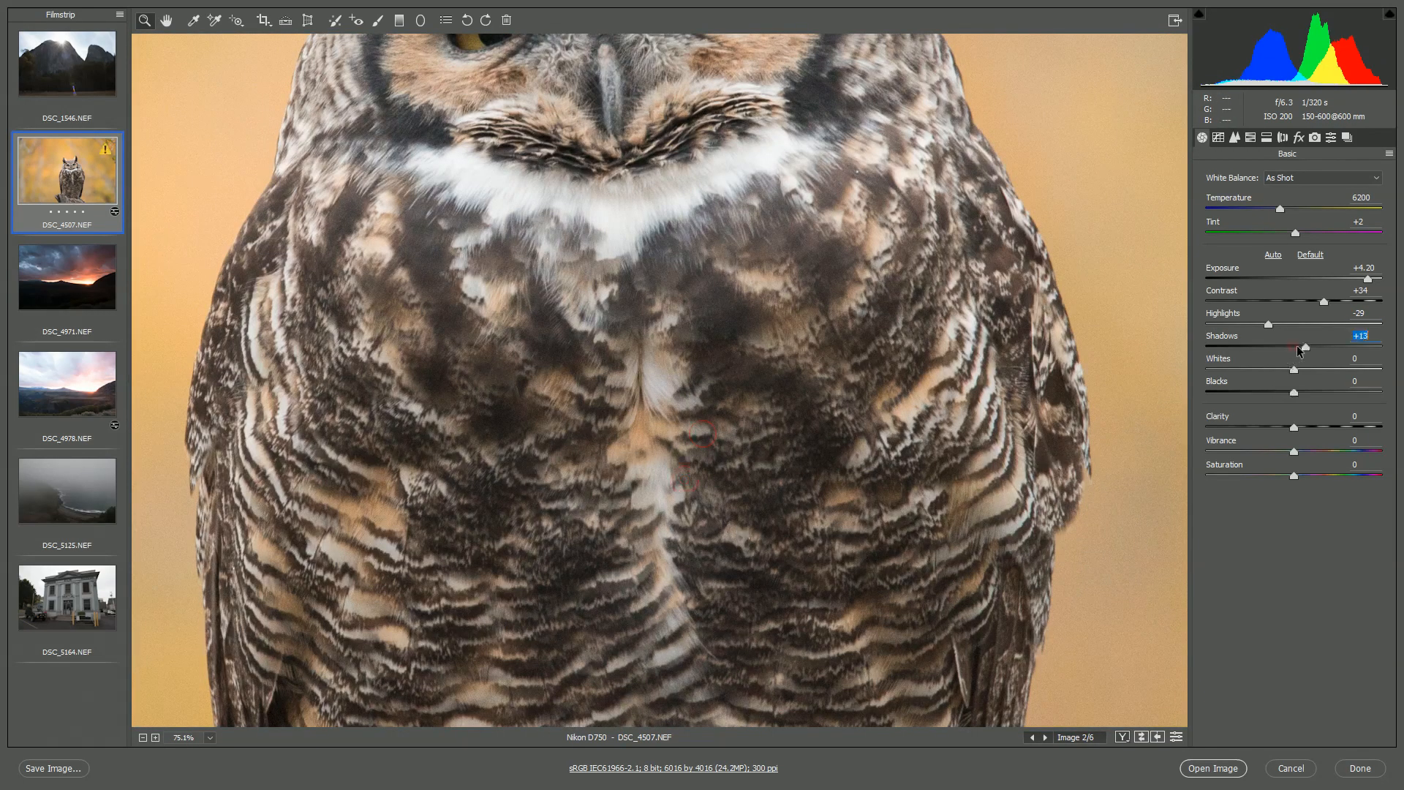
pyautogui.moveTo(1301, 348); pyautogui.dragTo(1273, 348)
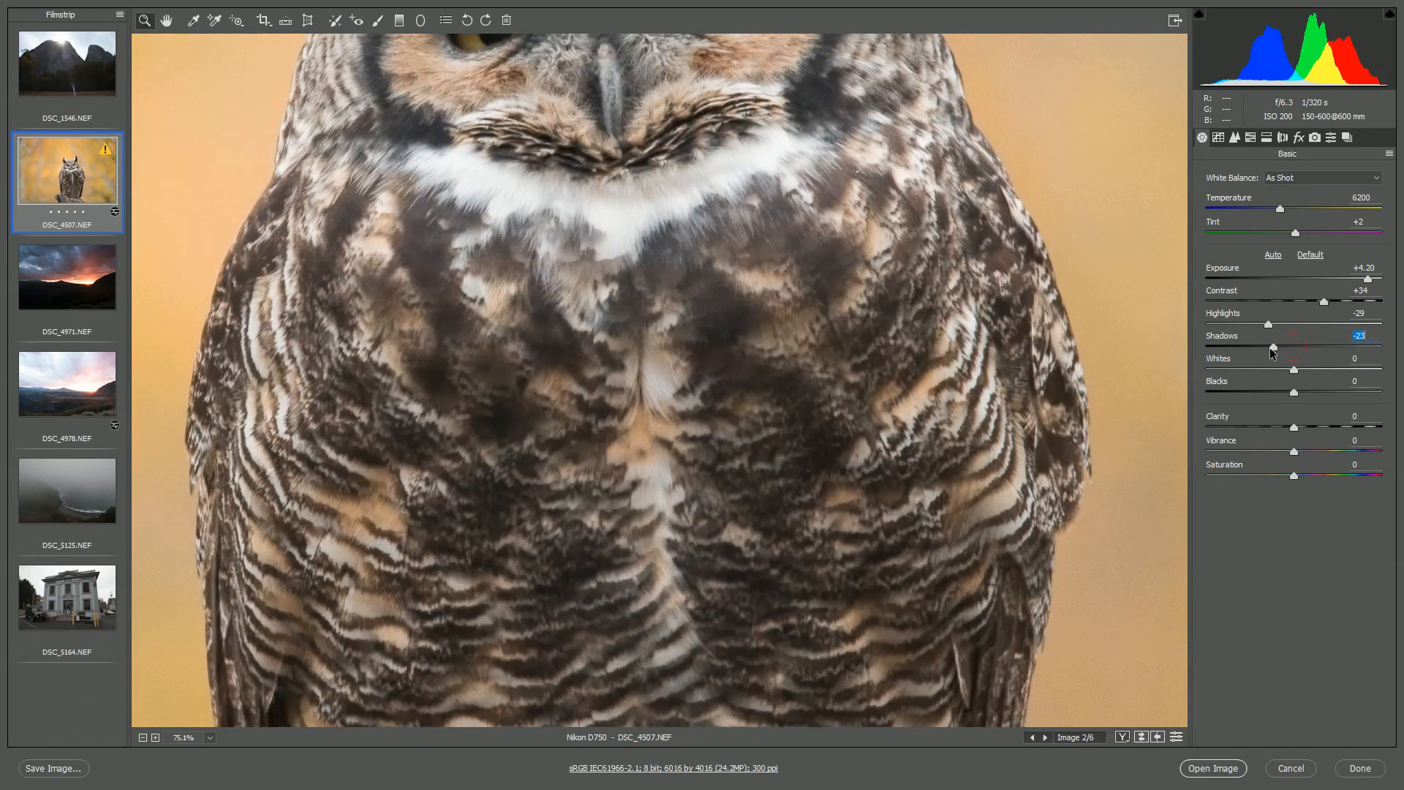
pyautogui.moveTo(1273, 346); pyautogui.dragTo(1352, 346)
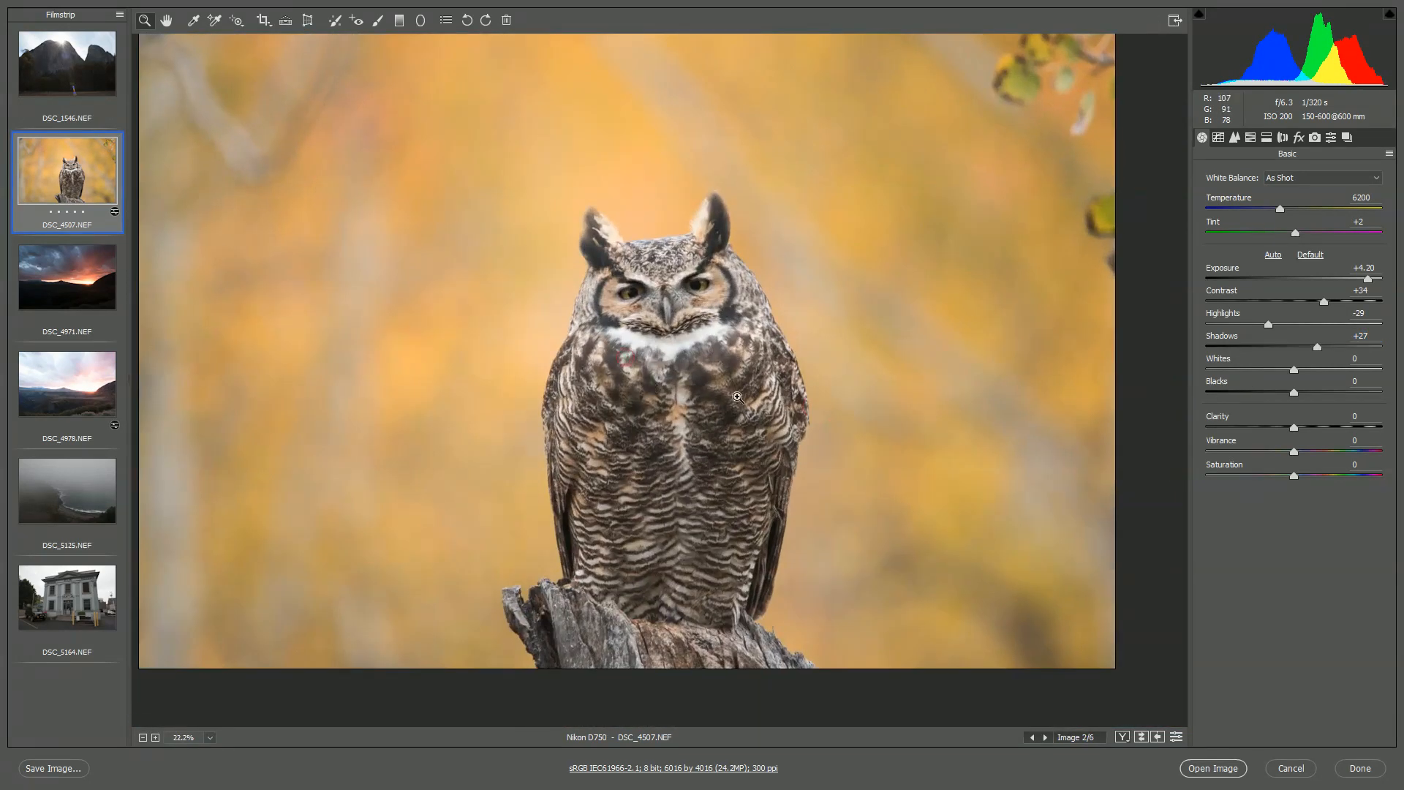
# Step: Try Whites up to +53, then settle them at +17
pyautogui.moveTo(1294, 368); pyautogui.dragTo(1318, 368)
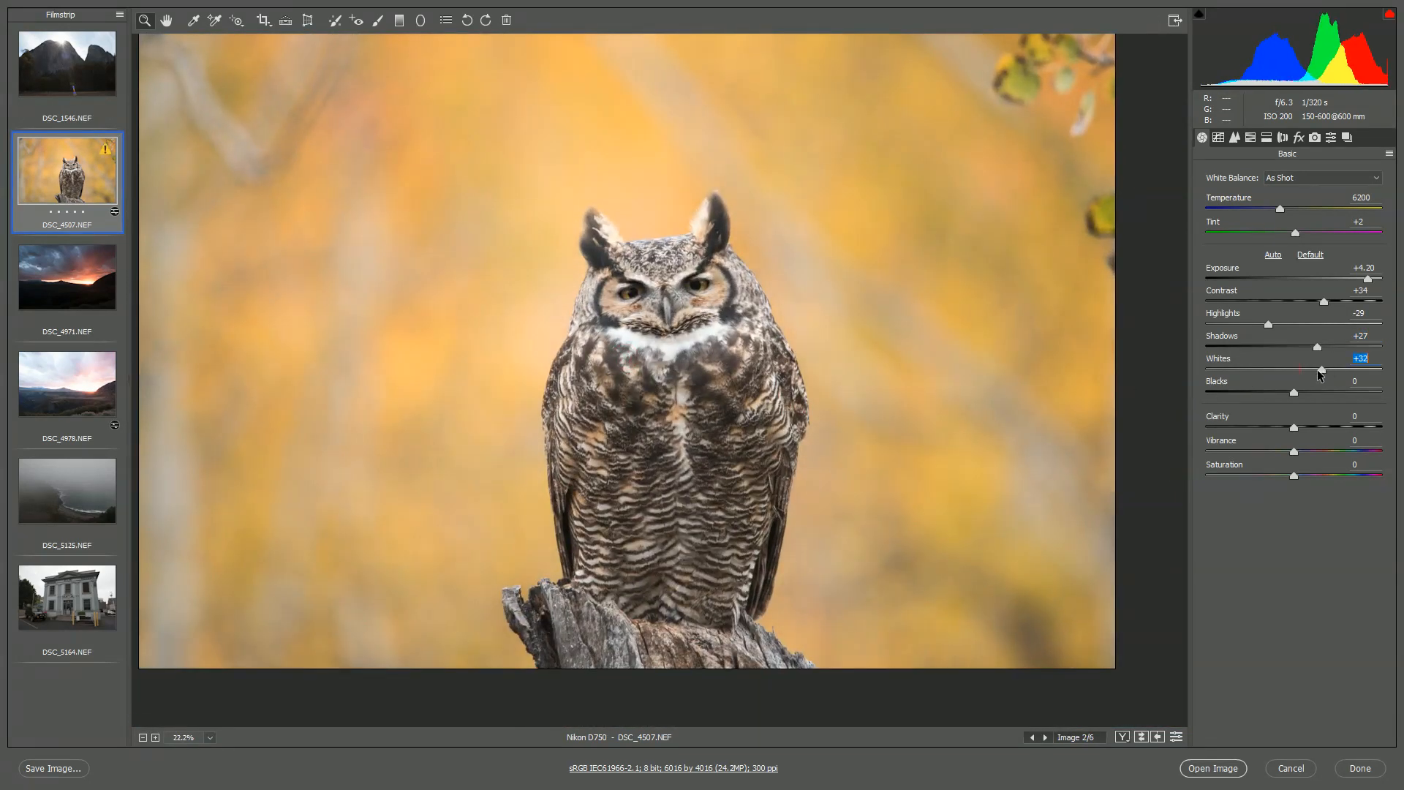
pyautogui.moveTo(1321, 371); pyautogui.dragTo(1334, 370)
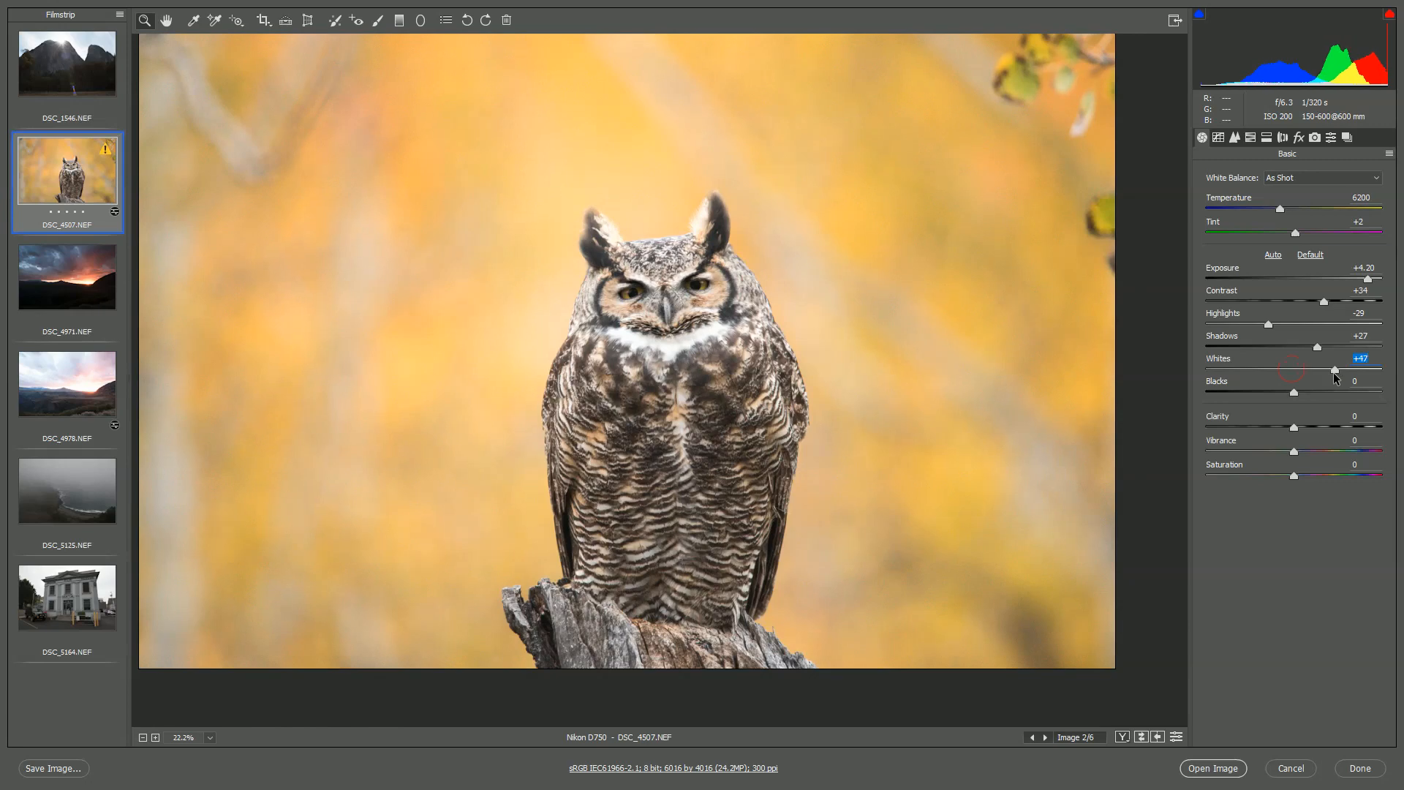
pyautogui.moveTo(1336, 369); pyautogui.dragTo(1341, 369)
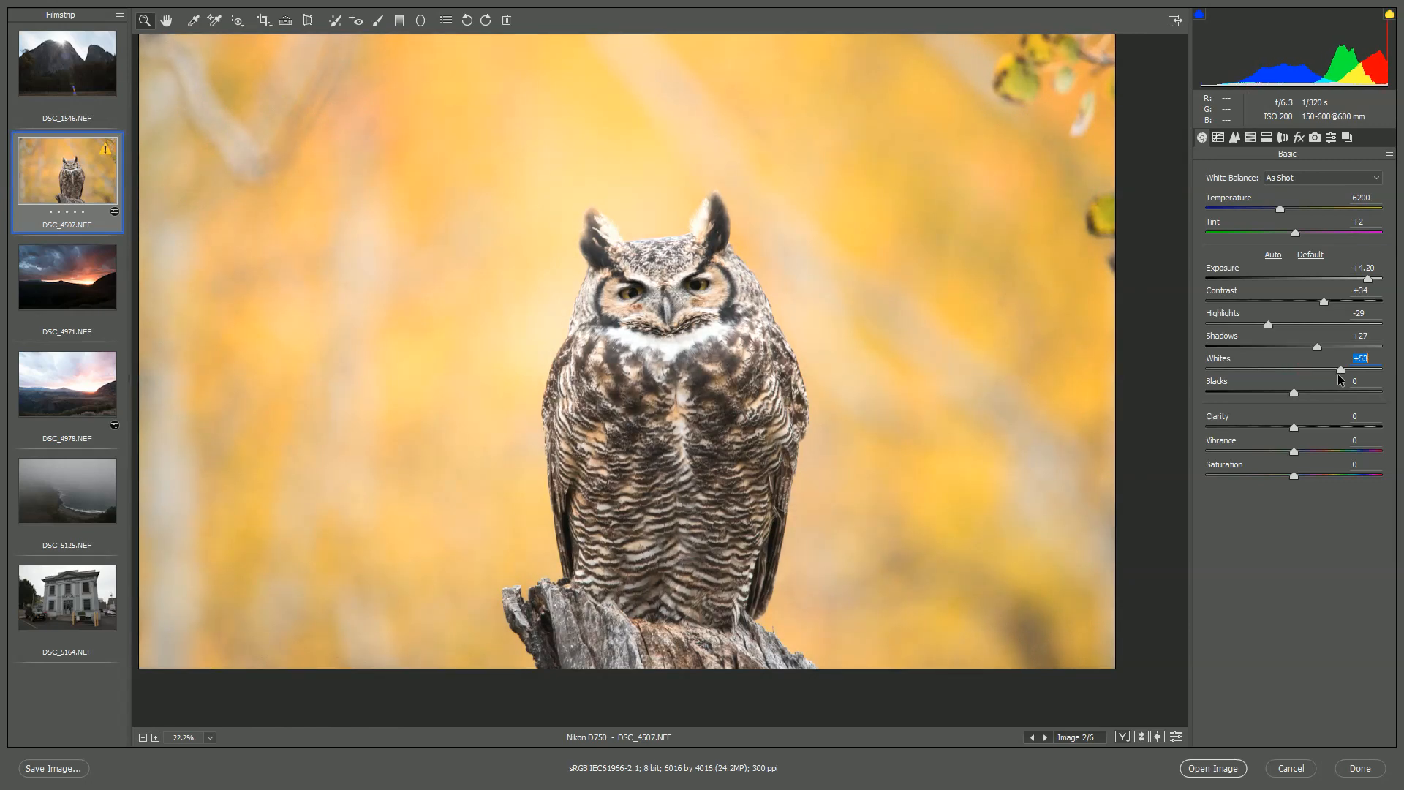
pyautogui.moveTo(1340, 371); pyautogui.dragTo(1325, 371)
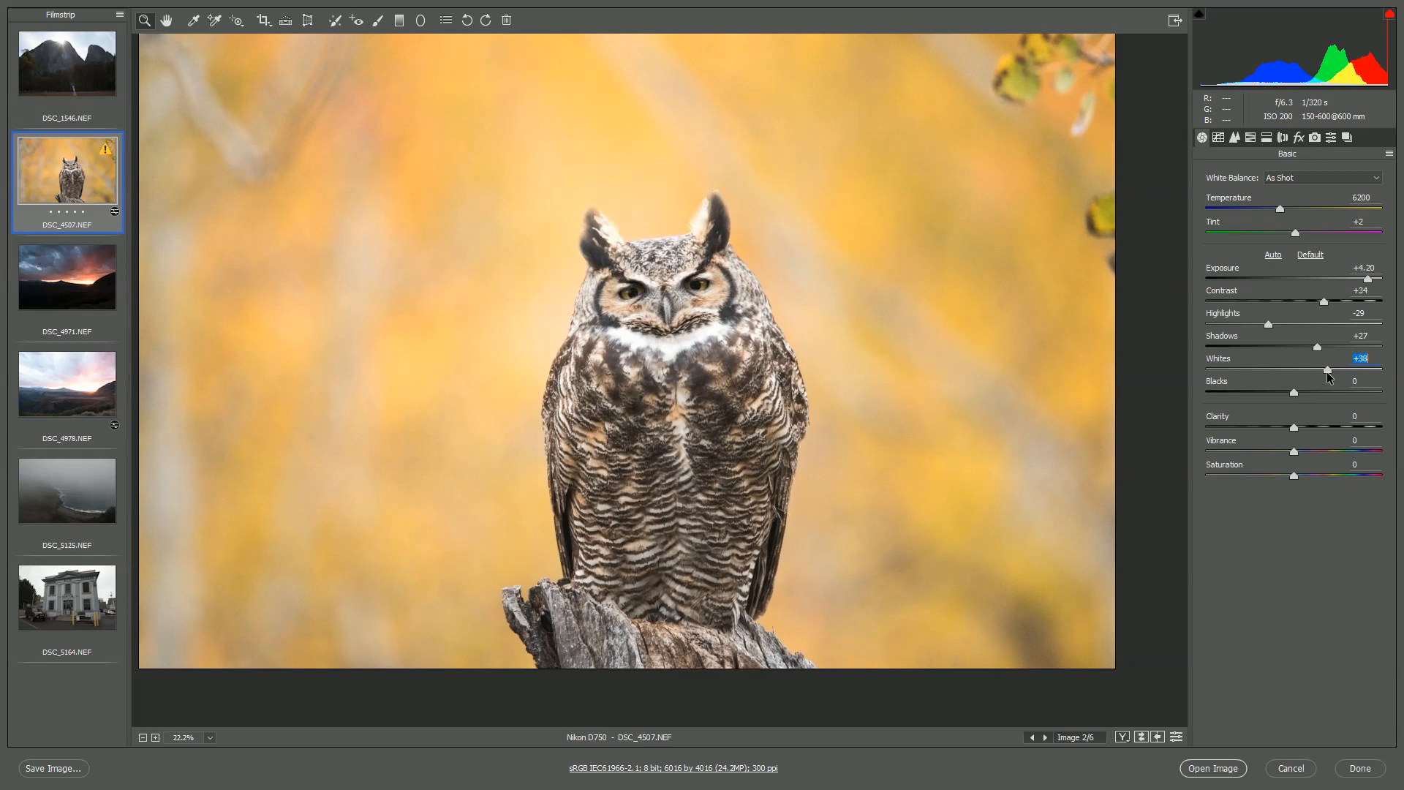
pyautogui.moveTo(1329, 371); pyautogui.dragTo(1320, 371)
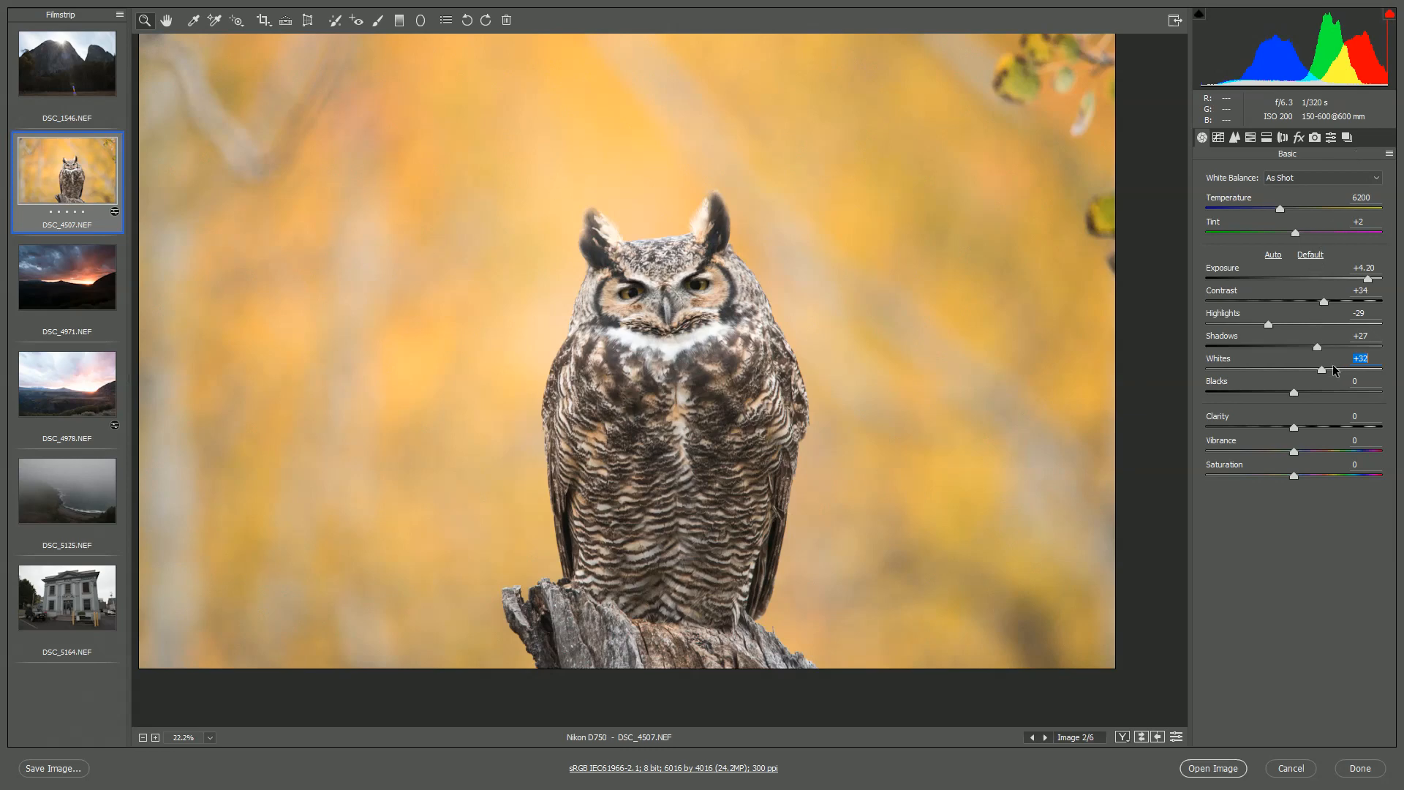
pyautogui.moveTo(1328, 369); pyautogui.dragTo(1315, 369)
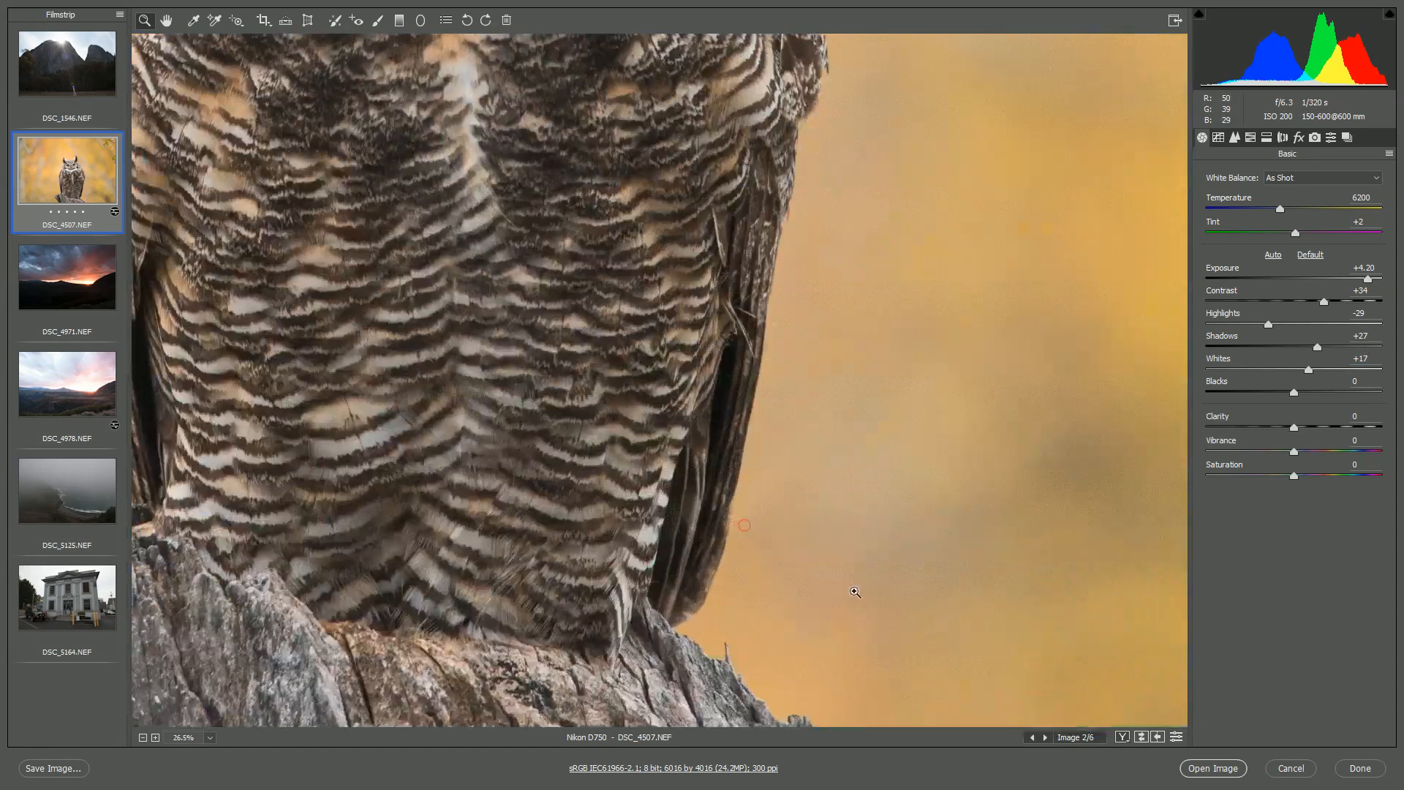
# Step: Zoom on the feather edge and test the Blacks slider, leaving it at 0
pyautogui.click(854, 591)
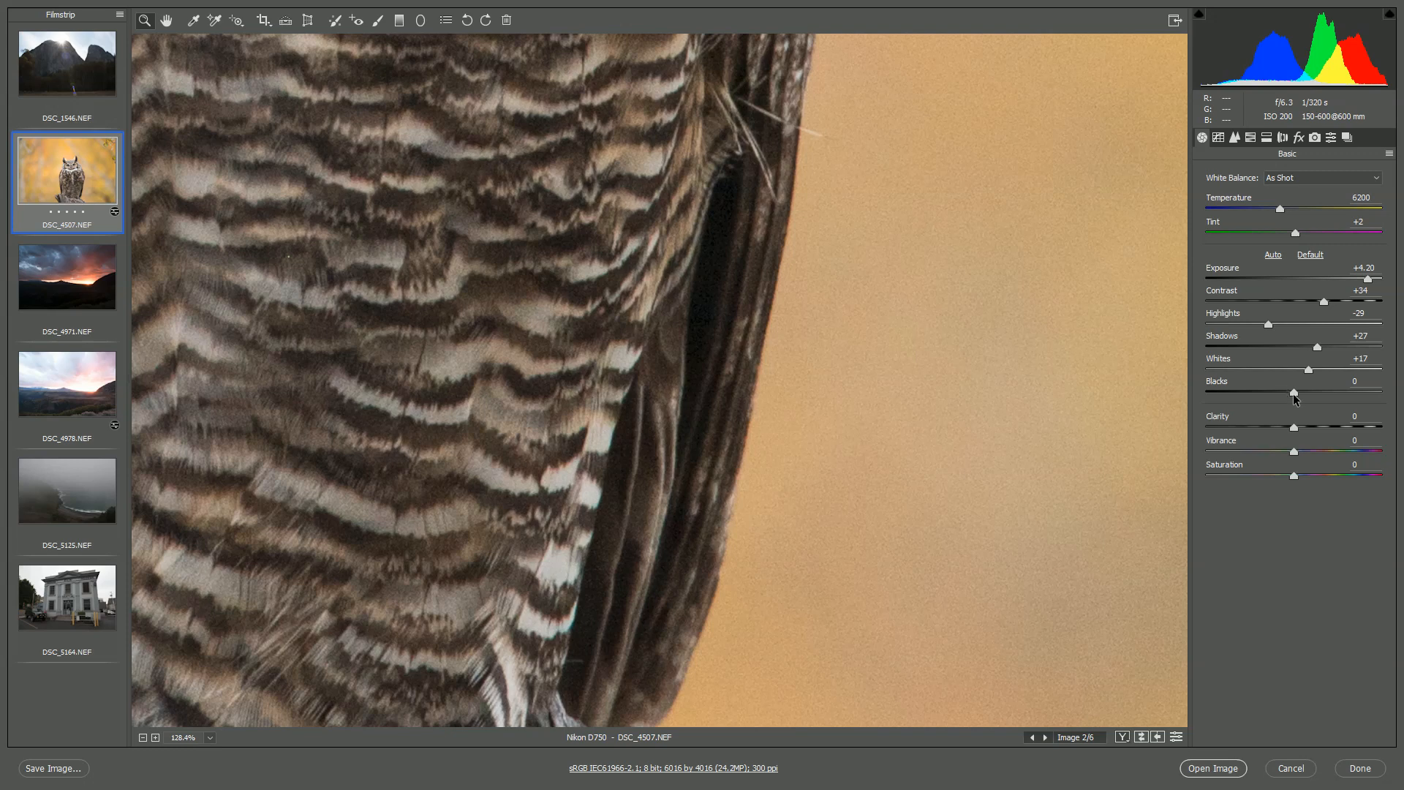
pyautogui.moveTo(1293, 394); pyautogui.dragTo(1256, 394)
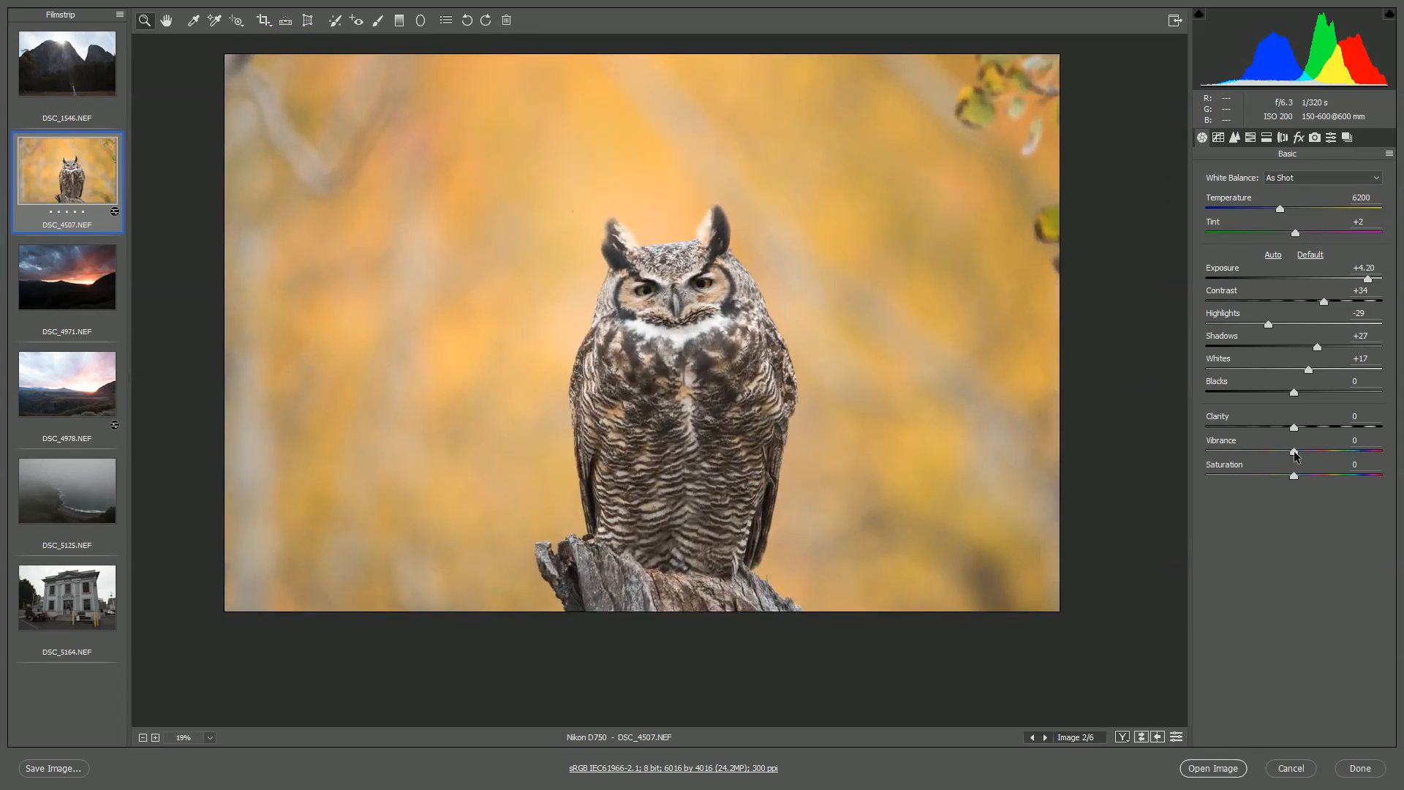
pyautogui.moveTo(1295, 430)
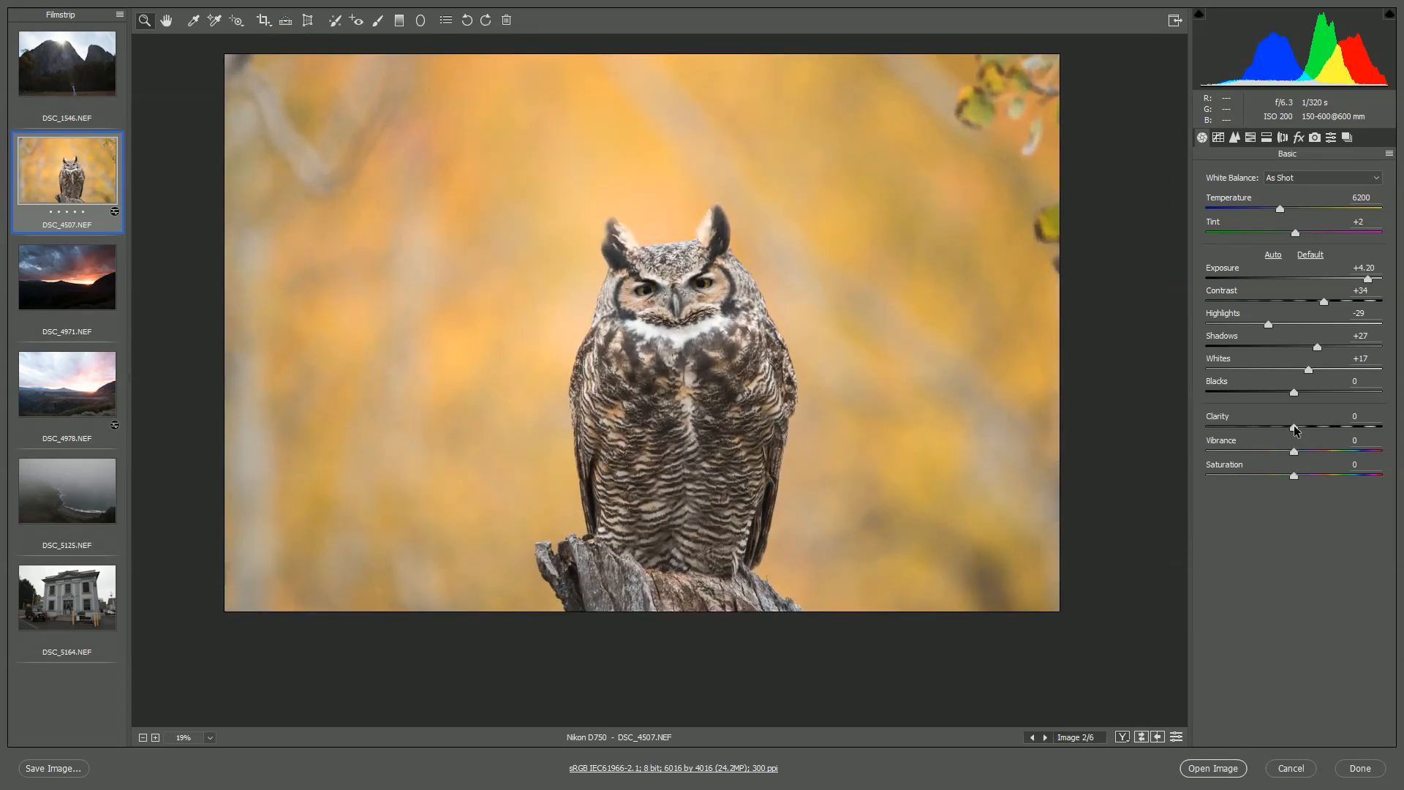
# Step: Test Clarity at -100 and undo it, then raise Saturation to about +11
pyautogui.moveTo(1293, 427); pyautogui.dragTo(1206, 426)
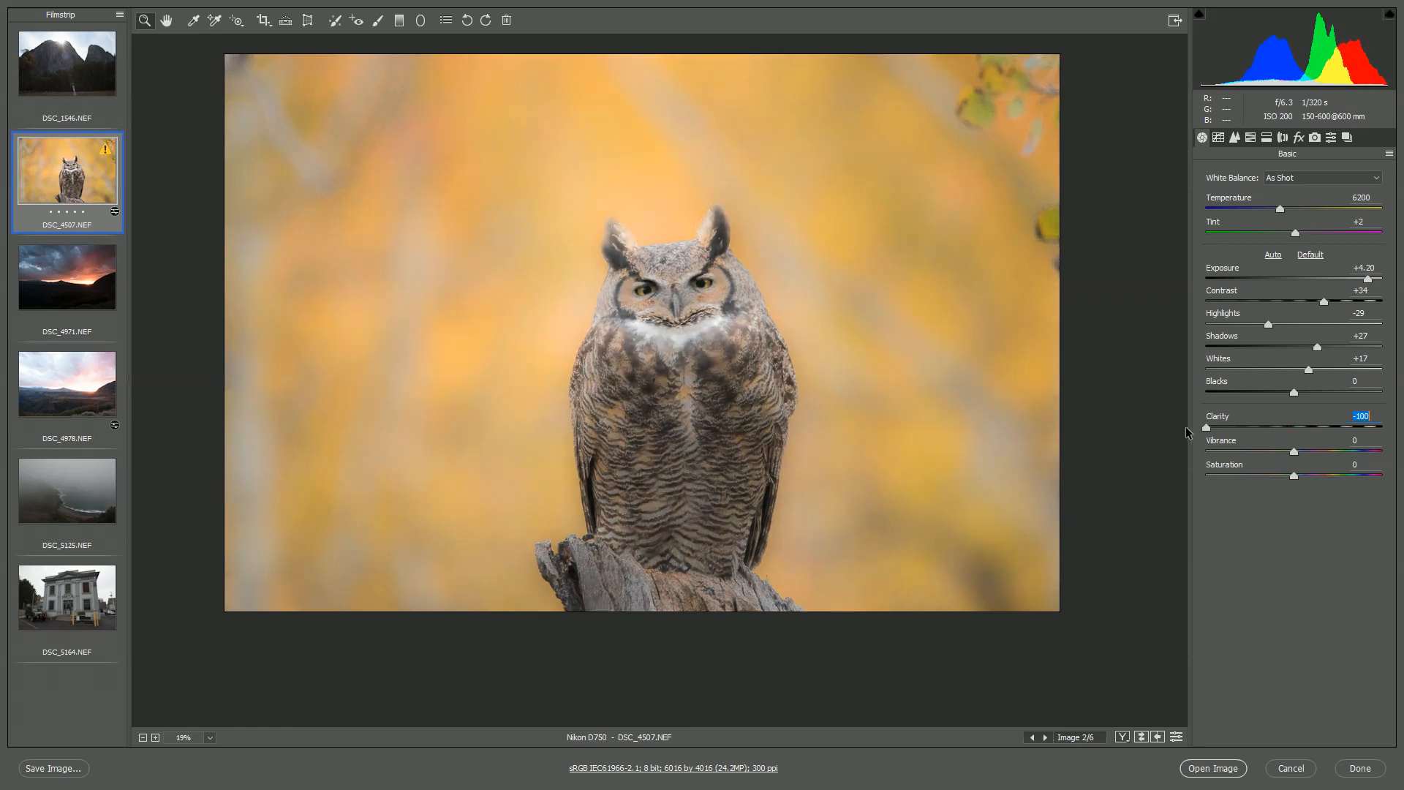
pyautogui.moveTo(1206, 427); pyautogui.dragTo(1256, 427)
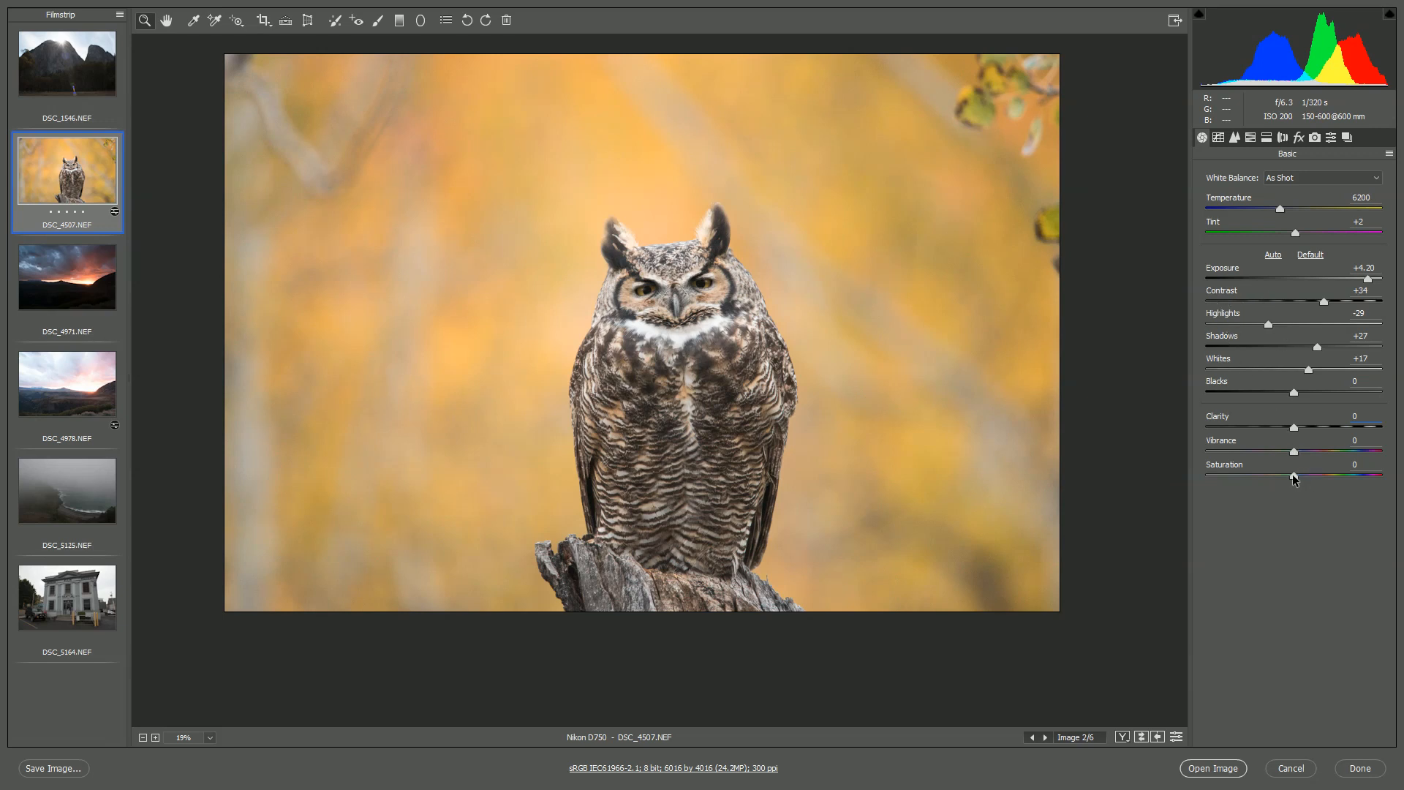
pyautogui.click(1314, 137)
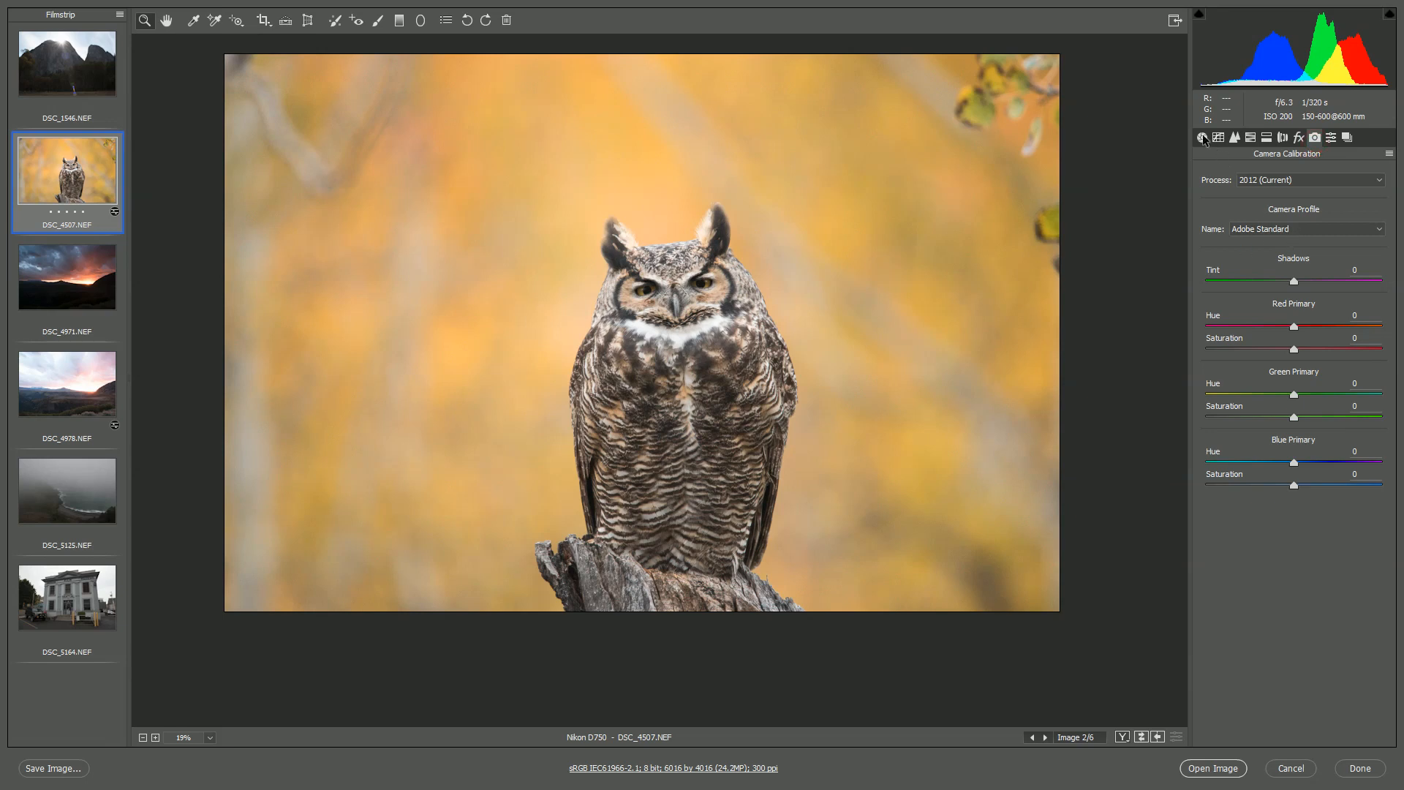
pyautogui.click(1203, 137)
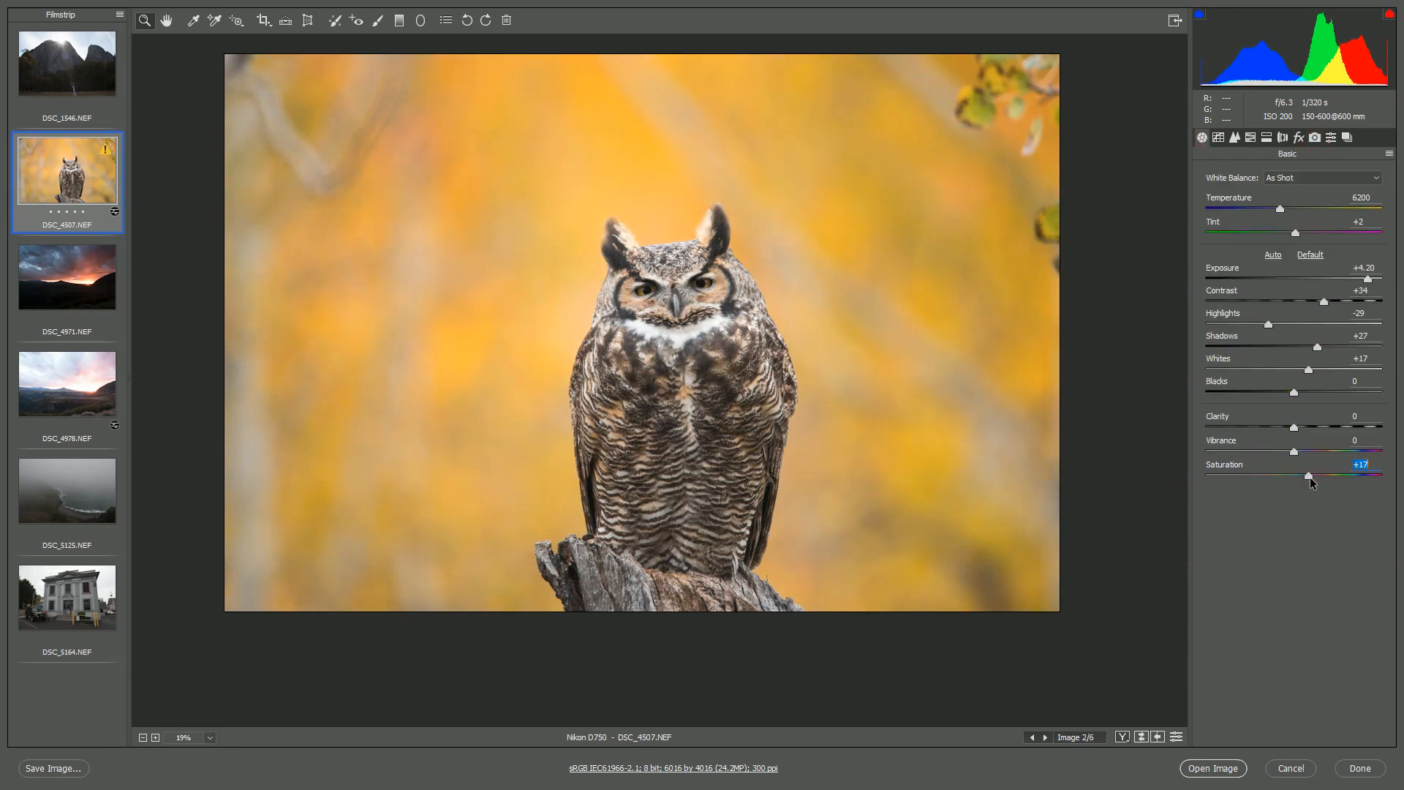
pyautogui.moveTo(1310, 475); pyautogui.dragTo(1306, 476)
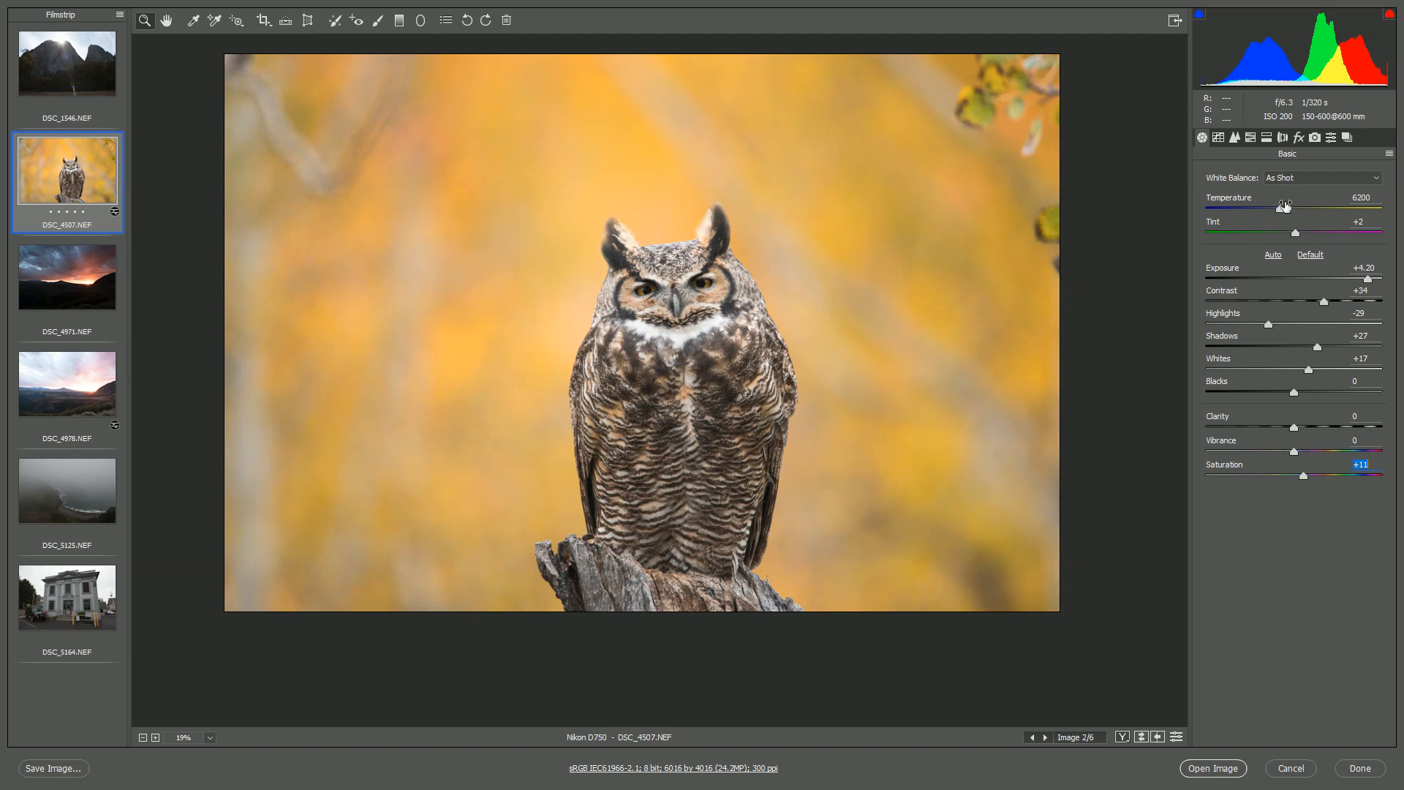
# Step: Set the White Balance preset to Tungsten, turning the owl photo strongly blue
pyautogui.click(1322, 177)
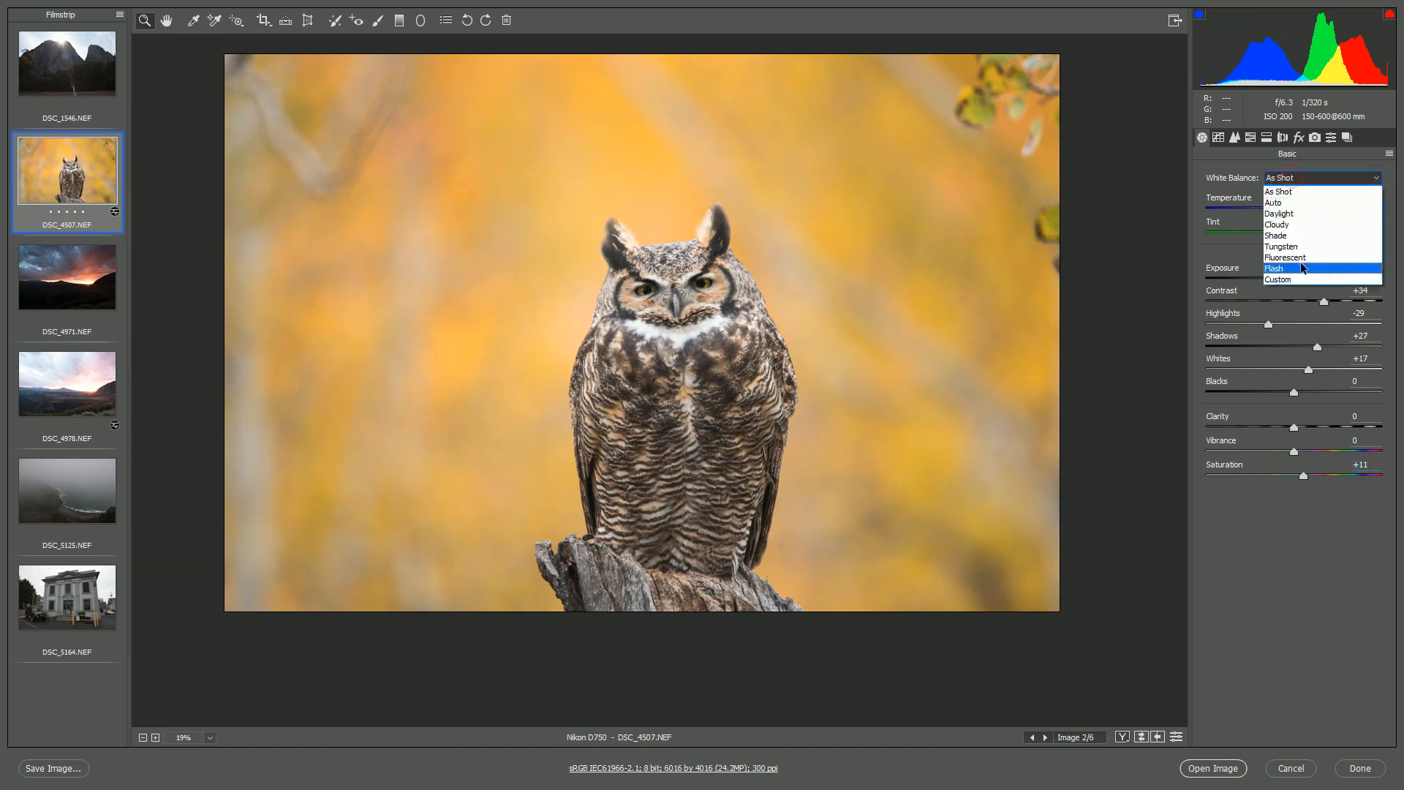
pyautogui.click(1281, 247)
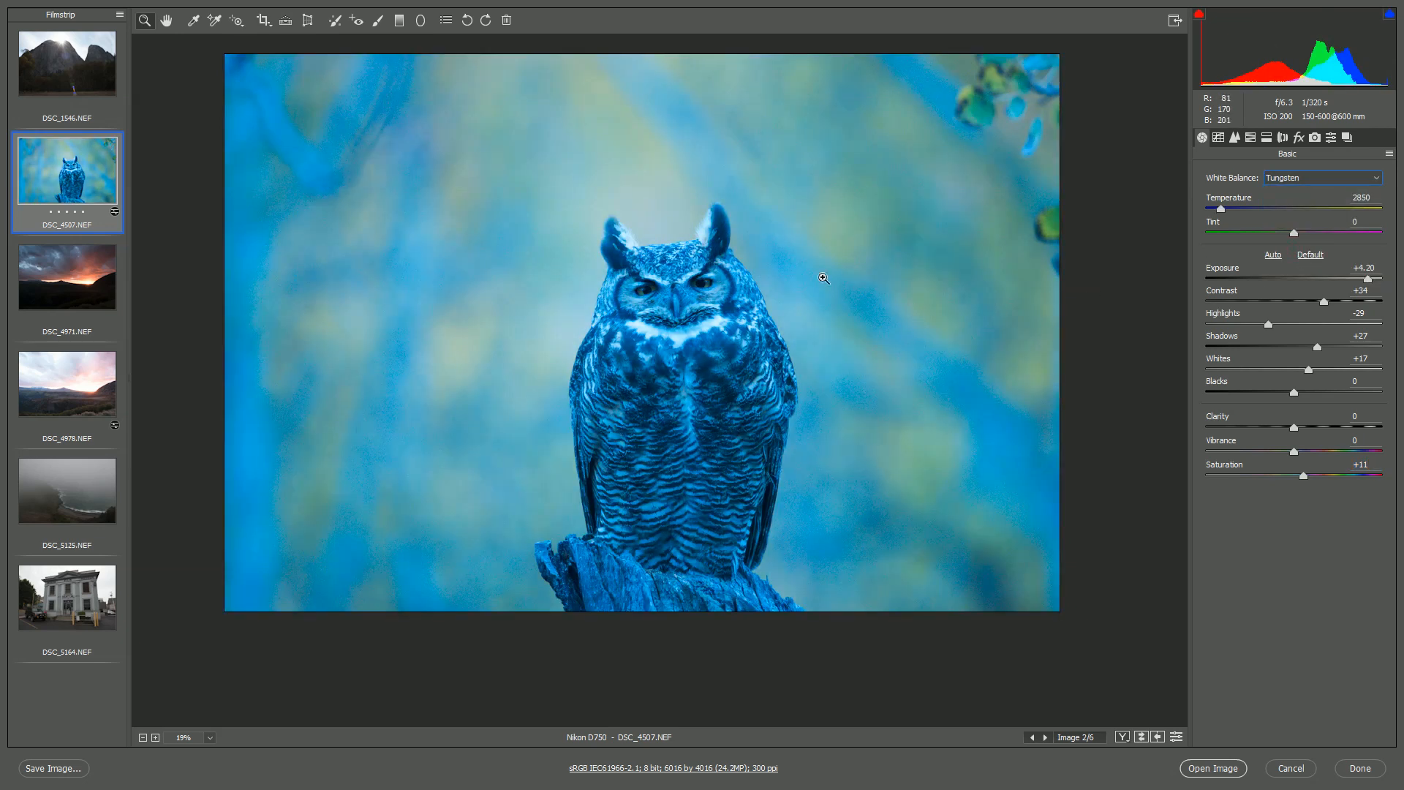
pyautogui.moveTo(754, 363)
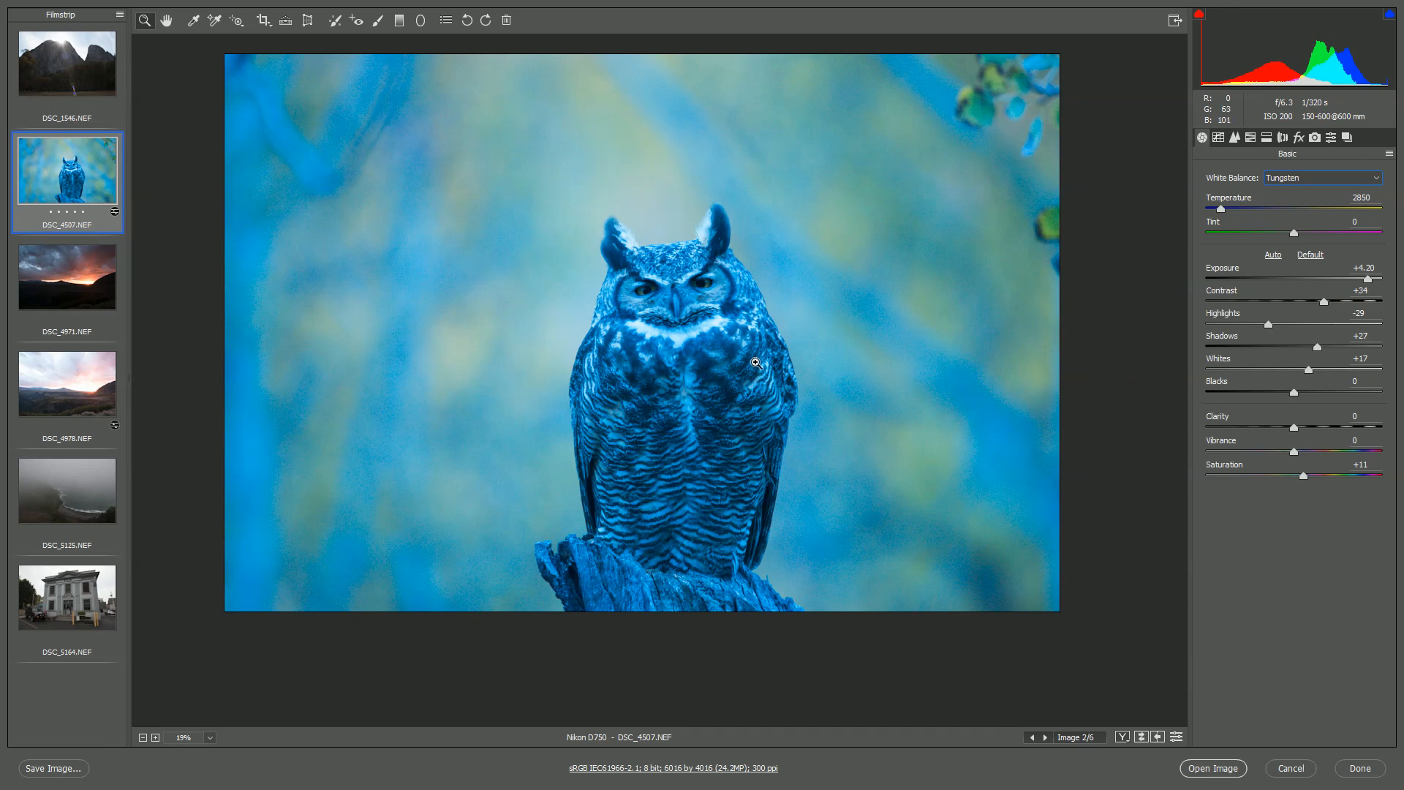
pyautogui.moveTo(710, 347)
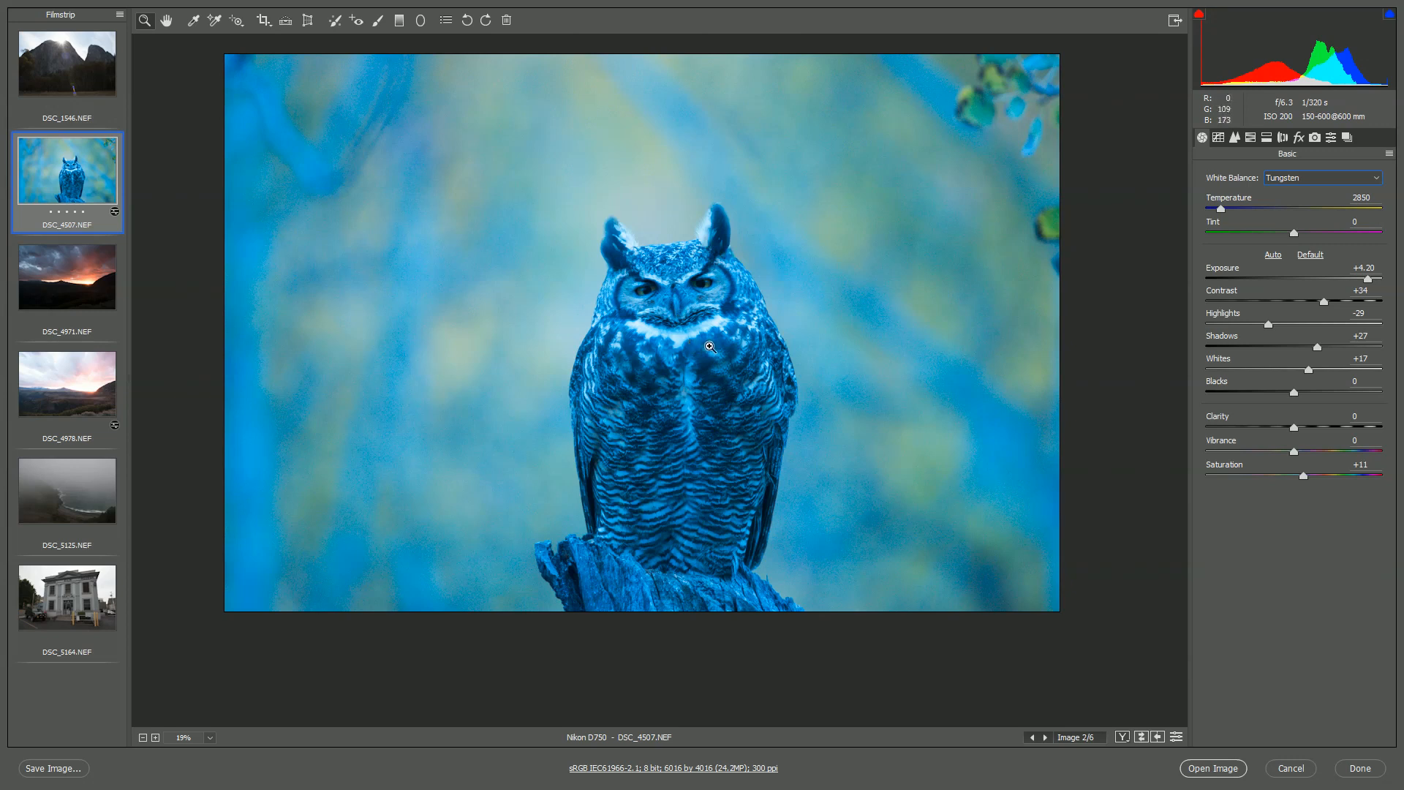
pyautogui.moveTo(1153, 236)
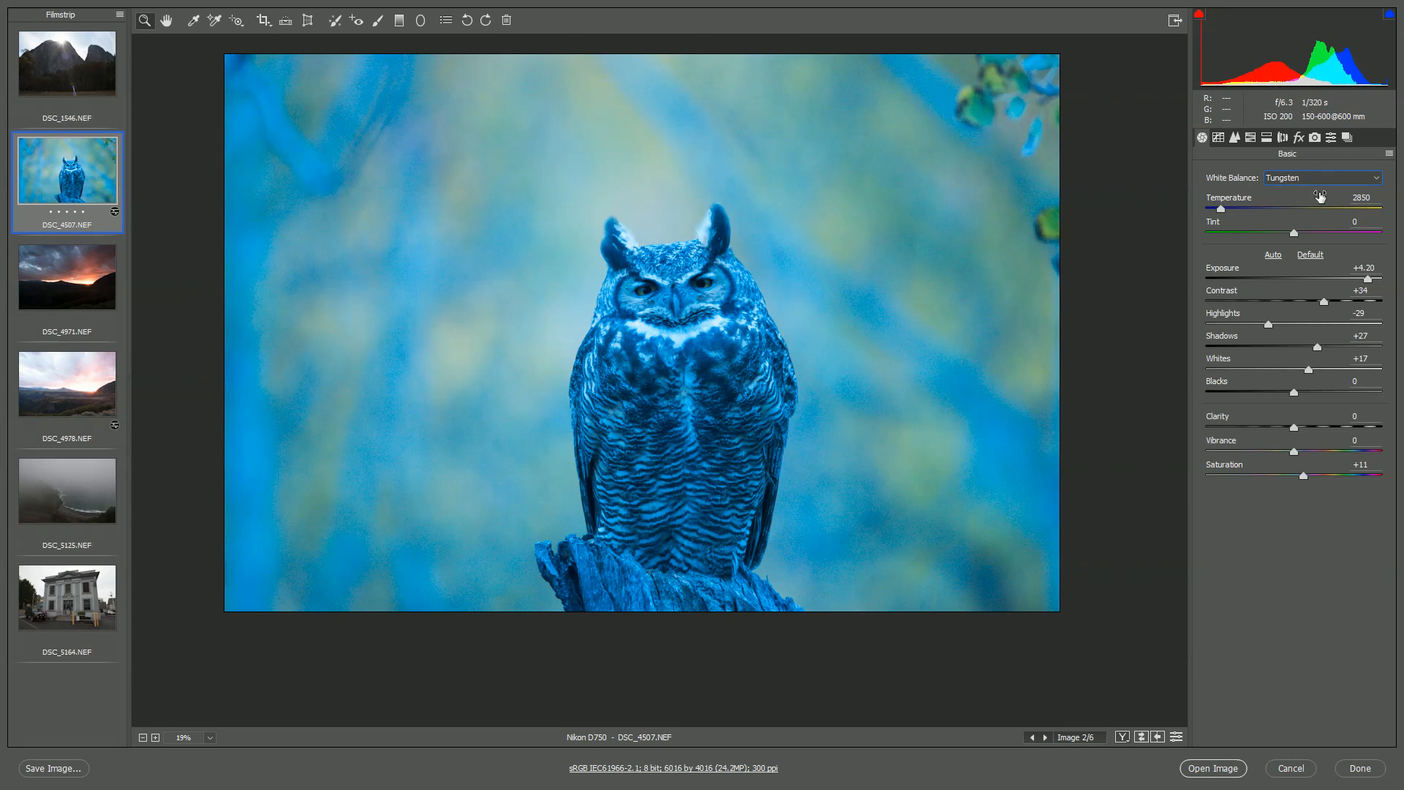
pyautogui.moveTo(1208, 706)
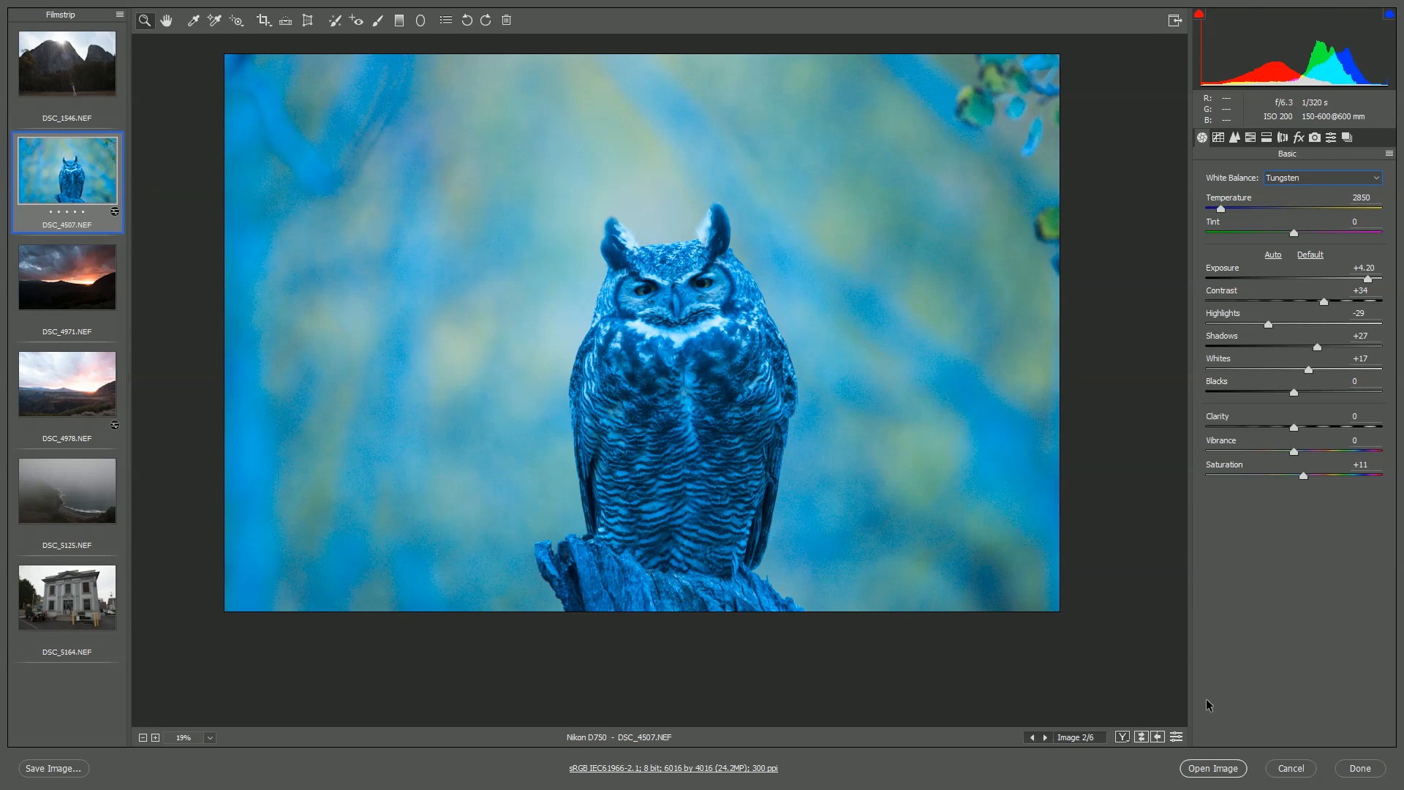
pyautogui.moveTo(103, 742)
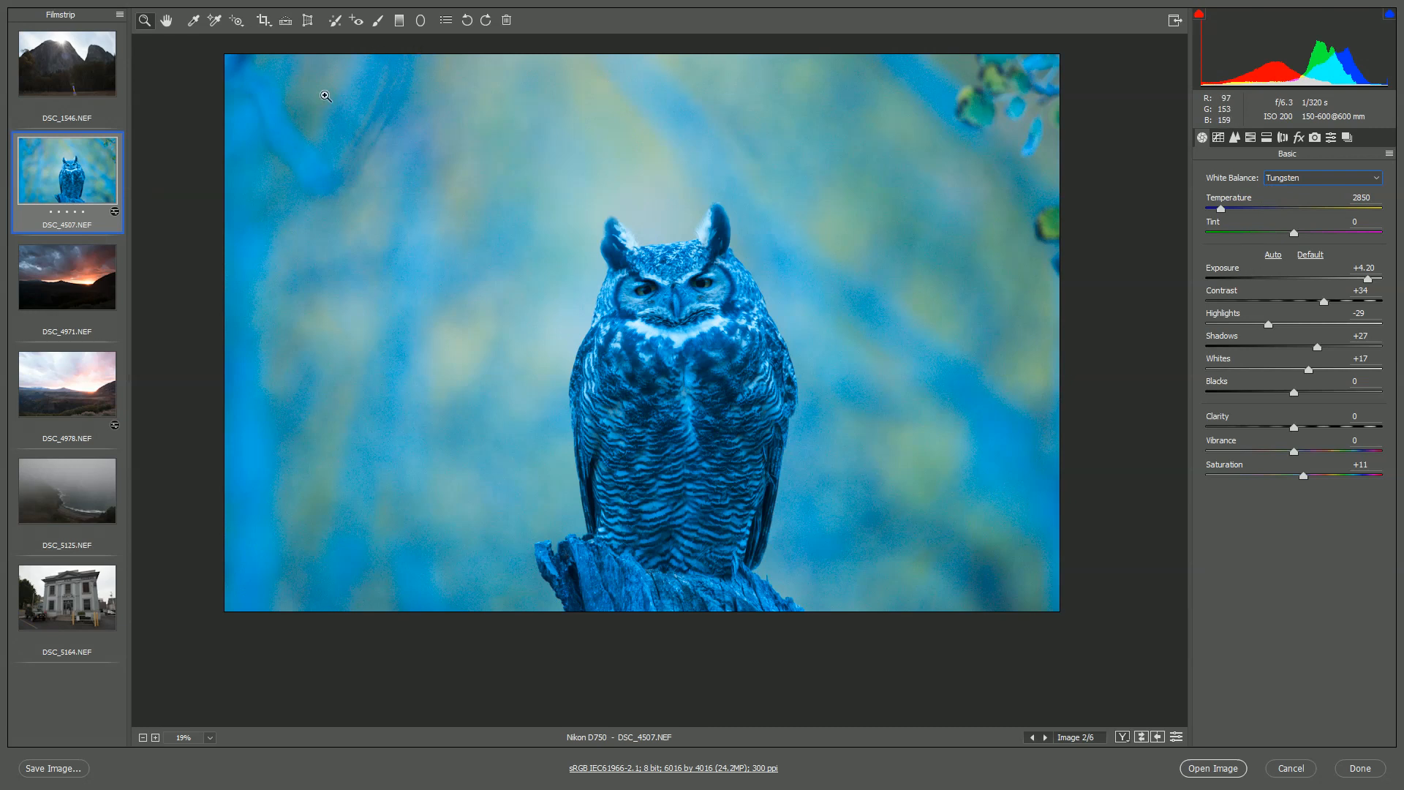
pyautogui.moveTo(581, 284)
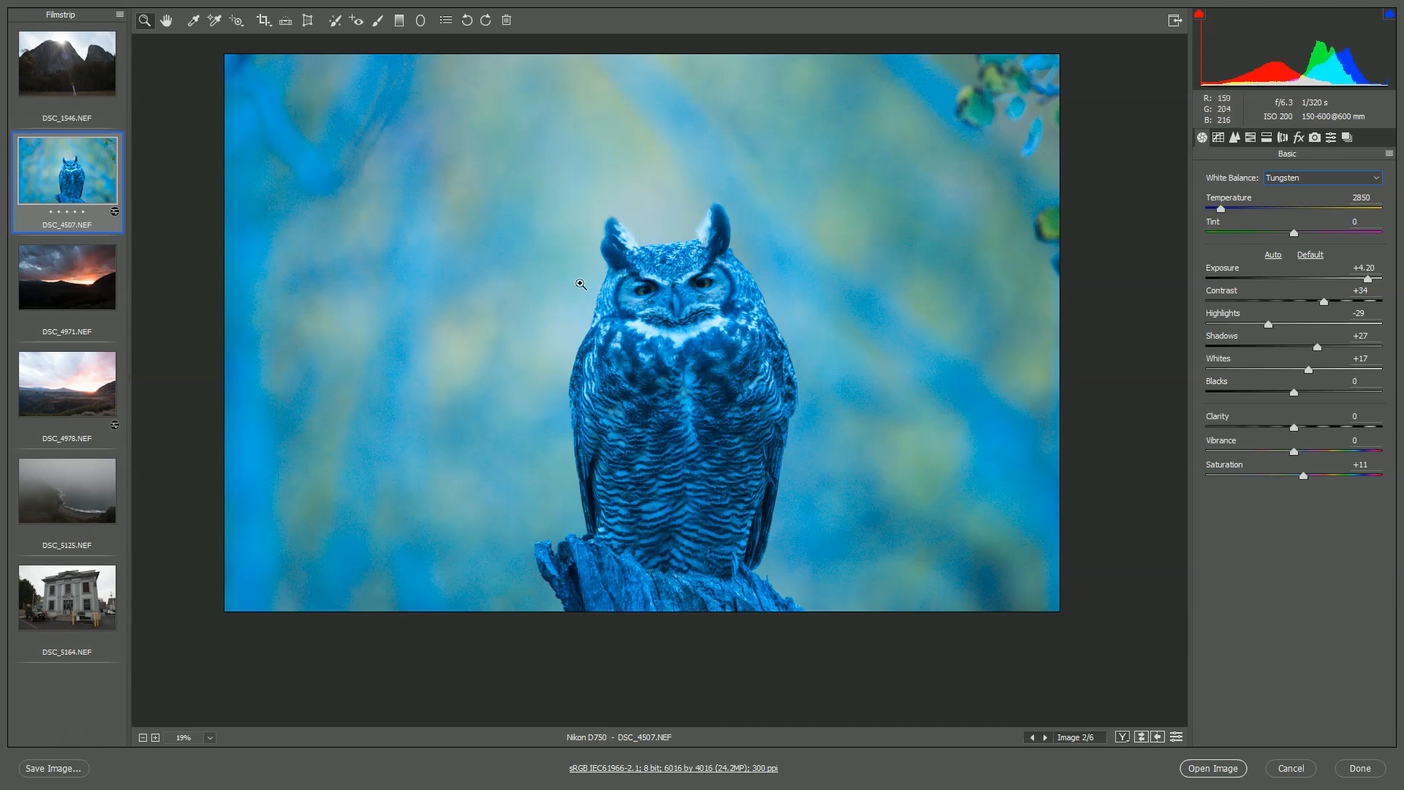
# Step: Set White Balance to Auto, check the chest feathers zoomed in, then fit the photo in view
pyautogui.click(1321, 177)
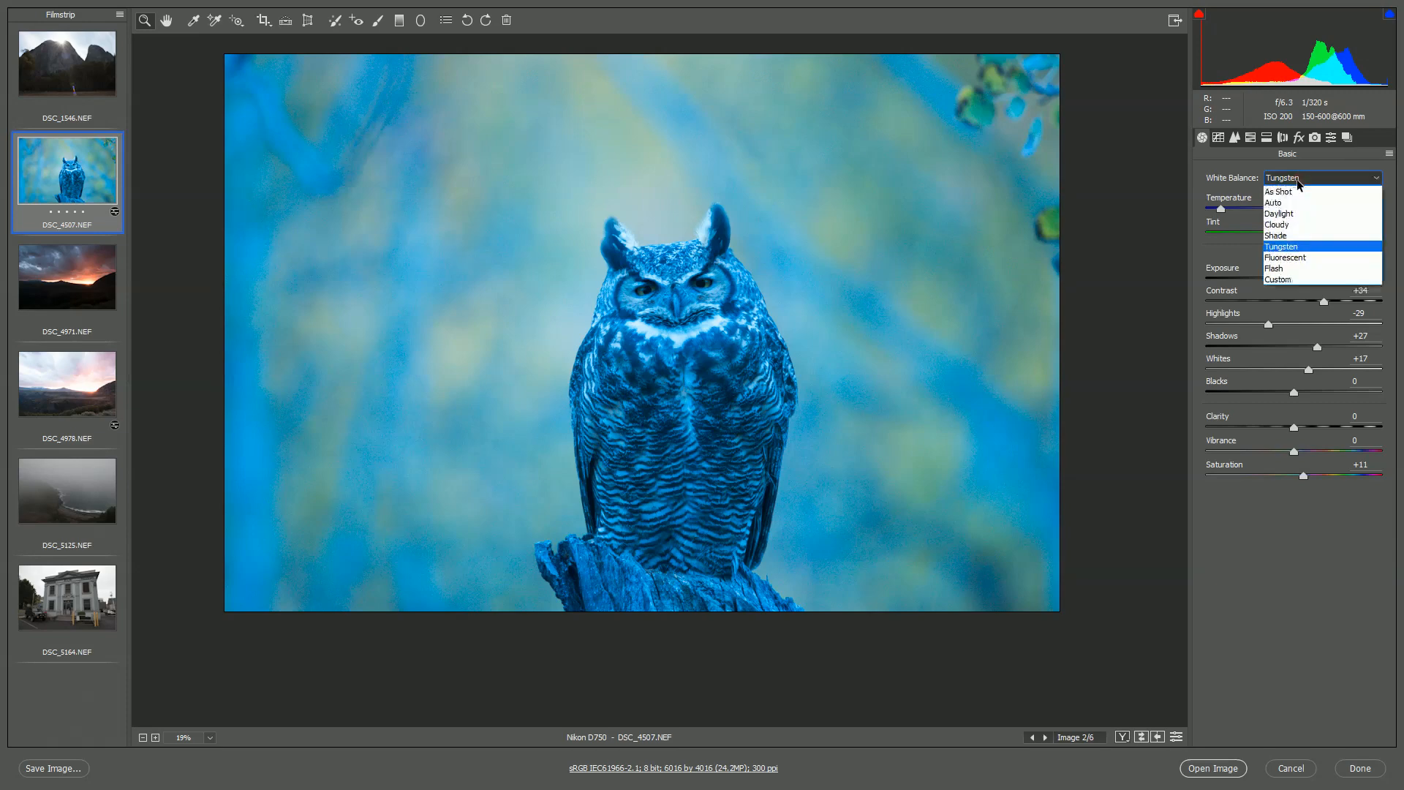
pyautogui.click(1278, 203)
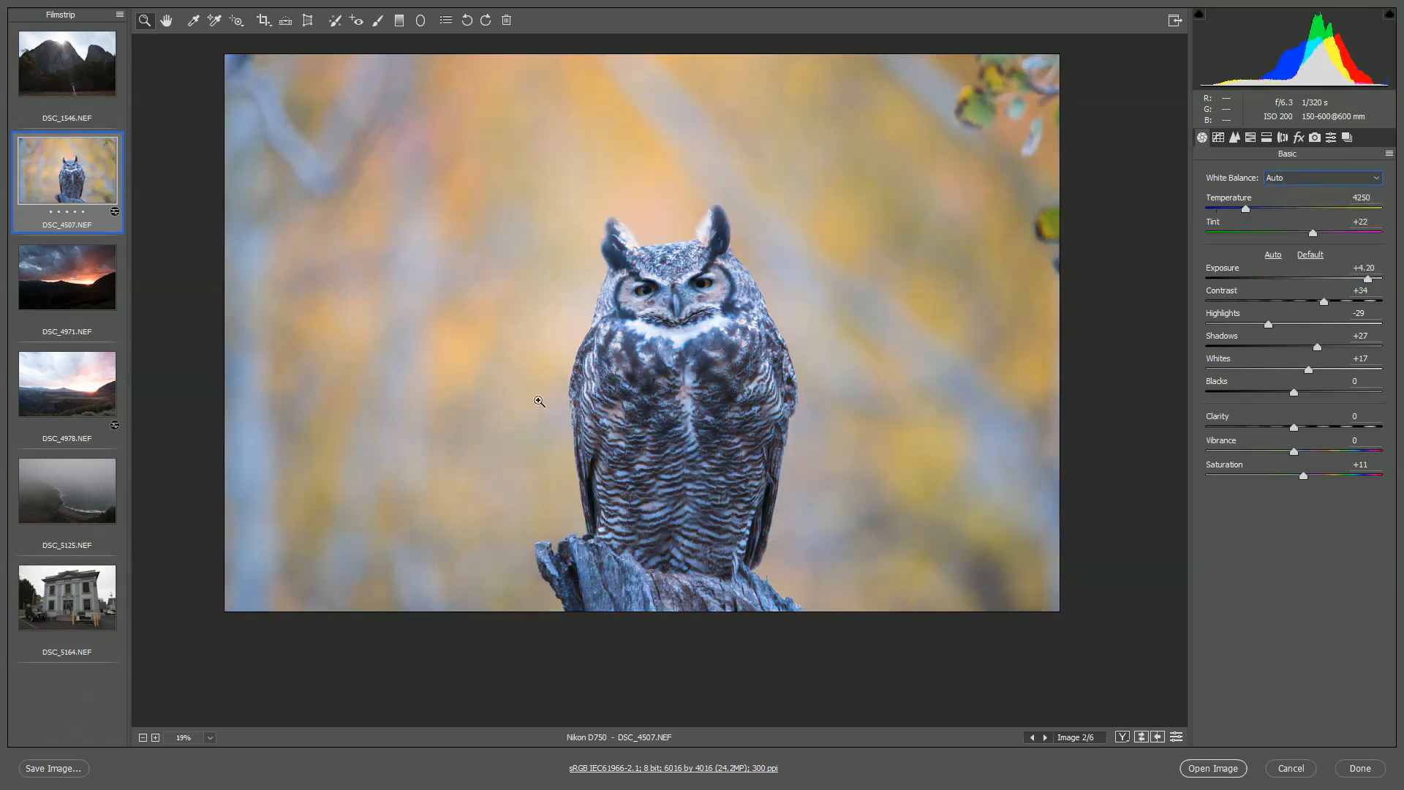
pyautogui.click(539, 400)
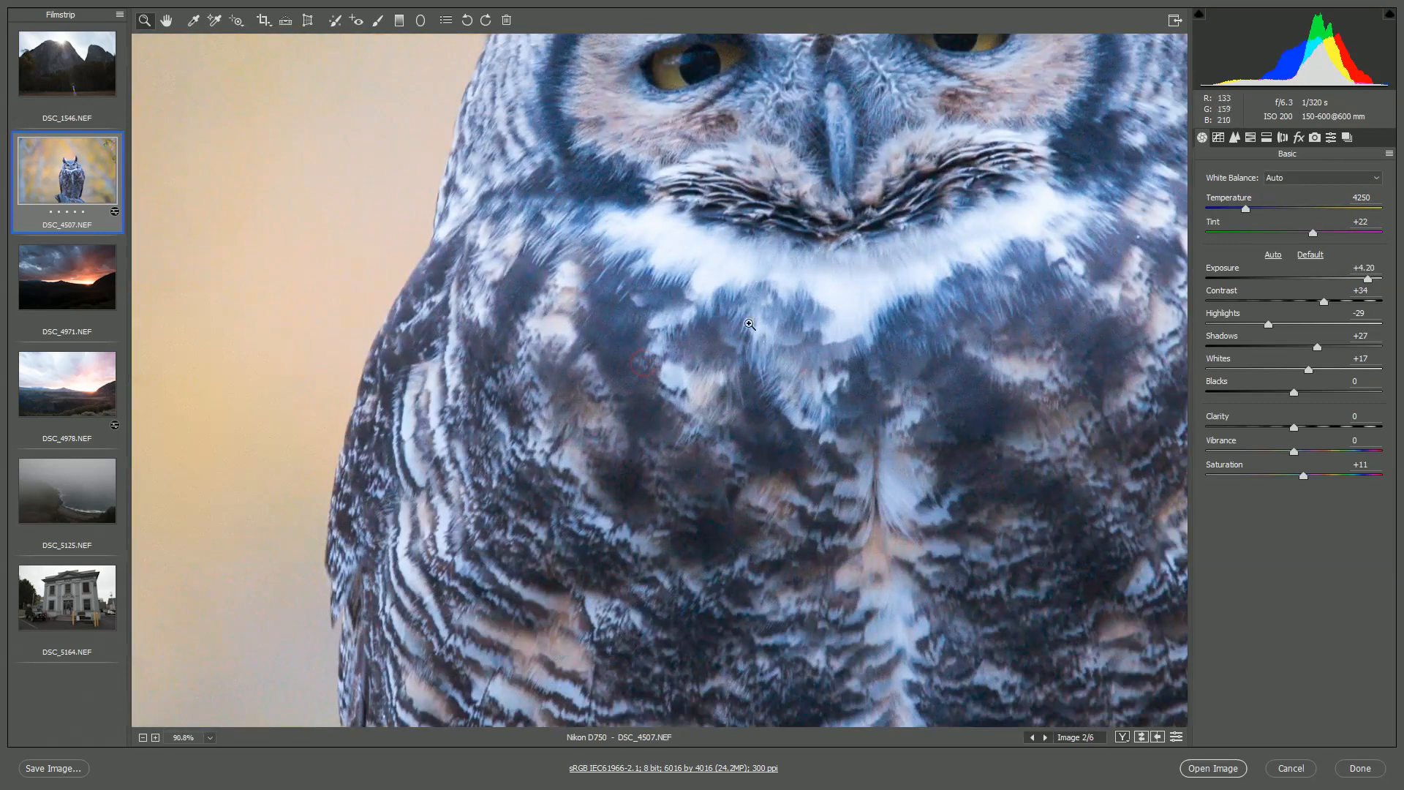
pyautogui.click(184, 737)
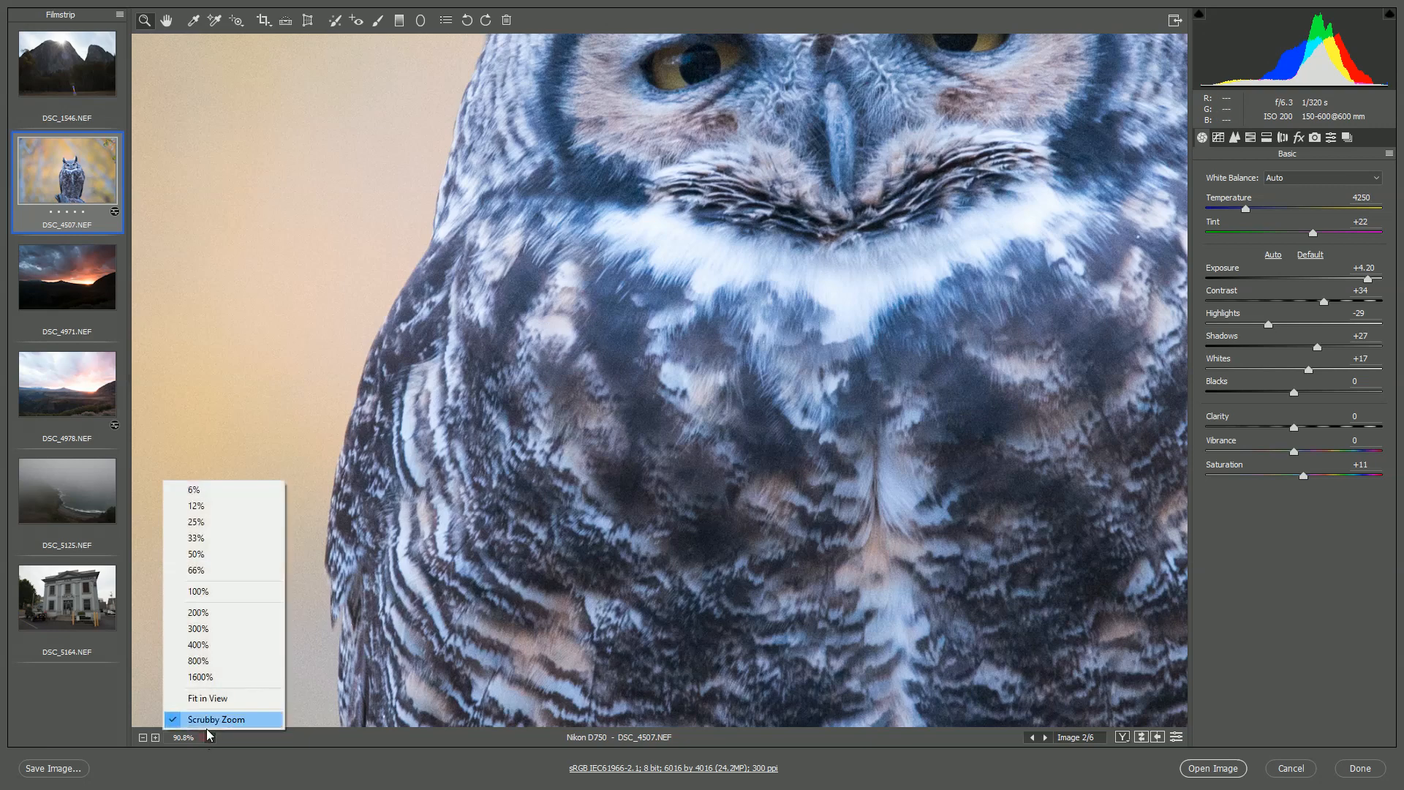
pyautogui.click(207, 697)
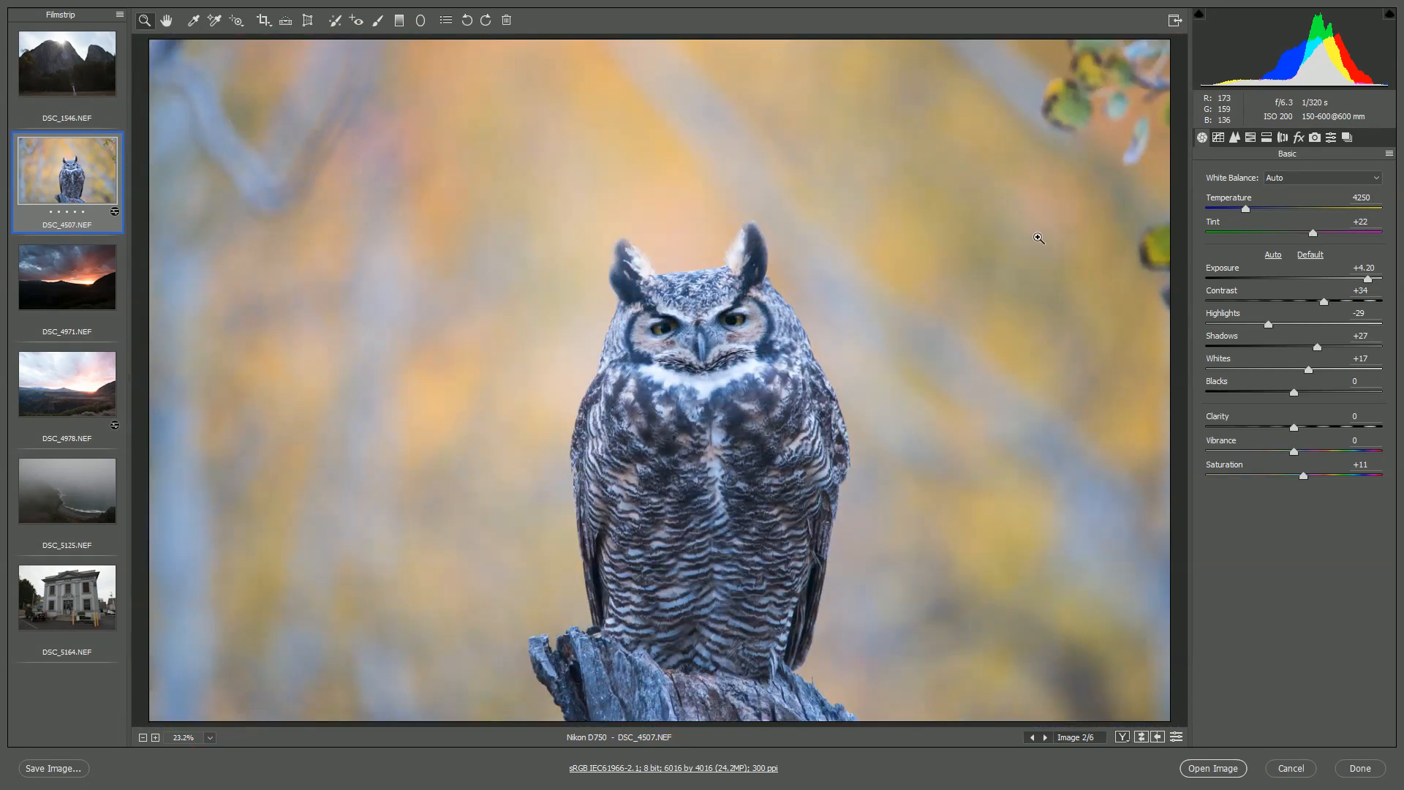
pyautogui.moveTo(195, 20)
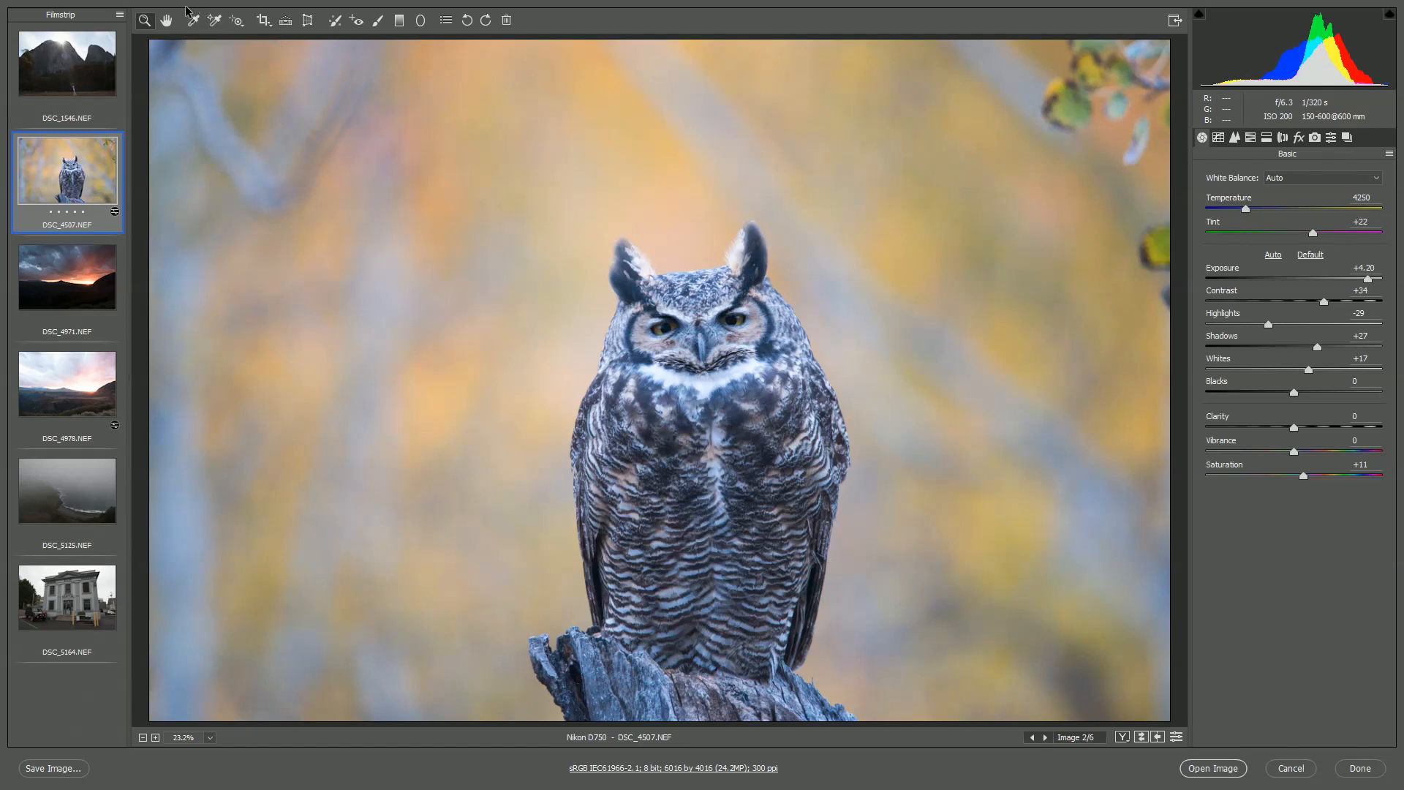
pyautogui.moveTo(192, 19)
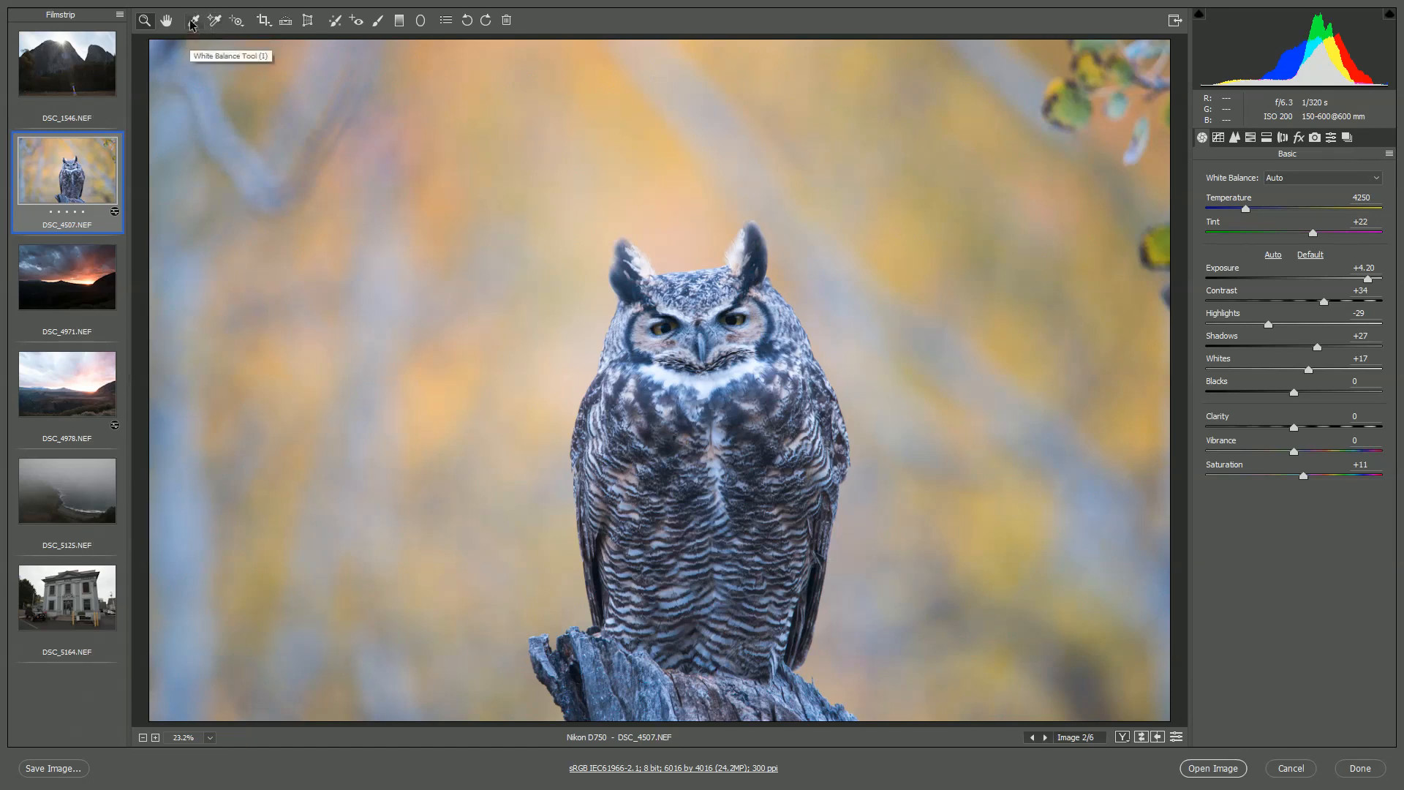
# Step: Sample a neutral point with the White Balance Tool and settle Temperature around 6050
pyautogui.click(192, 19)
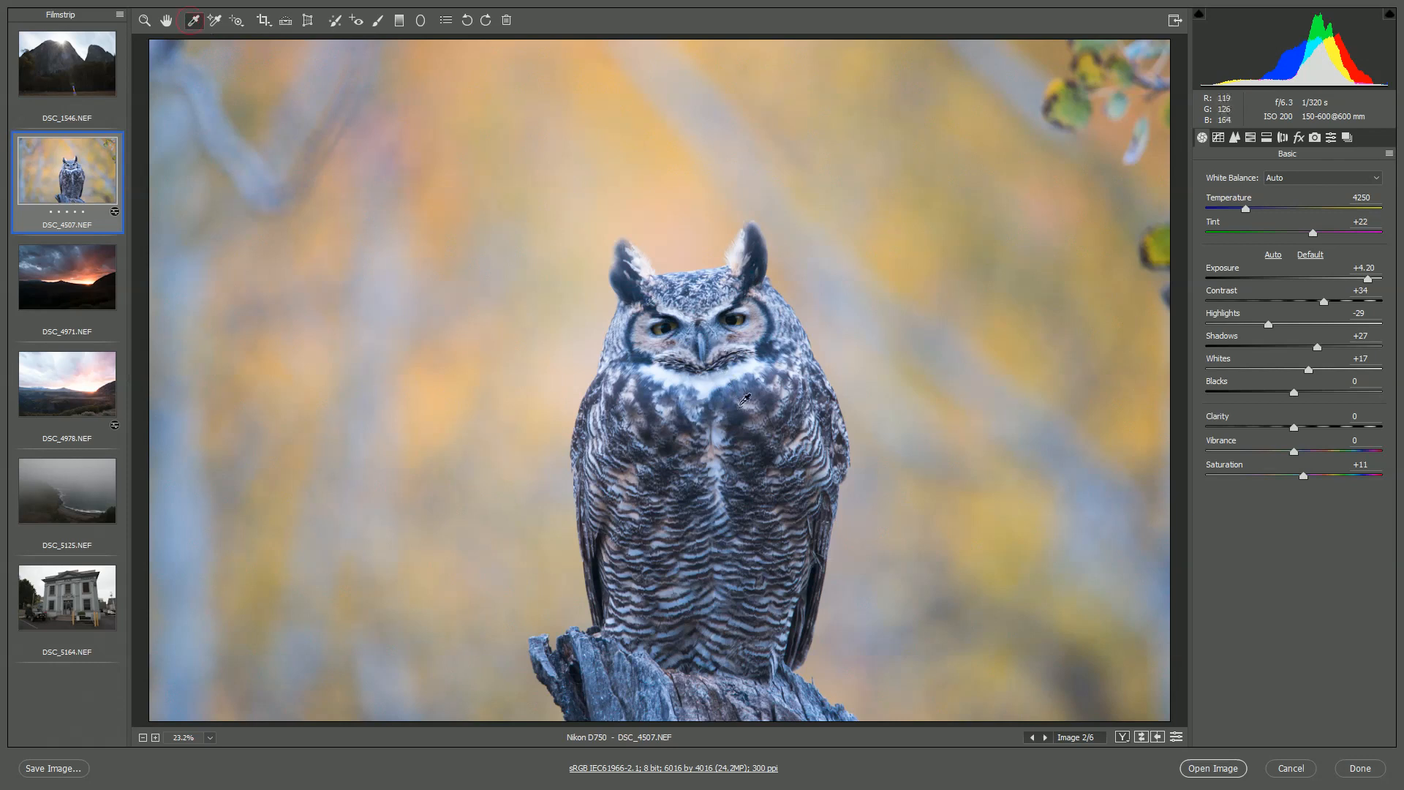
pyautogui.moveTo(727, 490)
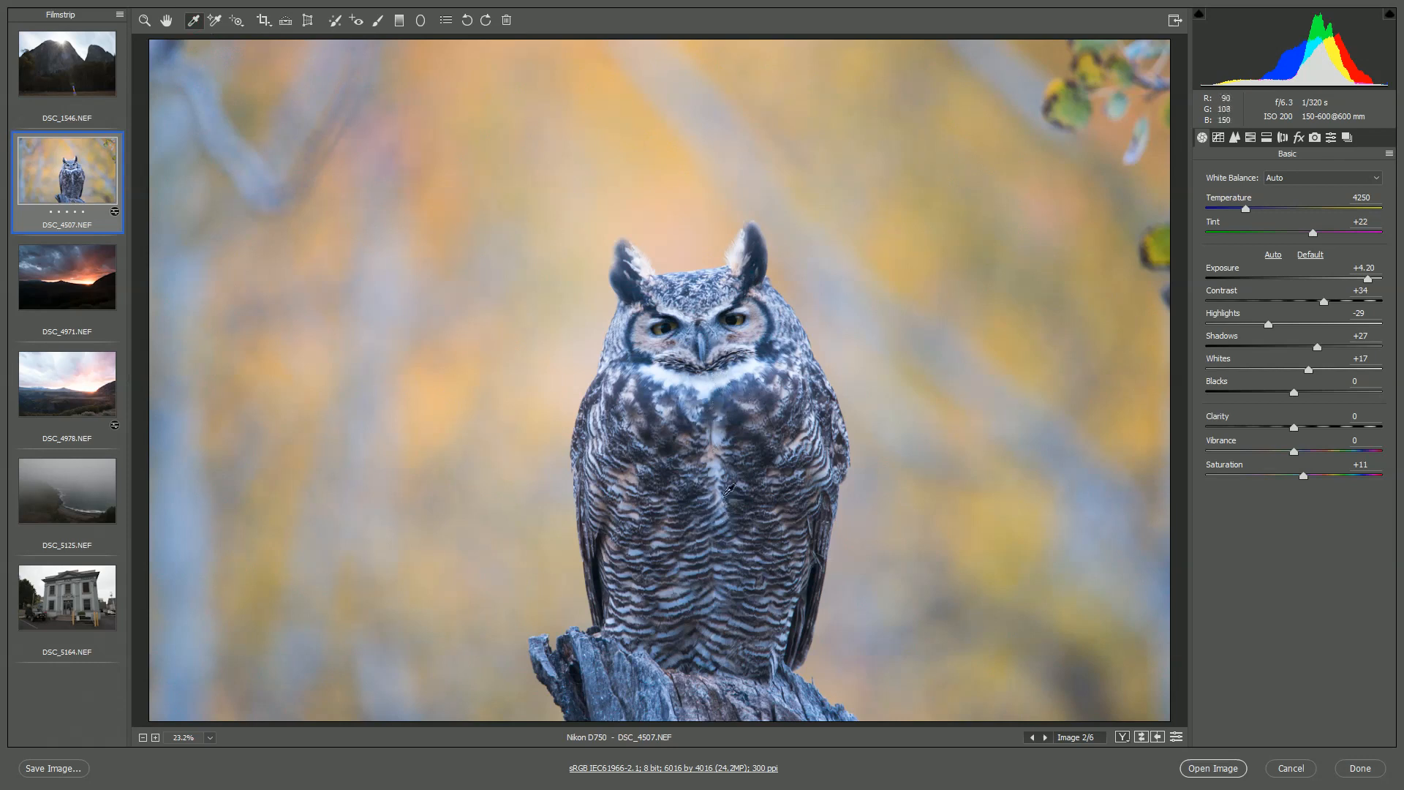
pyautogui.moveTo(672, 376)
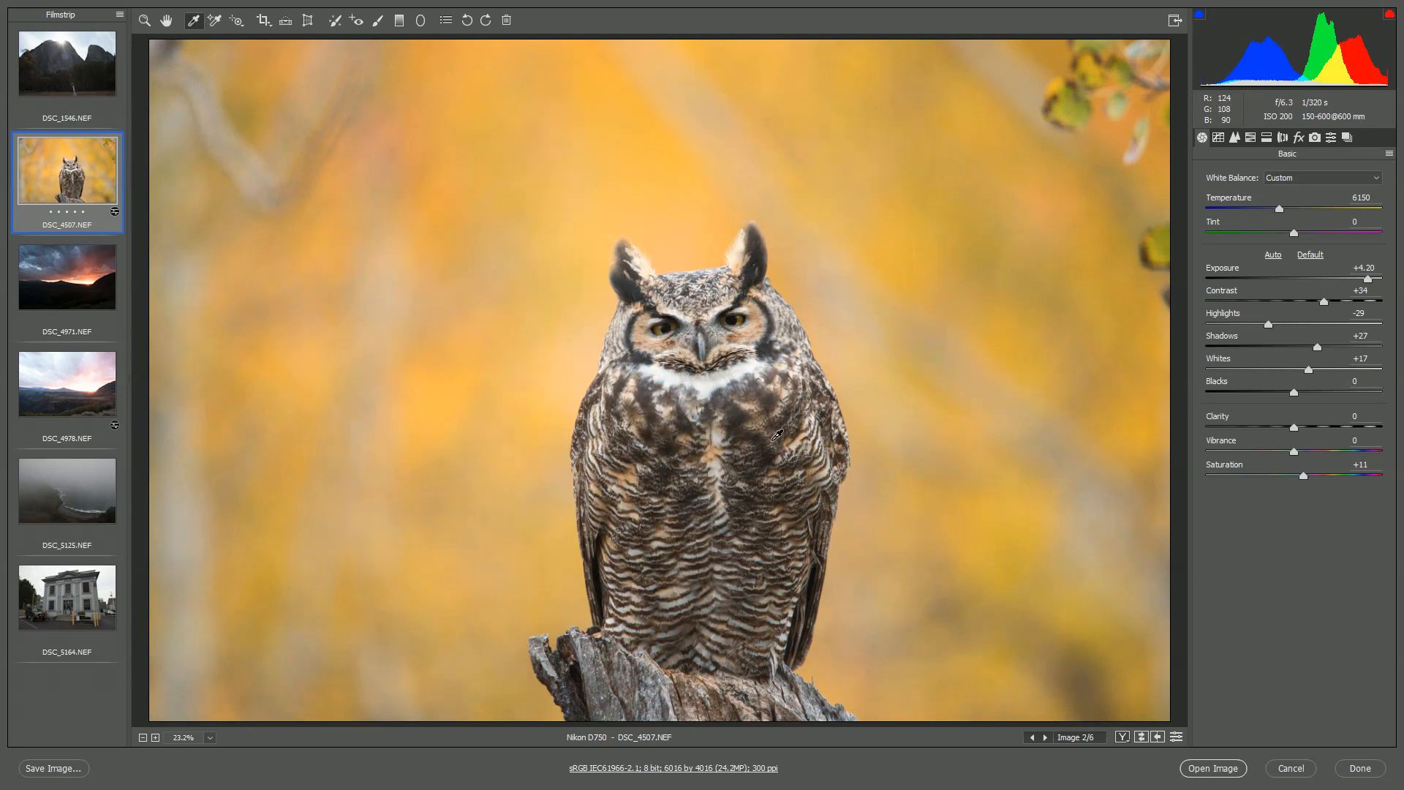
pyautogui.moveTo(1270, 208)
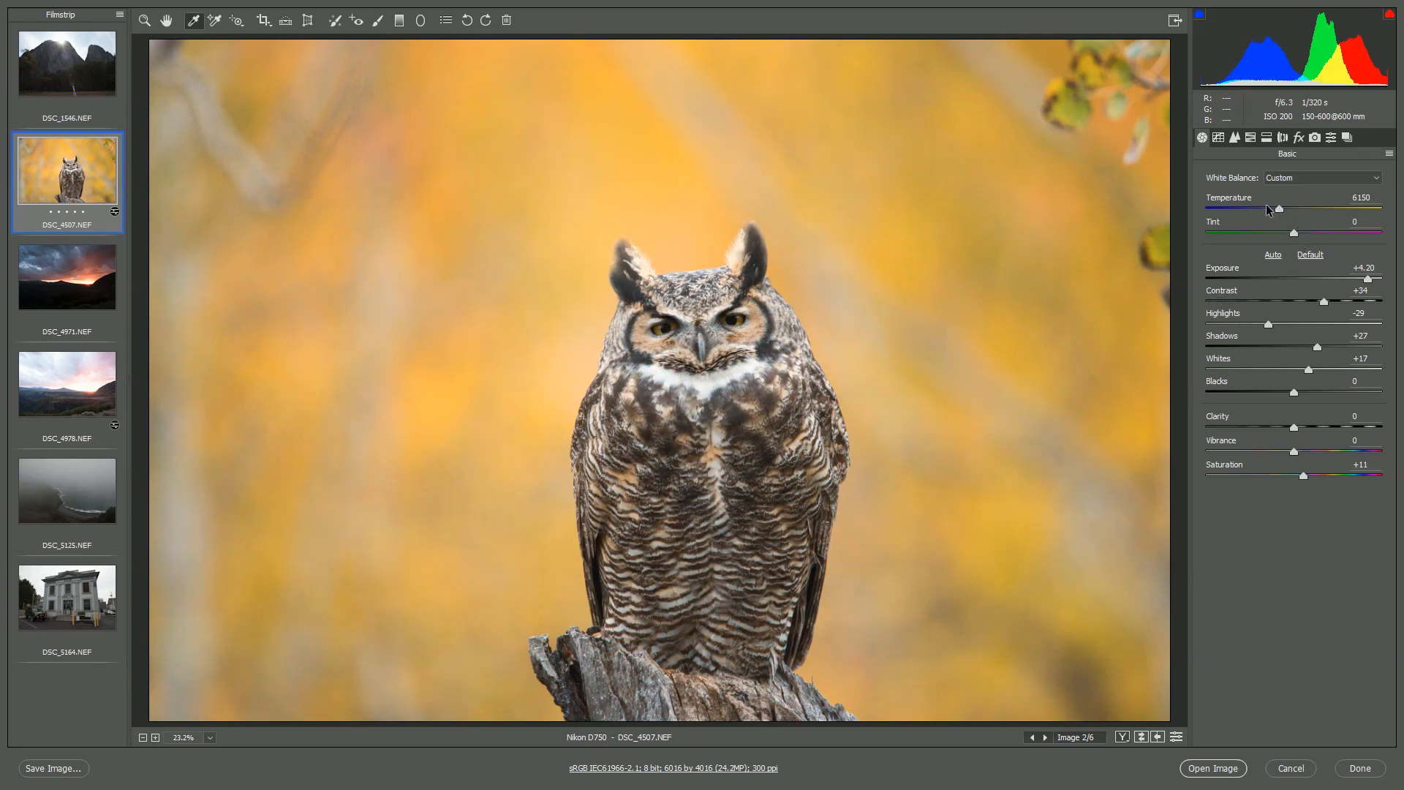
pyautogui.moveTo(1278, 207); pyautogui.dragTo(1288, 208)
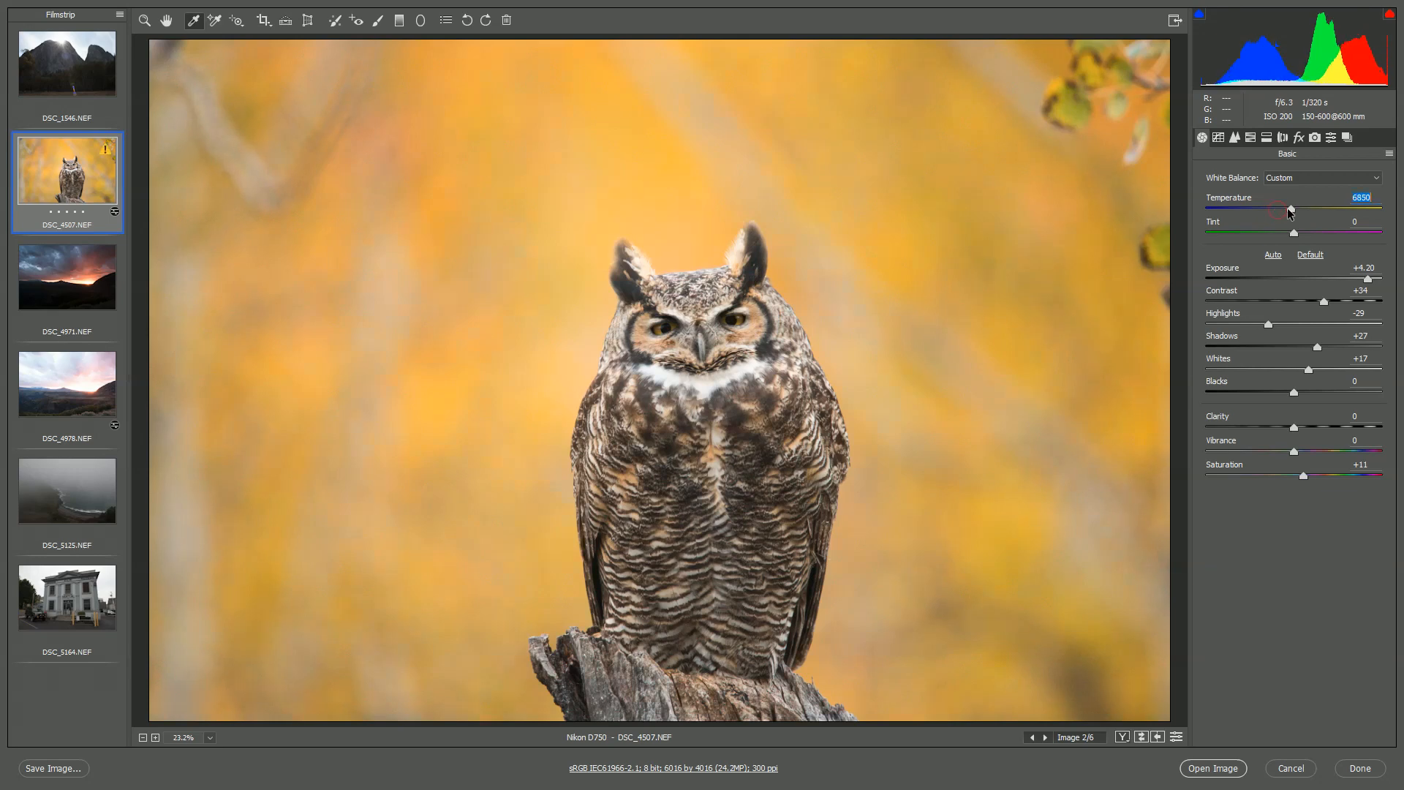
pyautogui.moveTo(1287, 207); pyautogui.dragTo(1268, 207)
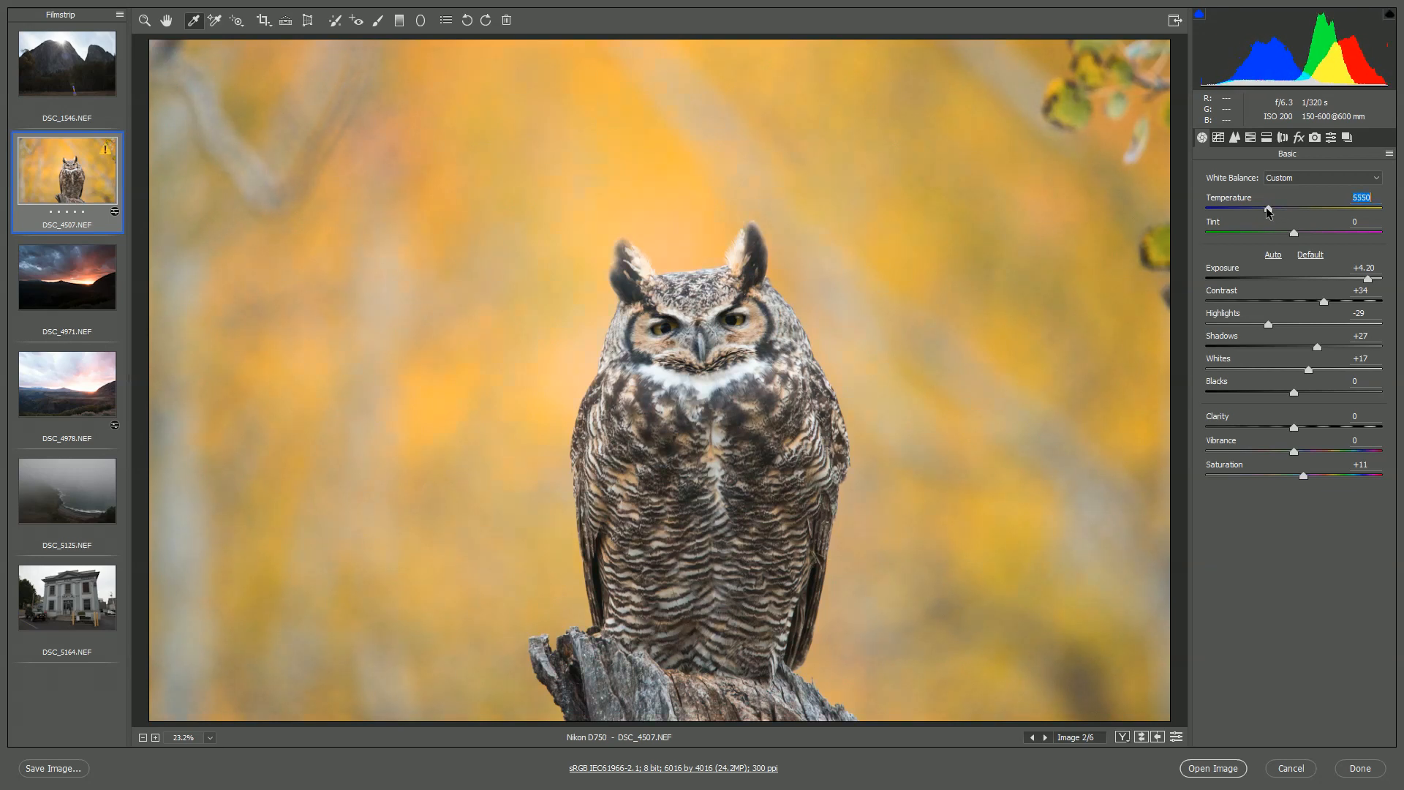
pyautogui.moveTo(1269, 210); pyautogui.dragTo(1299, 210)
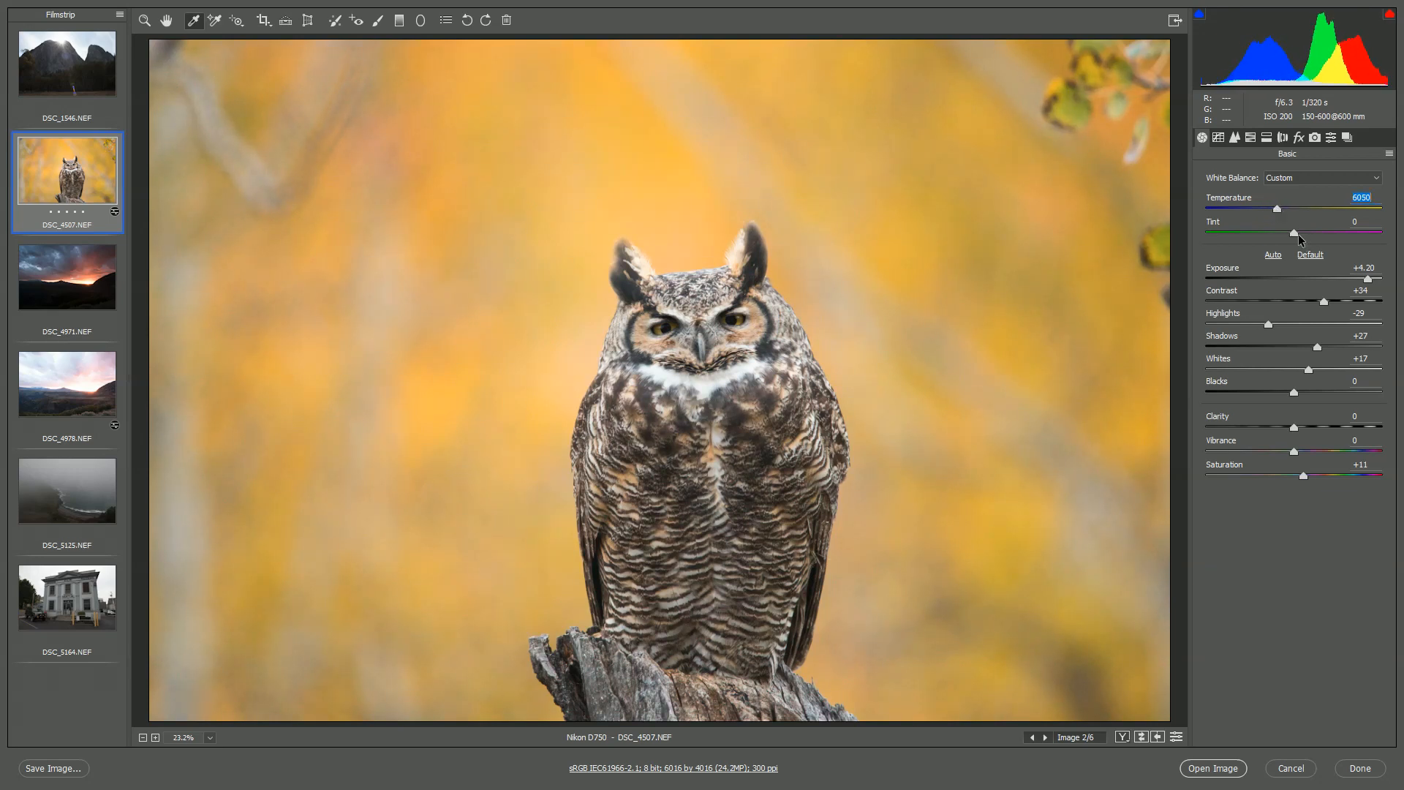
# Step: Adjust the Tint slider back and forth and fine-tune it to +4
pyautogui.moveTo(1300, 232); pyautogui.dragTo(1273, 232)
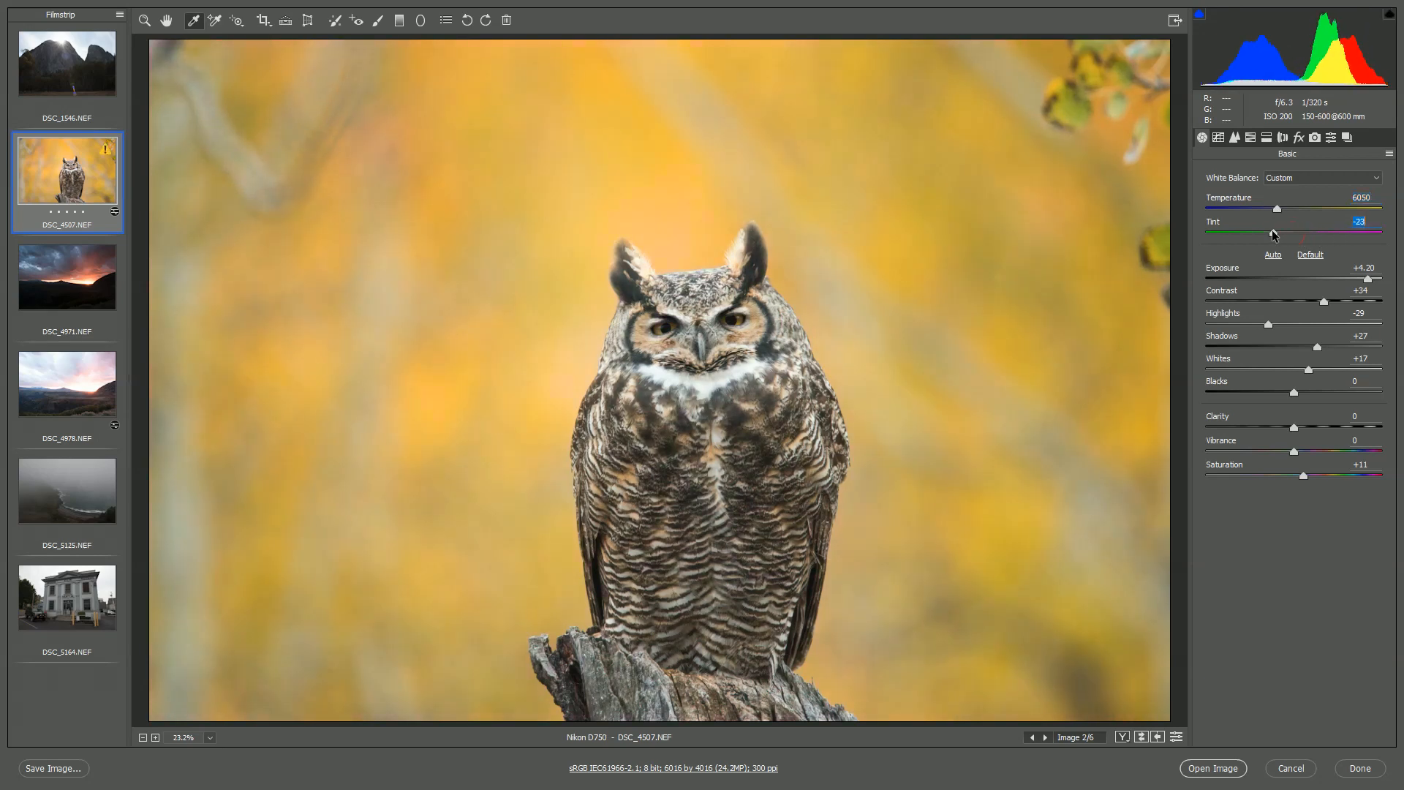
pyautogui.moveTo(1276, 234); pyautogui.dragTo(1296, 234)
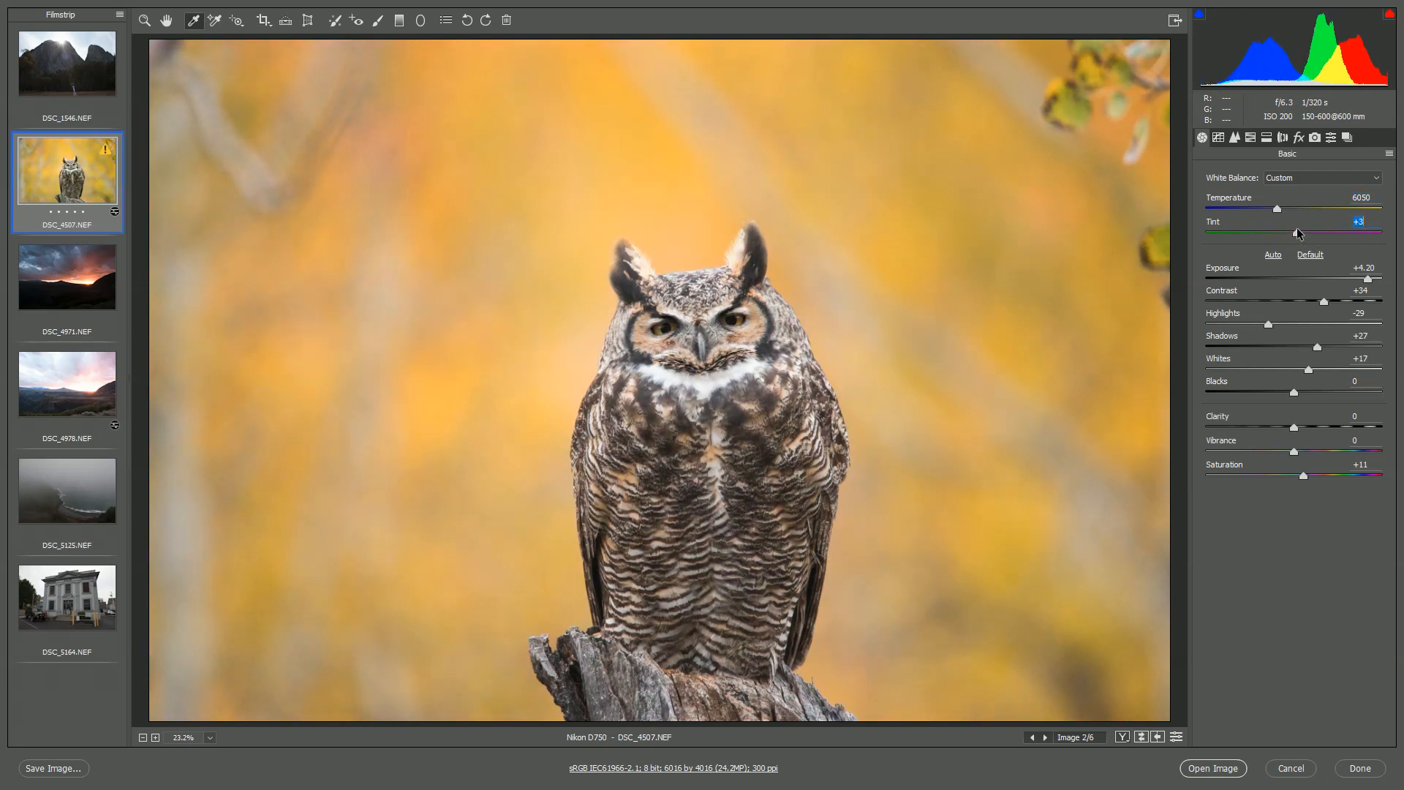
pyautogui.moveTo(1297, 234); pyautogui.dragTo(1301, 234)
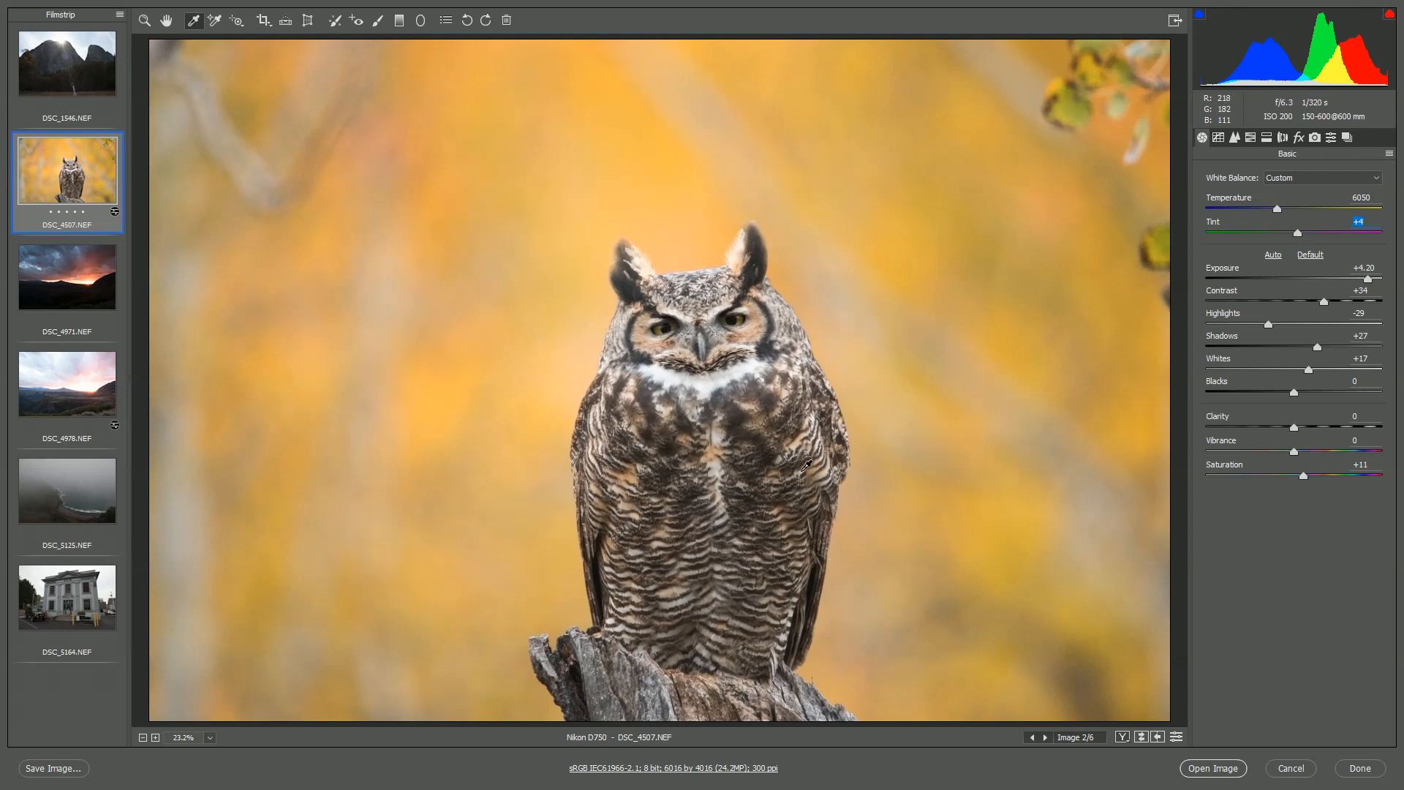
pyautogui.moveTo(958, 484)
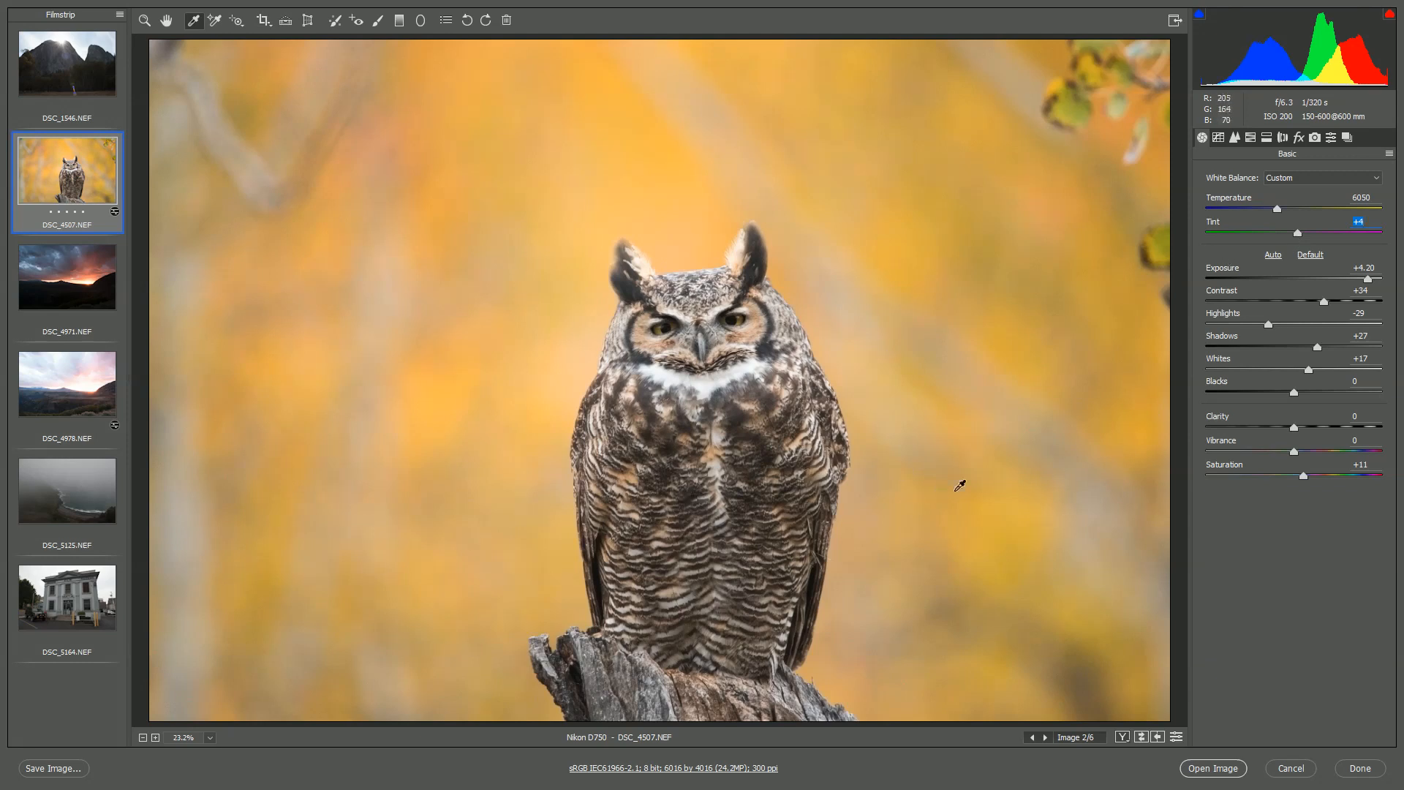
pyautogui.moveTo(1081, 364)
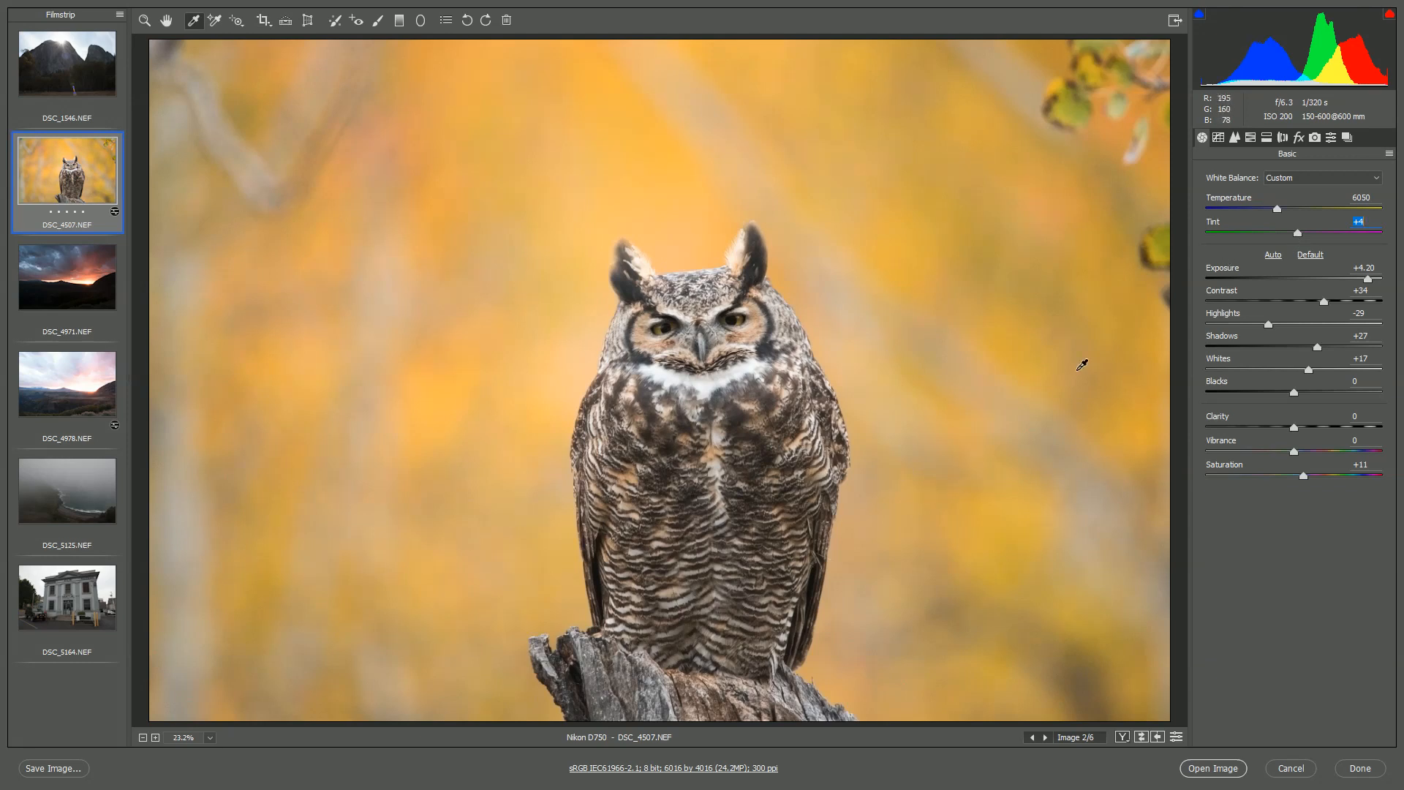
pyautogui.moveTo(1287, 137)
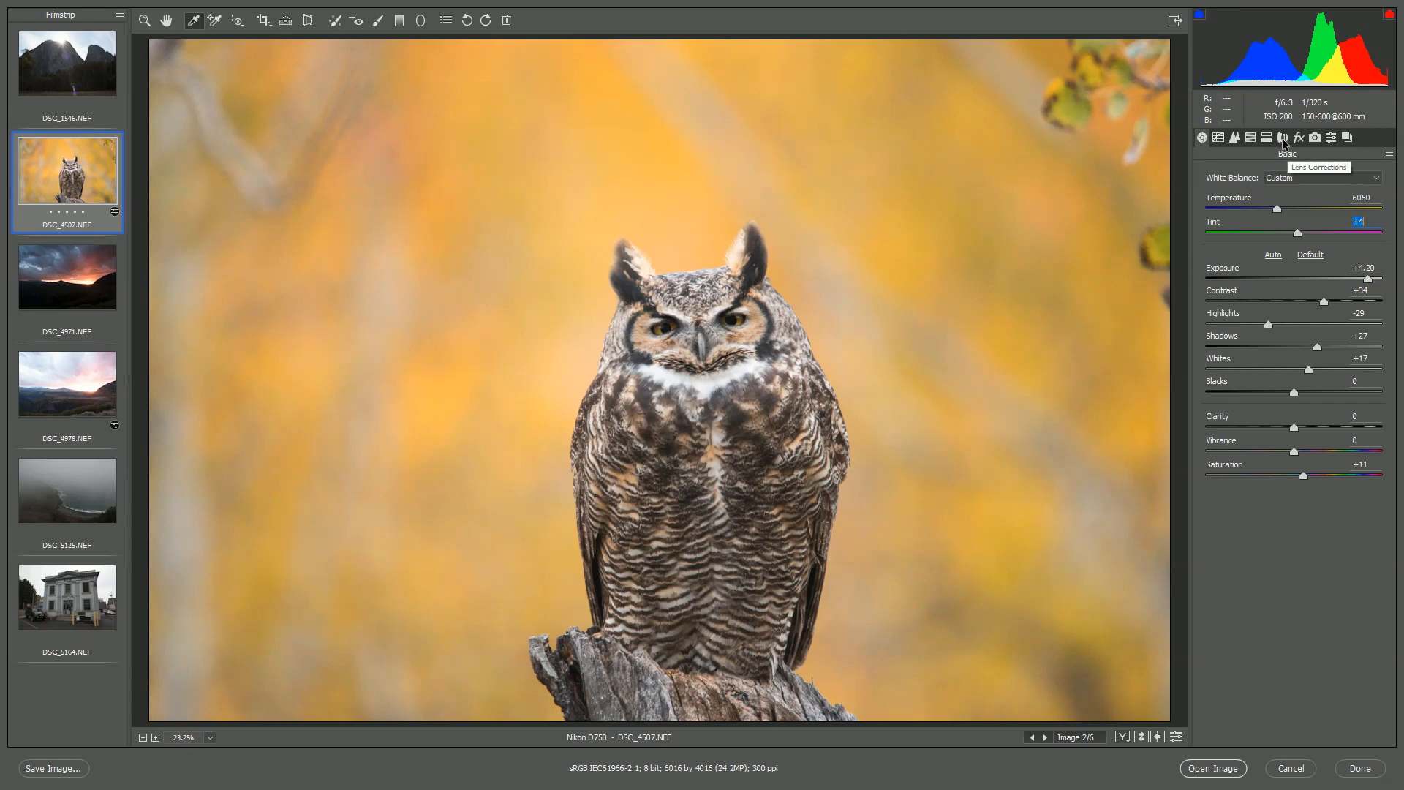
# Step: Enable chromatic aberration removal in the owl photo's Lens Corrections
pyautogui.click(1282, 136)
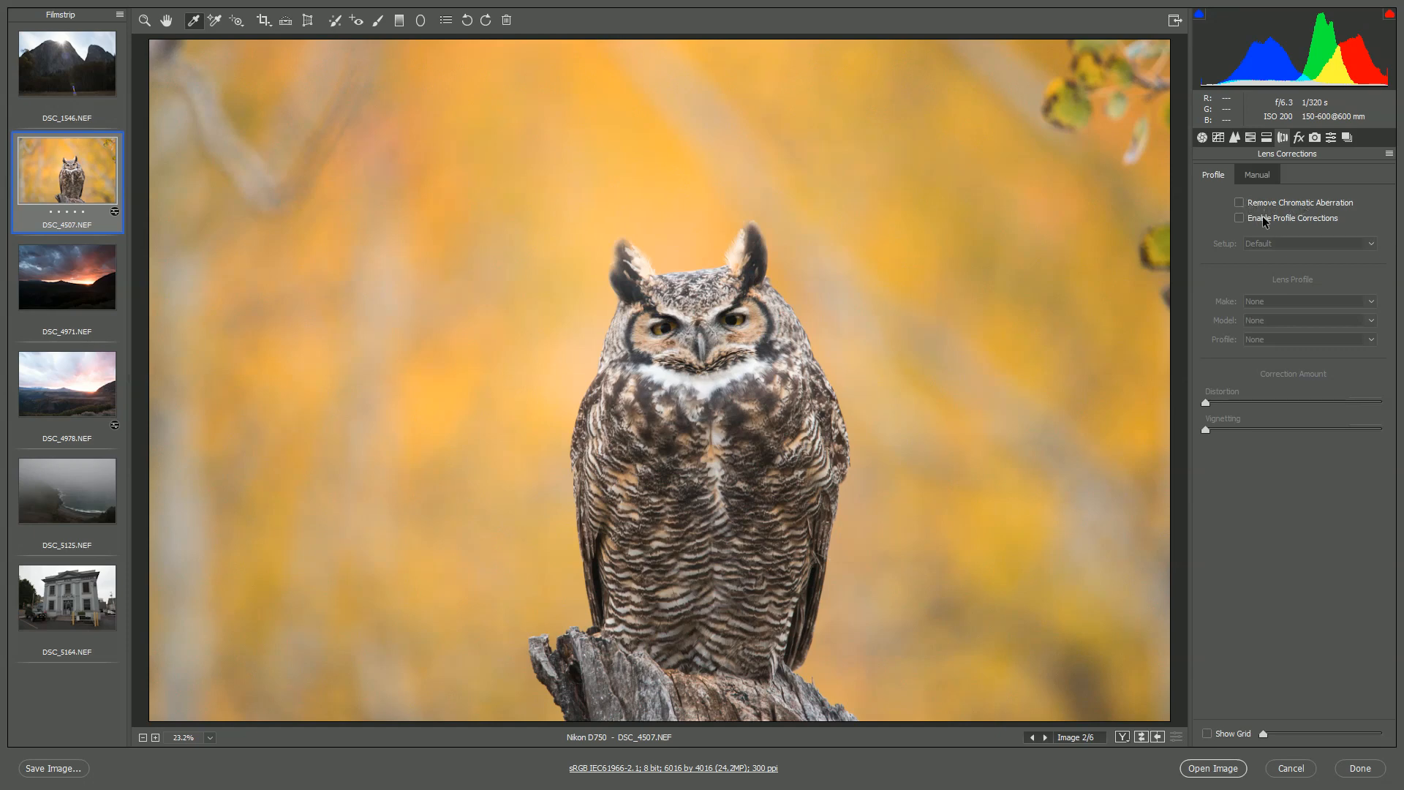
pyautogui.moveTo(1242, 203)
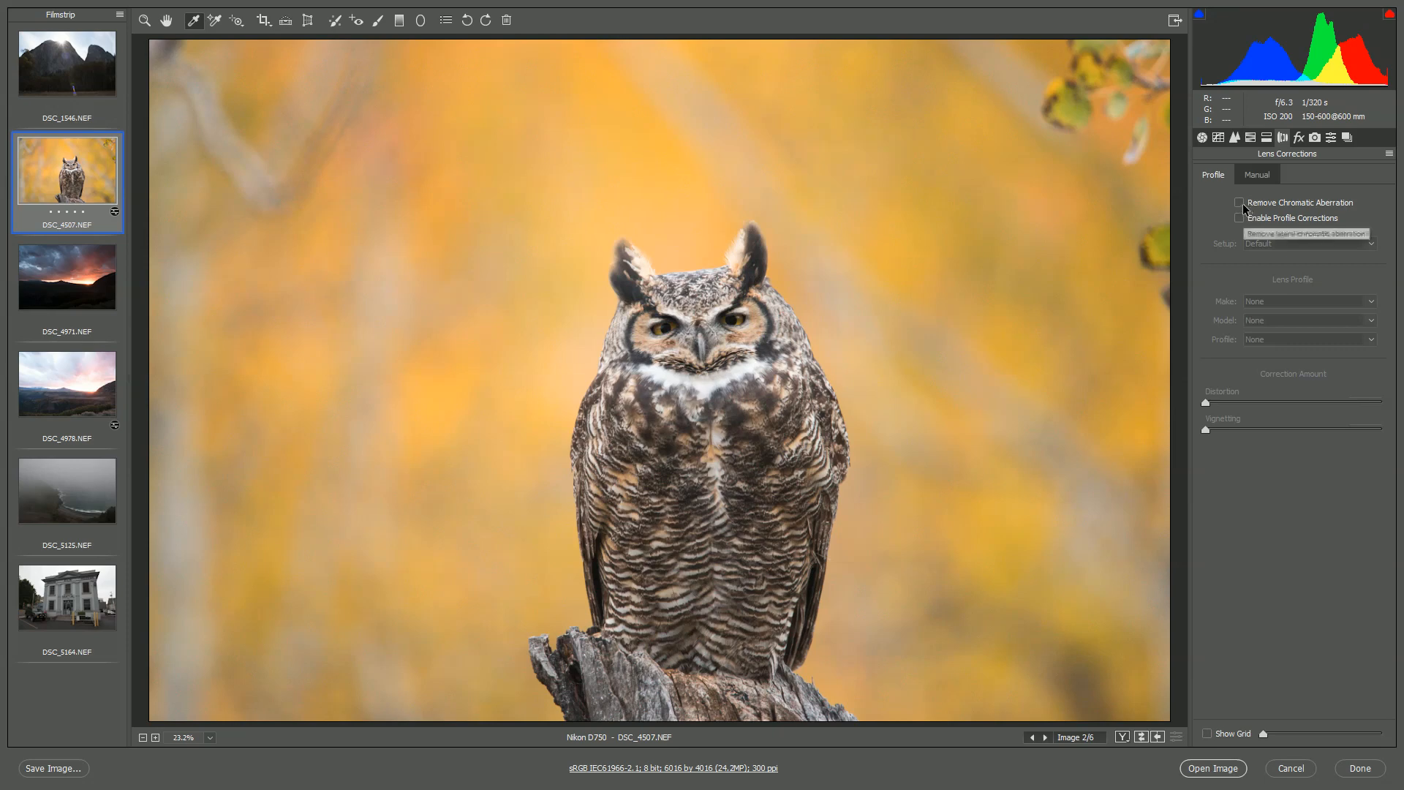
pyautogui.click(1240, 219)
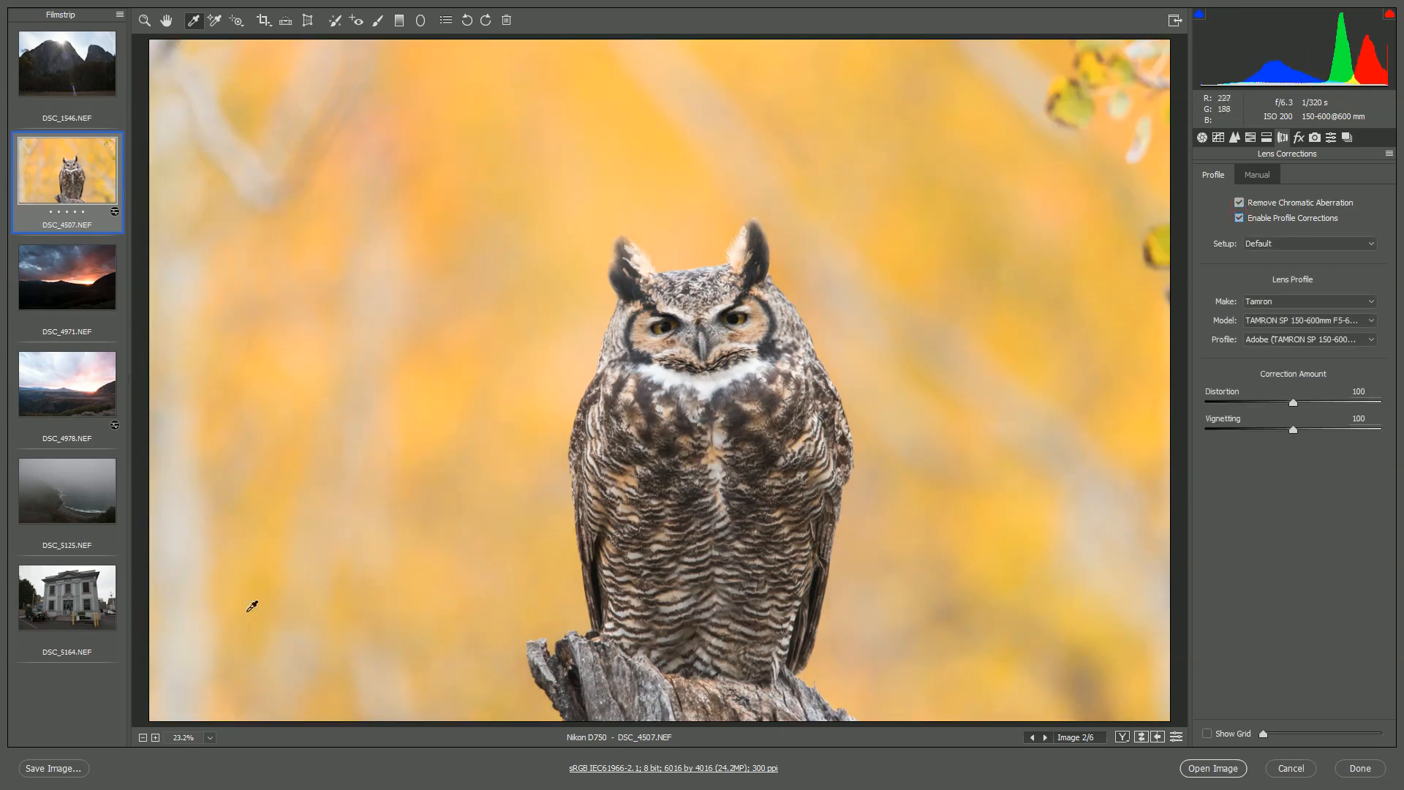
pyautogui.moveTo(199, 508)
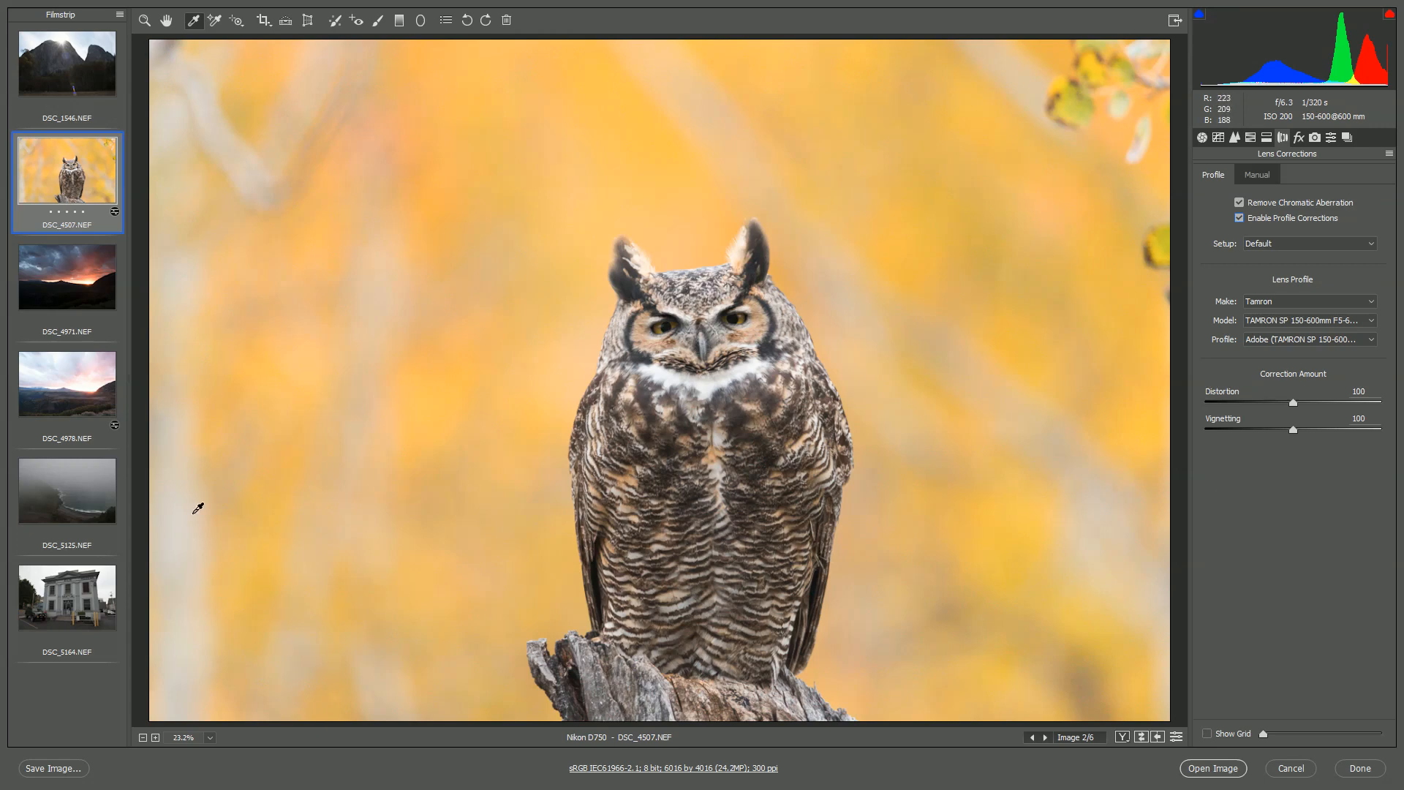
pyautogui.moveTo(869, 495)
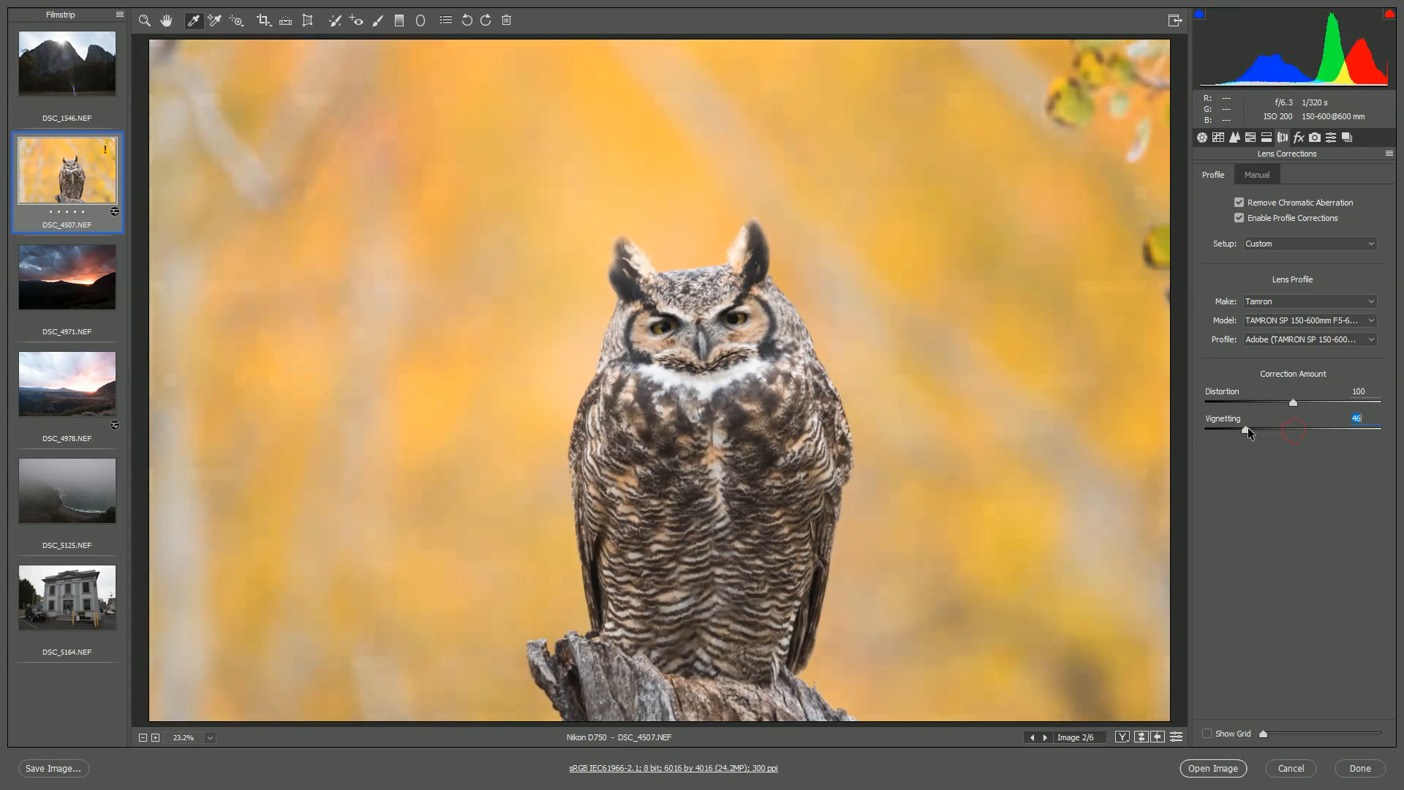
# Step: Set the owl photo's lens profile vignetting correction to 0 and distortion to 99
pyautogui.moveTo(1293, 430); pyautogui.dragTo(1206, 430)
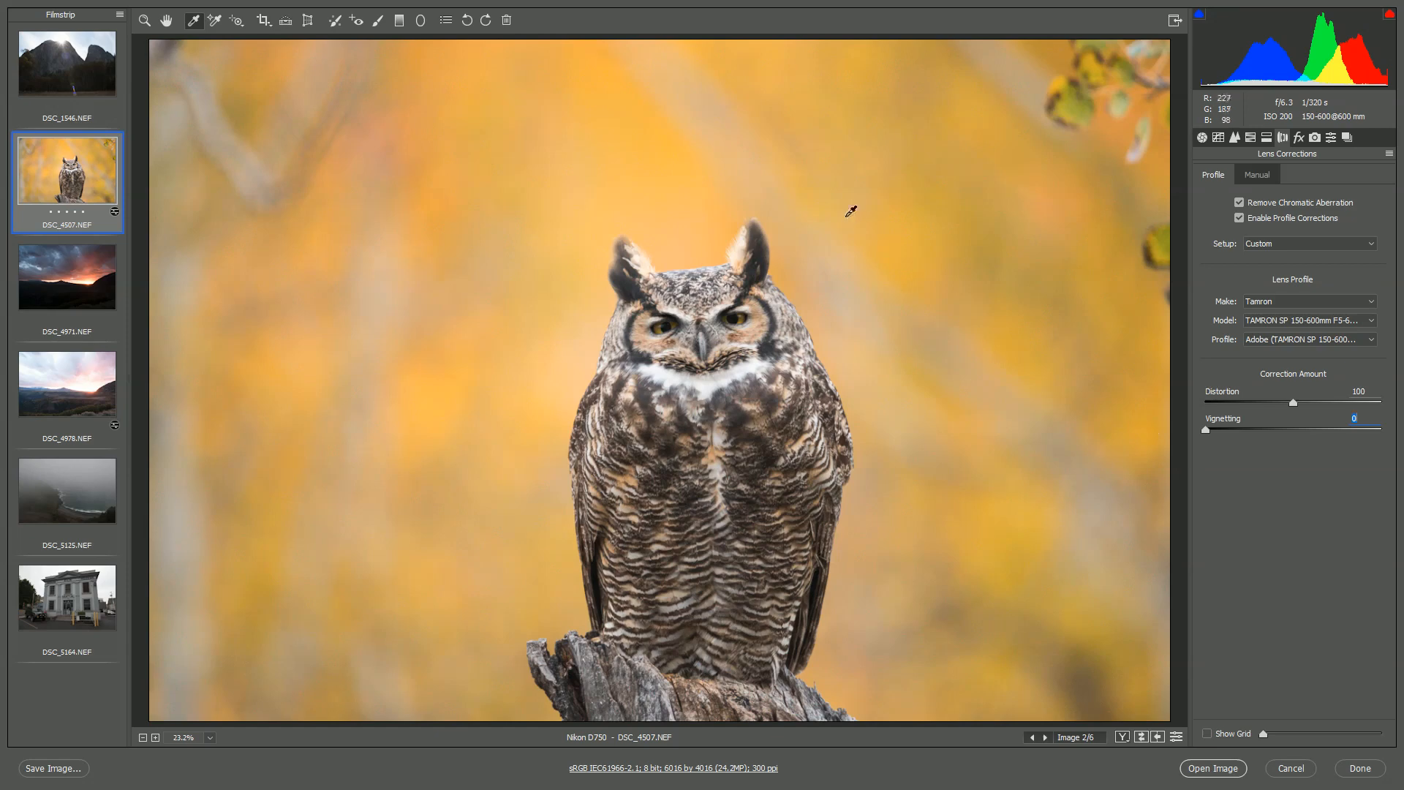
pyautogui.moveTo(1288, 408)
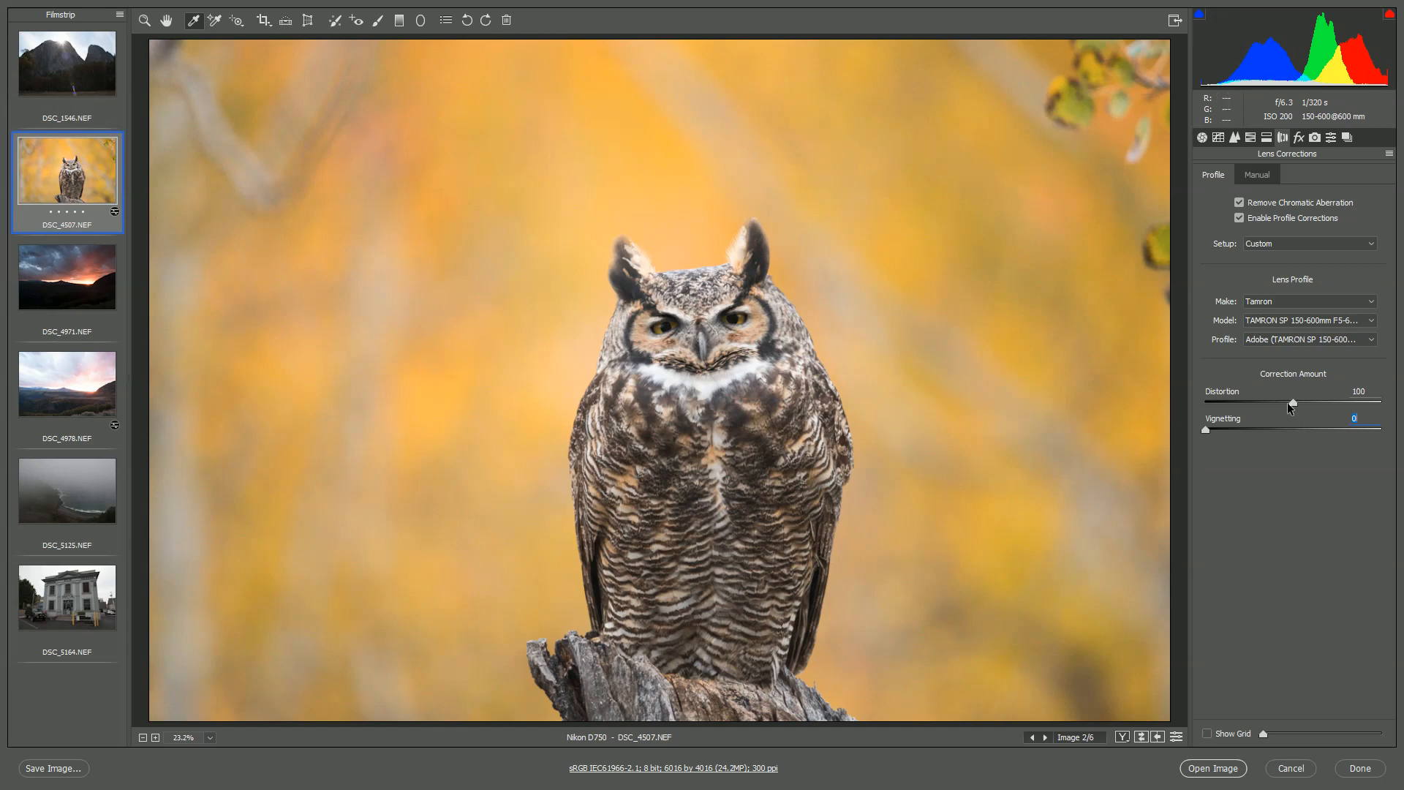
pyautogui.moveTo(1292, 405)
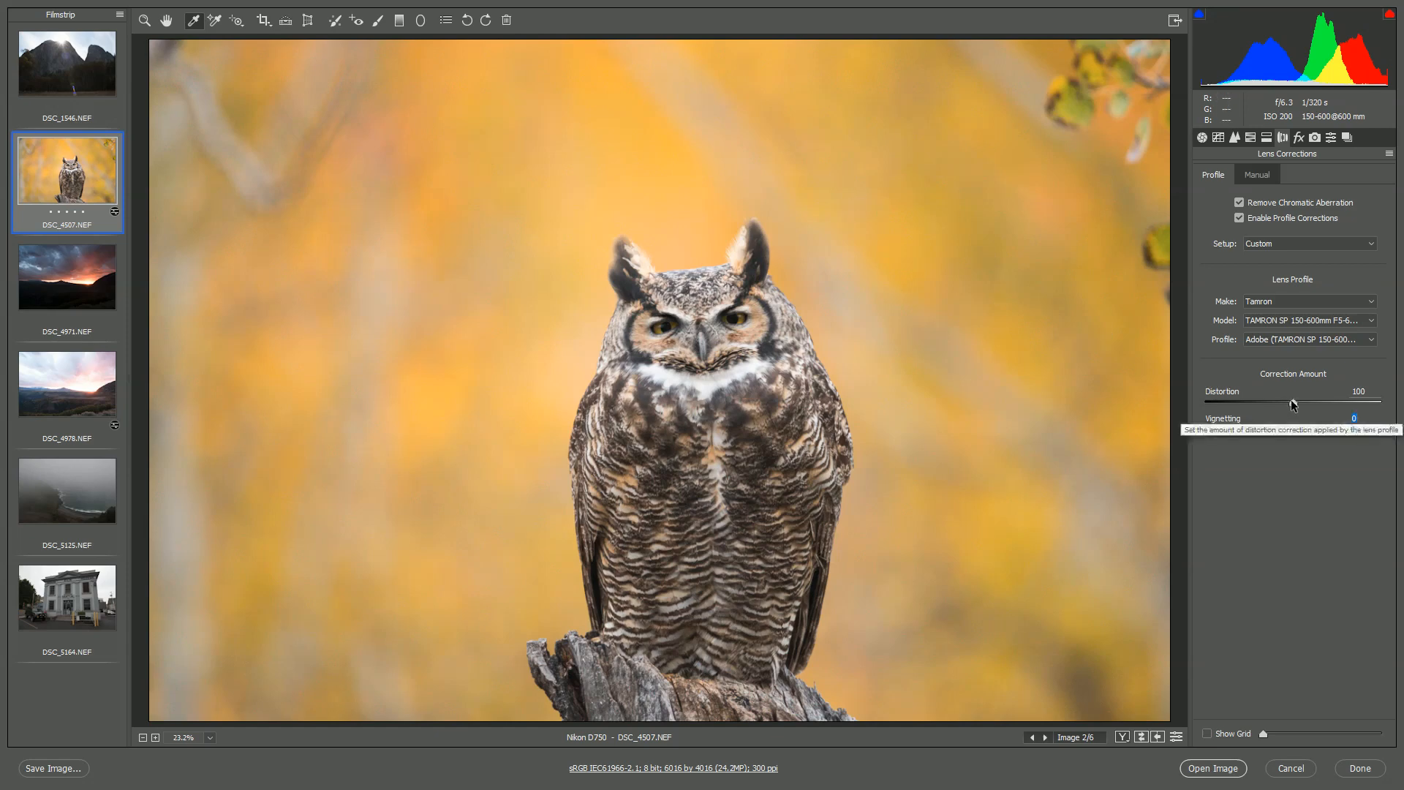
pyautogui.moveTo(1292, 401); pyautogui.dragTo(1205, 401)
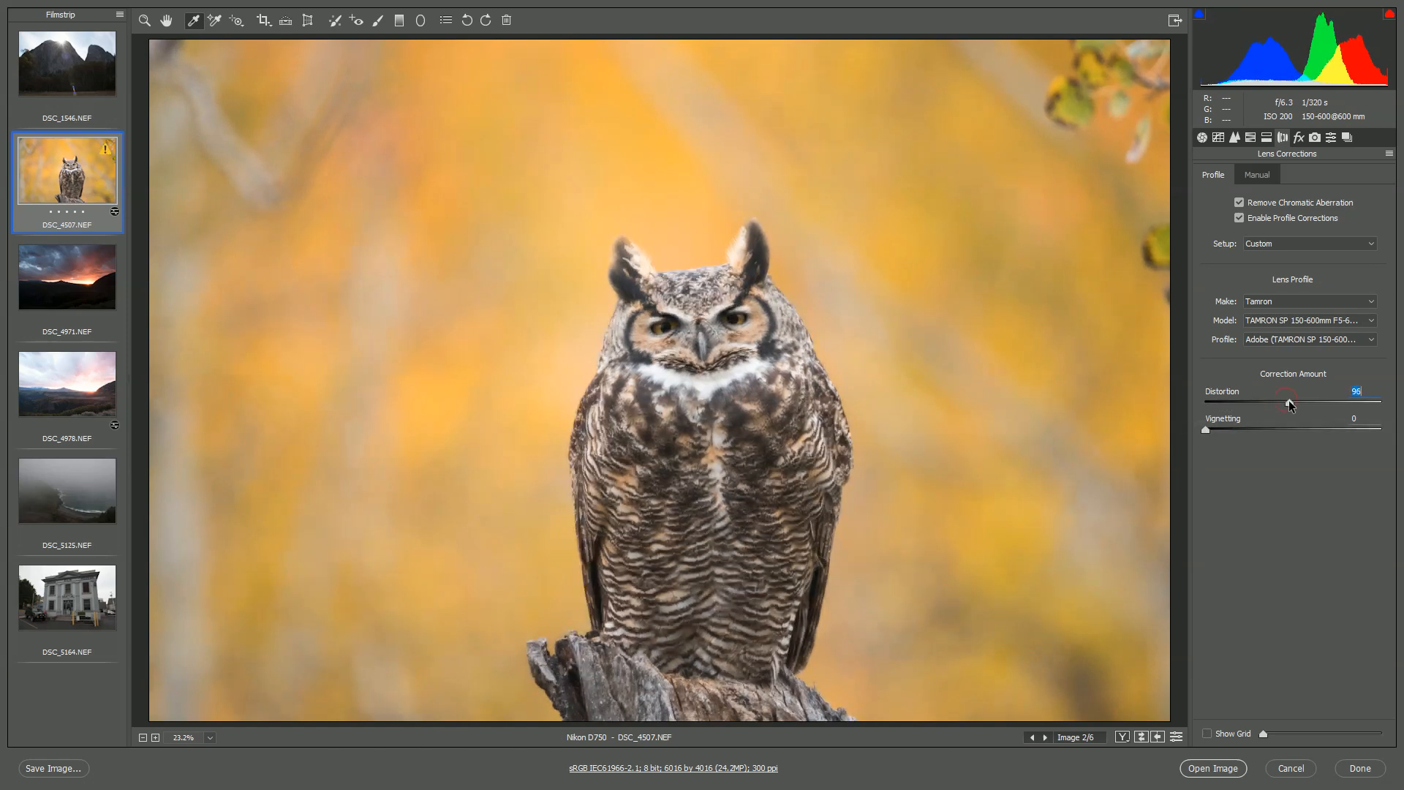
pyautogui.moveTo(1288, 402); pyautogui.dragTo(1317, 403)
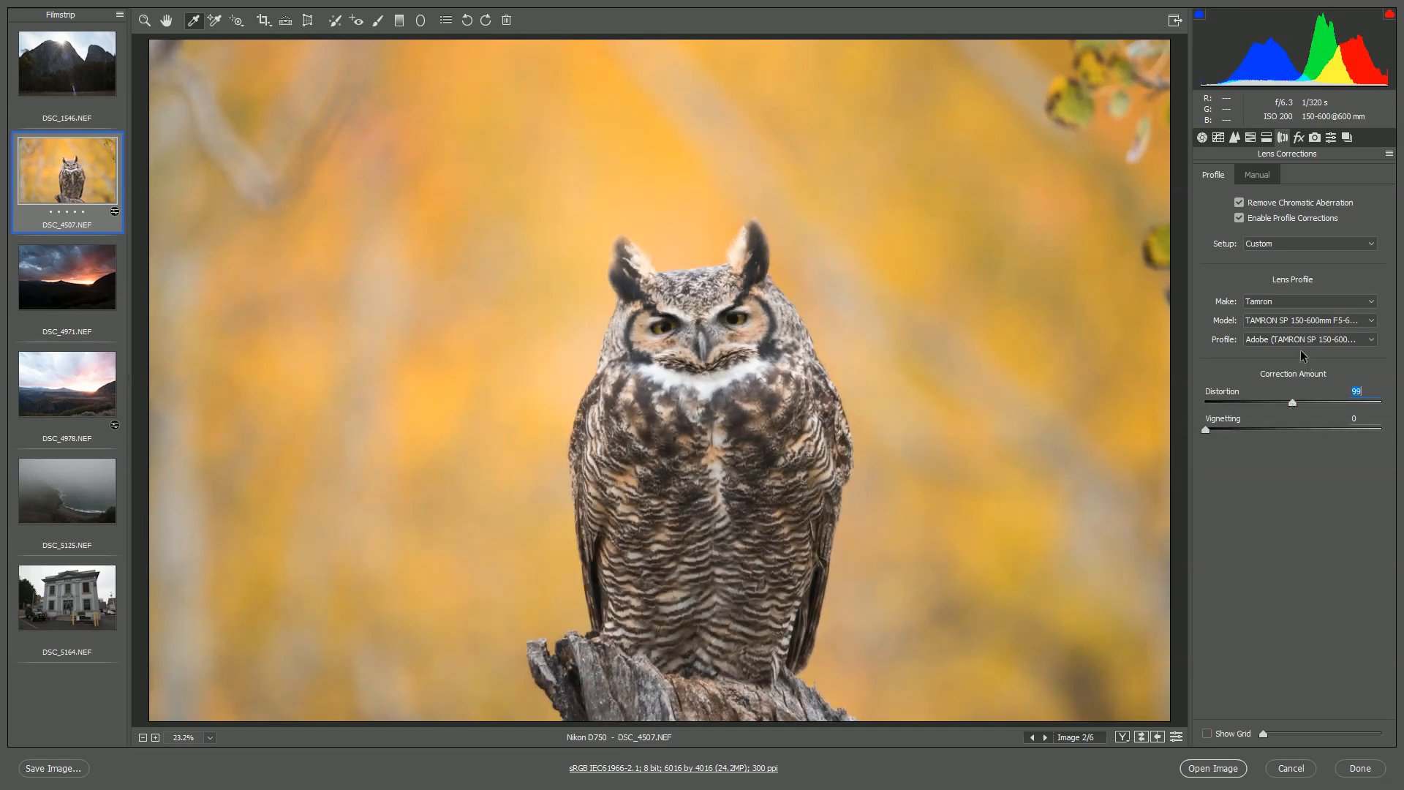
pyautogui.moveTo(1270, 339)
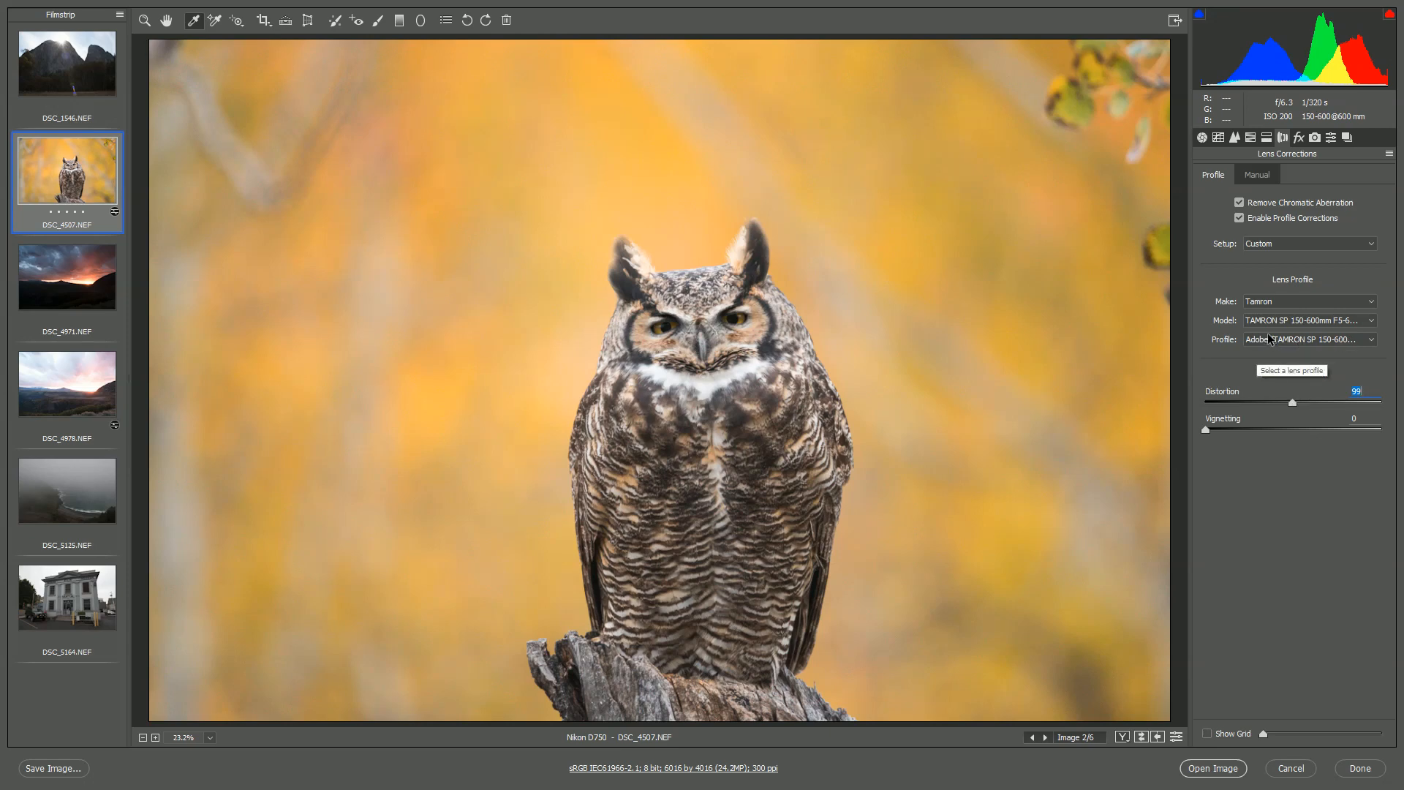
pyautogui.moveTo(1258, 331)
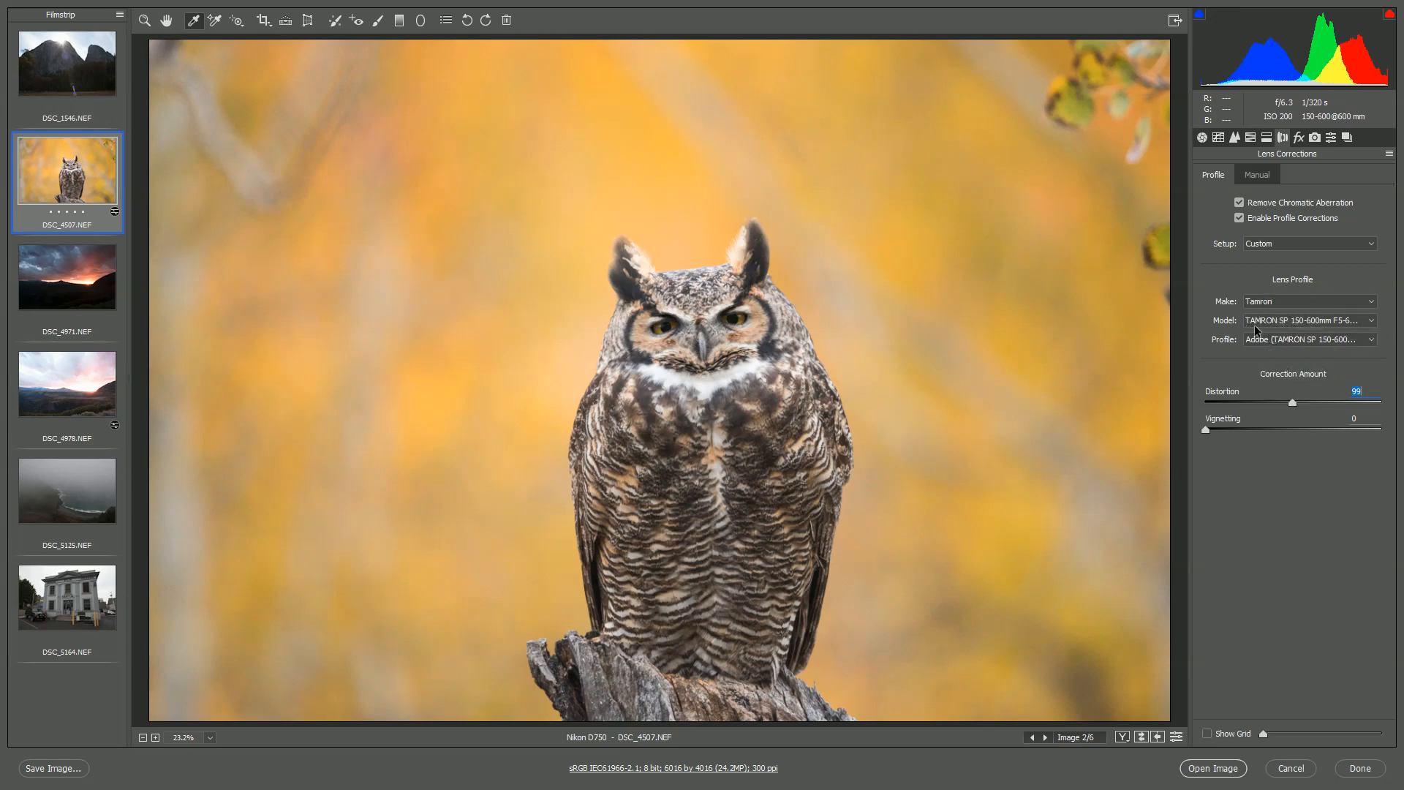
# Step: Set the lens maker to Tamron, then switch to the mountain photo with the sun
pyautogui.click(1308, 301)
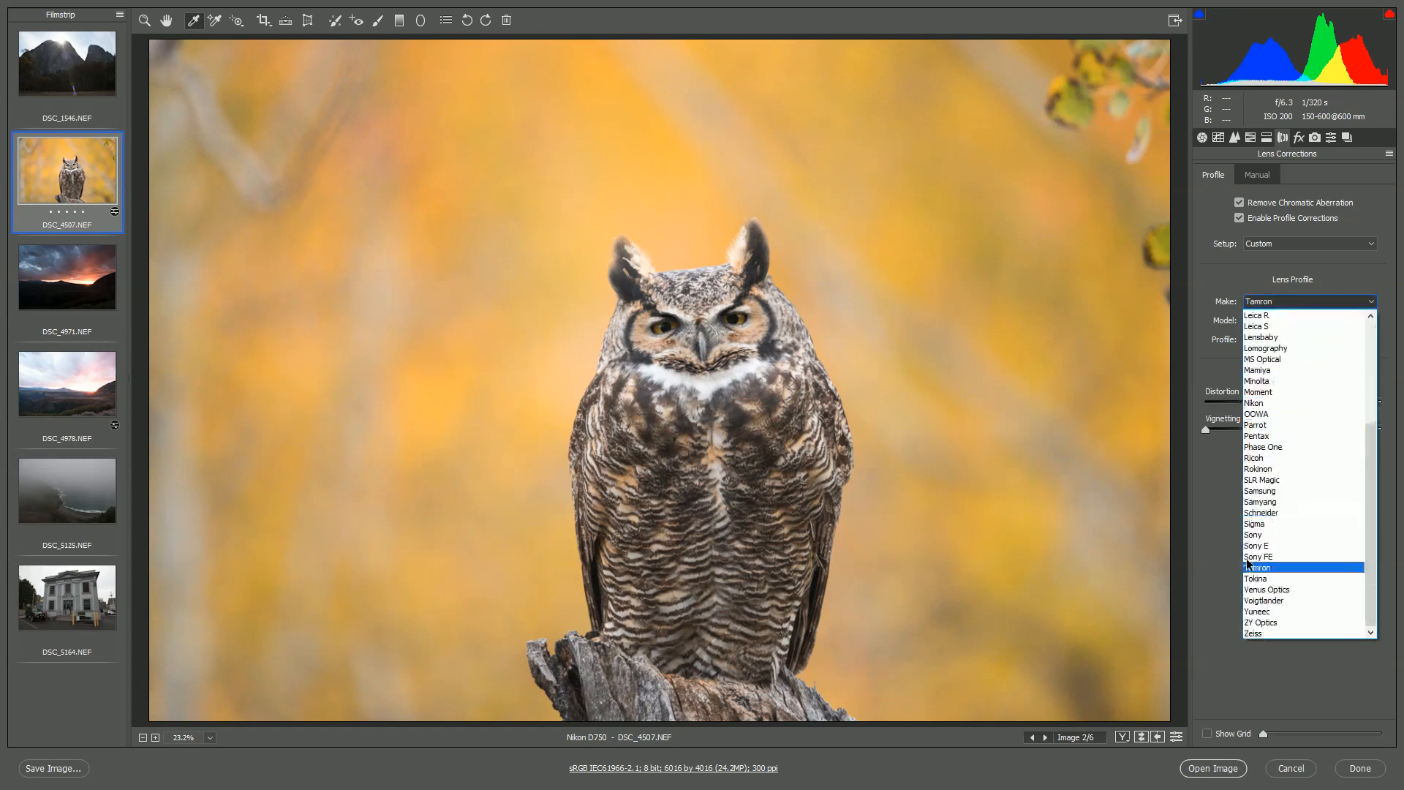
pyautogui.click(1259, 567)
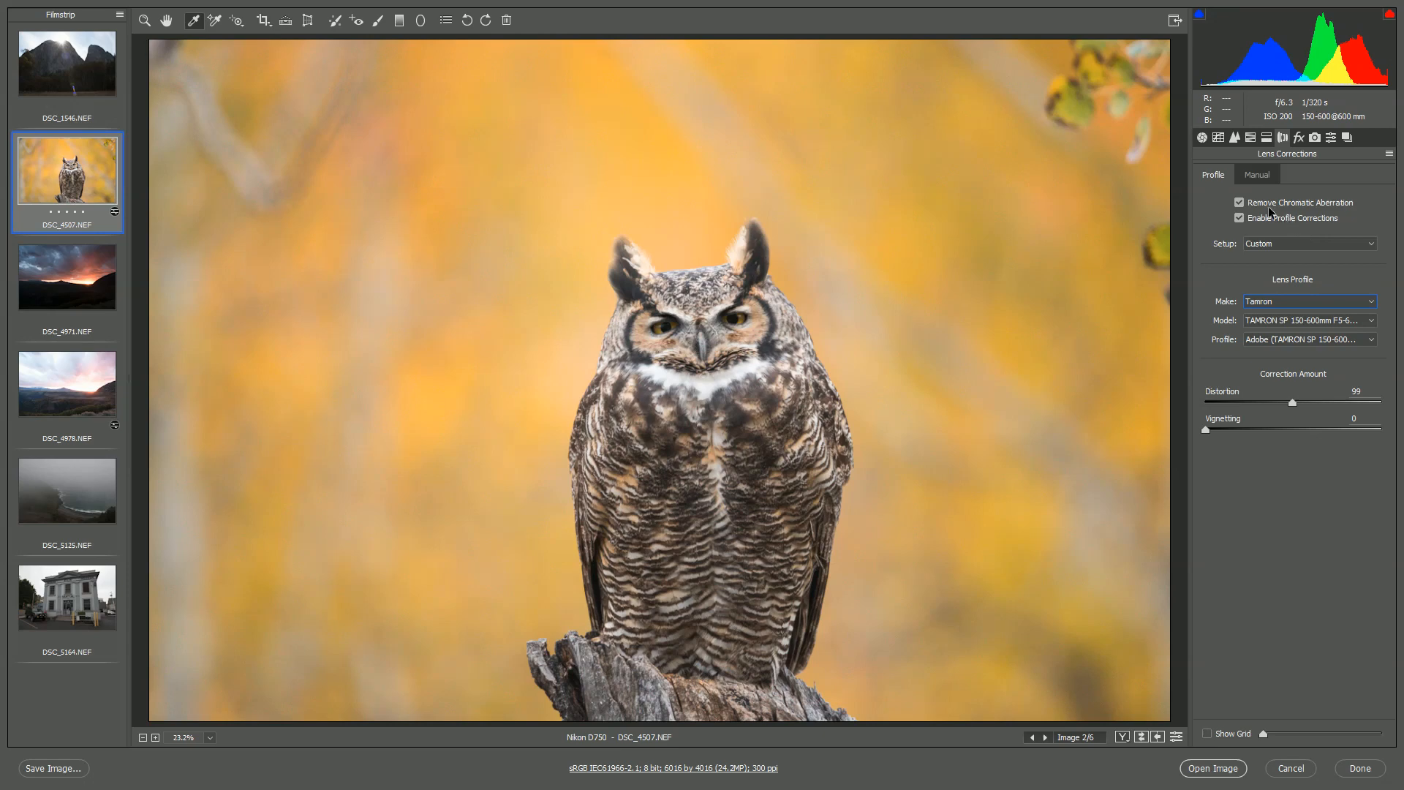
pyautogui.moveTo(287, 335)
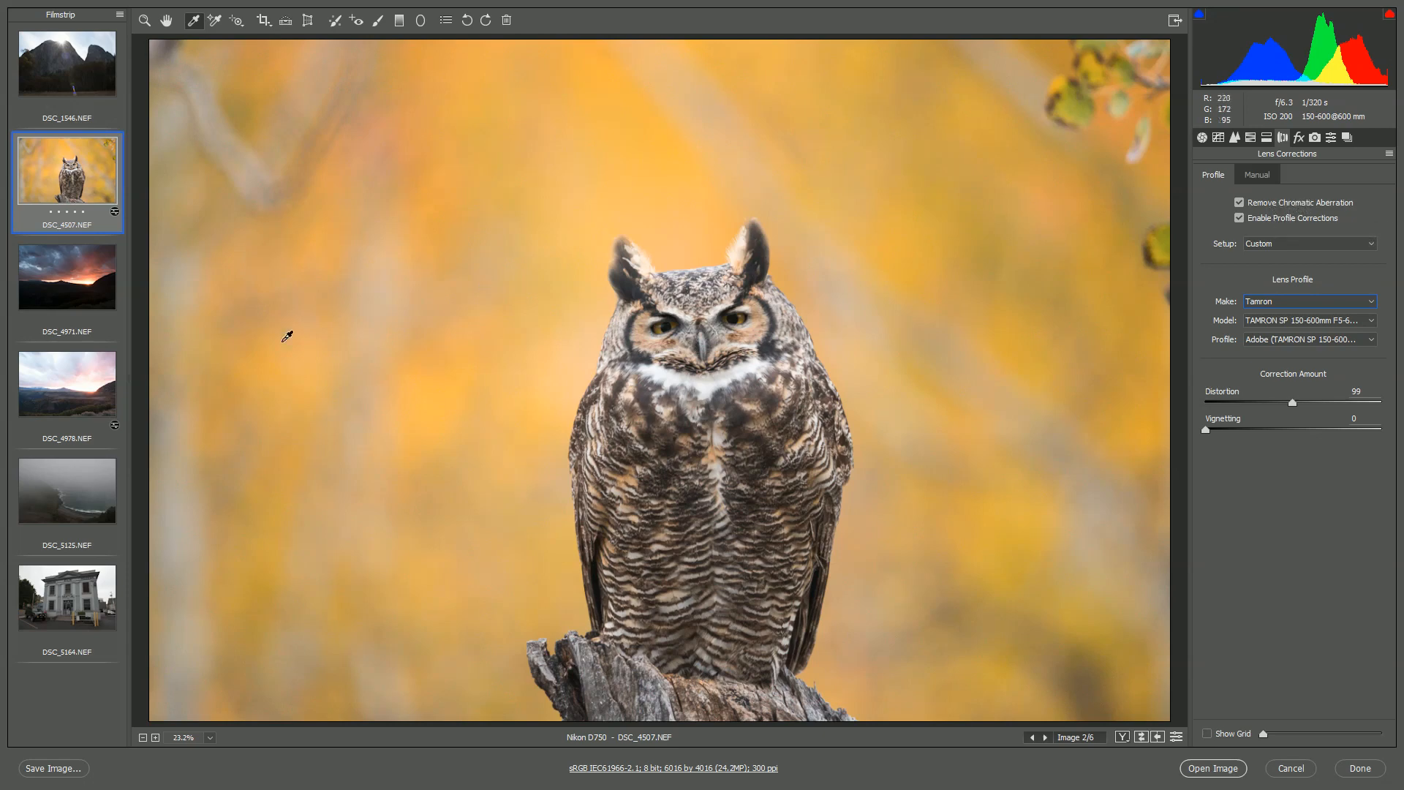
pyautogui.click(68, 63)
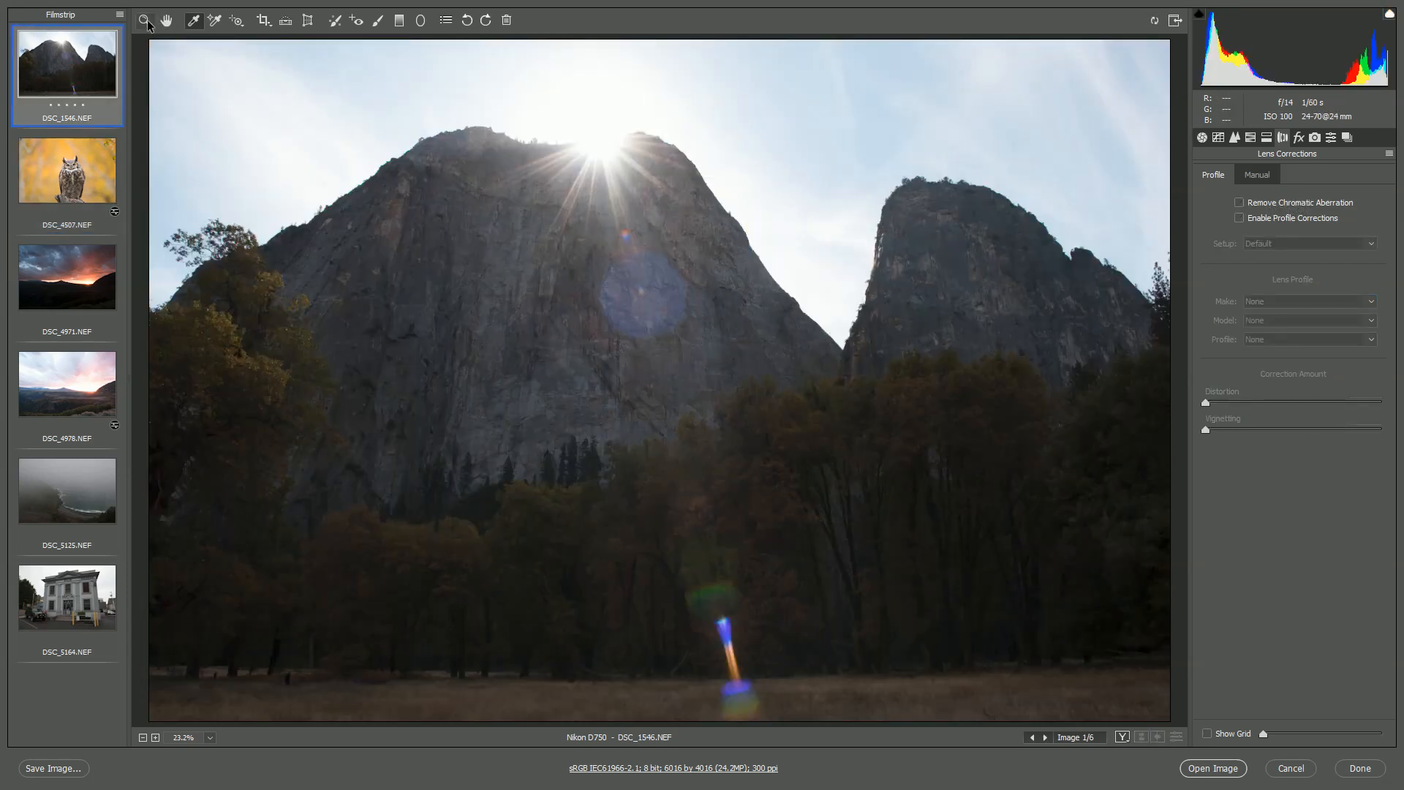
pyautogui.click(1012, 360)
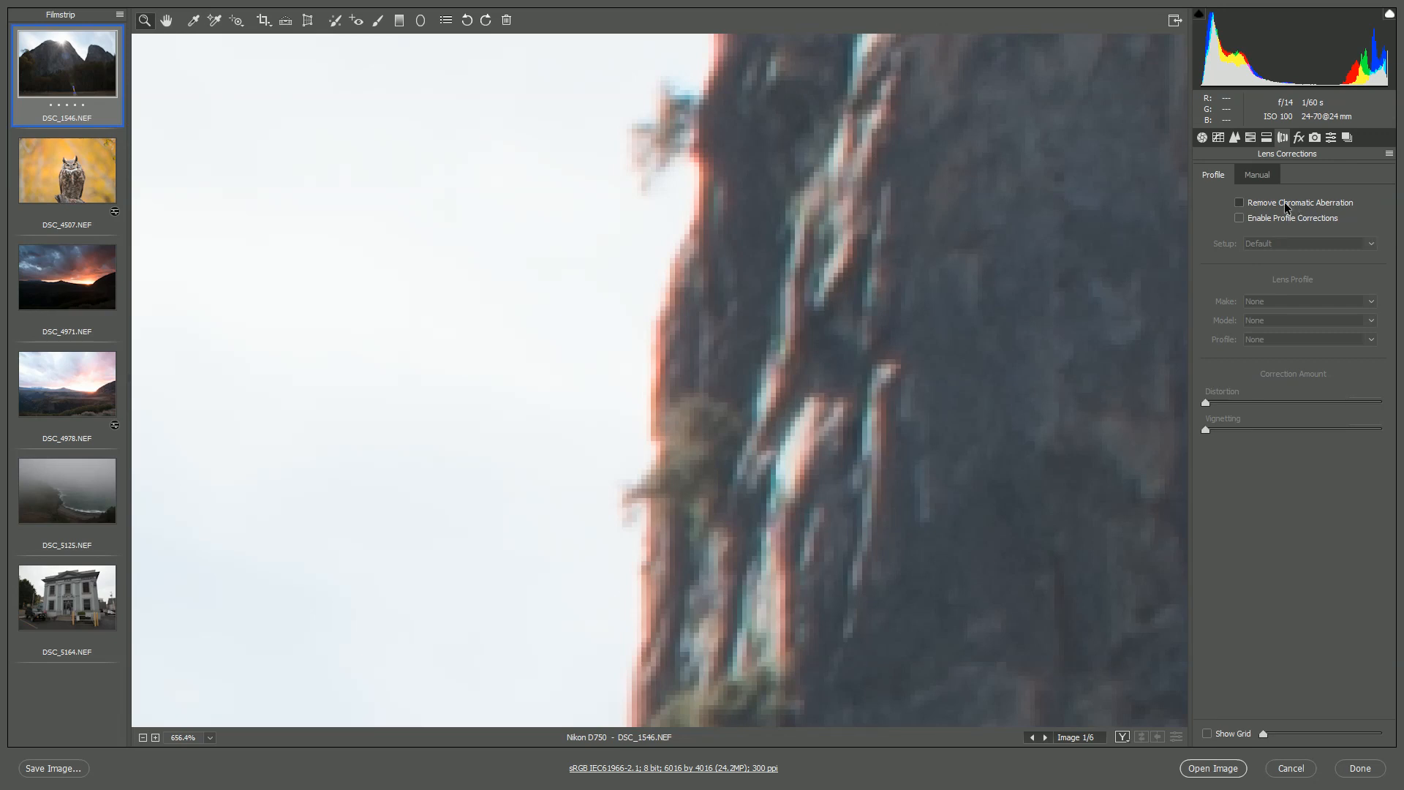
pyautogui.click(1240, 203)
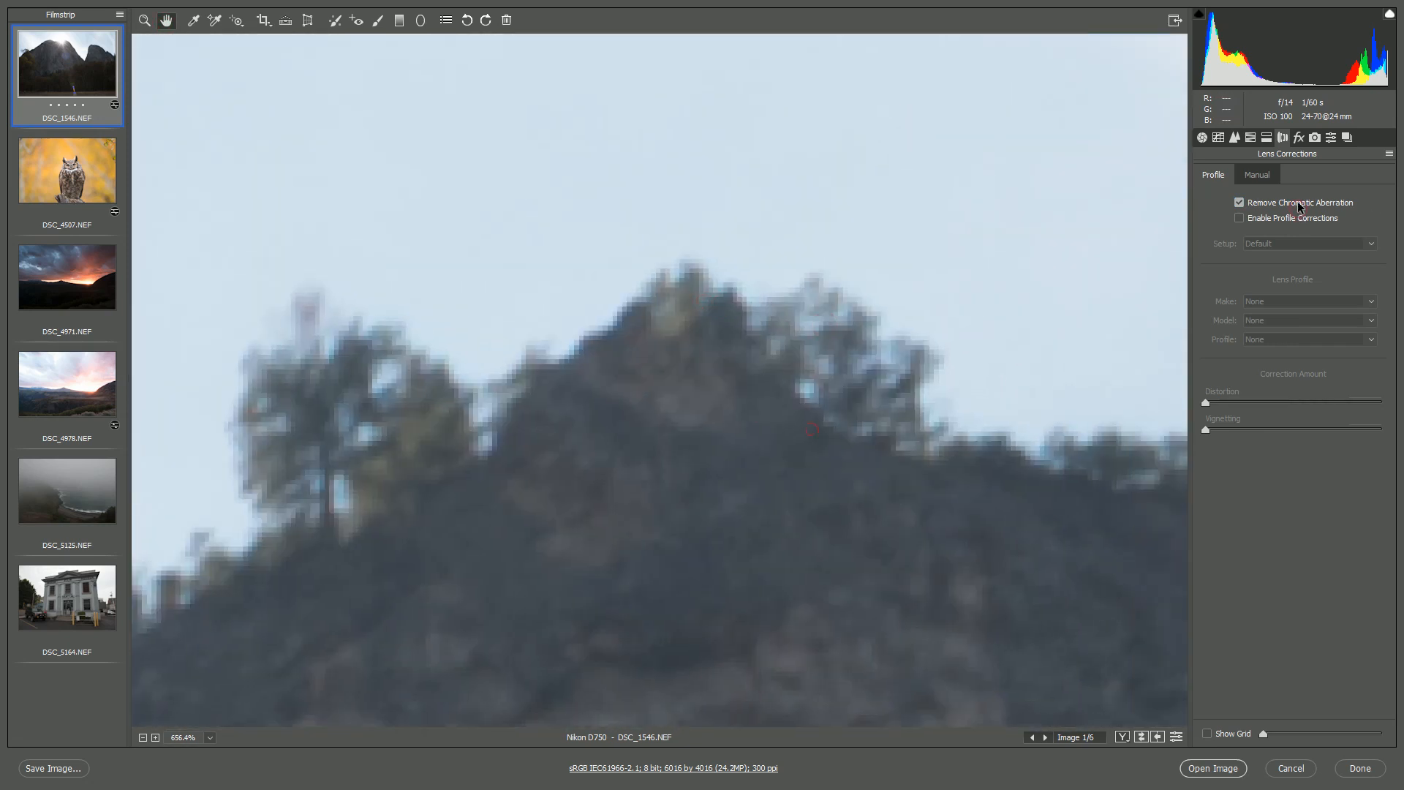
pyautogui.click(1241, 202)
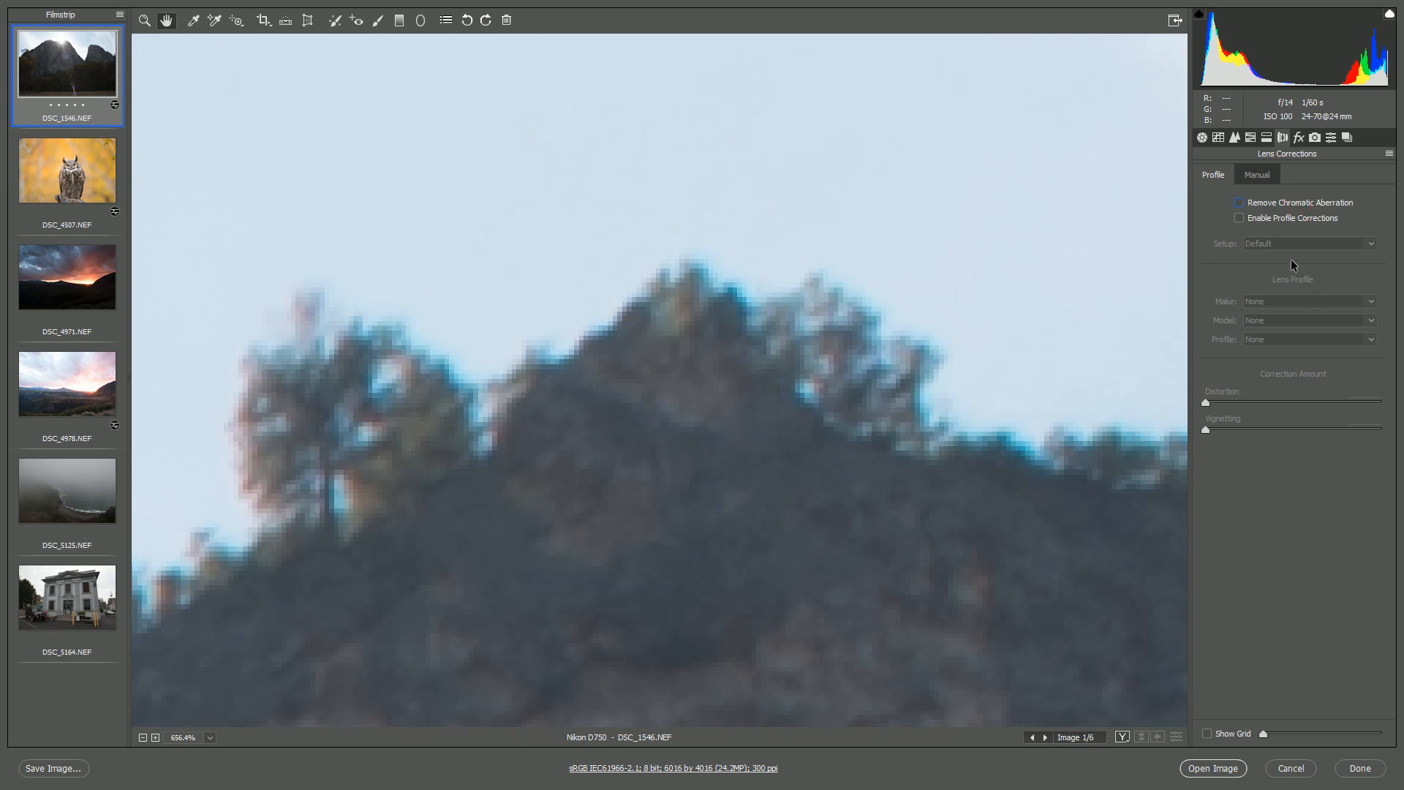
pyautogui.click(1258, 174)
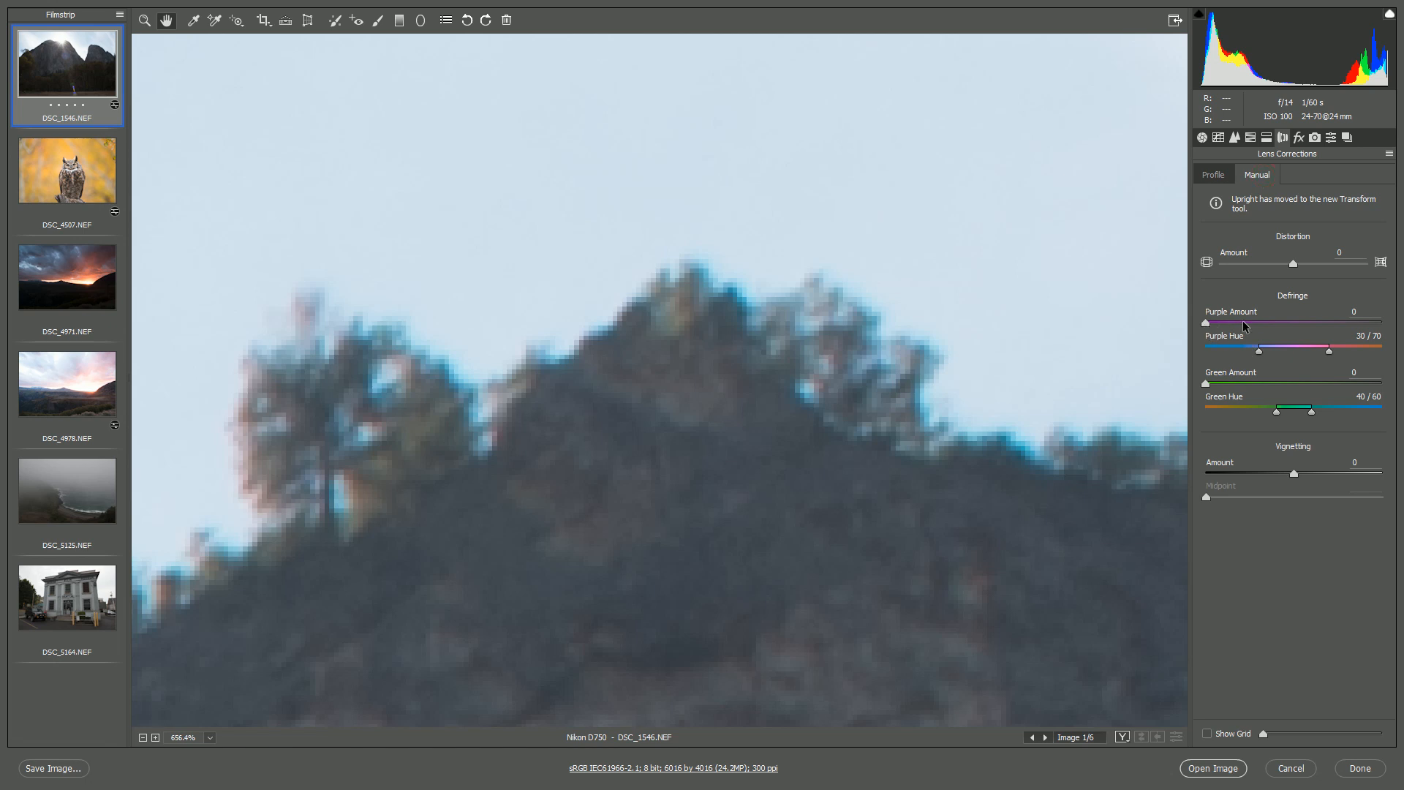
# Step: Raise the green defringe amount and widen its hue range to 40/93, checking the cliff edge
pyautogui.moveTo(1205, 383); pyautogui.dragTo(1225, 383)
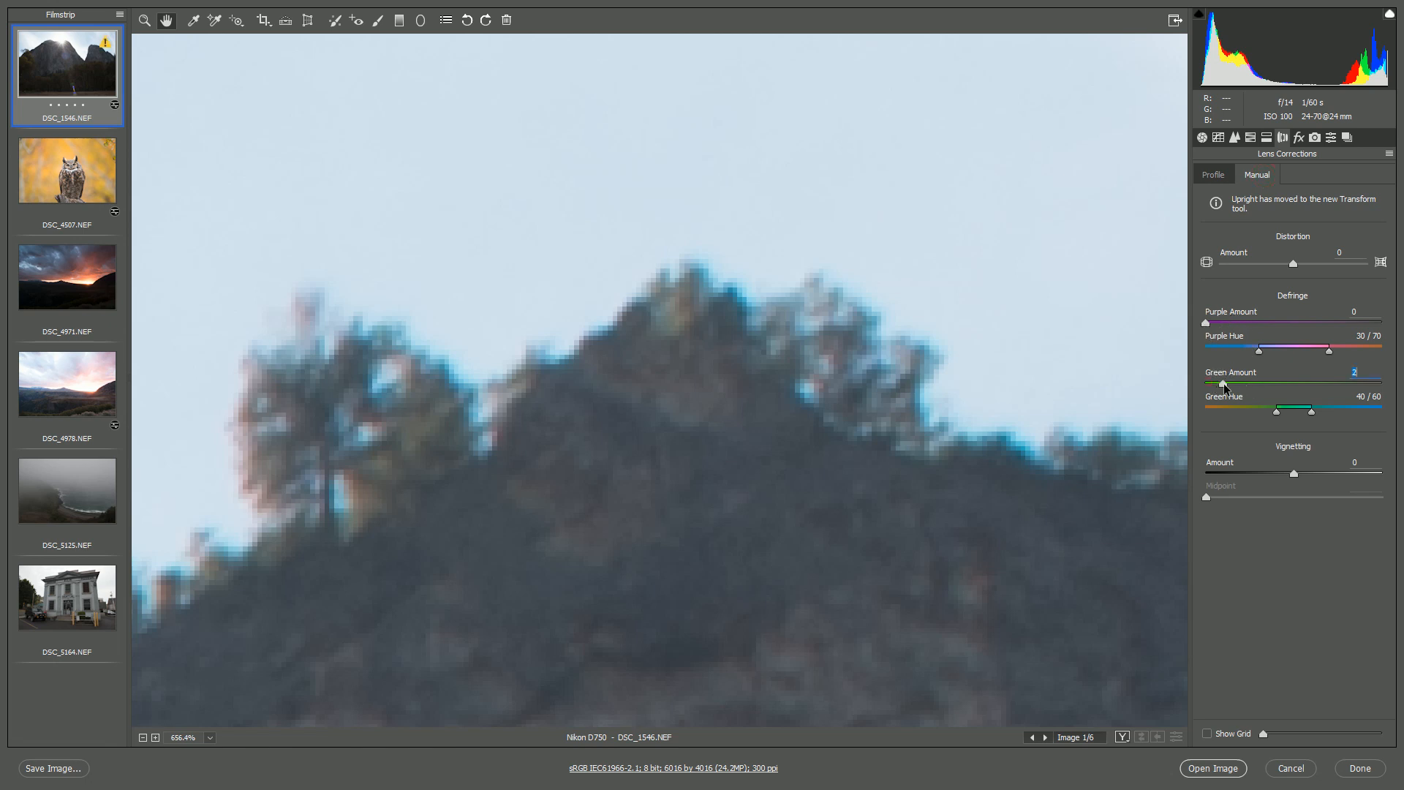
pyautogui.moveTo(1228, 383); pyautogui.dragTo(1252, 383)
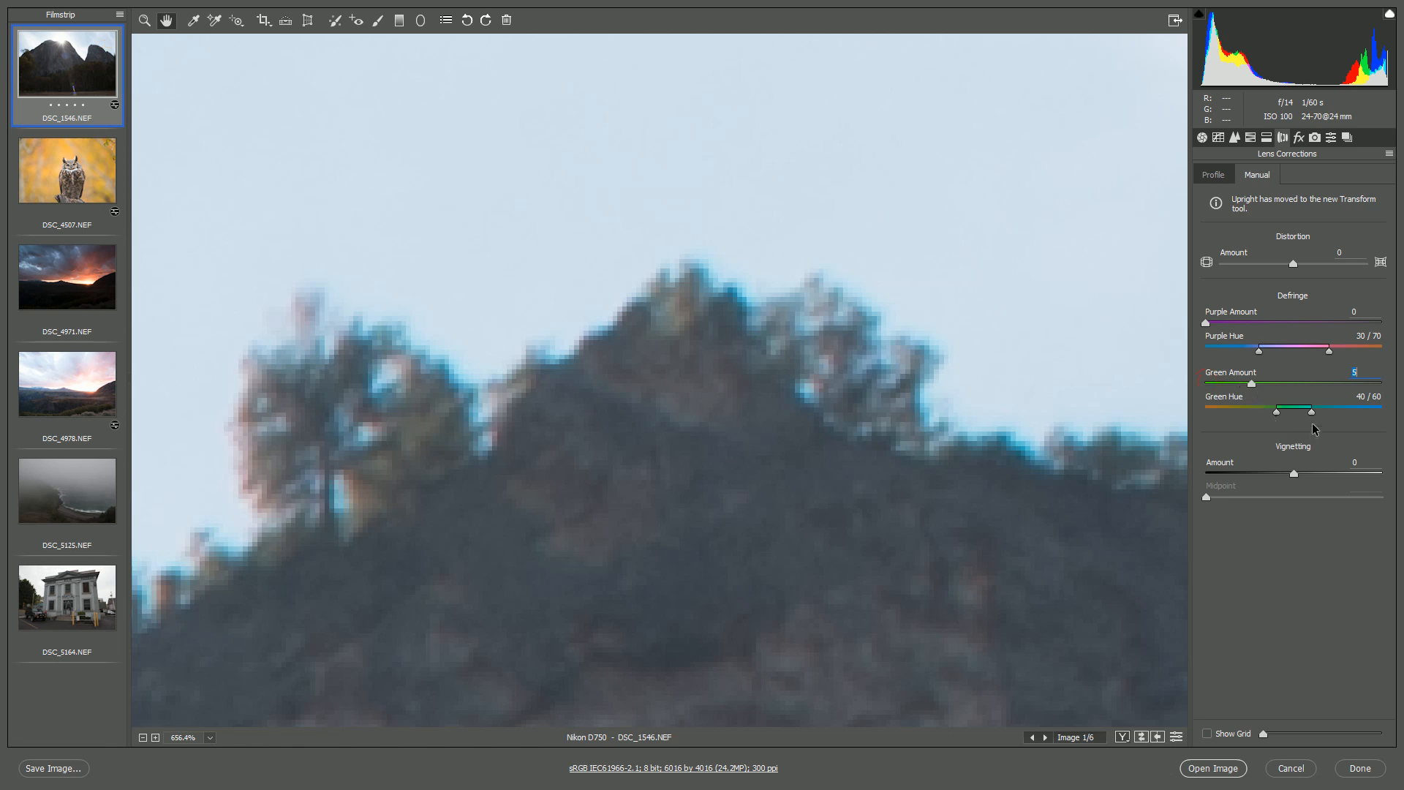
pyautogui.moveTo(1325, 409); pyautogui.dragTo(1342, 410)
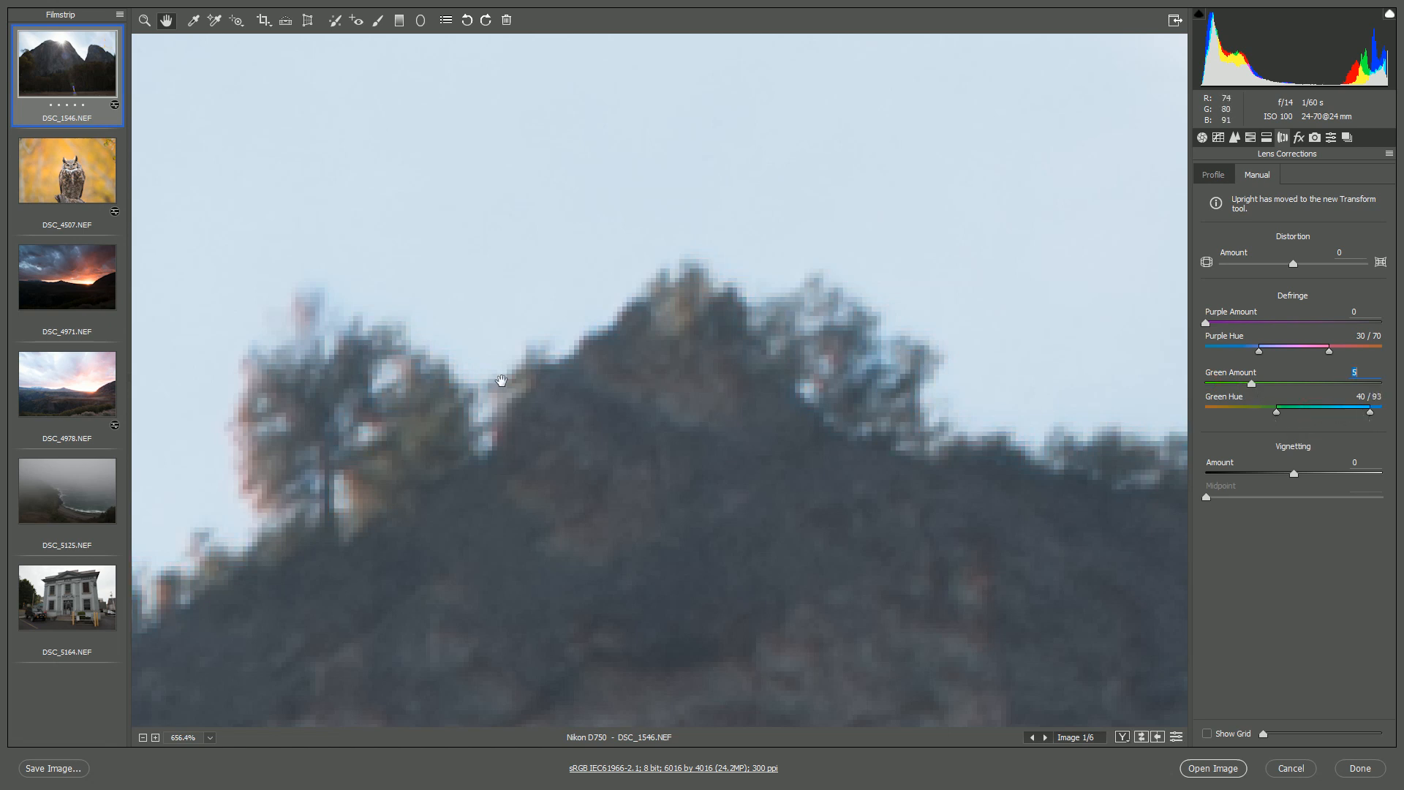
pyautogui.moveTo(502, 380); pyautogui.dragTo(706, 553)
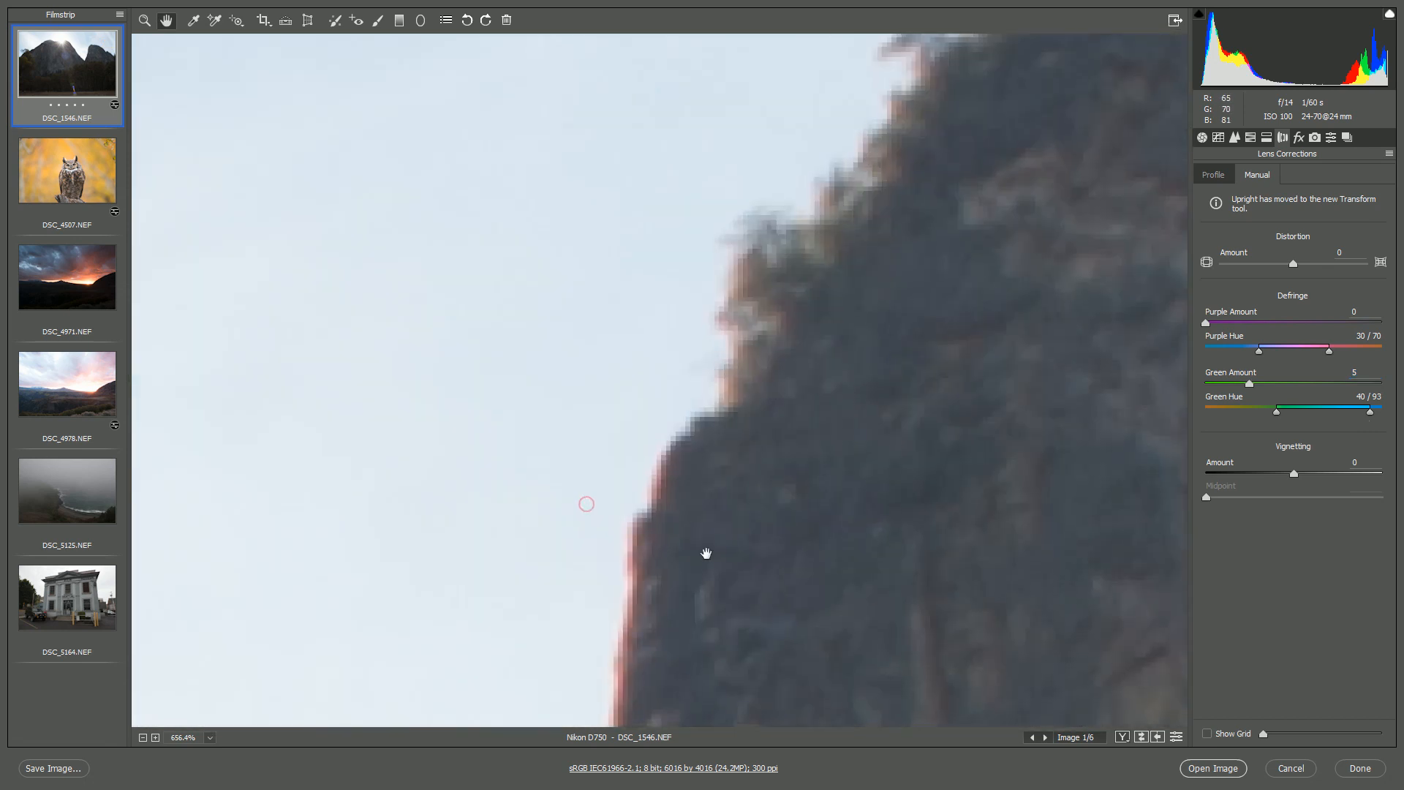
pyautogui.moveTo(1205, 323); pyautogui.dragTo(1234, 323)
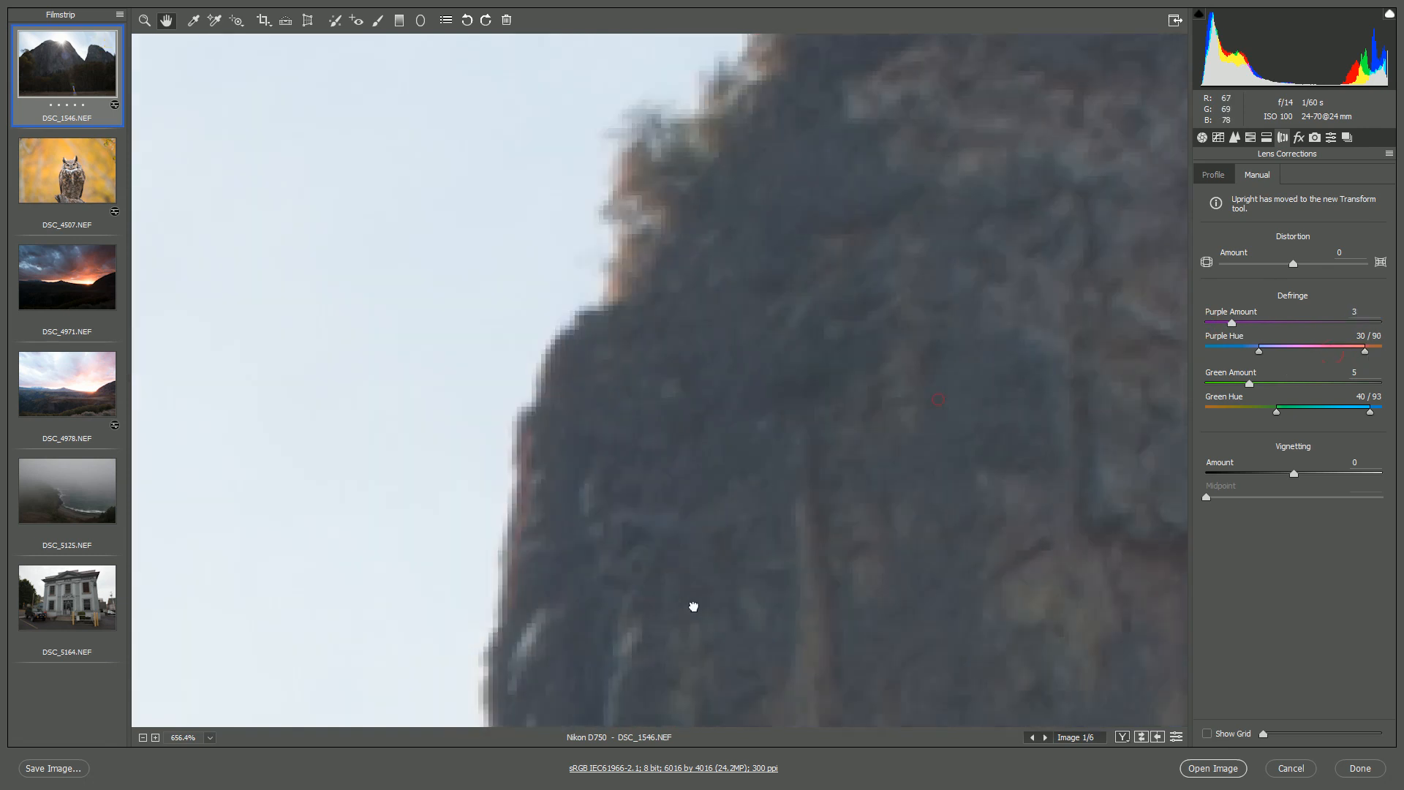
pyautogui.moveTo(694, 607); pyautogui.dragTo(977, 246)
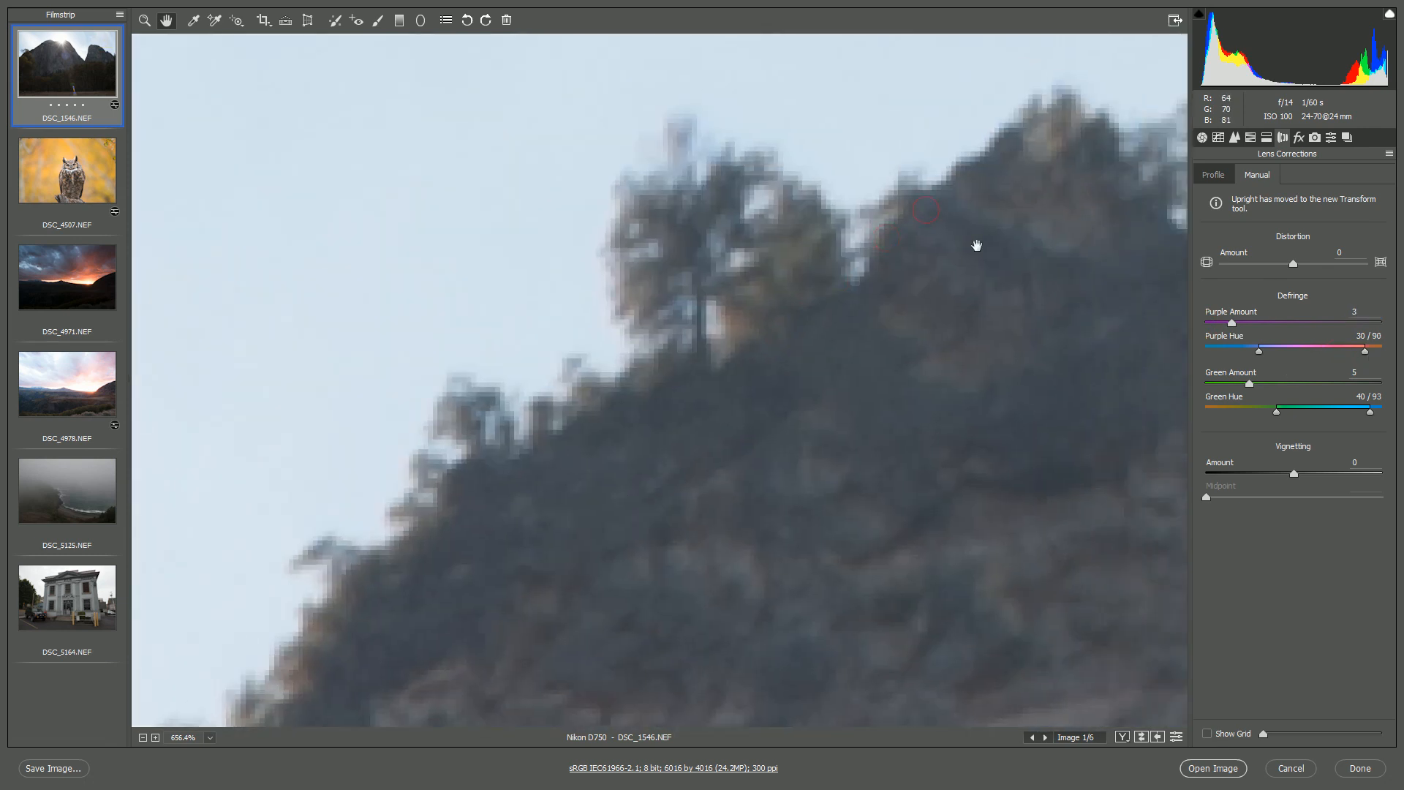
# Step: Inspect the tree line against the sky and settle green defringe at 4, purple at 0
pyautogui.moveTo(1252, 384); pyautogui.dragTo(1356, 384)
pyautogui.write('20')
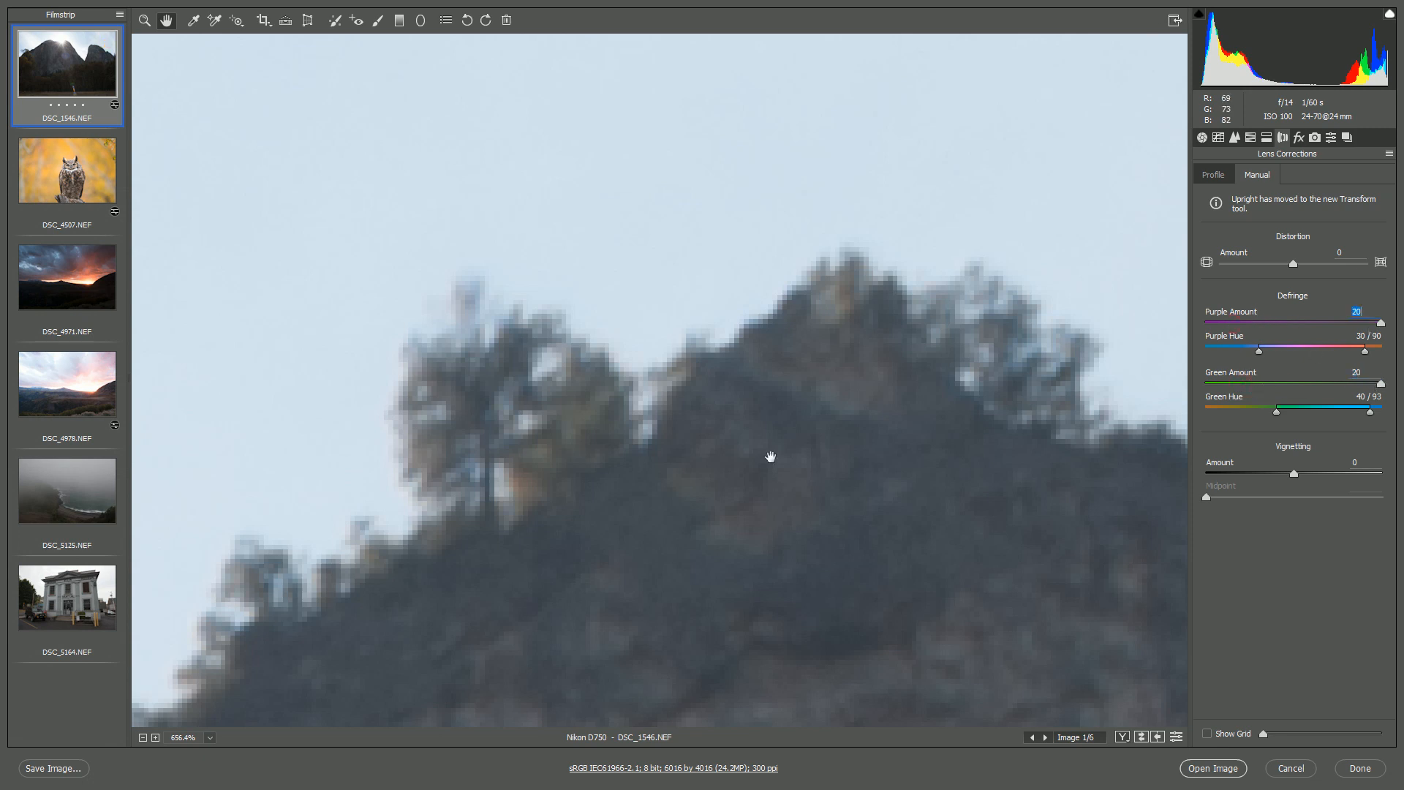
pyautogui.moveTo(770, 456); pyautogui.dragTo(908, 344)
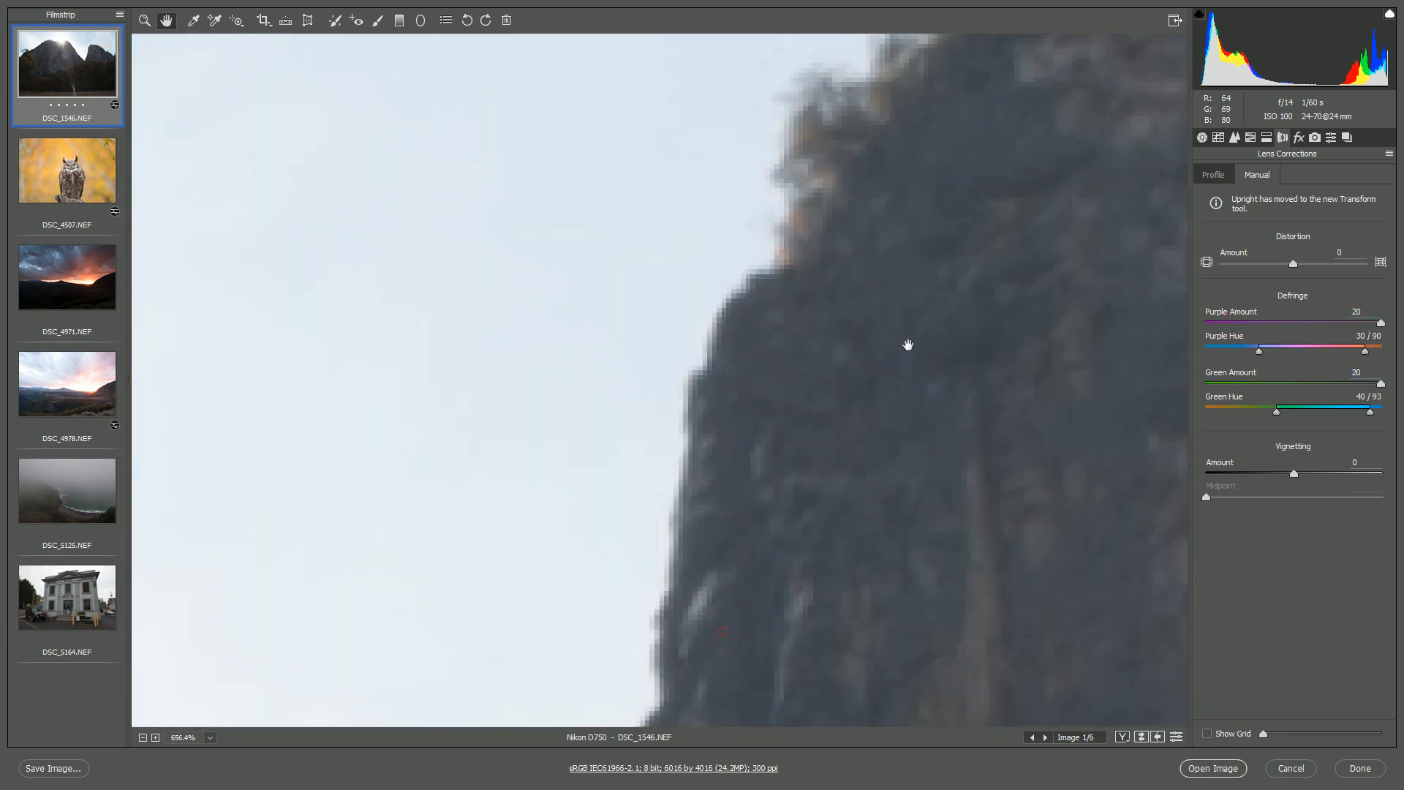
pyautogui.moveTo(907, 345); pyautogui.dragTo(1024, 319)
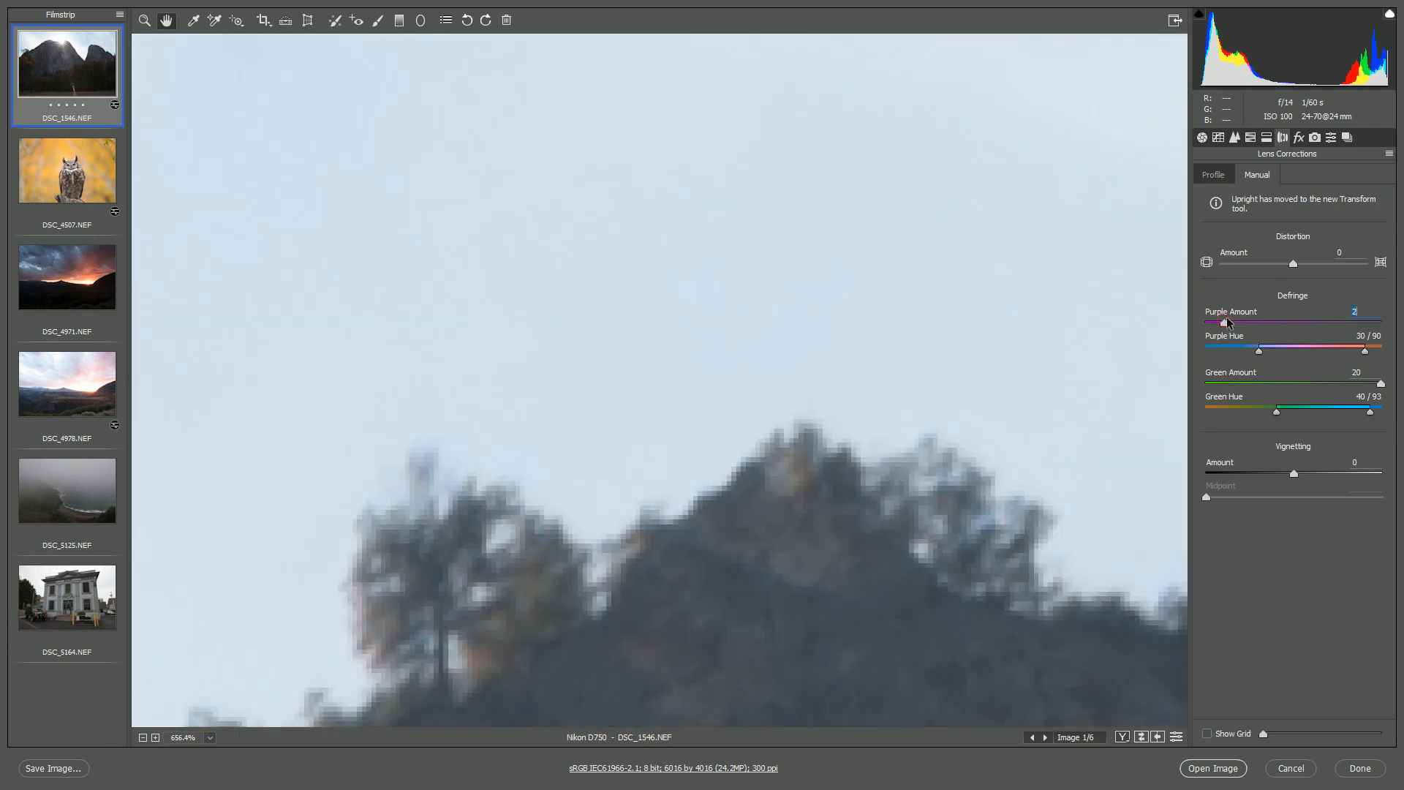
pyautogui.moveTo(1221, 323); pyautogui.dragTo(1236, 323)
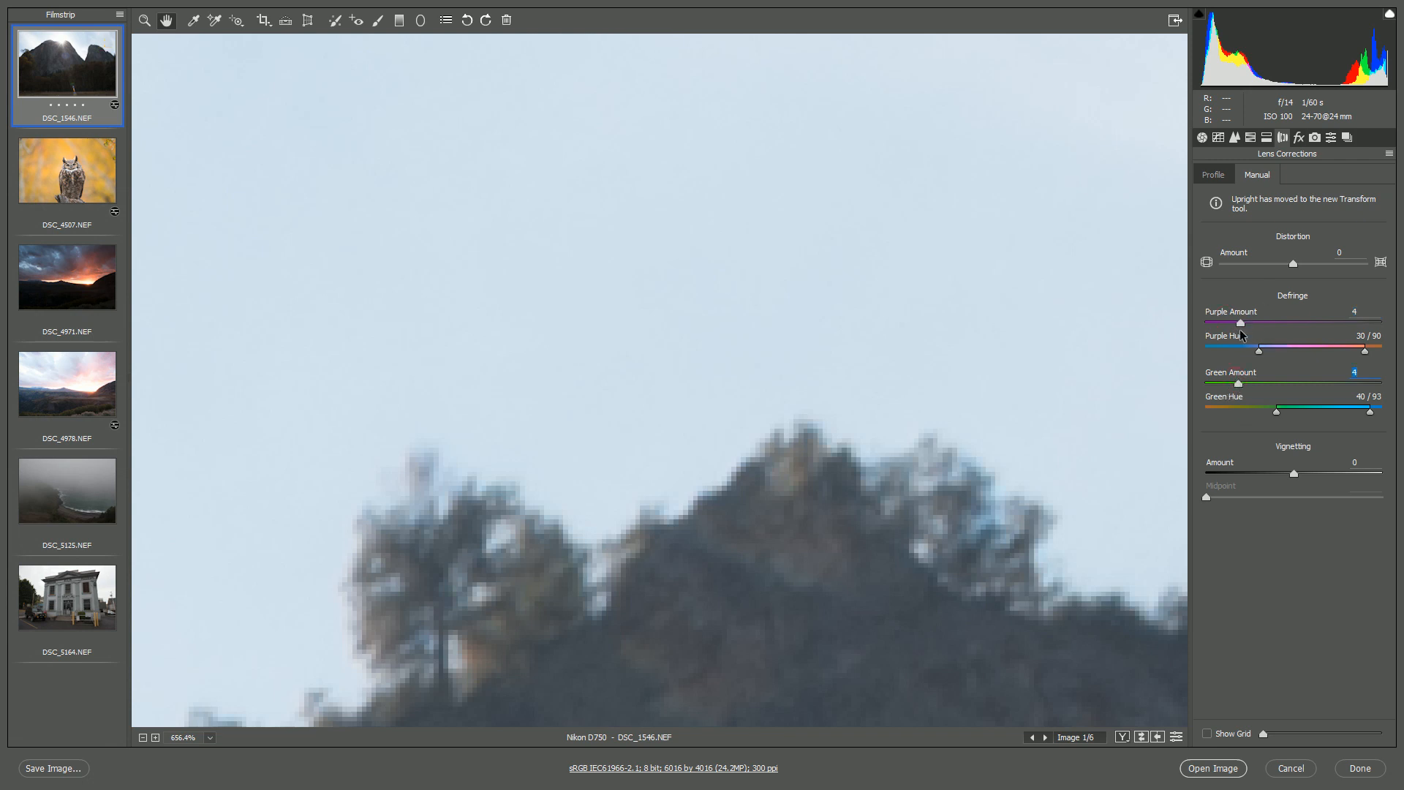
pyautogui.moveTo(1239, 322); pyautogui.dragTo(1205, 322)
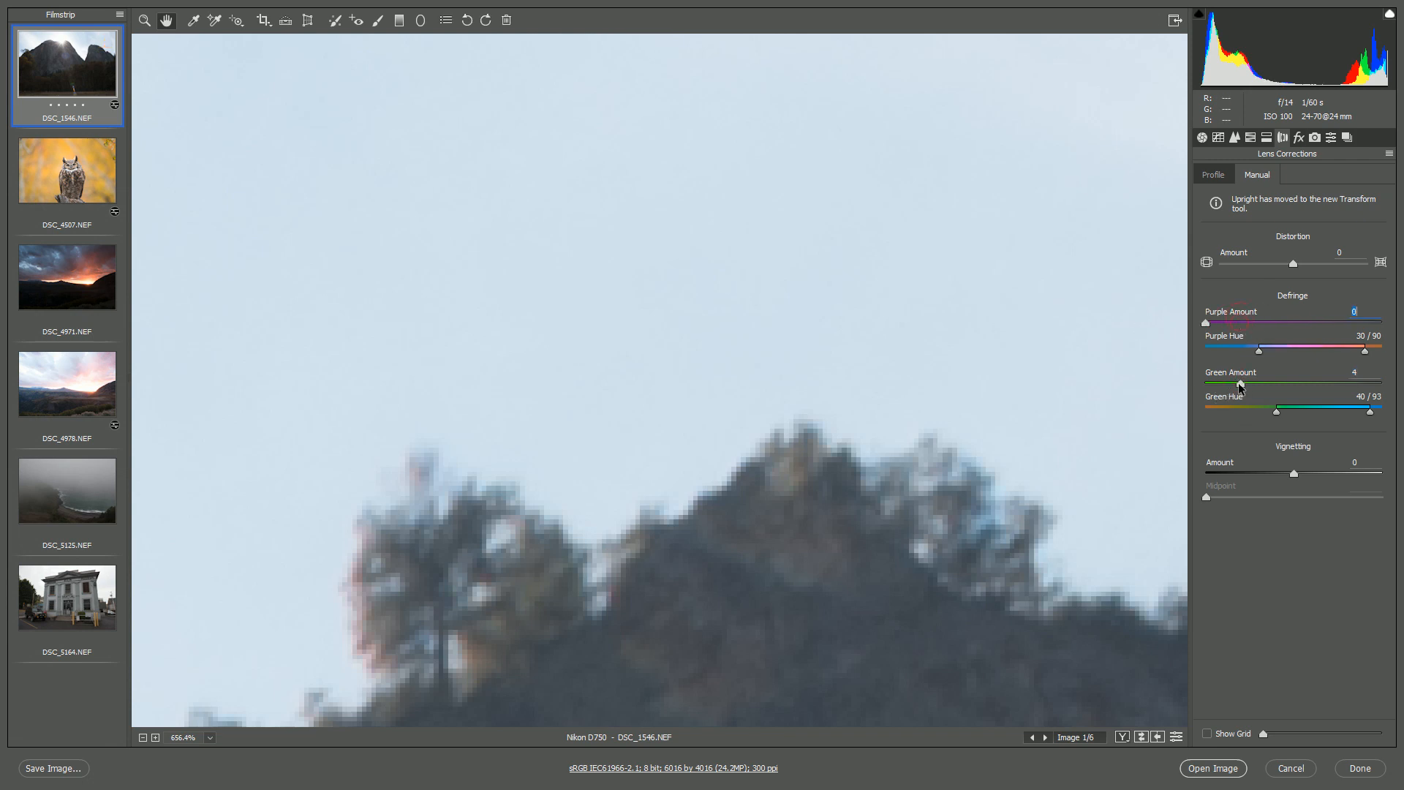
pyautogui.click(1213, 174)
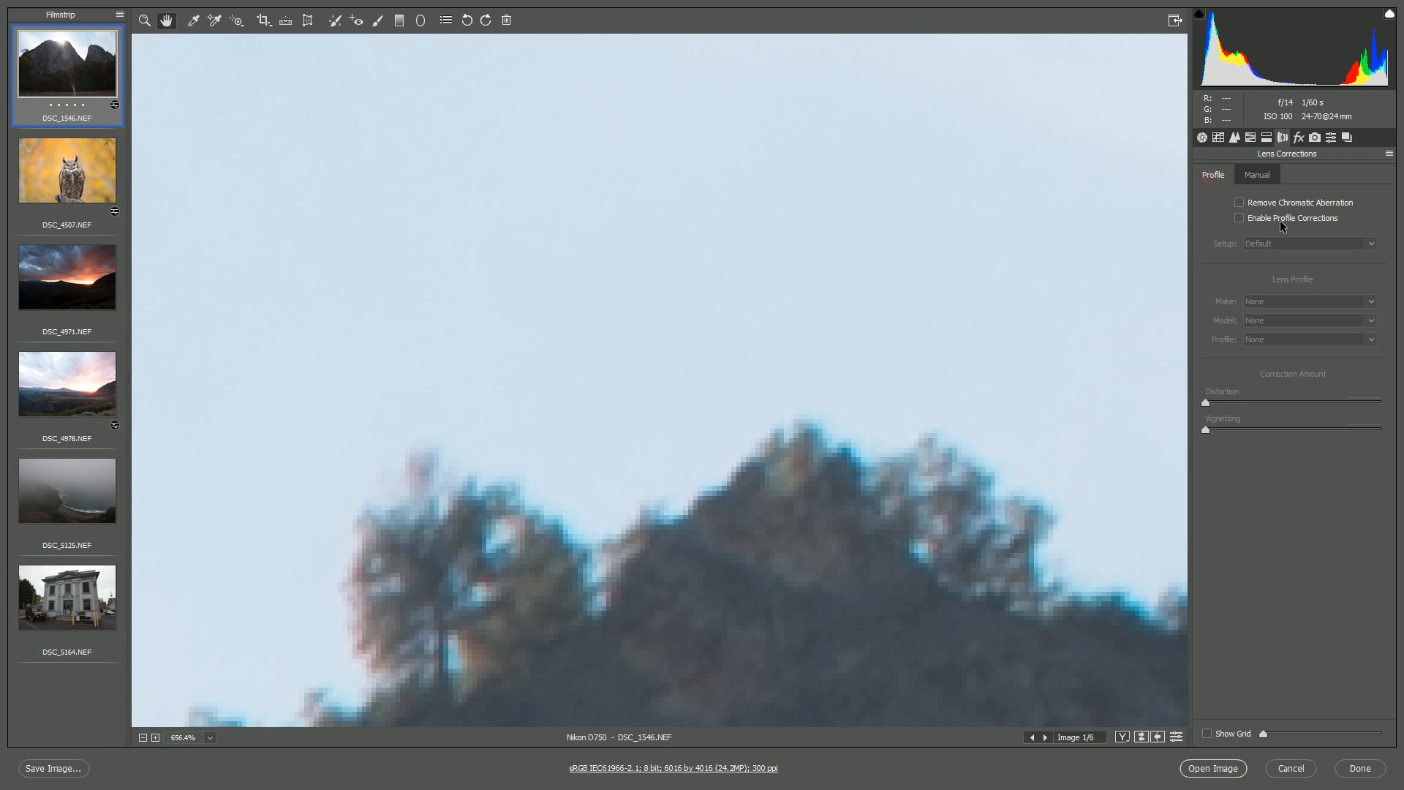
# Step: Enable chromatic aberration removal on the mountain photo and return to the owl photo
pyautogui.click(1240, 203)
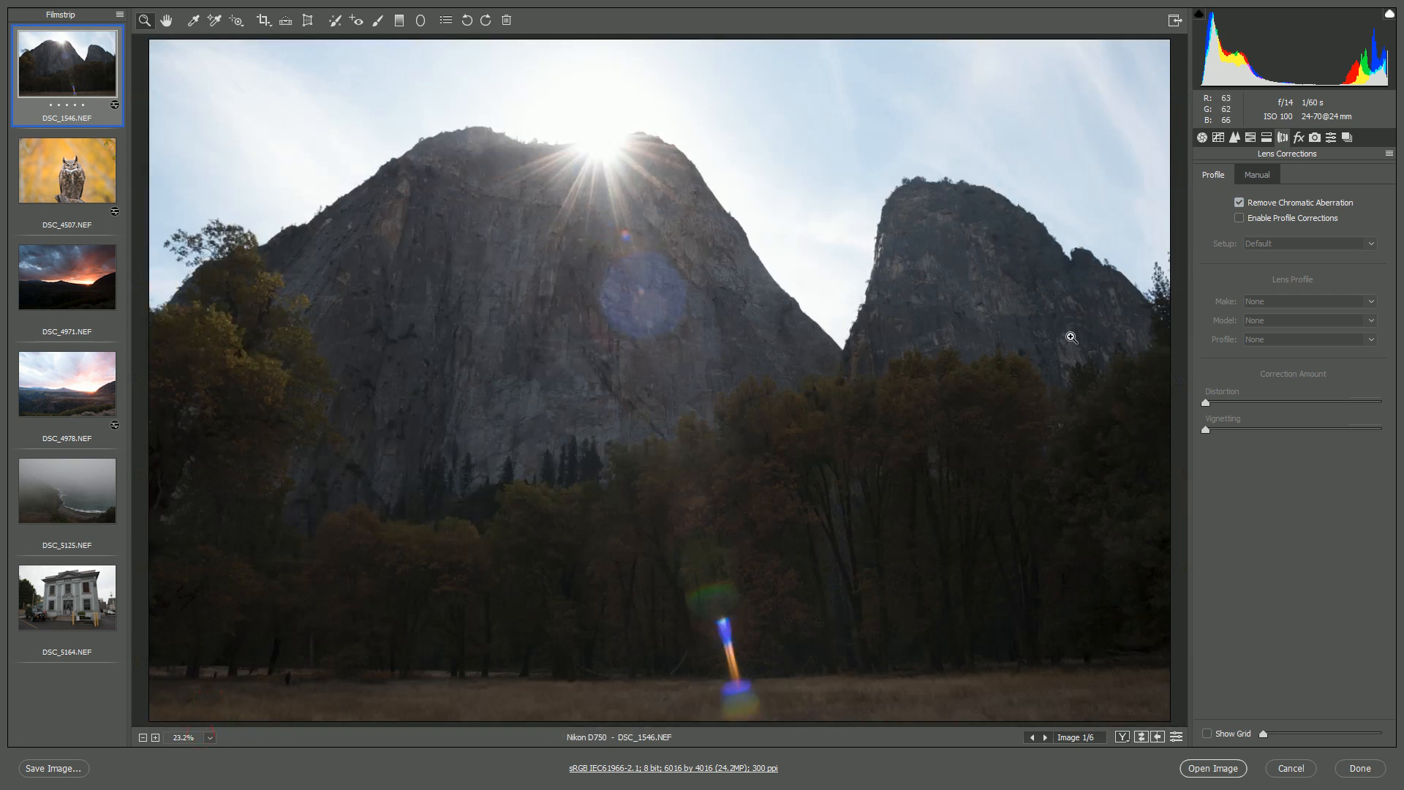
pyautogui.moveTo(1070, 338)
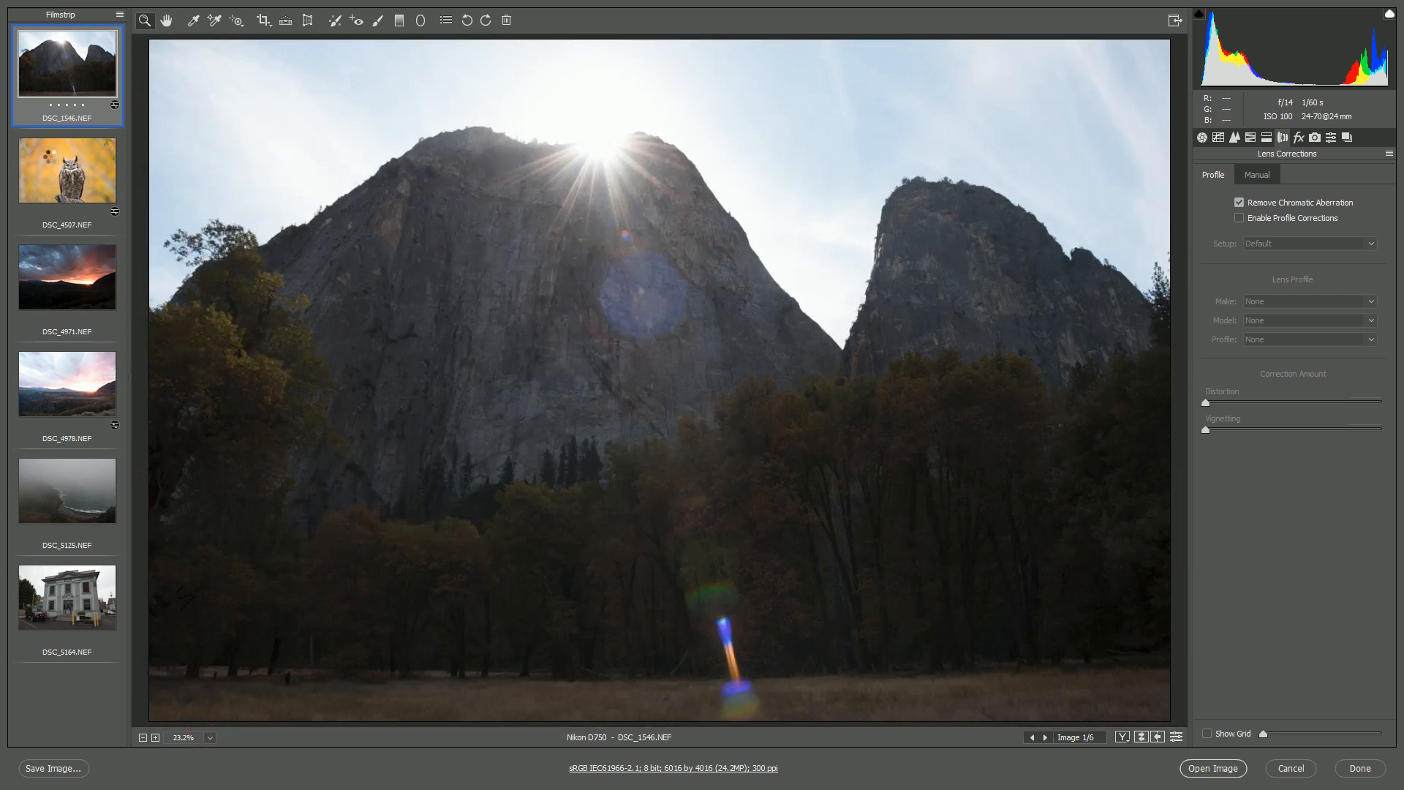
pyautogui.click(66, 169)
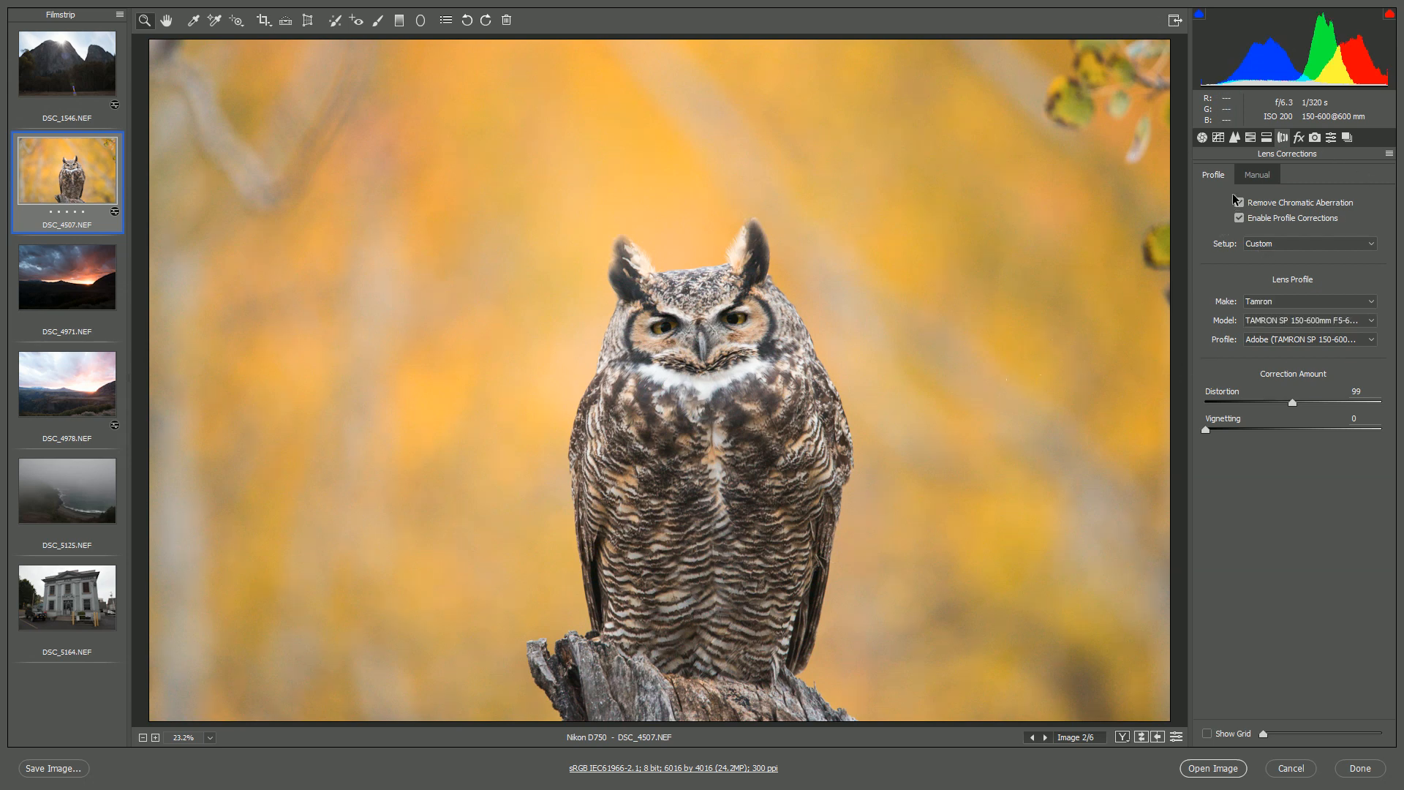
pyautogui.click(1234, 136)
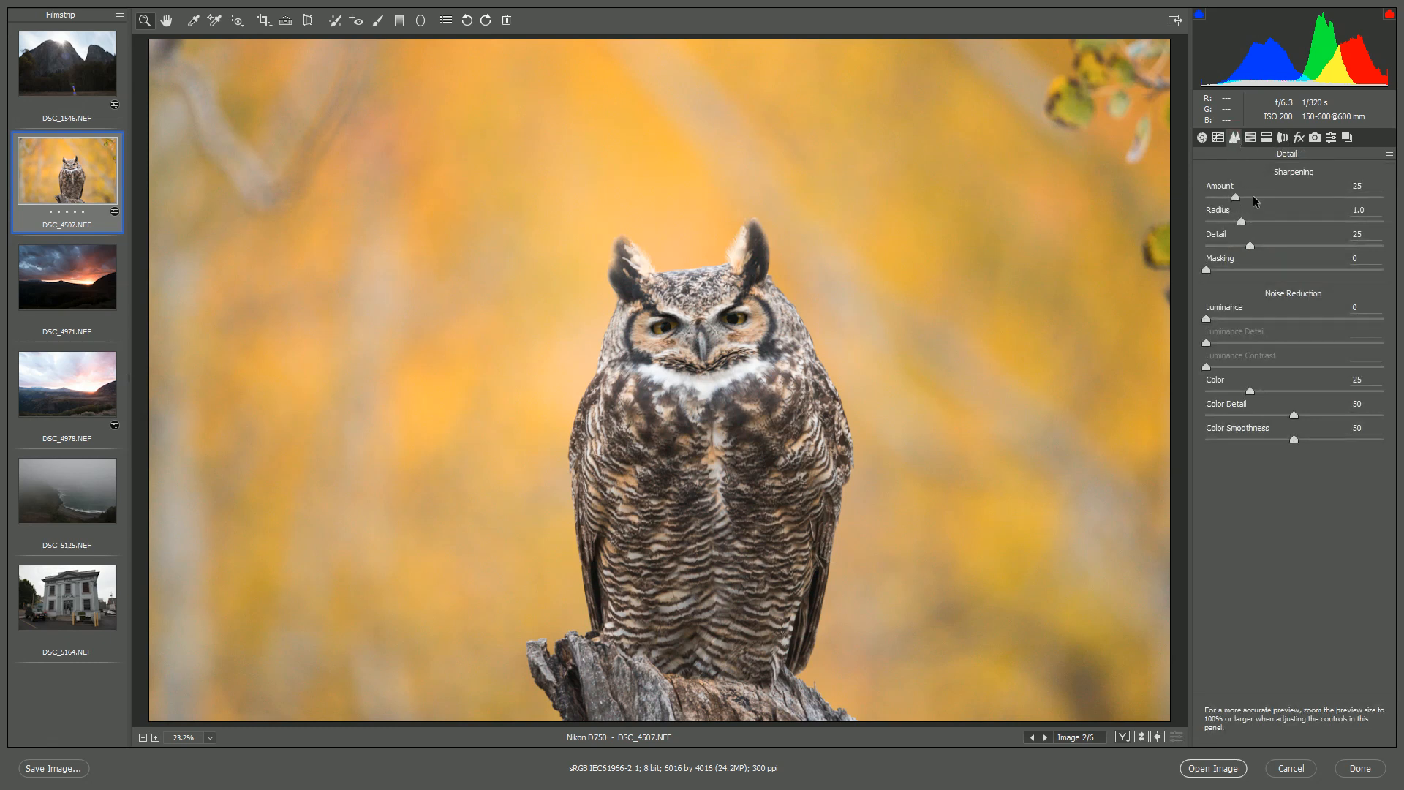
pyautogui.moveTo(1338, 298)
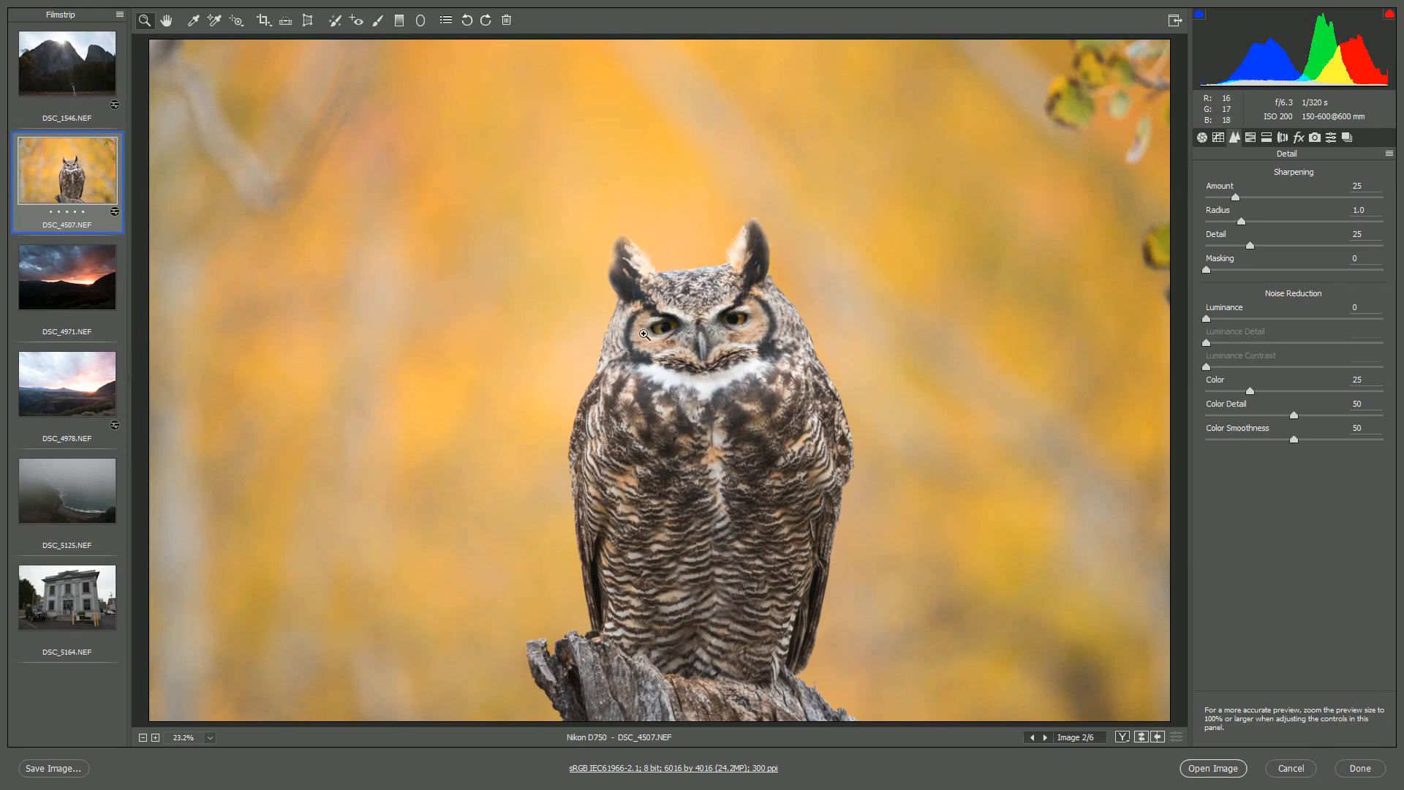
# Step: Trial luminance noise reduction on the owl's eye from near zero to maximum, settling at 21
pyautogui.click(642, 334)
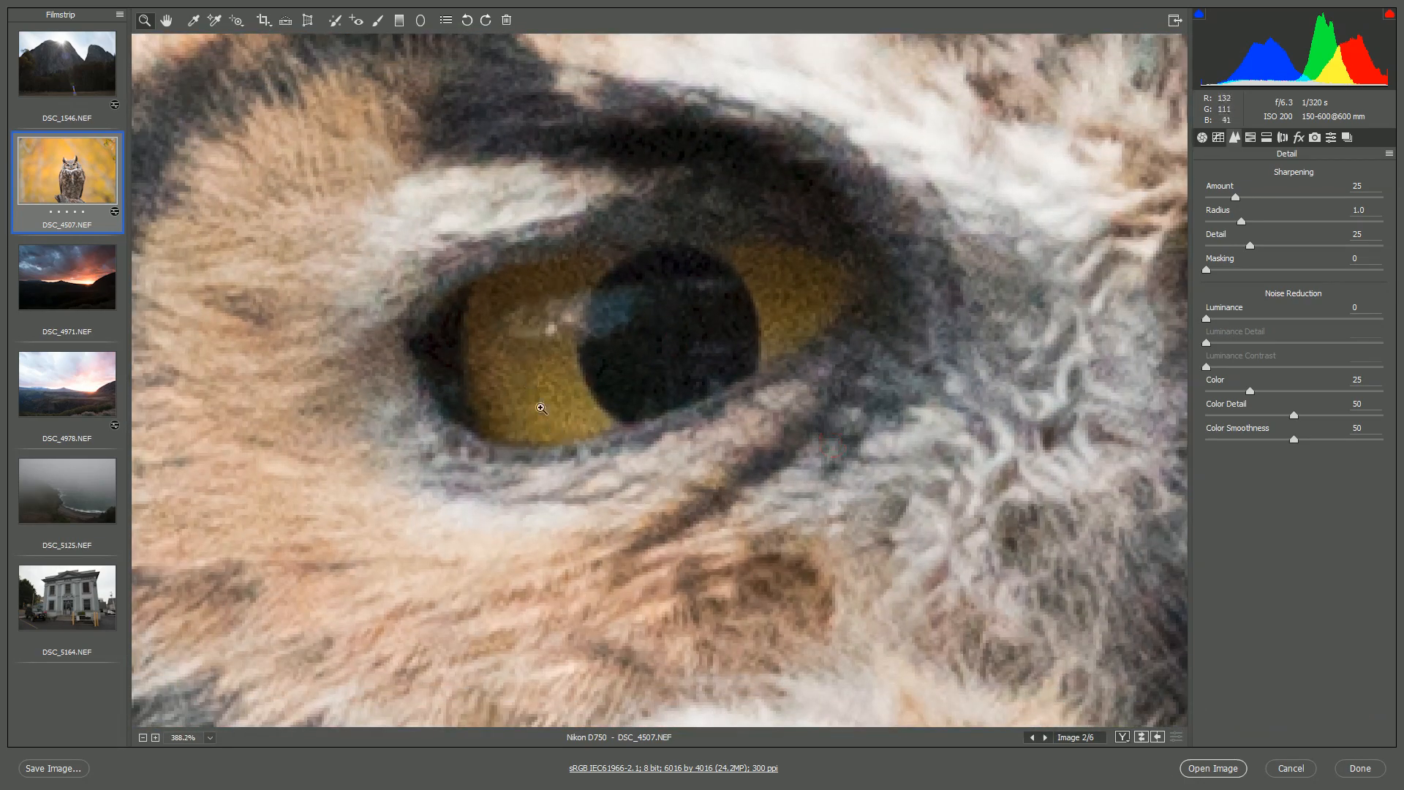
pyautogui.moveTo(1304, 300)
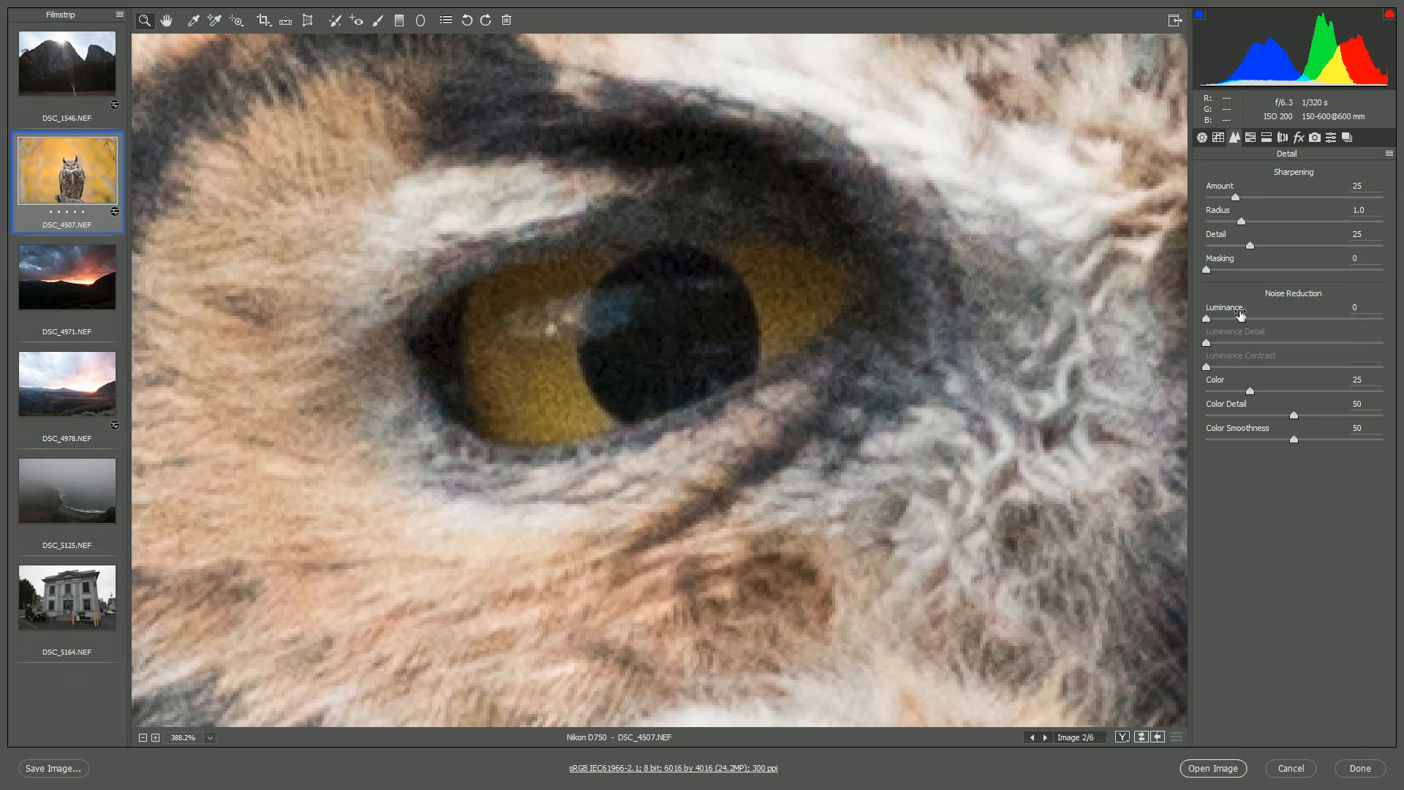
pyautogui.moveTo(1207, 319); pyautogui.dragTo(1247, 319)
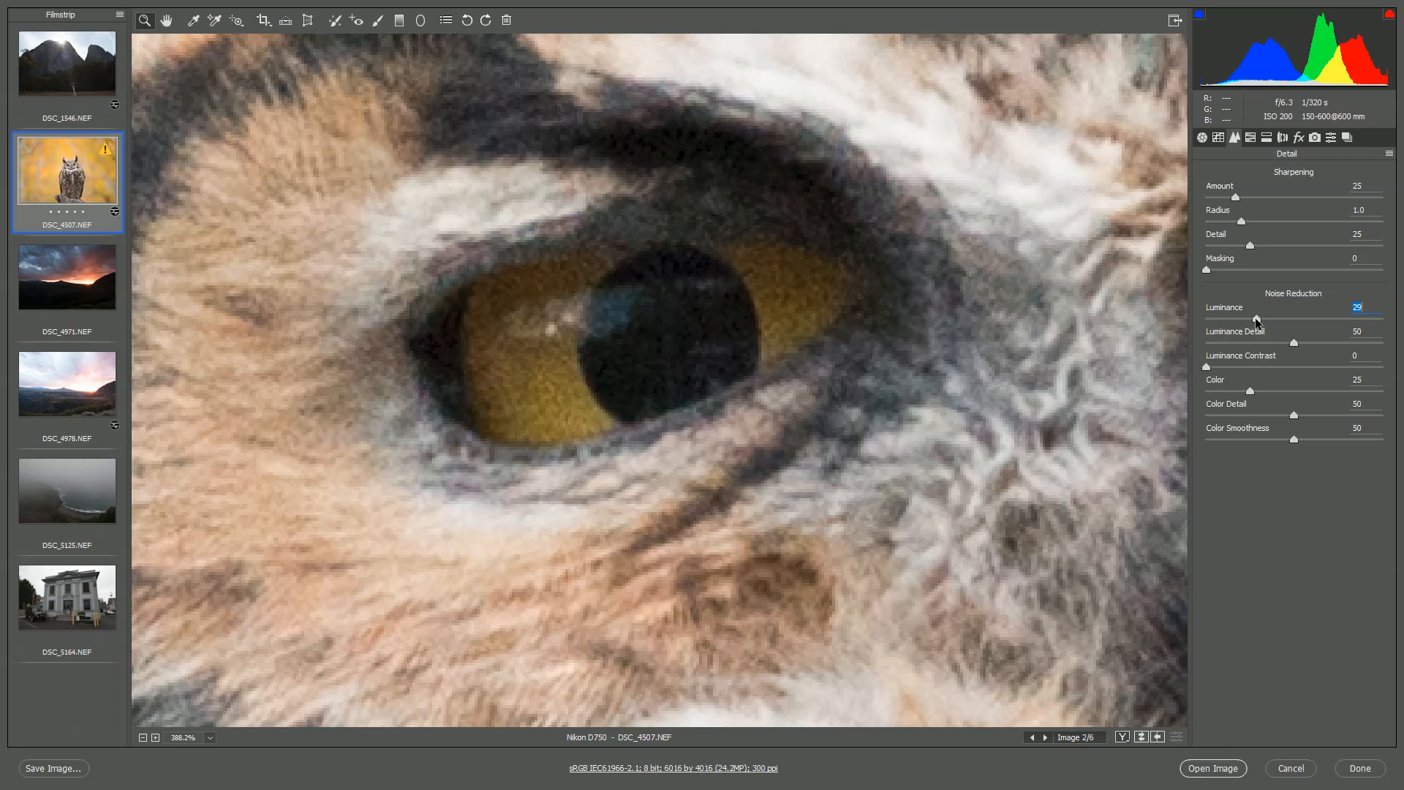
pyautogui.moveTo(1258, 319); pyautogui.dragTo(1331, 319)
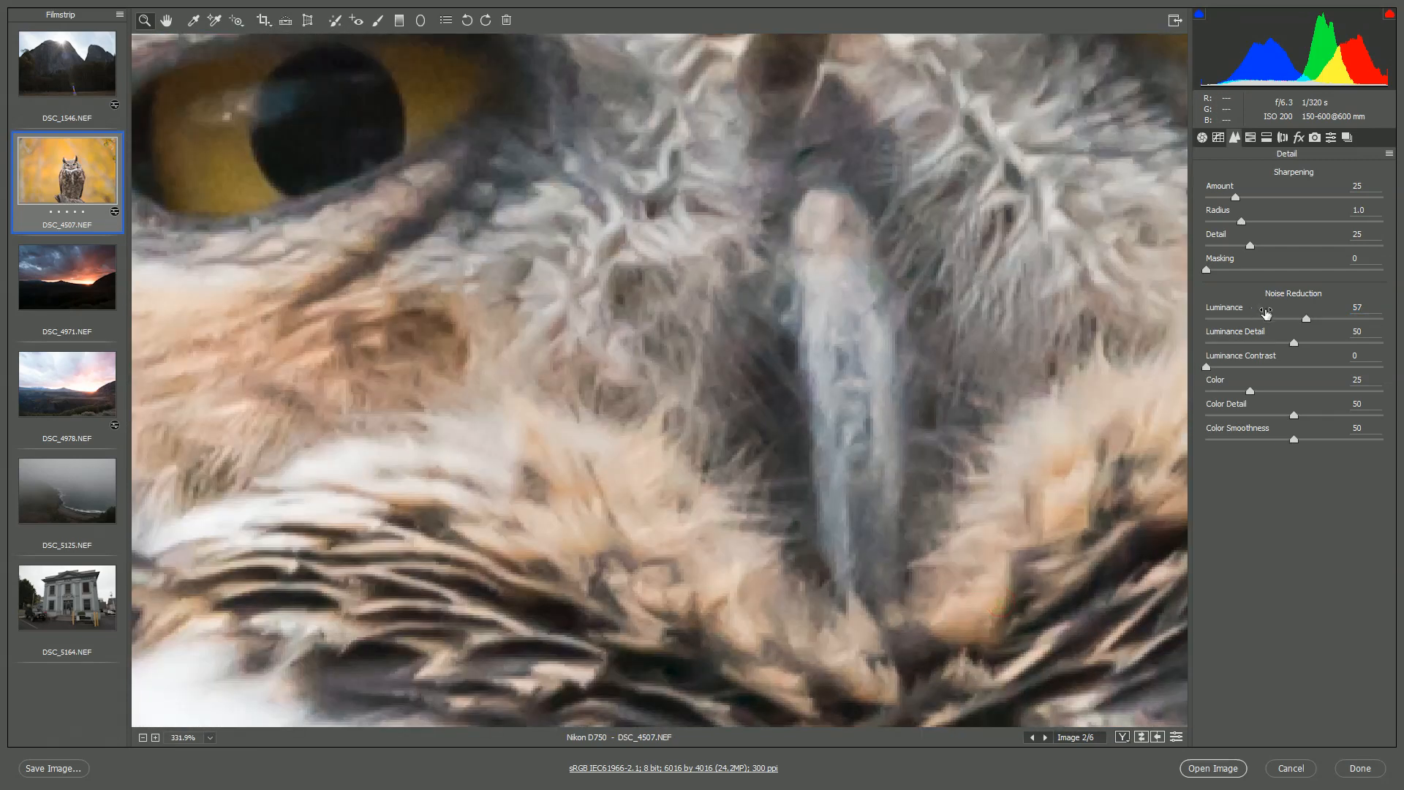
pyautogui.moveTo(1305, 319); pyautogui.dragTo(1211, 318)
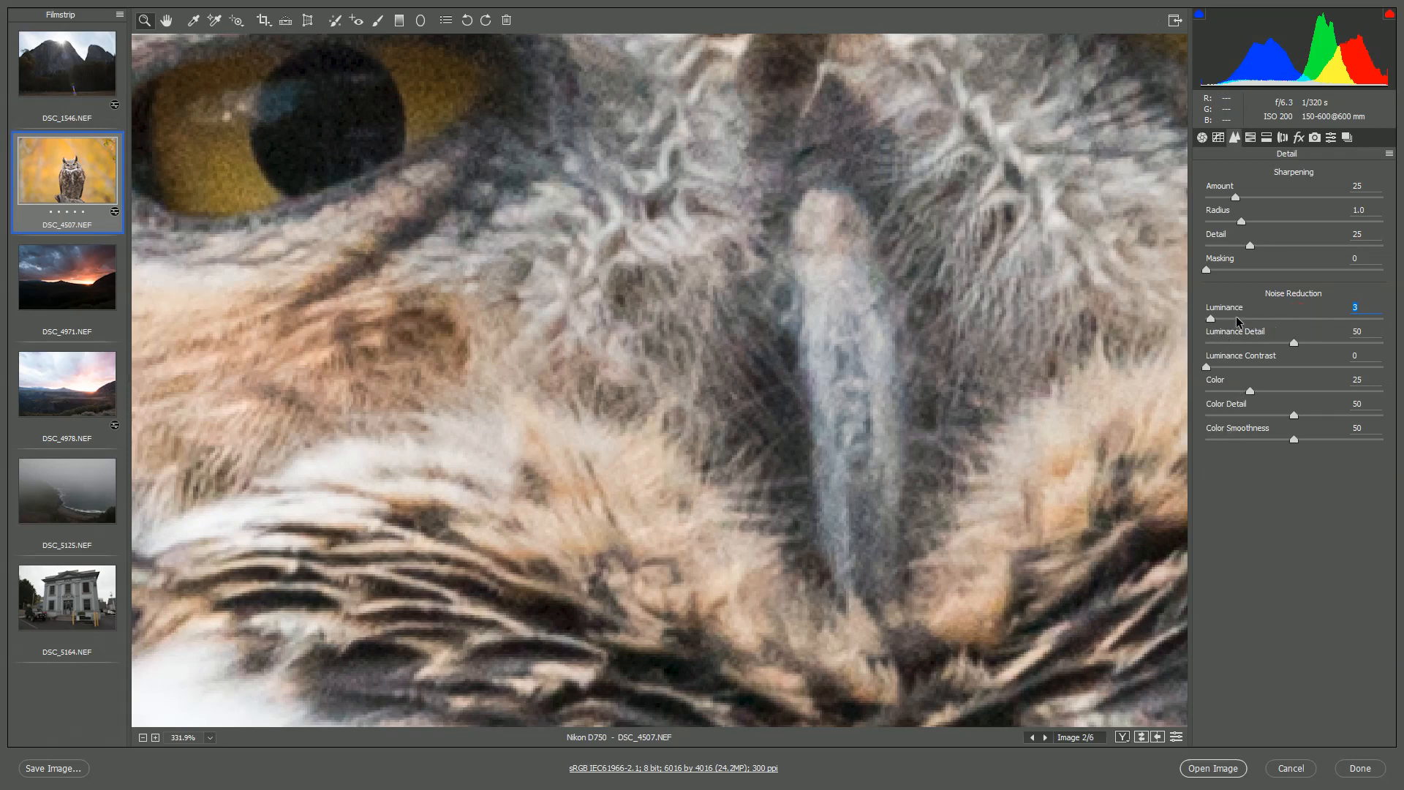
pyautogui.moveTo(1212, 319); pyautogui.dragTo(1236, 318)
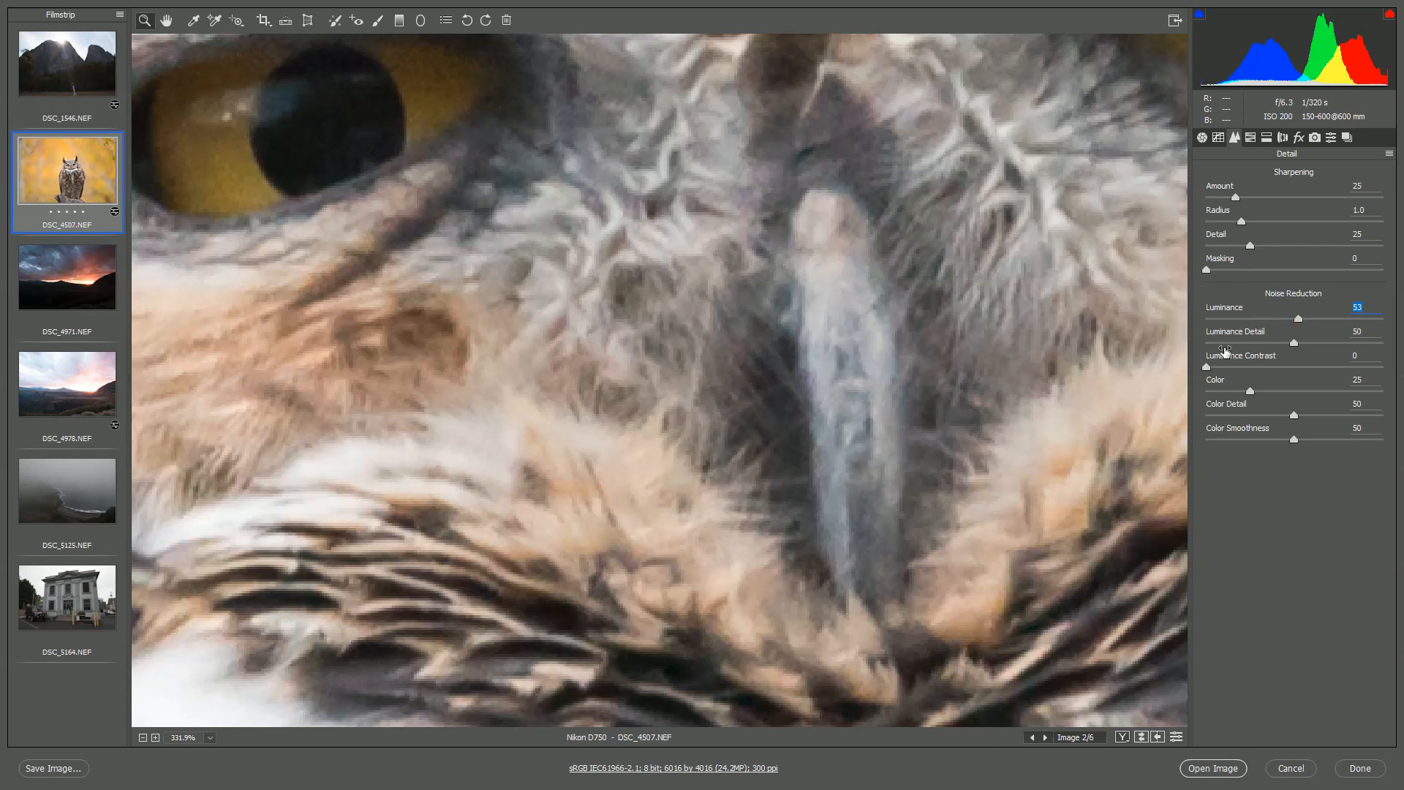
pyautogui.moveTo(1285, 319); pyautogui.dragTo(1384, 318)
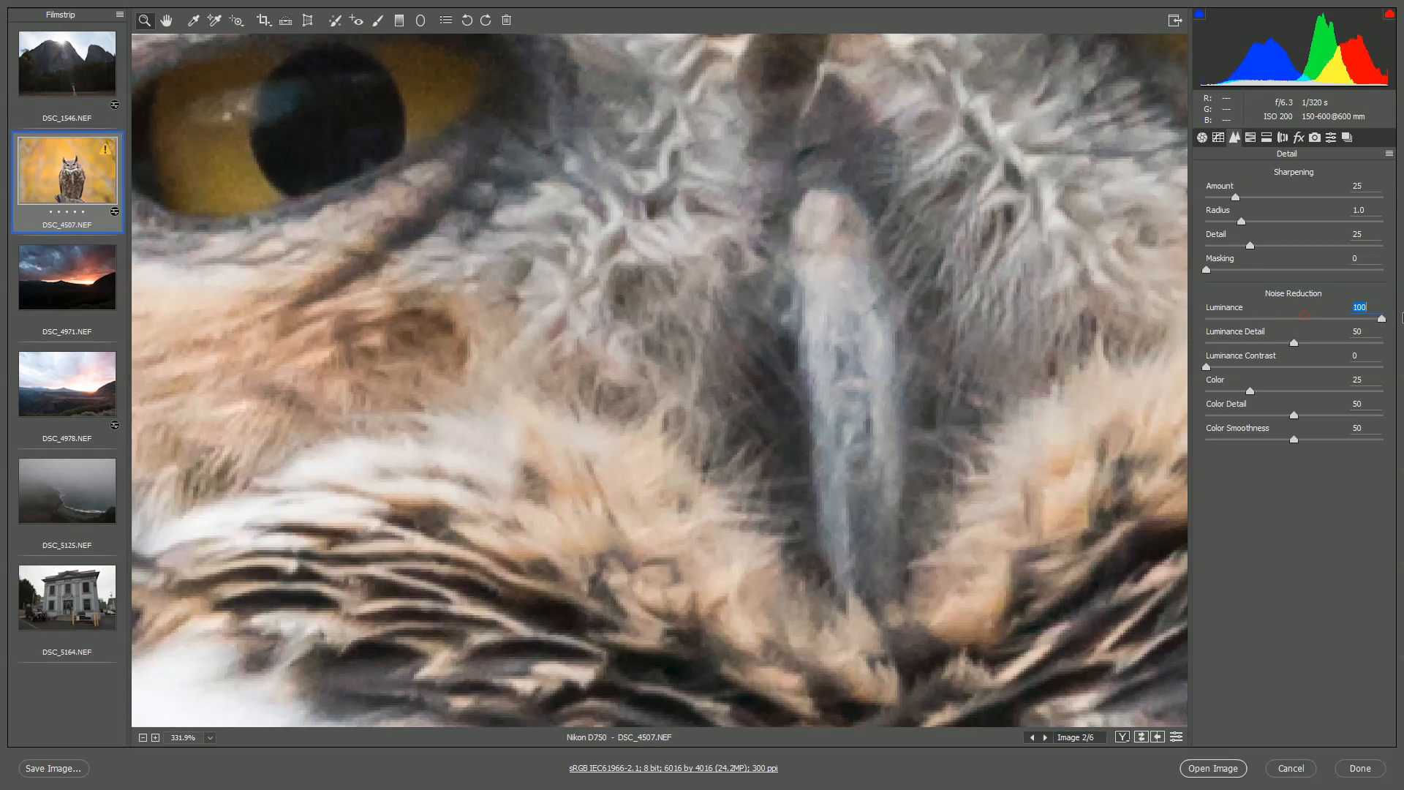
pyautogui.moveTo(805, 351)
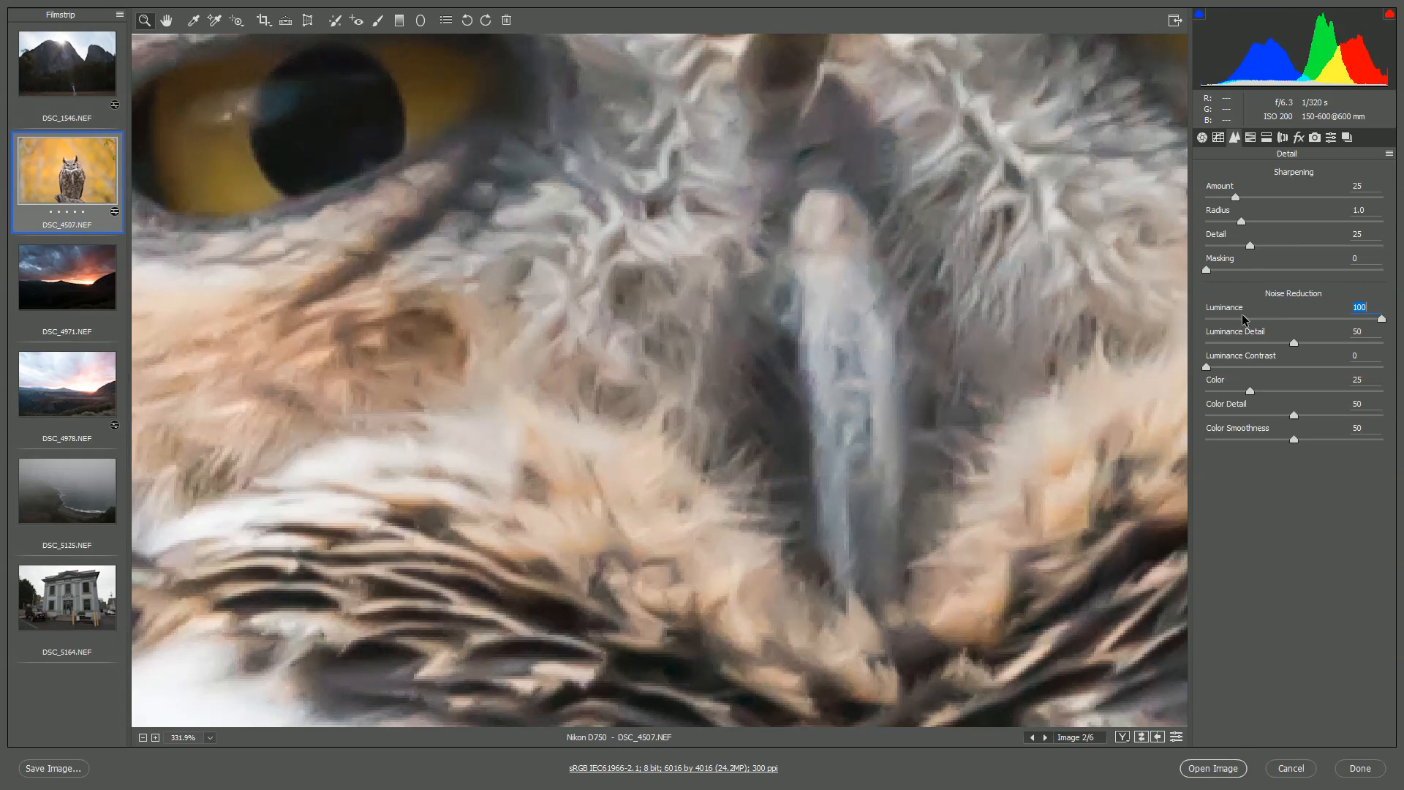
pyautogui.moveTo(1391, 319); pyautogui.dragTo(1245, 318)
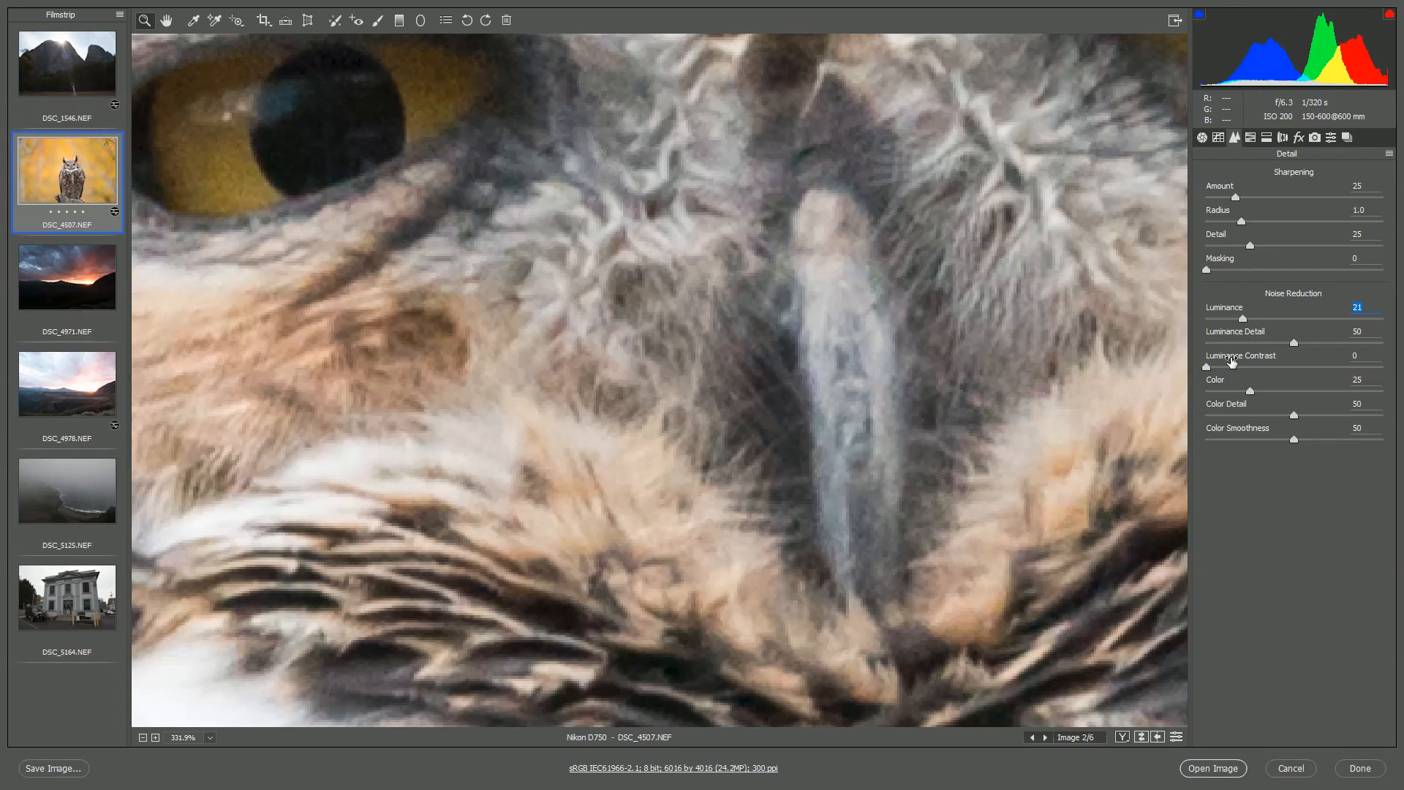
pyautogui.moveTo(474, 197)
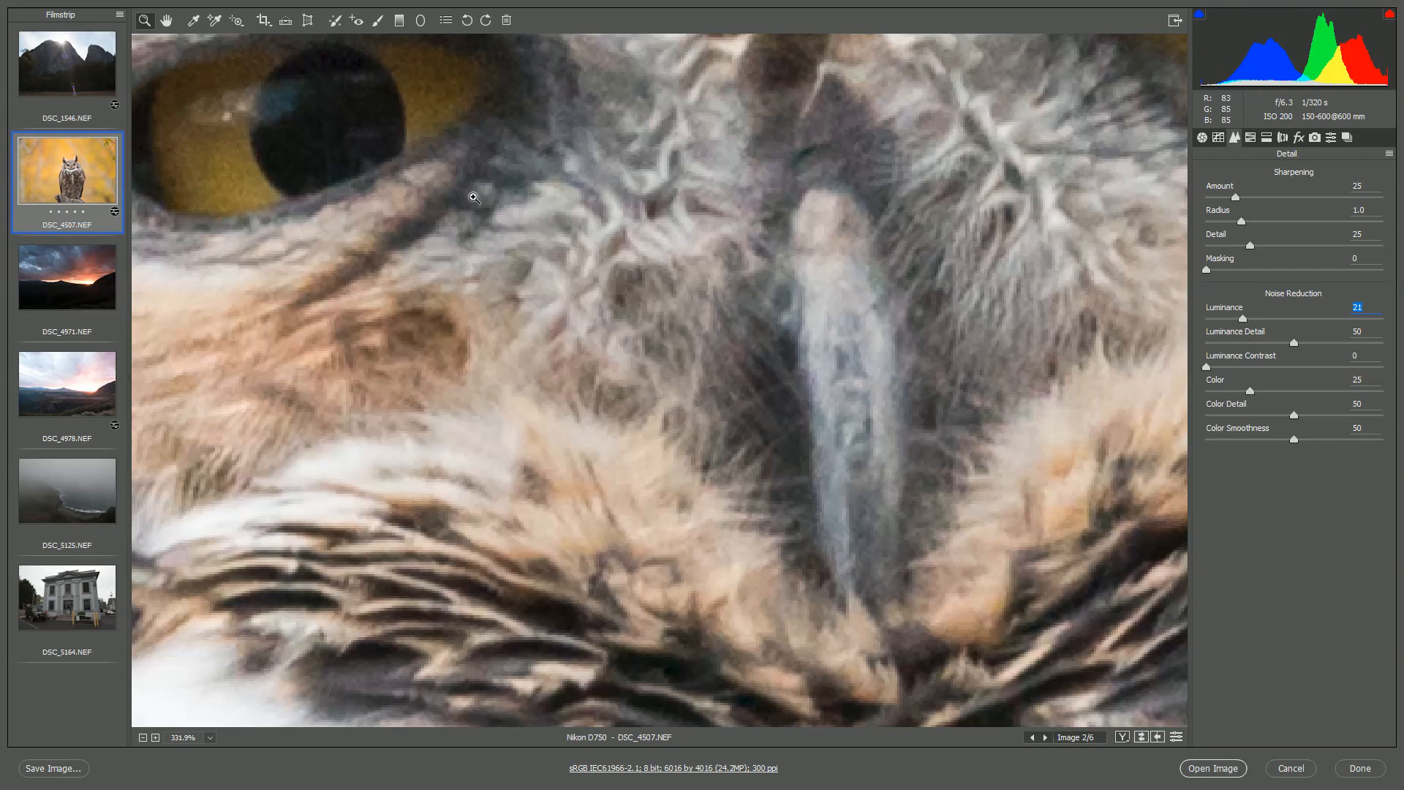
pyautogui.click(474, 197)
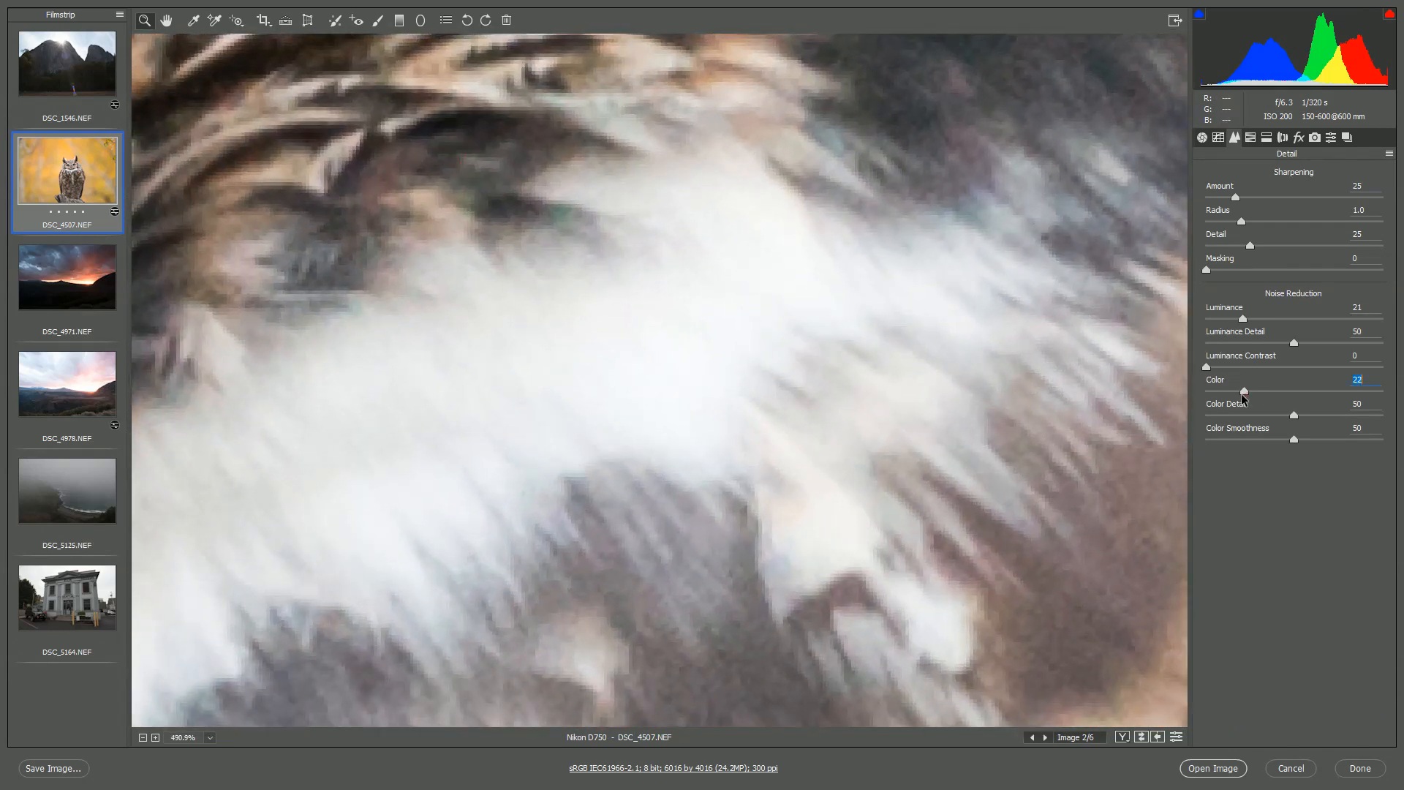
pyautogui.moveTo(1245, 390); pyautogui.dragTo(1206, 390)
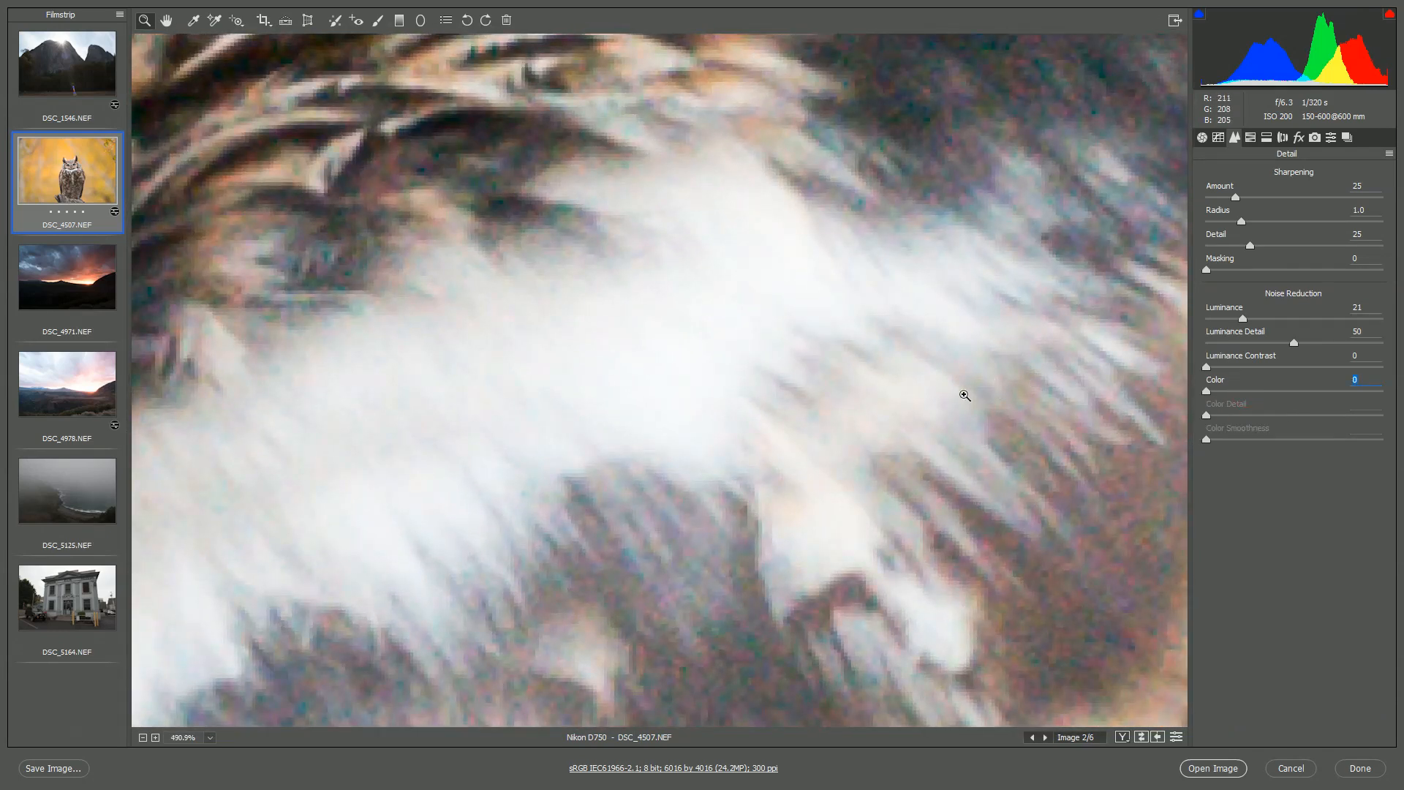
pyautogui.click(965, 395)
pyautogui.write('25')
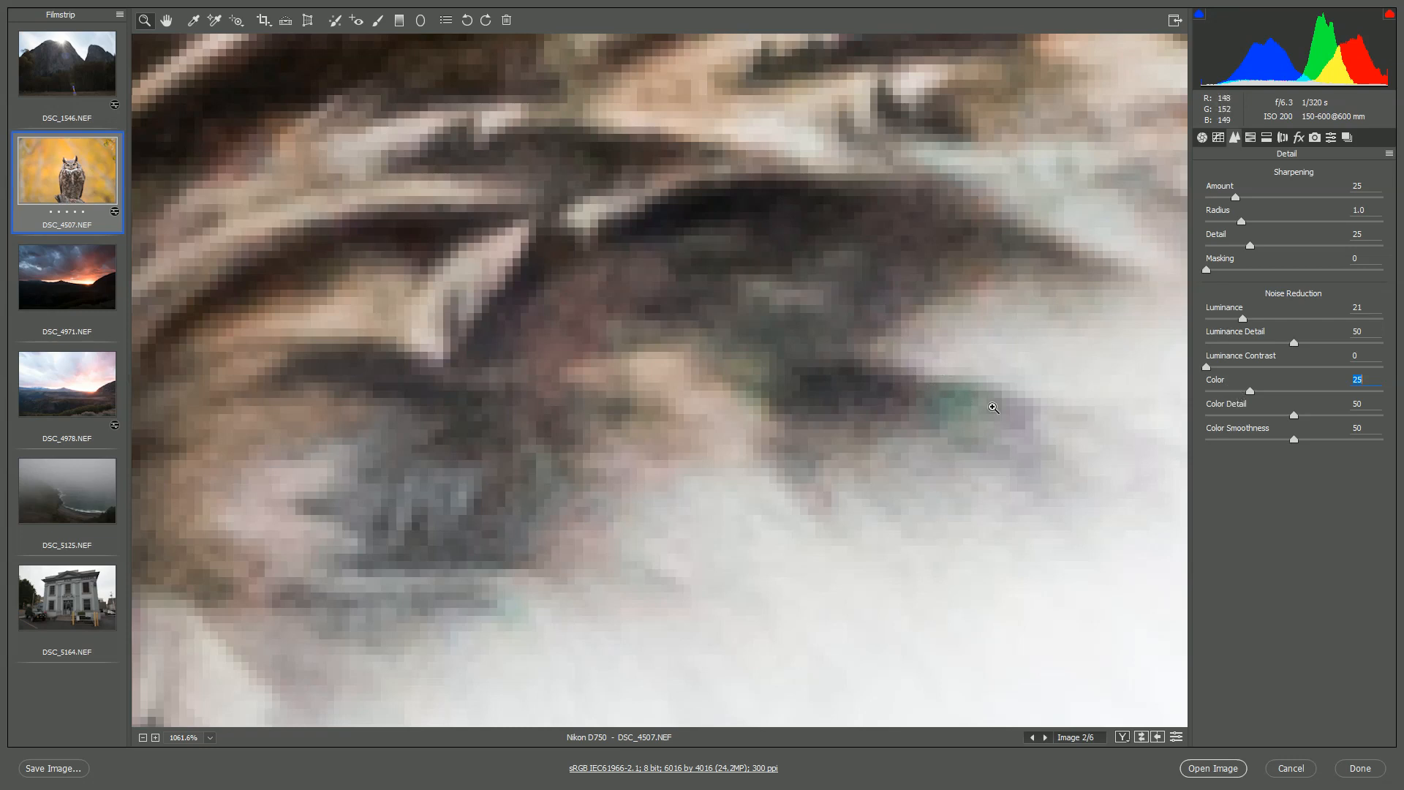
pyautogui.moveTo(1256, 390); pyautogui.dragTo(1270, 390)
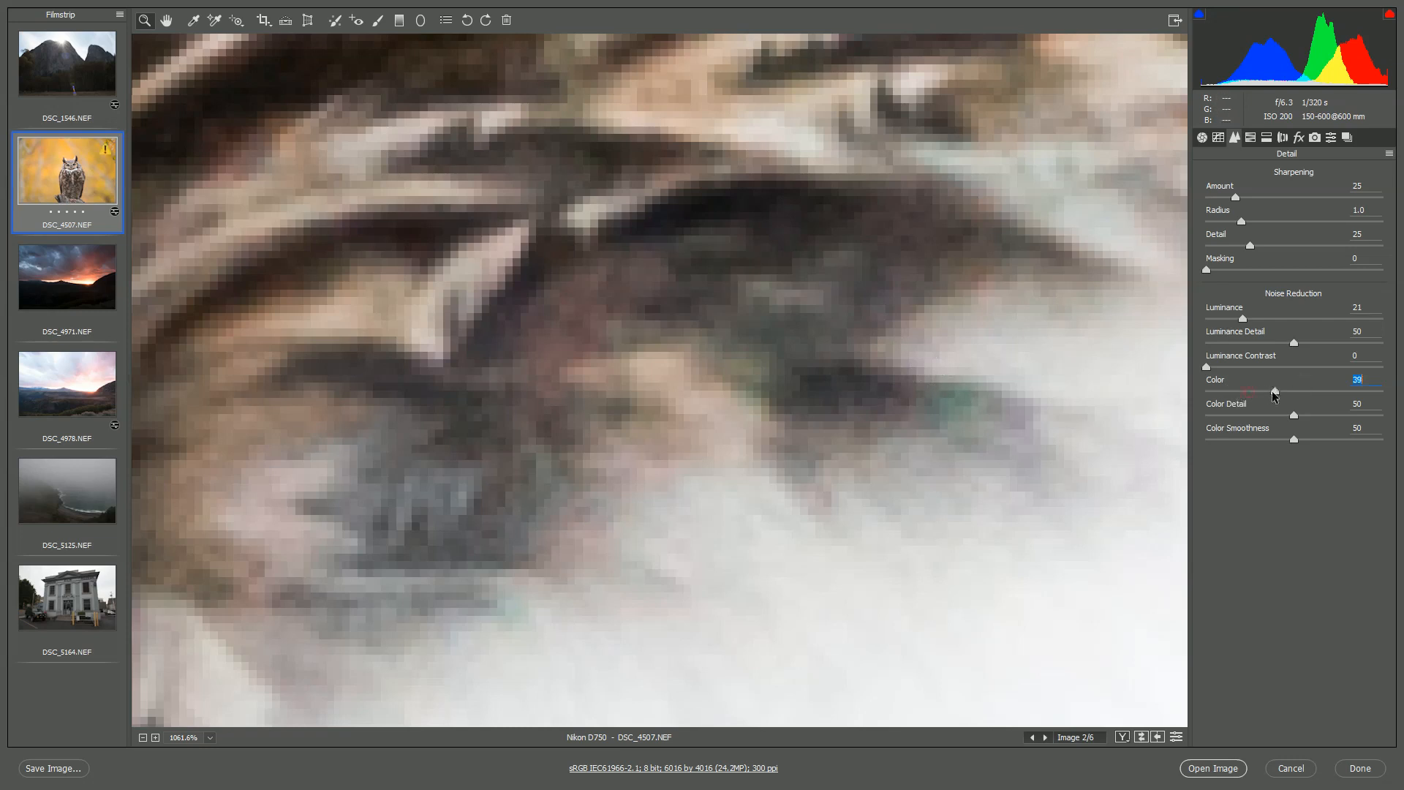
pyautogui.moveTo(1269, 391); pyautogui.dragTo(1275, 391)
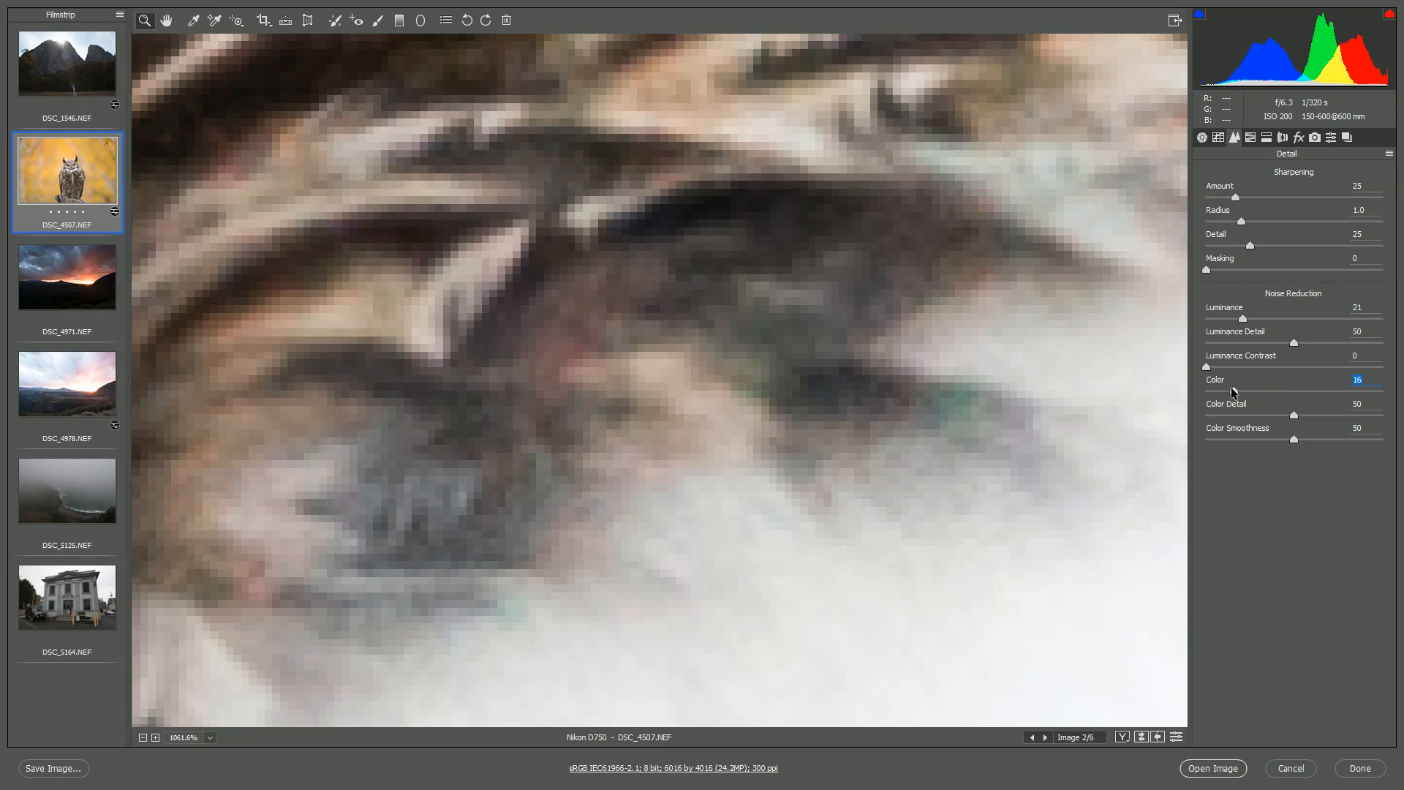
pyautogui.moveTo(1232, 392); pyautogui.dragTo(1252, 392)
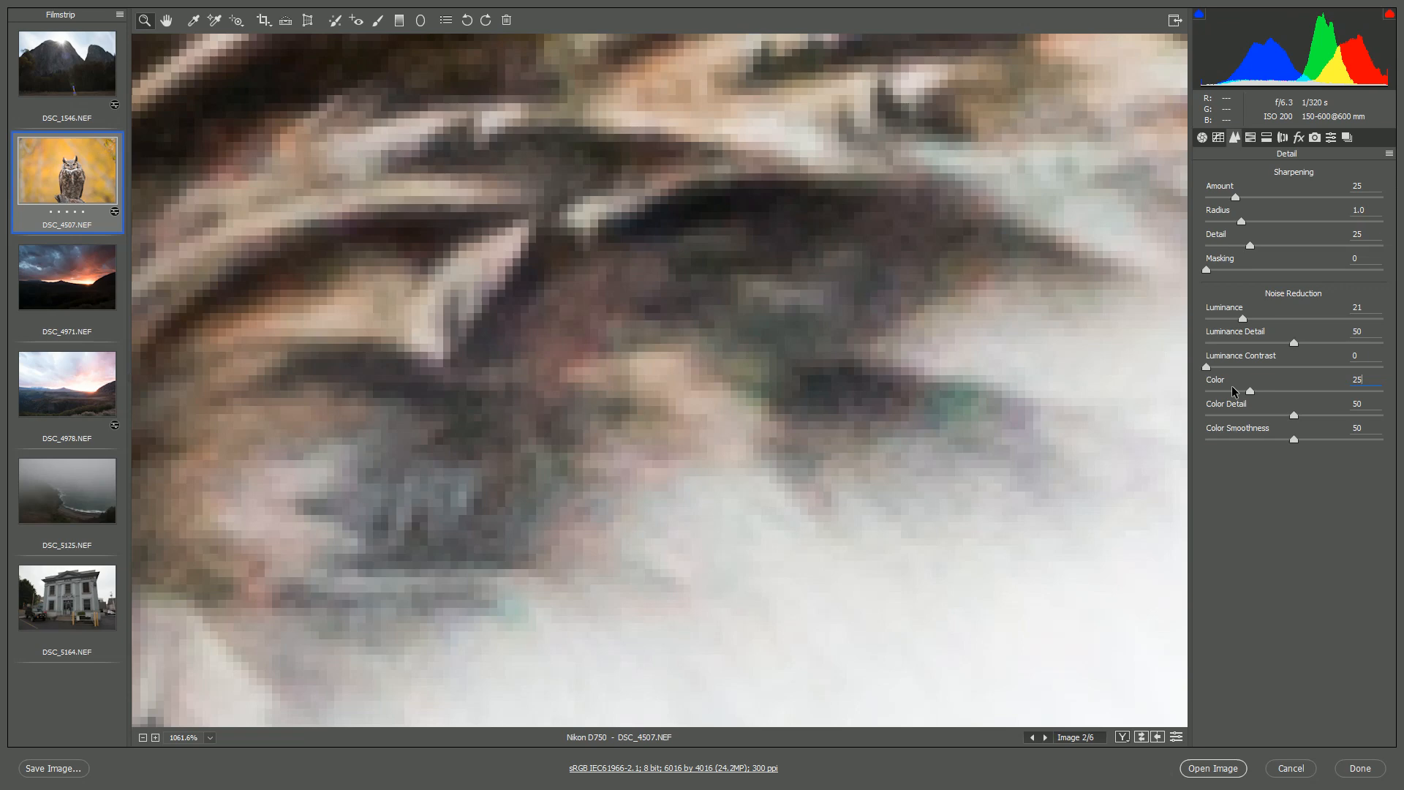
pyautogui.moveTo(881, 310)
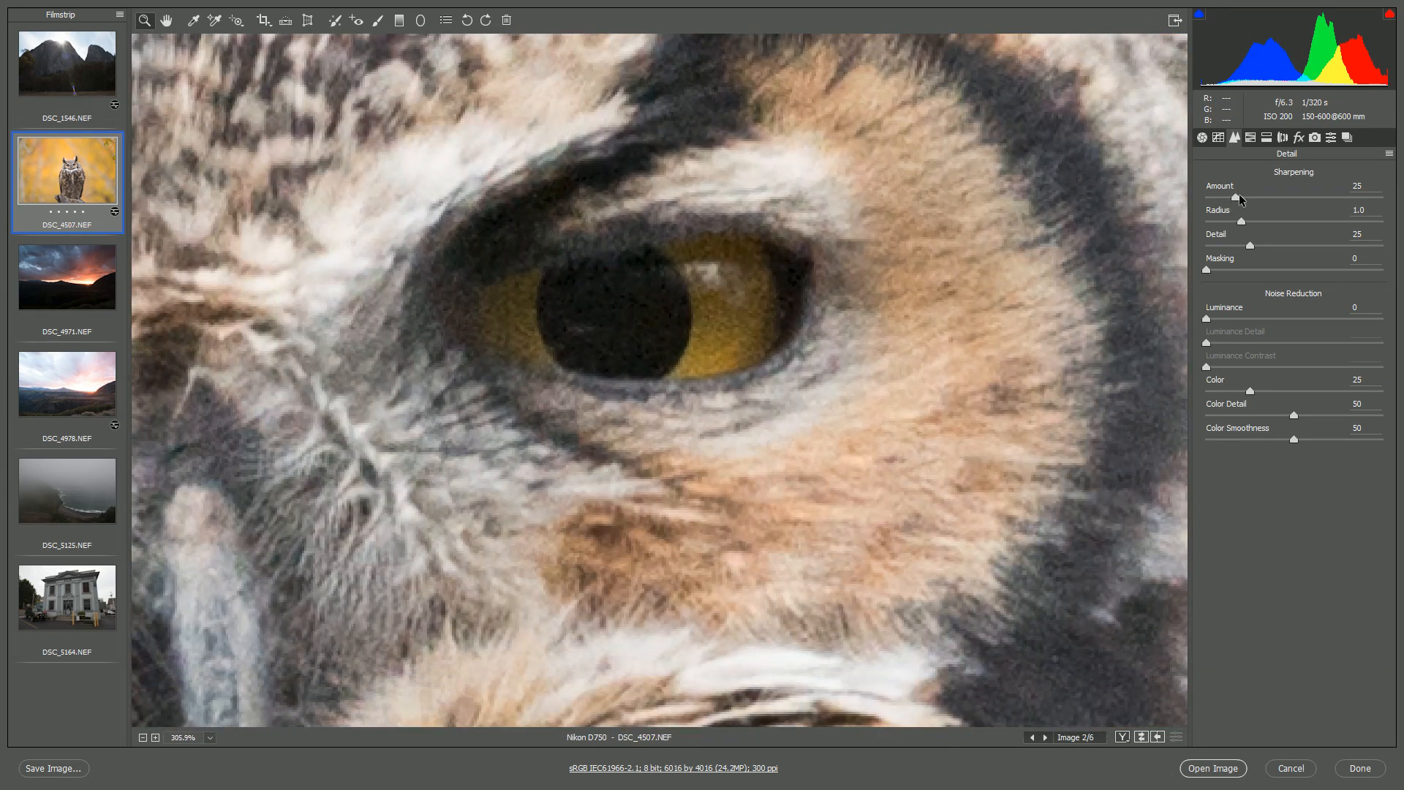
# Step: Trial sharpening amounts of 108 and 14 on the owl photo, returning to 25
pyautogui.moveTo(1240, 196); pyautogui.dragTo(1348, 196)
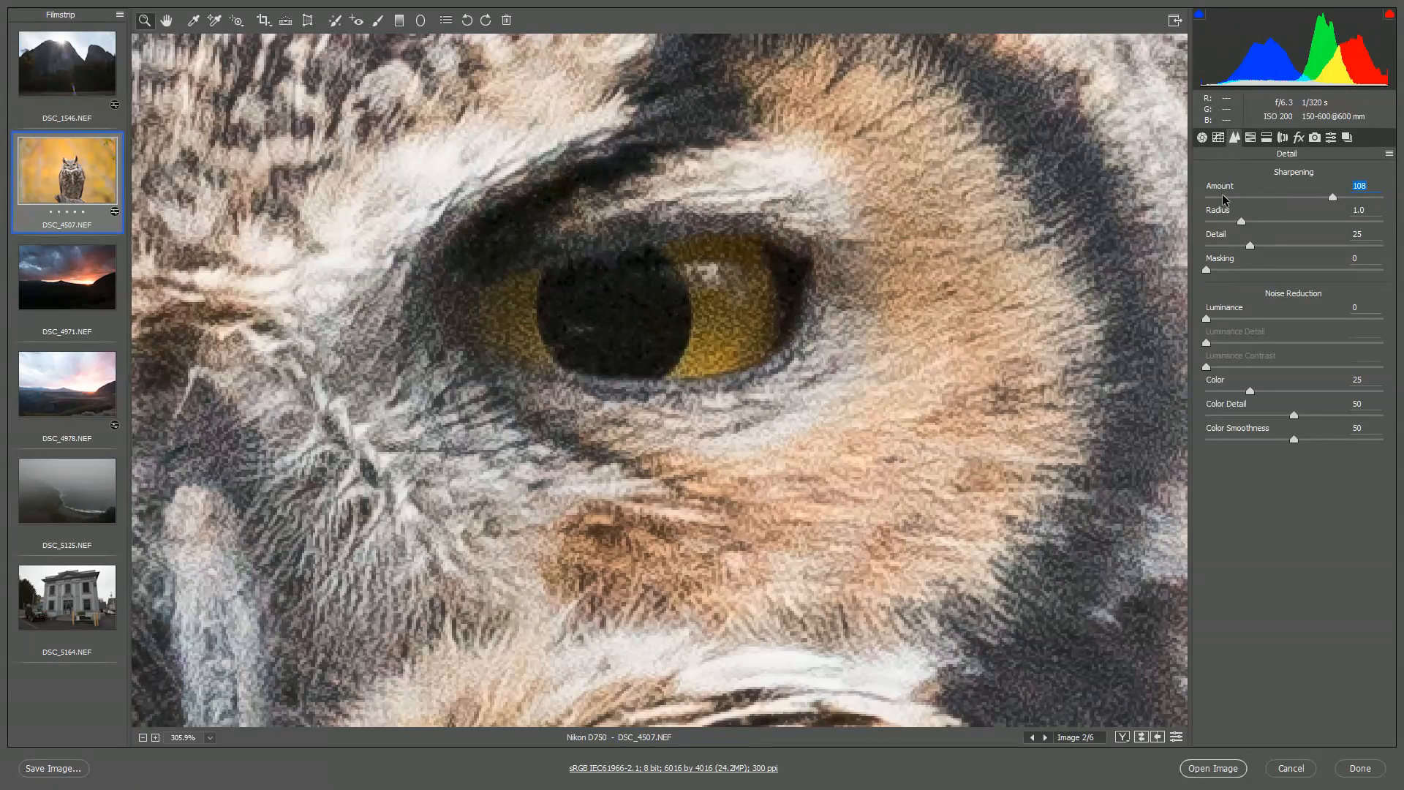
pyautogui.moveTo(1353, 198); pyautogui.dragTo(1218, 199)
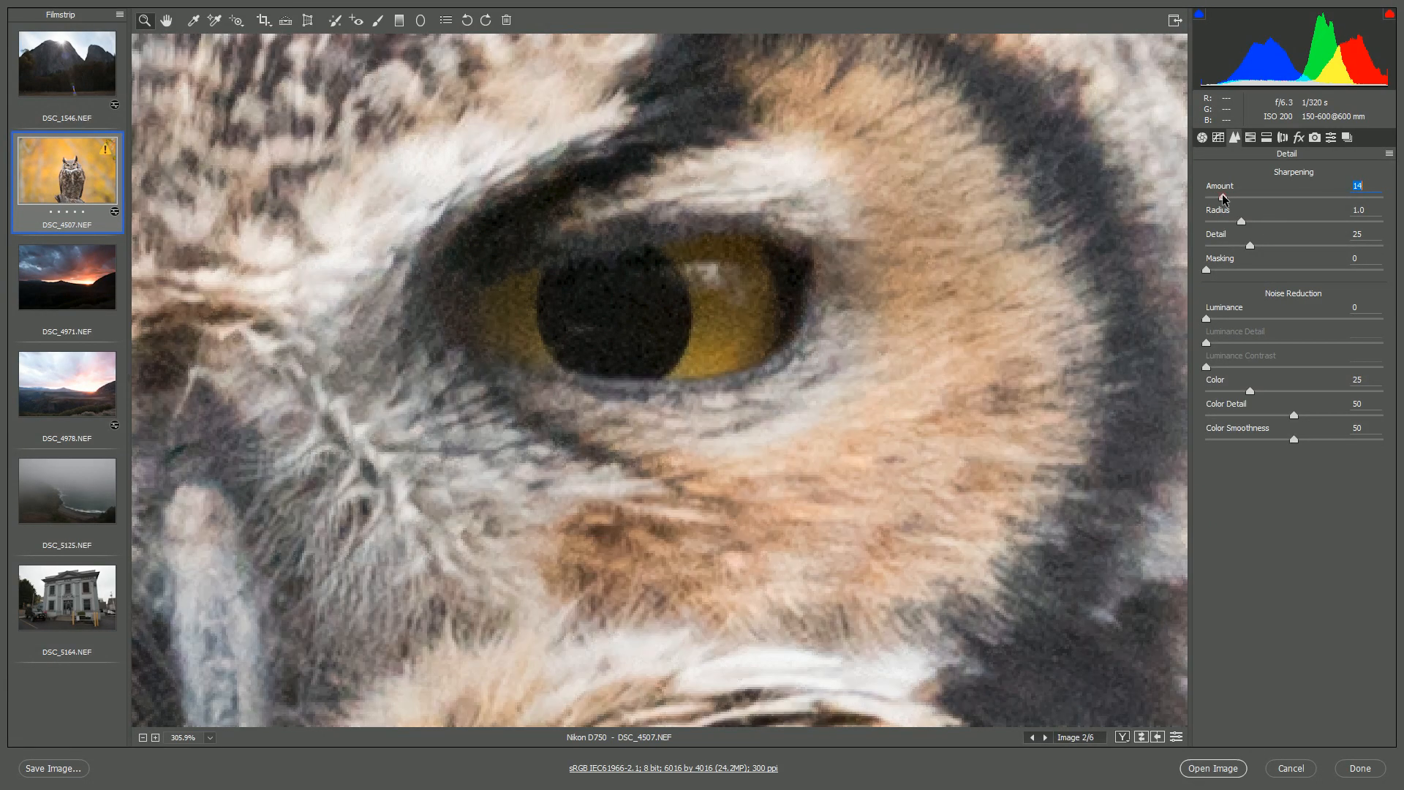
pyautogui.moveTo(1225, 197); pyautogui.dragTo(1236, 196)
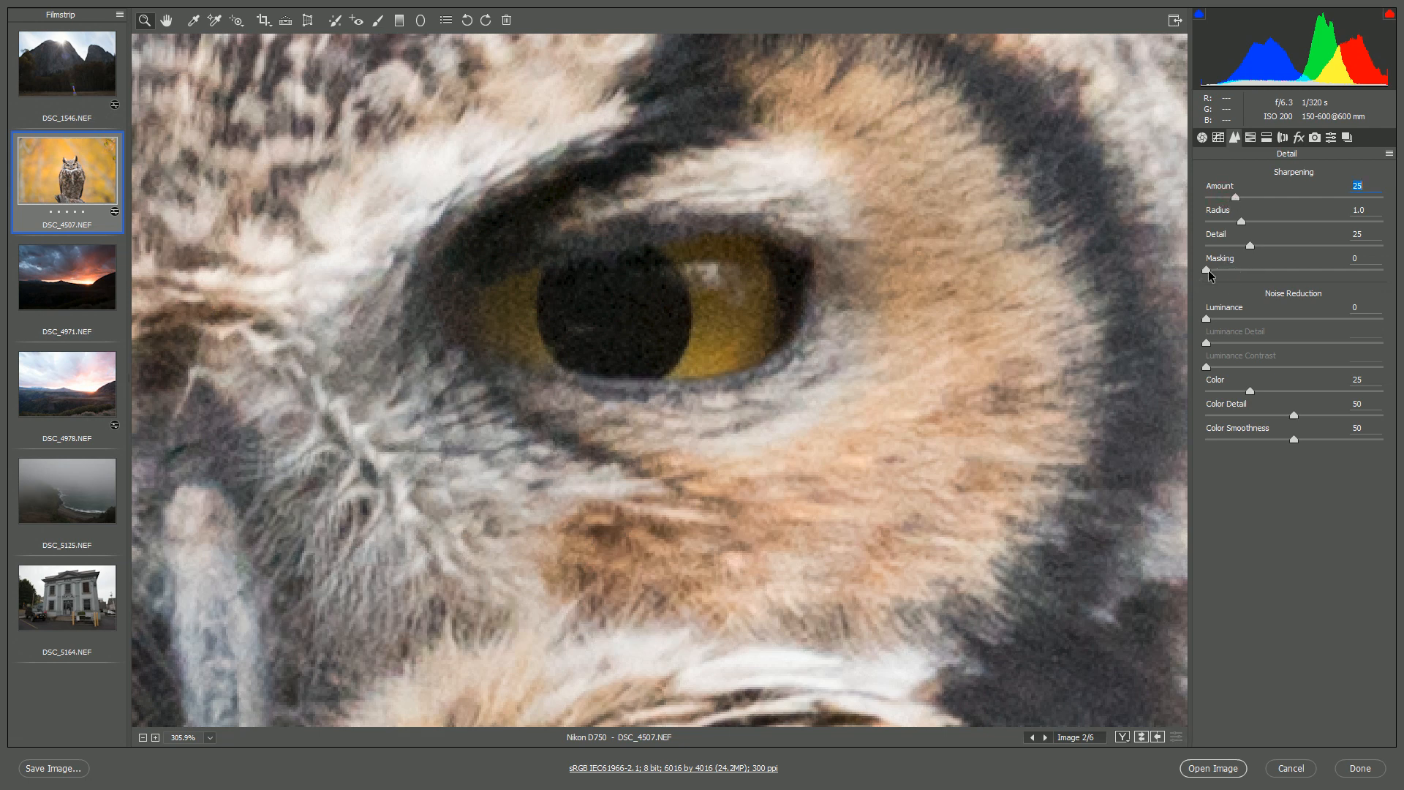
# Step: Set sharpening masking to 66 using the mask preview, then turn the sharpening amount down to 0
pyautogui.moveTo(1208, 271); pyautogui.dragTo(1218, 271)
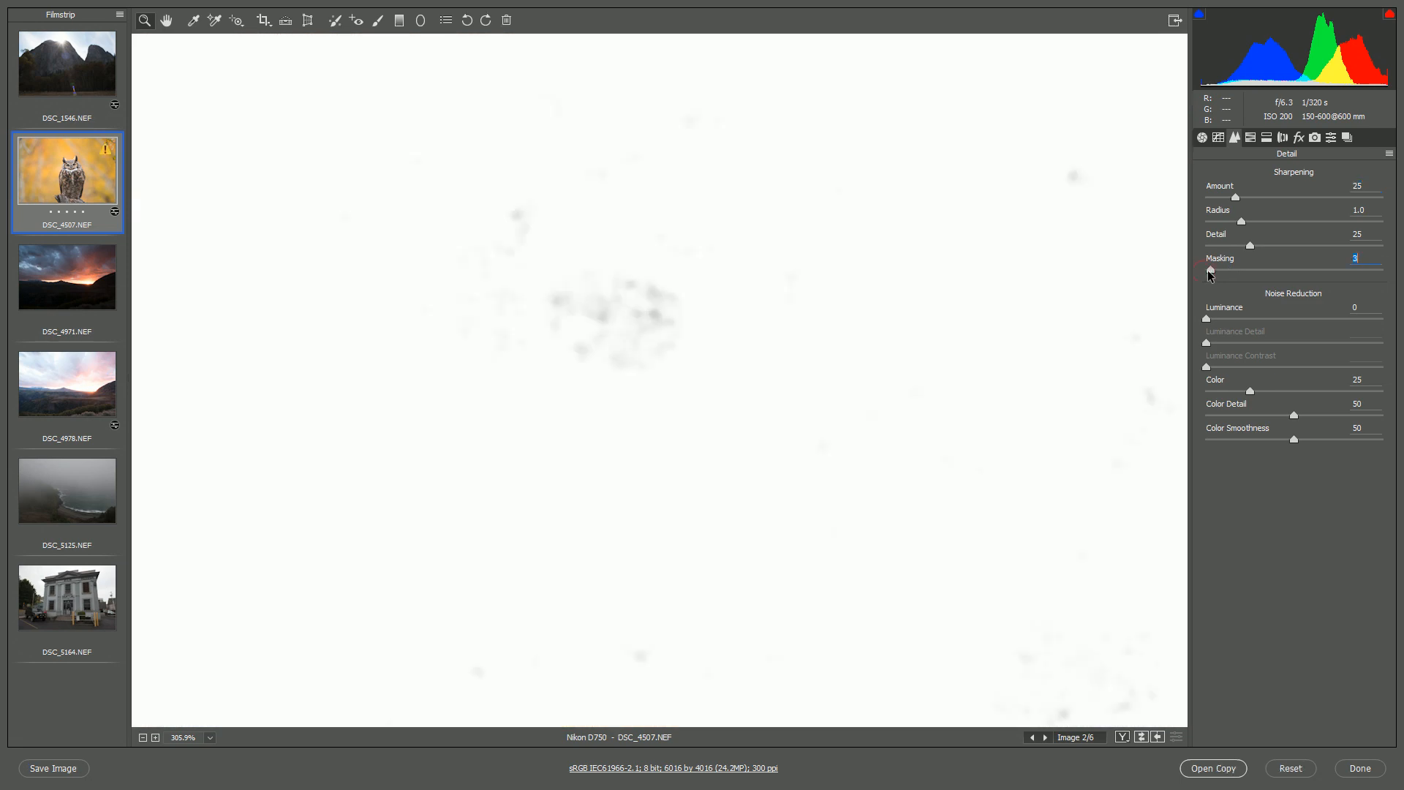
pyautogui.moveTo(1209, 271); pyautogui.dragTo(1206, 271)
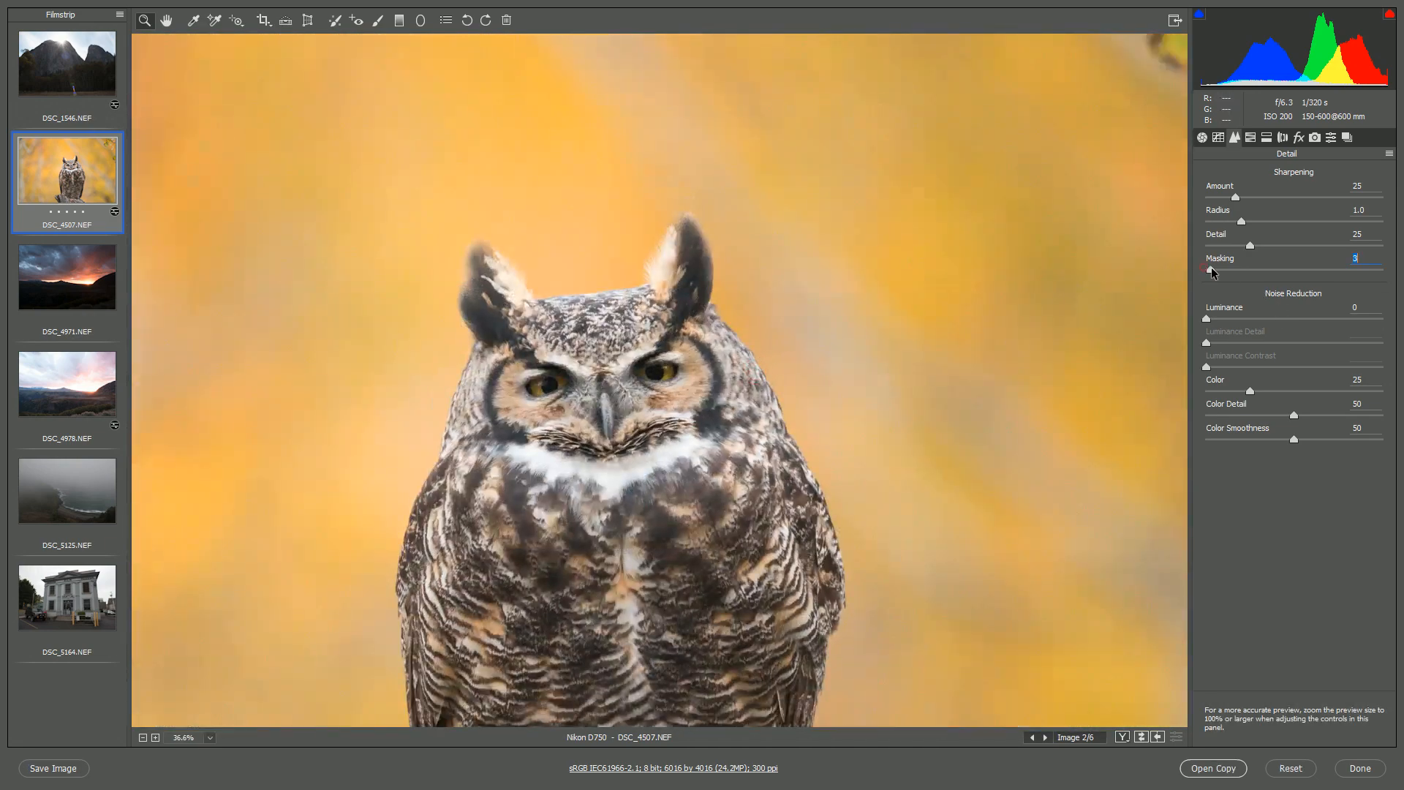
pyautogui.moveTo(1206, 270); pyautogui.dragTo(1313, 269)
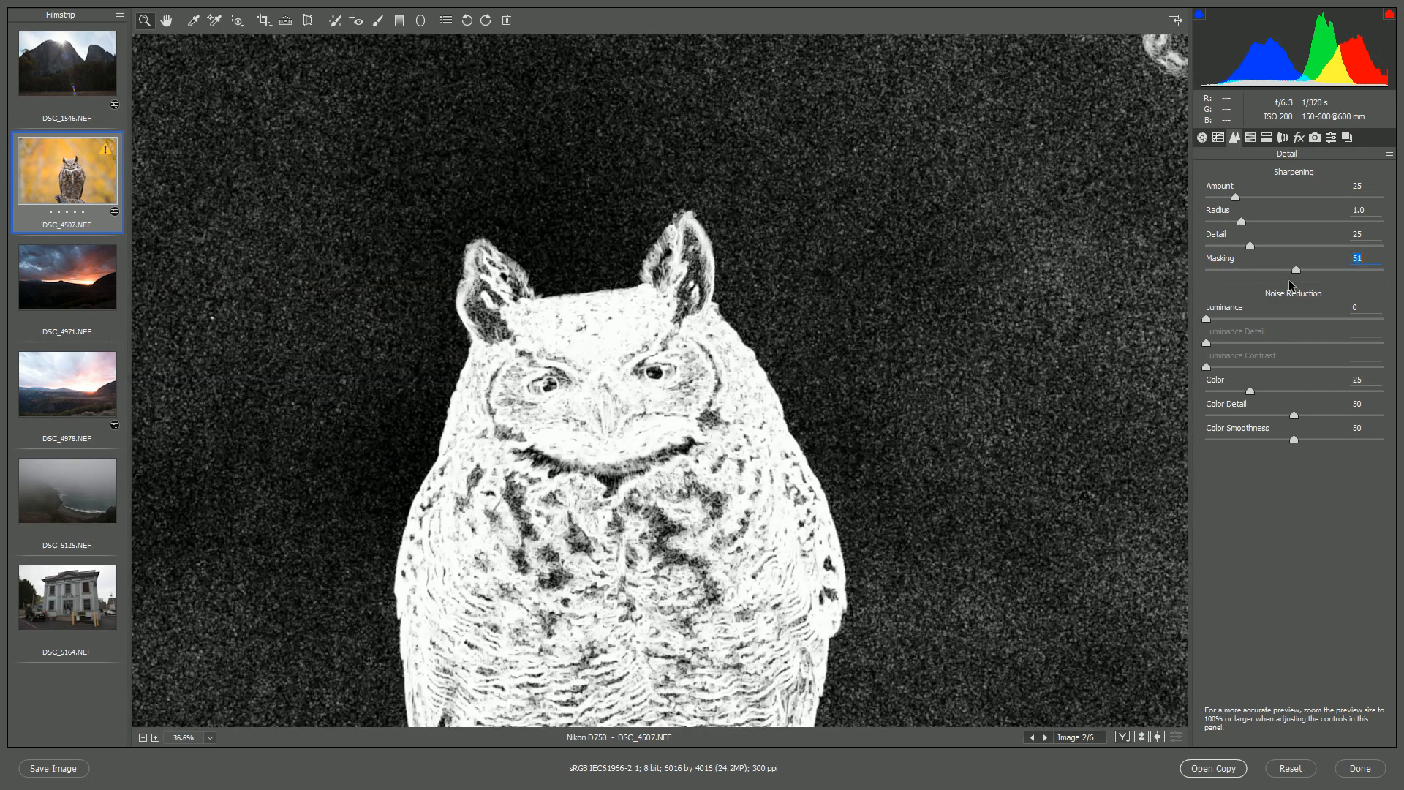
pyautogui.moveTo(1308, 270); pyautogui.dragTo(1335, 270)
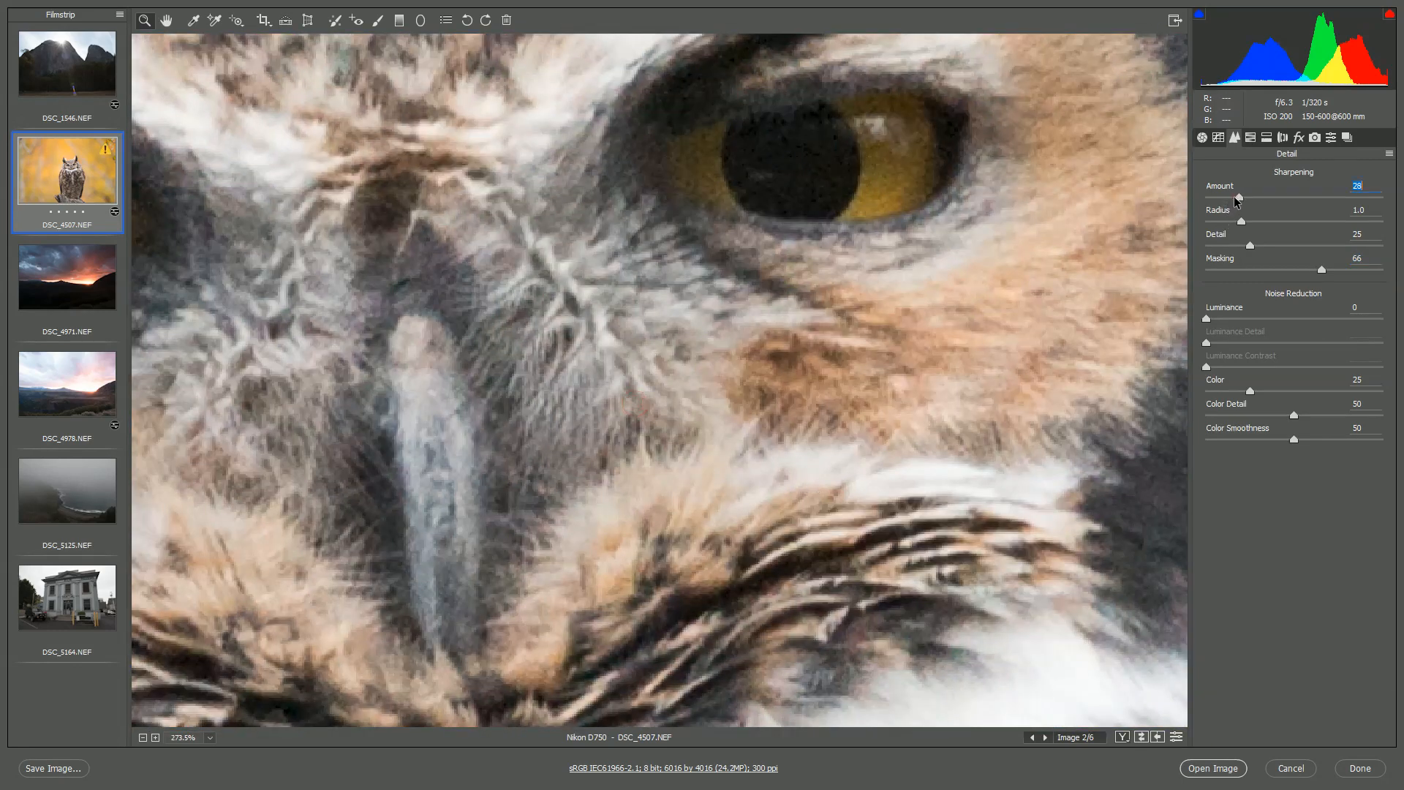
pyautogui.moveTo(1246, 196); pyautogui.dragTo(1352, 196)
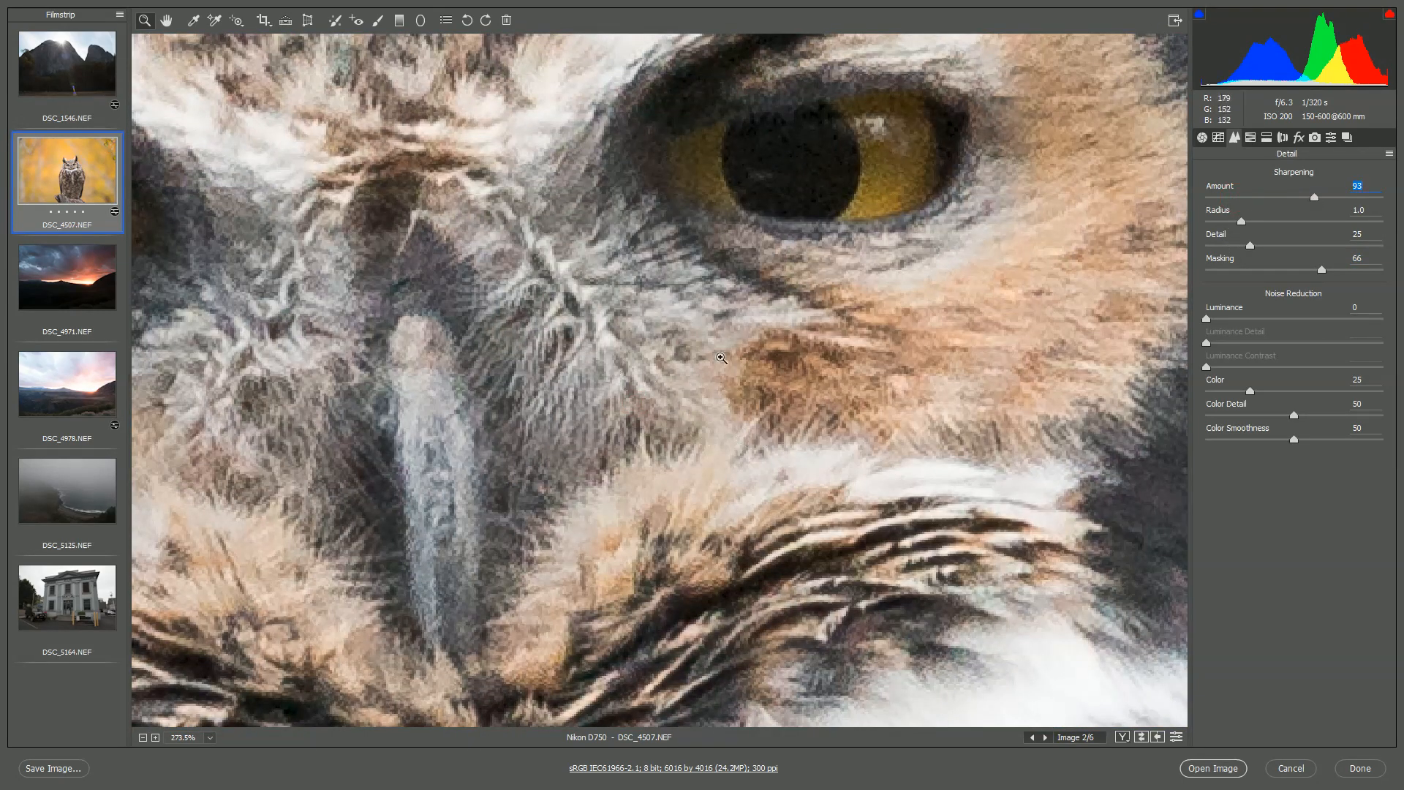
pyautogui.moveTo(1321, 215)
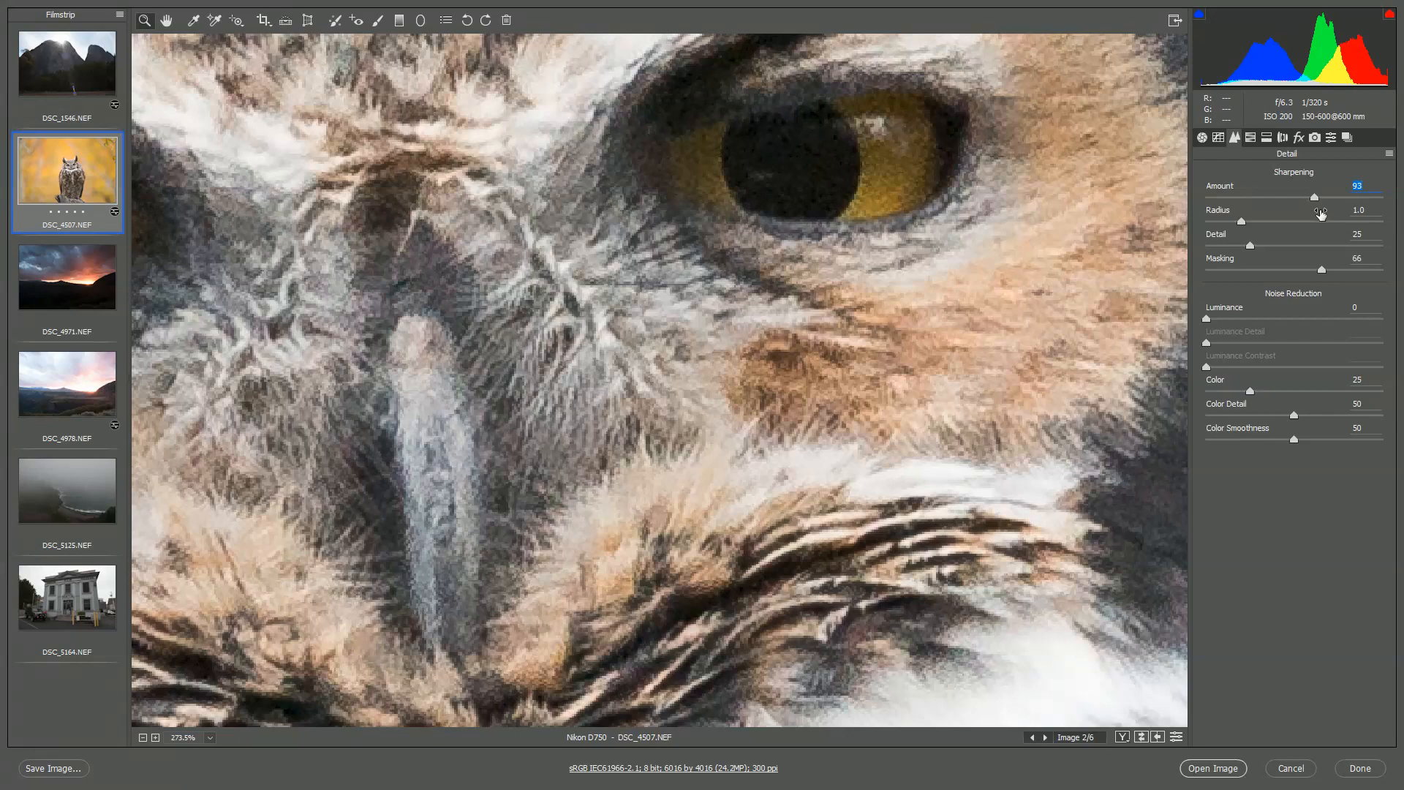
pyautogui.moveTo(1316, 197); pyautogui.dragTo(1250, 197)
pyautogui.write('0')
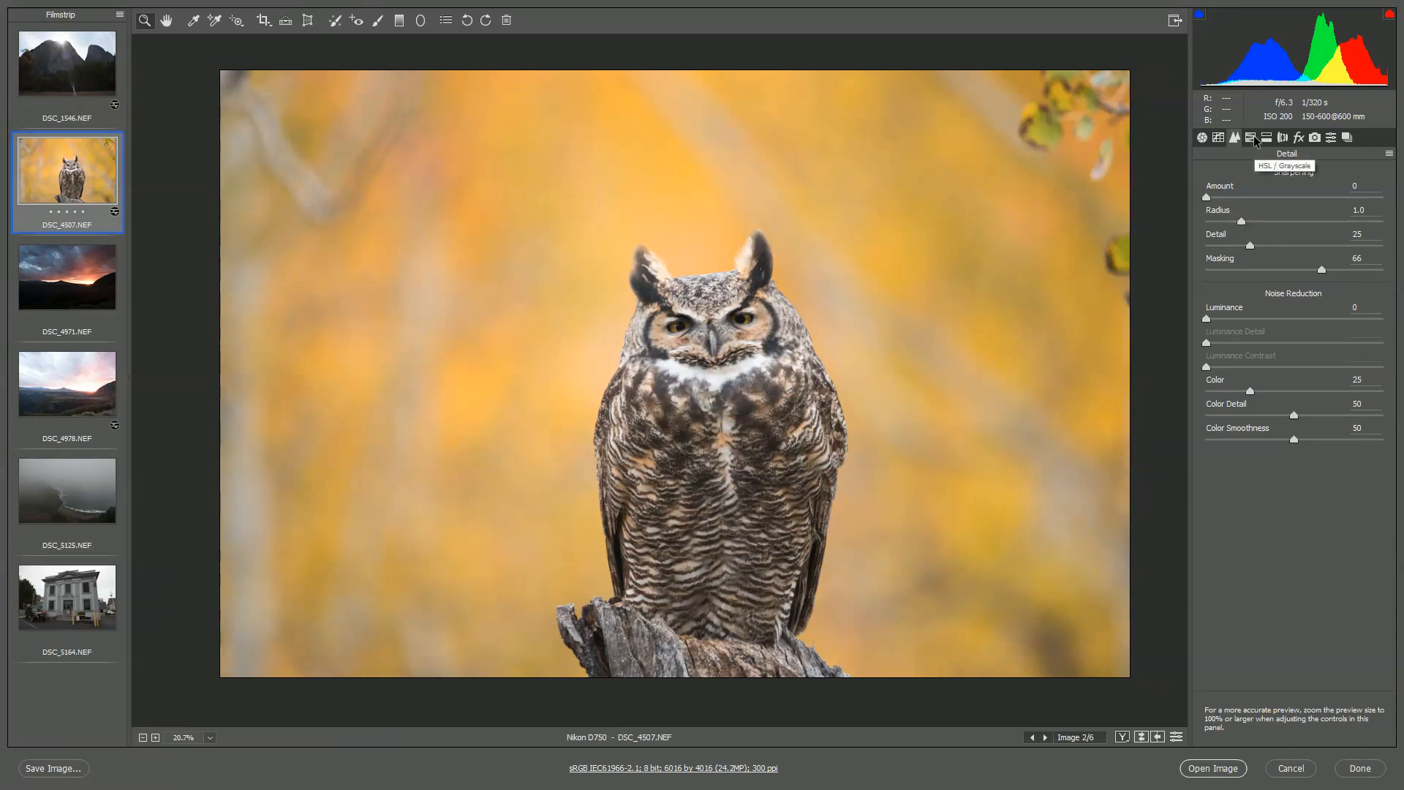
# Step: In HSL saturation, boost the owl's yellows to +48 and ease the oranges to +33
pyautogui.click(1250, 137)
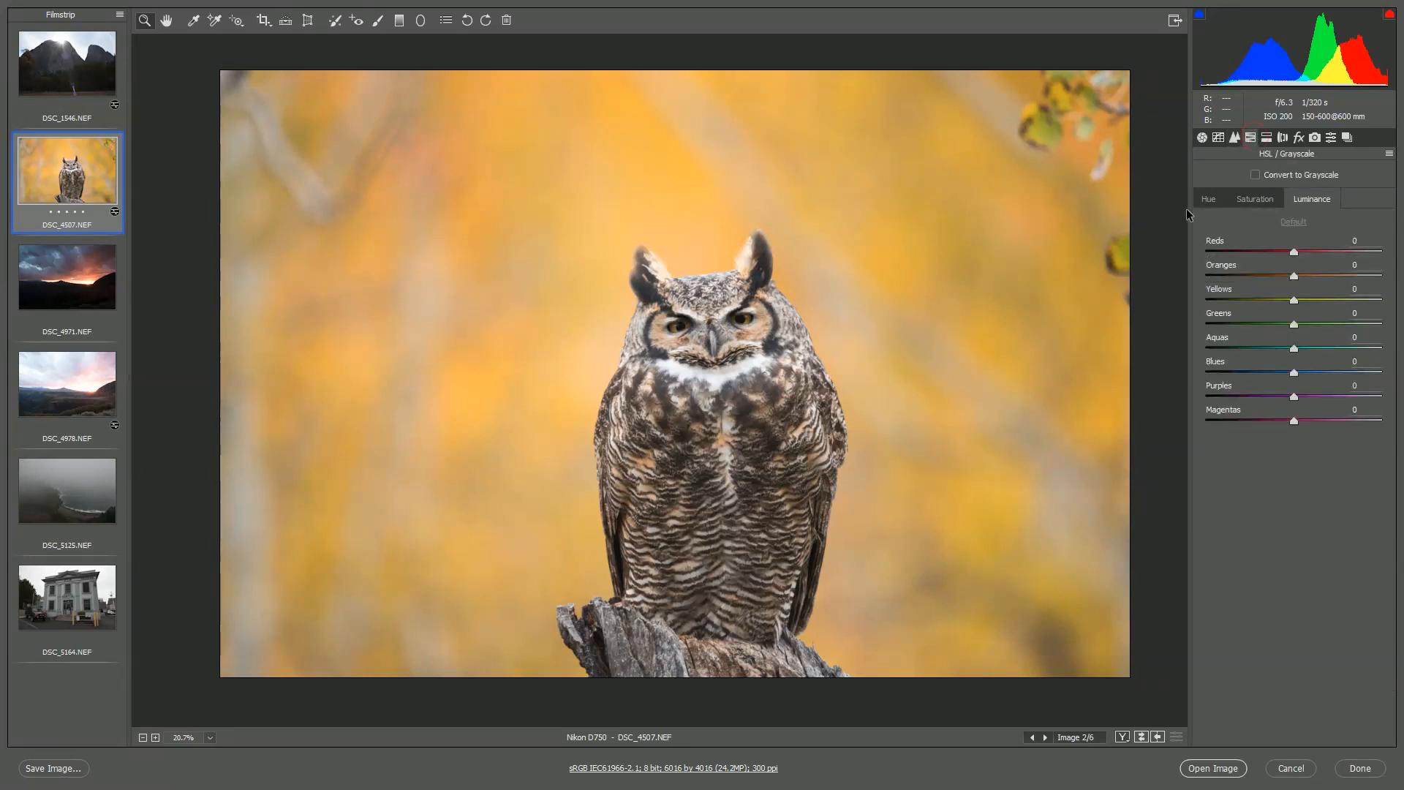
pyautogui.click(1254, 198)
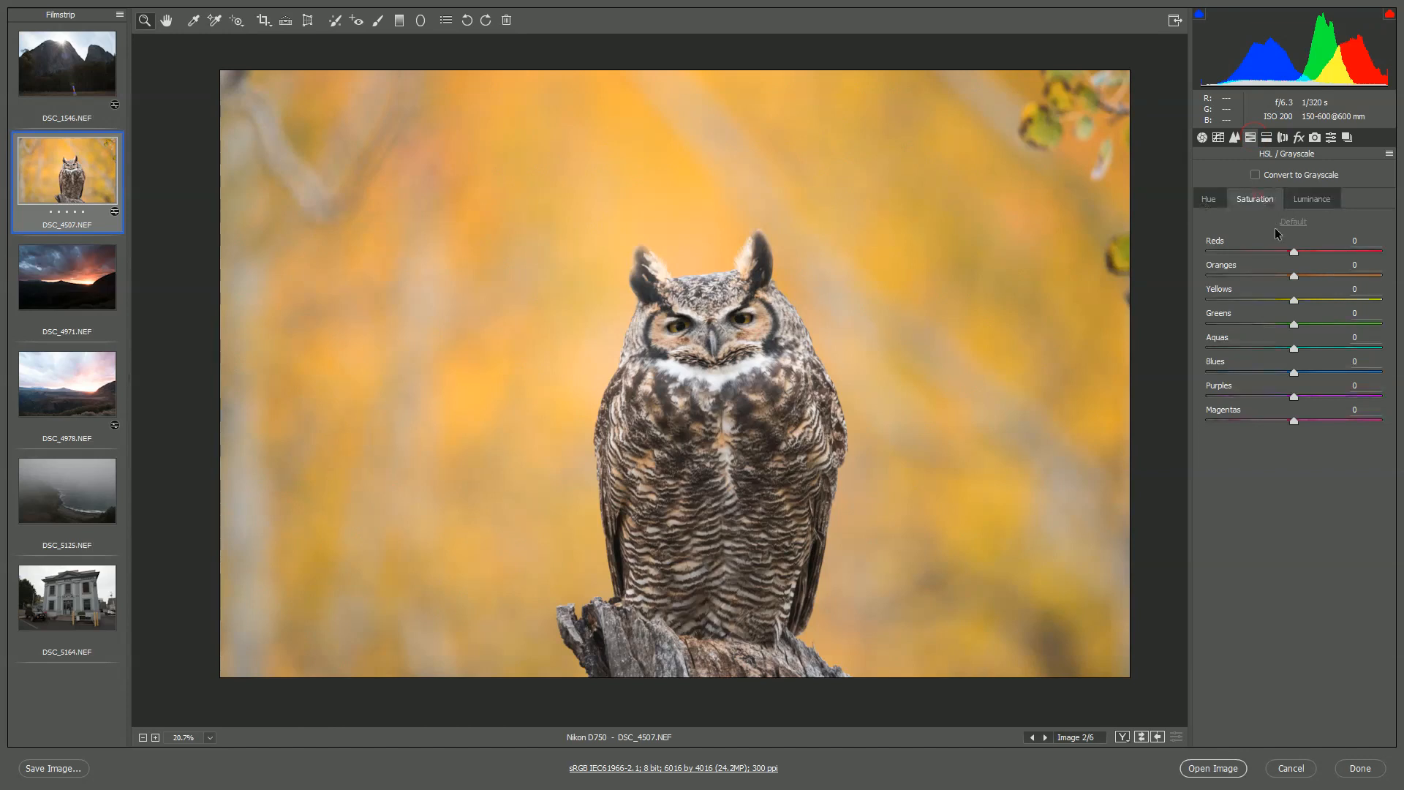
pyautogui.moveTo(1299, 282)
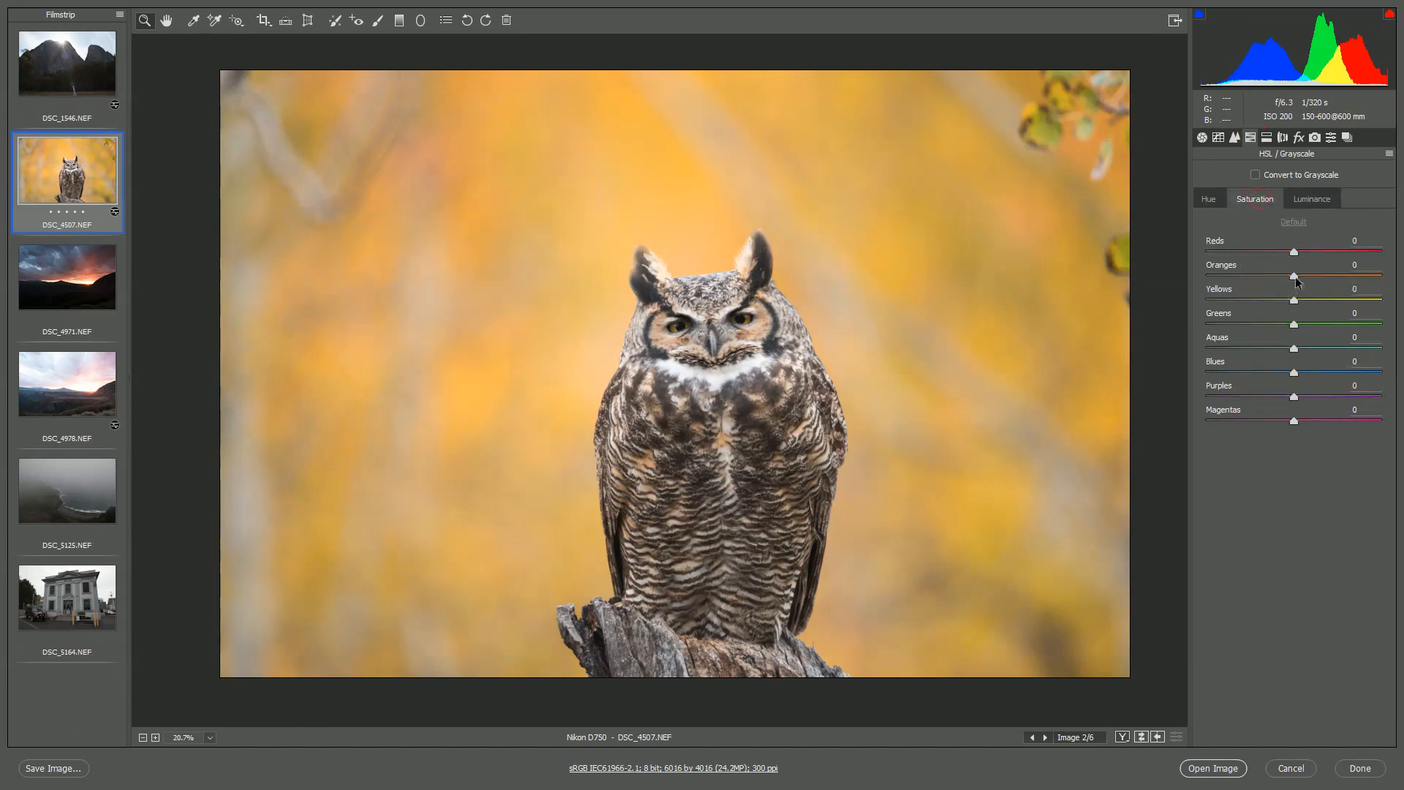
pyautogui.moveTo(1318, 307)
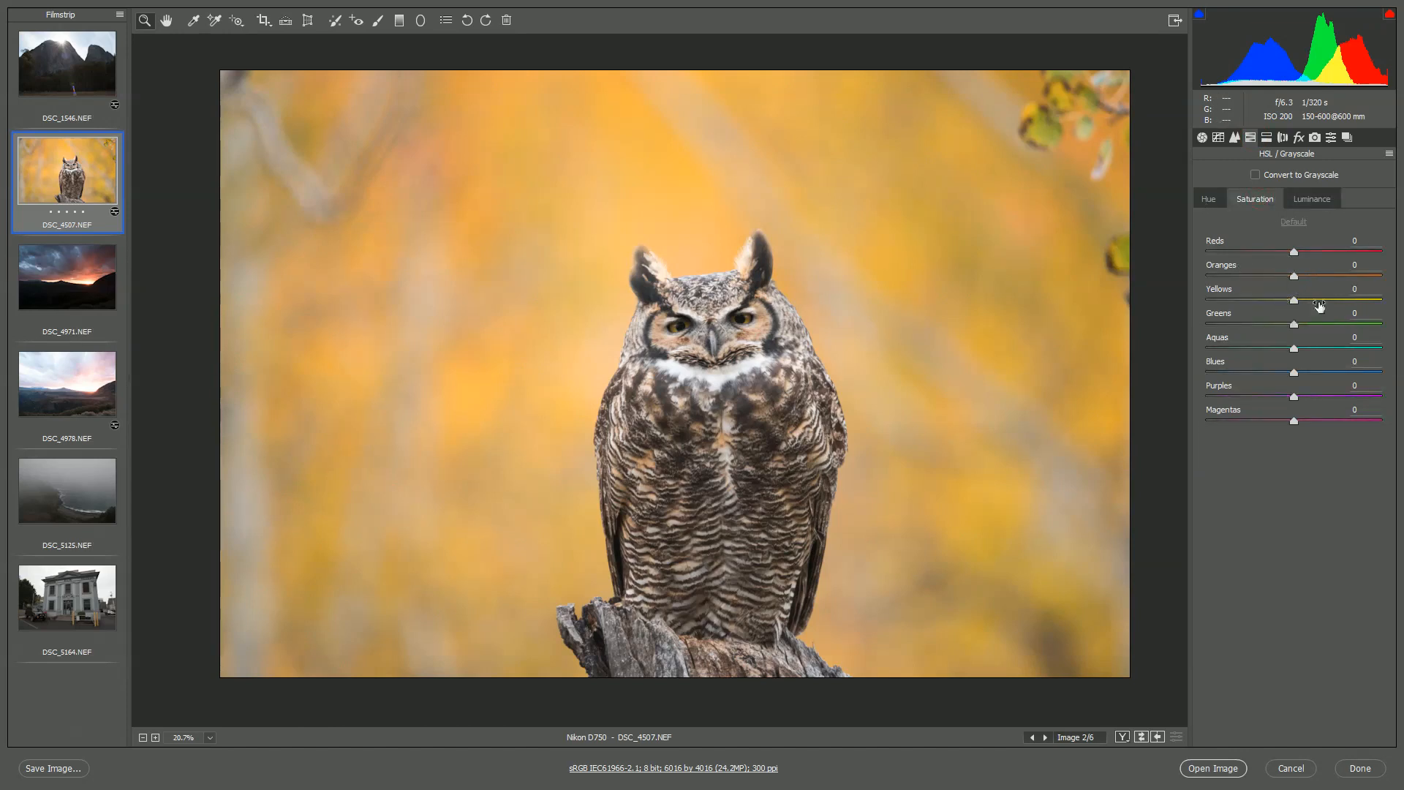
pyautogui.moveTo(1269, 355)
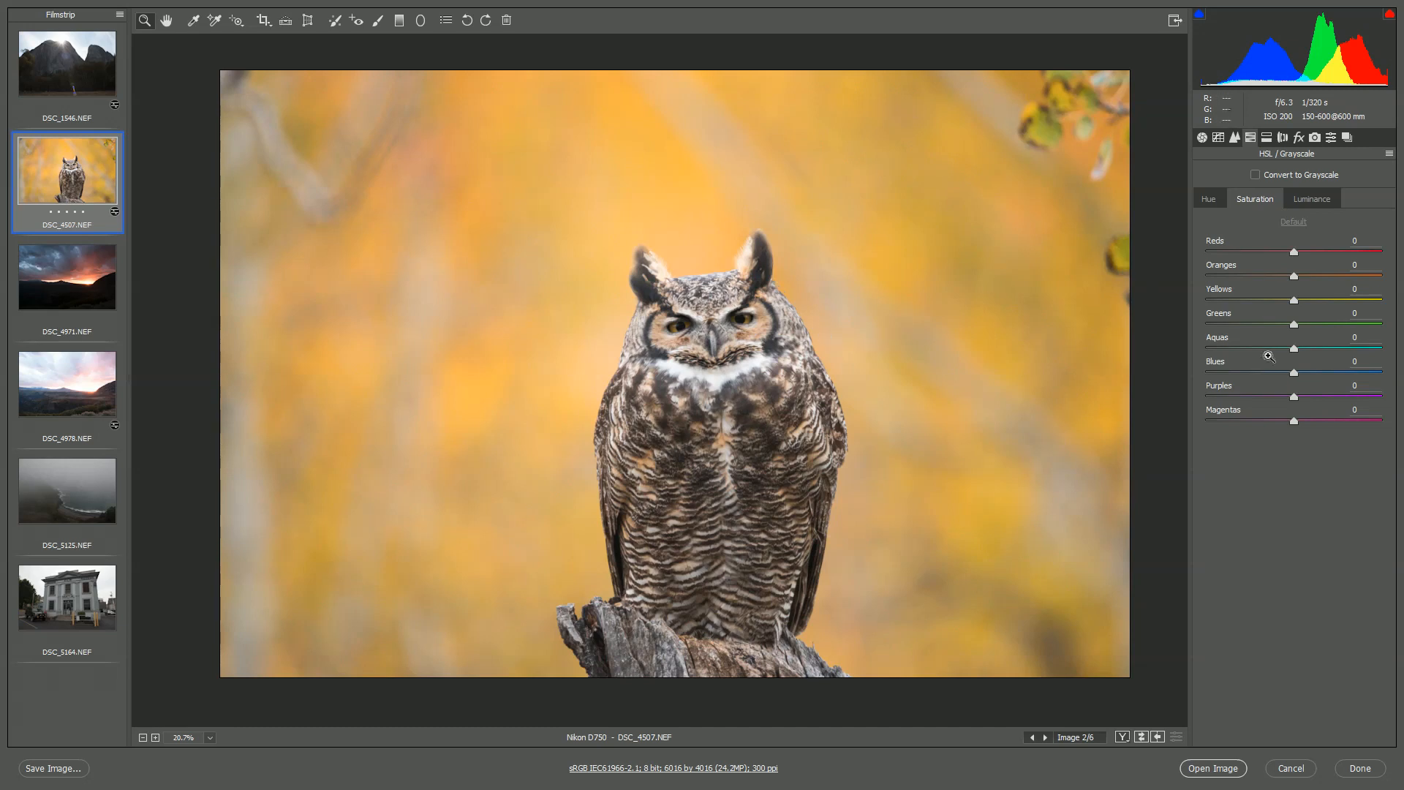
pyautogui.moveTo(1299, 302)
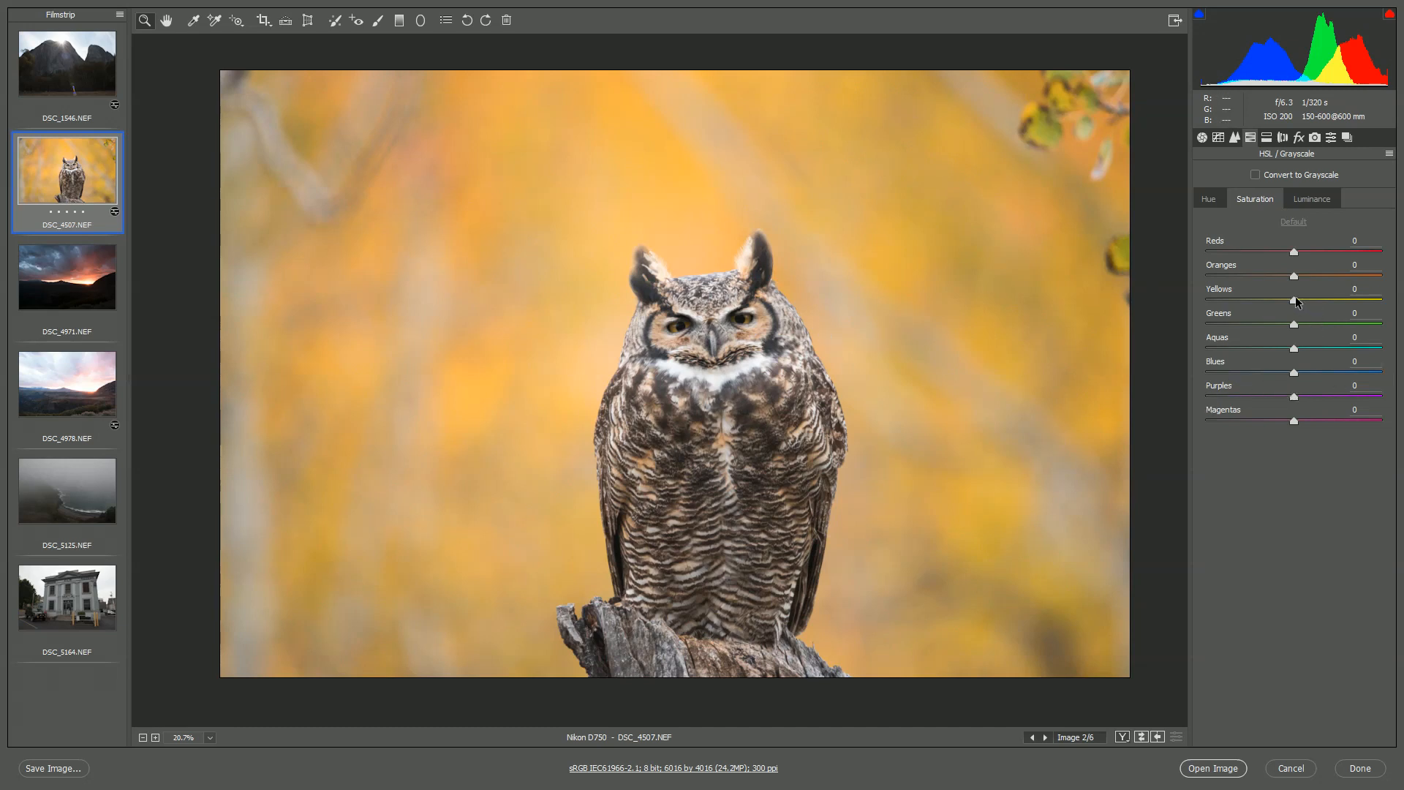
pyautogui.moveTo(1296, 301); pyautogui.dragTo(1244, 301)
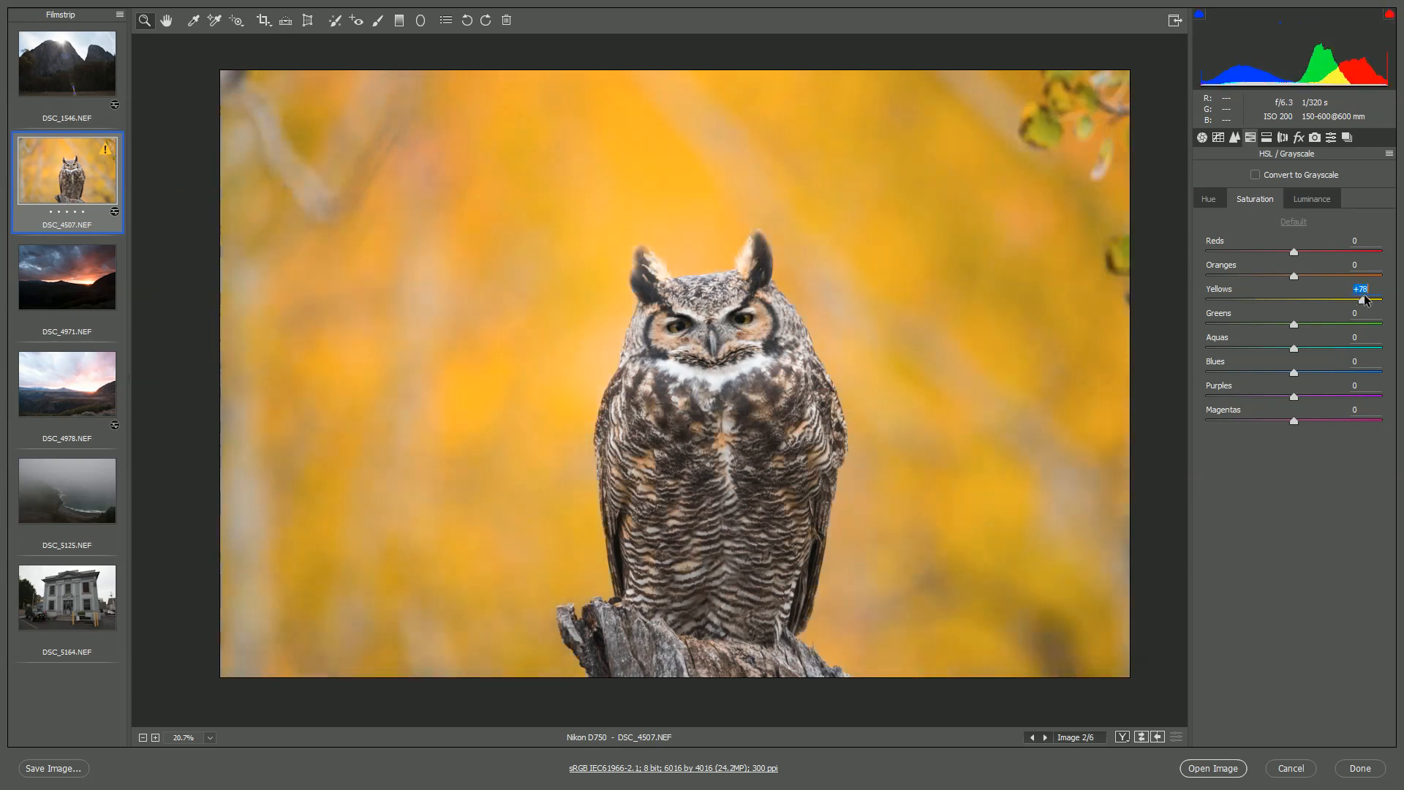
pyautogui.moveTo(1294, 275); pyautogui.dragTo(1335, 275)
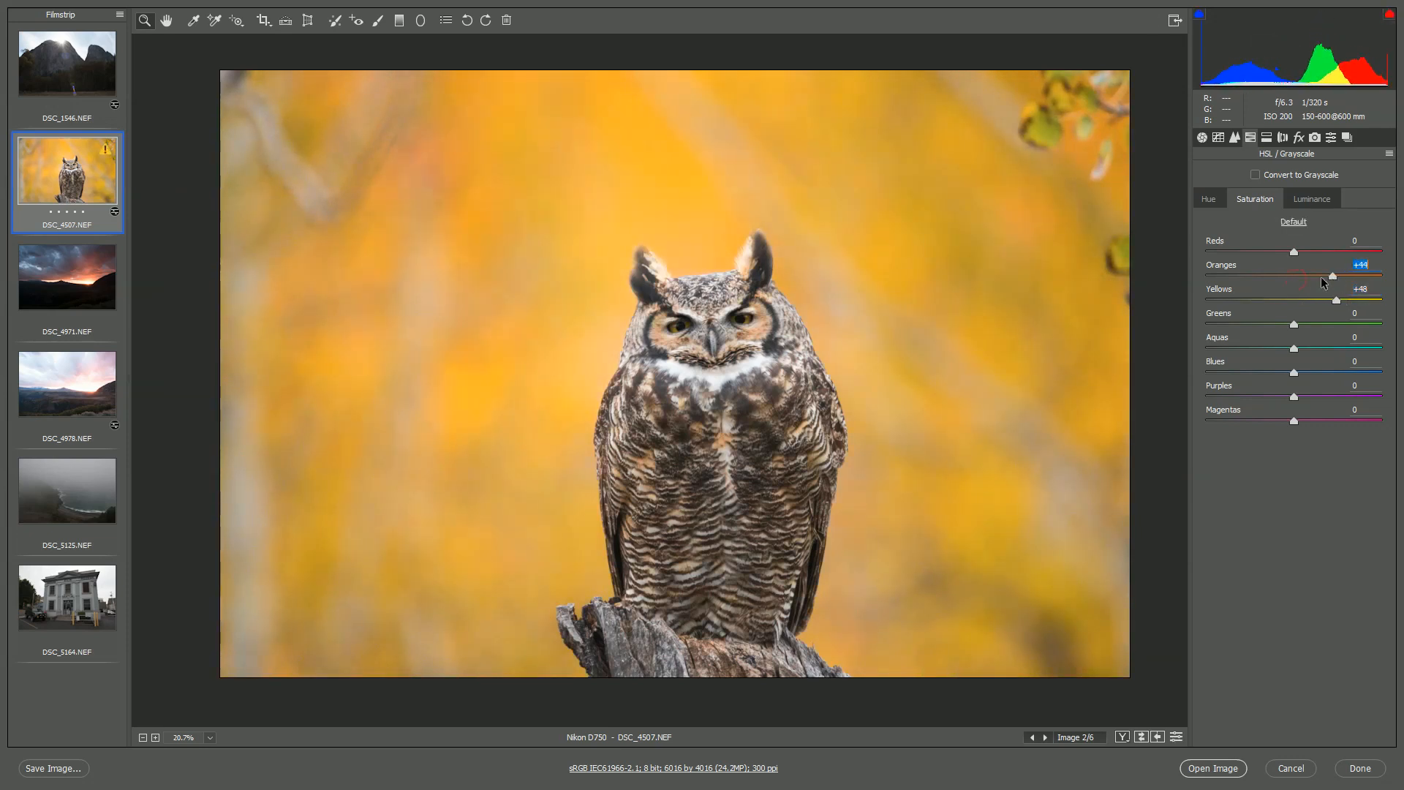
pyautogui.moveTo(1330, 276); pyautogui.dragTo(1315, 276)
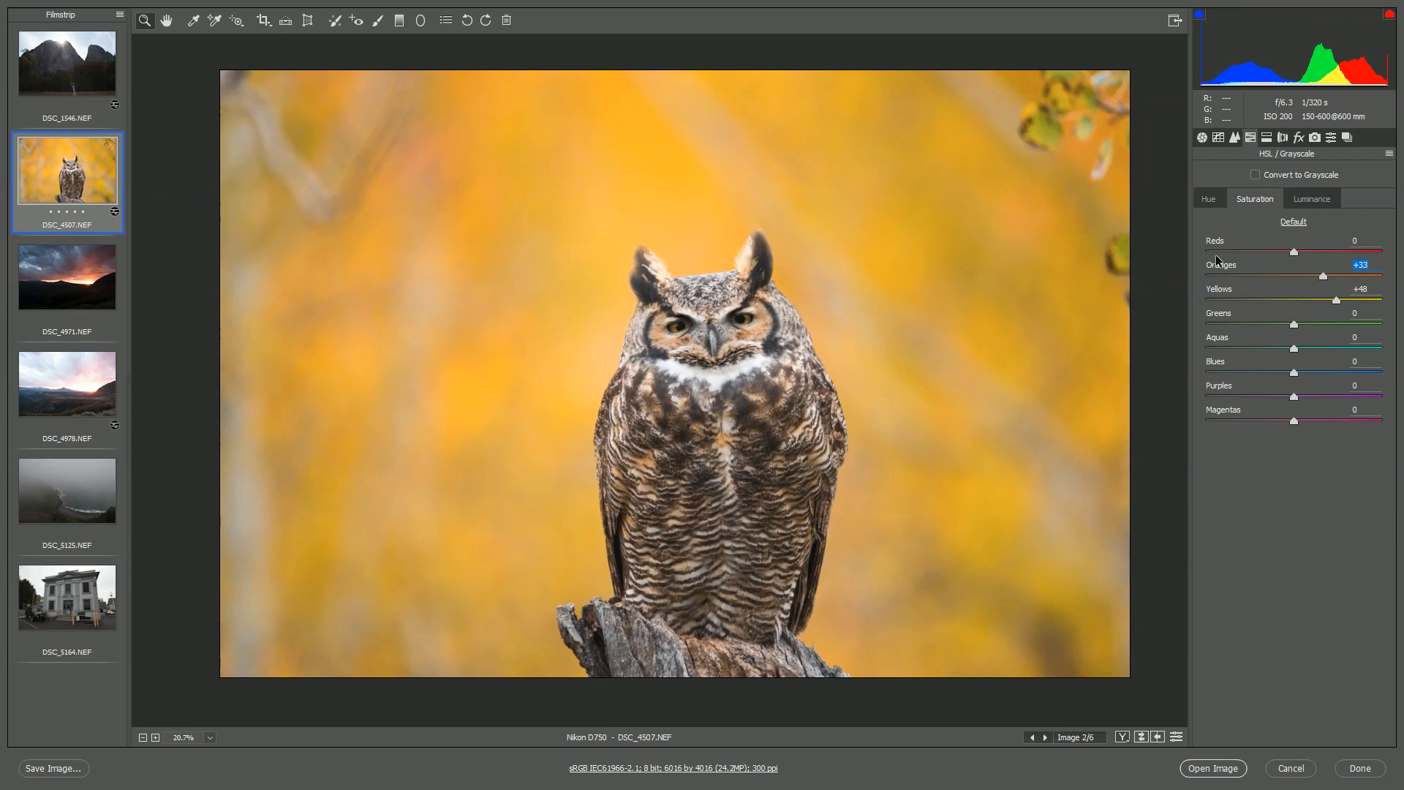
# Step: Set overall saturation to -1, bring oranges back to +1 and yellows to +51
pyautogui.click(1201, 137)
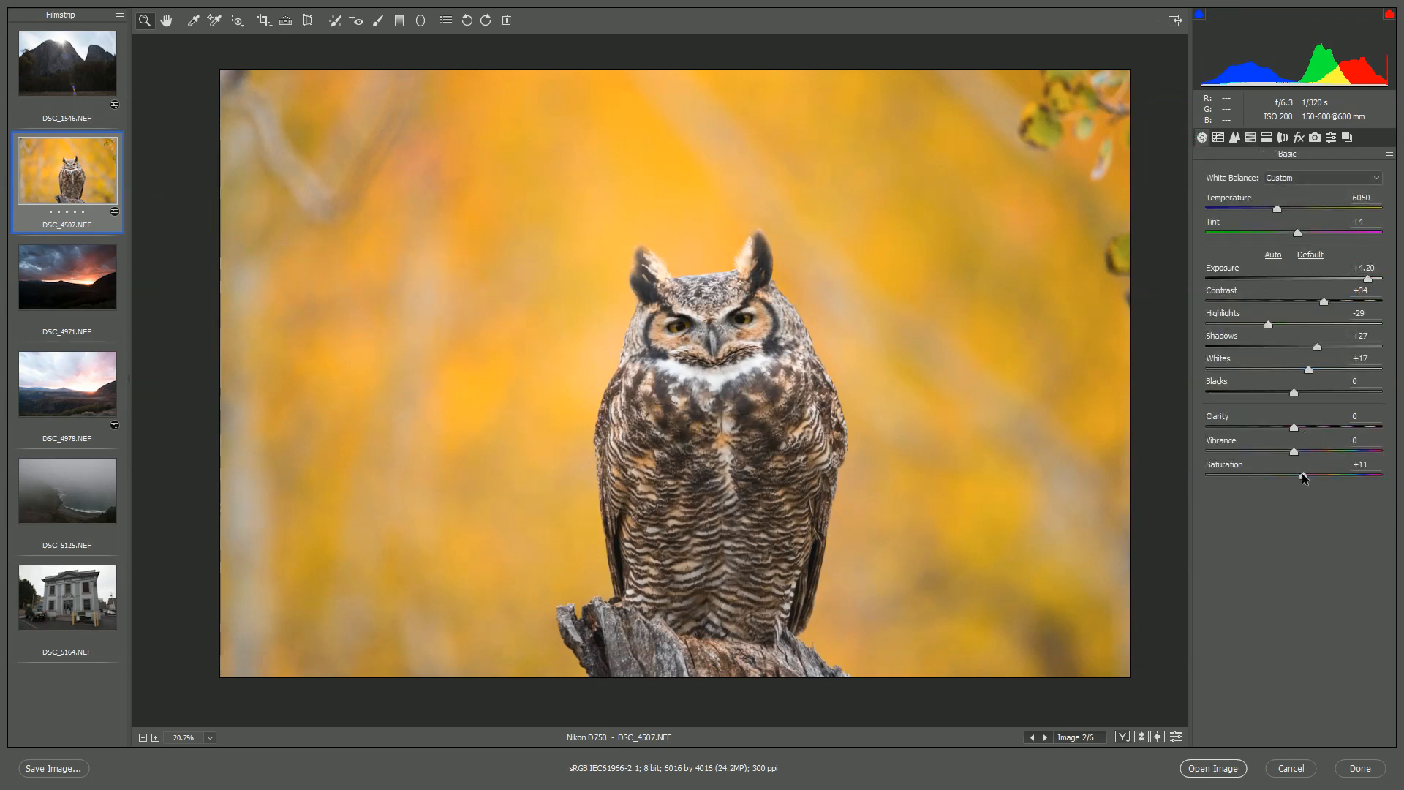
pyautogui.moveTo(1304, 478); pyautogui.dragTo(1292, 475)
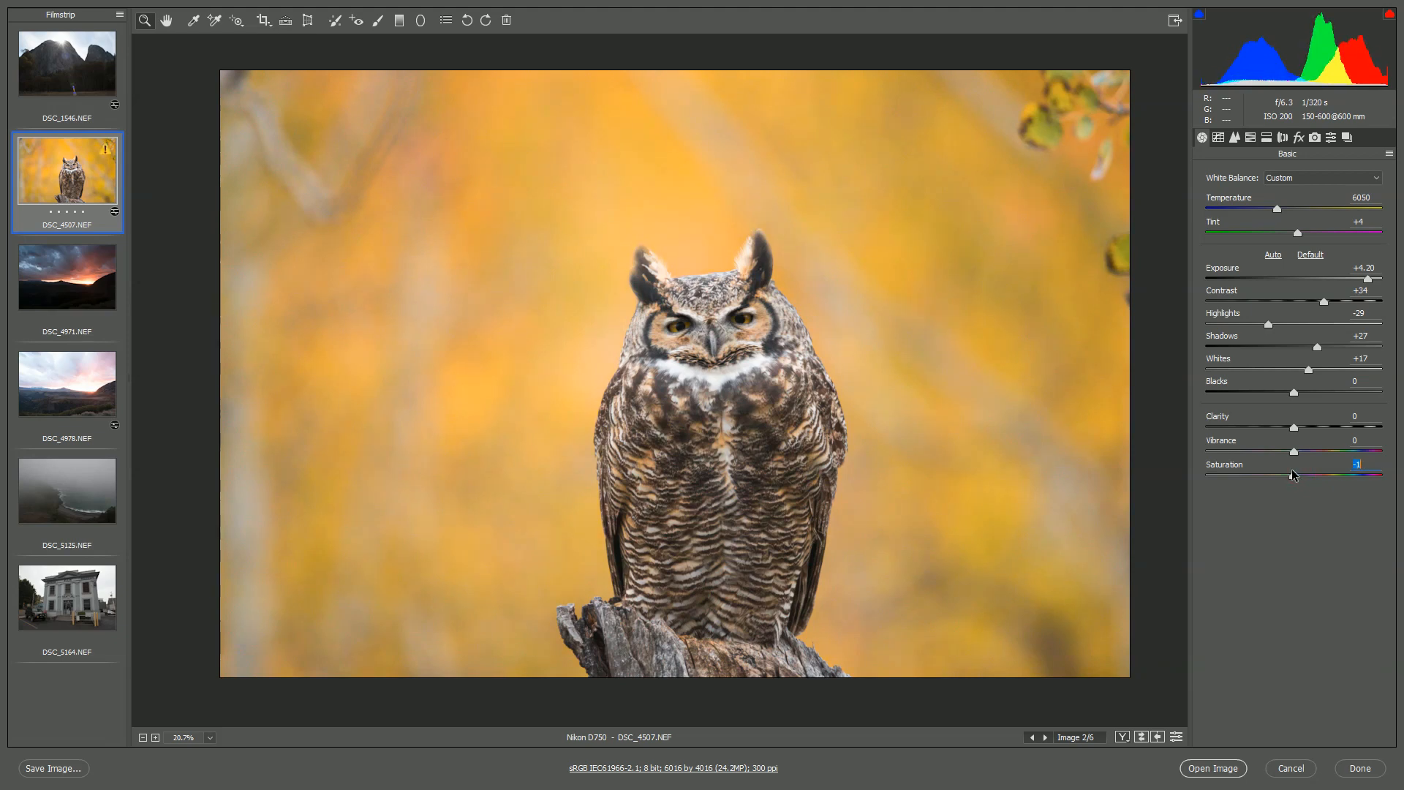
pyautogui.click(1234, 136)
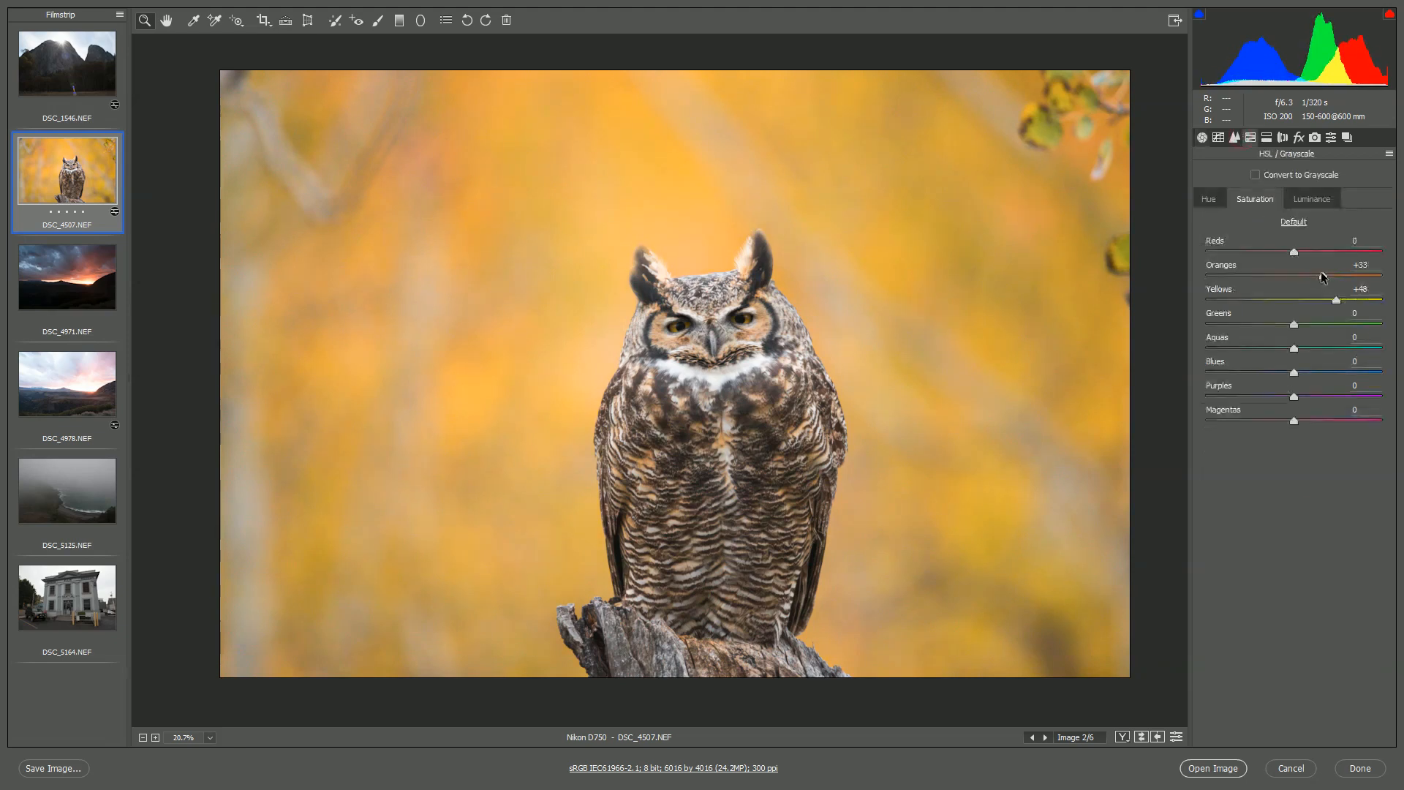
pyautogui.moveTo(1308, 276); pyautogui.dragTo(1295, 276)
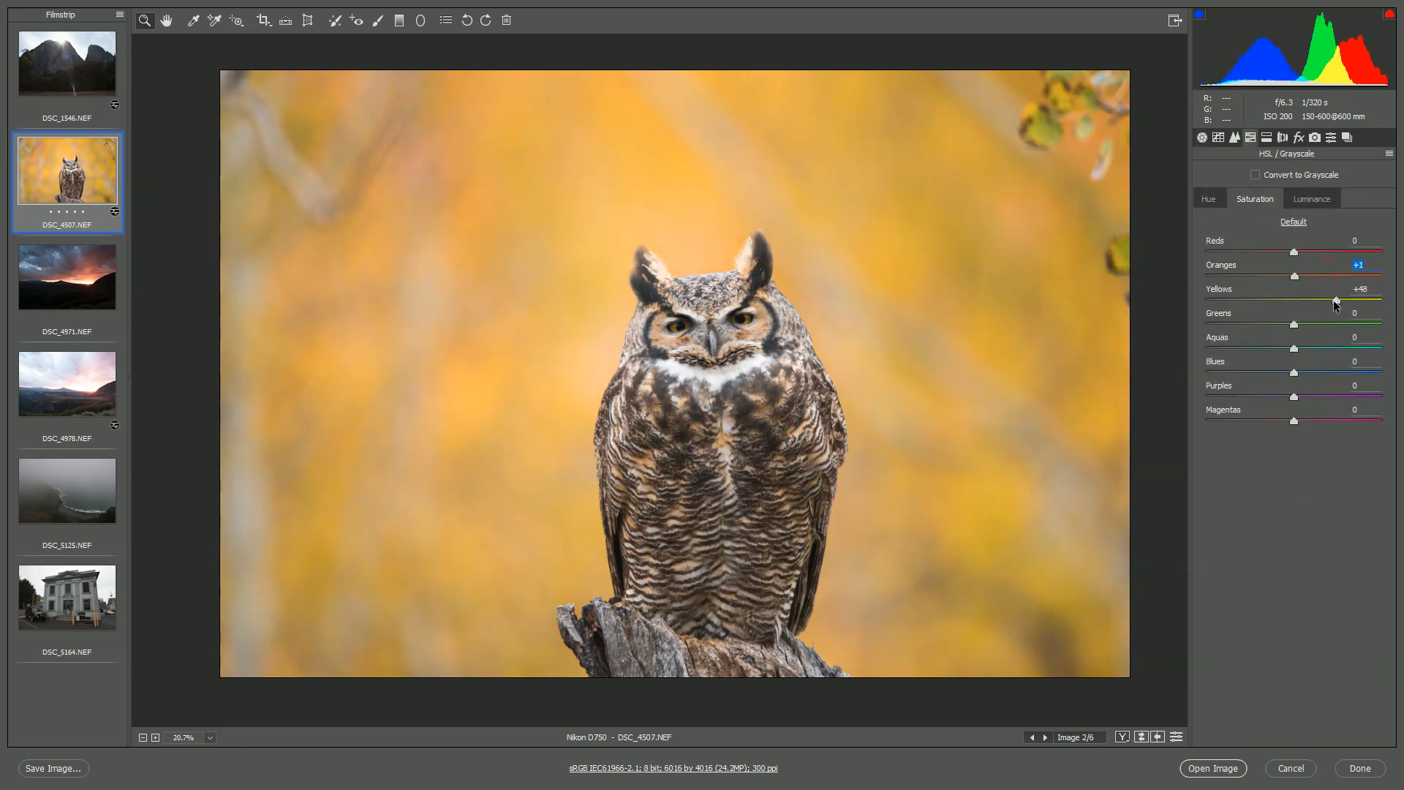
pyautogui.moveTo(1335, 301); pyautogui.dragTo(1340, 301)
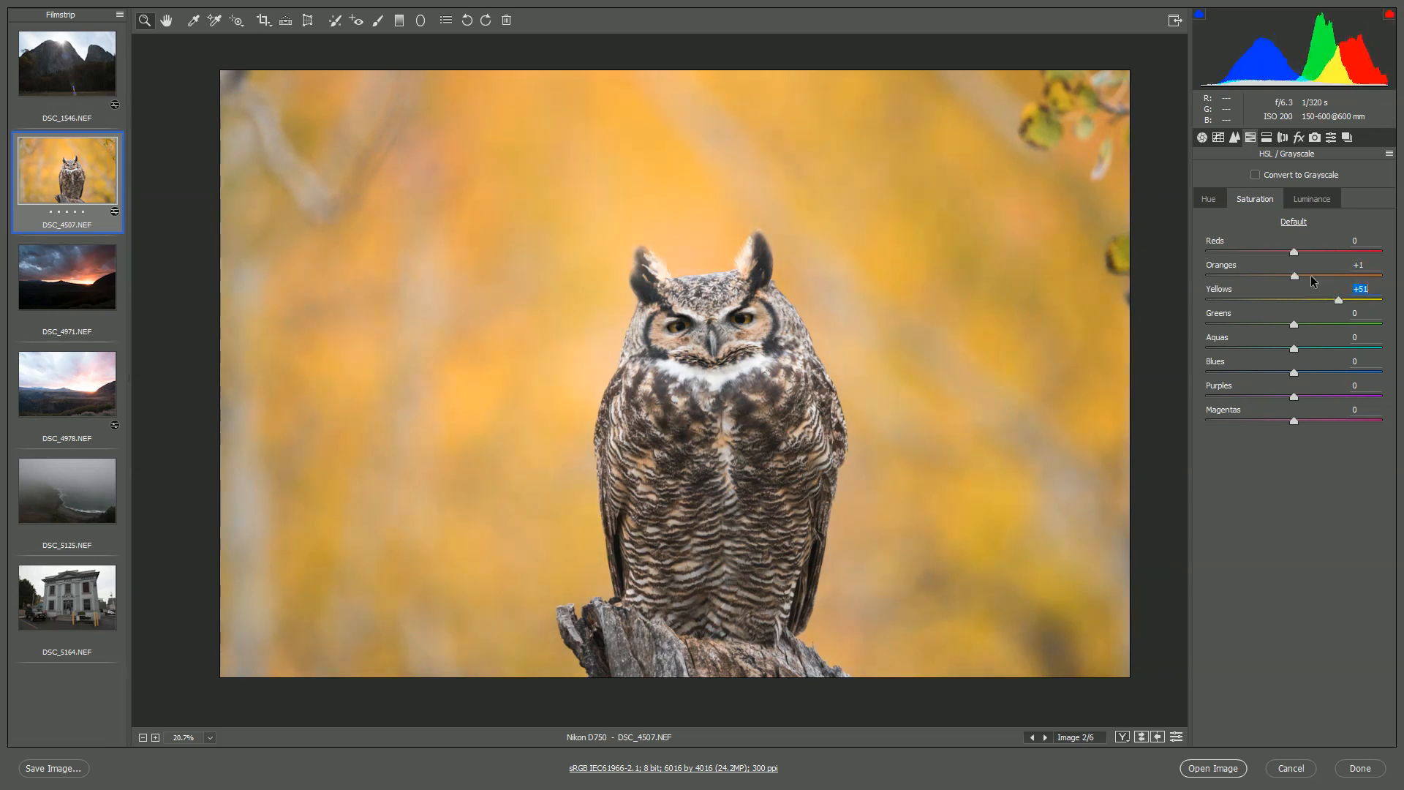
pyautogui.click(1208, 198)
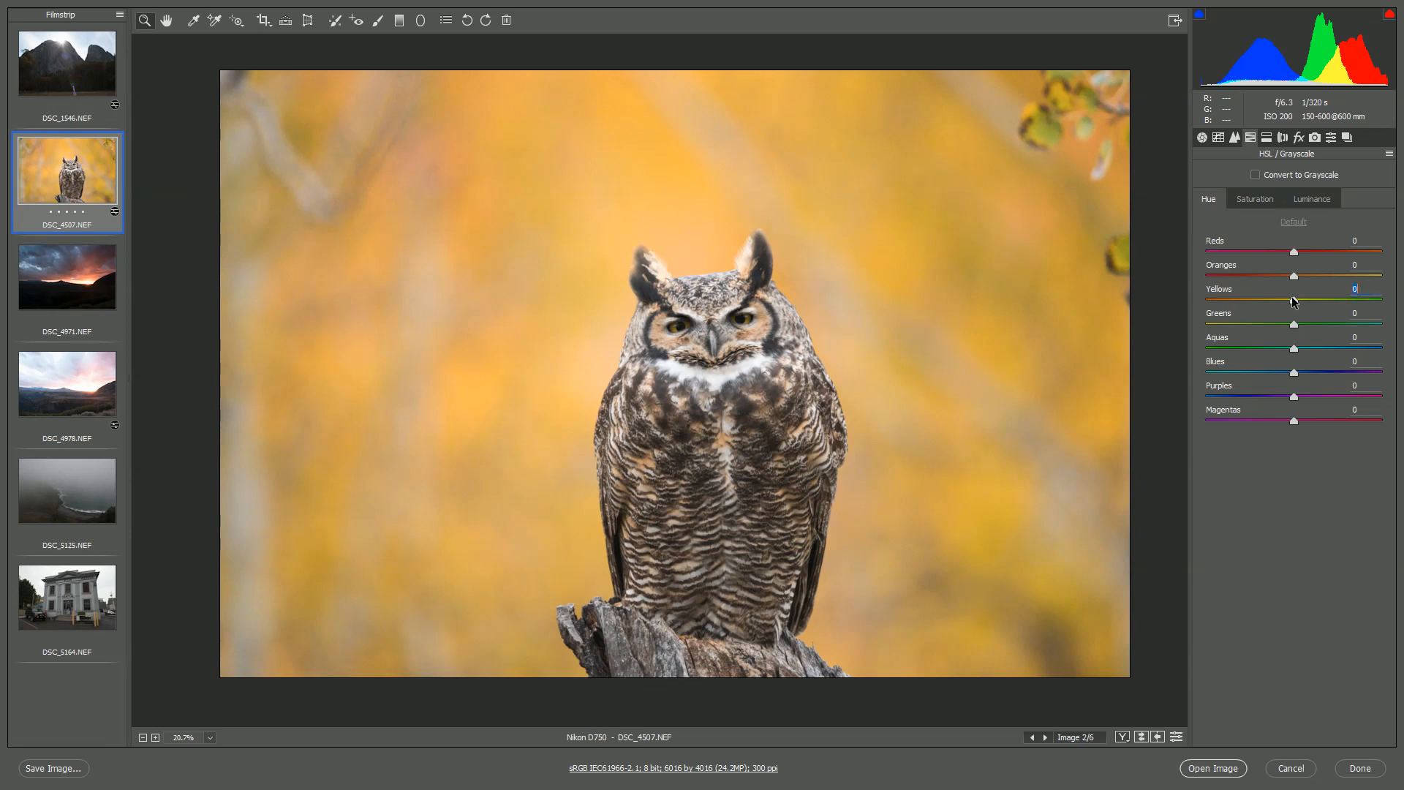
# Step: Shift the owl photo's yellow hue to -12, toward orange
pyautogui.moveTo(1296, 300); pyautogui.dragTo(1288, 300)
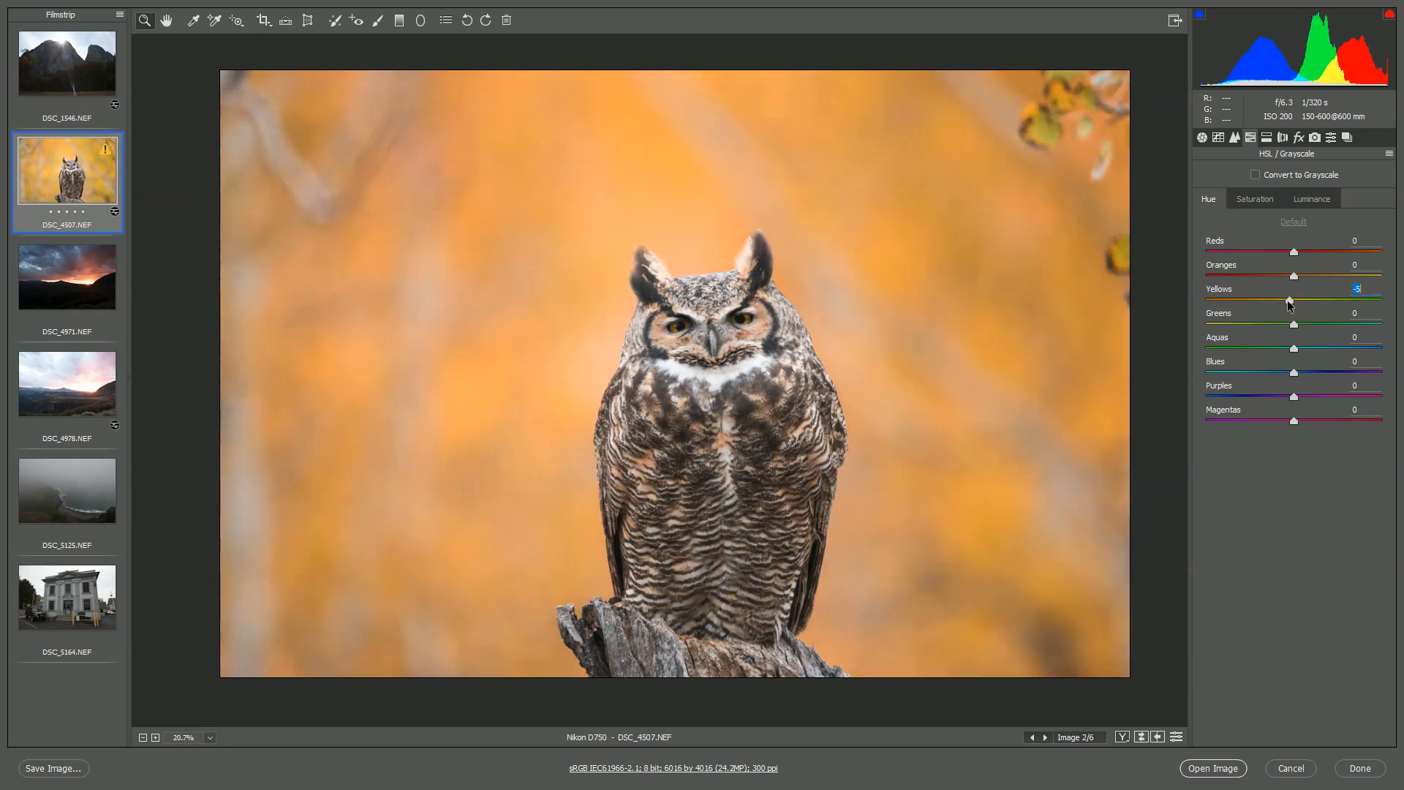
pyautogui.moveTo(1290, 300); pyautogui.dragTo(1281, 299)
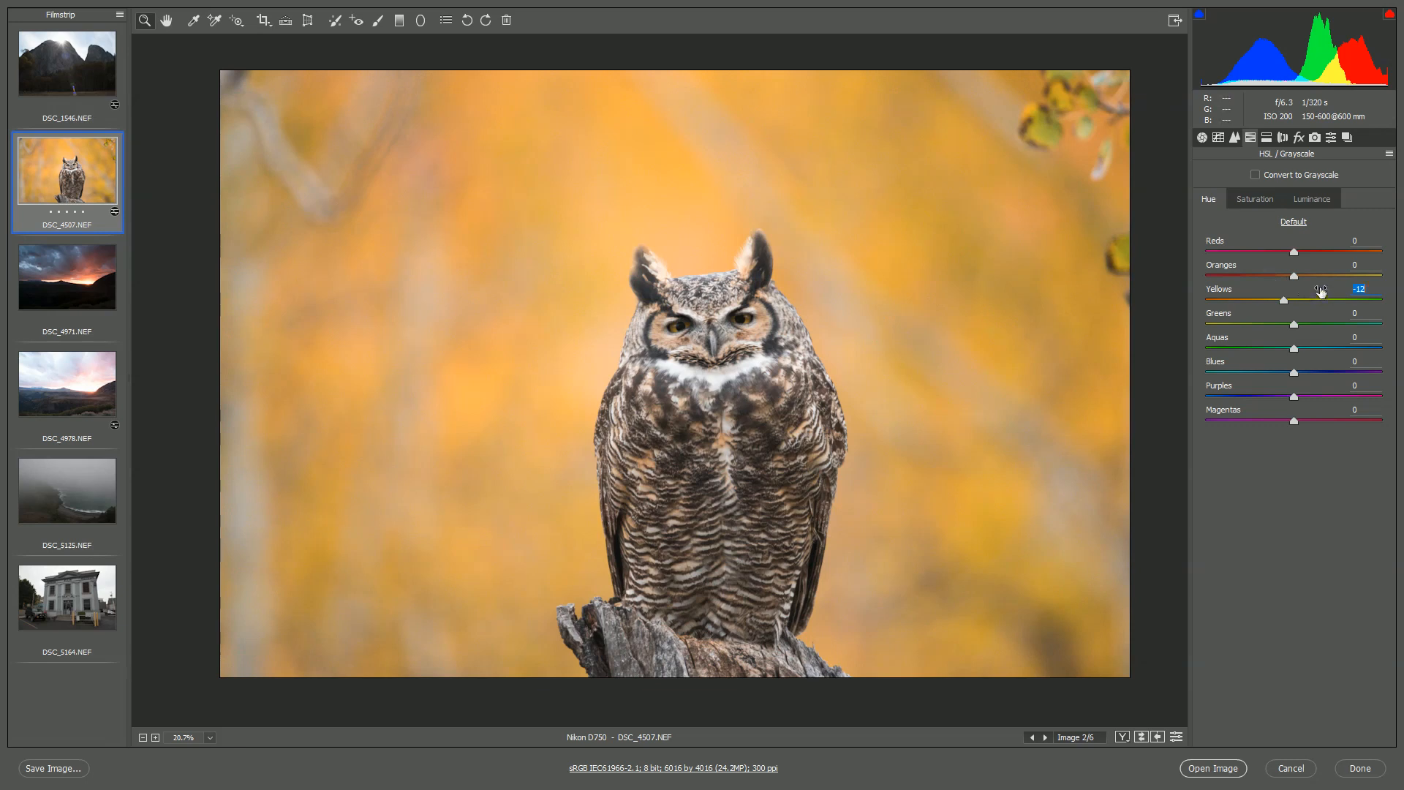
pyautogui.click(1312, 198)
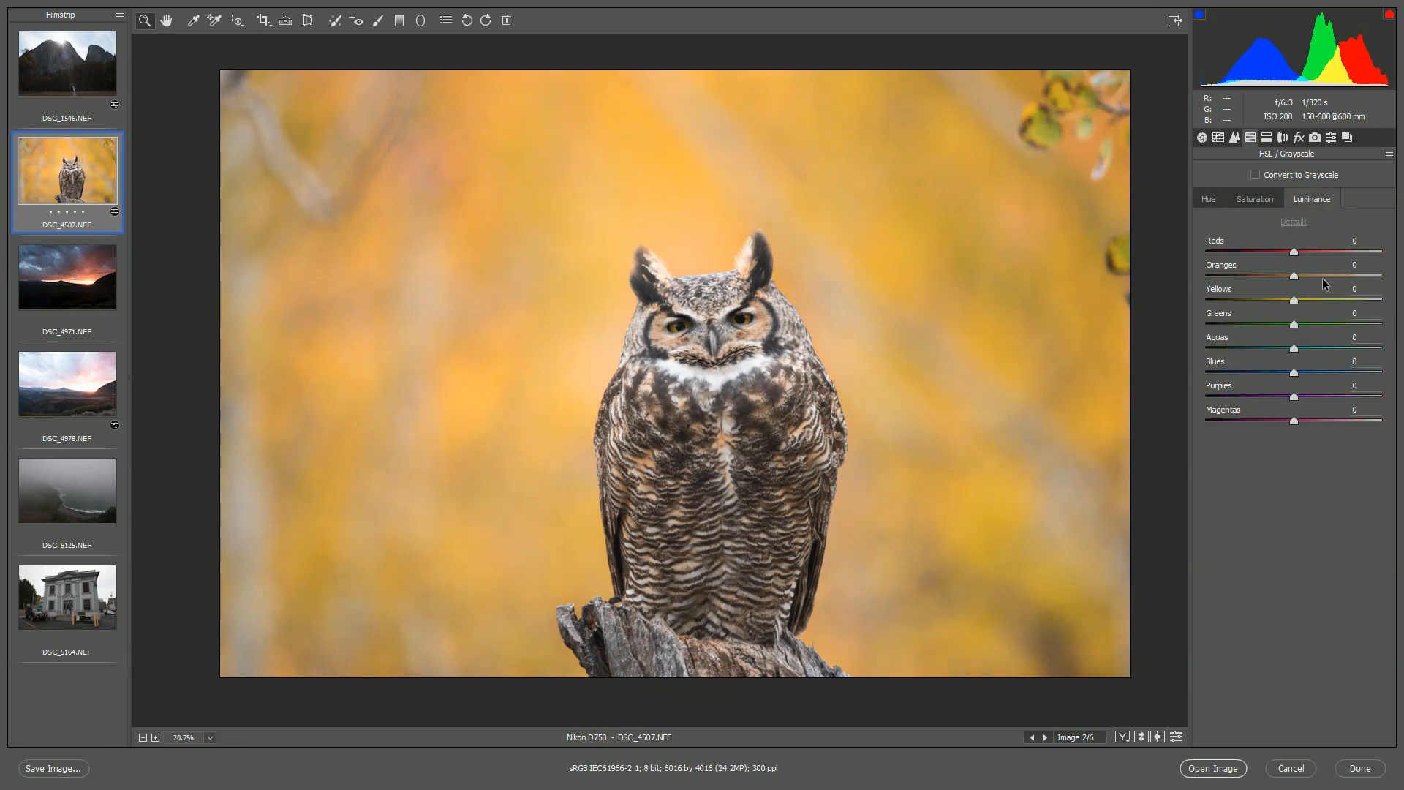
pyautogui.moveTo(451, 404)
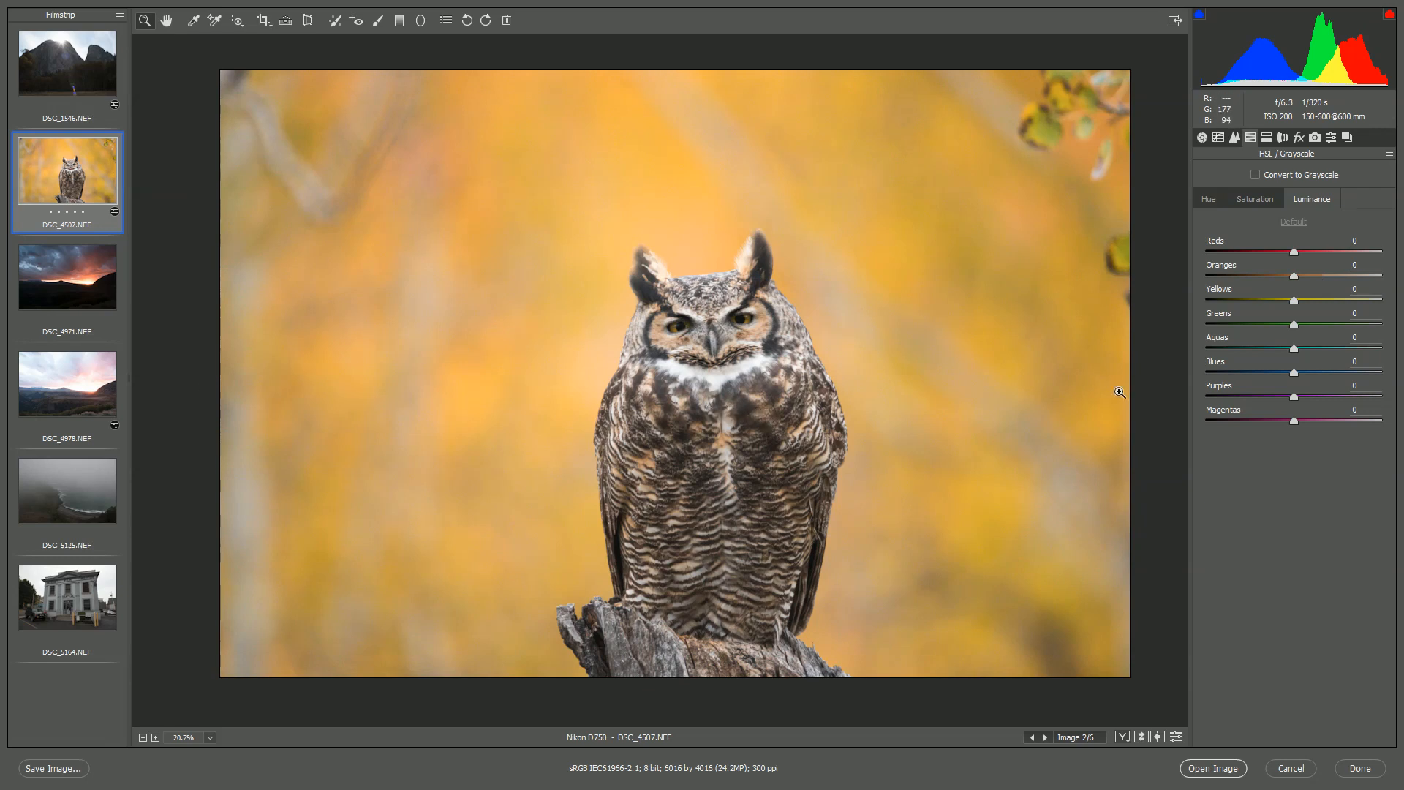
# Step: Try darkening yellows and brightening oranges, reset luminance to default, and switch to the mountain sunset photo
pyautogui.moveTo(1318, 299); pyautogui.dragTo(1241, 298)
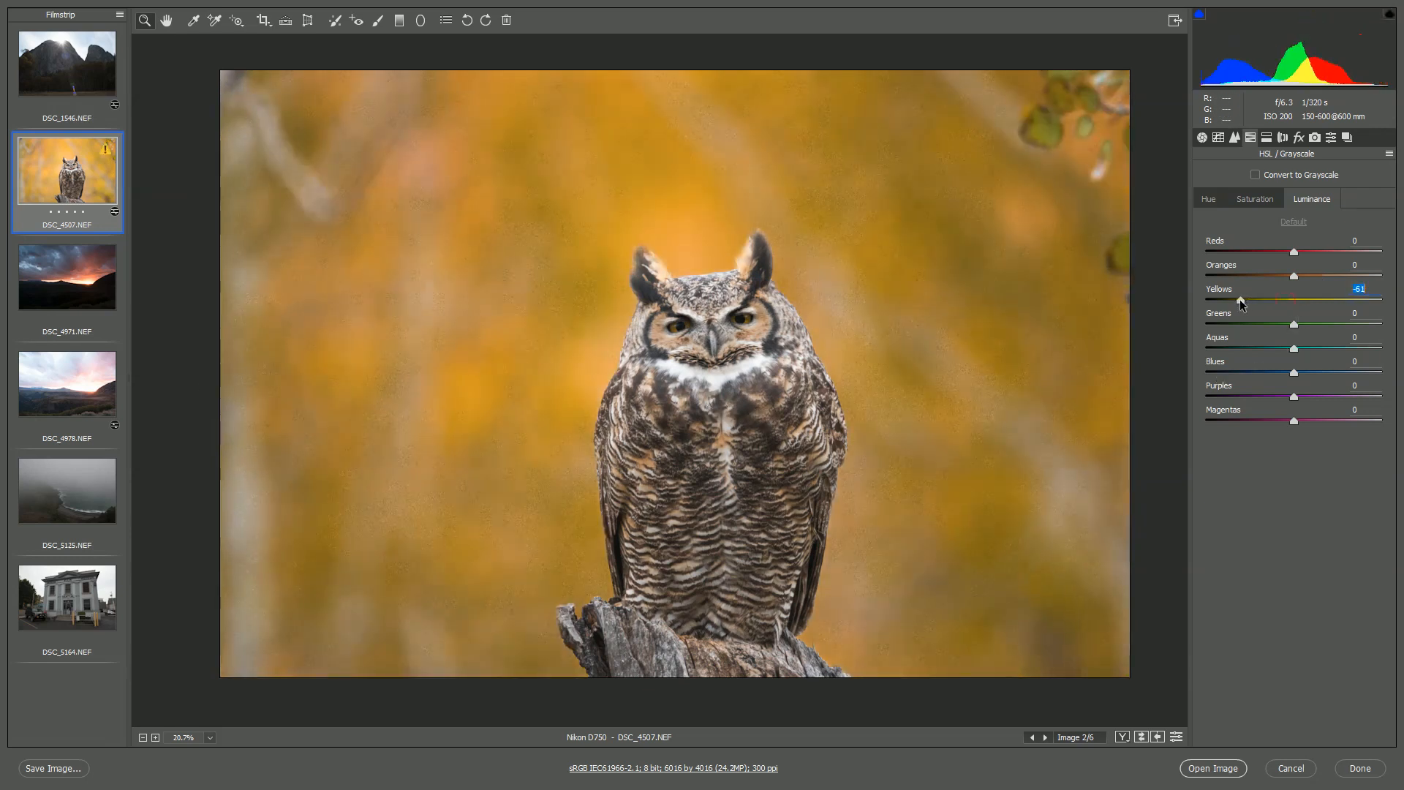
pyautogui.moveTo(1294, 276); pyautogui.dragTo(1344, 275)
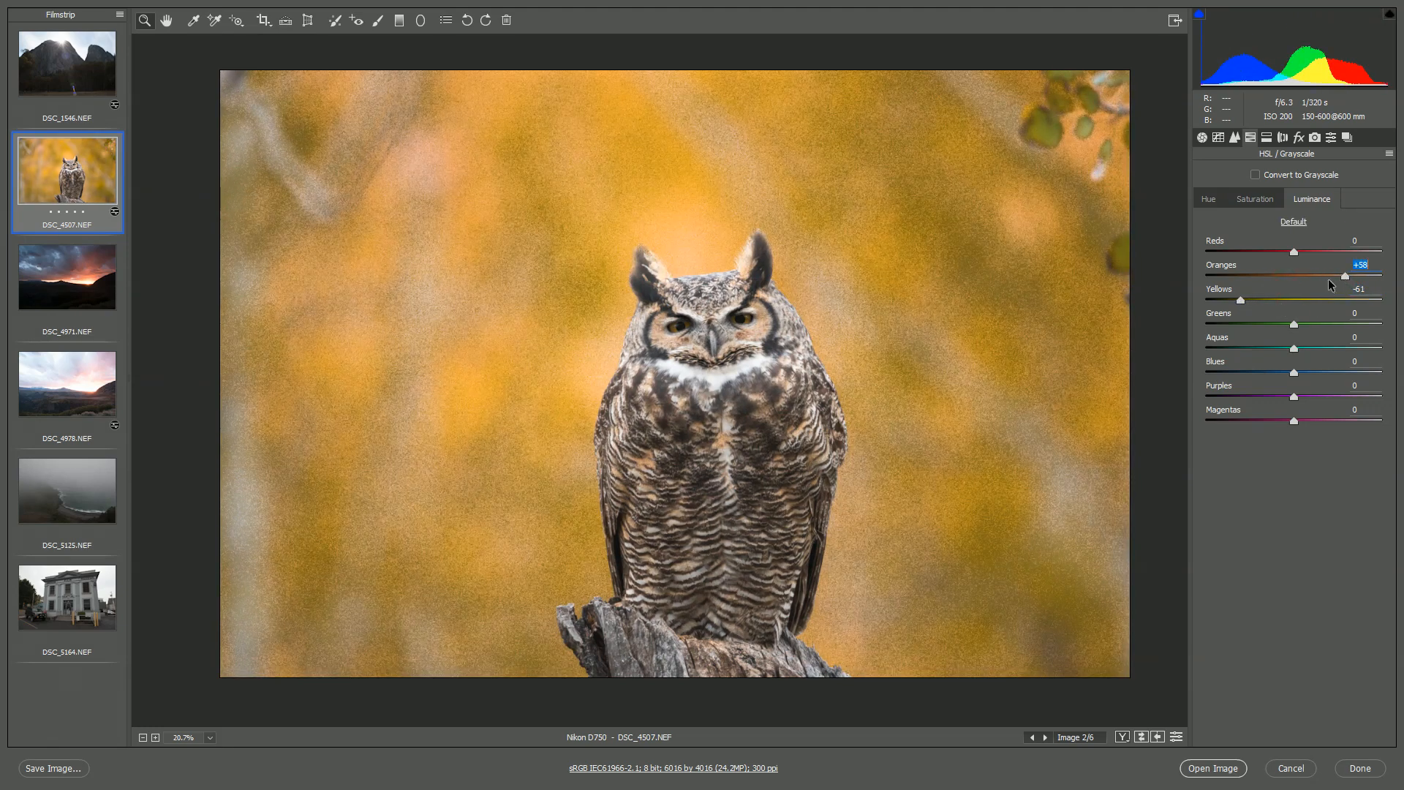
pyautogui.click(1294, 222)
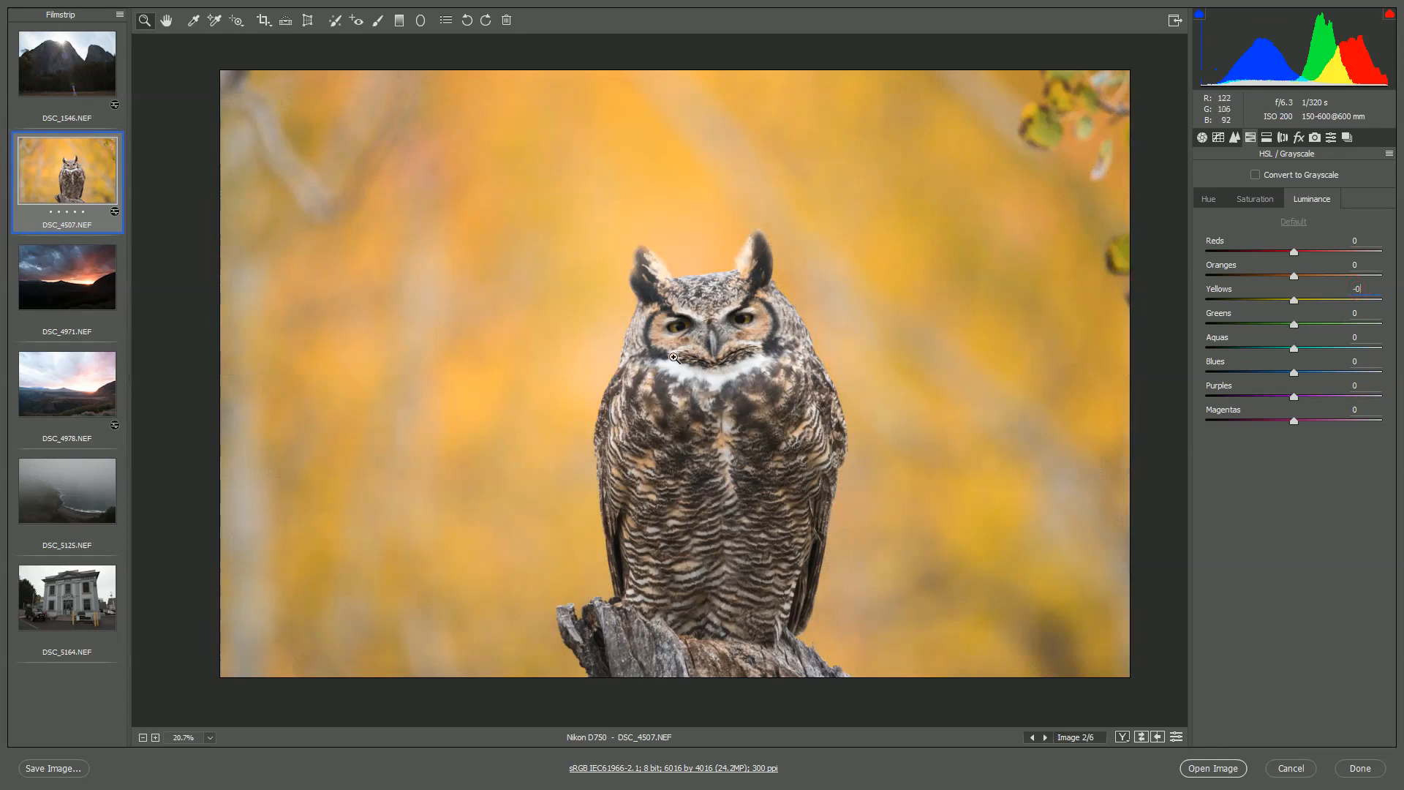
pyautogui.moveTo(63, 395)
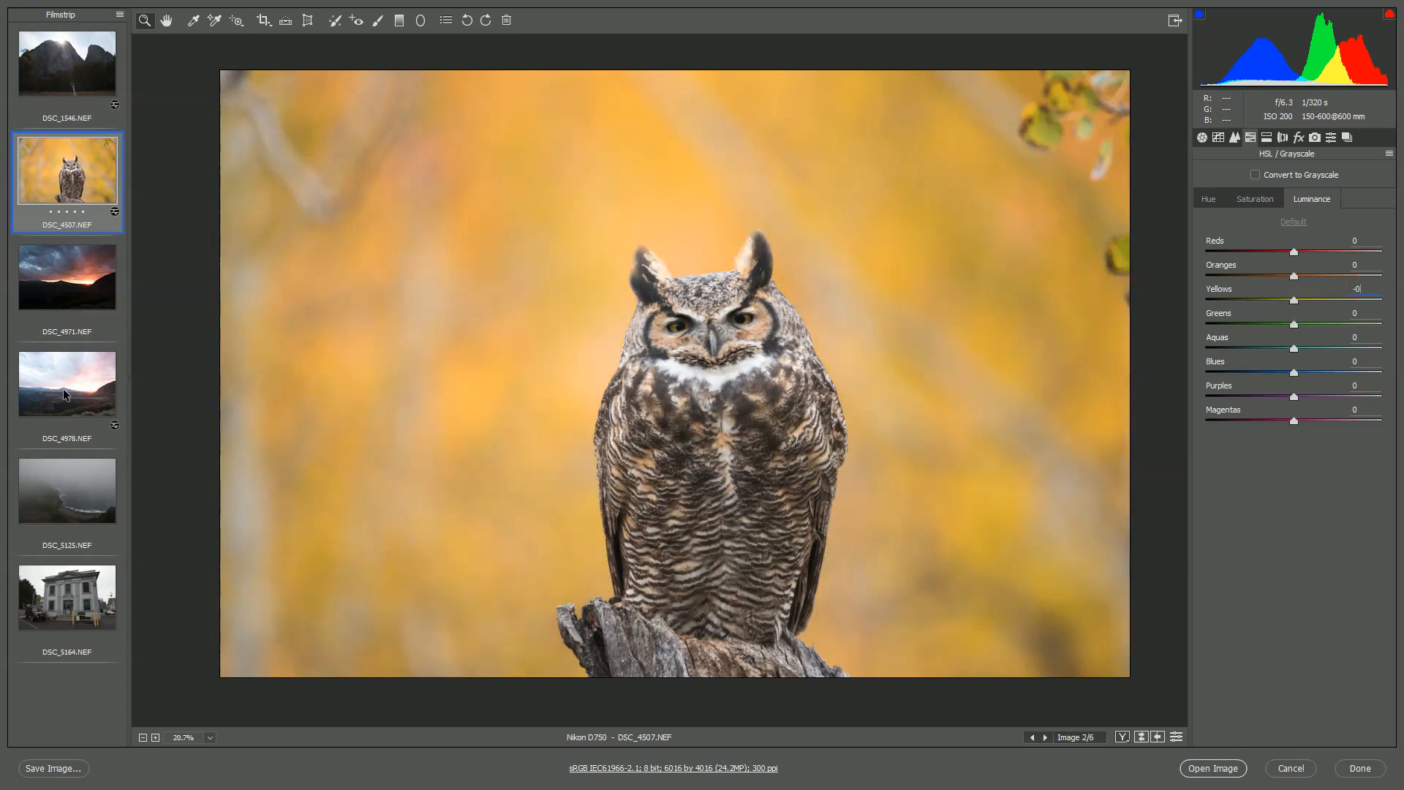
pyautogui.click(67, 383)
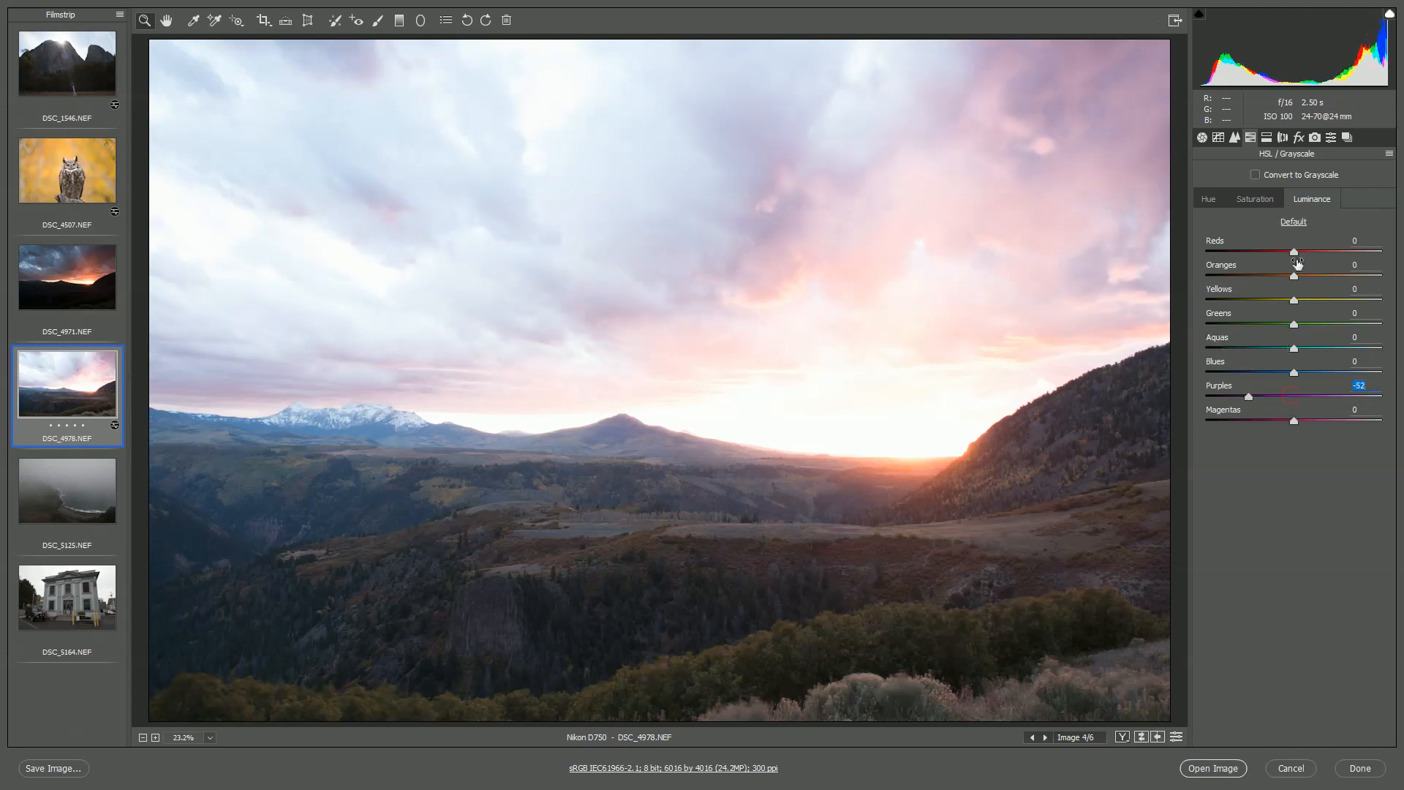
# Step: Darken the sky's luminance to blues -57, purples -61, magentas -66
pyautogui.moveTo(1249, 395); pyautogui.dragTo(1263, 395)
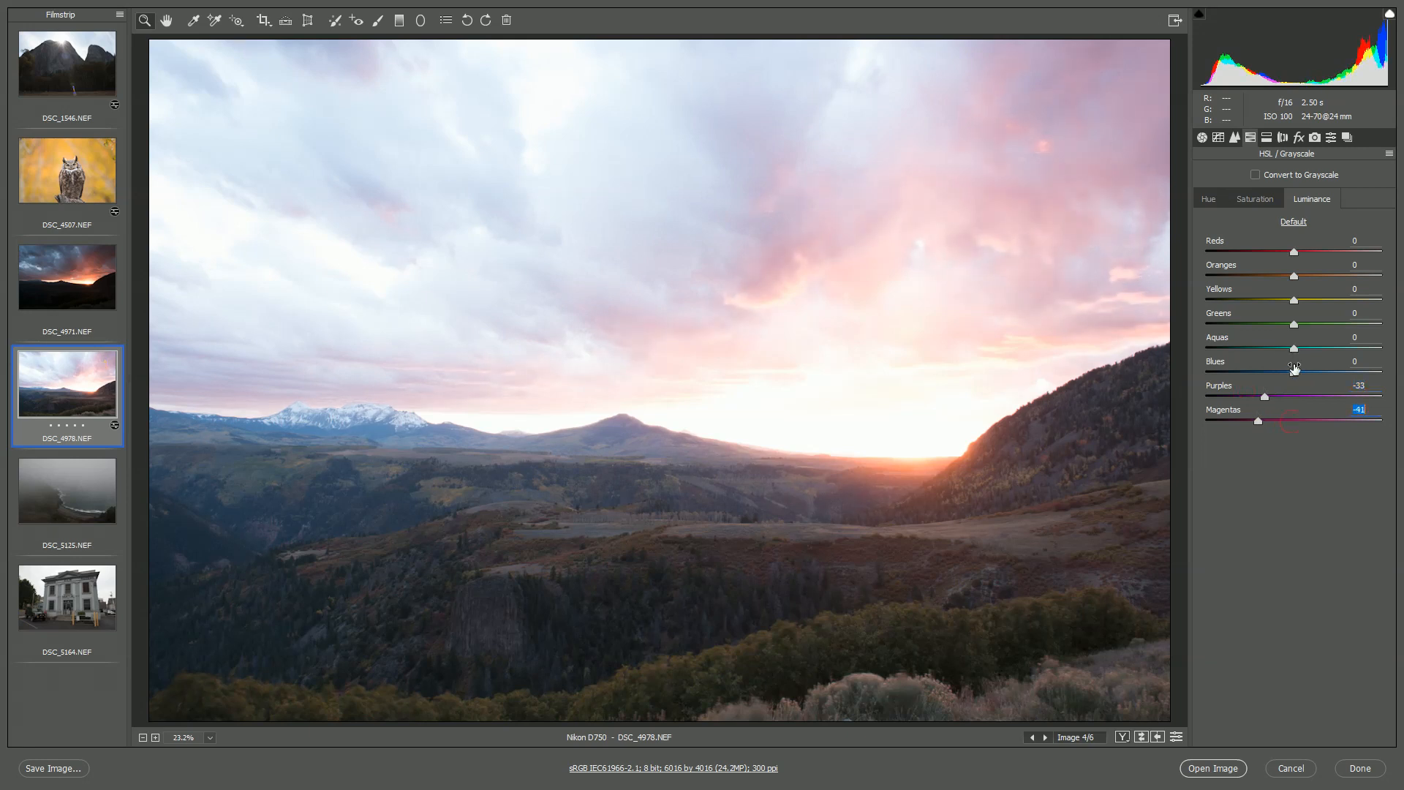
pyautogui.moveTo(1293, 372); pyautogui.dragTo(1242, 373)
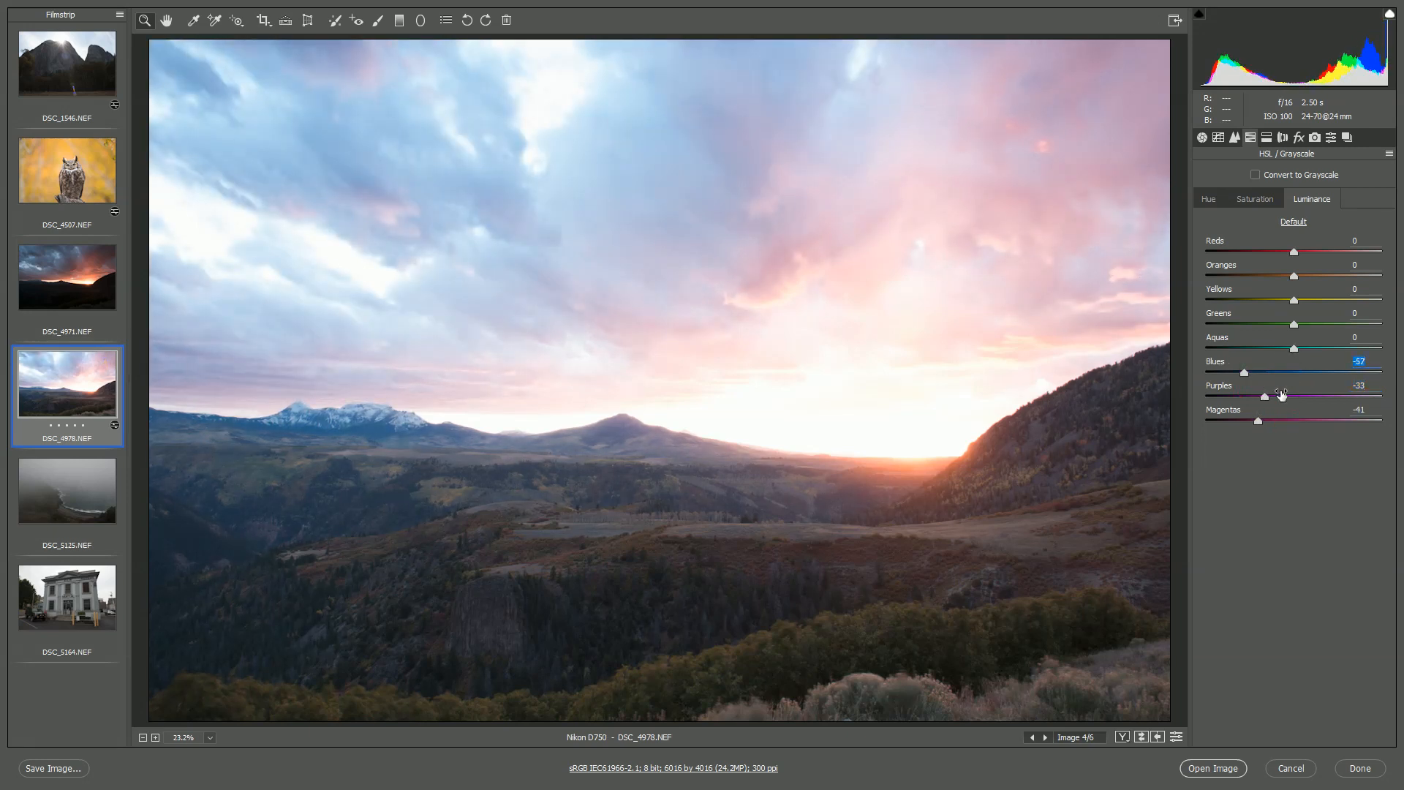
pyautogui.moveTo(1278, 421); pyautogui.dragTo(1242, 421)
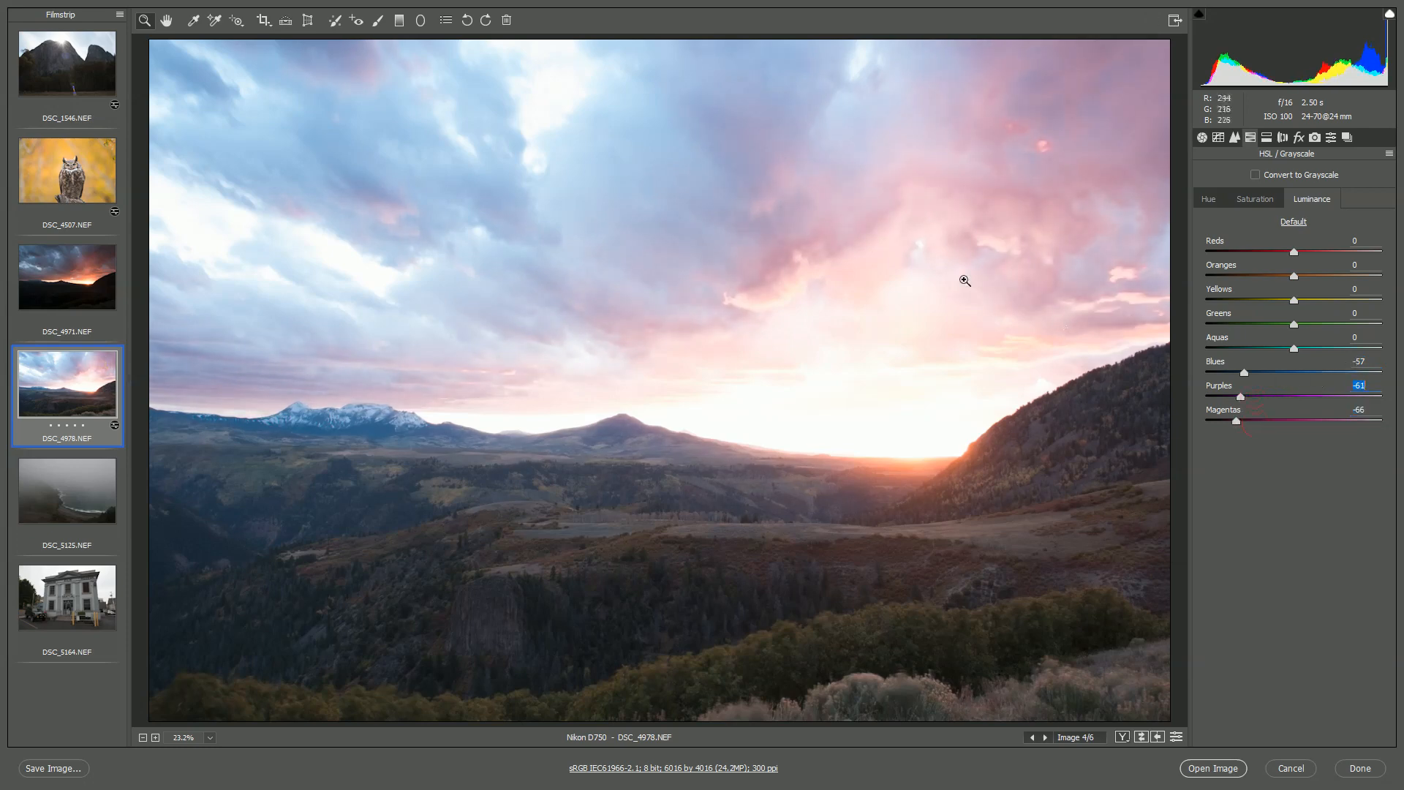
# Step: Inspect the sky detail at 100% zoom, then fit the whole photo in view
pyautogui.click(965, 280)
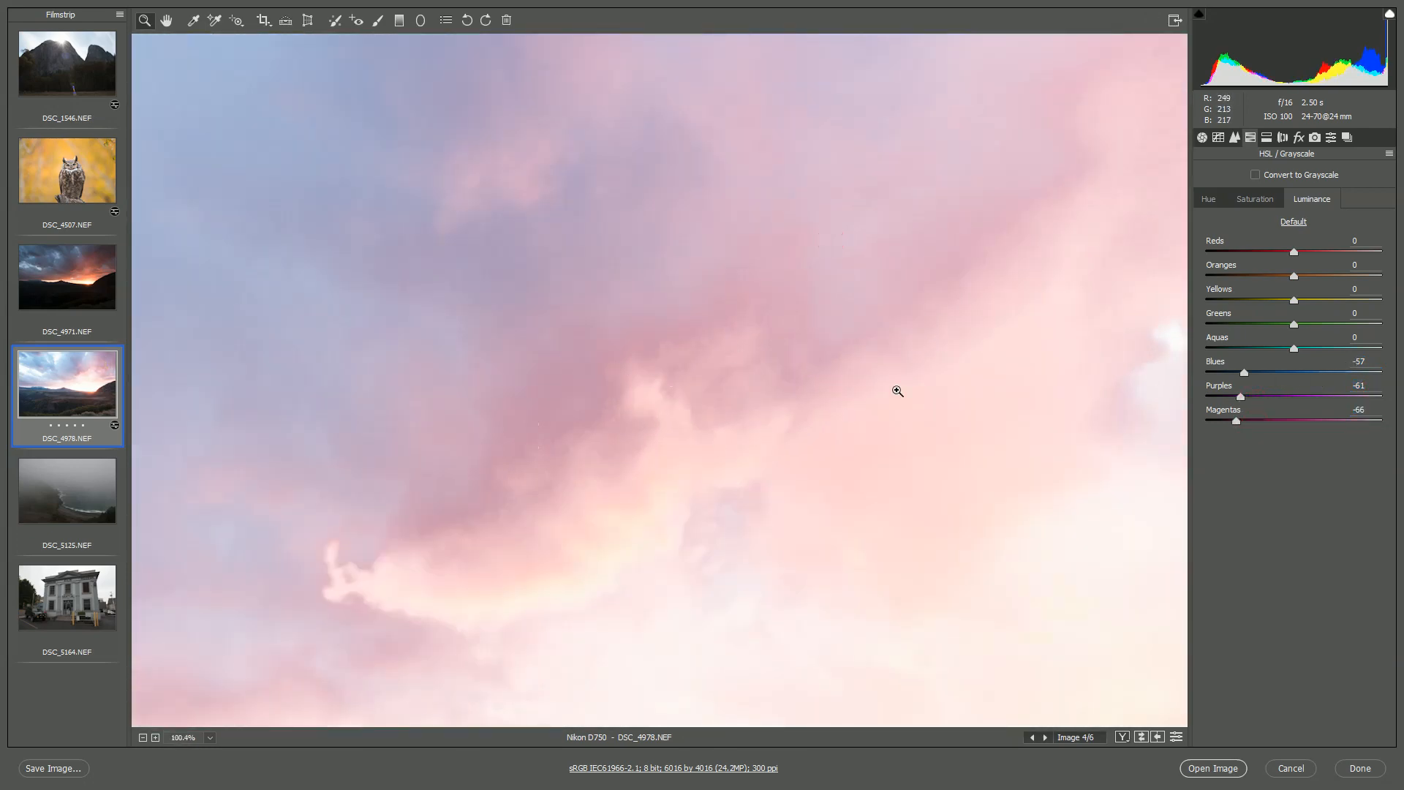
pyautogui.click(208, 737)
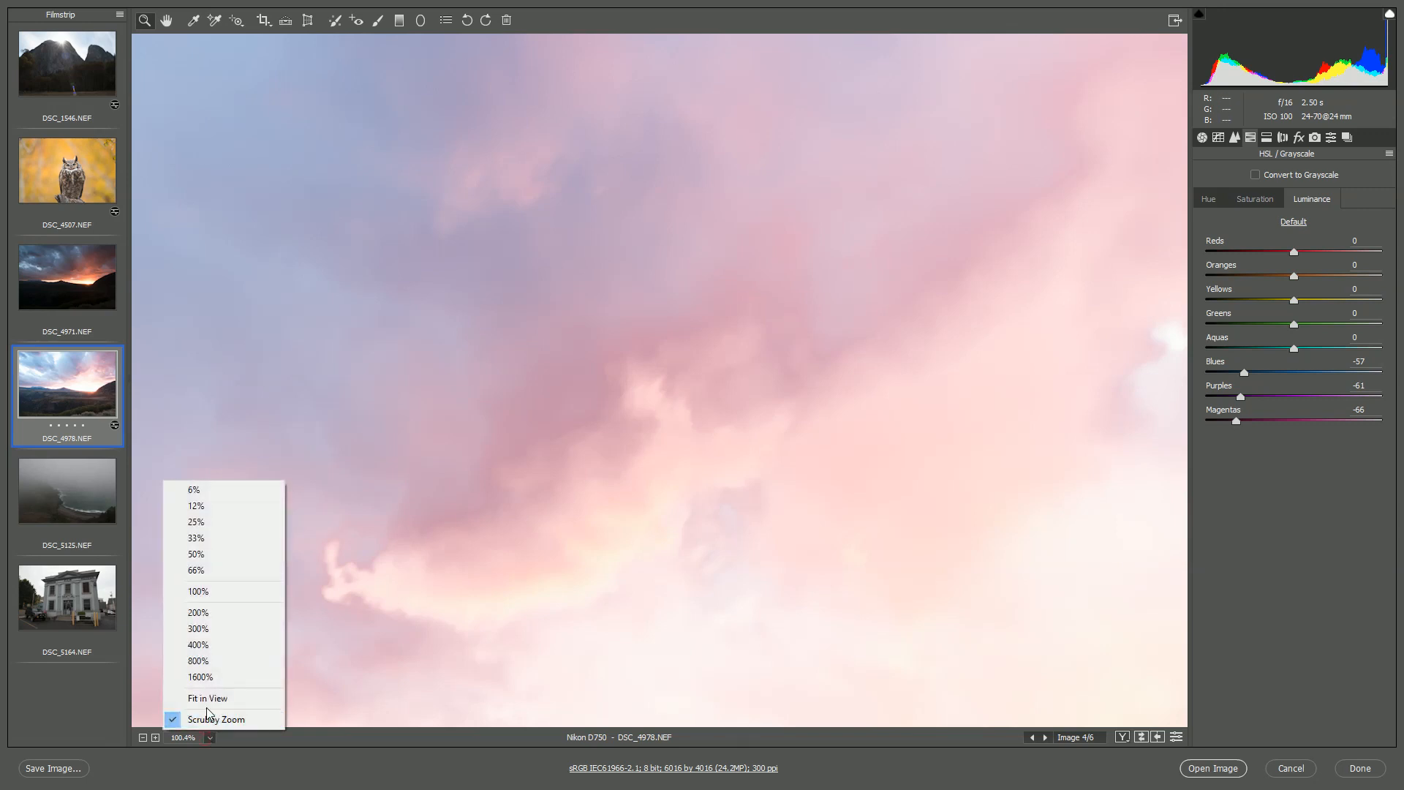
pyautogui.click(208, 698)
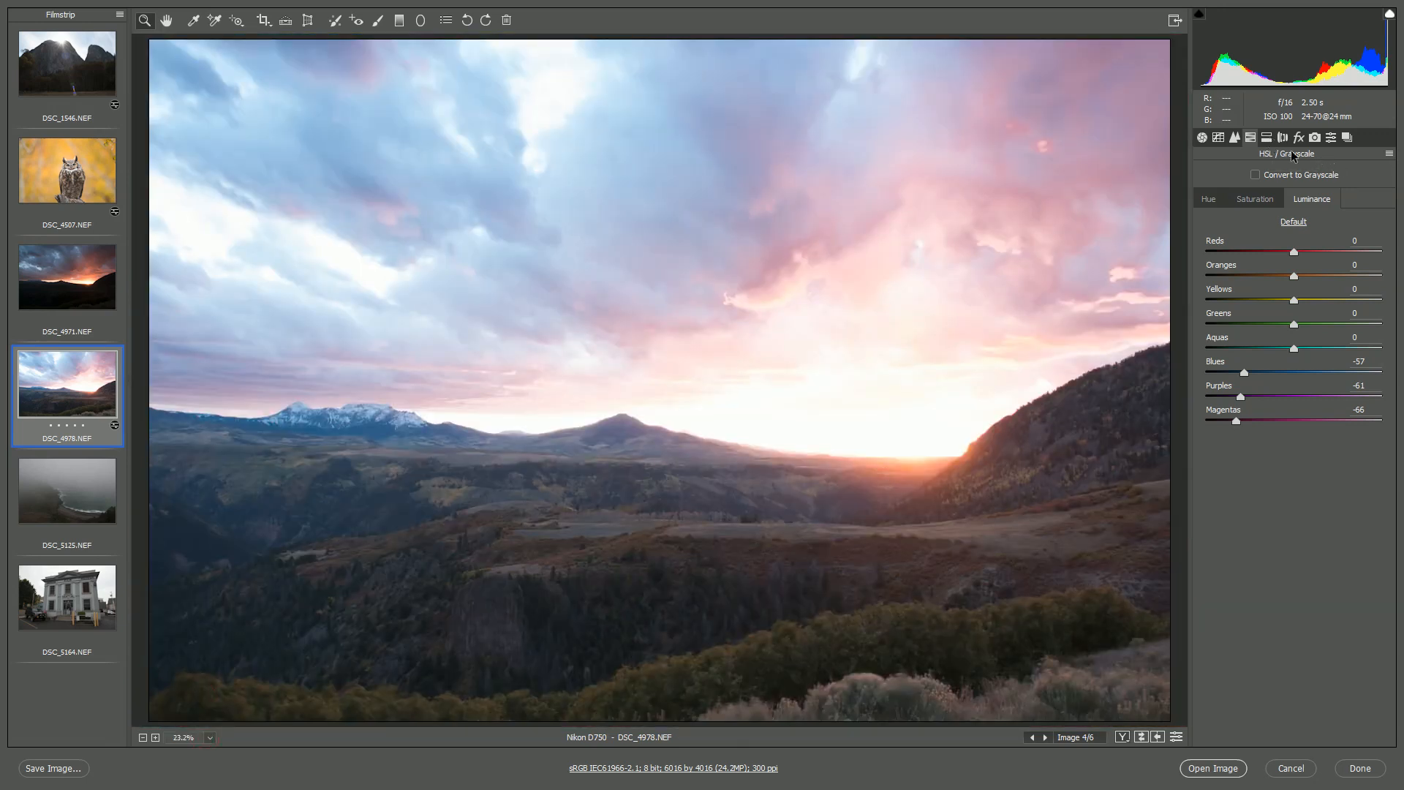
# Step: Split-tone the foggy coast photo's highlights cool blue at hue 219, saturation 23
pyautogui.click(1267, 137)
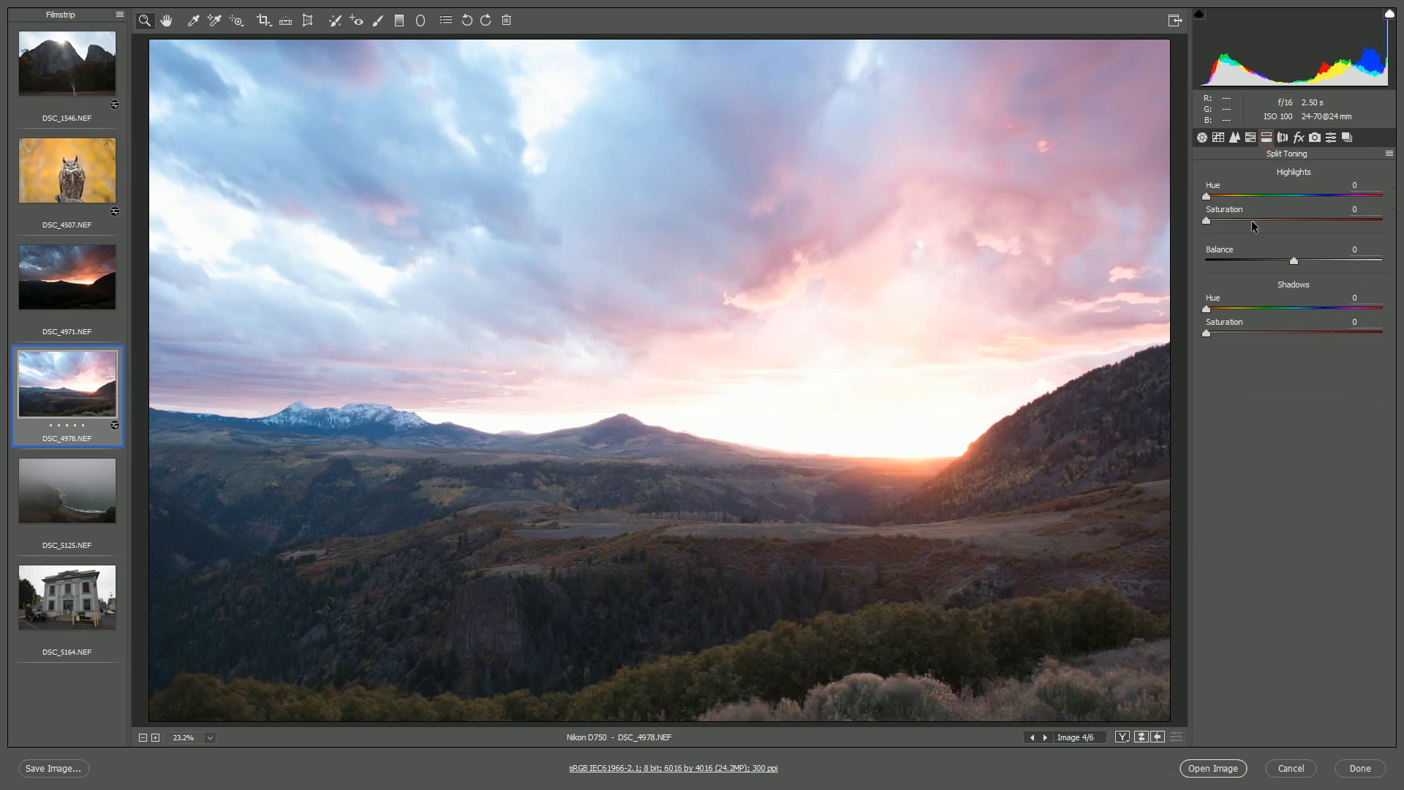
pyautogui.moveTo(93, 179)
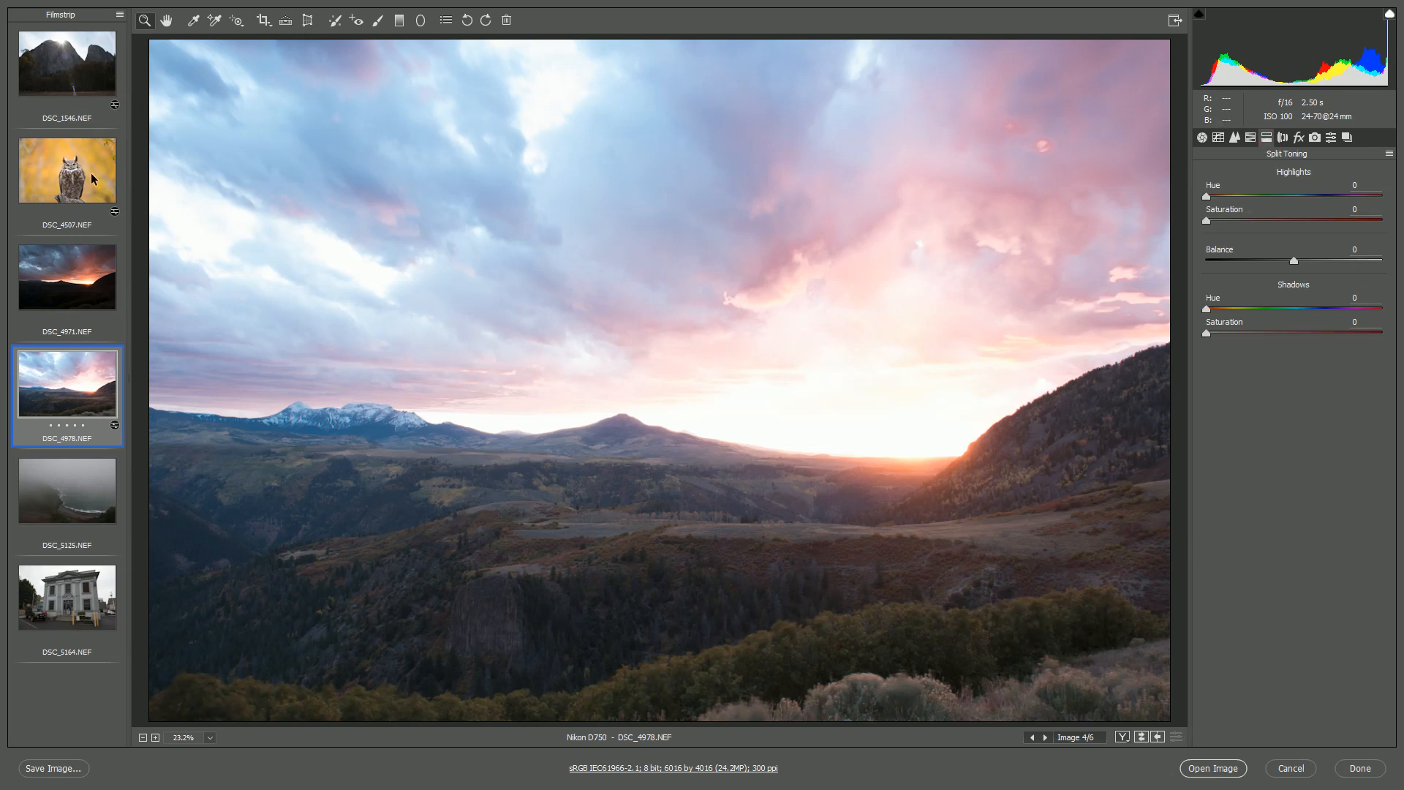
pyautogui.click(66, 490)
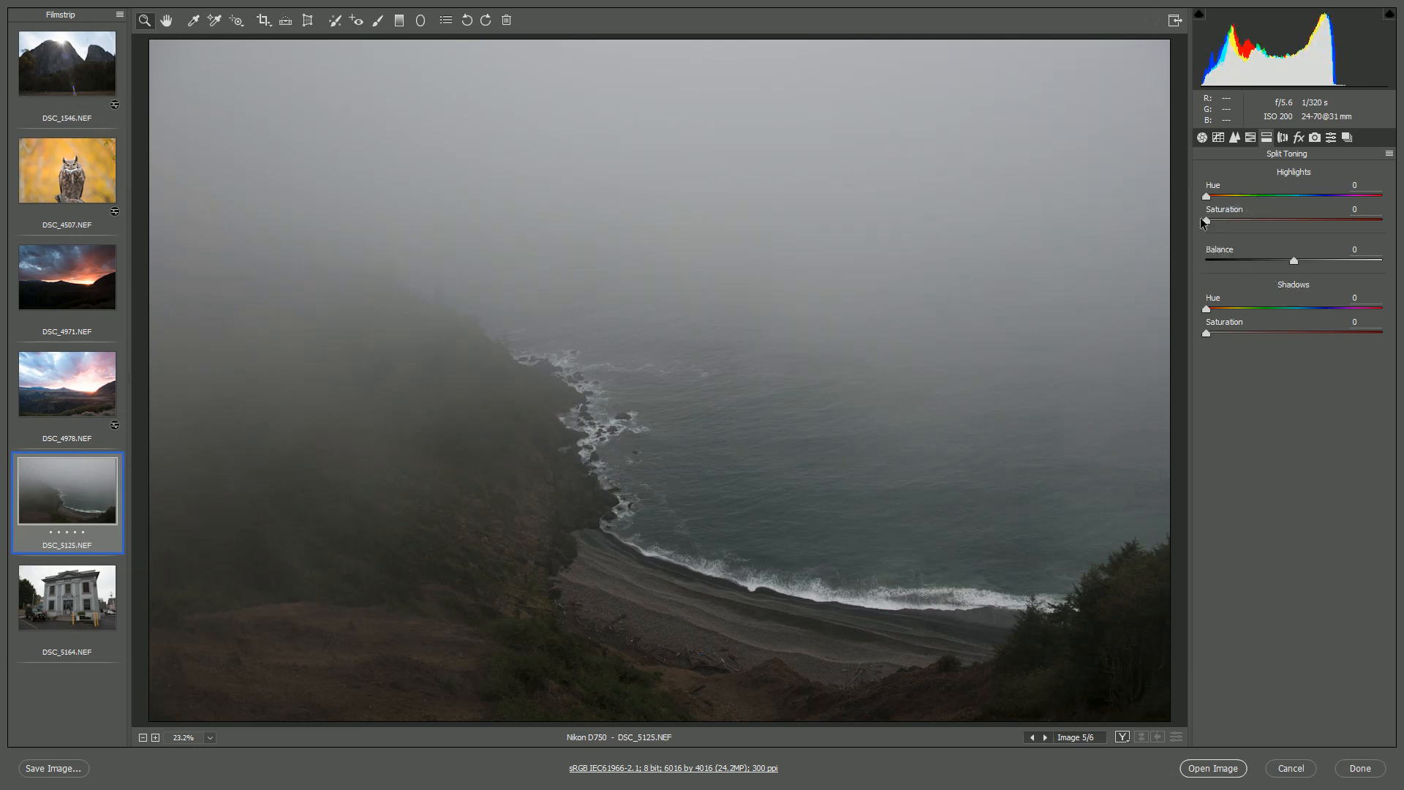
pyautogui.moveTo(1205, 218); pyautogui.dragTo(1245, 218)
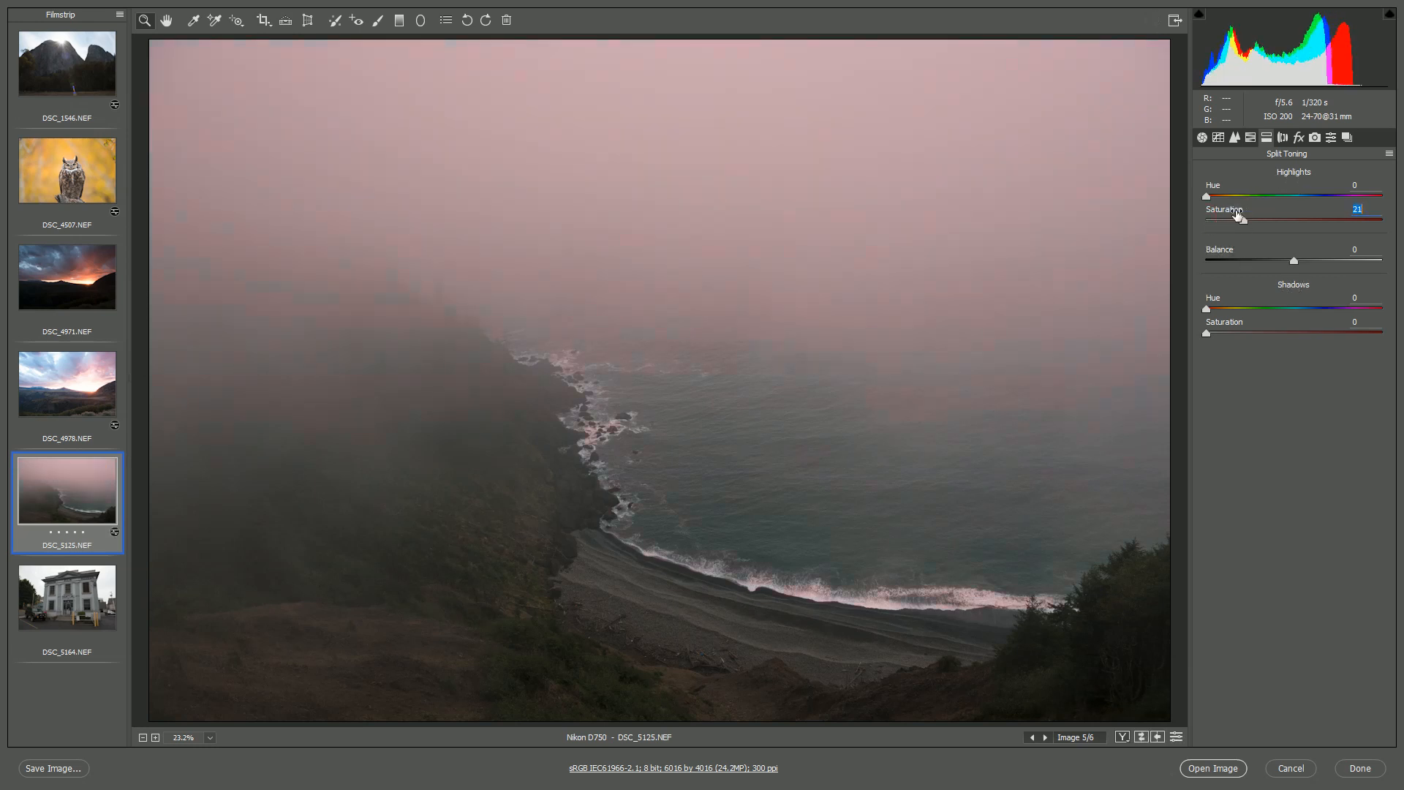
pyautogui.moveTo(1207, 196); pyautogui.dragTo(1226, 195)
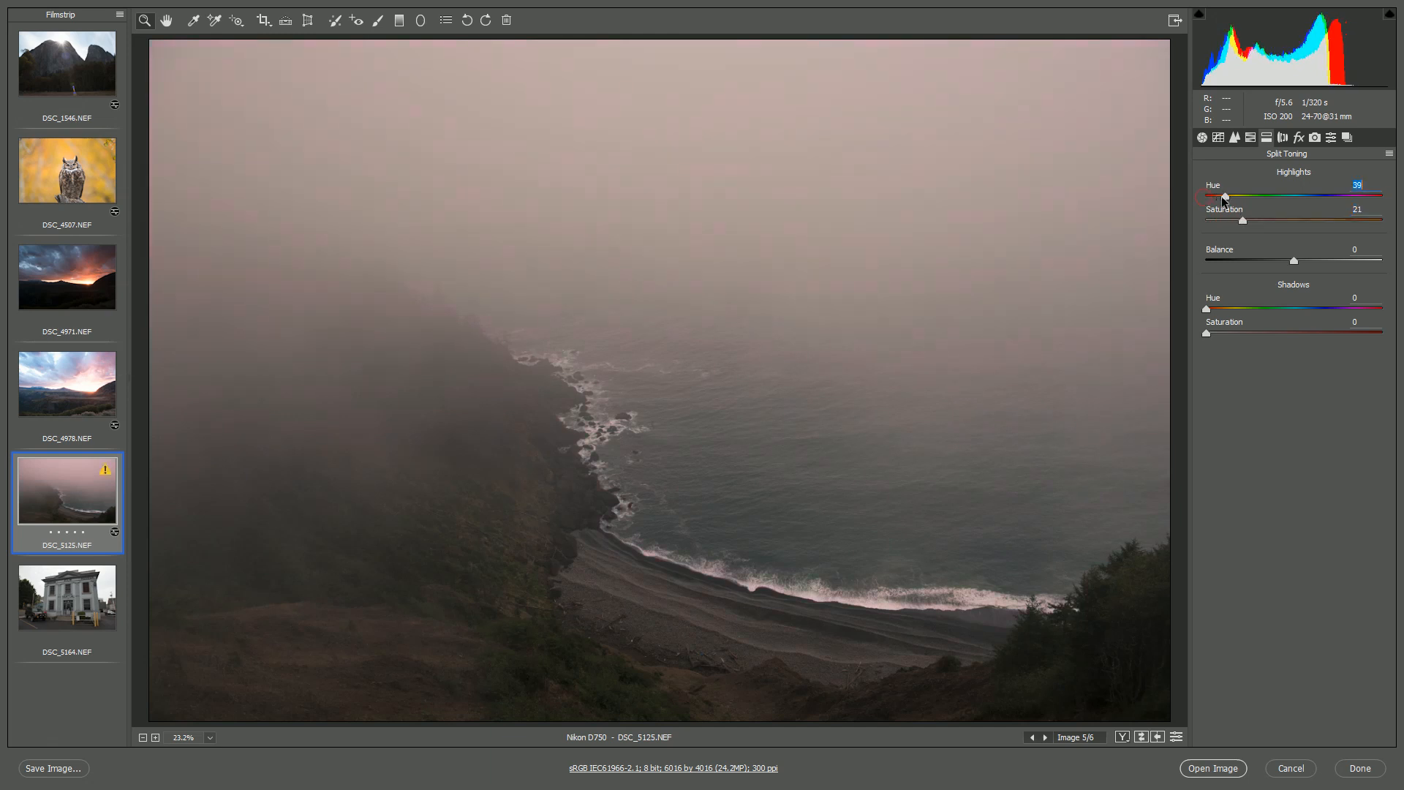
pyautogui.moveTo(1225, 196); pyautogui.dragTo(1304, 196)
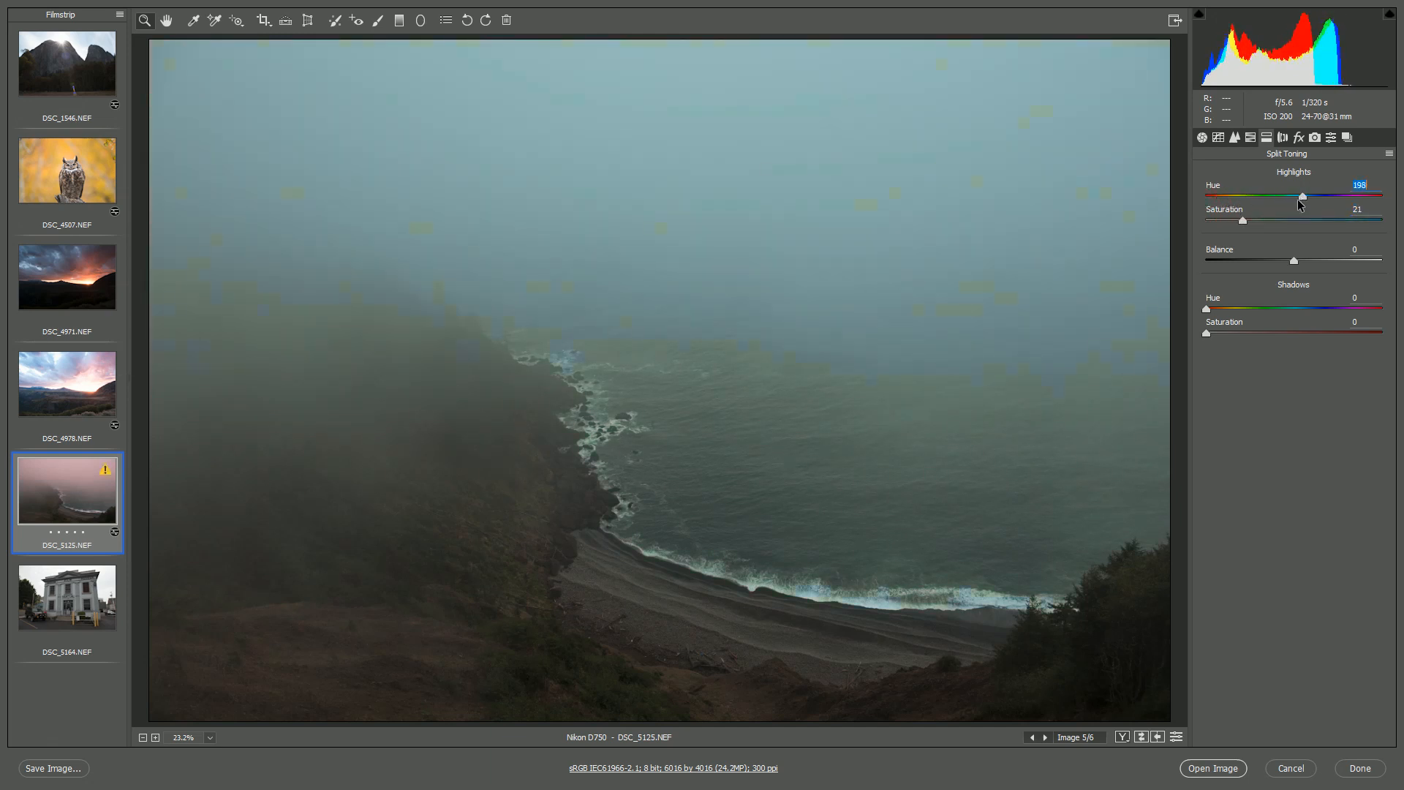
pyautogui.moveTo(1302, 196); pyautogui.dragTo(1319, 196)
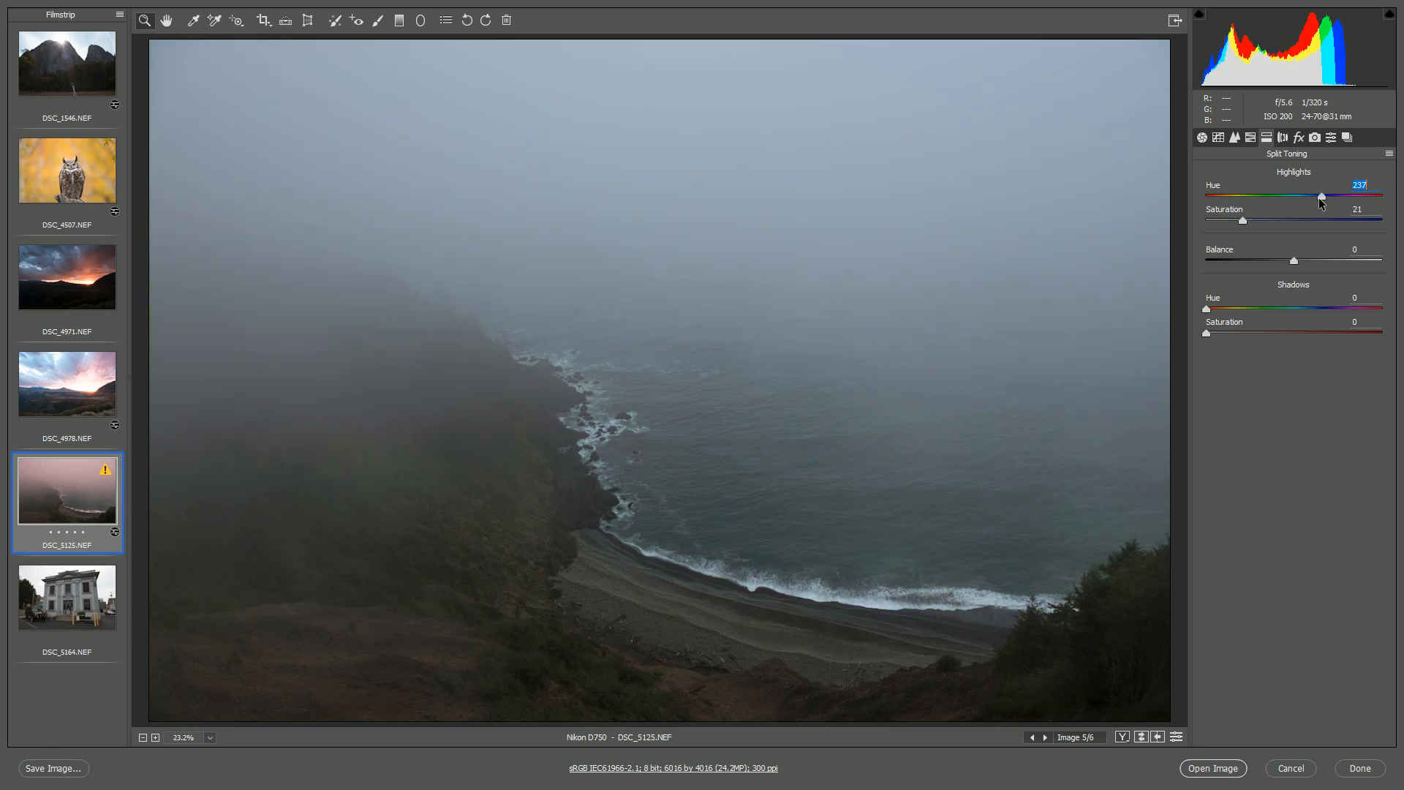
pyautogui.moveTo(1343, 195); pyautogui.dragTo(1317, 195)
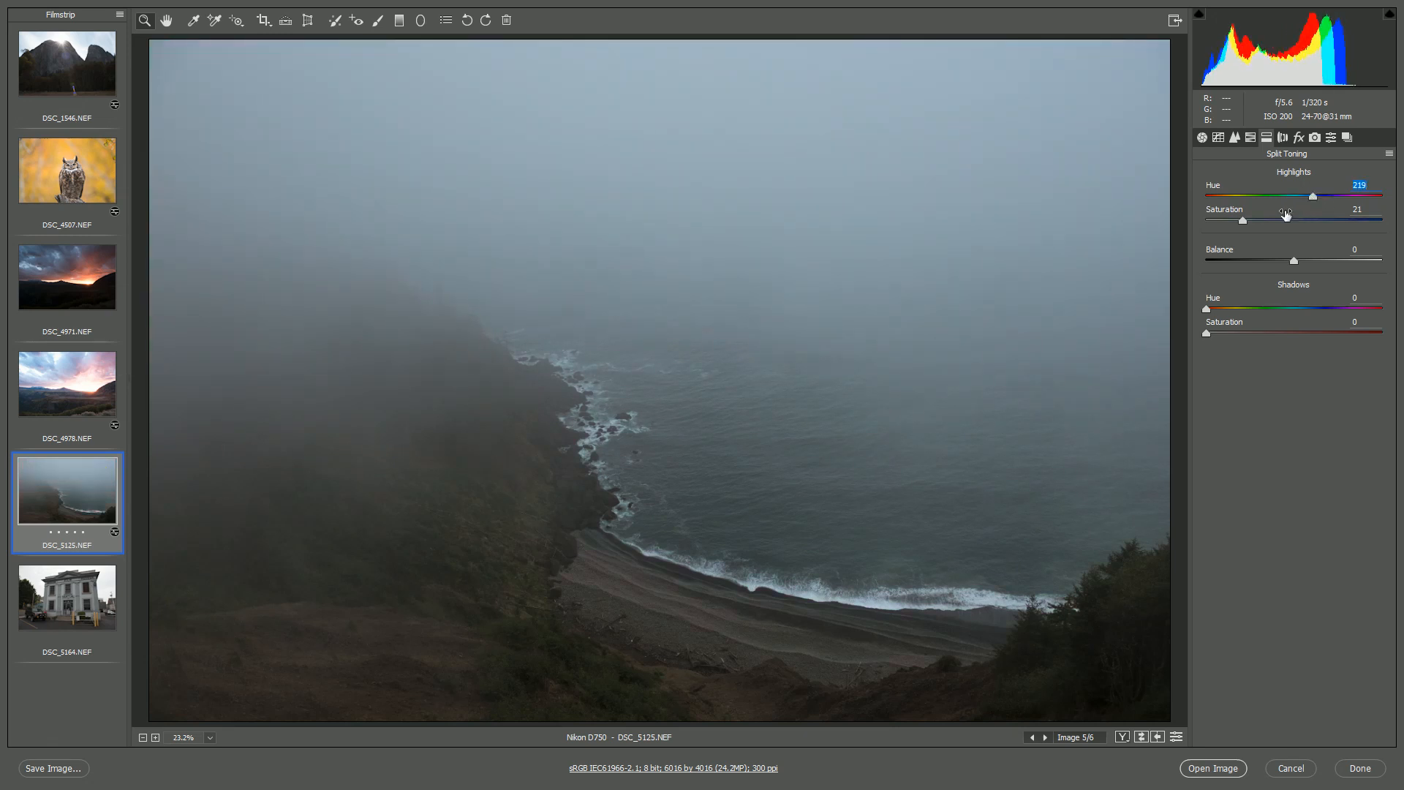
pyautogui.moveTo(1269, 221); pyautogui.dragTo(1290, 221)
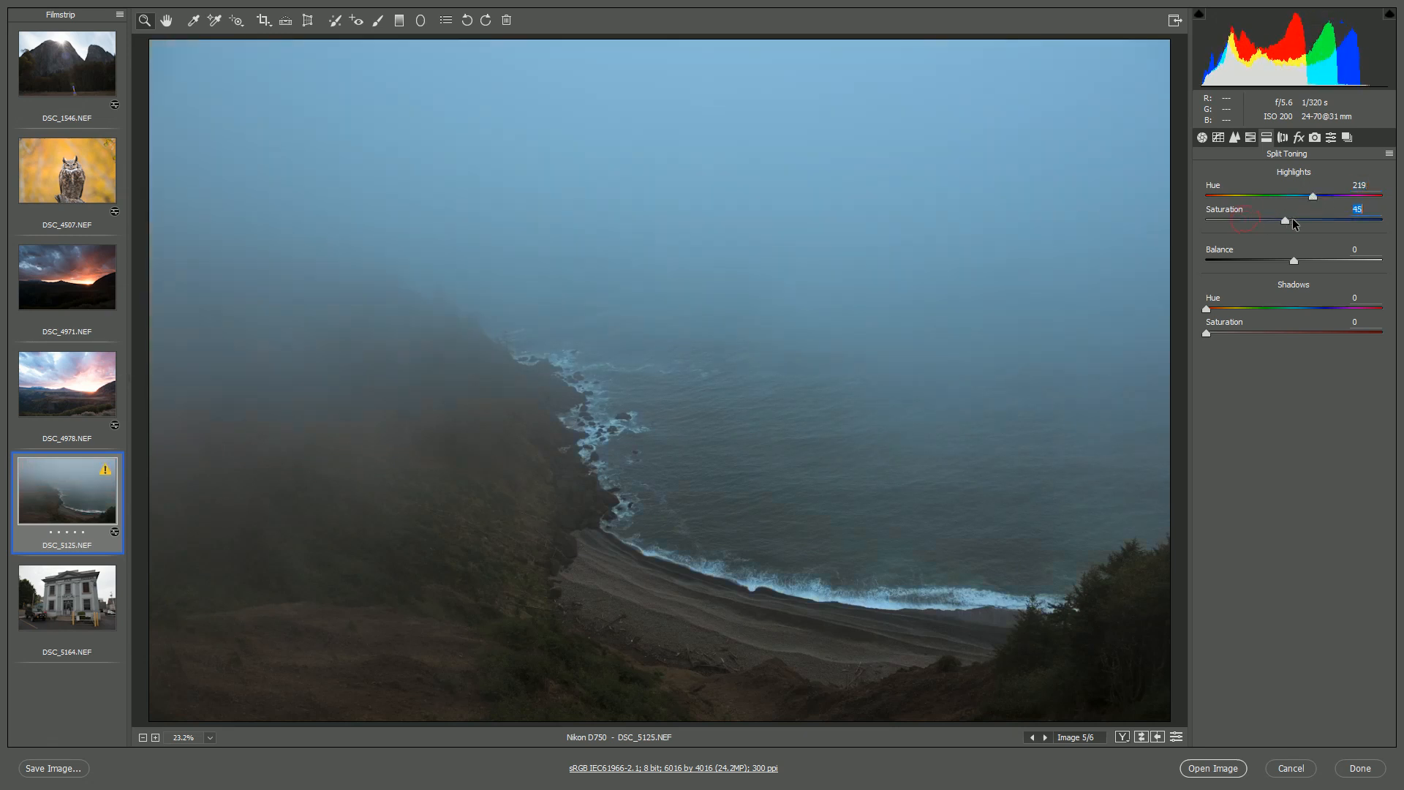
pyautogui.moveTo(1286, 221); pyautogui.dragTo(1254, 220)
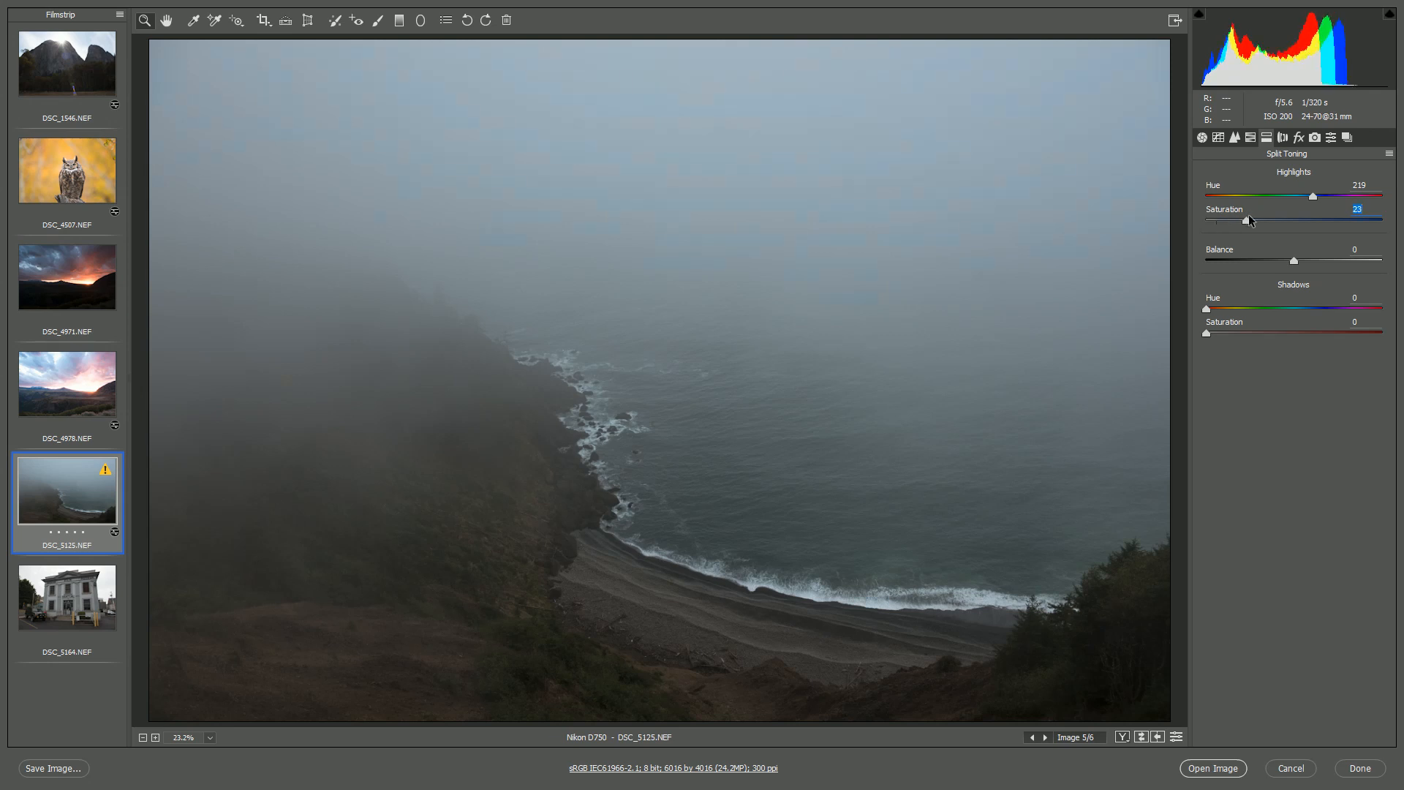
# Step: Try teal and reddish shadow tints, settling on blue hue 209 with saturation 0
pyautogui.moveTo(1205, 309); pyautogui.dragTo(1248, 308)
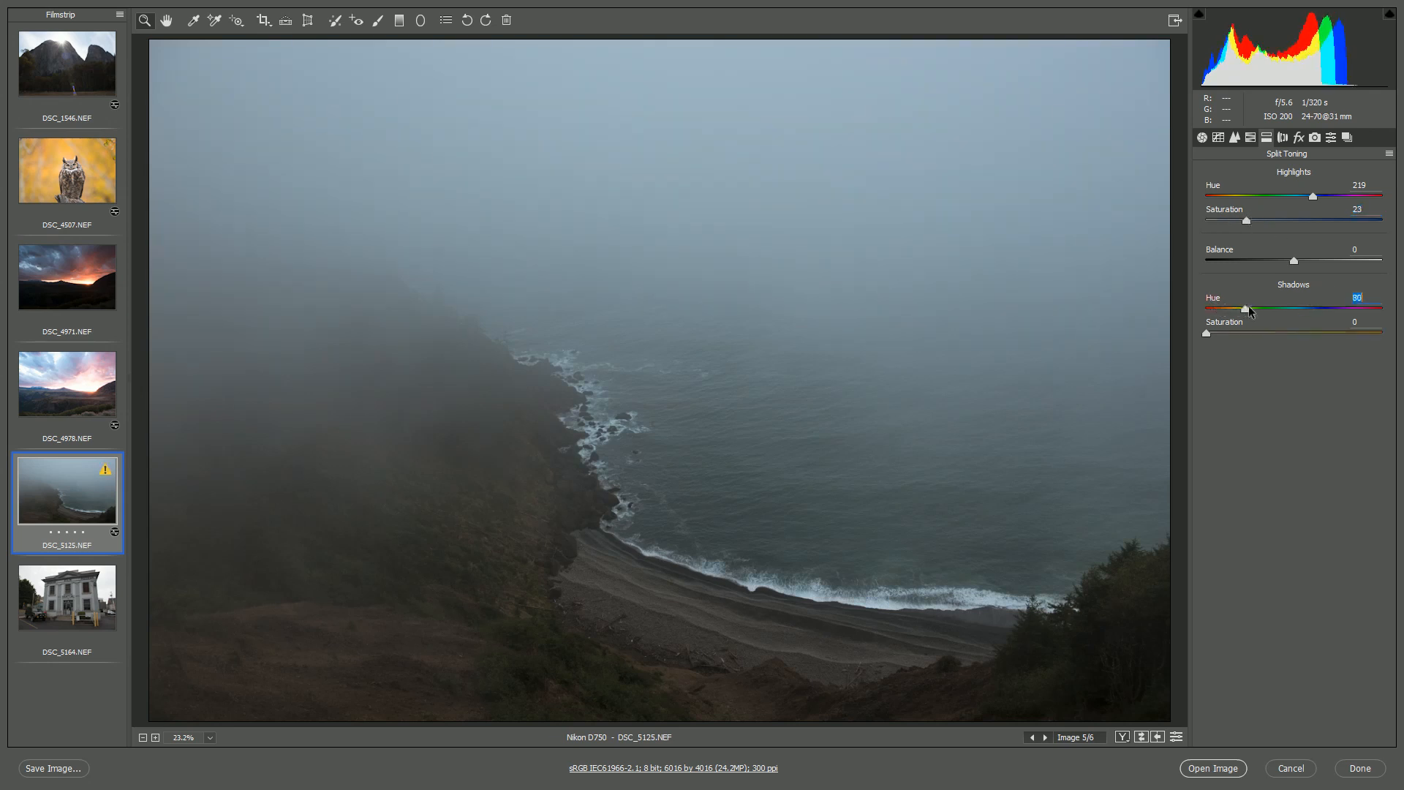
pyautogui.moveTo(1229, 308); pyautogui.dragTo(1284, 307)
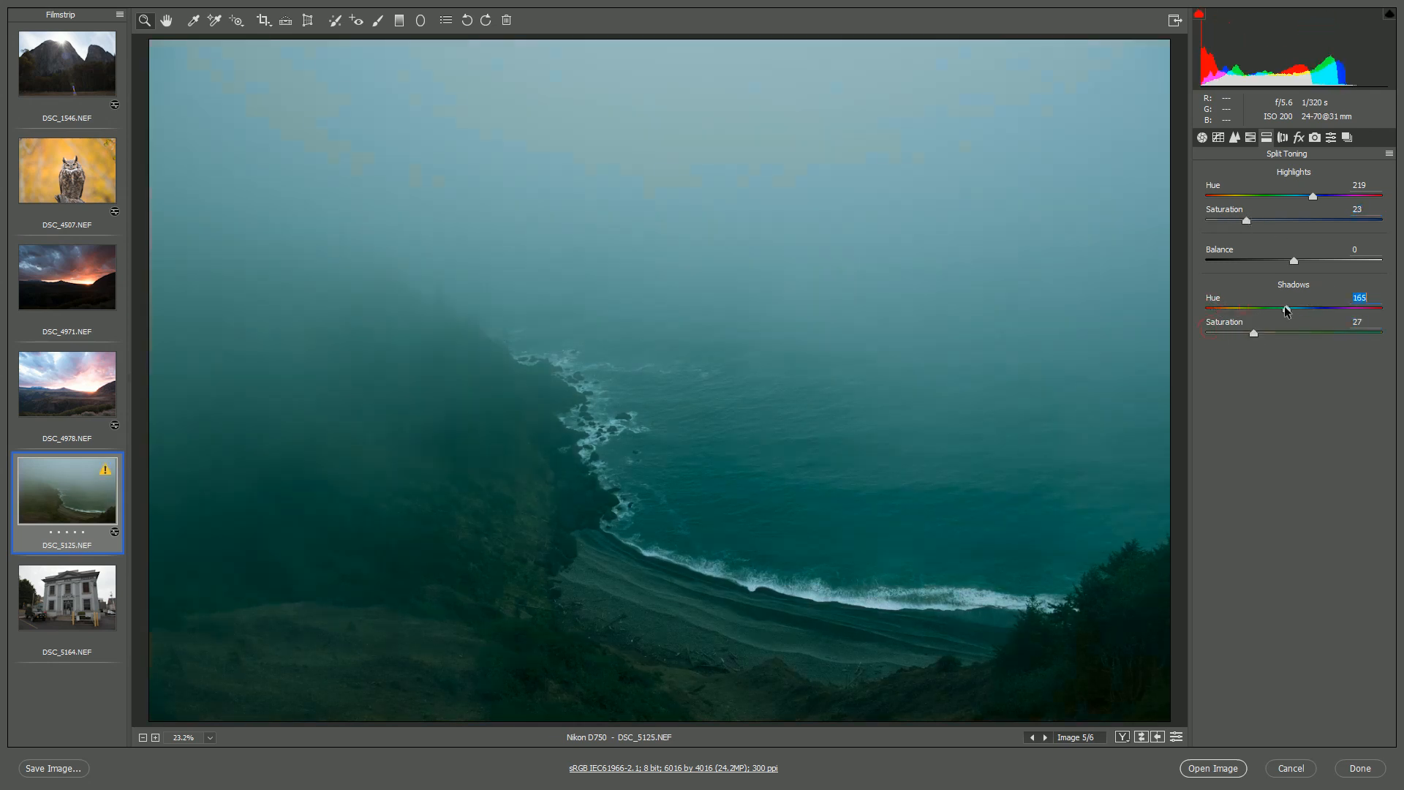
pyautogui.moveTo(1282, 308); pyautogui.dragTo(1205, 308)
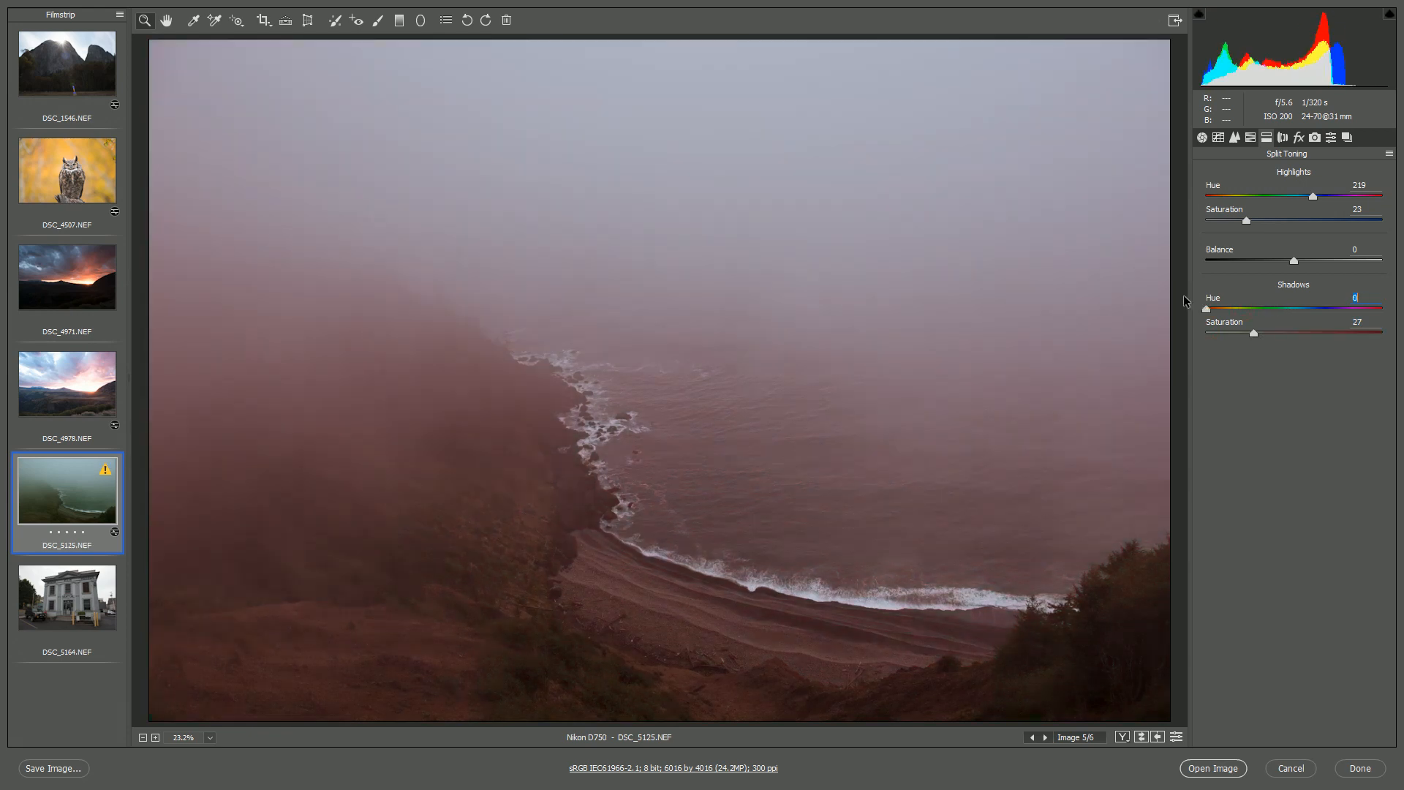
pyautogui.moveTo(1206, 308); pyautogui.dragTo(1307, 309)
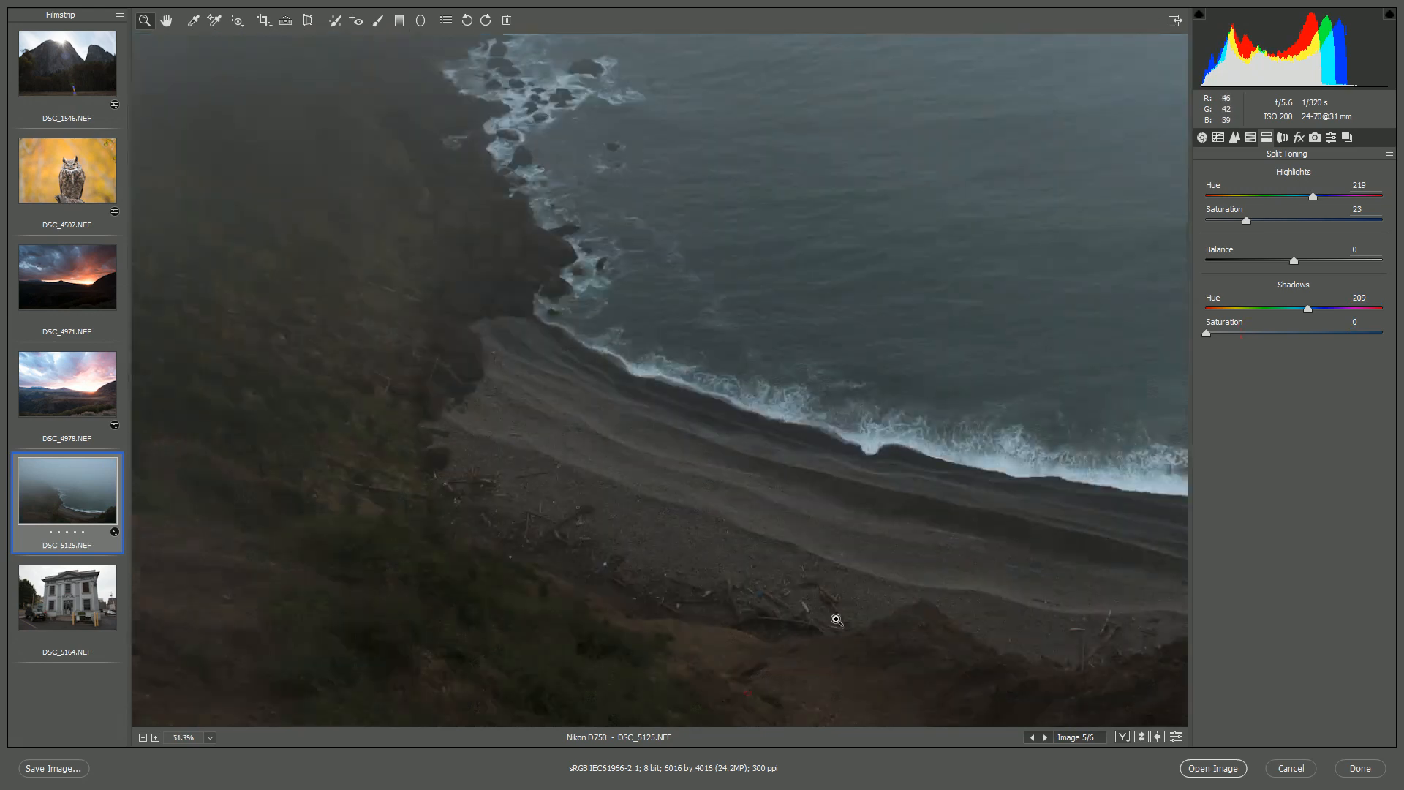
# Step: Fit the view and raise Split Toning shadow saturation to 5 for a faint blue tint
pyautogui.click(836, 620)
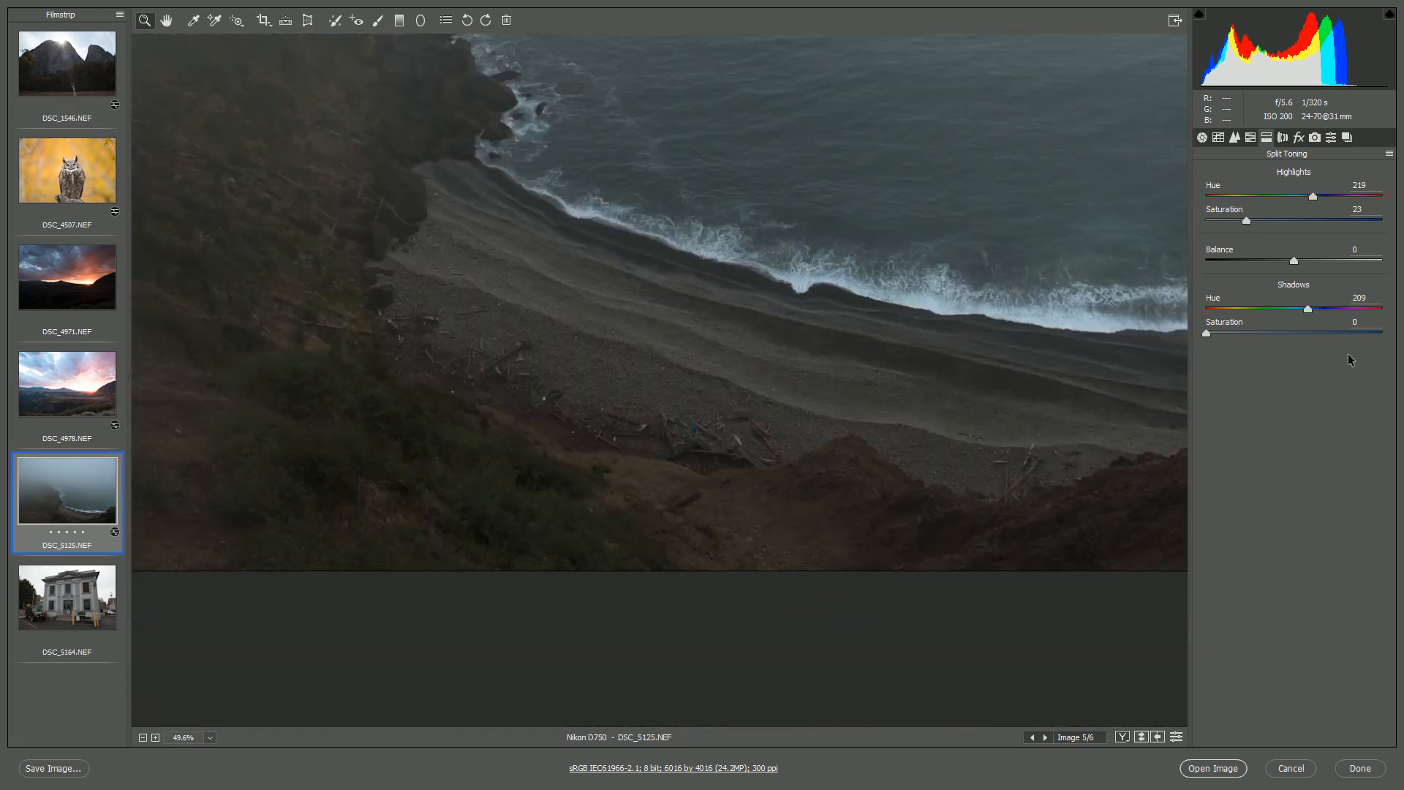
pyautogui.moveTo(1206, 334); pyautogui.dragTo(1211, 334)
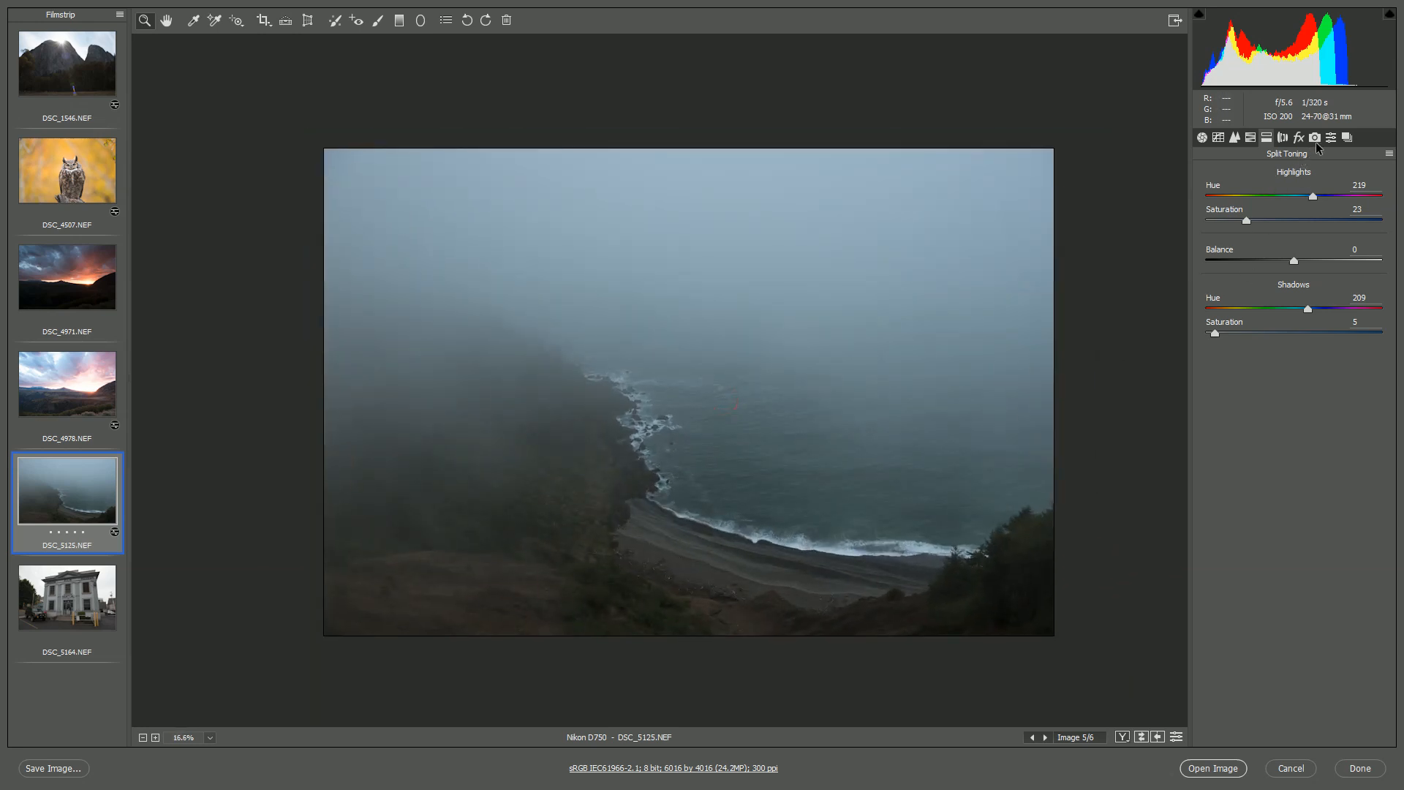
# Step: In Effects try Dehaze at -53, return it to 0, then go back to Basic tone settings
pyautogui.click(1297, 137)
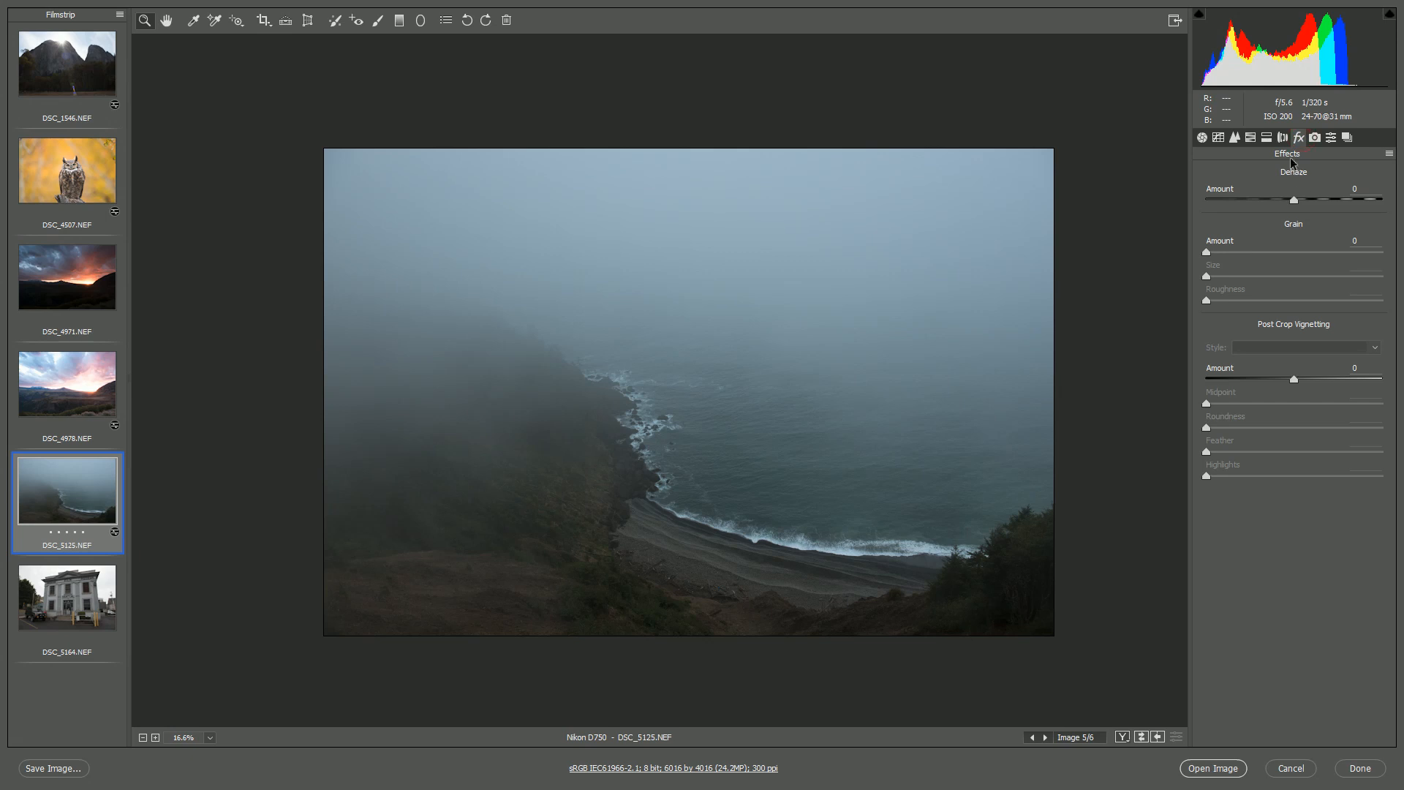
pyautogui.moveTo(1293, 203)
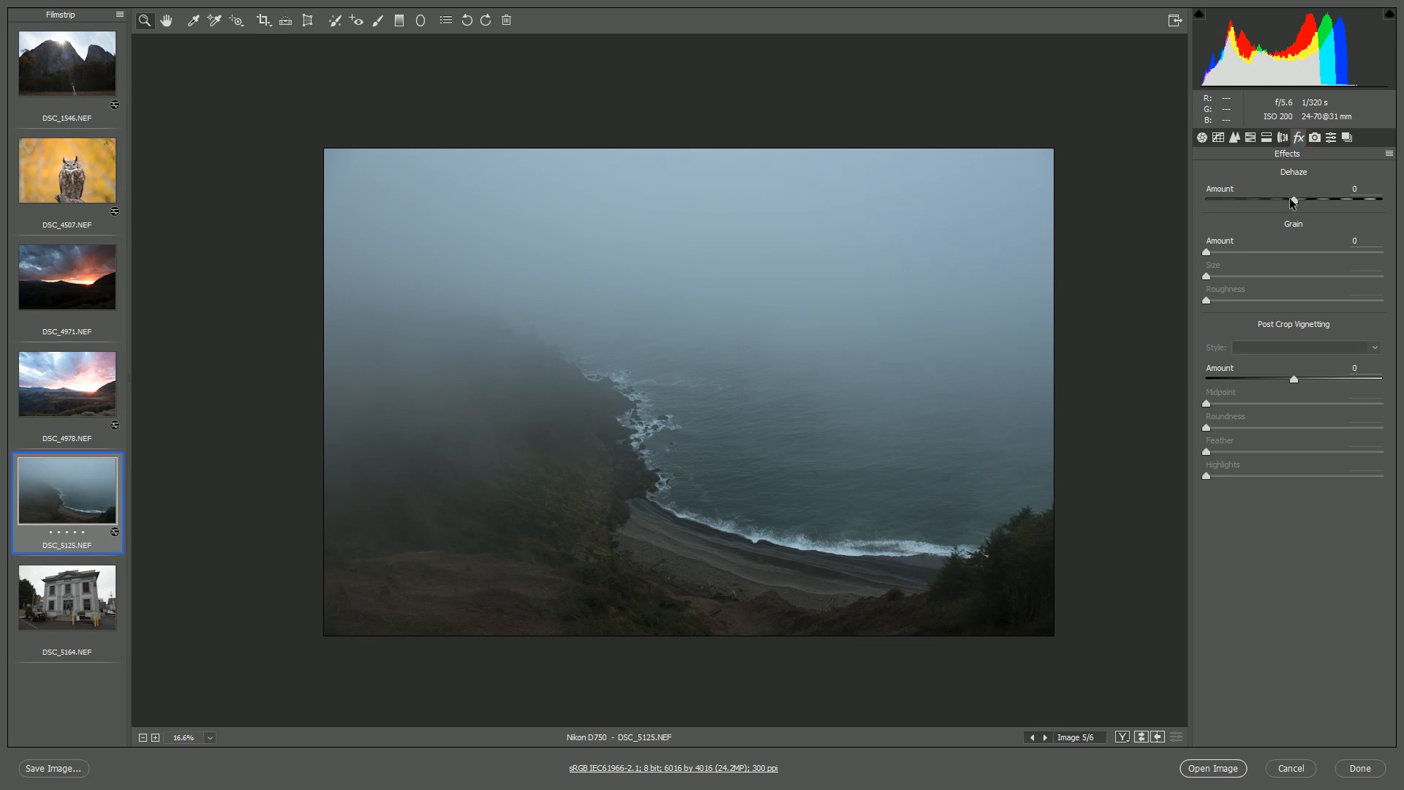
pyautogui.moveTo(1294, 201); pyautogui.dragTo(1248, 200)
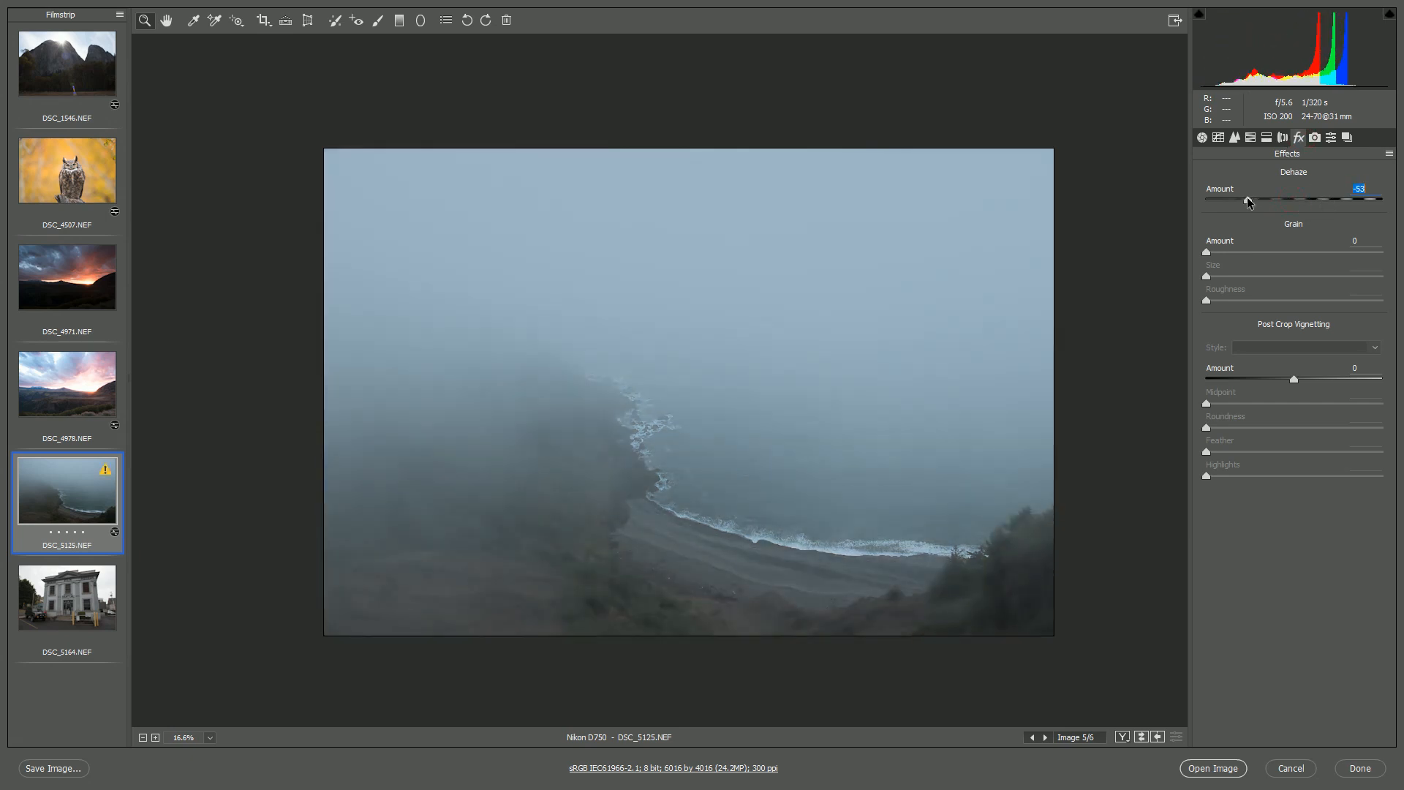
pyautogui.moveTo(1250, 202); pyautogui.dragTo(1310, 202)
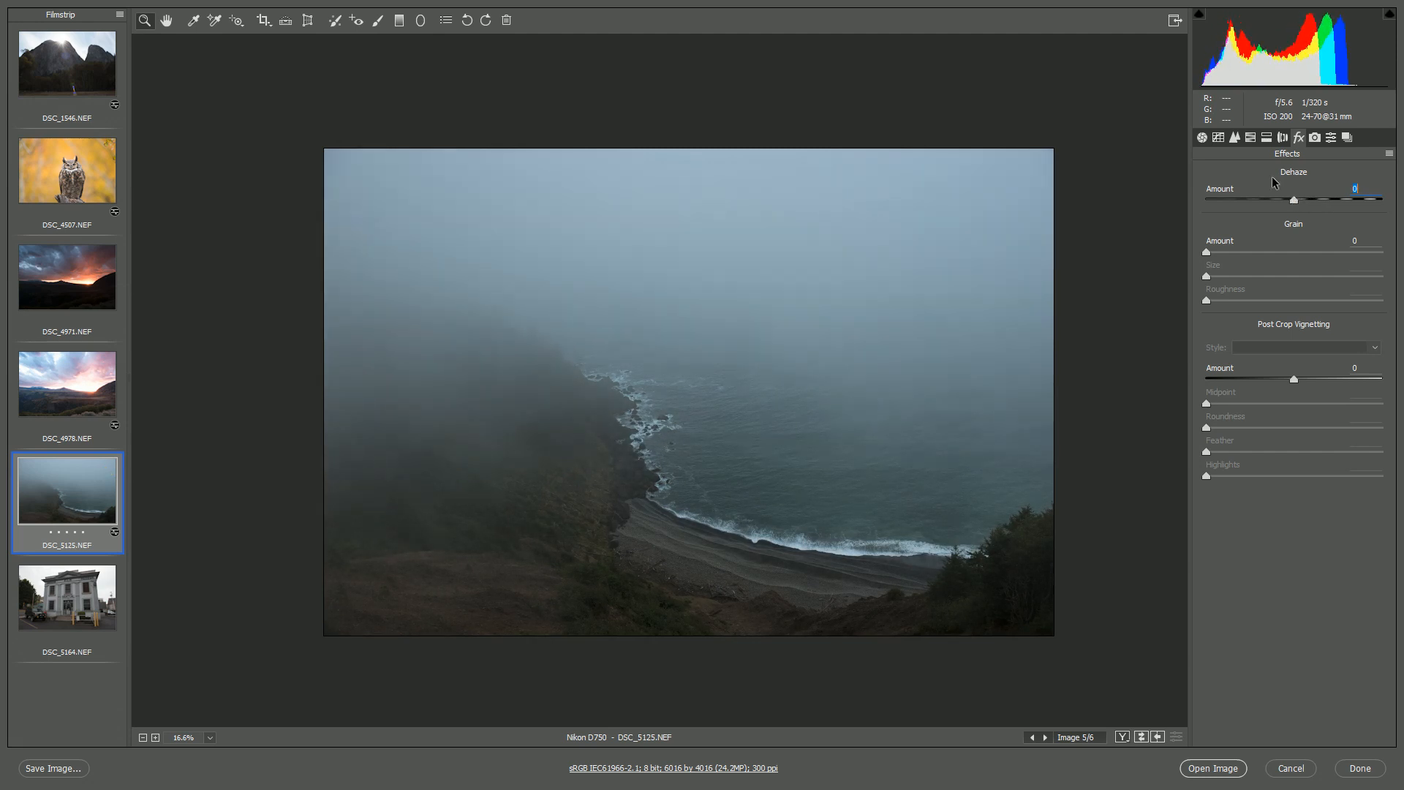
pyautogui.click(1203, 137)
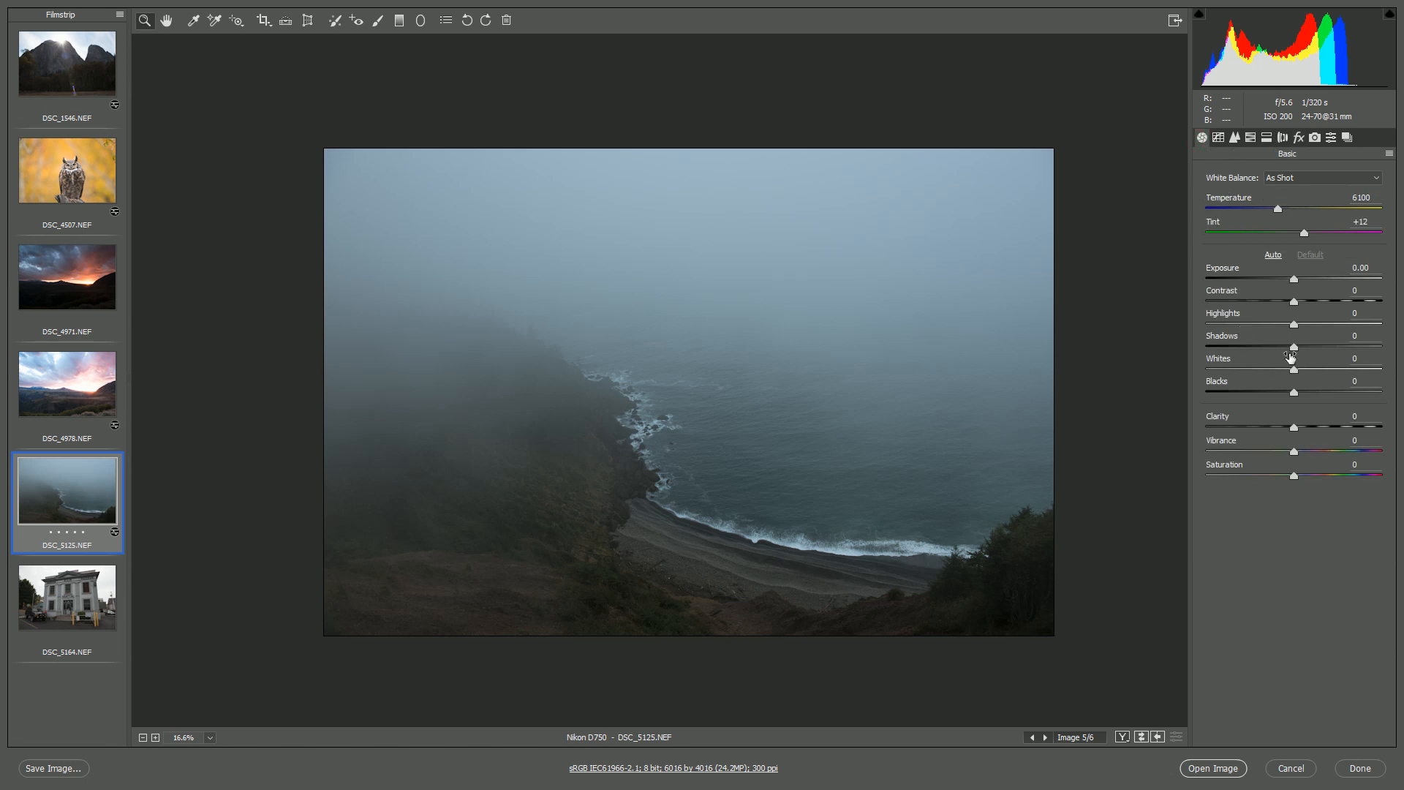
# Step: Select the owl photo DSC_4507.NEF in the filmstrip for editing
pyautogui.click(67, 169)
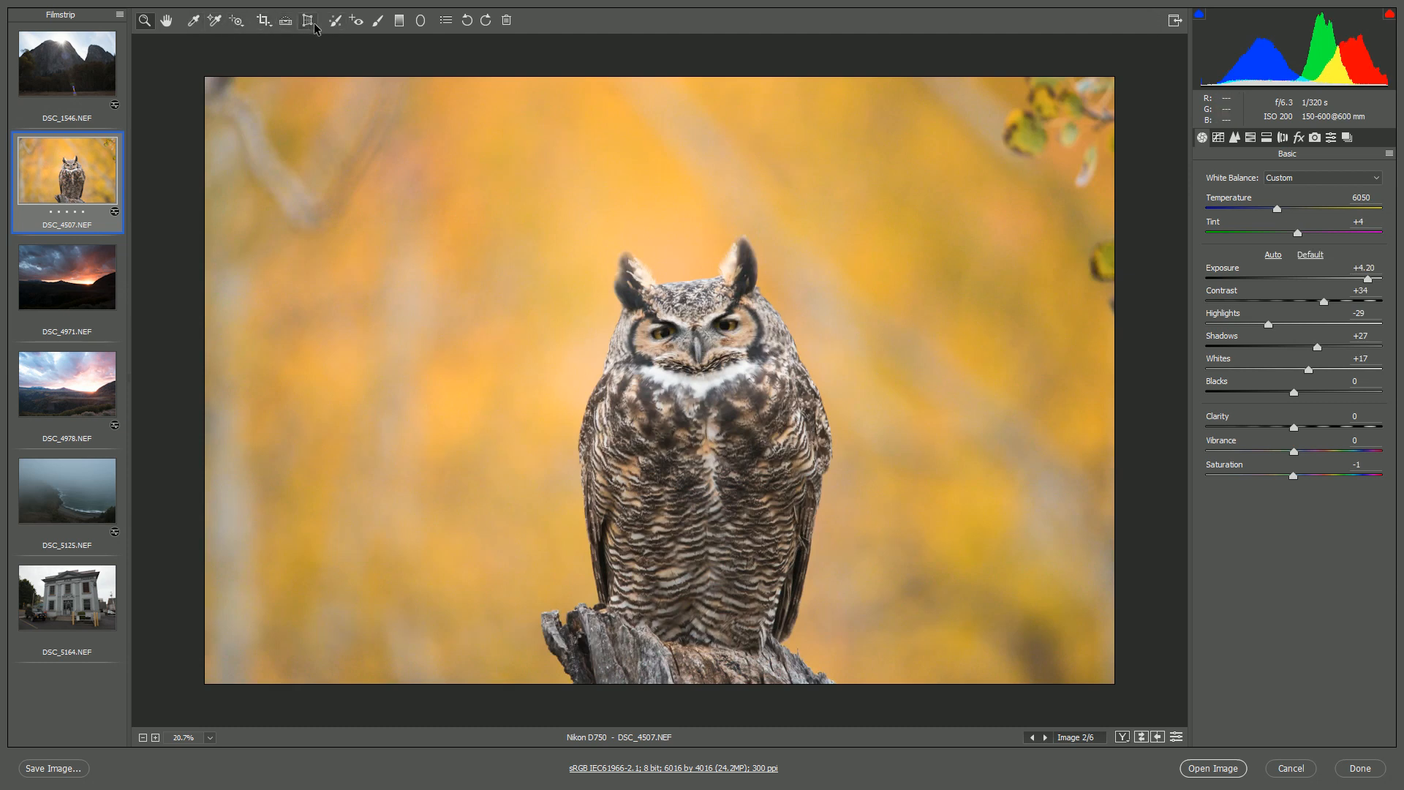
pyautogui.moveTo(193, 20)
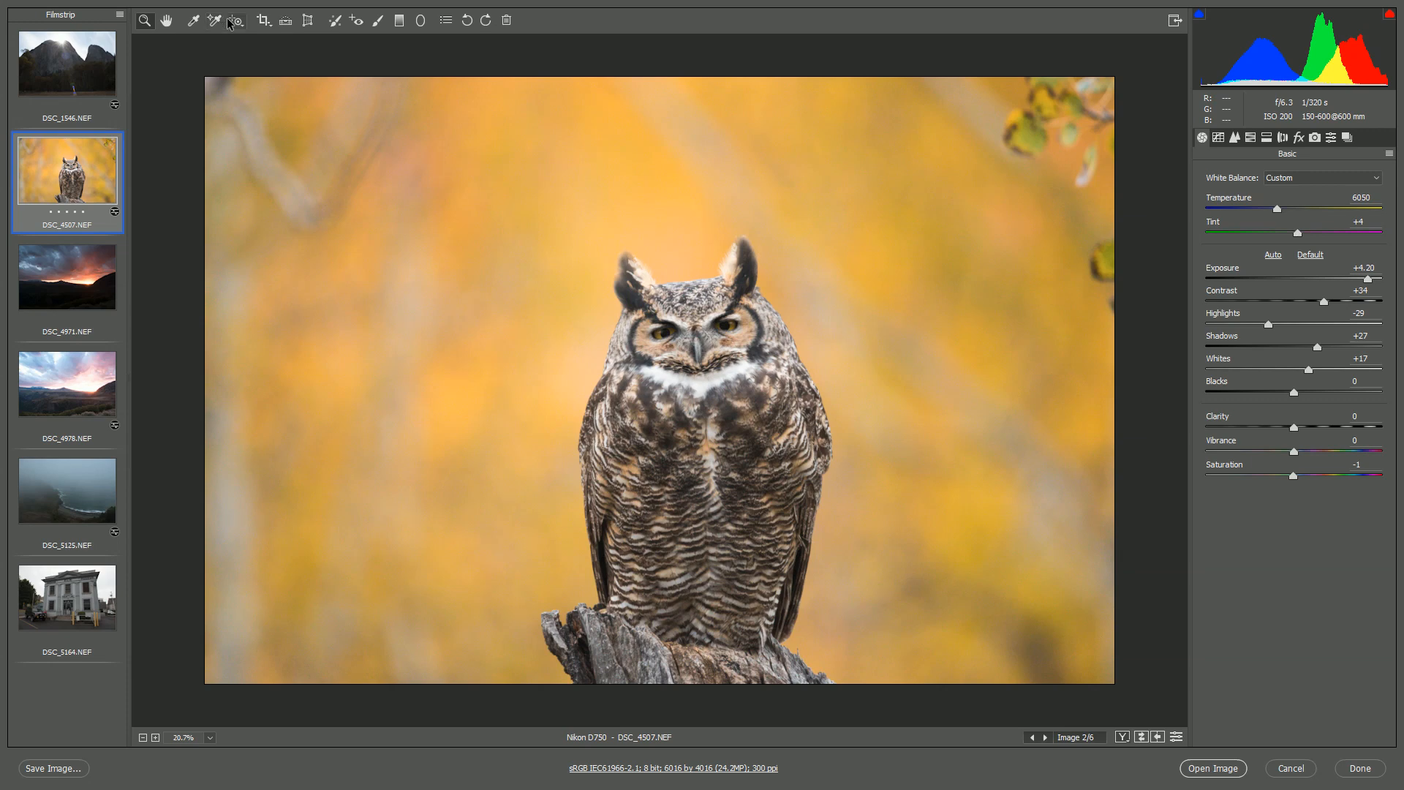
pyautogui.moveTo(237, 21)
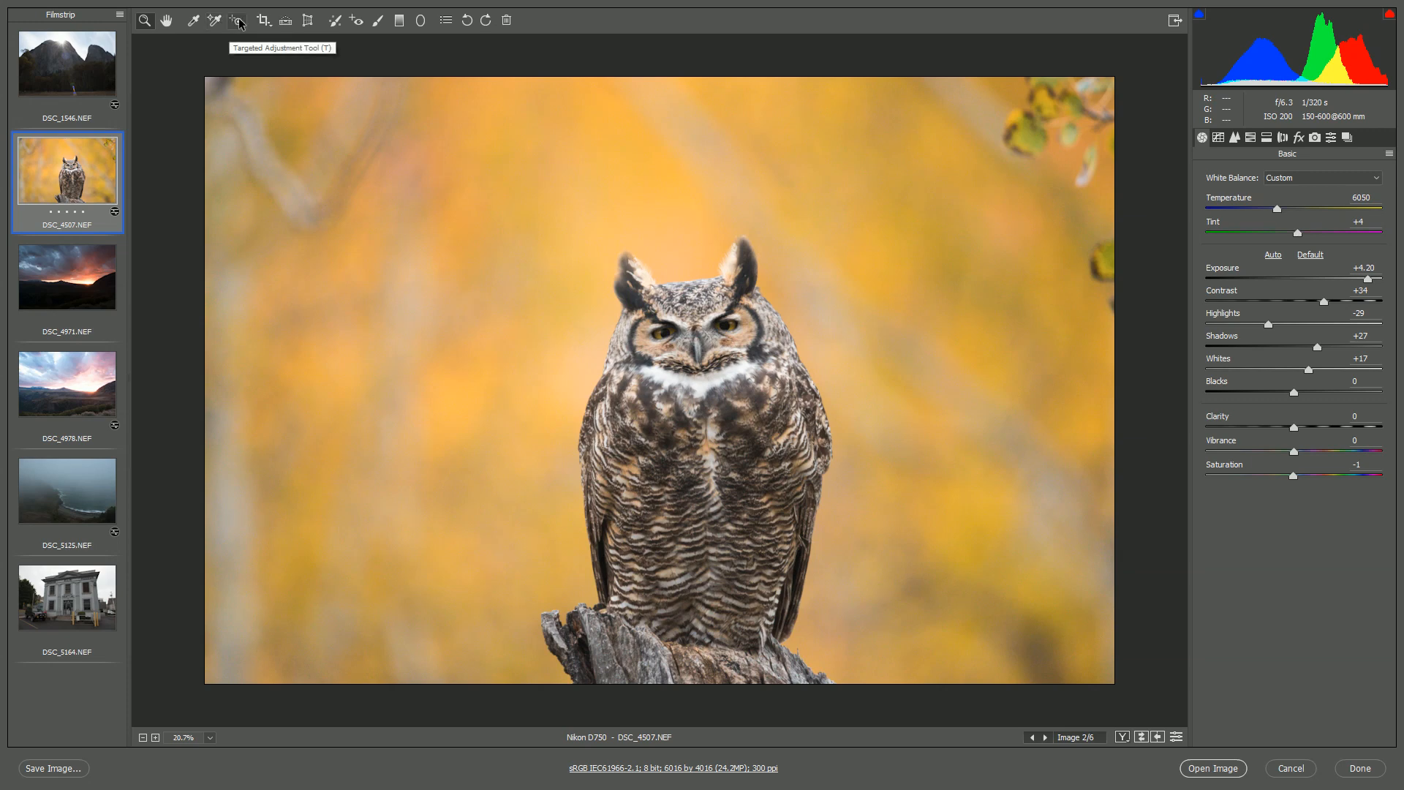
pyautogui.moveTo(264, 20)
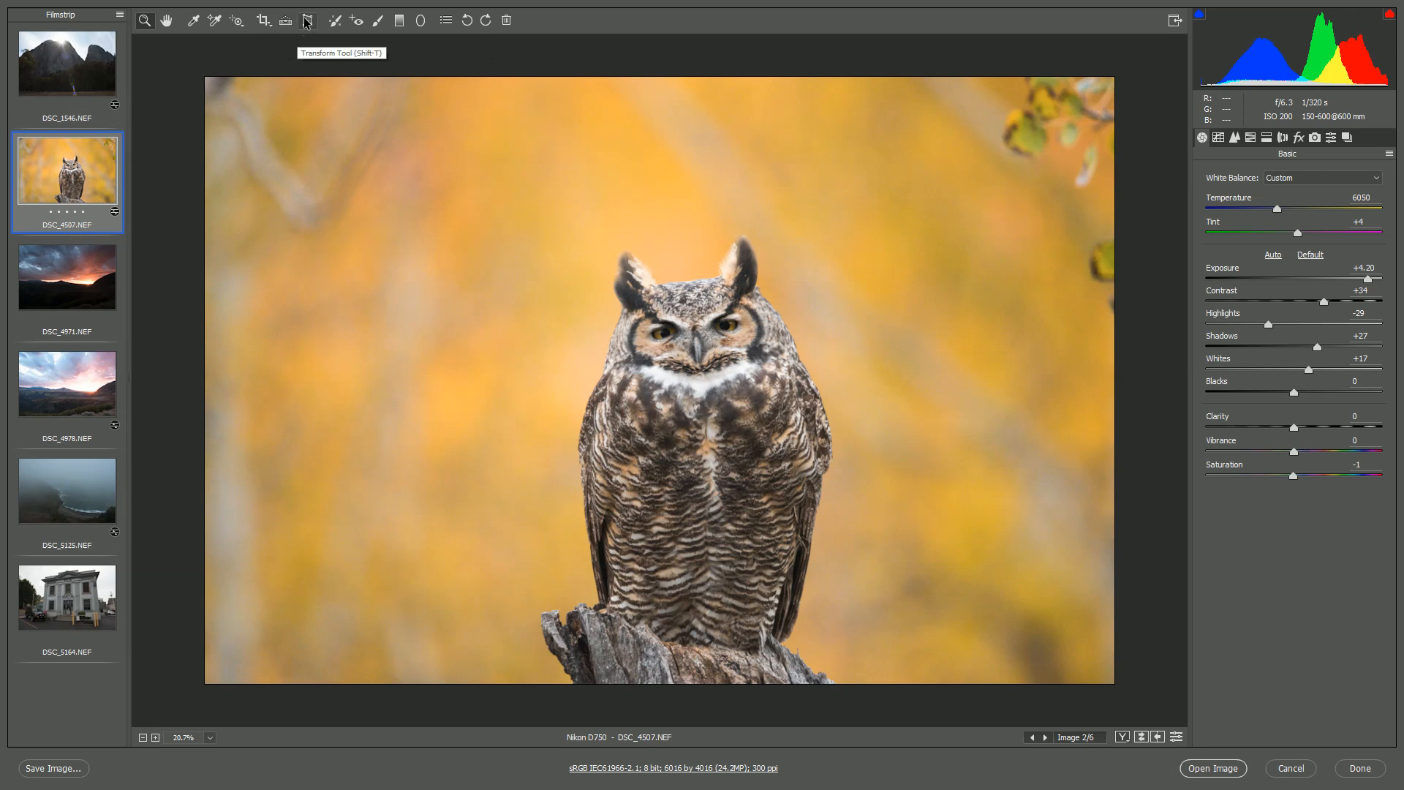
# Step: Apply Auto Upright perspective correction to the museum building photo DSC_5164 in Transform
pyautogui.click(307, 20)
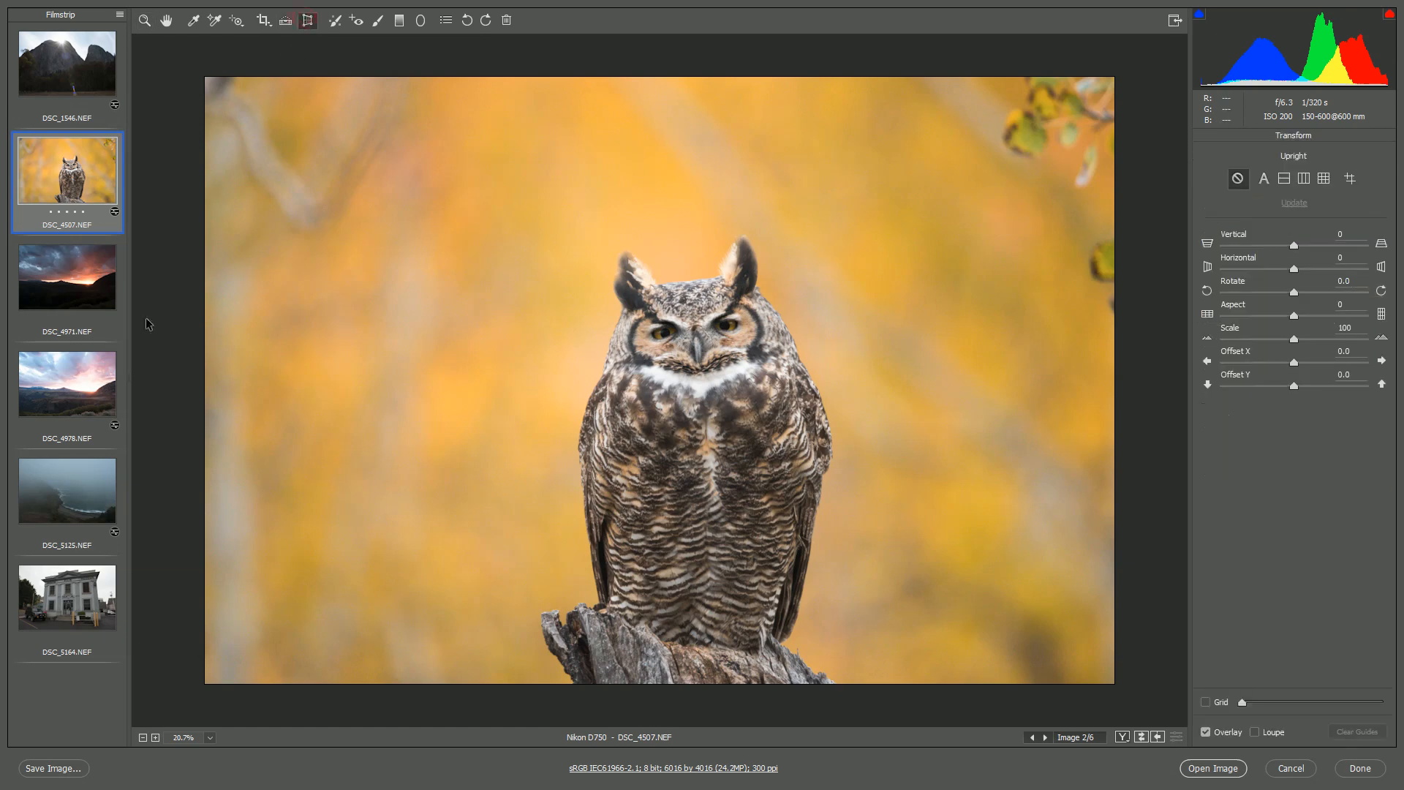
pyautogui.click(67, 598)
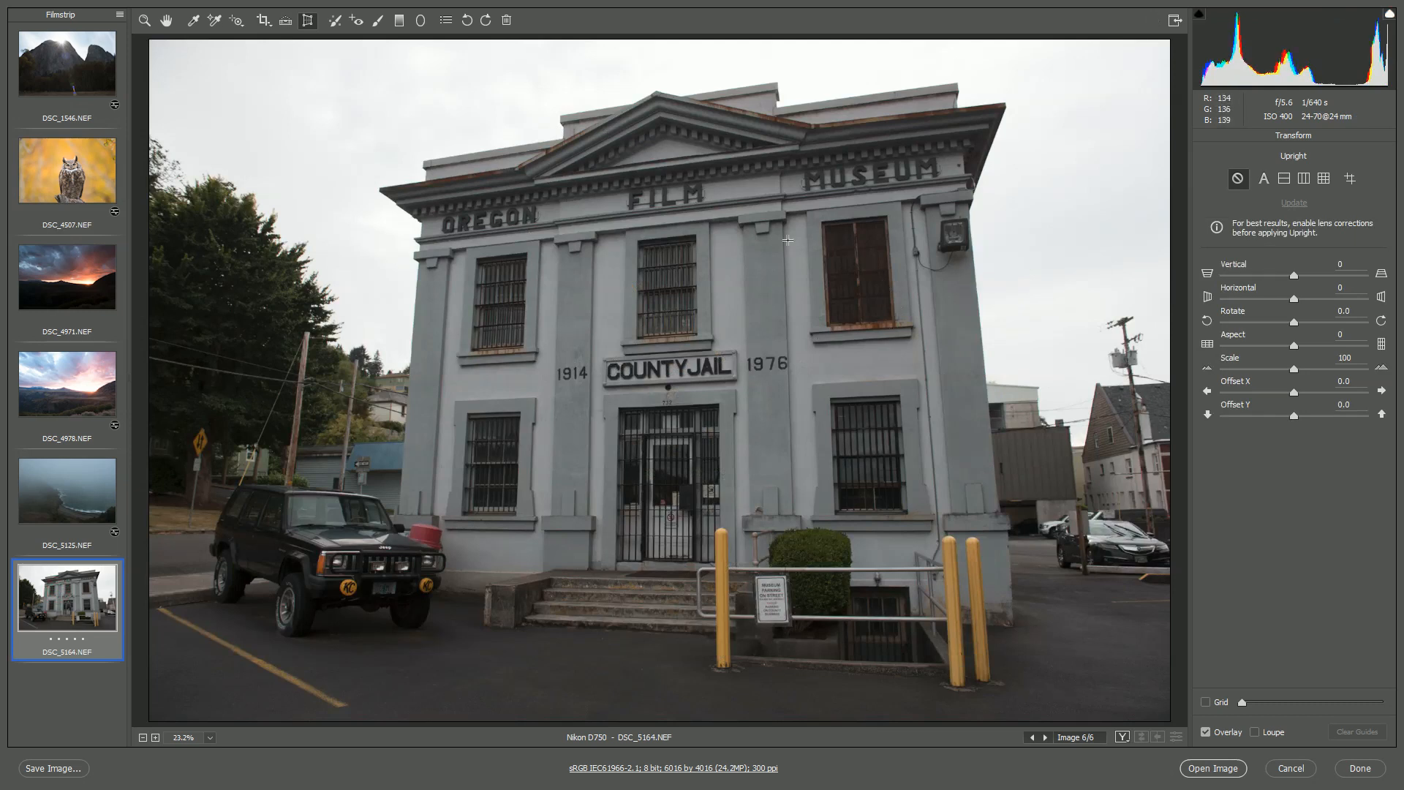
pyautogui.moveTo(1194, 279)
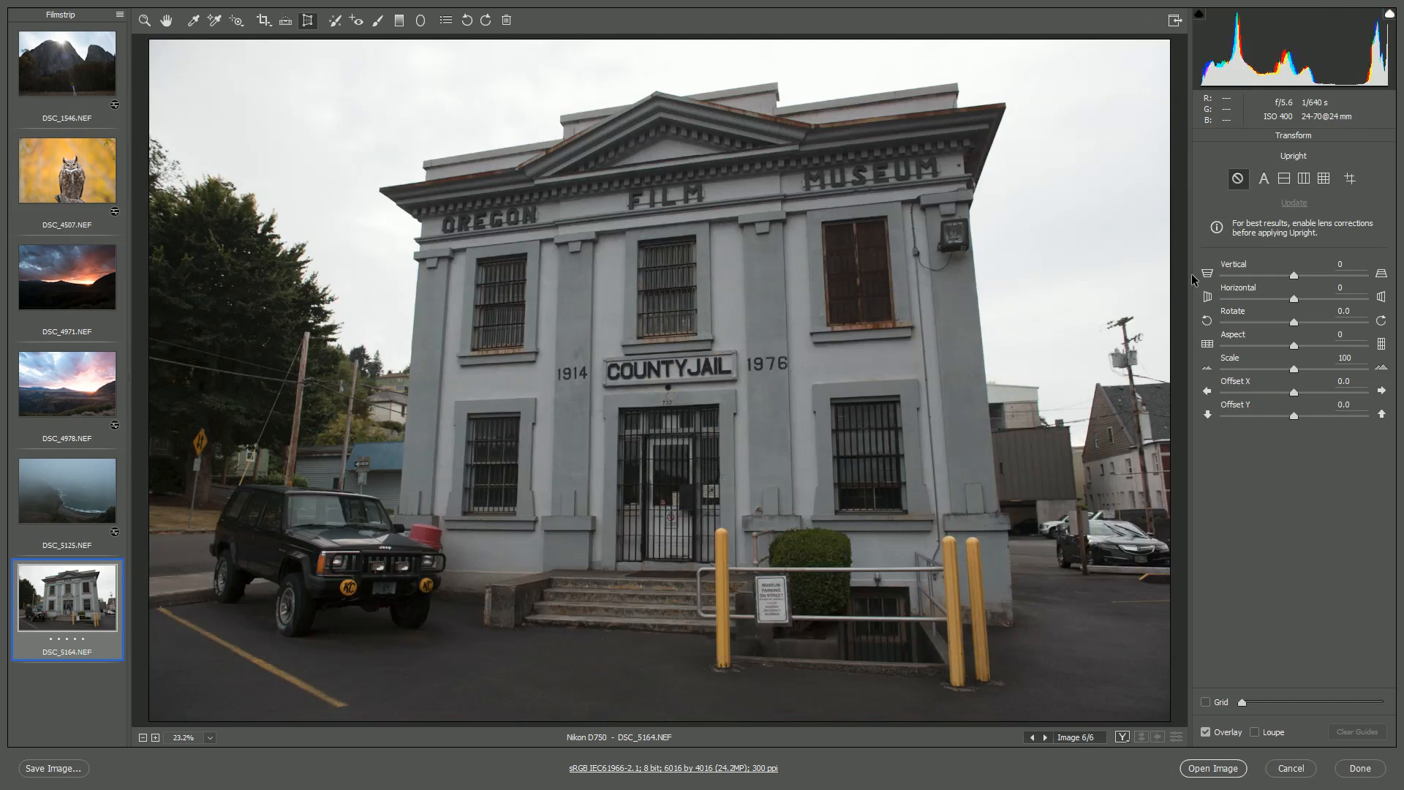
pyautogui.moveTo(965, 170)
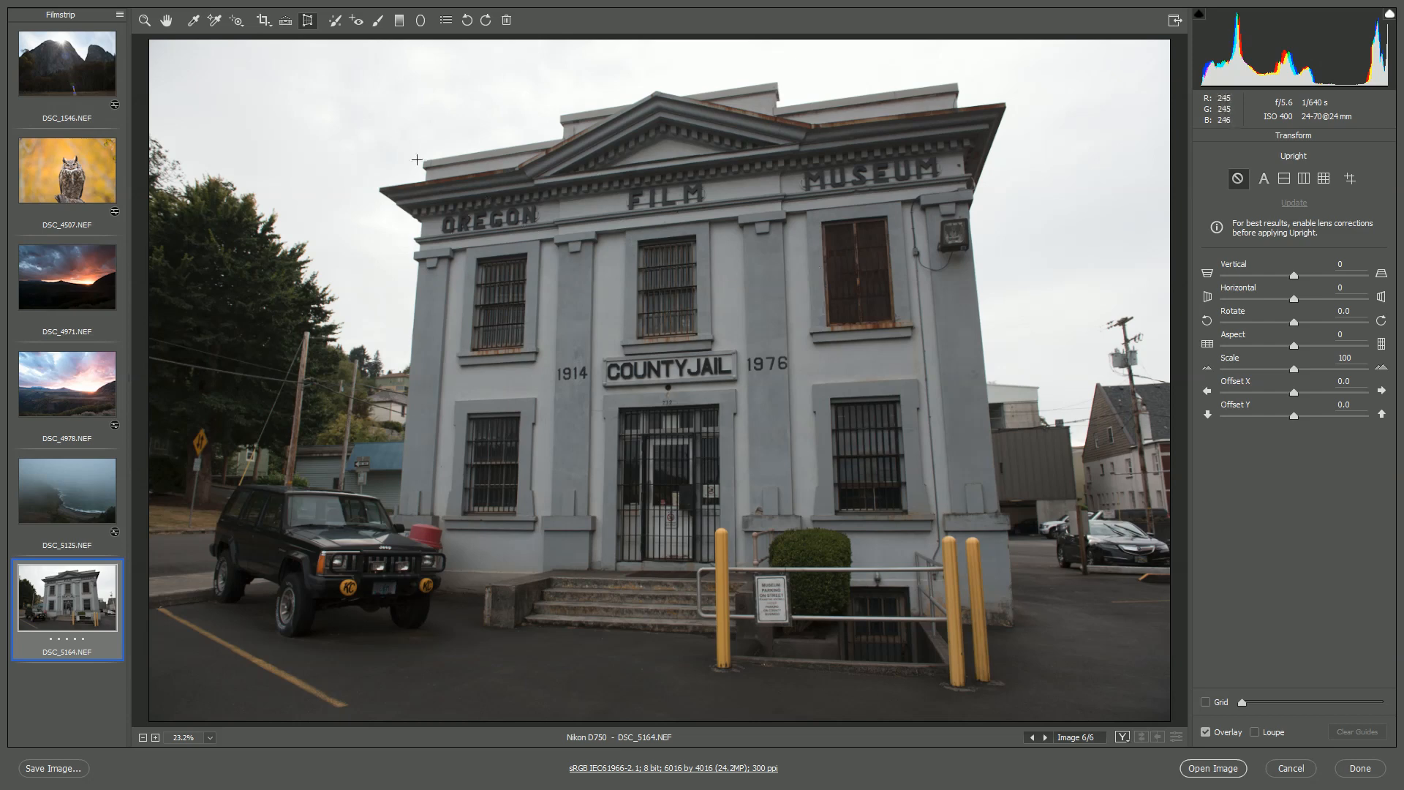
pyautogui.moveTo(1265, 179)
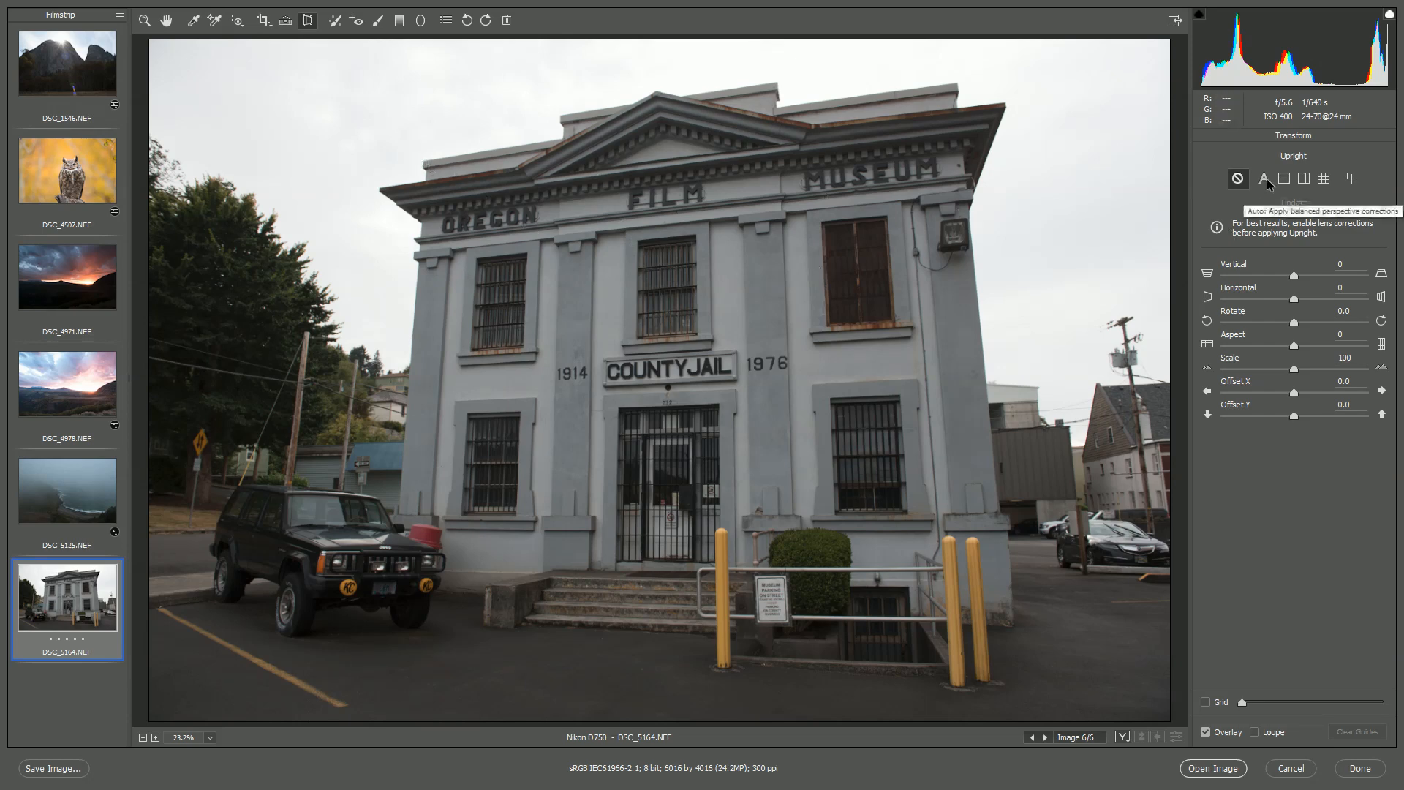
pyautogui.click(1264, 179)
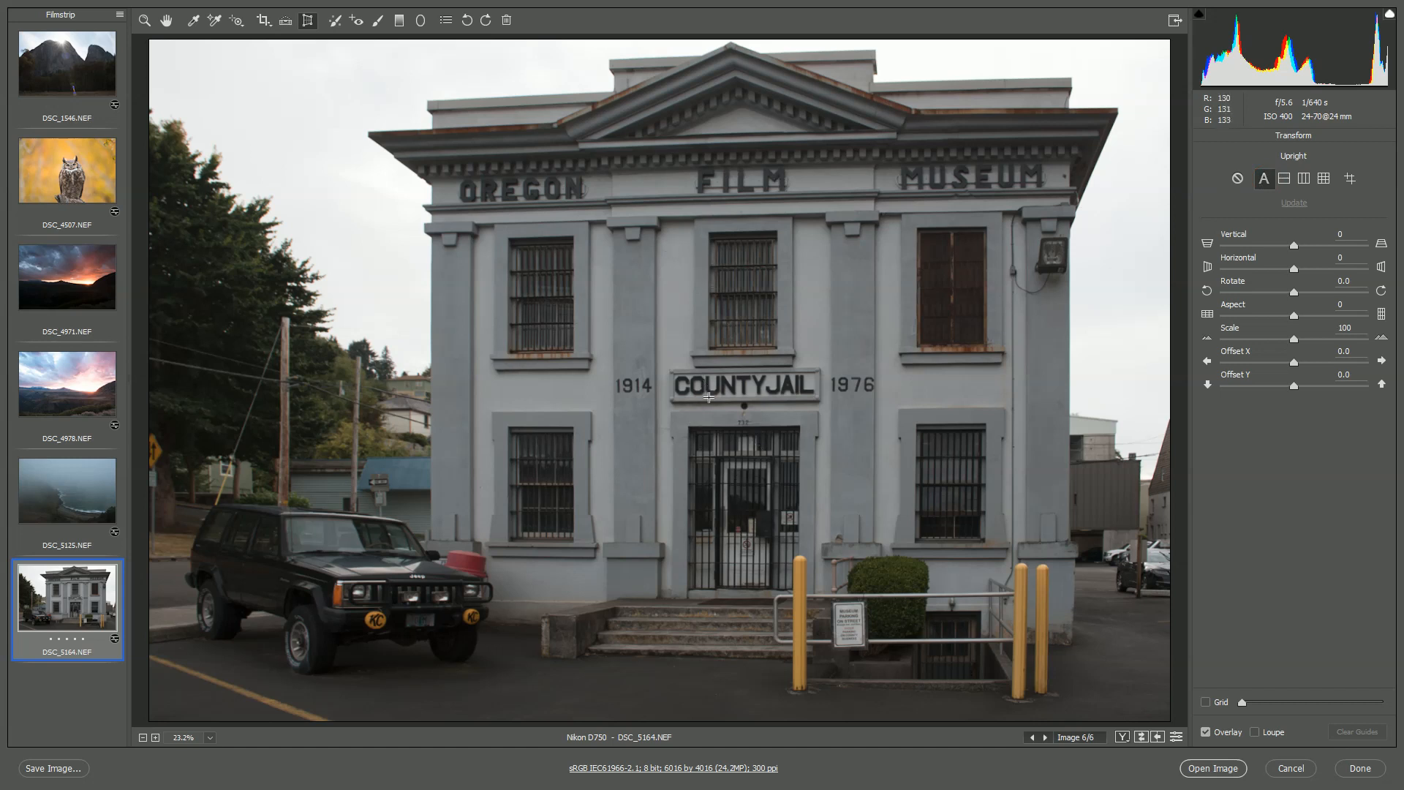
pyautogui.moveTo(893, 381)
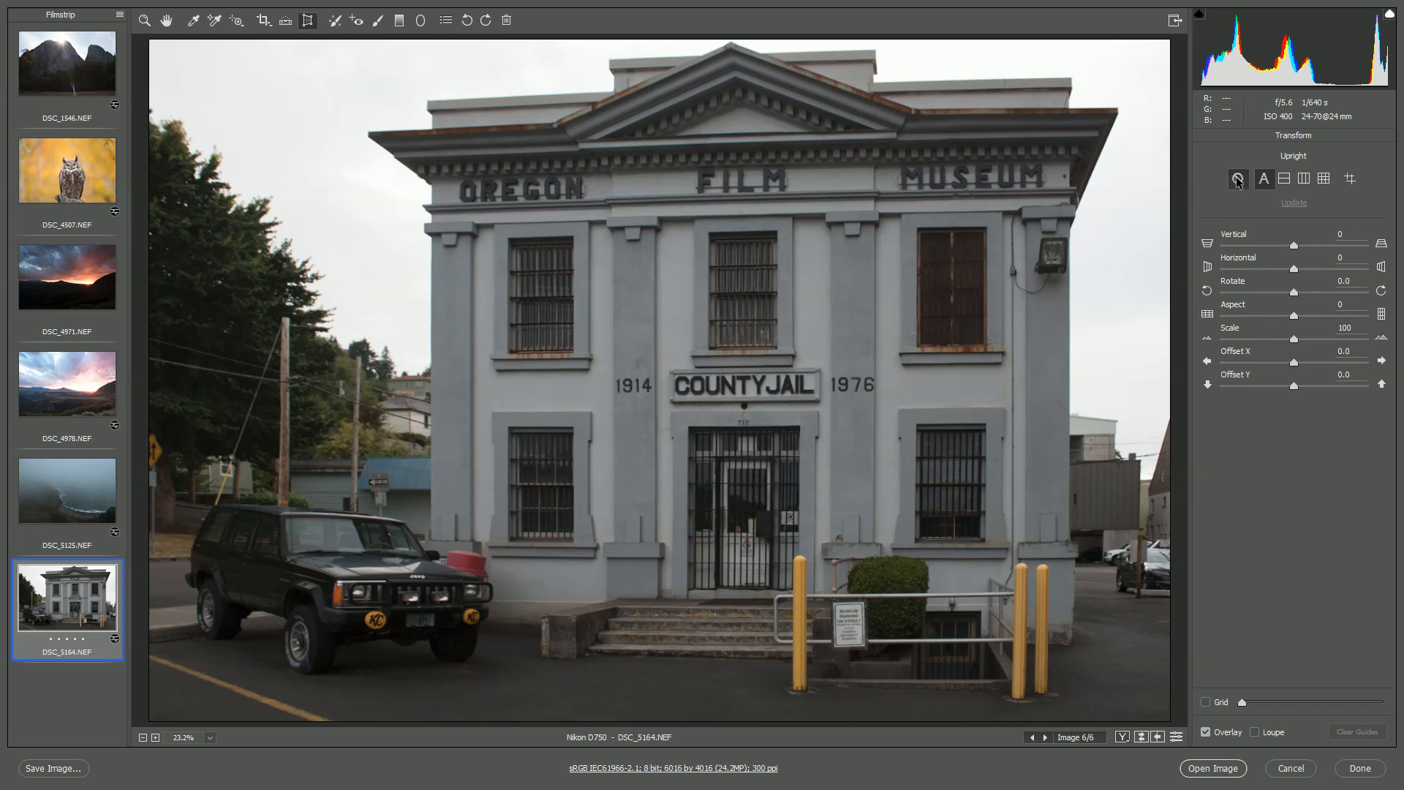
pyautogui.click(1264, 179)
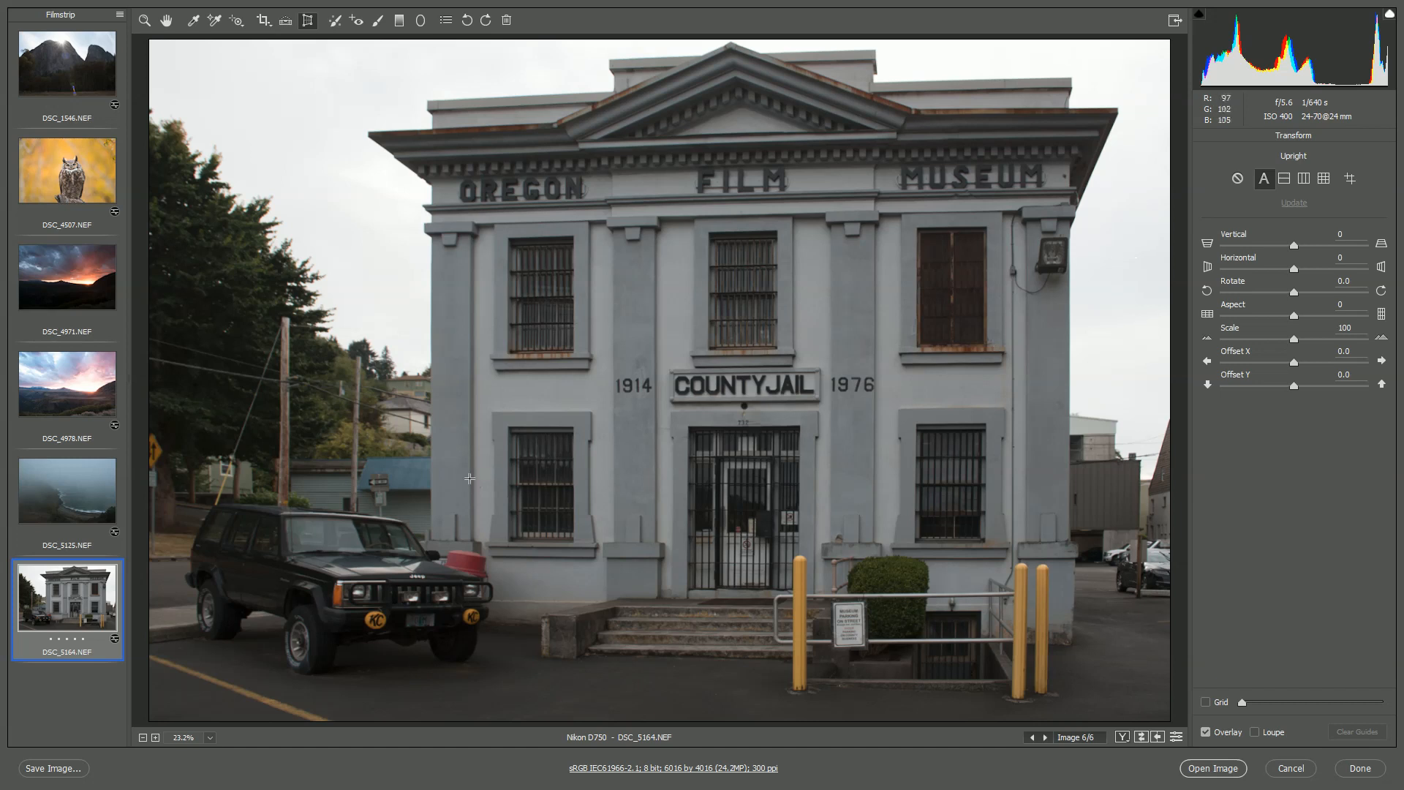
pyautogui.moveTo(383, 81)
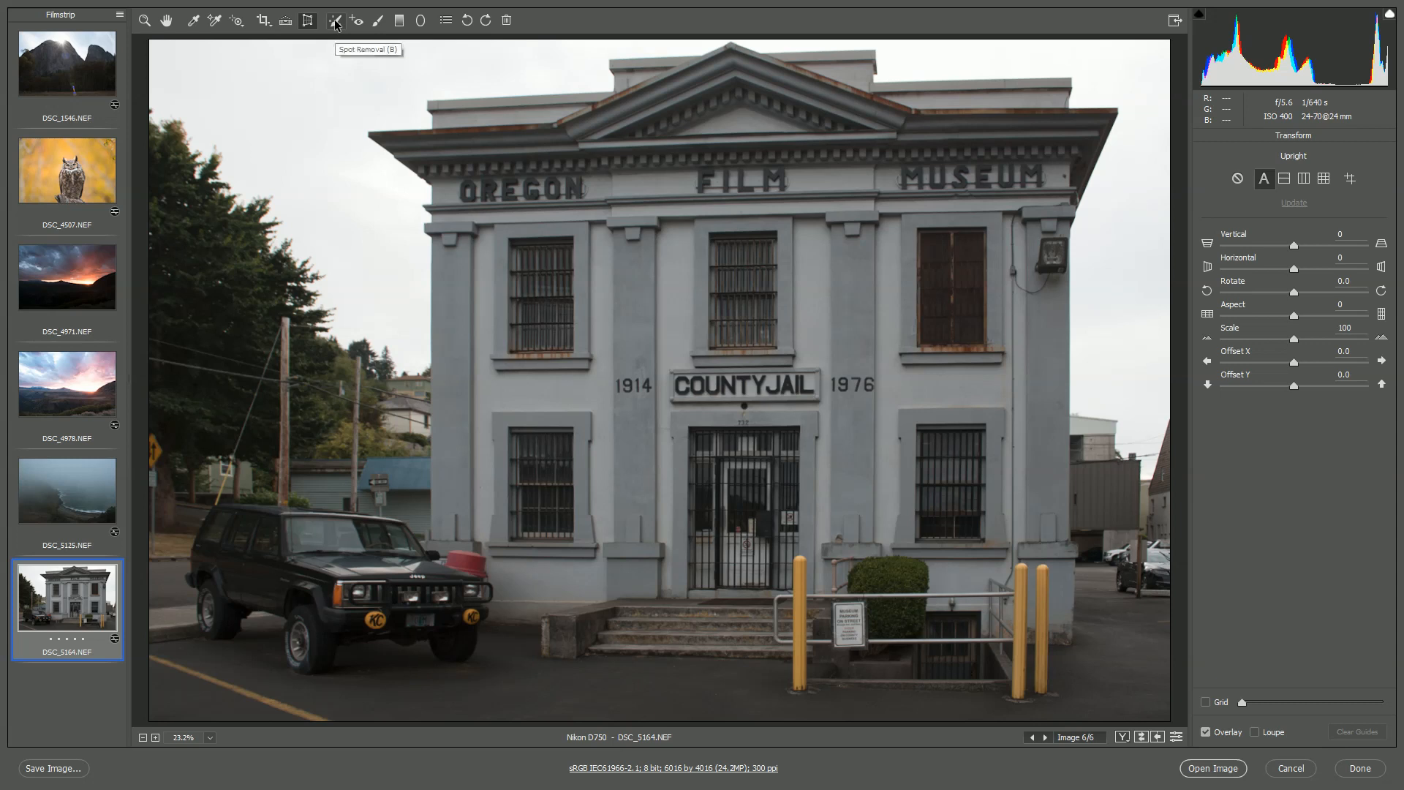
# Step: Place a Heal spot removal on the blemish in the sky left of the museum
pyautogui.click(335, 20)
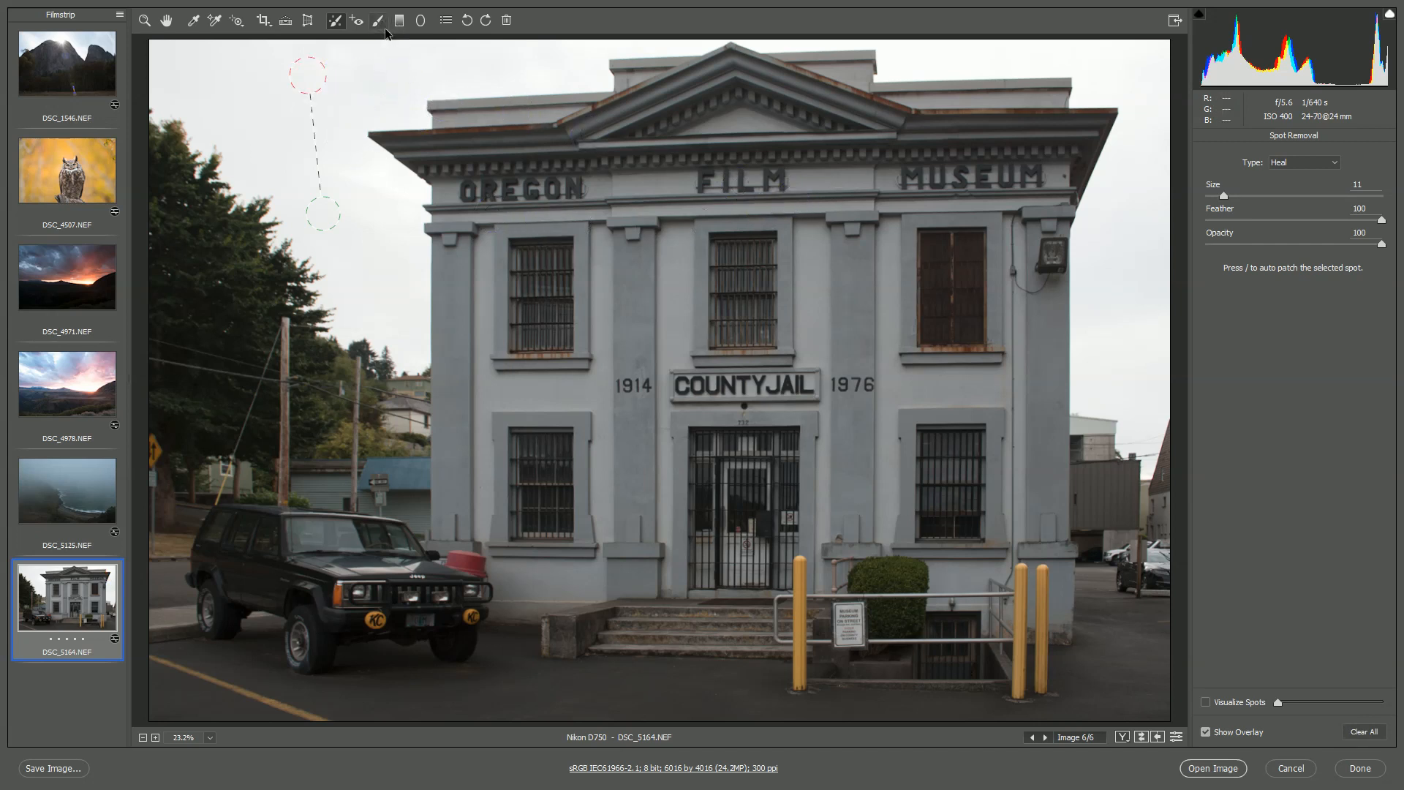
pyautogui.moveTo(378, 20)
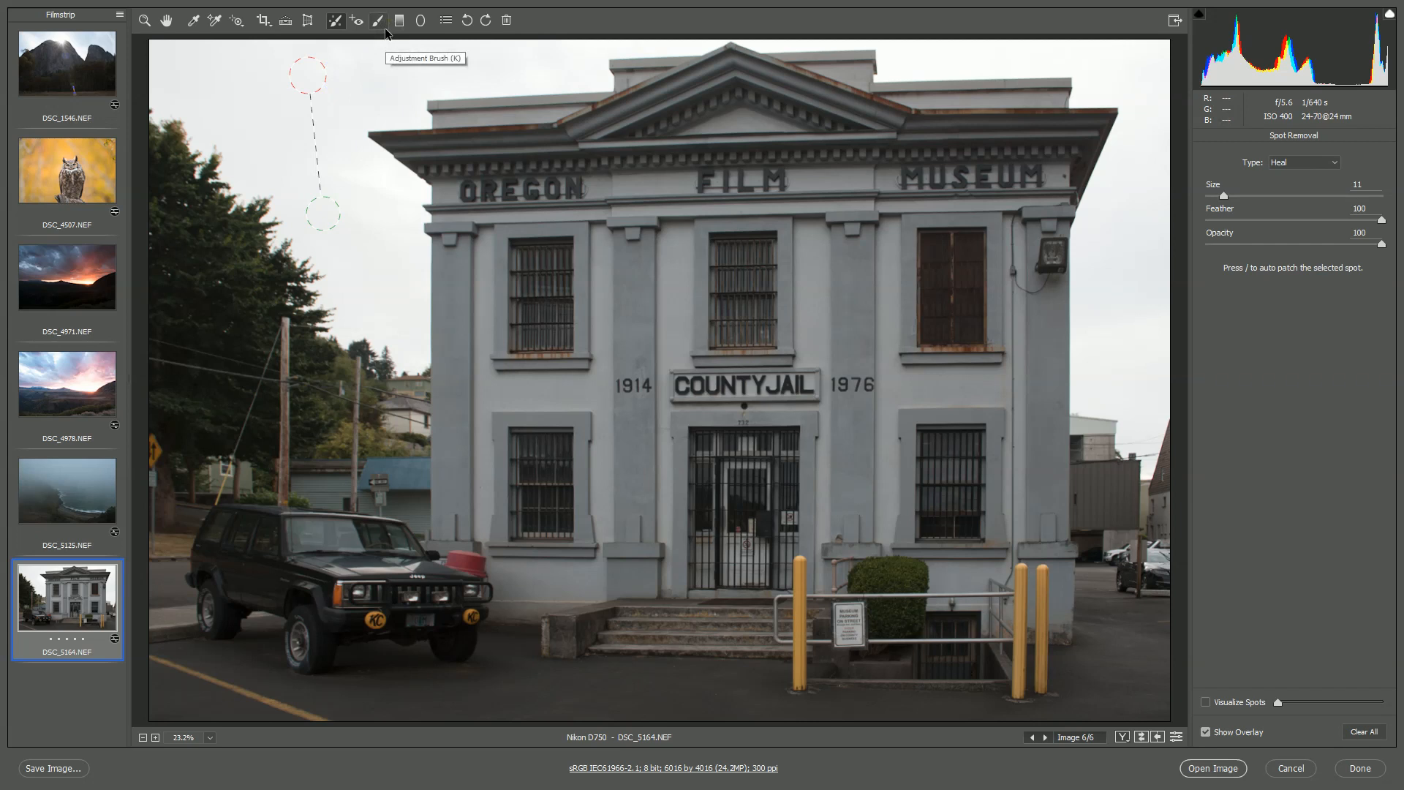
# Step: On DSC_5125 set the Adjustment Brush to temperature -35 and contrast +39
pyautogui.click(378, 20)
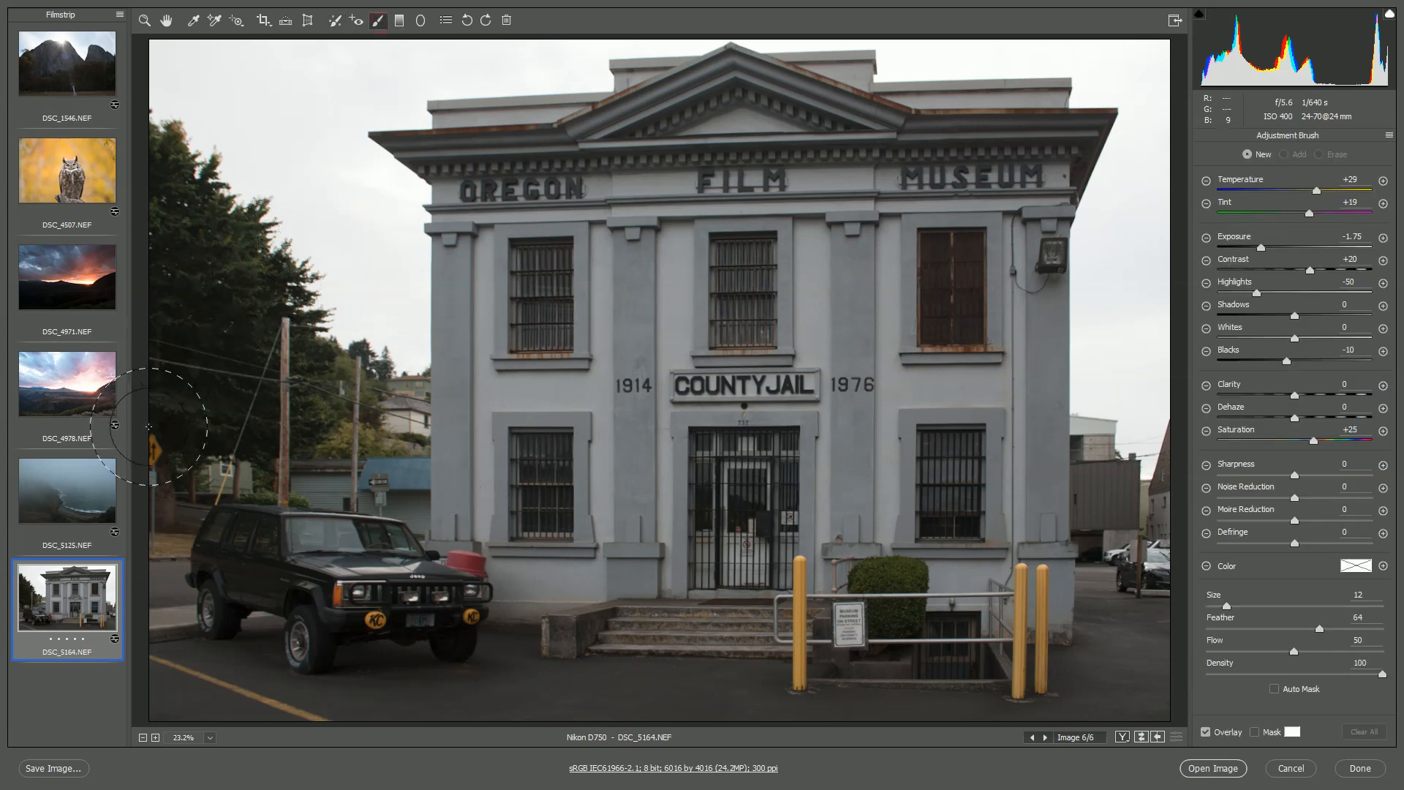
pyautogui.click(67, 490)
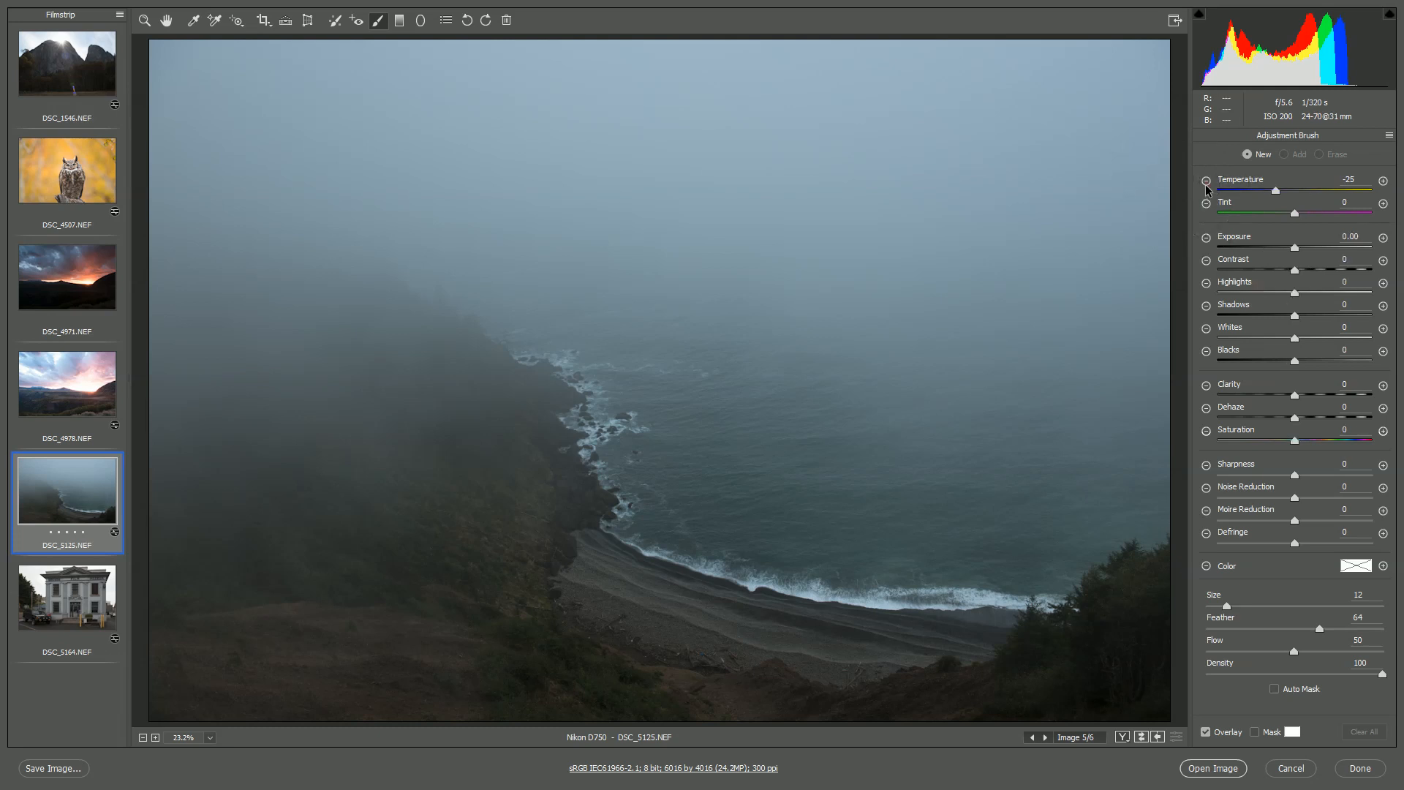
pyautogui.click(1349, 179)
pyautogui.write('0')
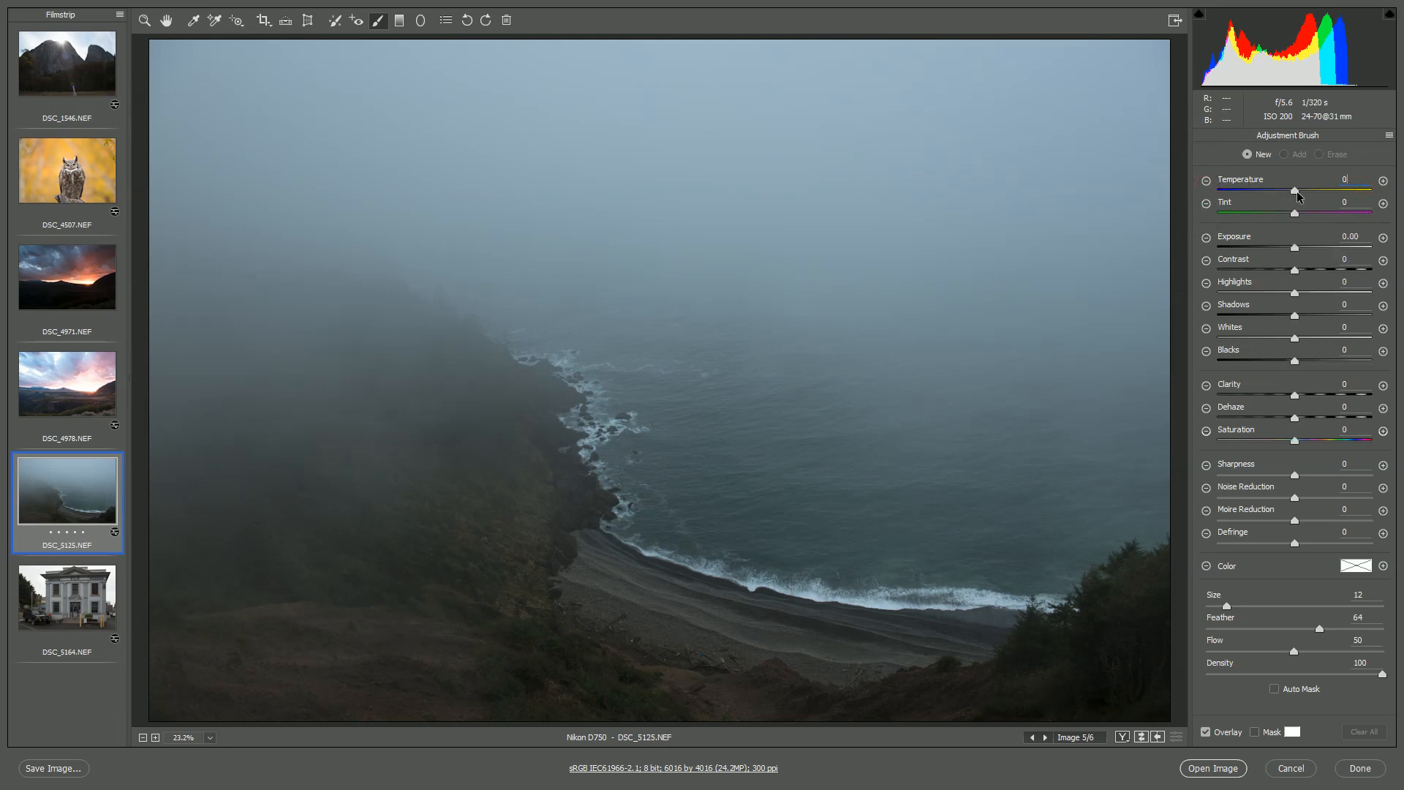
pyautogui.moveTo(1296, 189); pyautogui.dragTo(1237, 189)
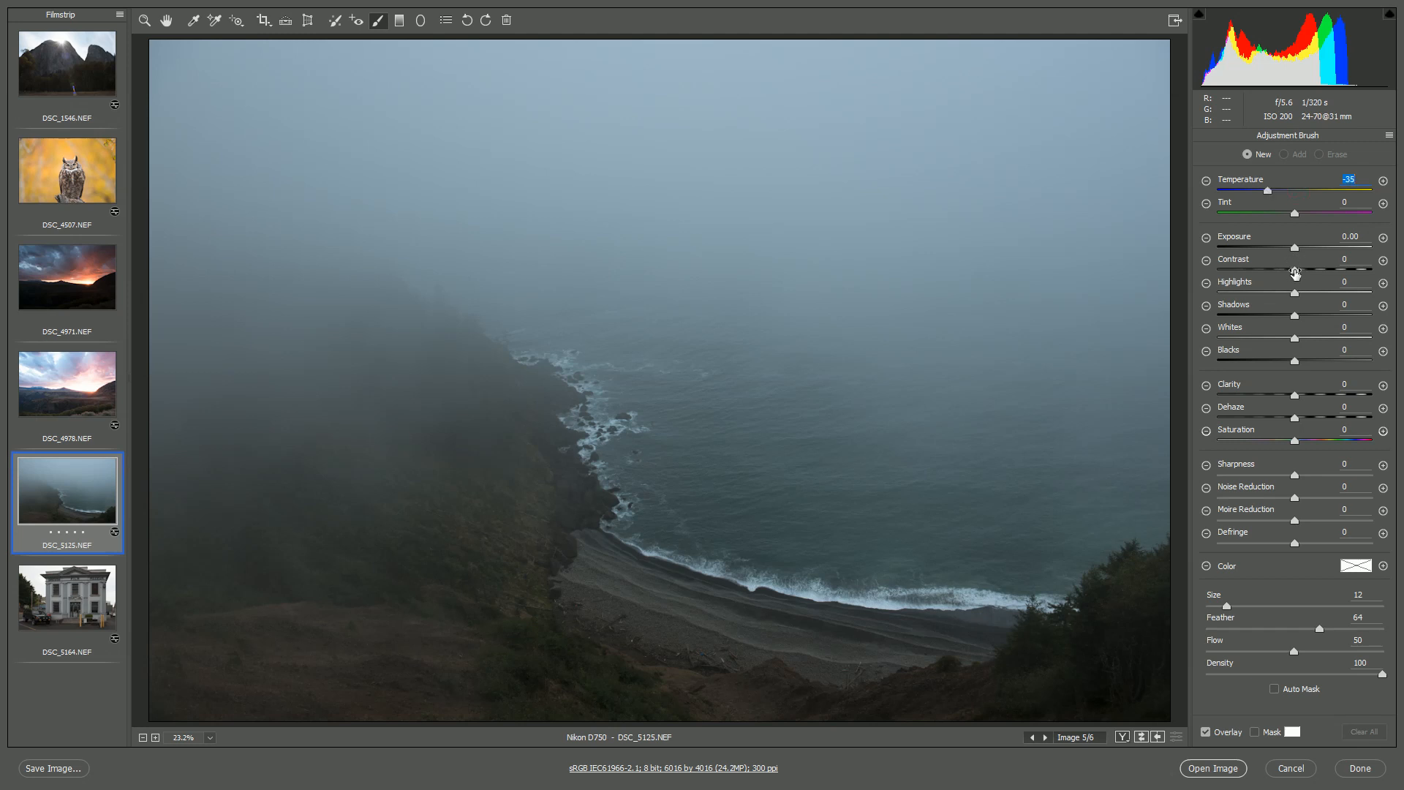
pyautogui.moveTo(1318, 269); pyautogui.dragTo(1334, 269)
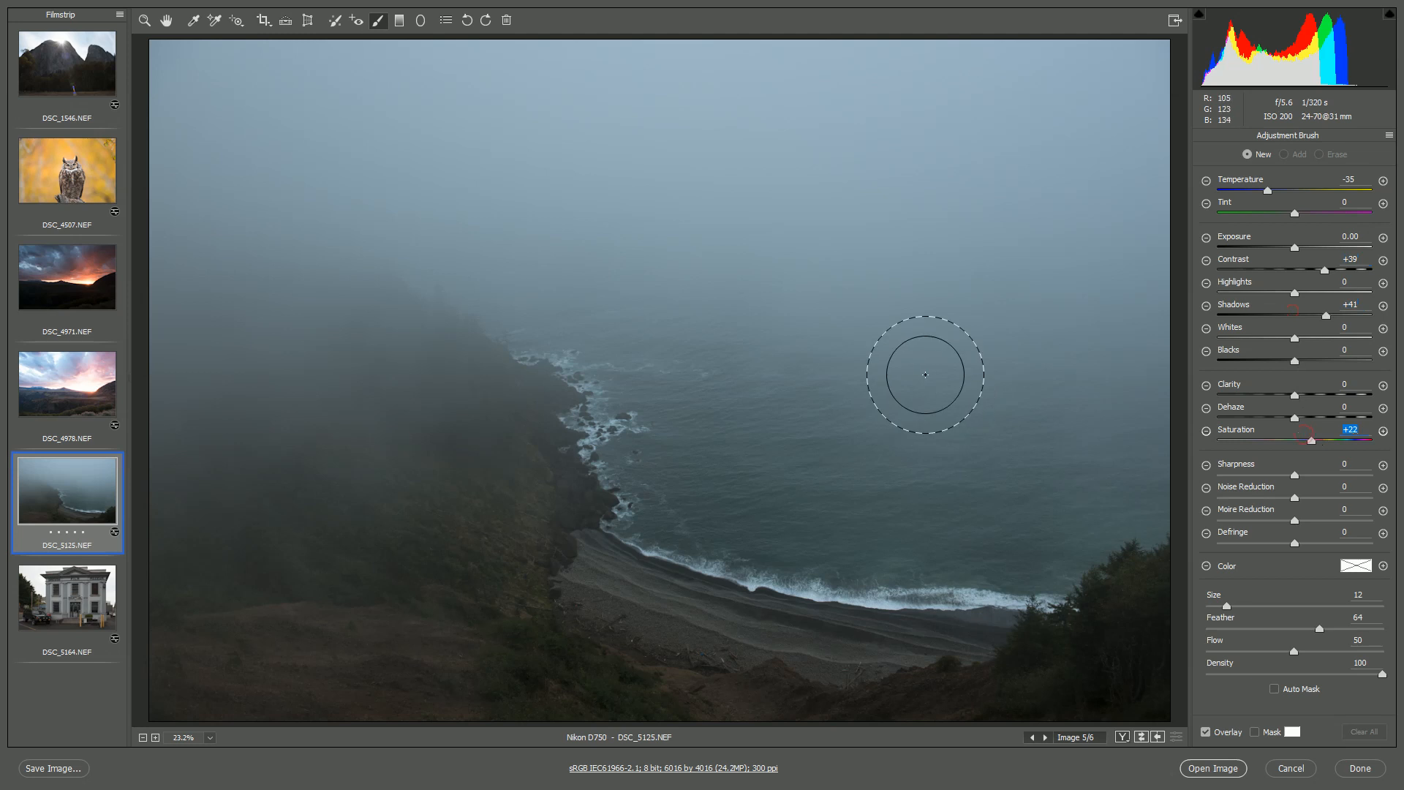
# Step: Paint the brush adjustment across the sea and up through the foggy sky
pyautogui.moveTo(925, 374); pyautogui.dragTo(670, 417)
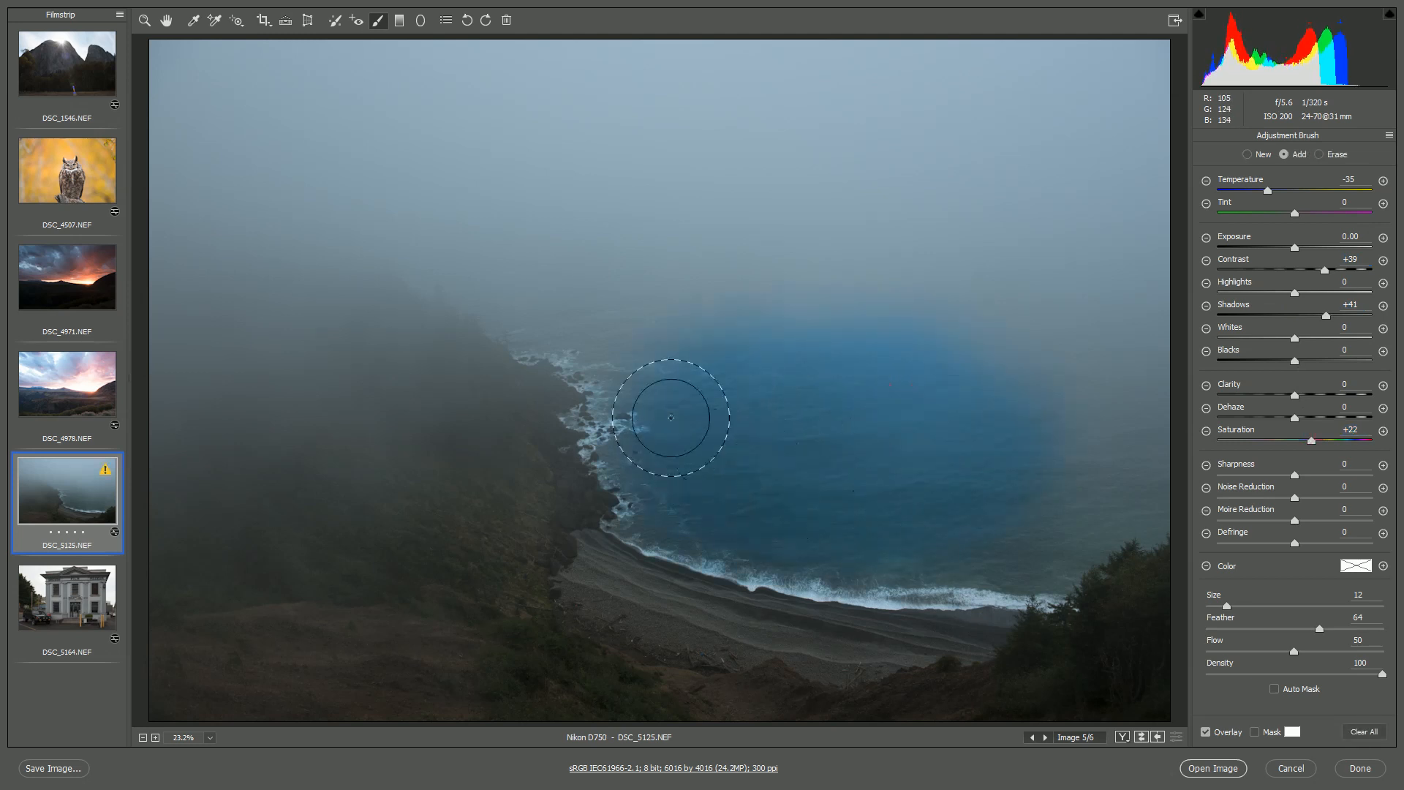
pyautogui.moveTo(670, 416); pyautogui.dragTo(1022, 540)
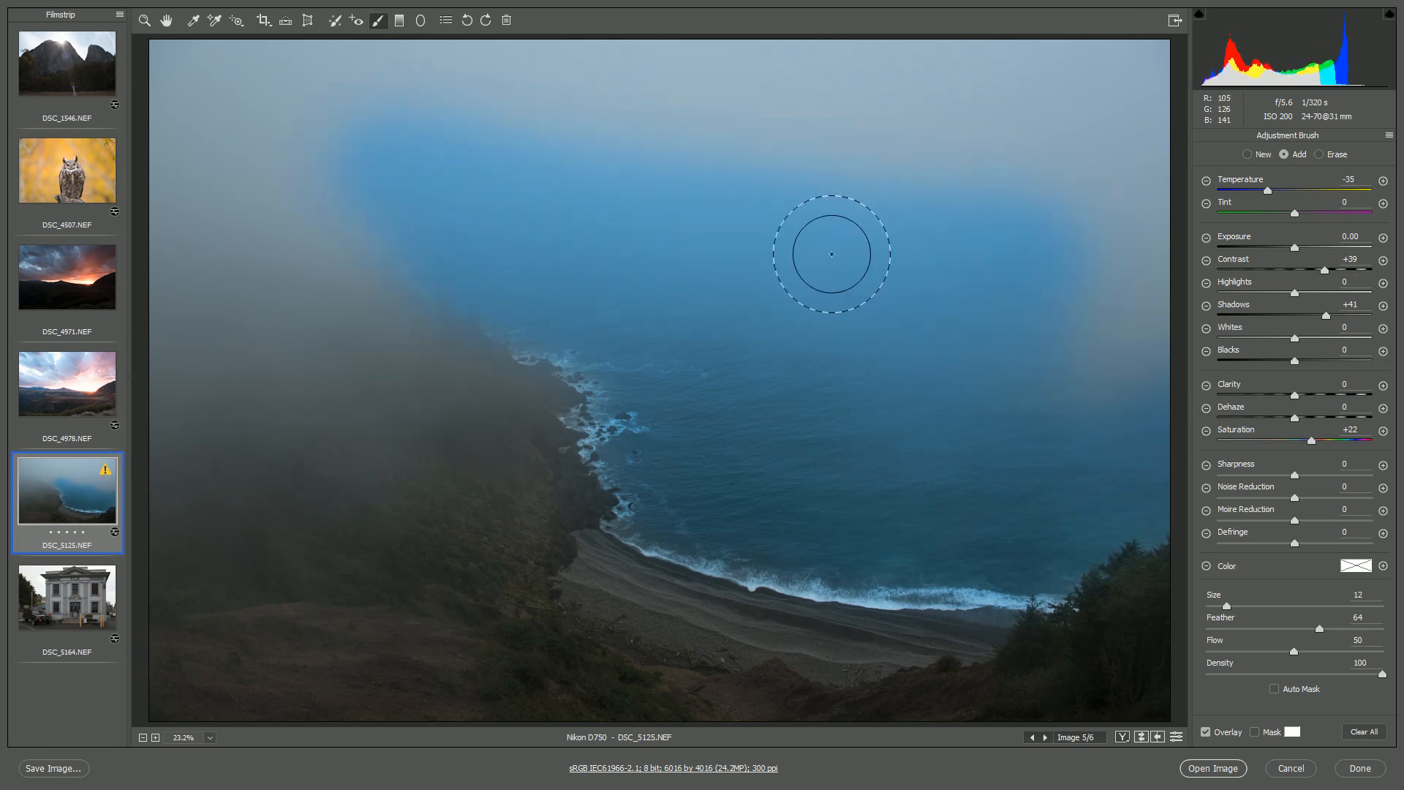
pyautogui.moveTo(833, 256); pyautogui.dragTo(356, 83)
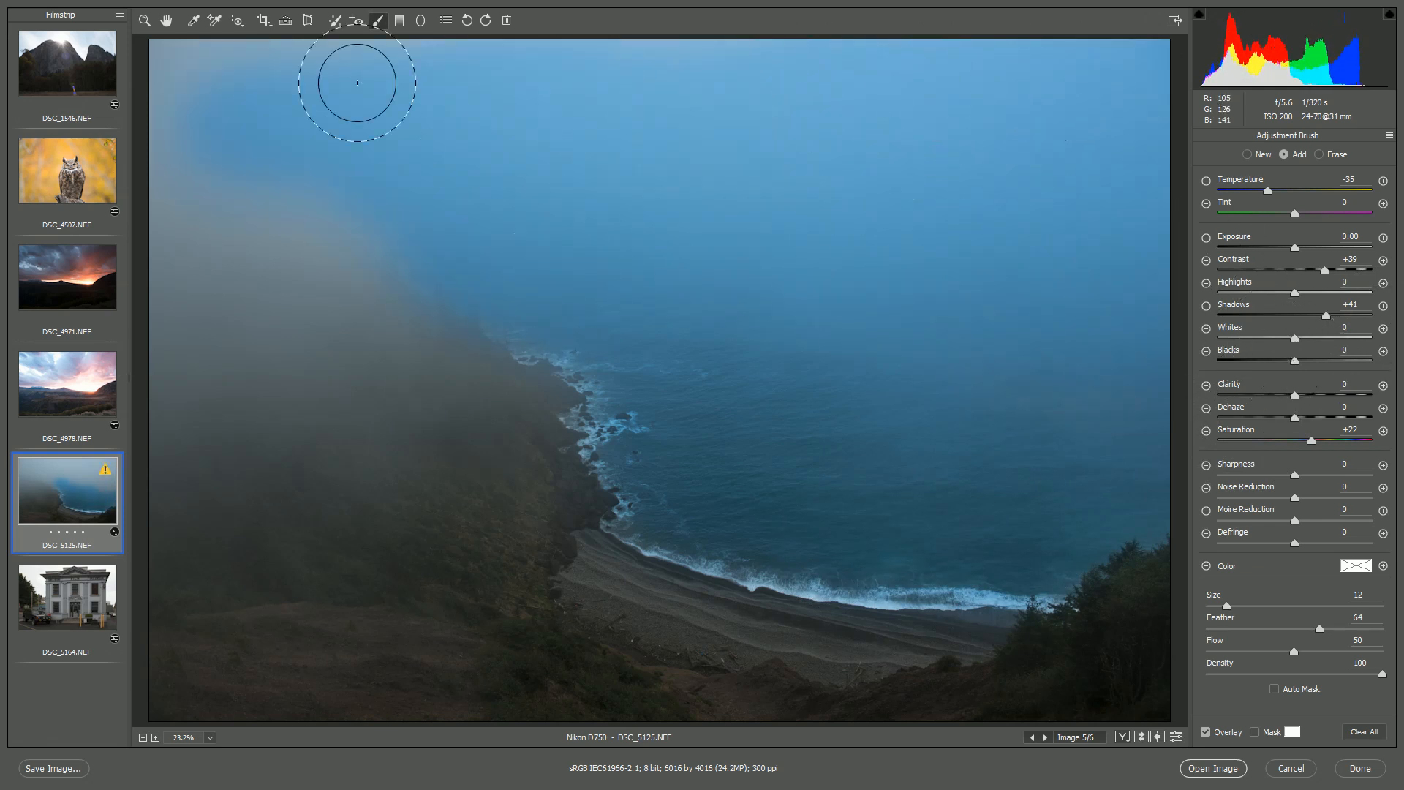
pyautogui.moveTo(356, 83); pyautogui.dragTo(251, 323)
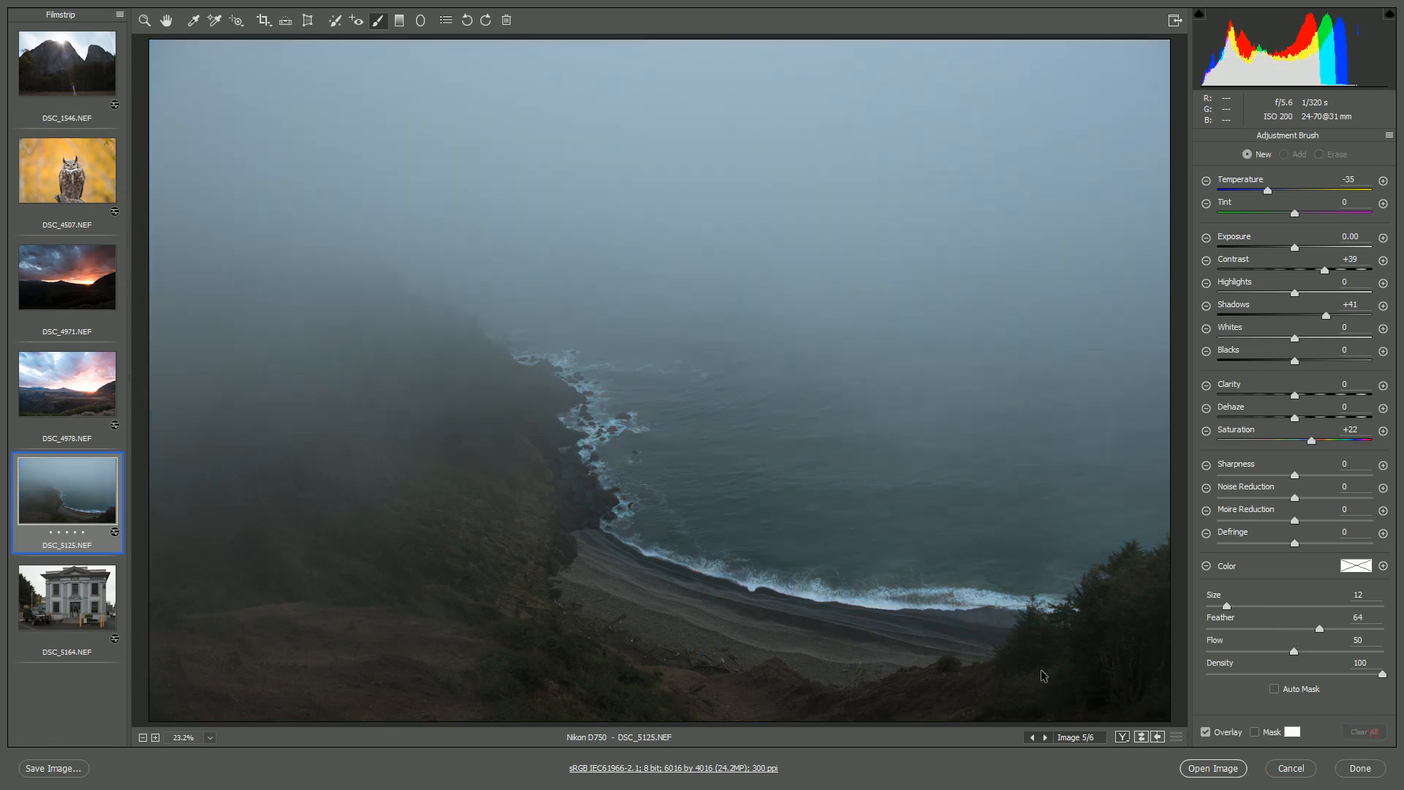
# Step: Select mountain sunset DSC_4978 and show its Split Toning then HSL Luminance settings
pyautogui.click(67, 384)
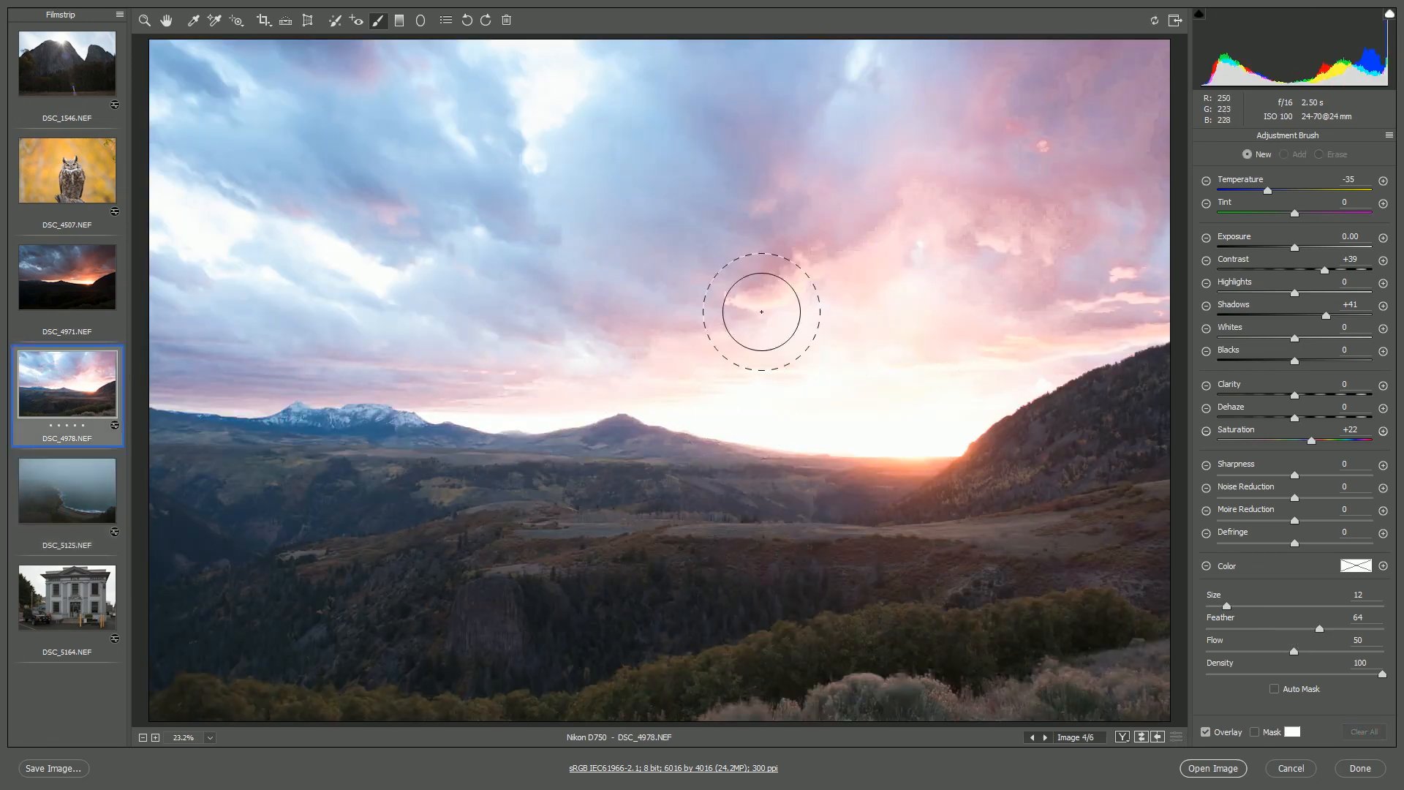
pyautogui.moveTo(761, 311); pyautogui.dragTo(641, 242)
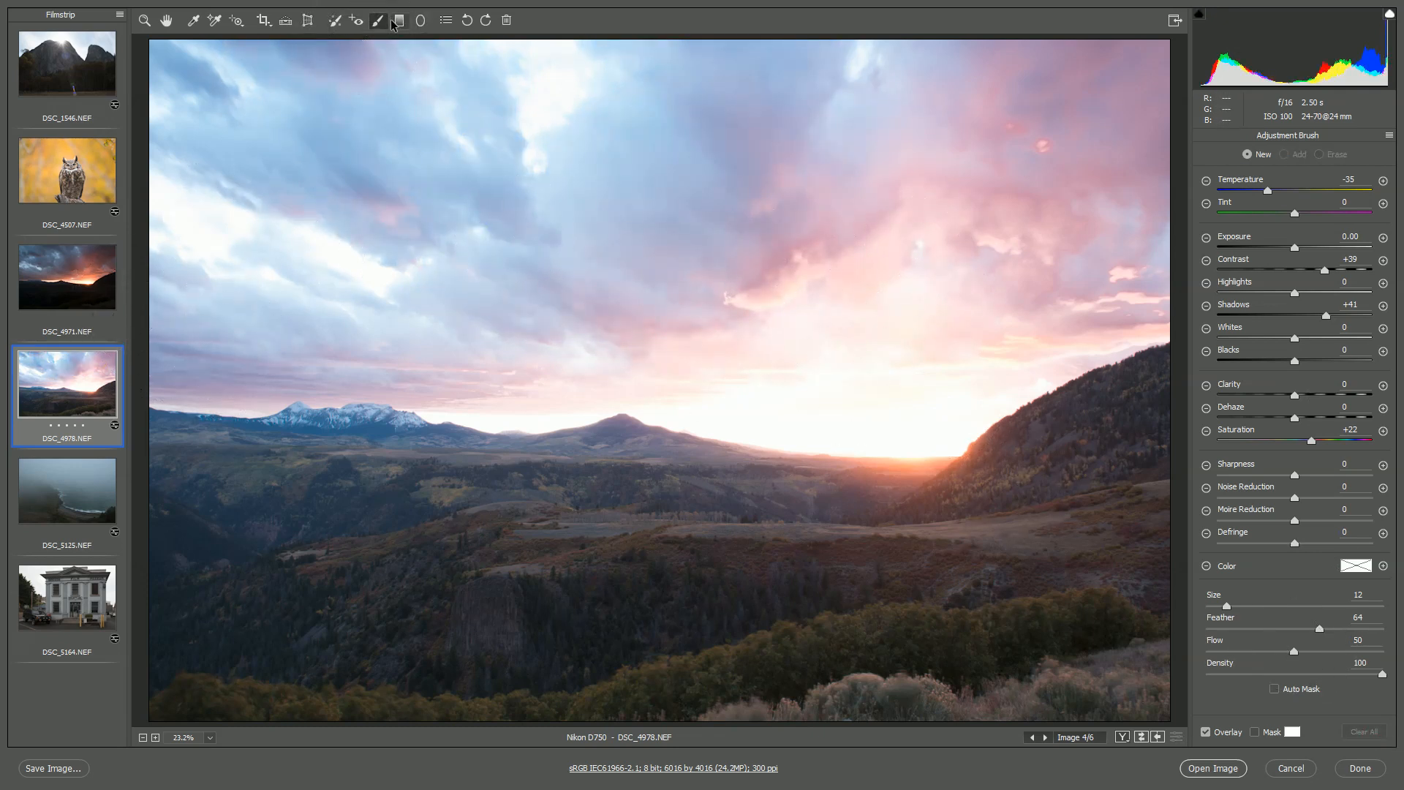
pyautogui.moveTo(392, 20)
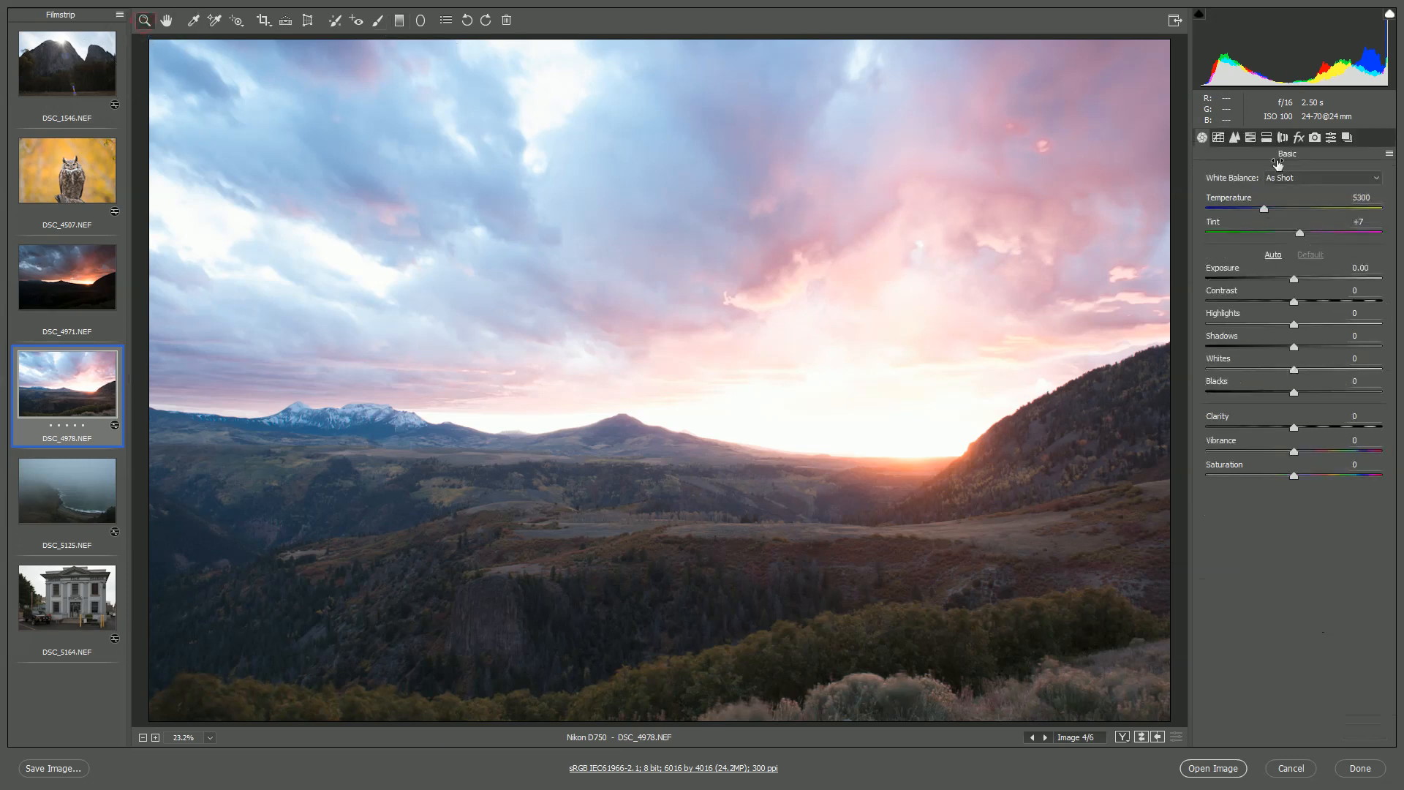
pyautogui.click(1266, 137)
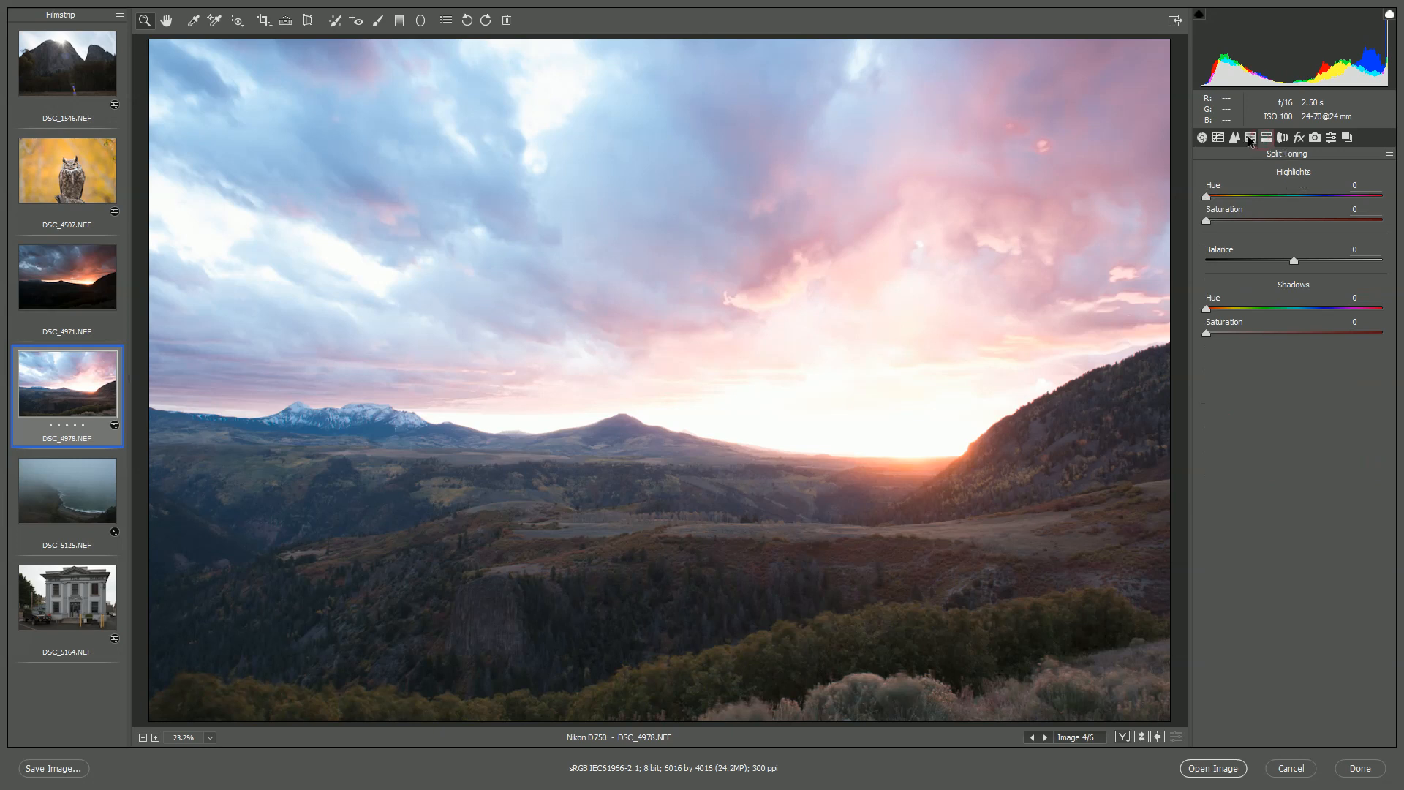
pyautogui.click(1234, 136)
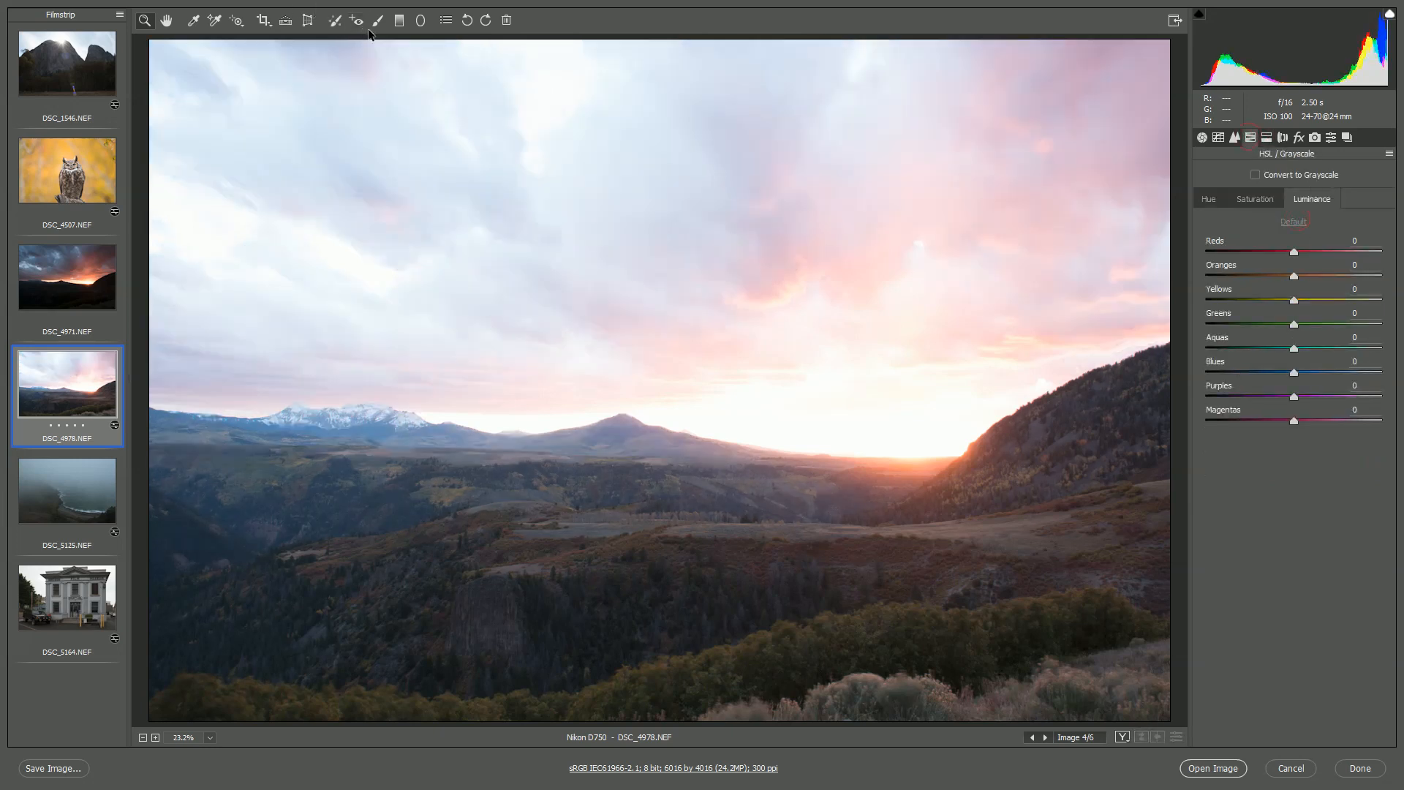
# Step: Draw a Graduated Filter (temp +47, tint +37, exposure -1.20, highlights -47) from top edge to the valley
pyautogui.click(399, 20)
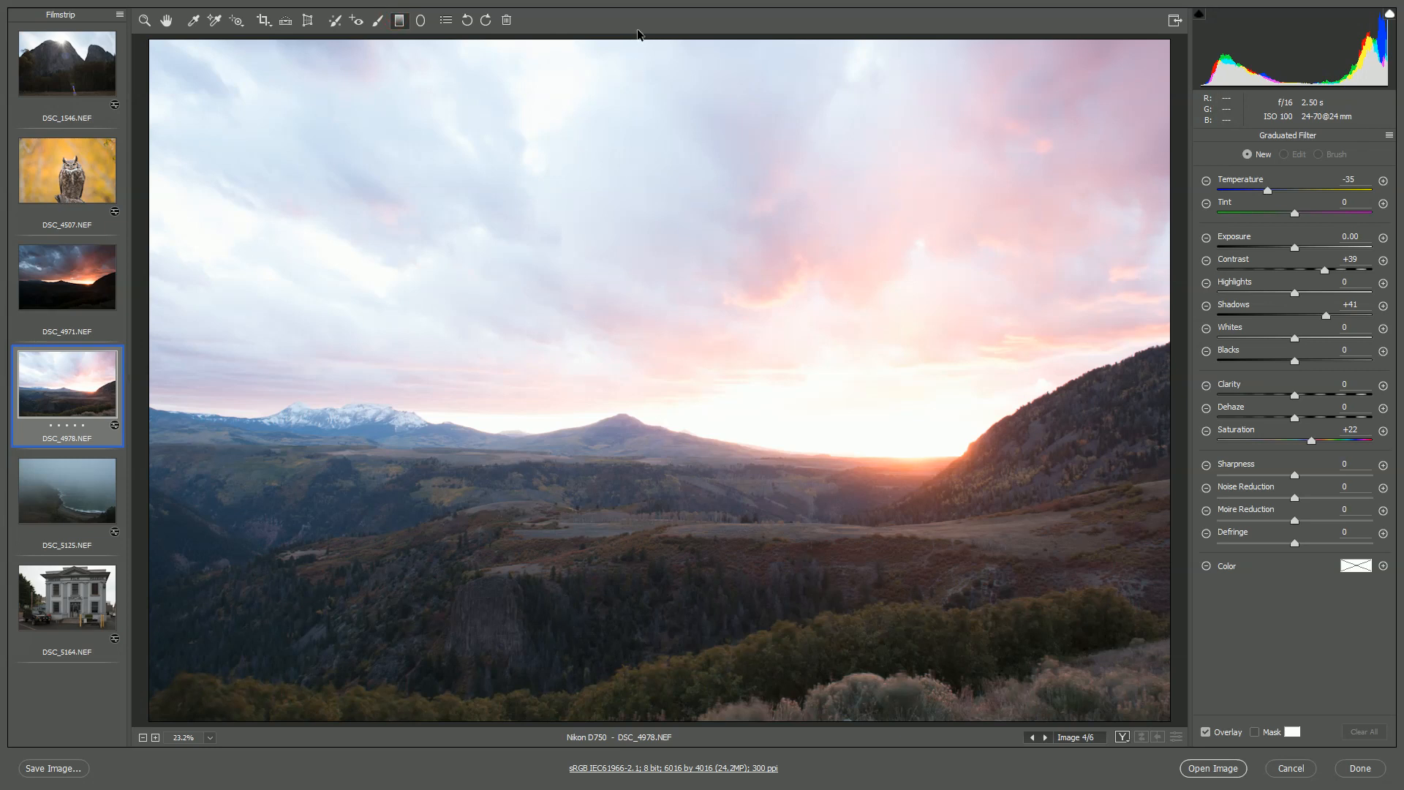
pyautogui.moveTo(1384, 244)
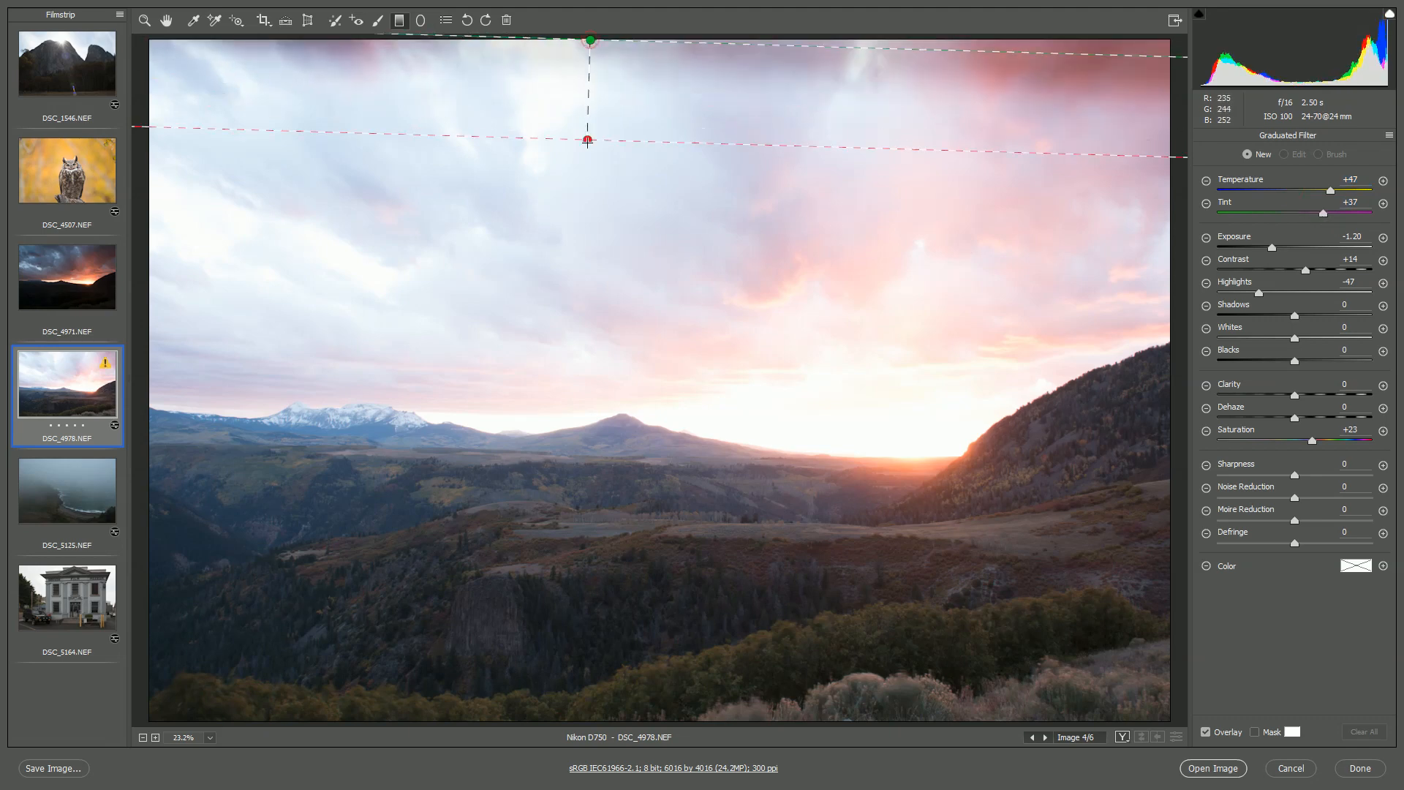
pyautogui.moveTo(587, 140); pyautogui.dragTo(581, 494)
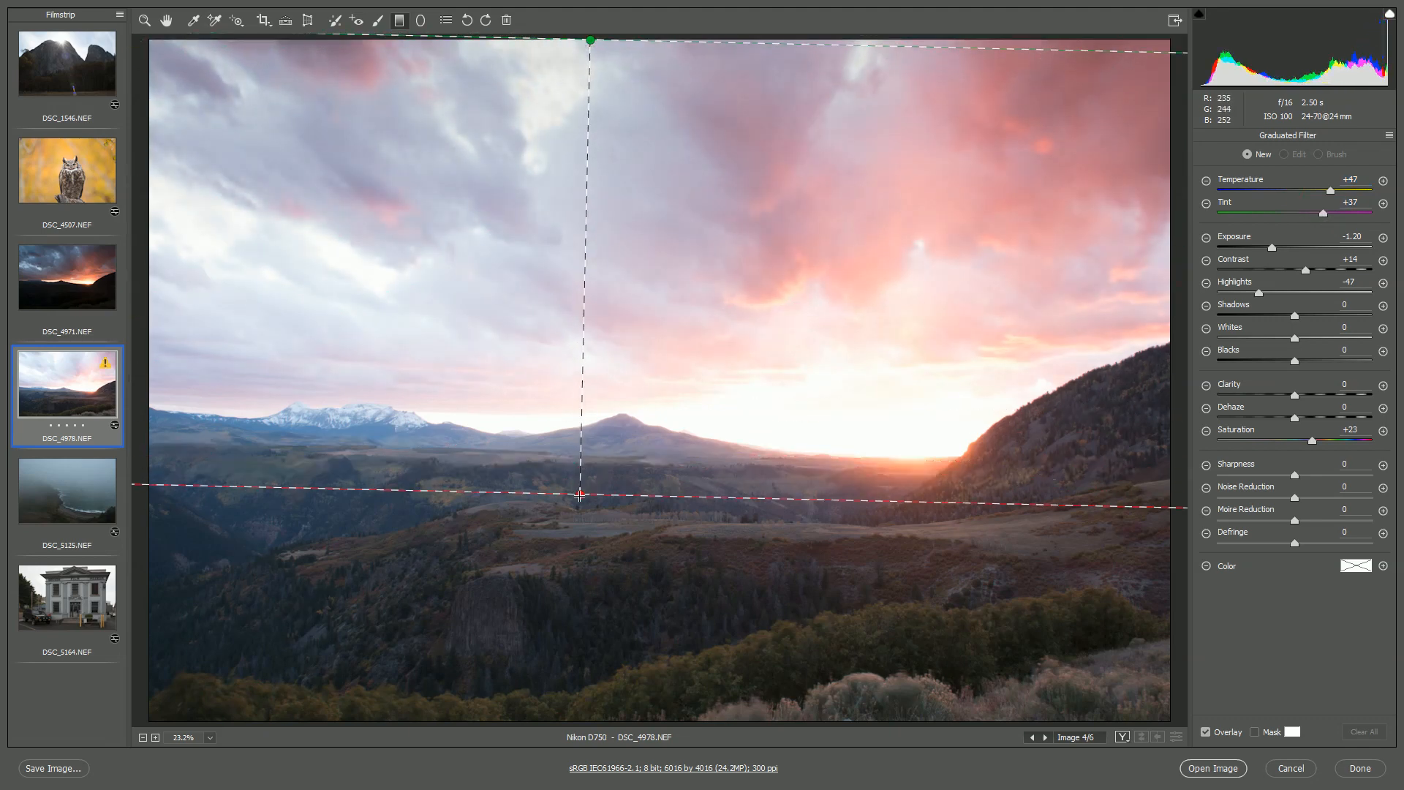
pyautogui.moveTo(581, 494); pyautogui.dragTo(585, 512)
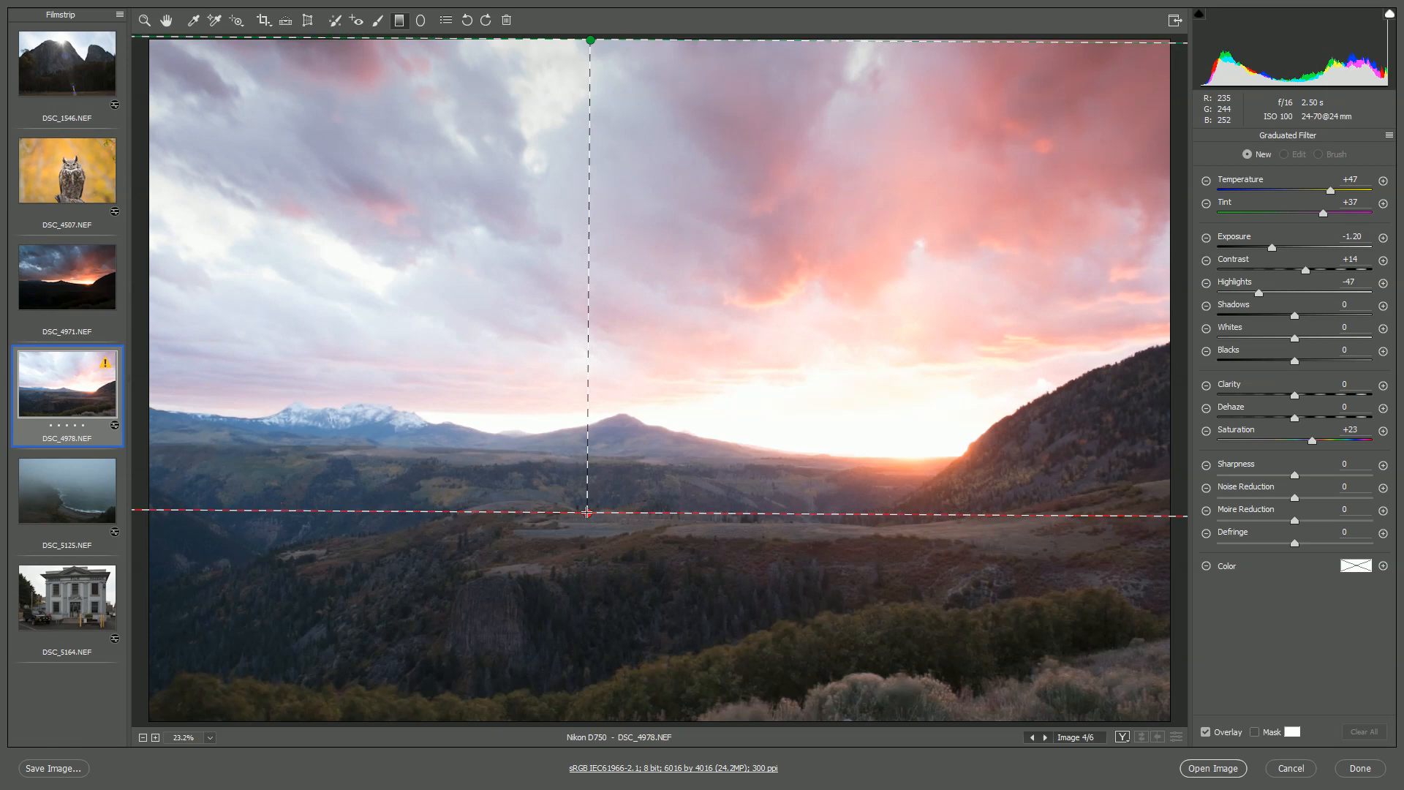
pyautogui.moveTo(588, 511); pyautogui.dragTo(591, 553)
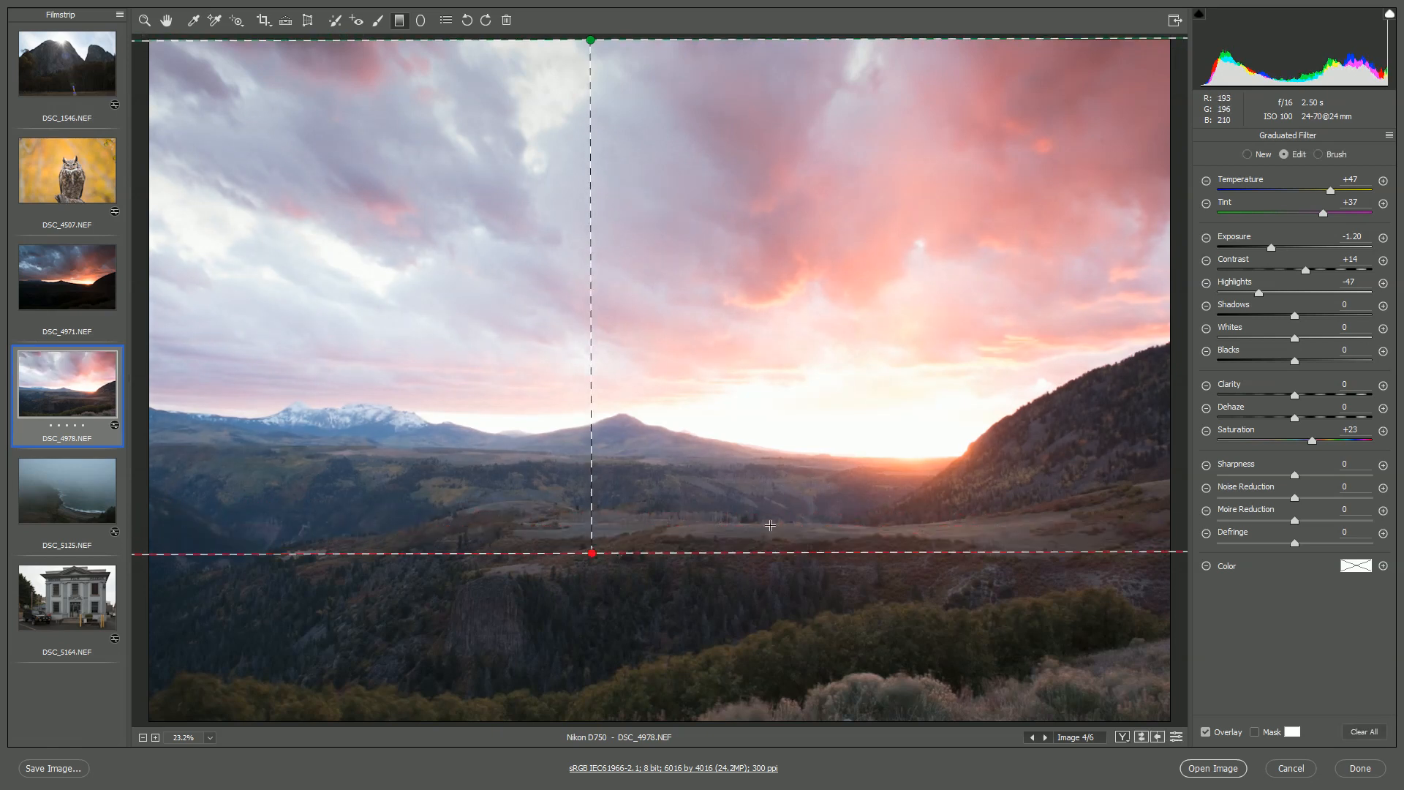
pyautogui.moveTo(580, 342)
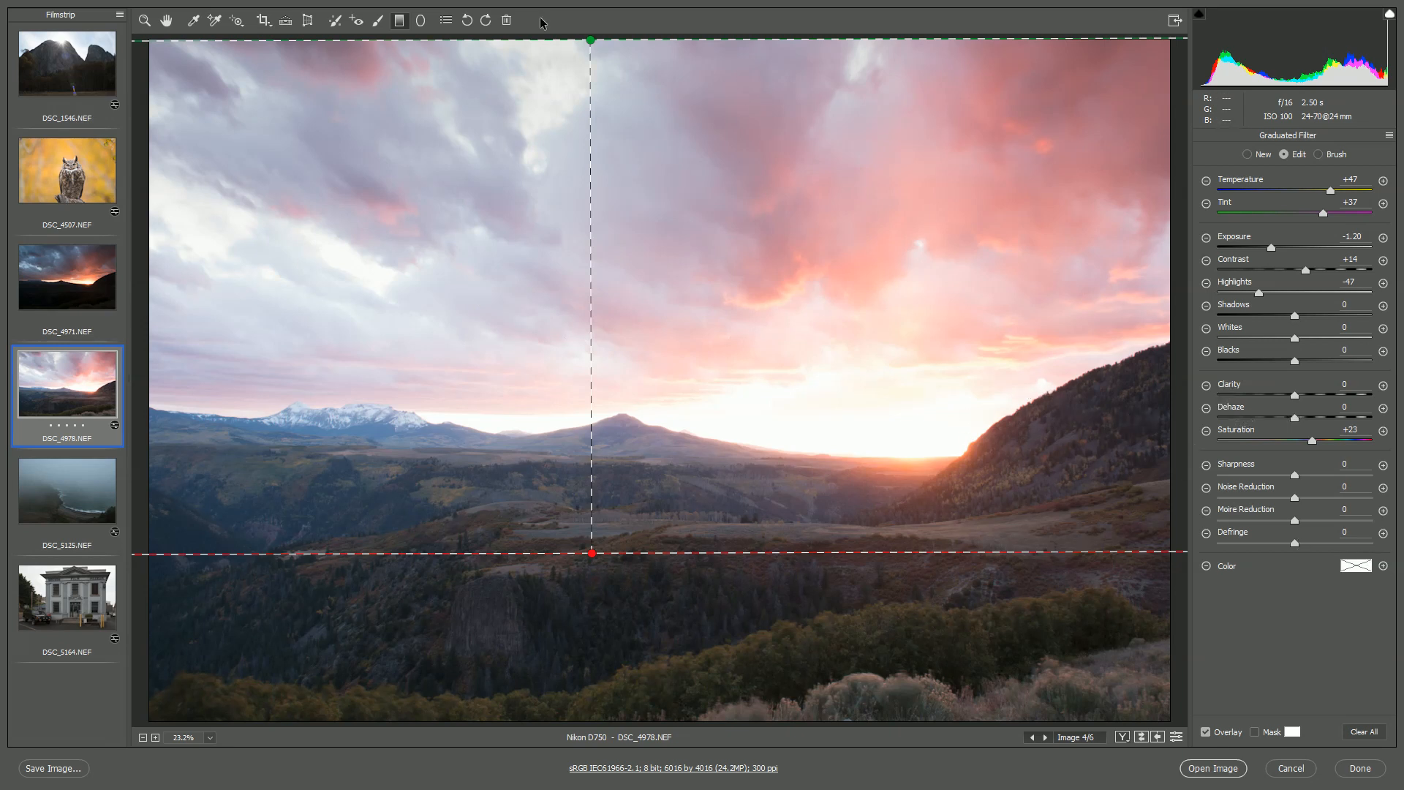
pyautogui.click(1234, 136)
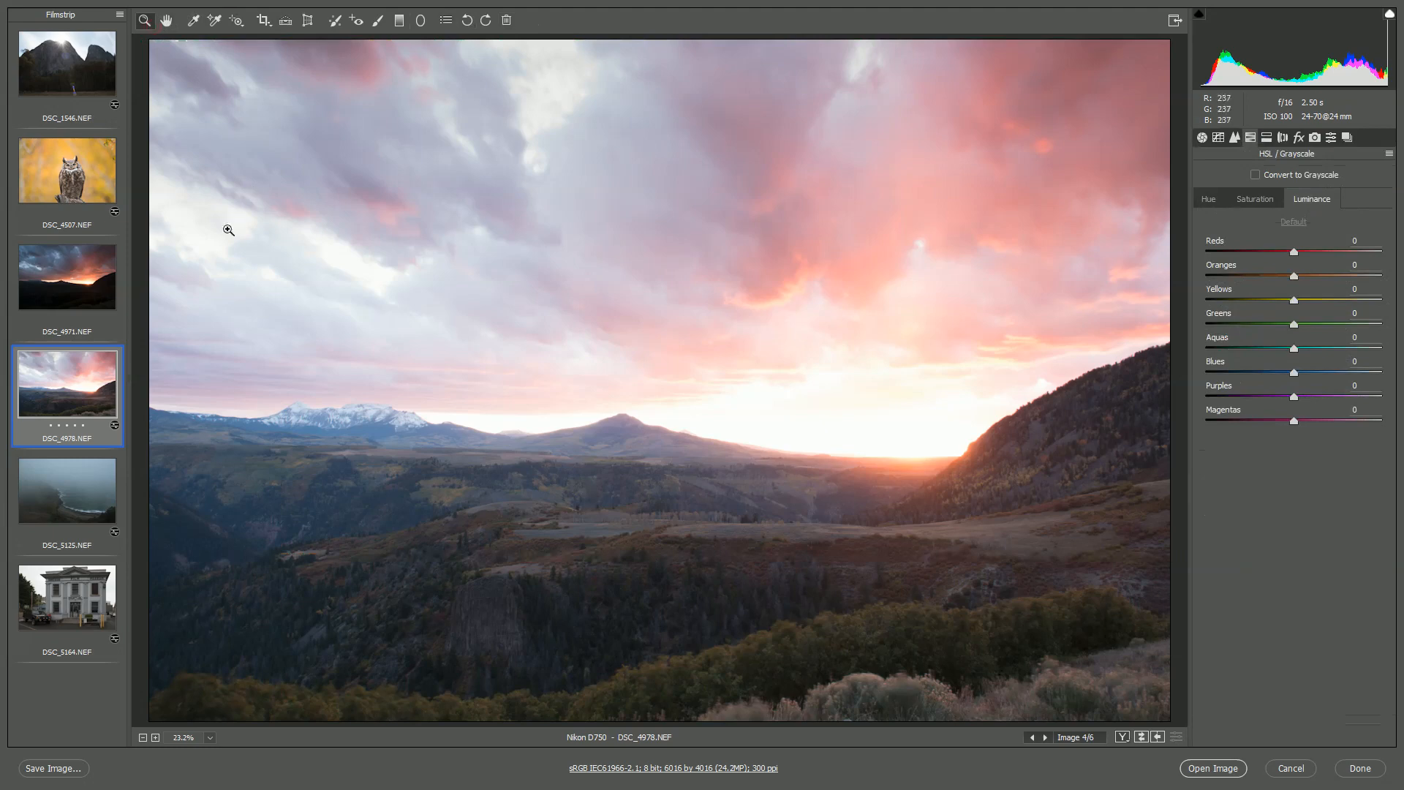
# Step: Return to Basic settings and select the owl photo in the filmstrip
pyautogui.click(1202, 137)
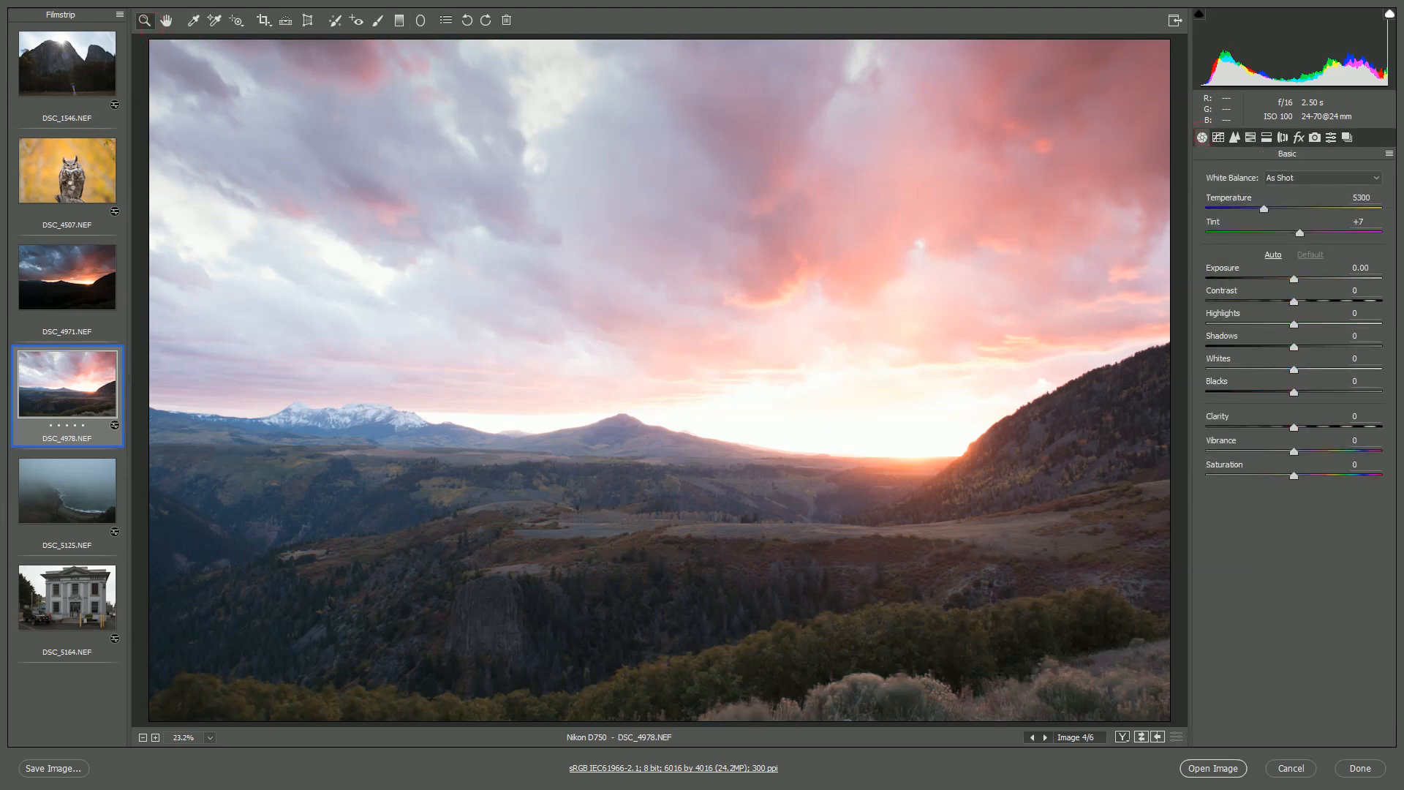
pyautogui.click(67, 171)
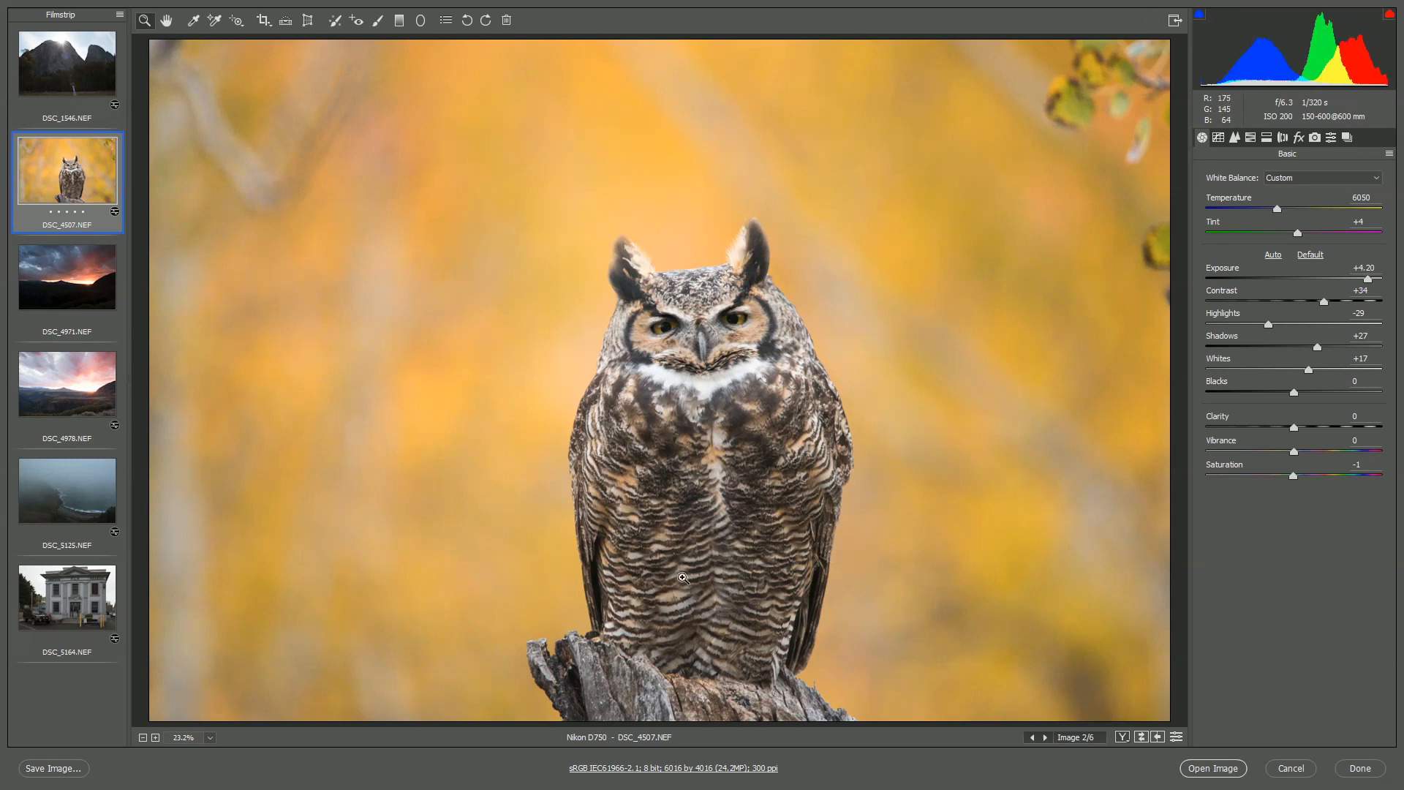
pyautogui.moveTo(163, 599)
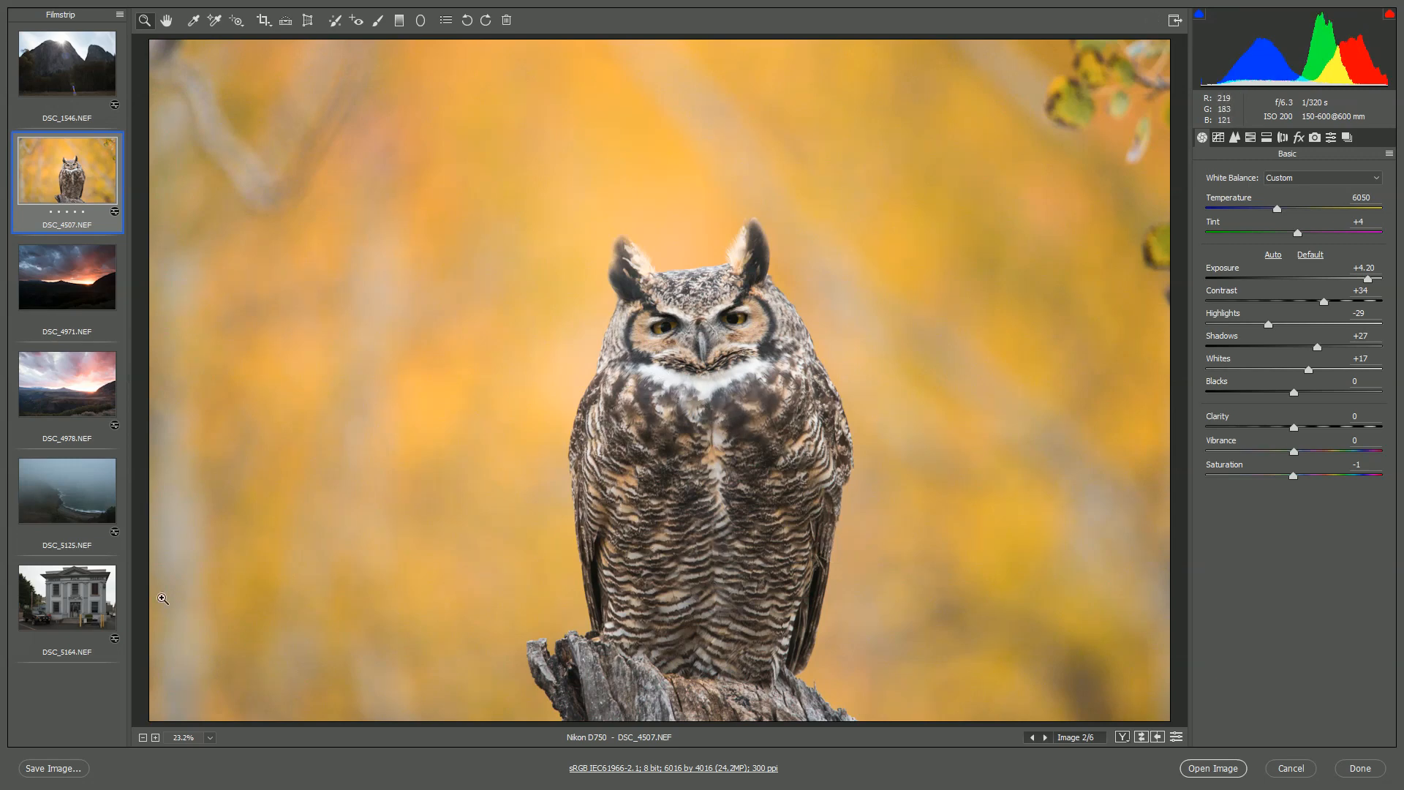
# Step: Review the JPEG Save Options for the owl photo and cancel without saving
pyautogui.click(53, 769)
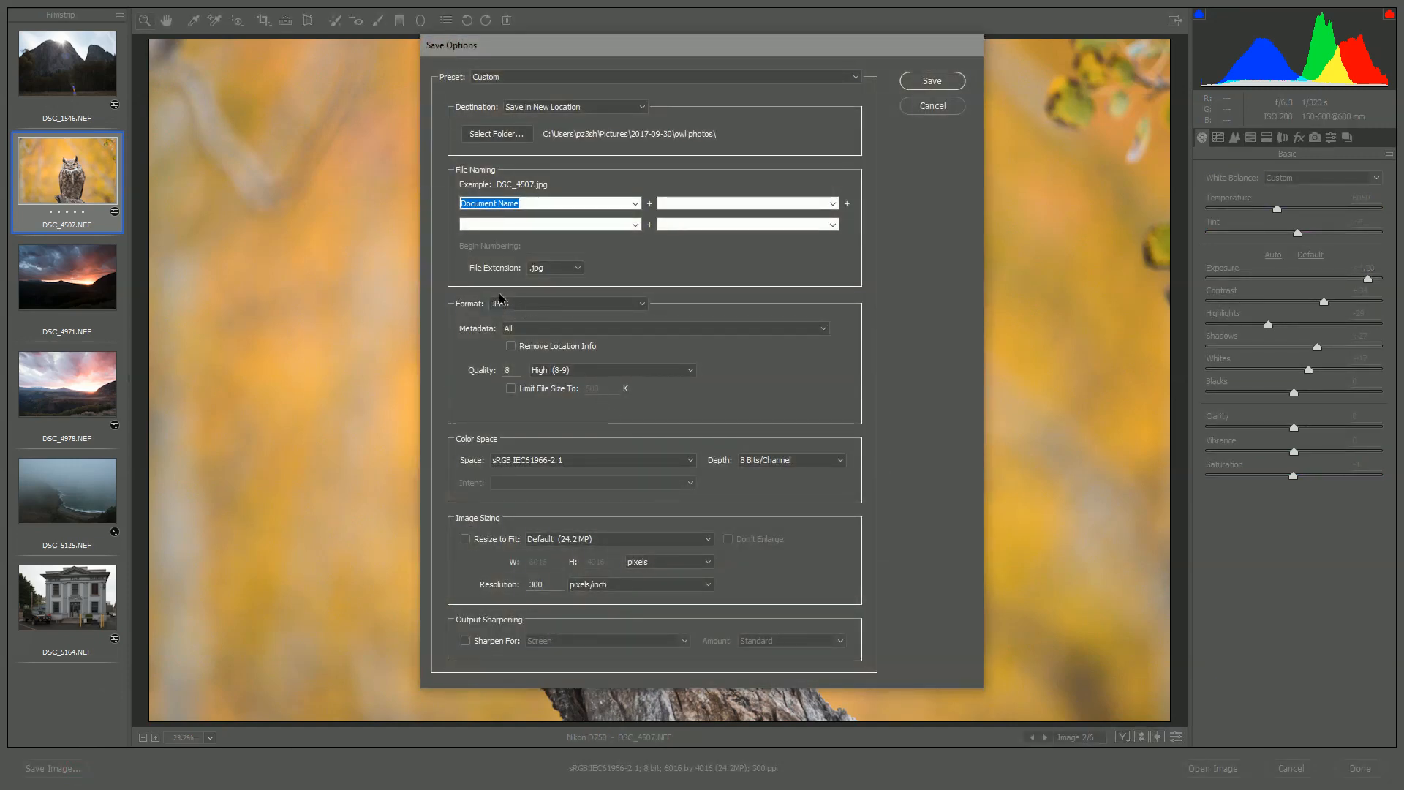
pyautogui.click(496, 133)
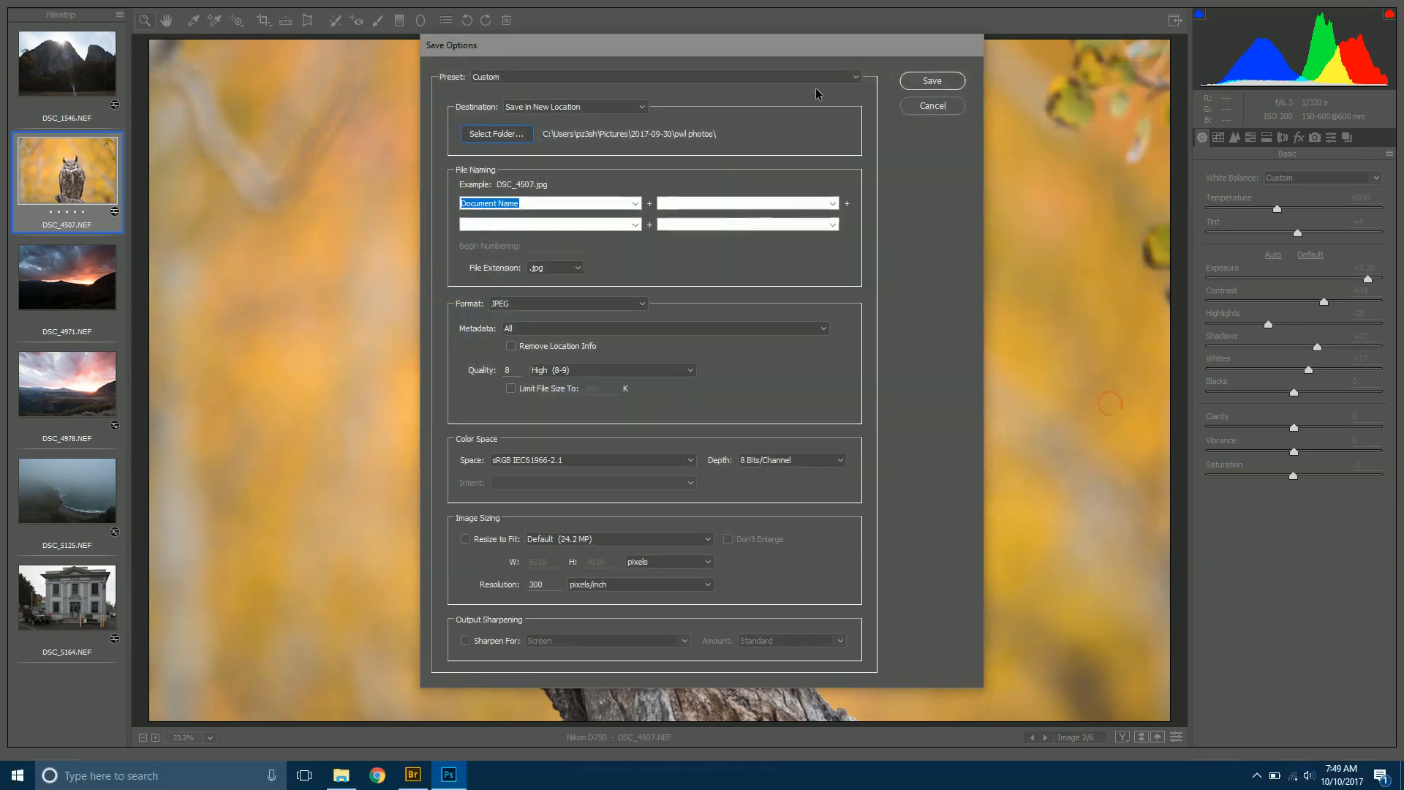
pyautogui.click(931, 105)
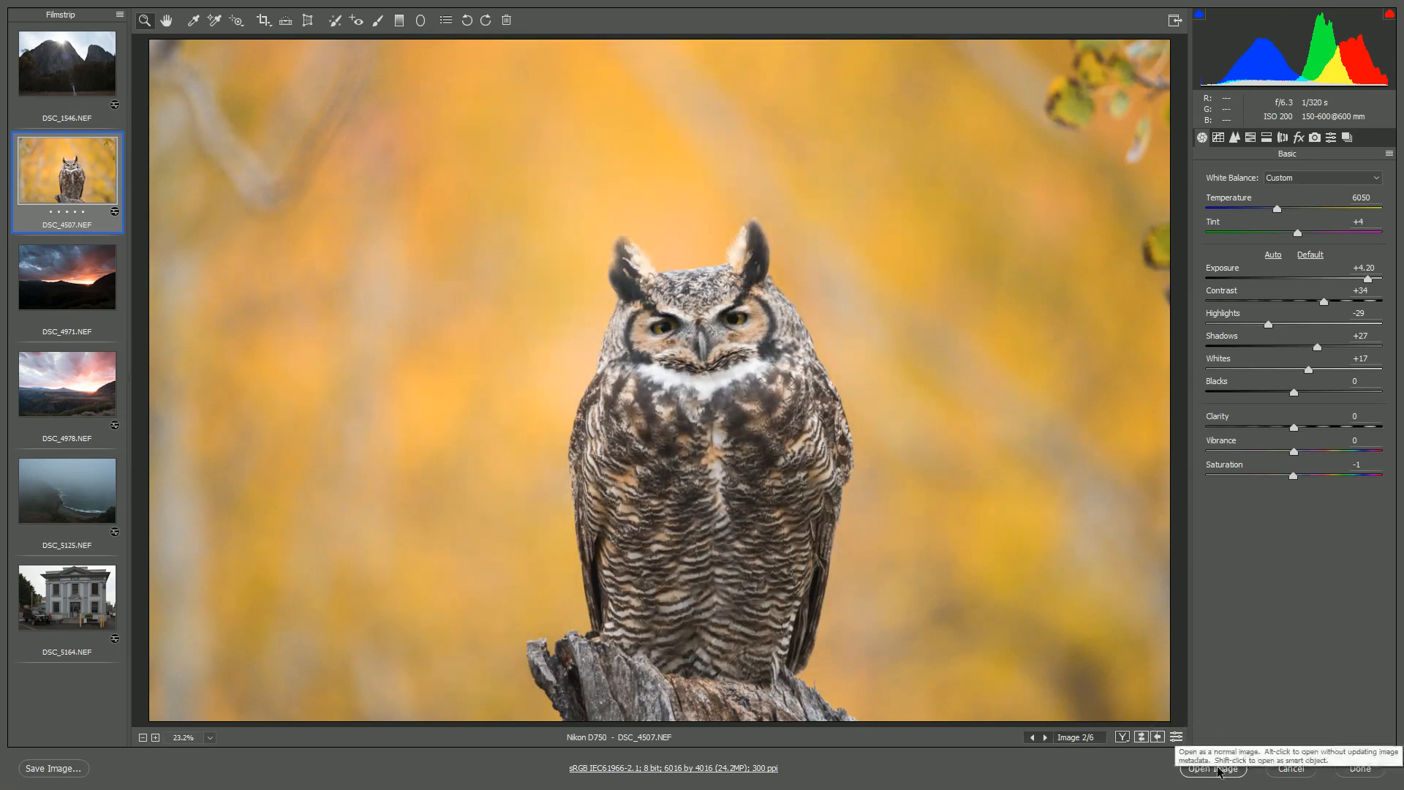
# Step: Open the owl photo in Photoshop, cancel Save As, and begin exiting to the save prompt
pyautogui.click(1214, 768)
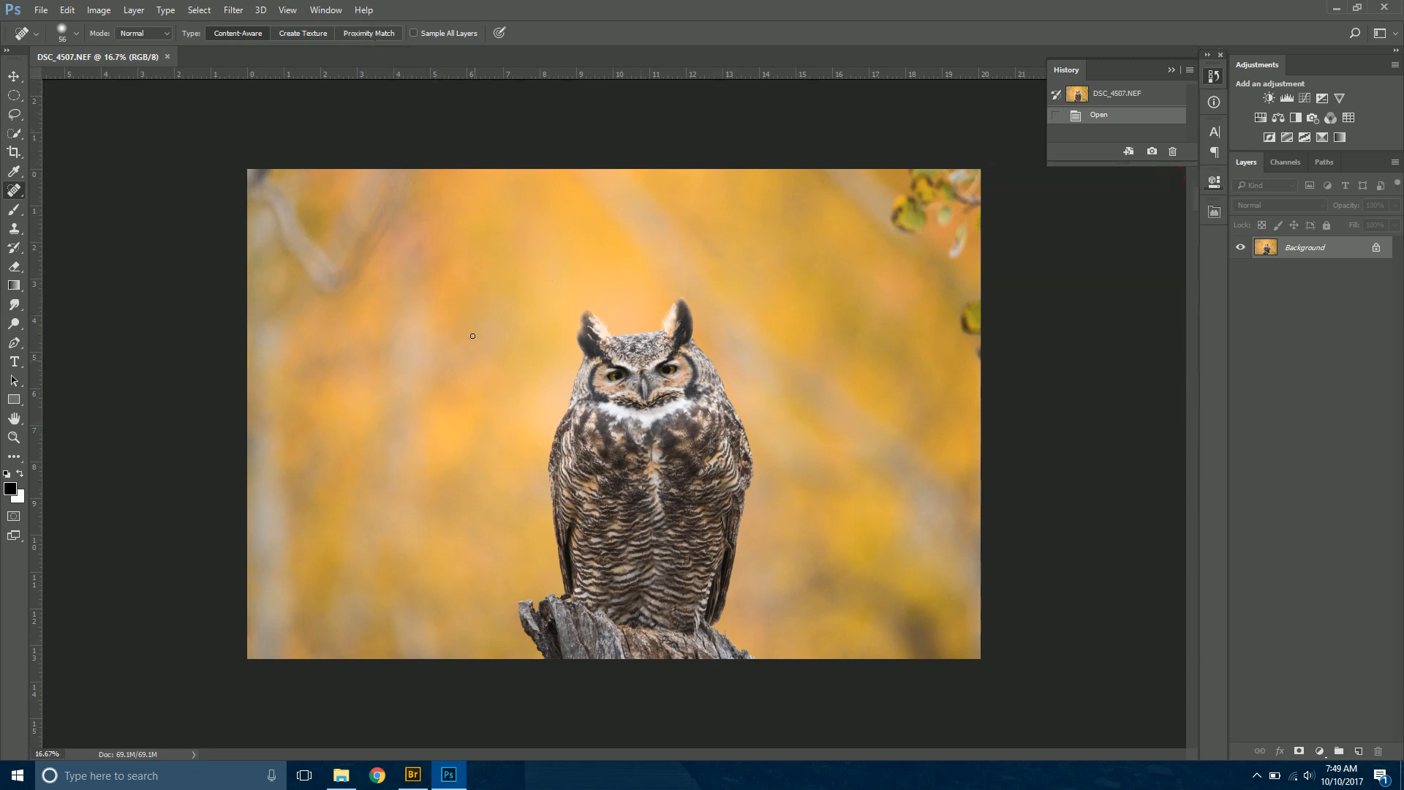
pyautogui.moveTo(726, 364)
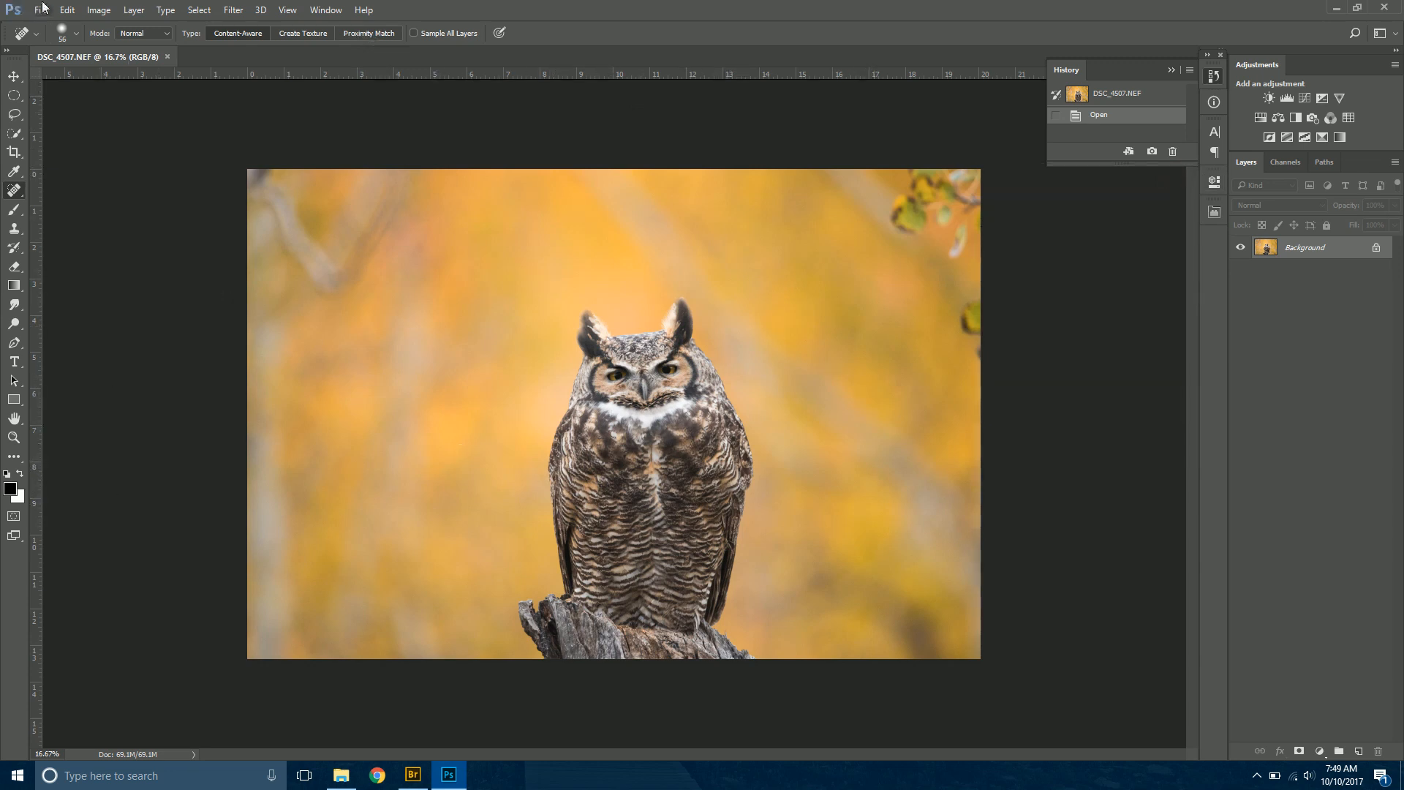
pyautogui.moveTo(646, 323)
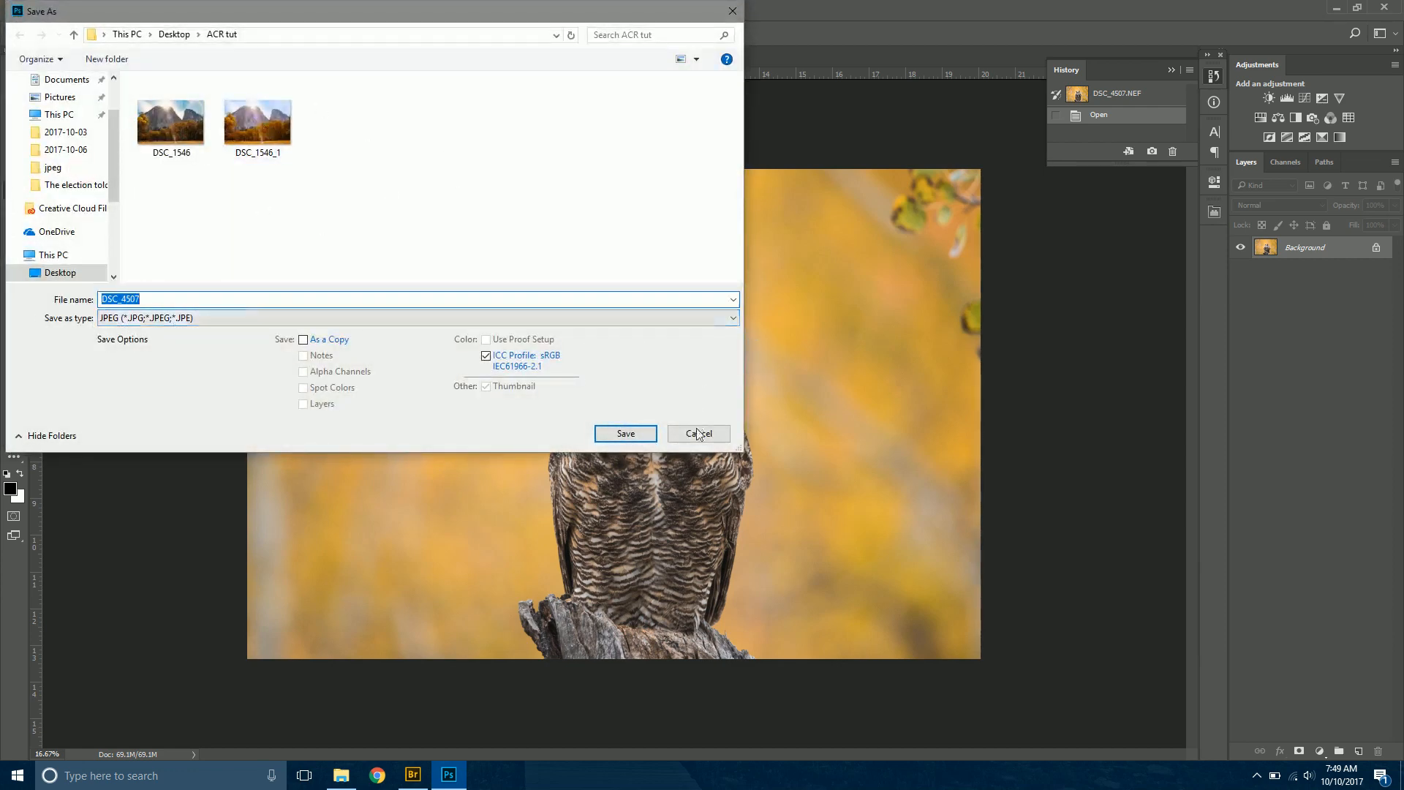
pyautogui.click(698, 433)
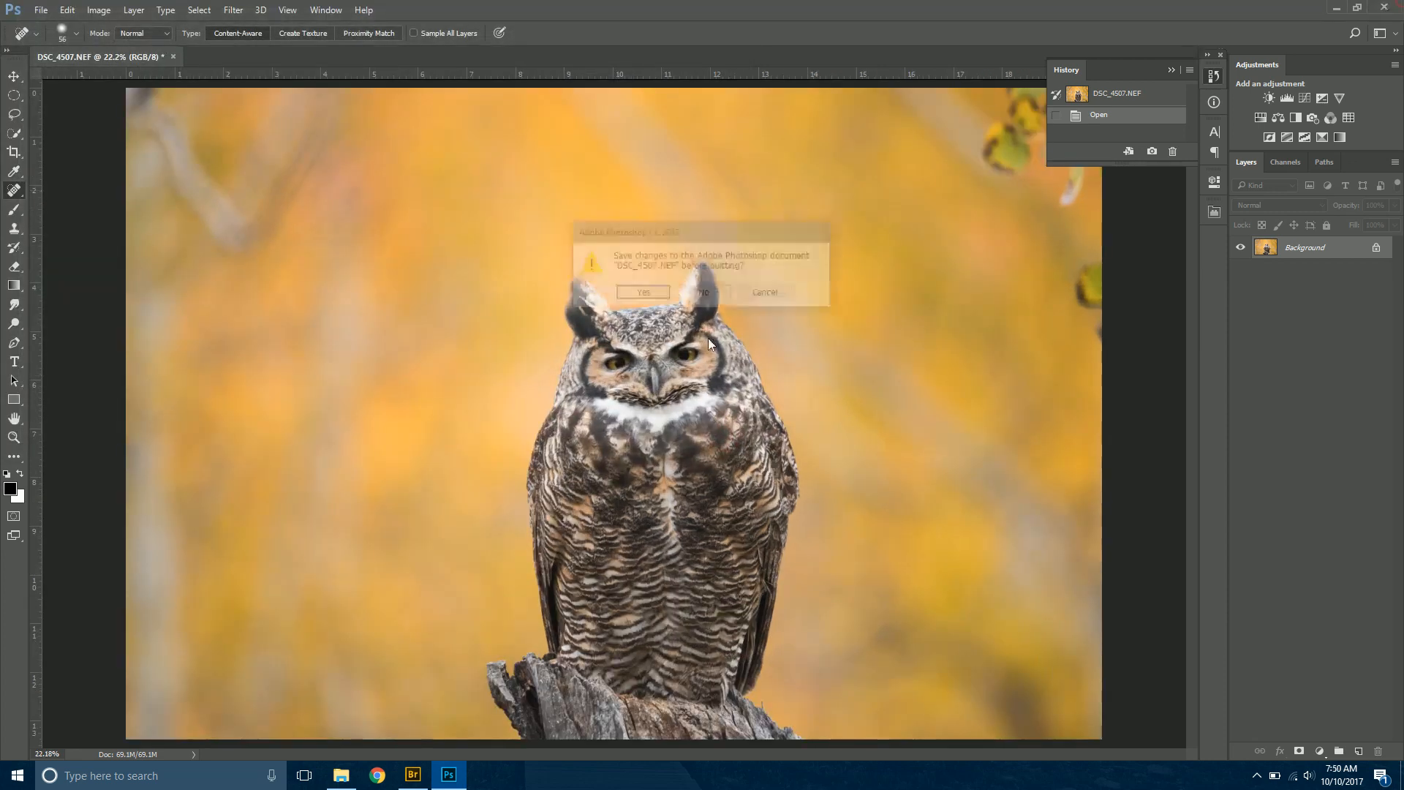
# Step: Quit Photoshop without saving changes, returning to the ACR tut folder in Bridge
pyautogui.click(702, 292)
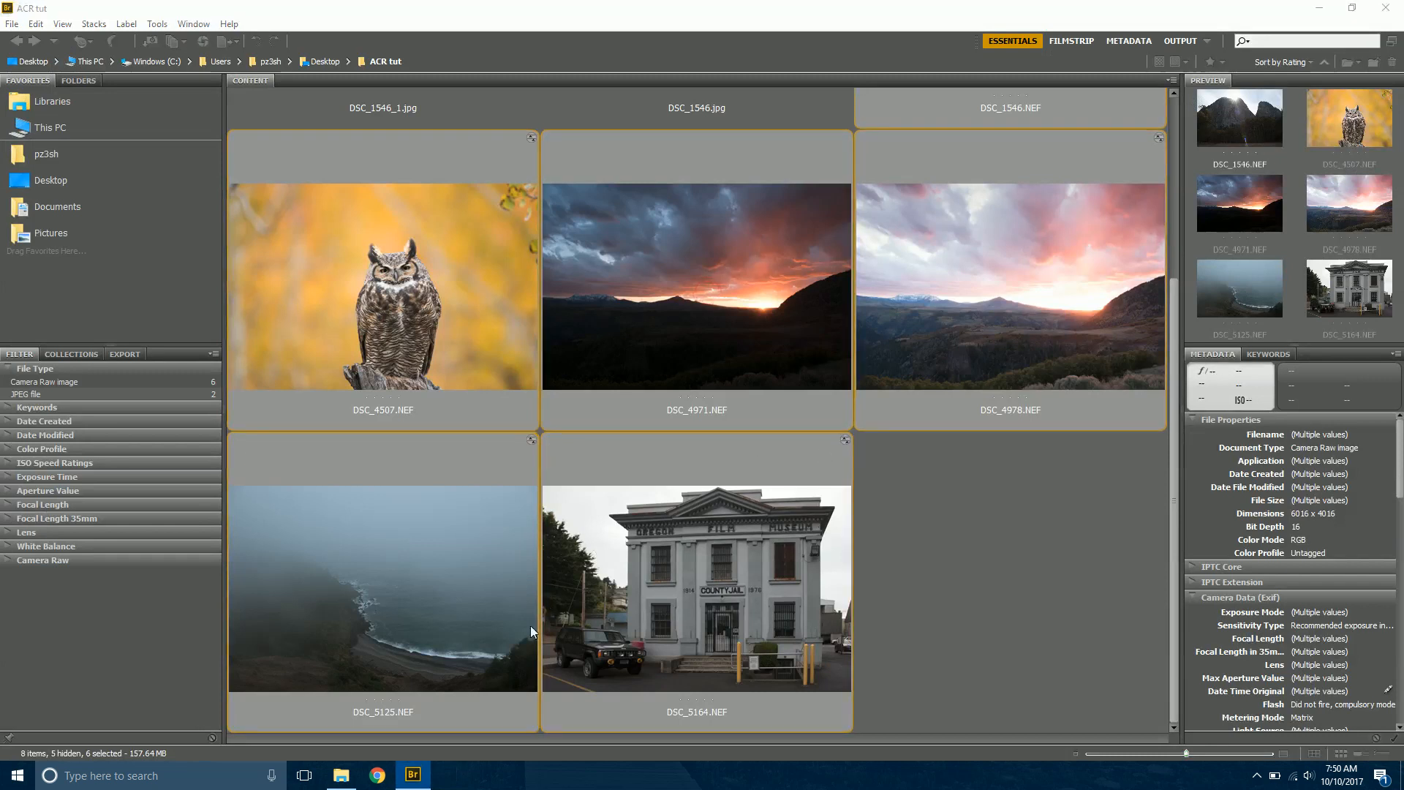
pyautogui.moveTo(544, 670)
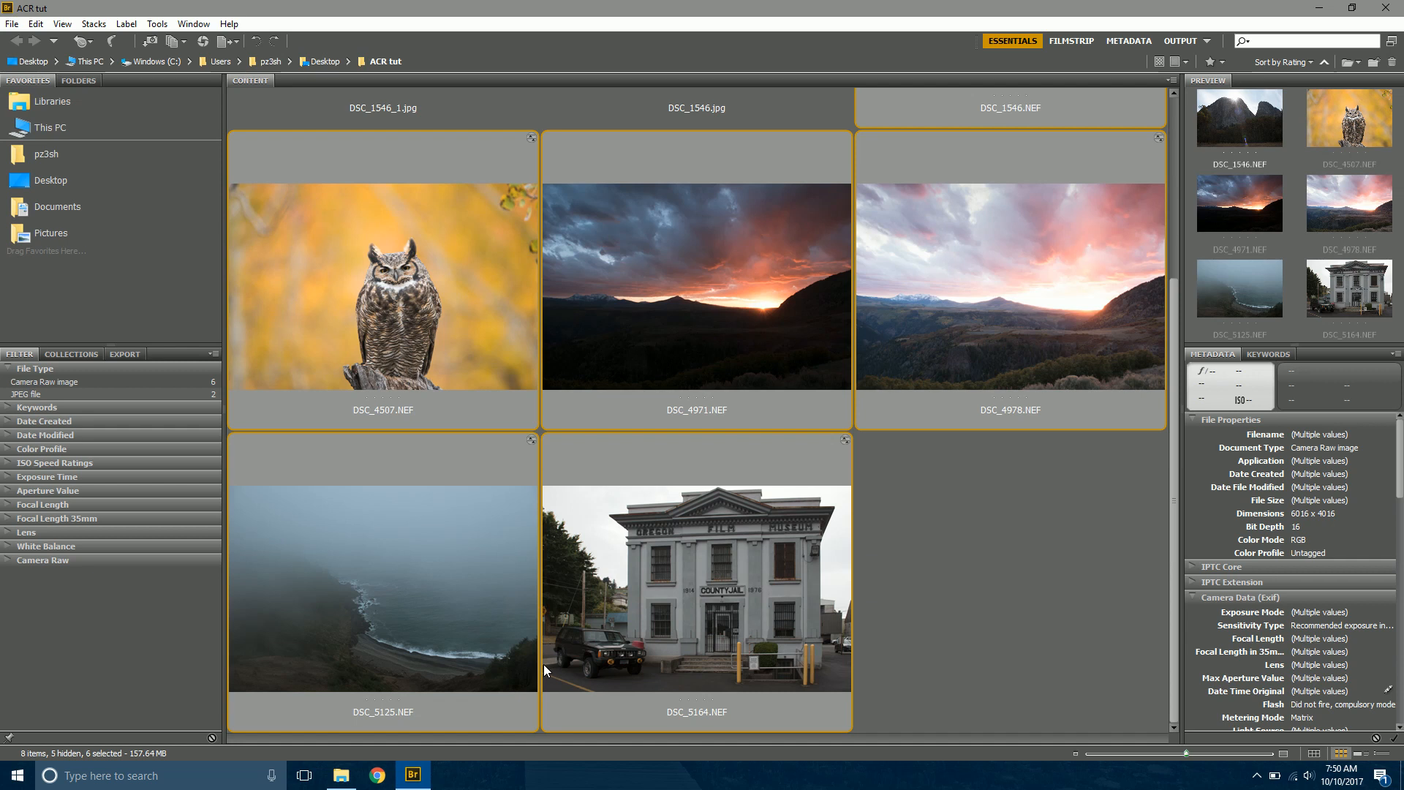
pyautogui.moveTo(739, 442)
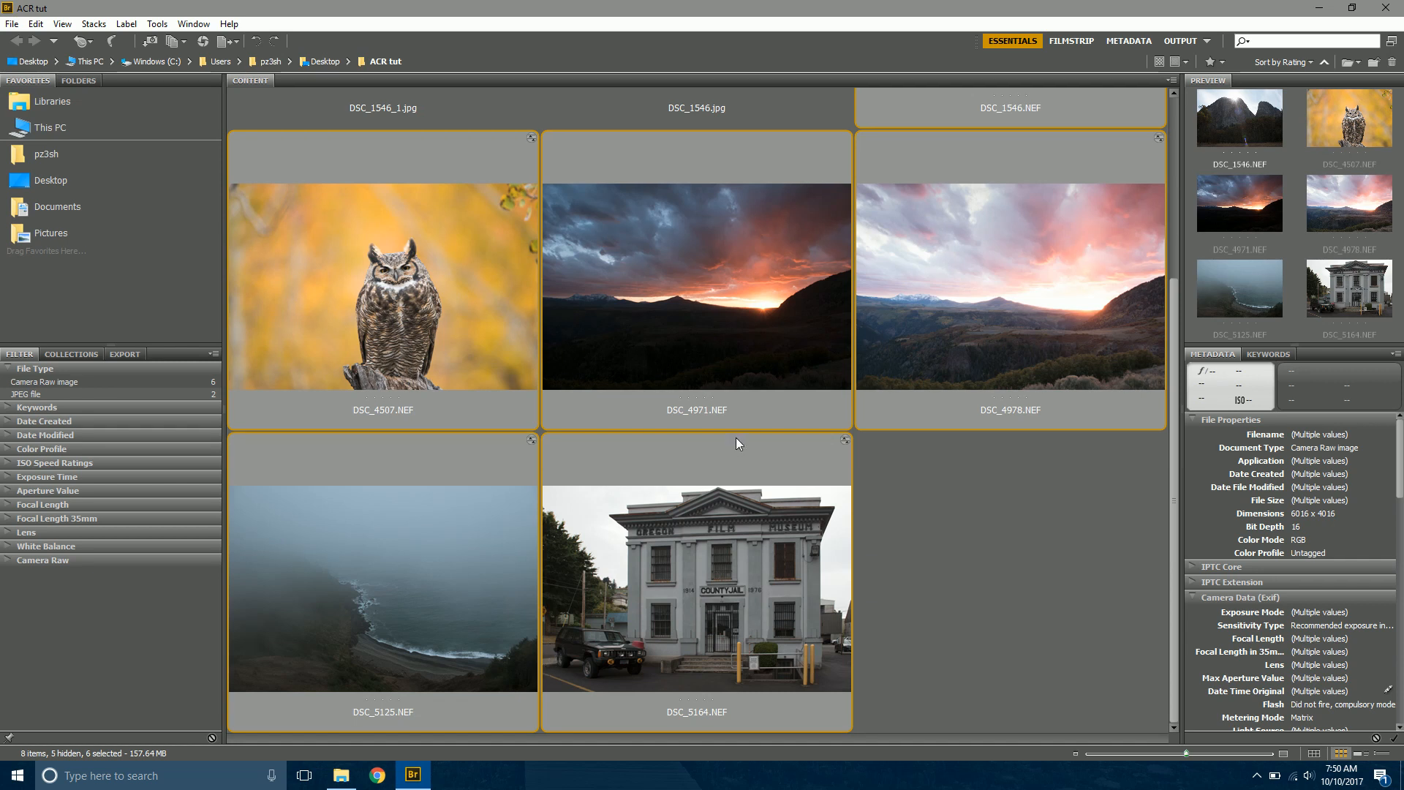